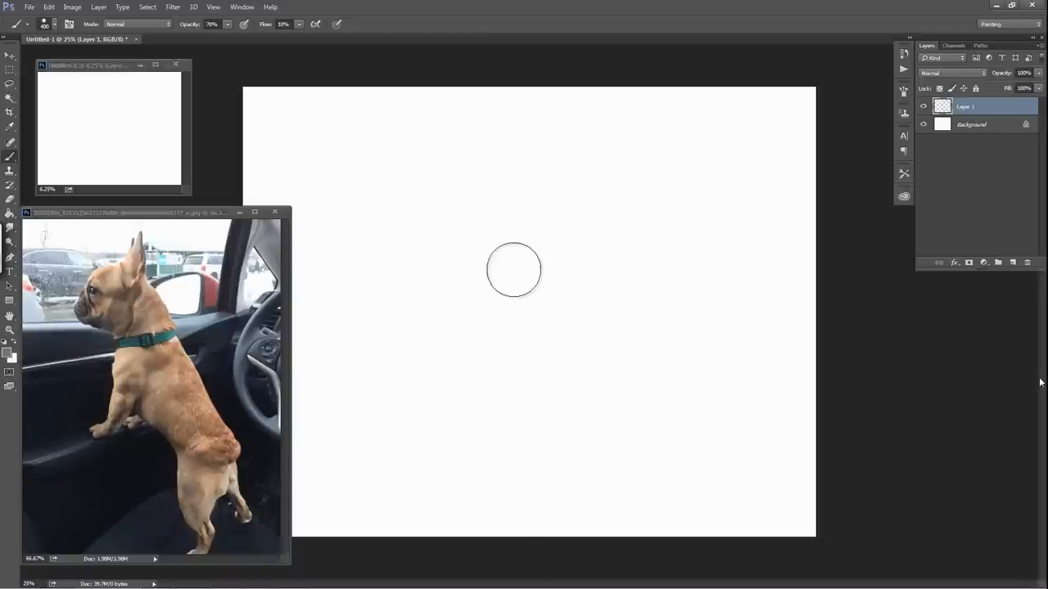
mouse_move(414, 200)
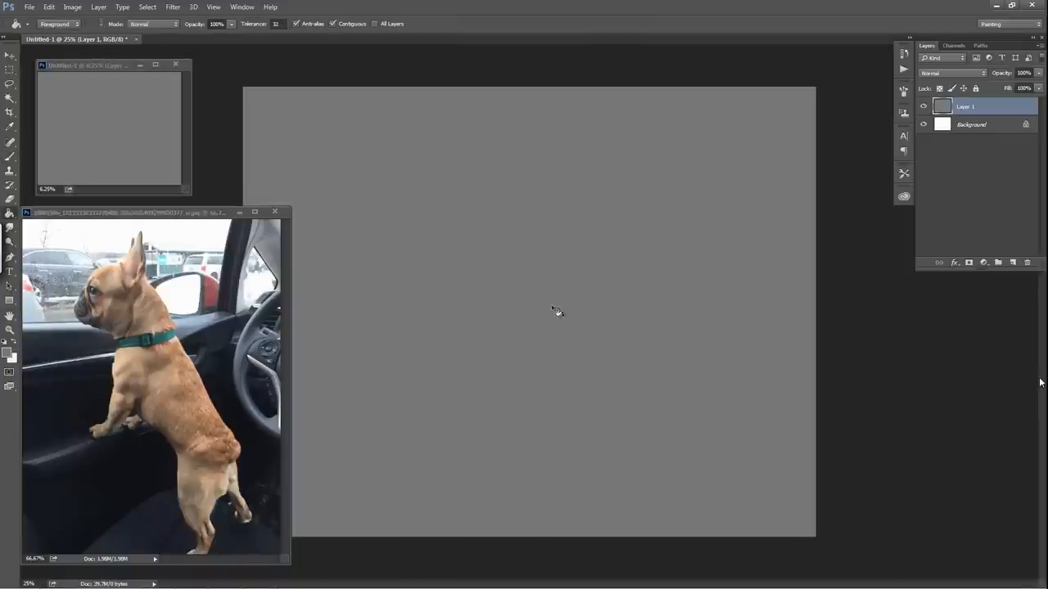
mouse_move(57, 340)
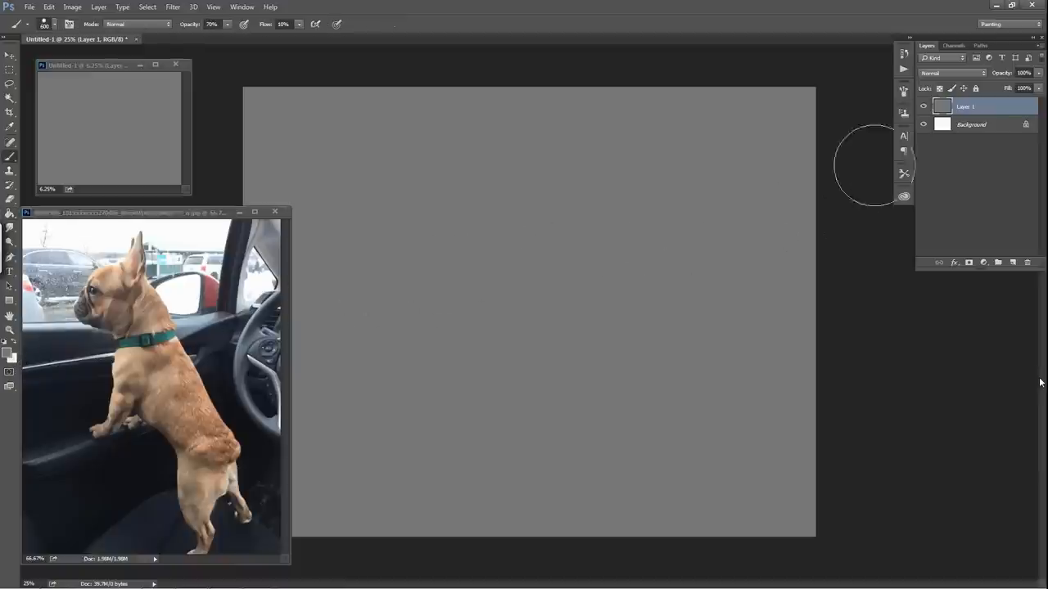
Step: Fill the canvas with flat gray and set the foreground colour to #676767
click(1025, 262)
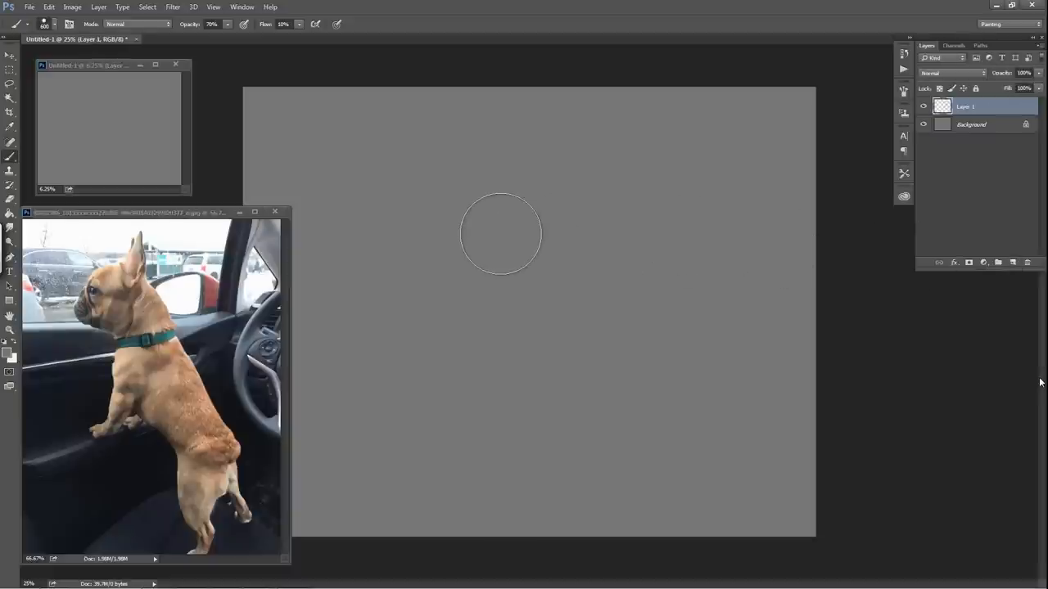
mouse_move(344, 273)
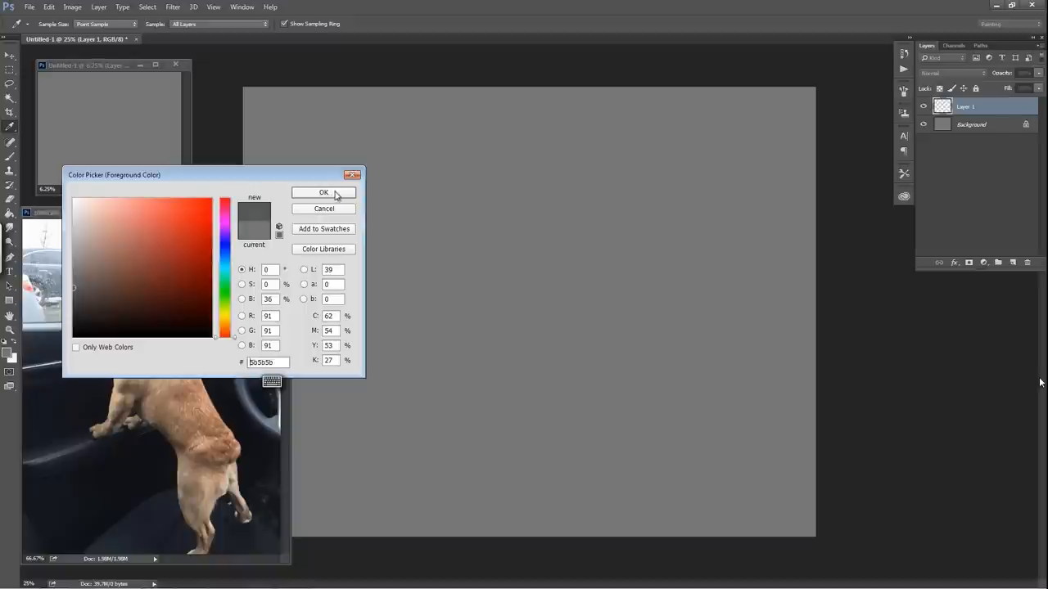
click(323, 193)
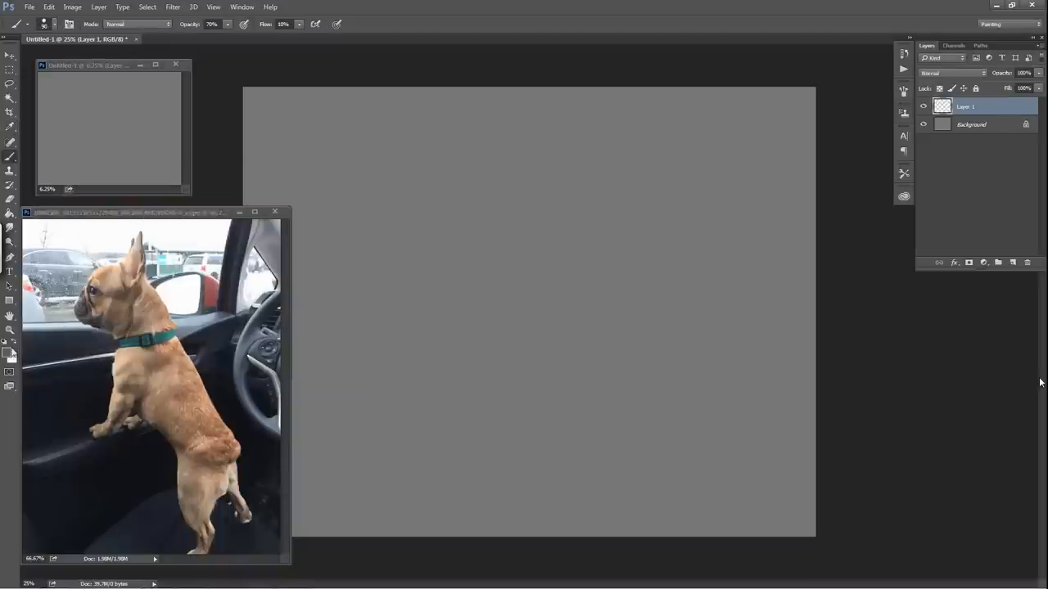
click(7, 350)
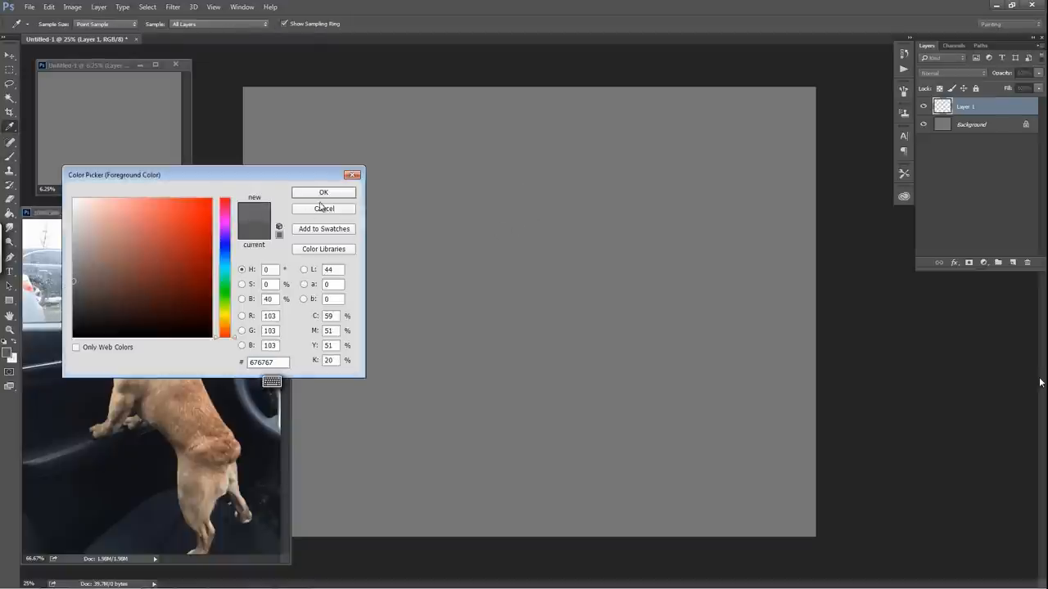
click(322, 191)
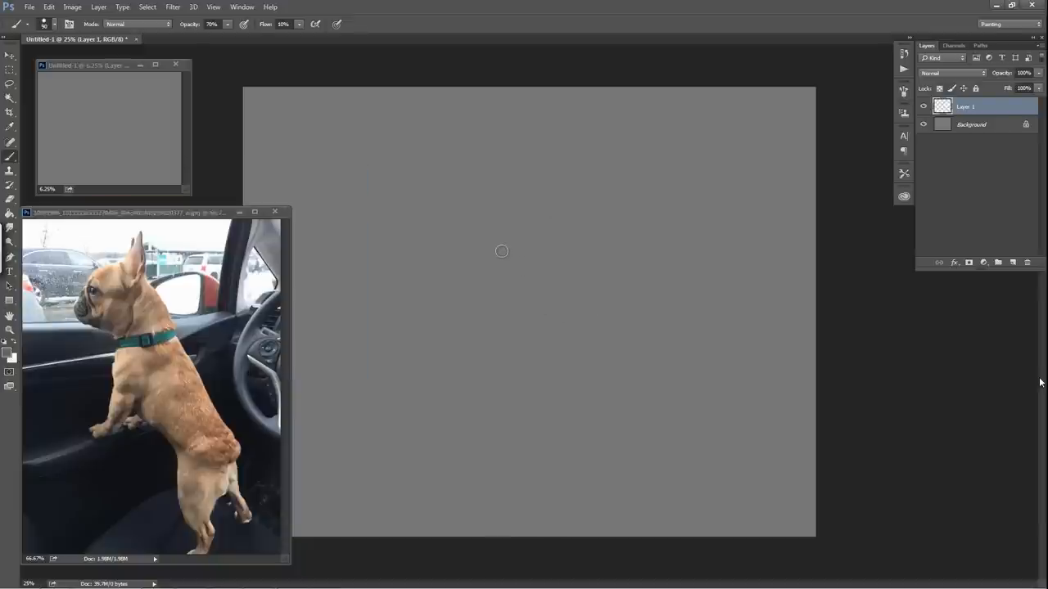
mouse_move(531, 221)
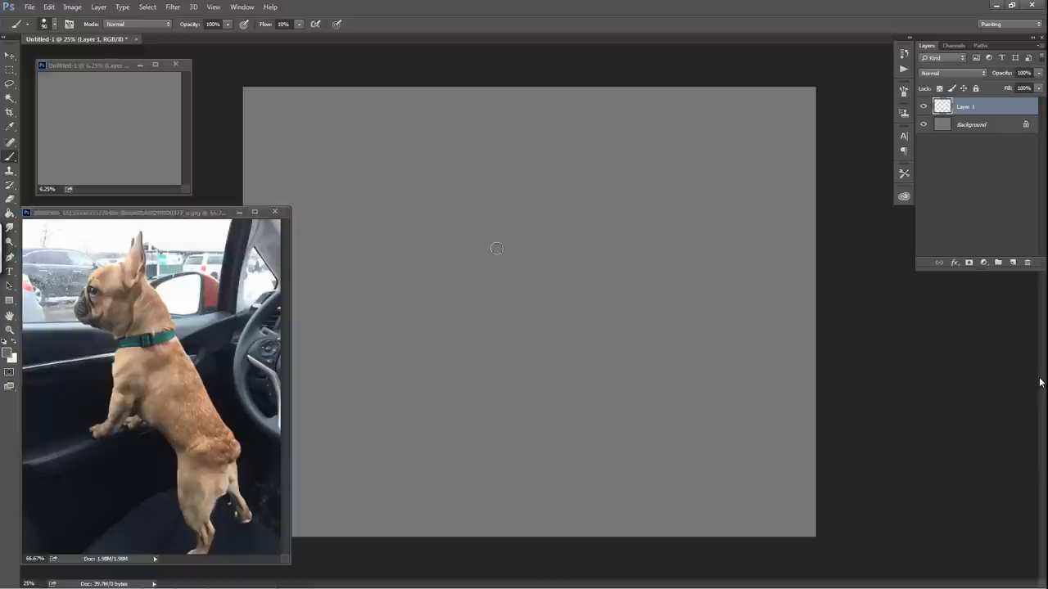
mouse_move(415, 222)
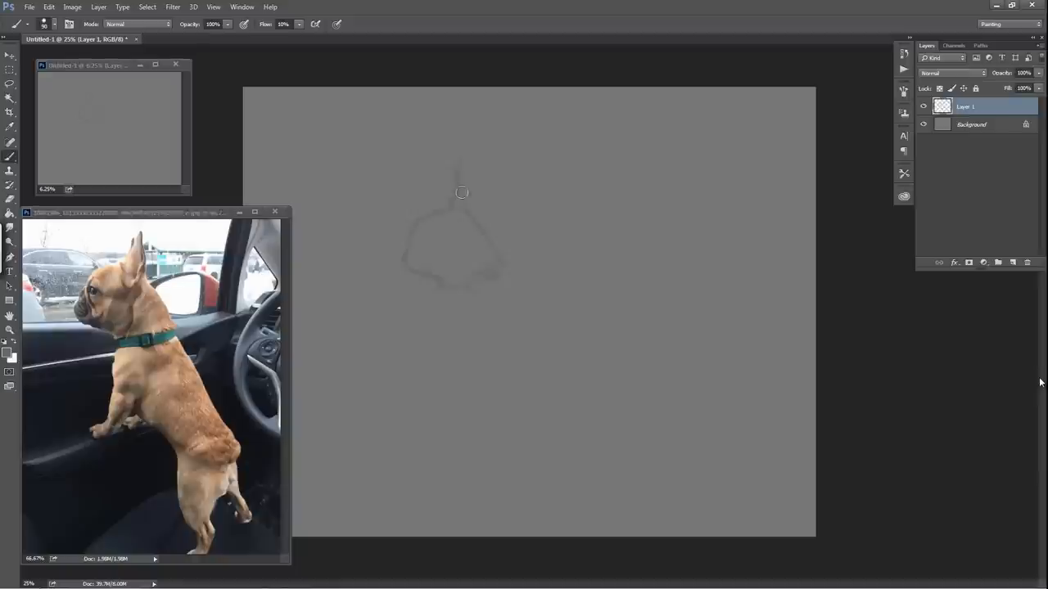
mouse_move(447, 171)
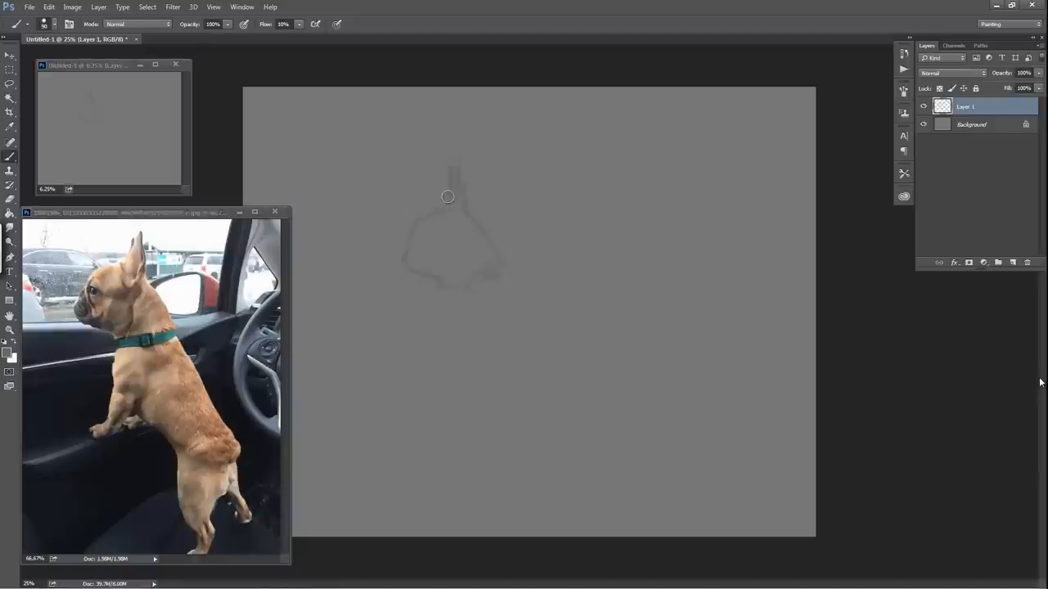
mouse_move(426, 228)
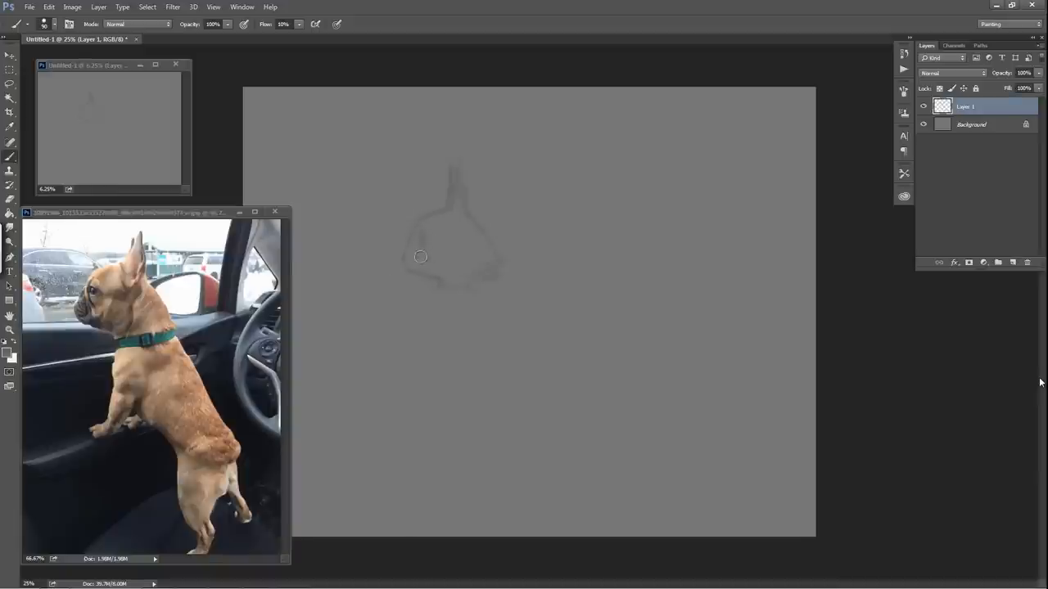
mouse_move(428, 278)
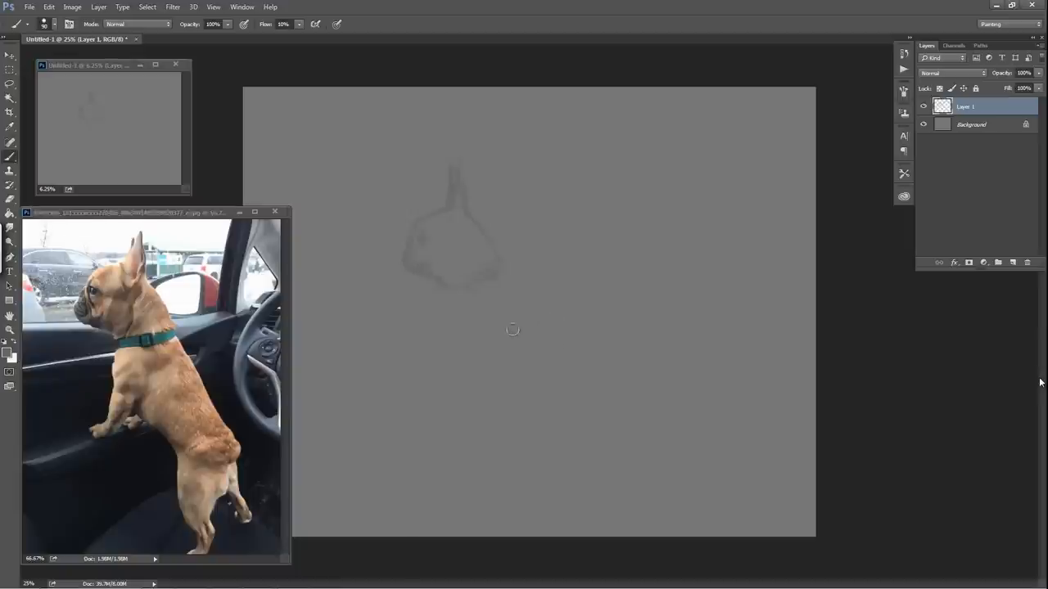
mouse_move(465, 229)
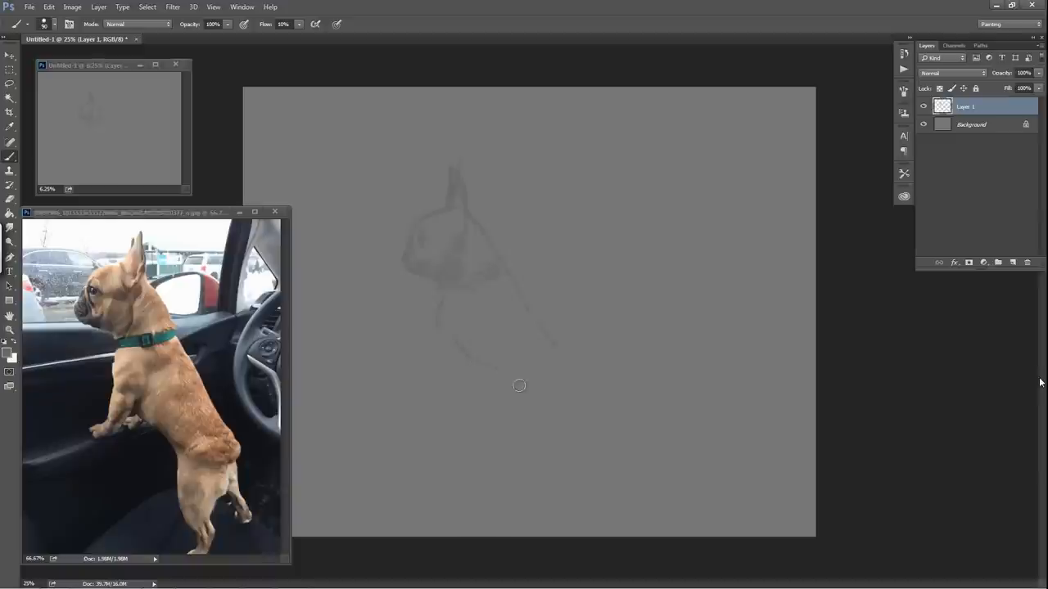
mouse_move(523, 401)
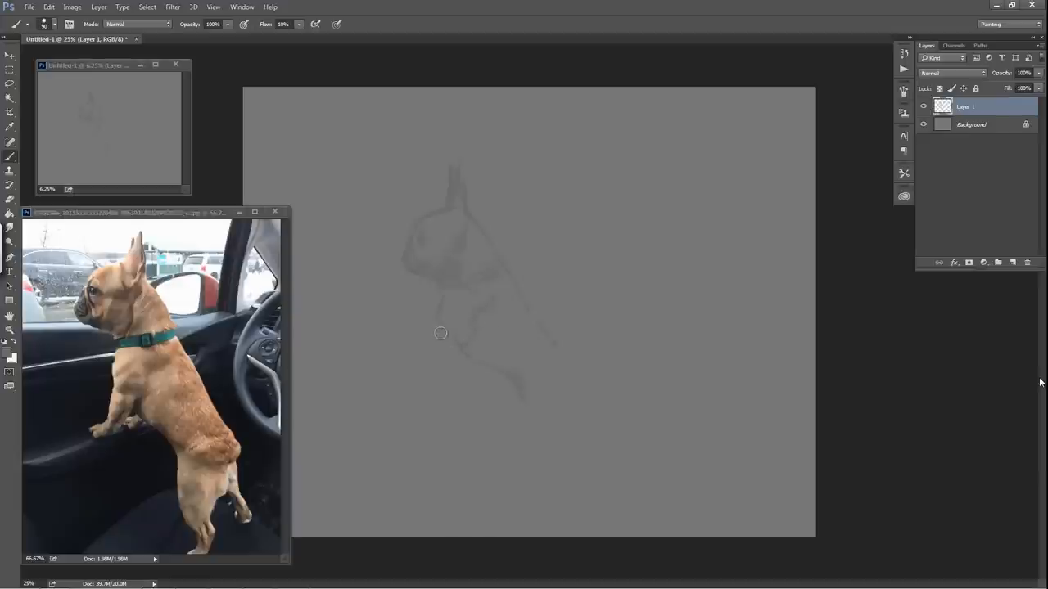
mouse_move(452, 363)
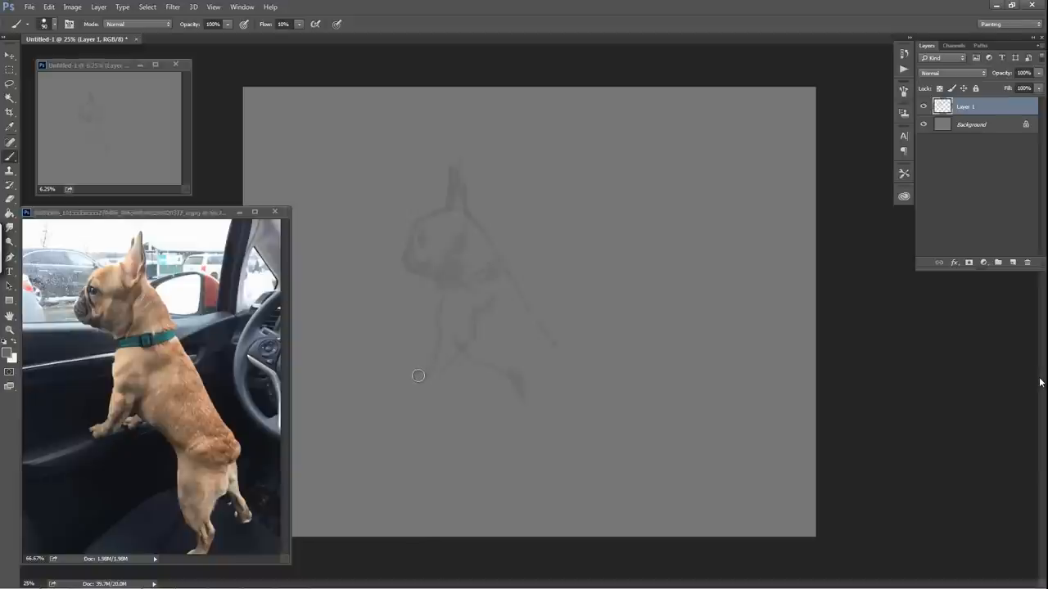
mouse_move(453, 368)
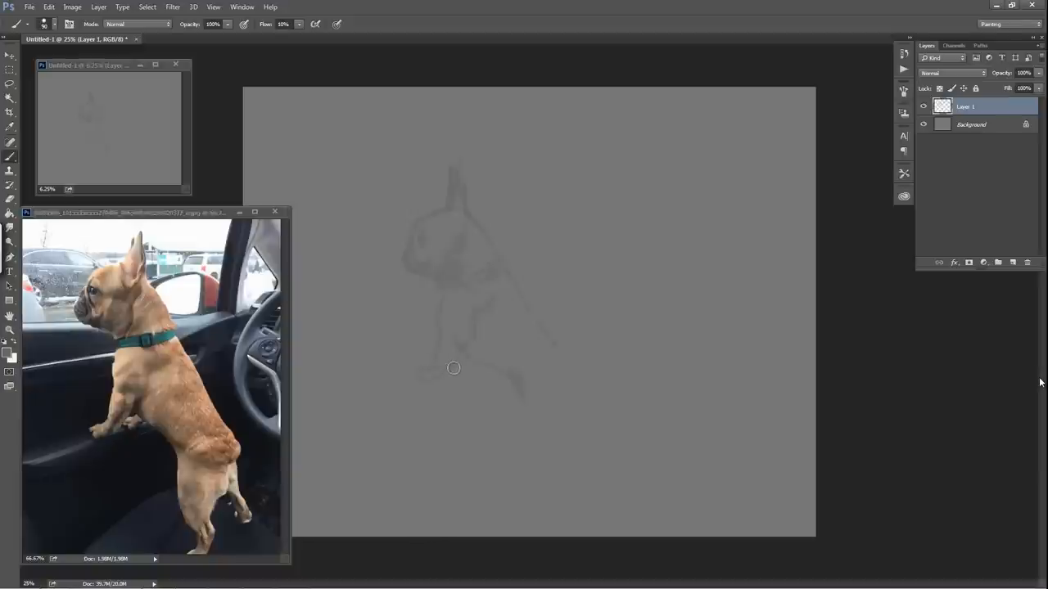
mouse_move(466, 363)
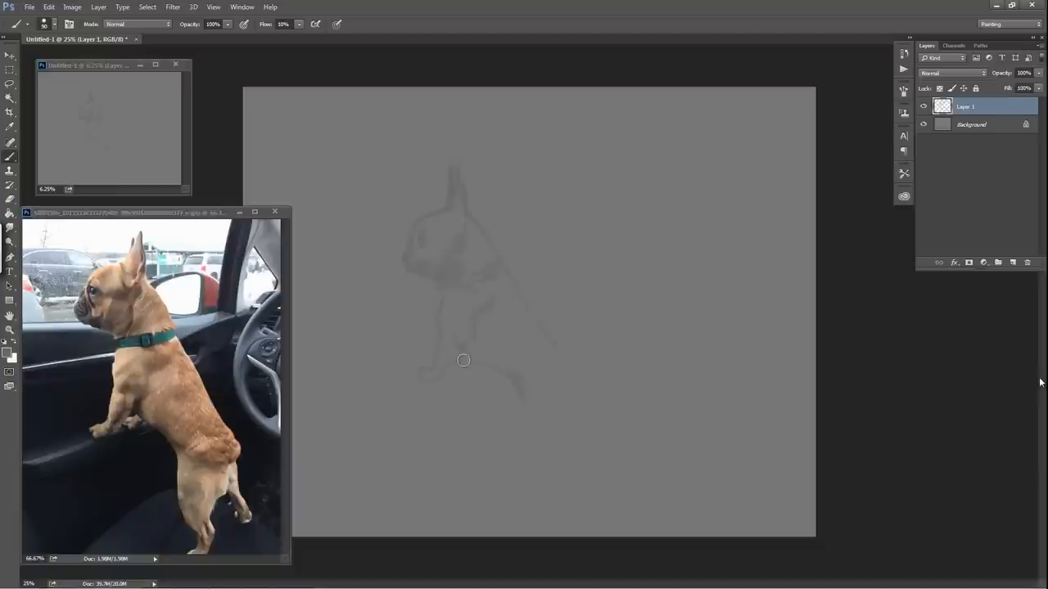
mouse_move(458, 365)
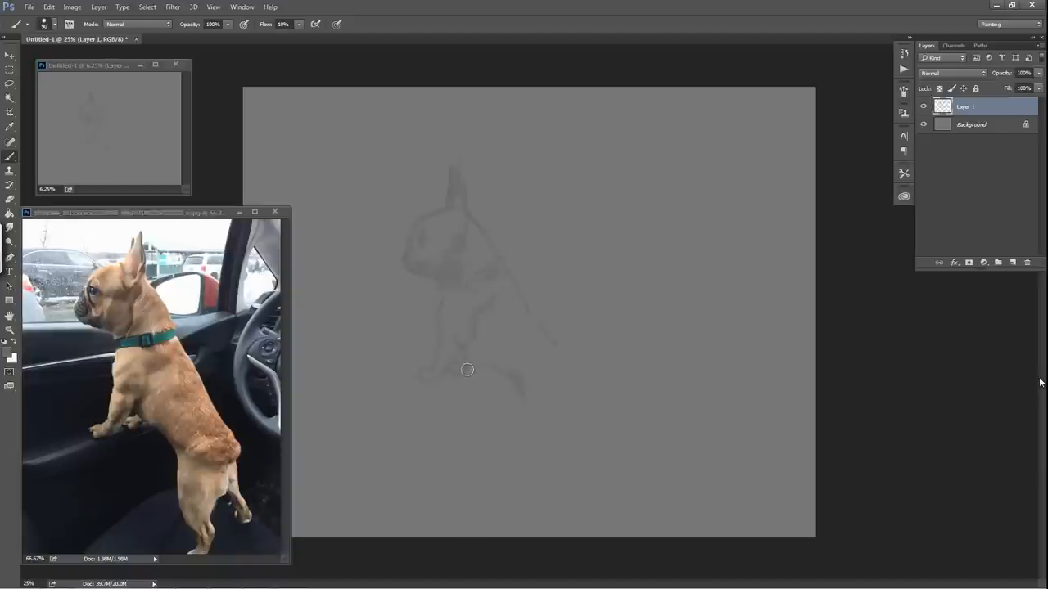
mouse_move(540, 356)
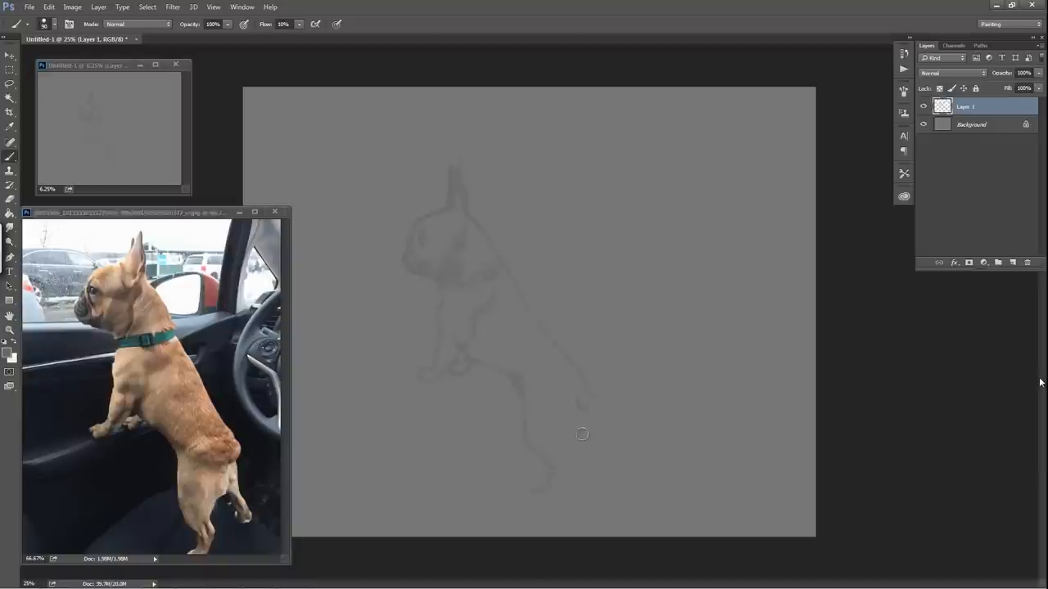
mouse_move(598, 453)
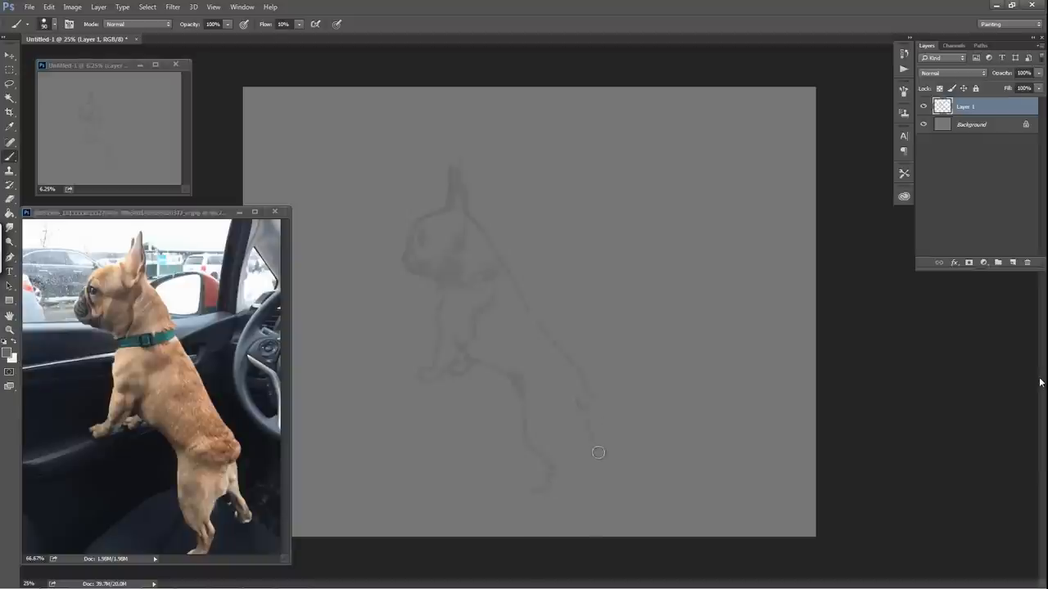
mouse_move(598, 457)
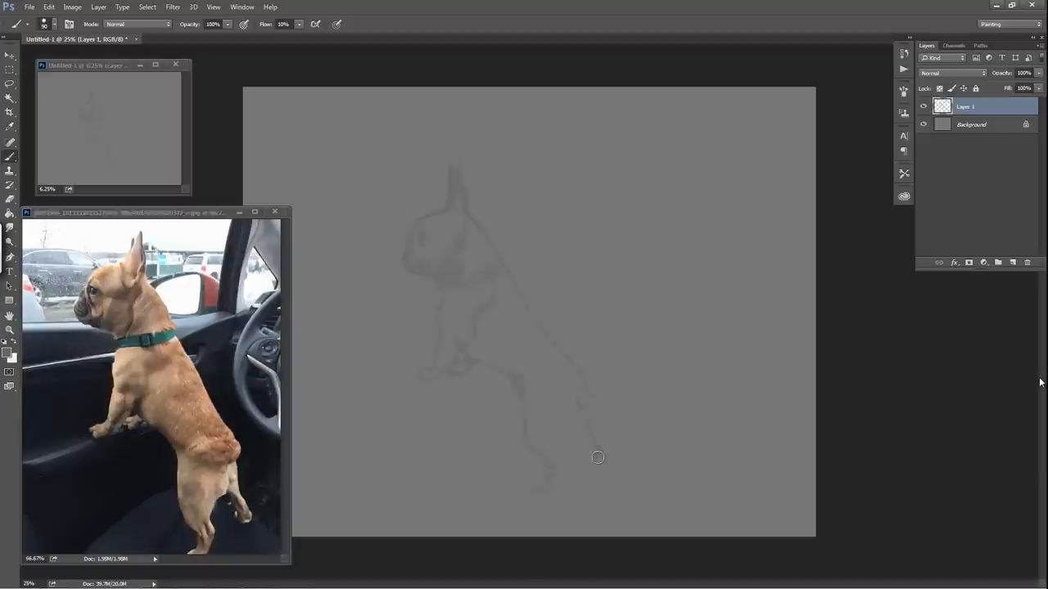
mouse_move(557, 436)
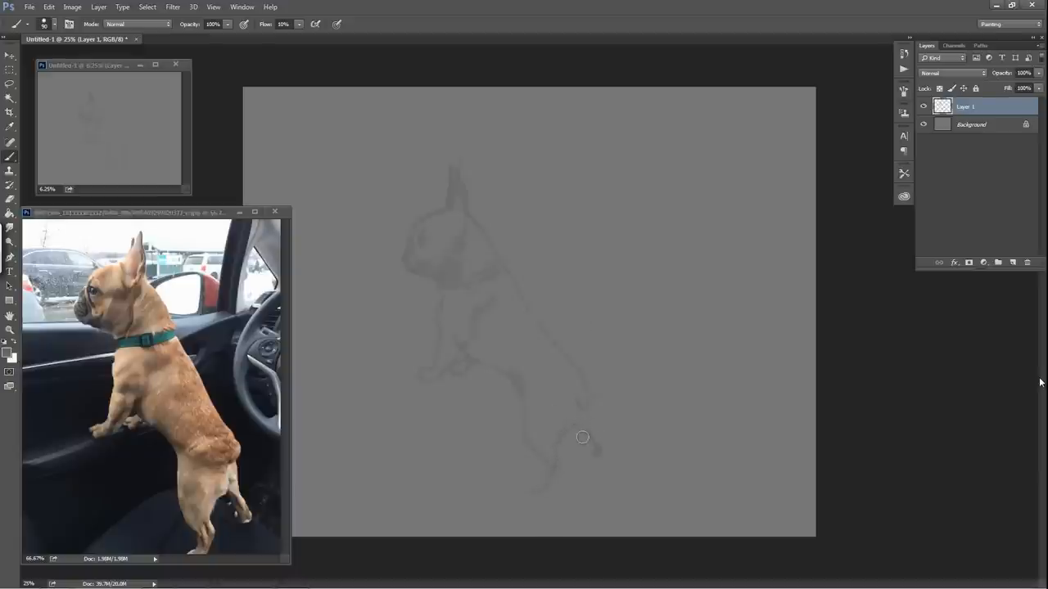
mouse_move(586, 448)
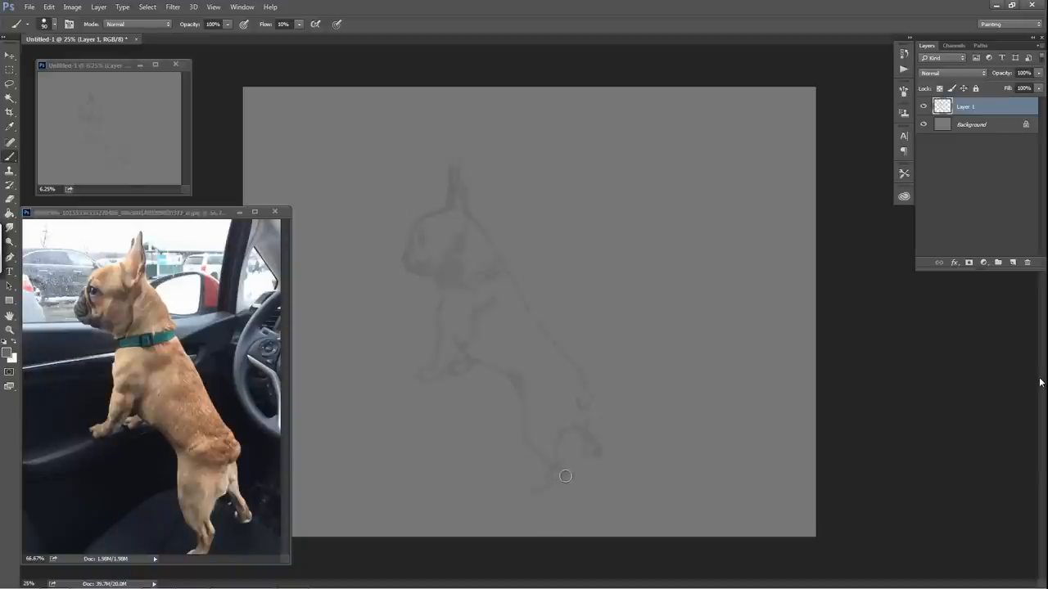
mouse_move(552, 487)
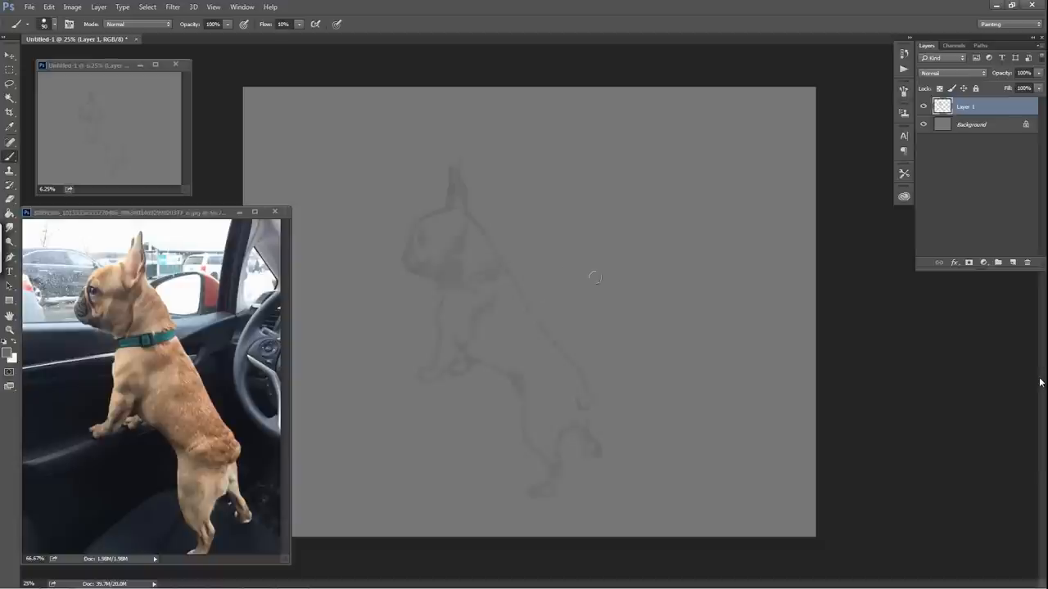
mouse_move(462, 378)
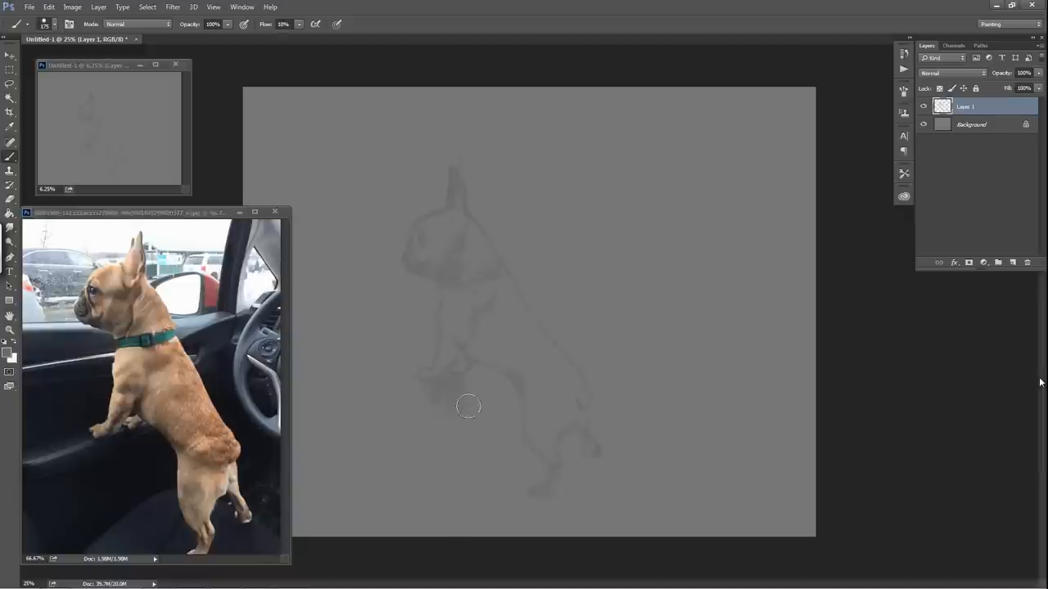
mouse_move(493, 458)
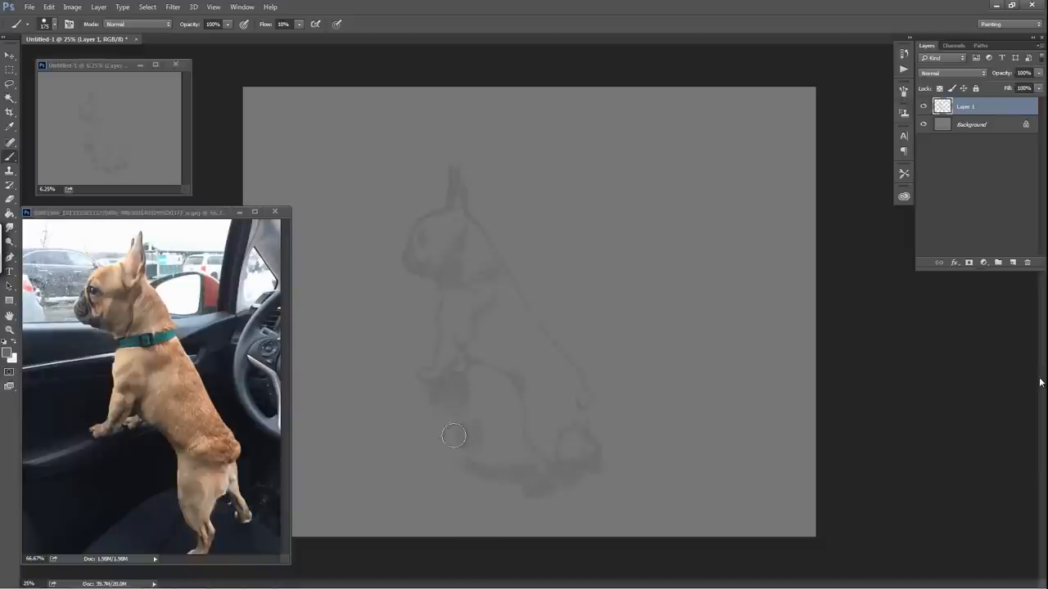
mouse_move(438, 230)
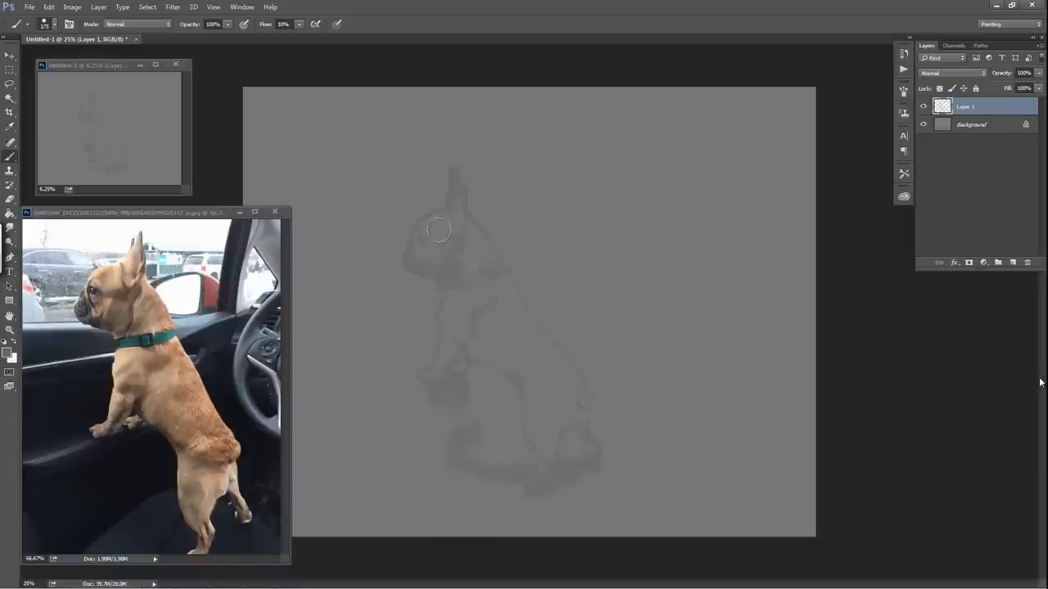
mouse_move(720, 357)
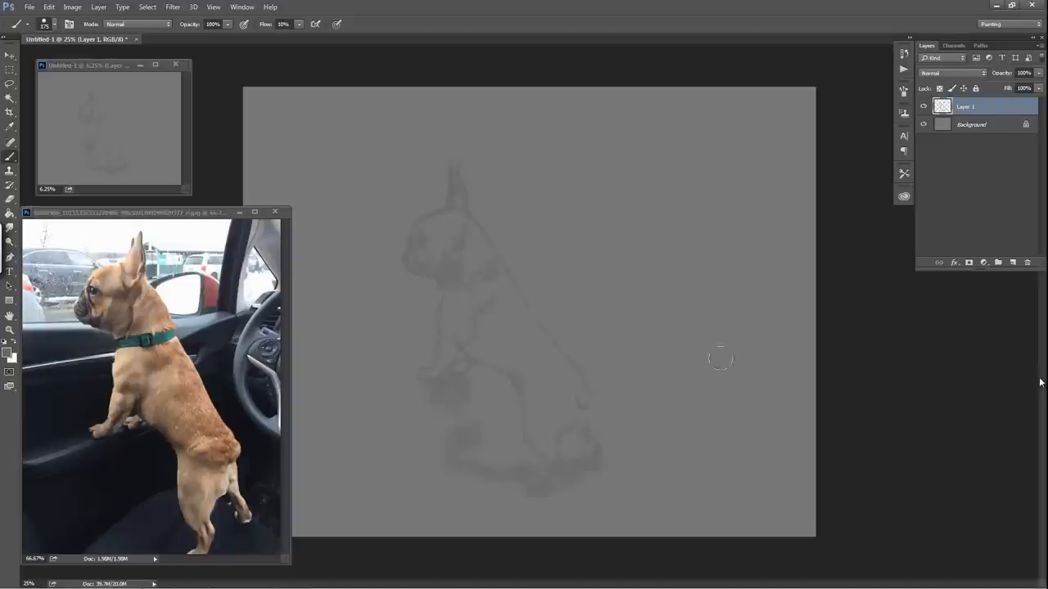
mouse_move(833, 343)
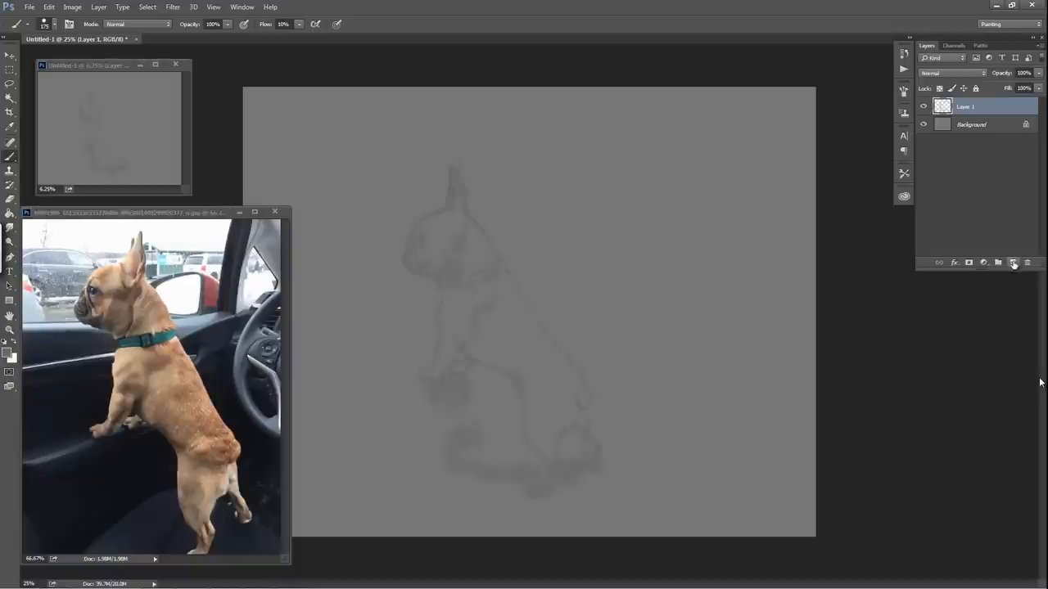
Step: Add a new empty layer above the softly shaded bulldog sketch
click(1012, 262)
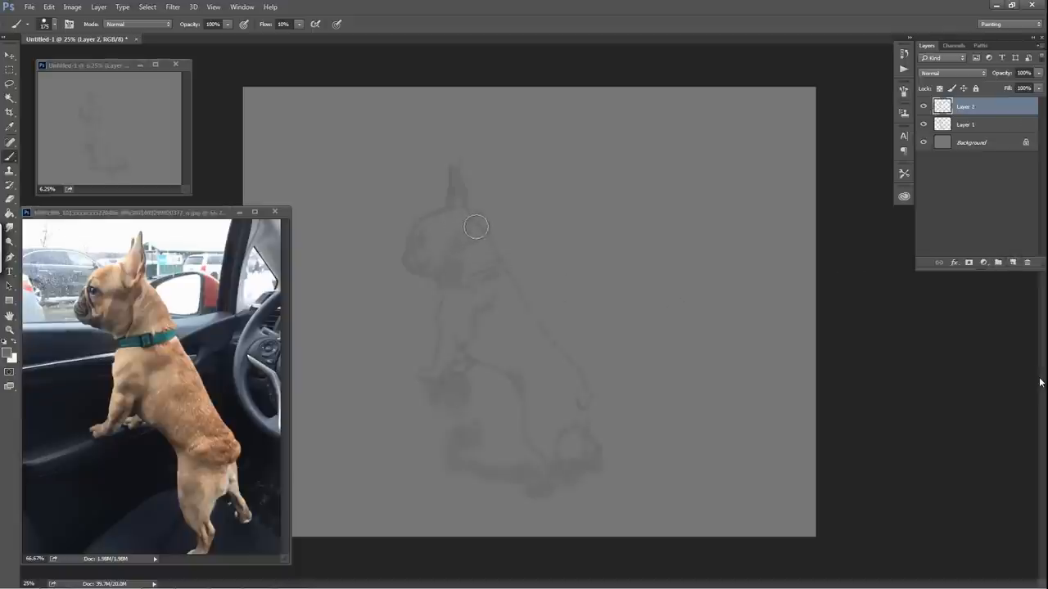
mouse_move(458, 221)
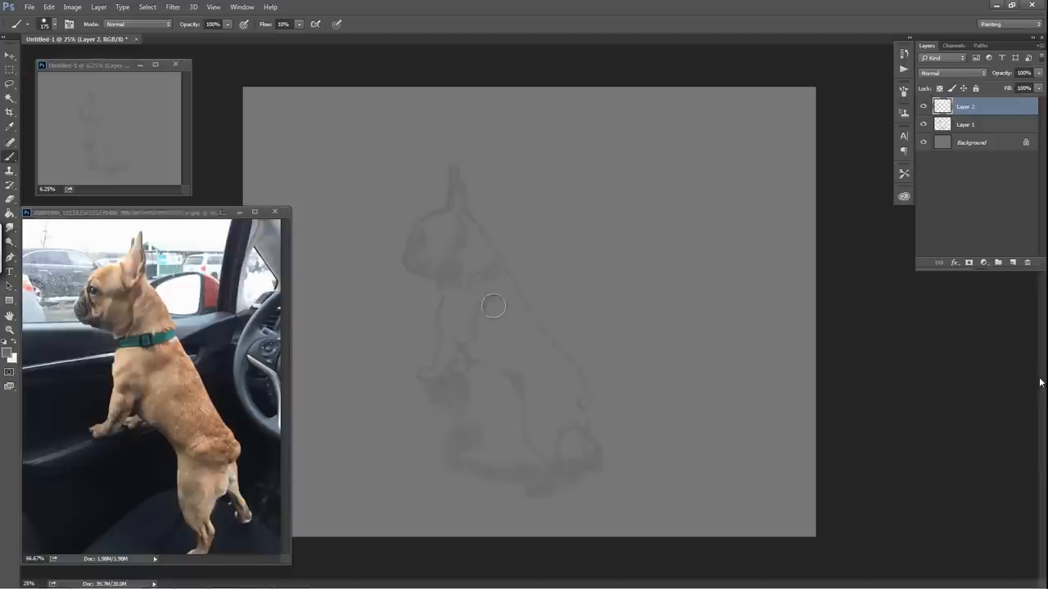
mouse_move(465, 334)
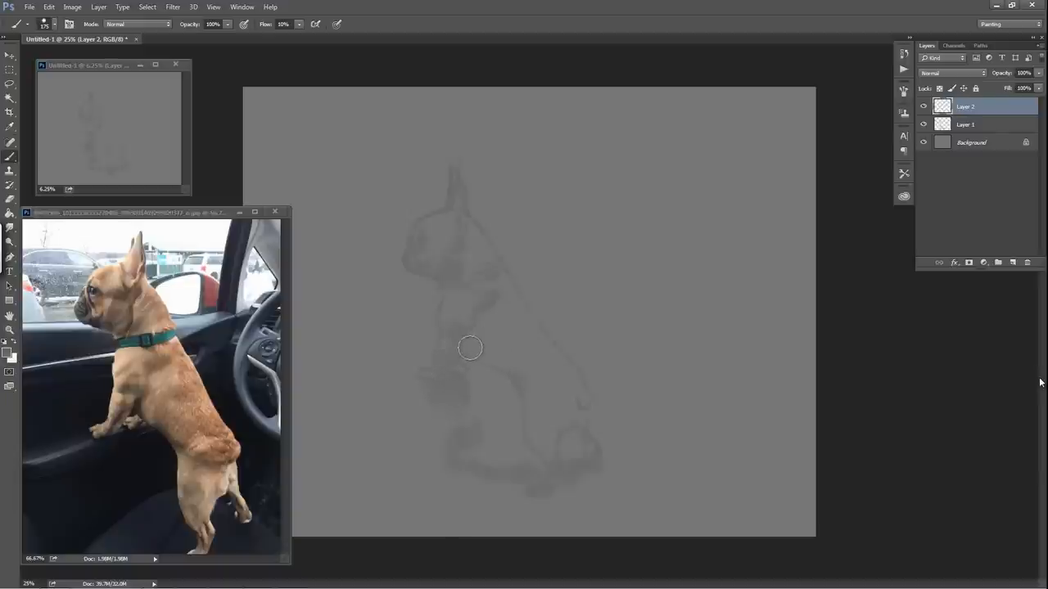
mouse_move(512, 335)
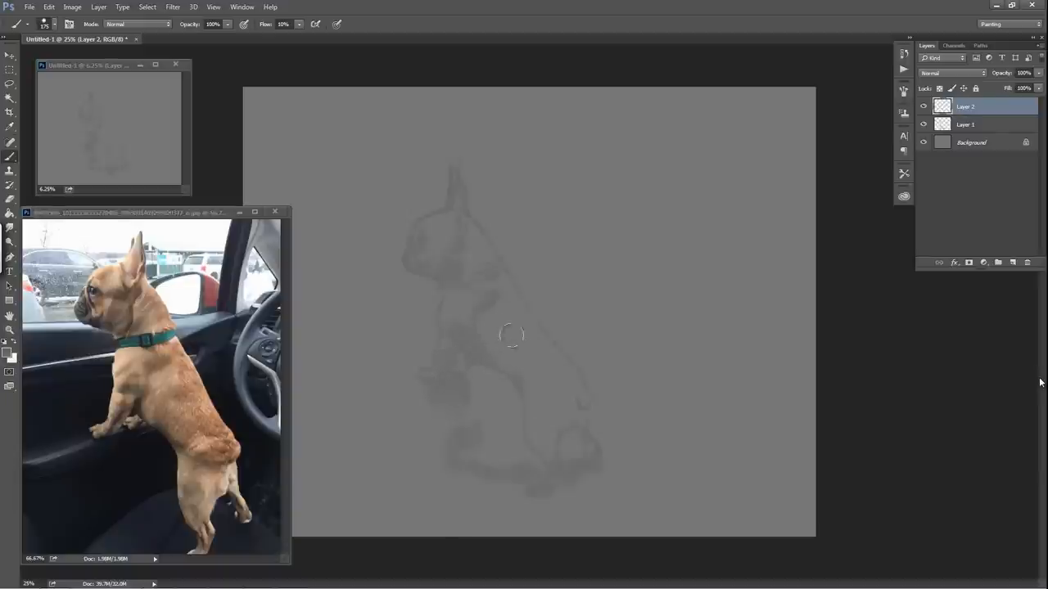
mouse_move(509, 380)
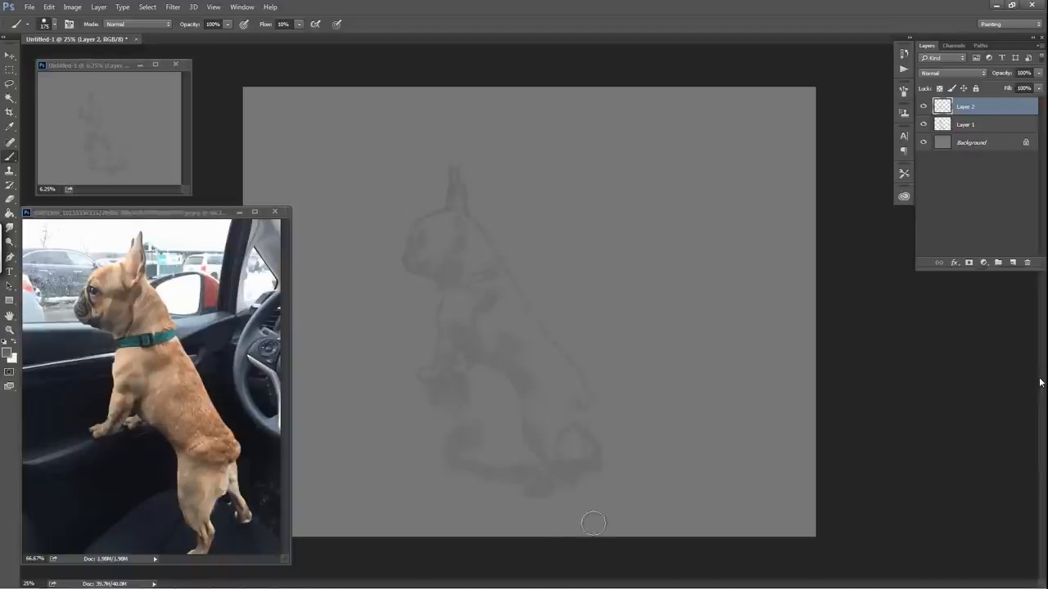
mouse_move(611, 511)
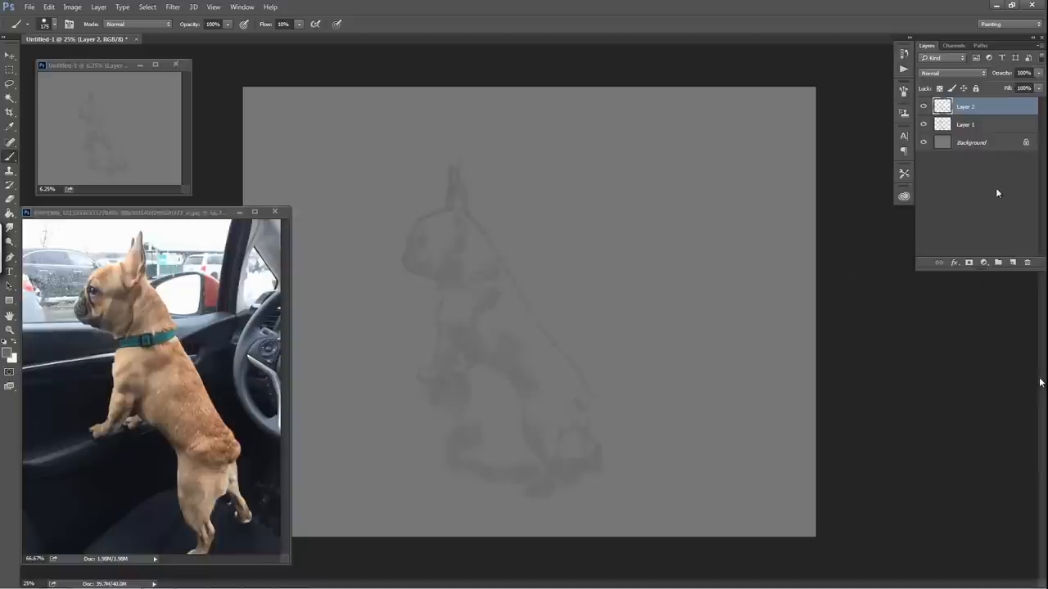
mouse_move(1006, 210)
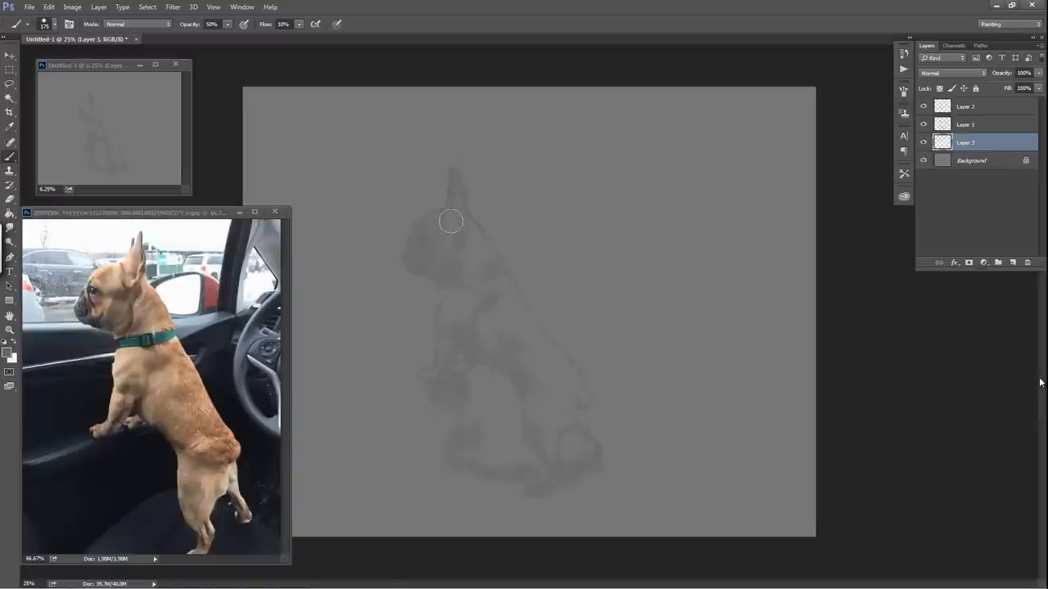
mouse_move(458, 238)
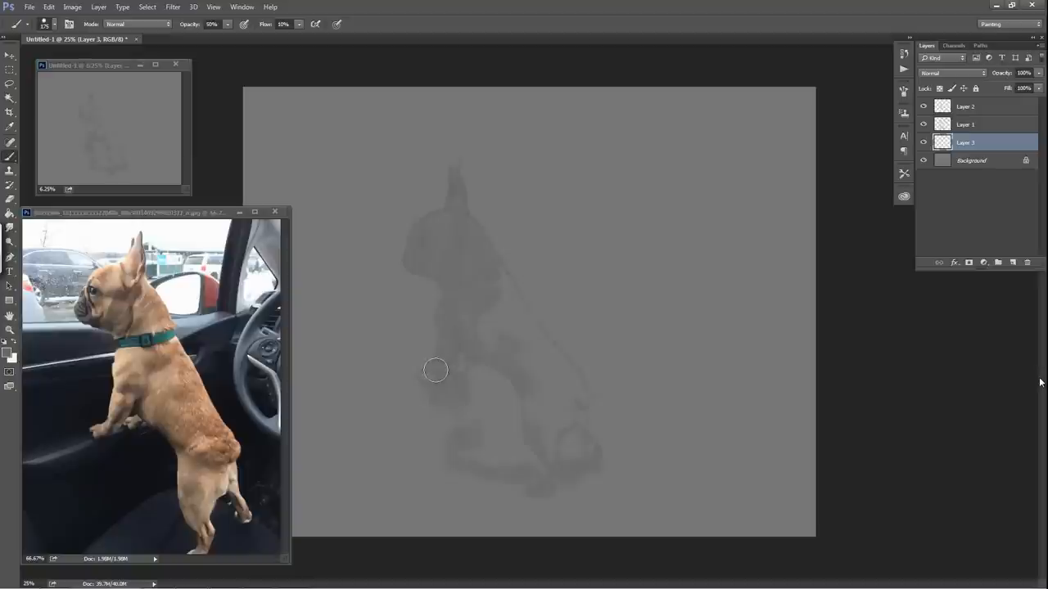
mouse_move(471, 357)
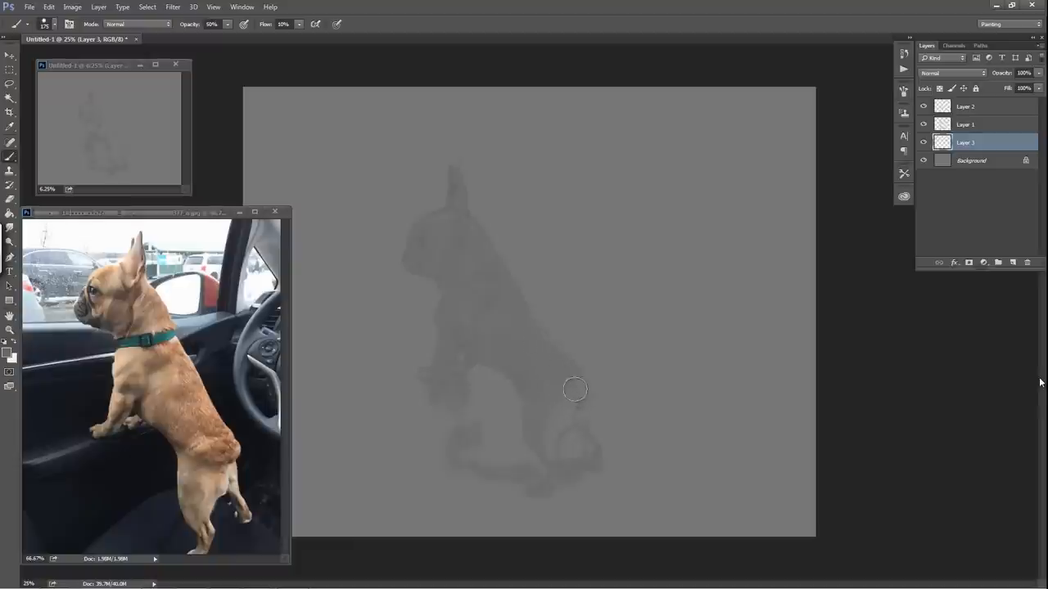
mouse_move(550, 432)
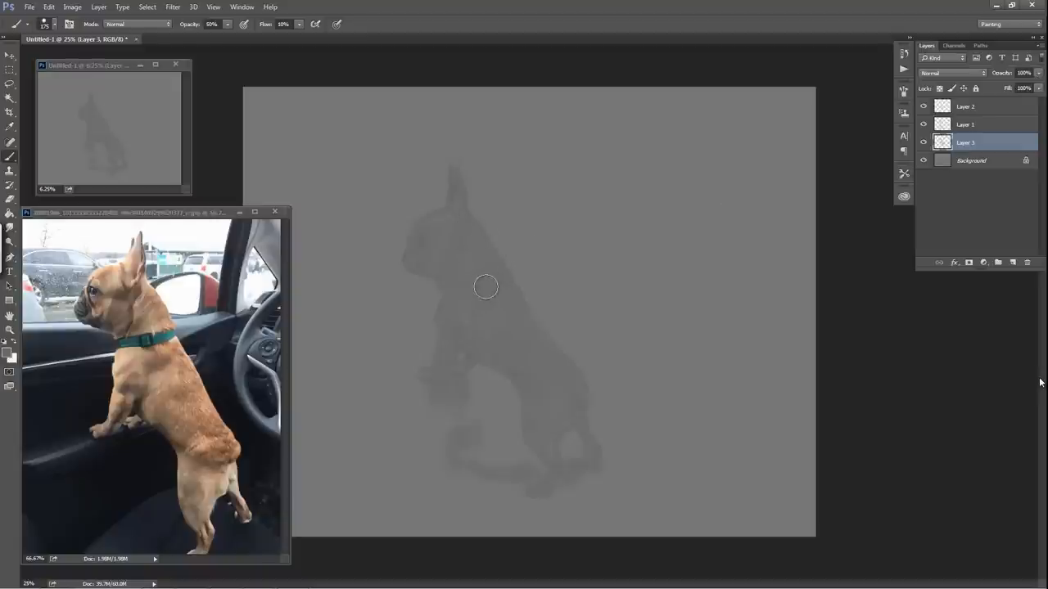
mouse_move(440, 217)
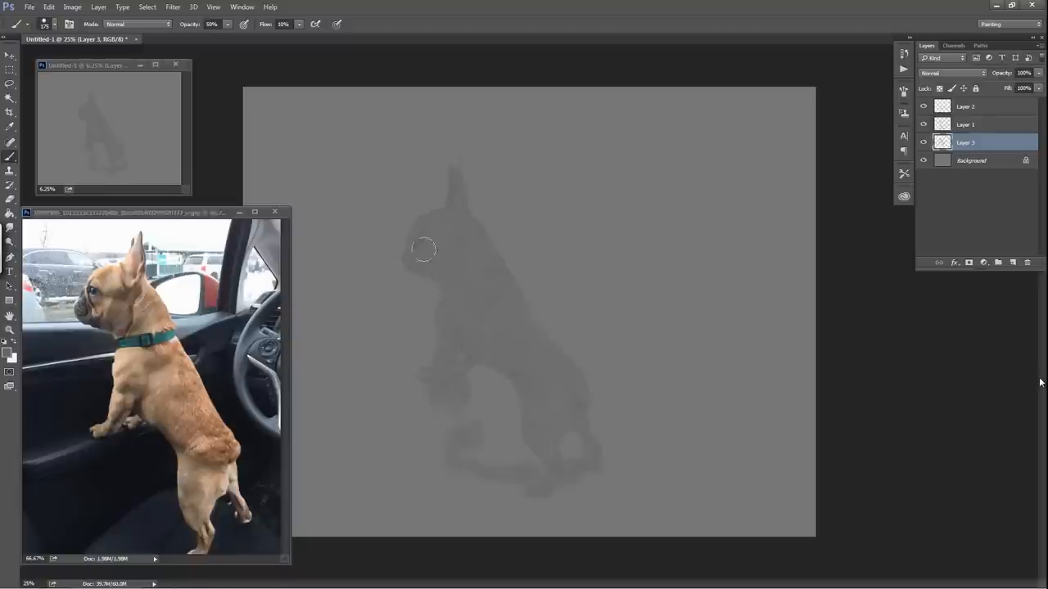
mouse_move(444, 317)
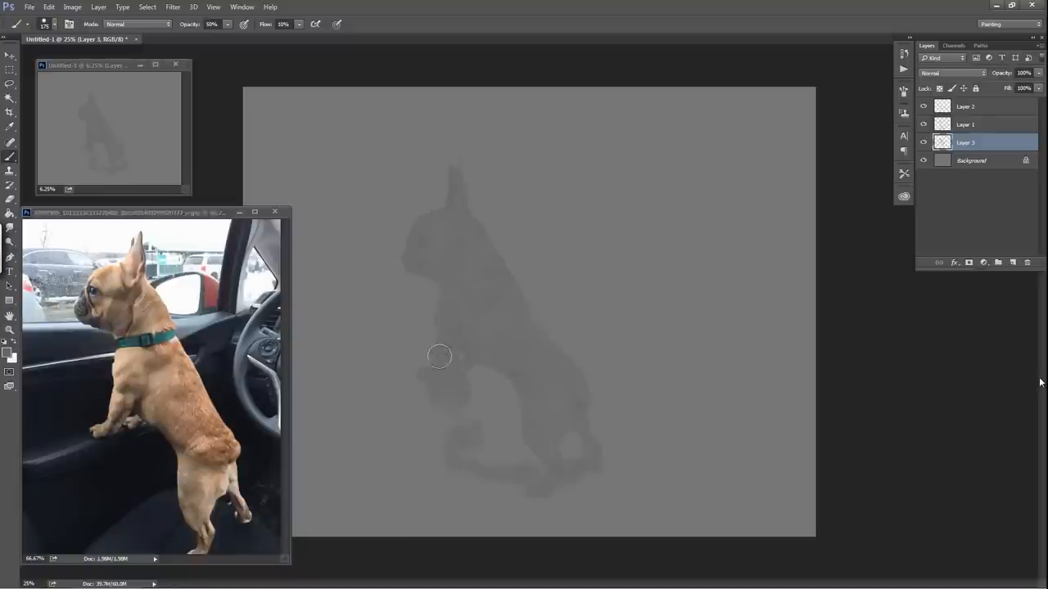
mouse_move(472, 360)
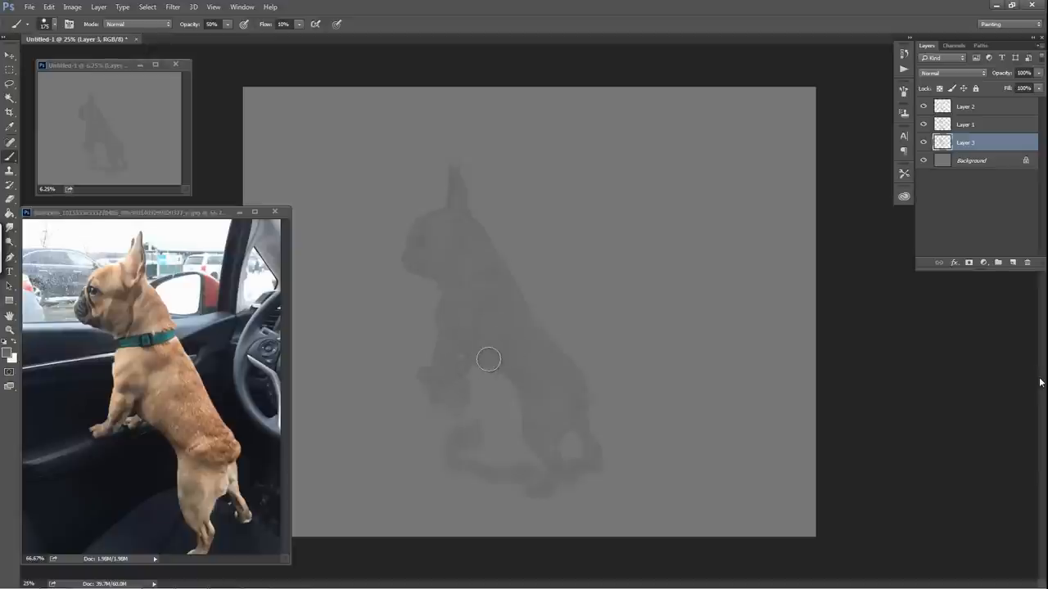
mouse_move(493, 363)
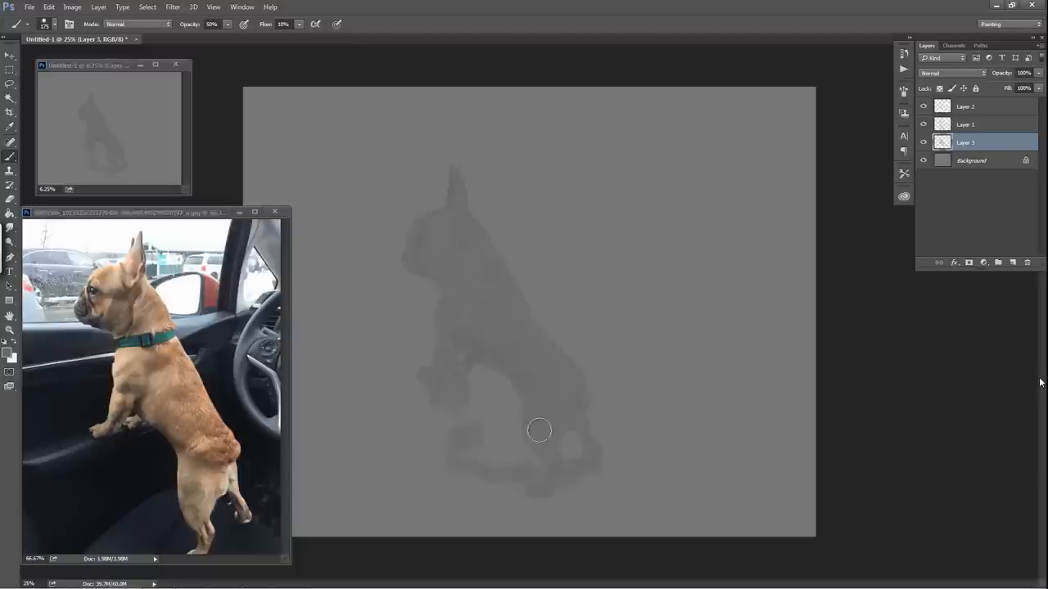
mouse_move(550, 482)
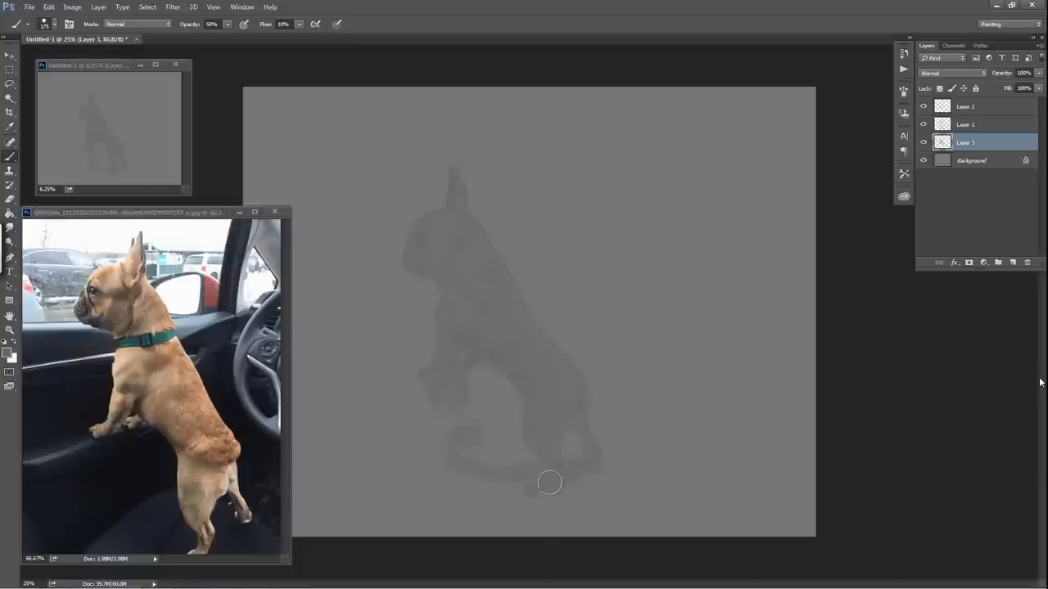
mouse_move(592, 432)
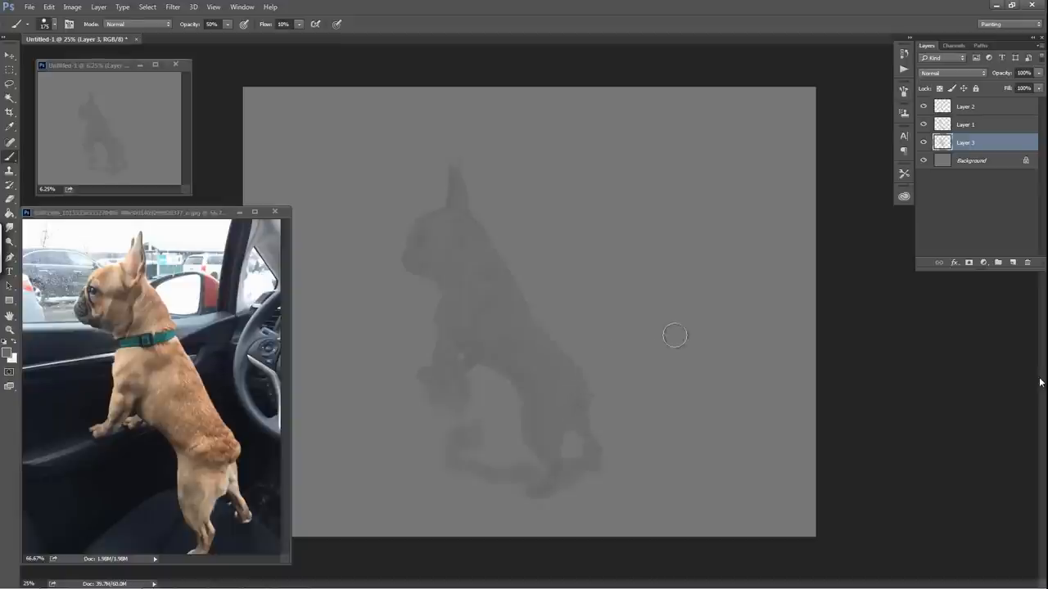
mouse_move(457, 309)
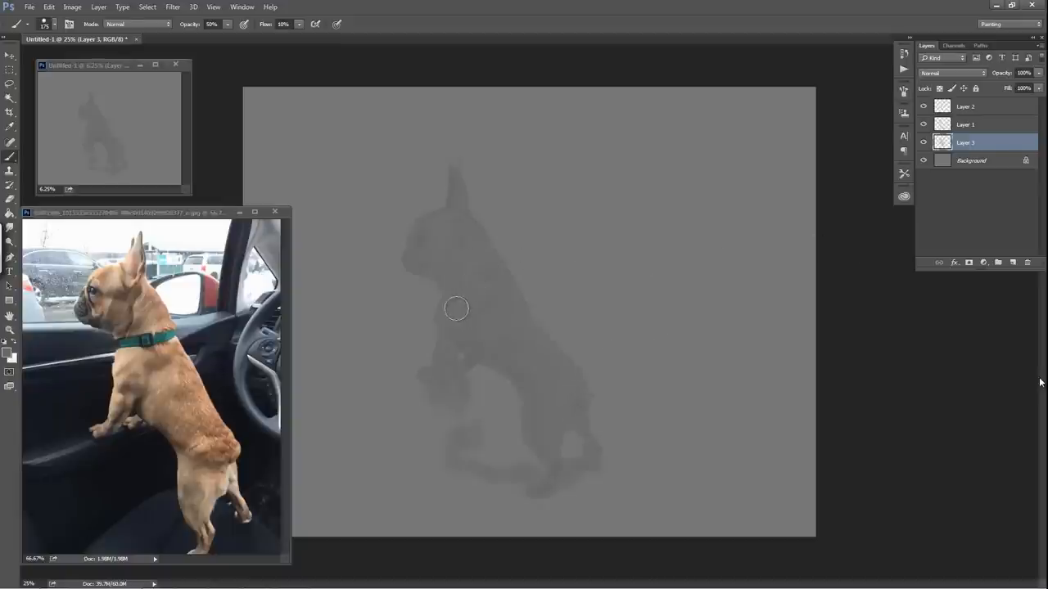
mouse_move(470, 285)
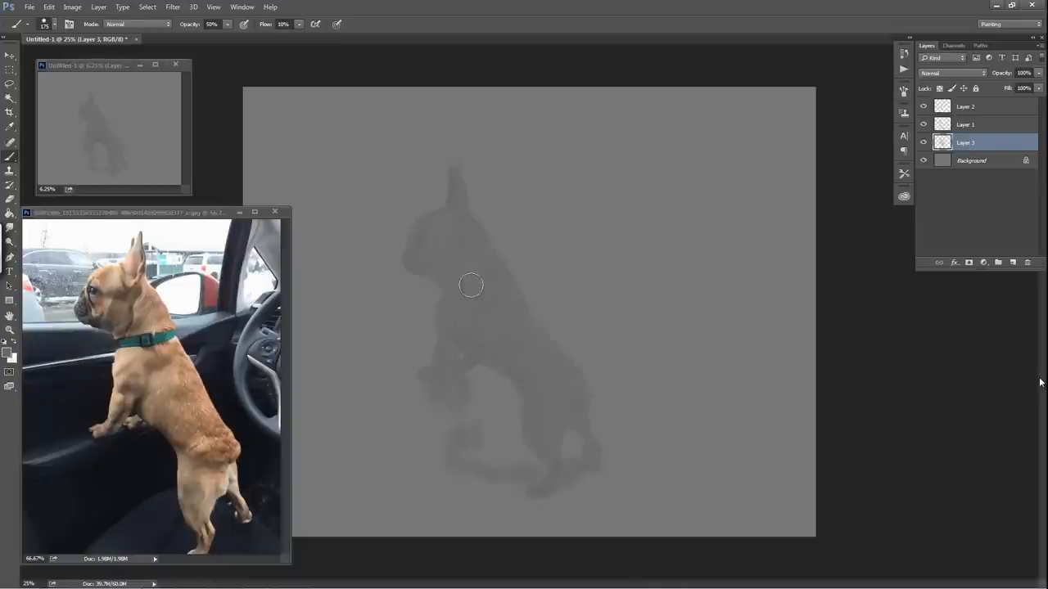
Step: Hide and then show the underpainting layer to compare the result
click(923, 143)
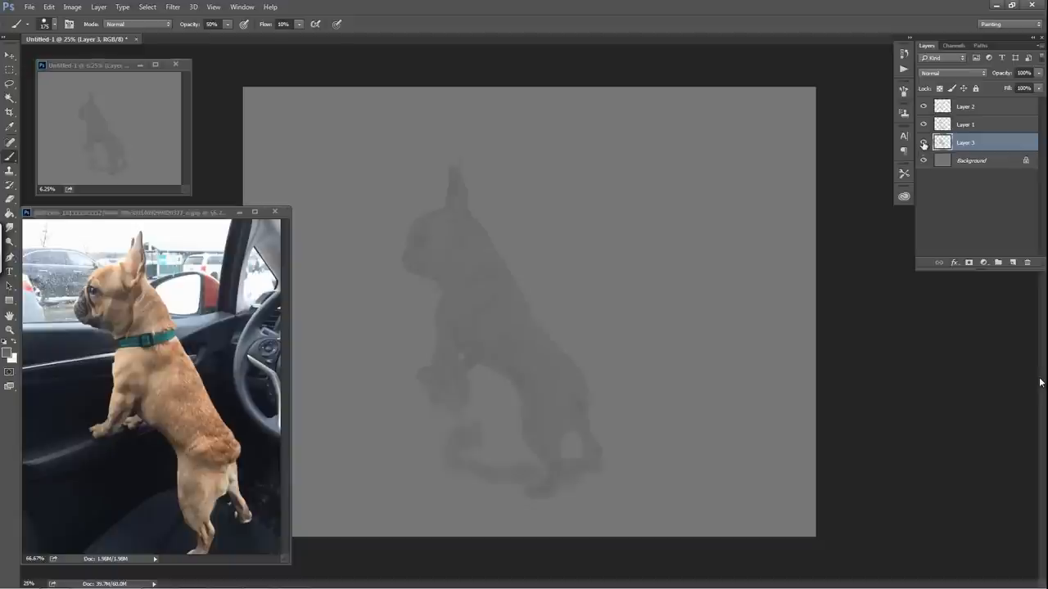
click(923, 142)
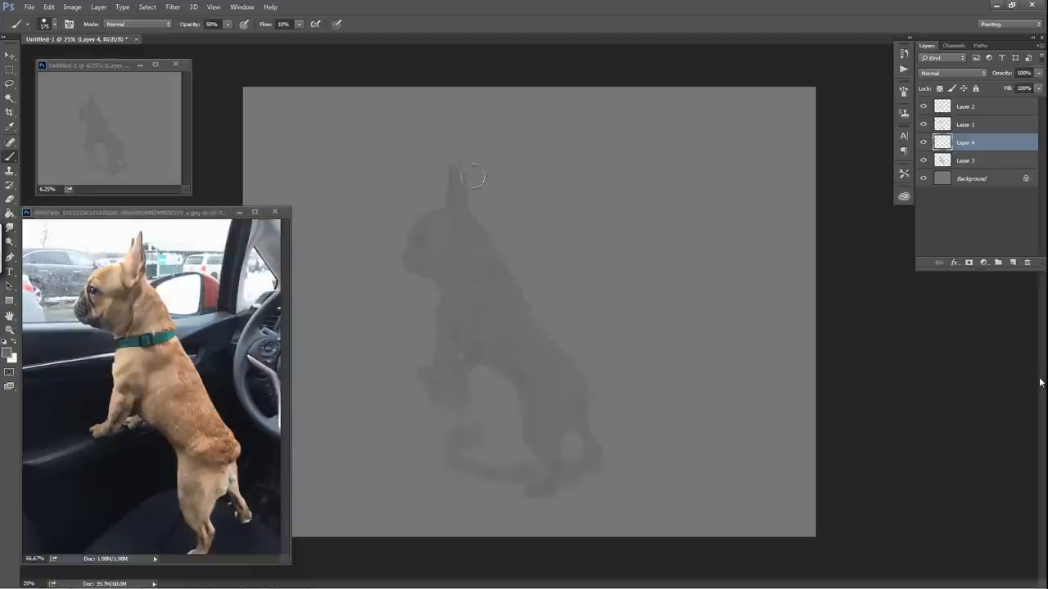
mouse_move(457, 202)
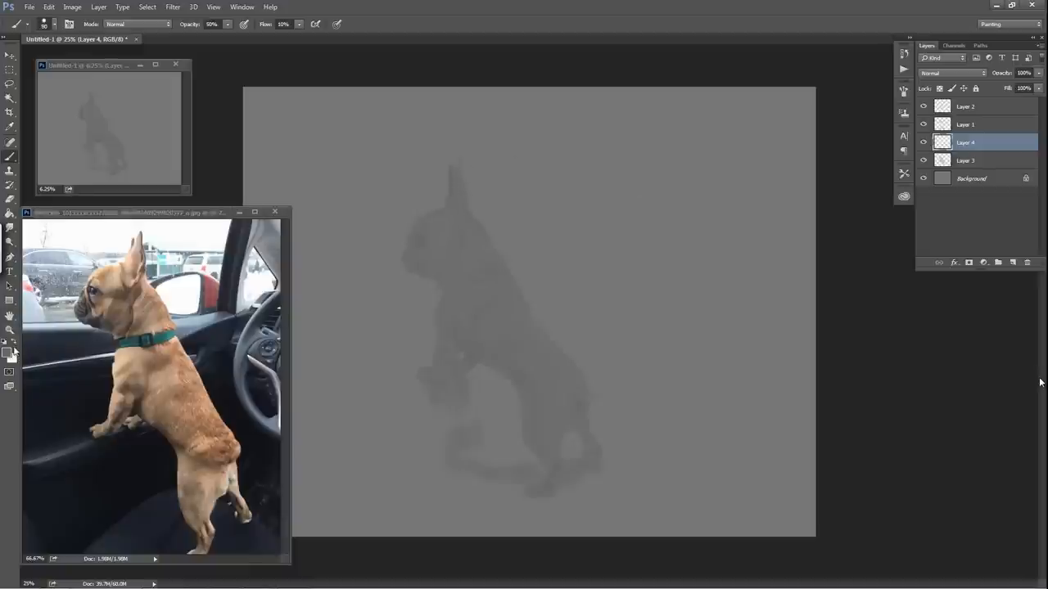
Step: Move Layer 4 to the top and set the foreground colour to #8d8d8d
click(10, 351)
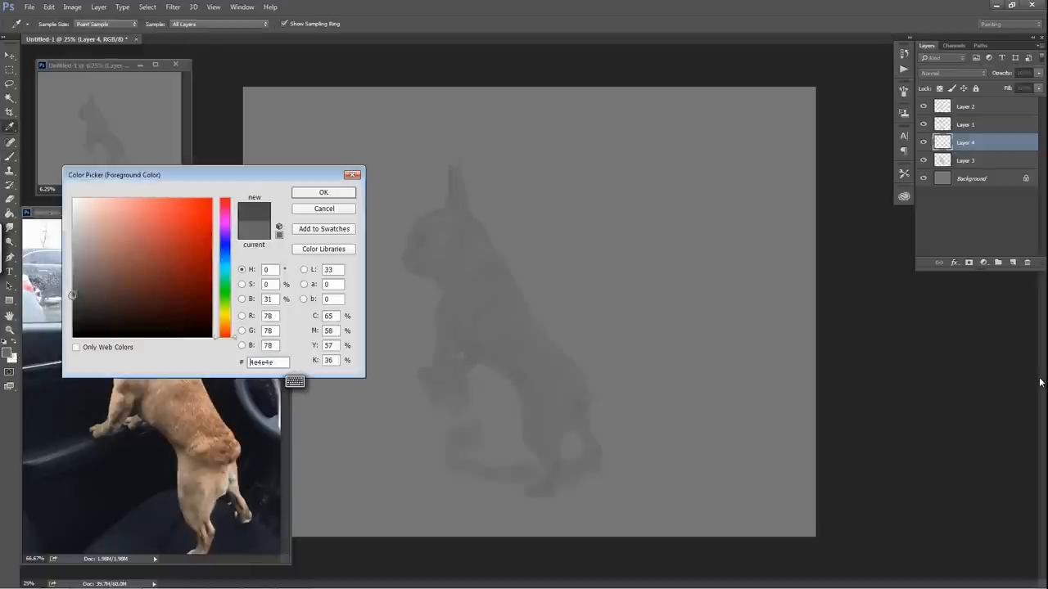
click(323, 192)
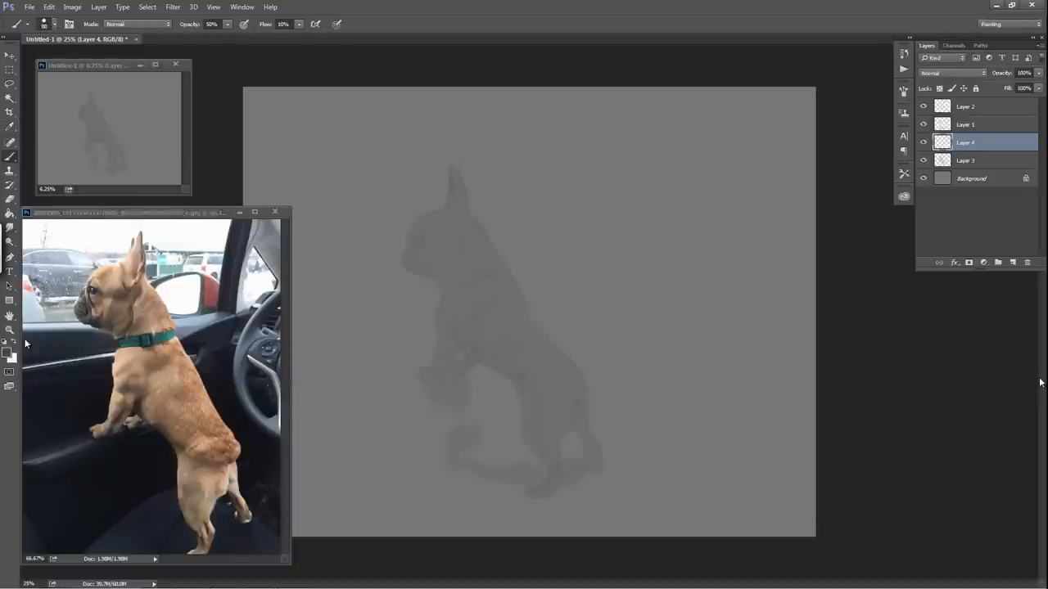
click(9, 352)
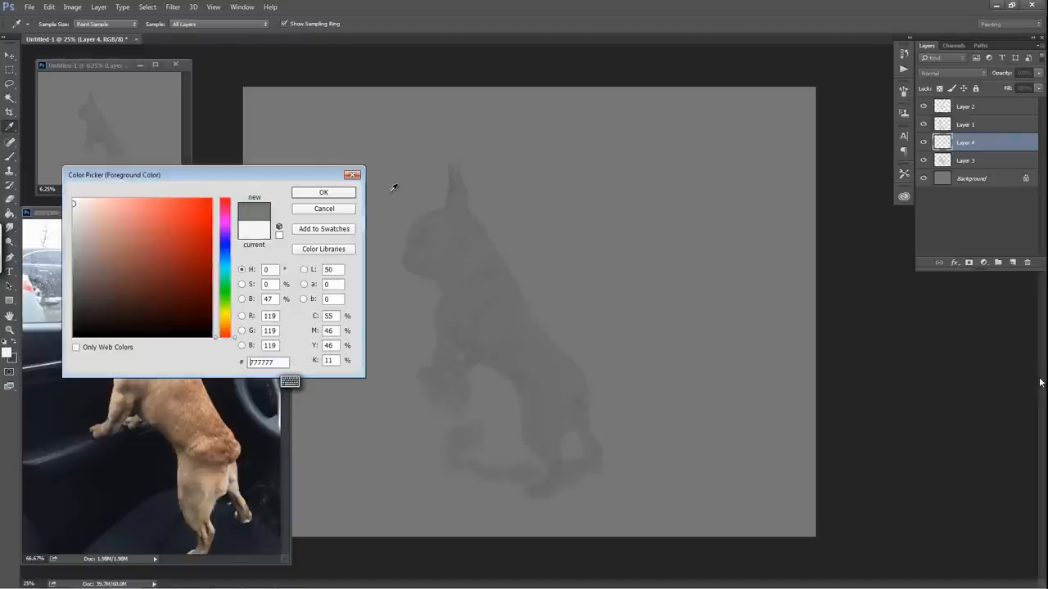
click(323, 209)
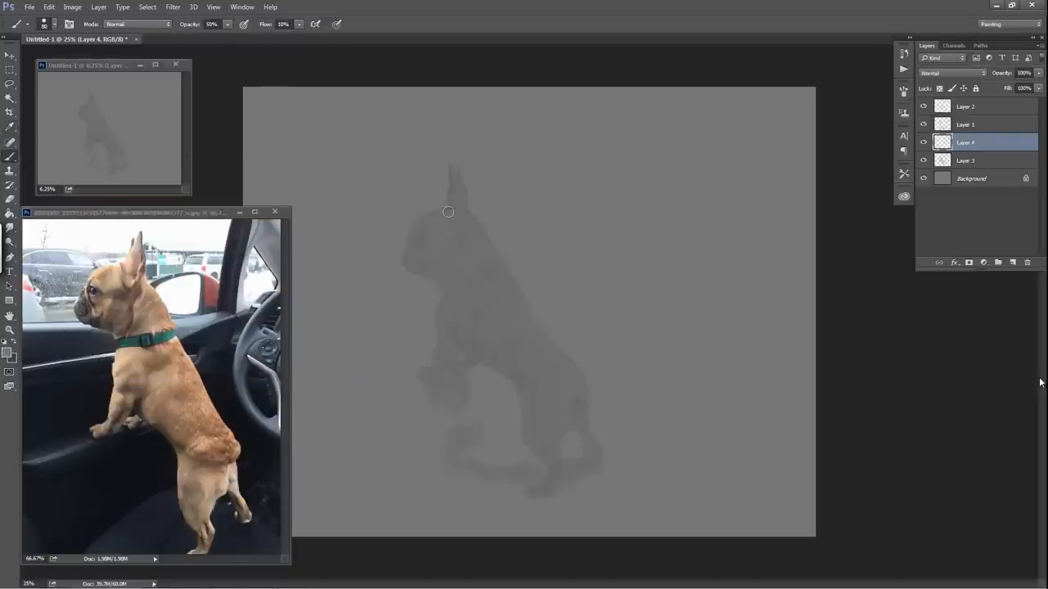
mouse_move(426, 218)
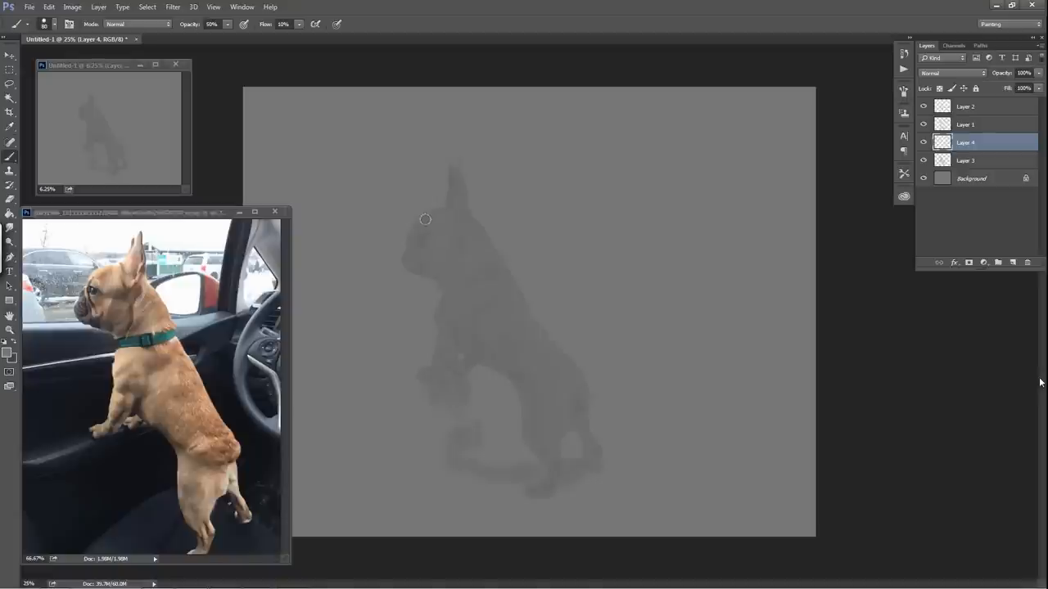
click(964, 106)
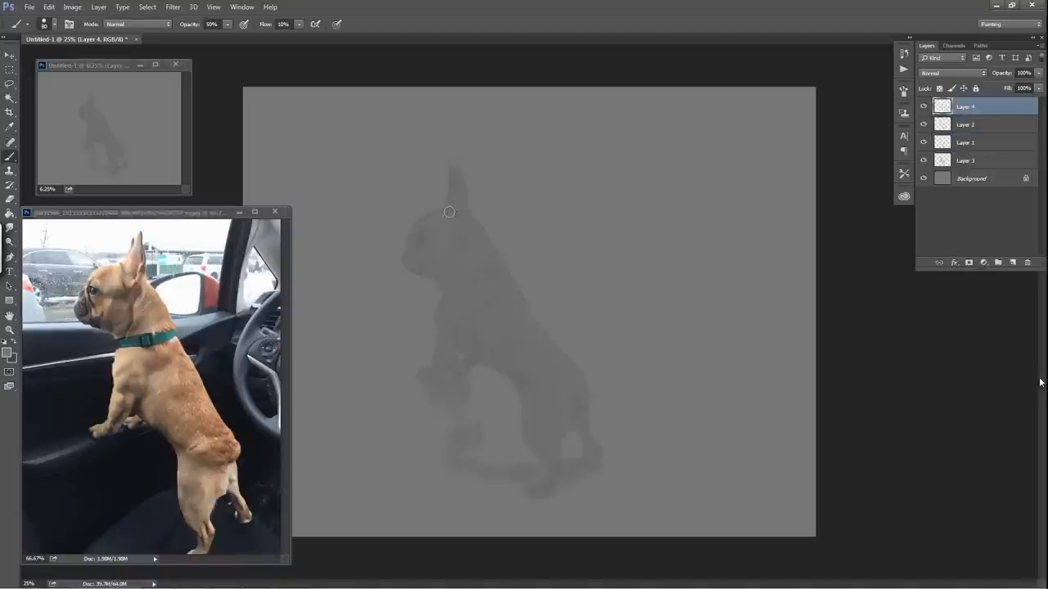
mouse_move(420, 218)
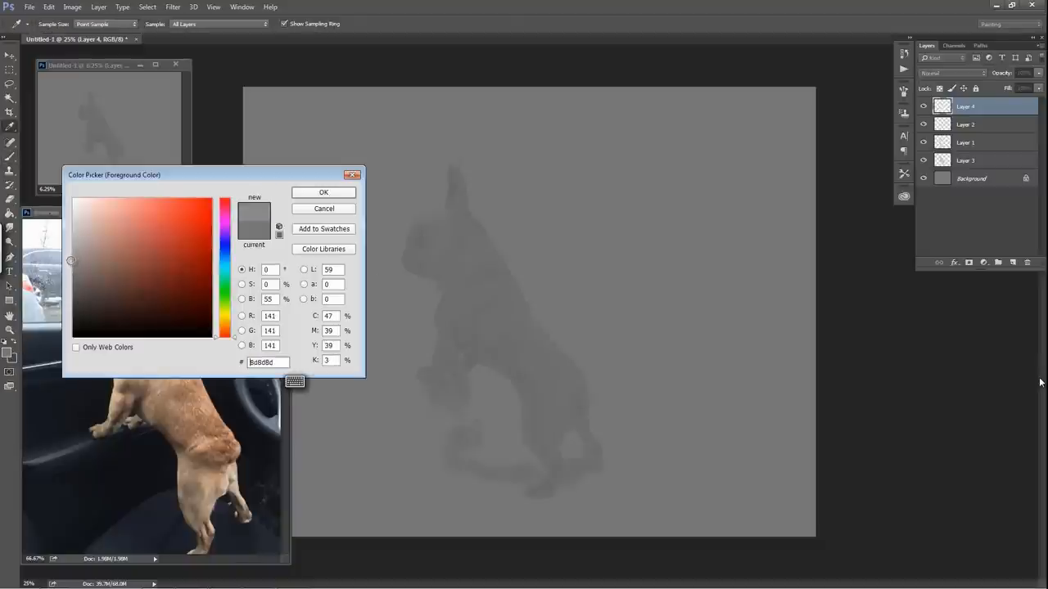
click(323, 192)
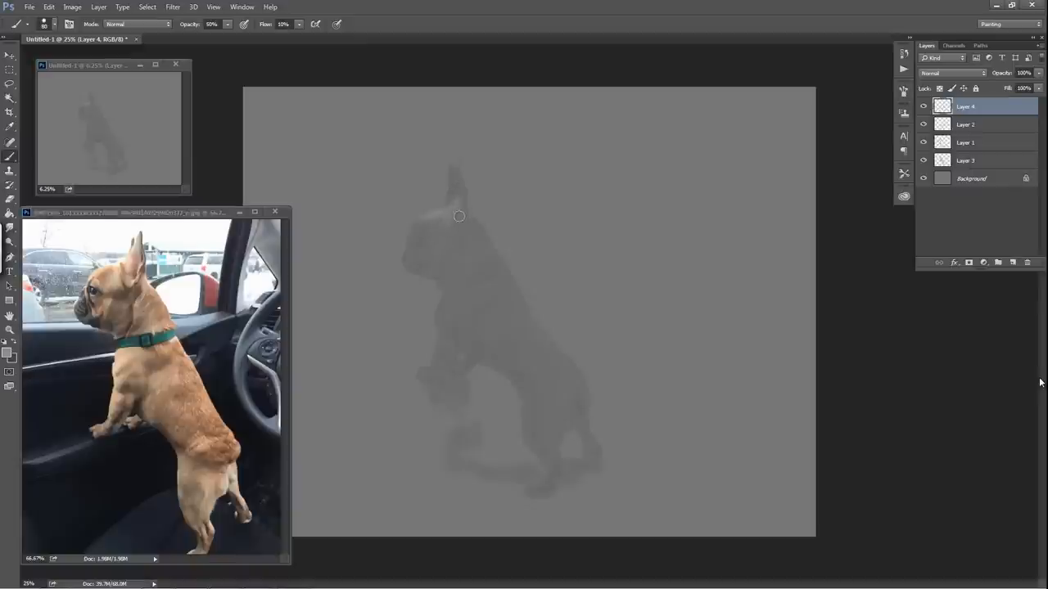
mouse_move(461, 193)
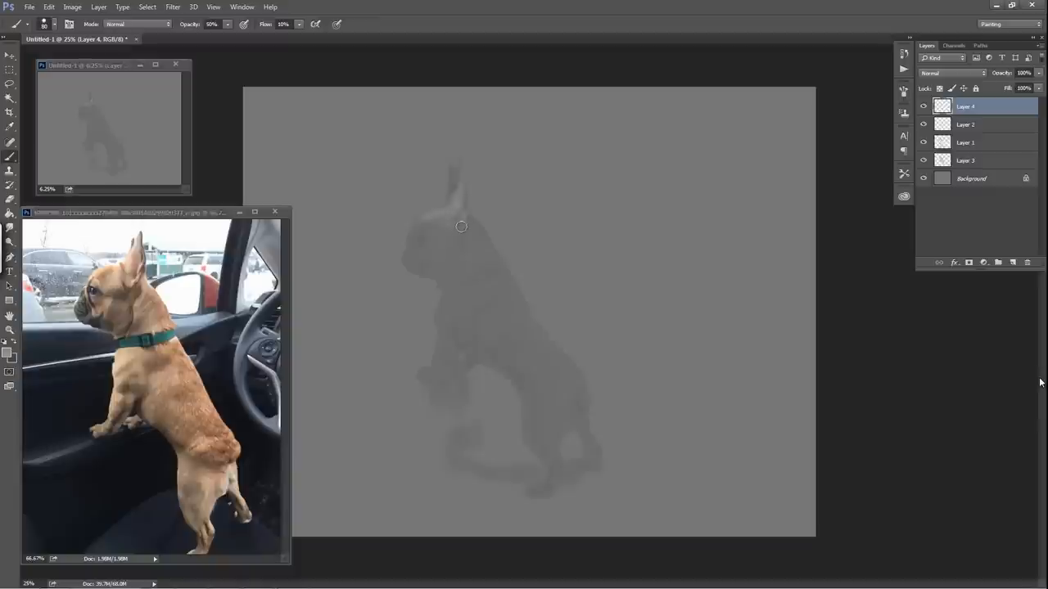
mouse_move(454, 237)
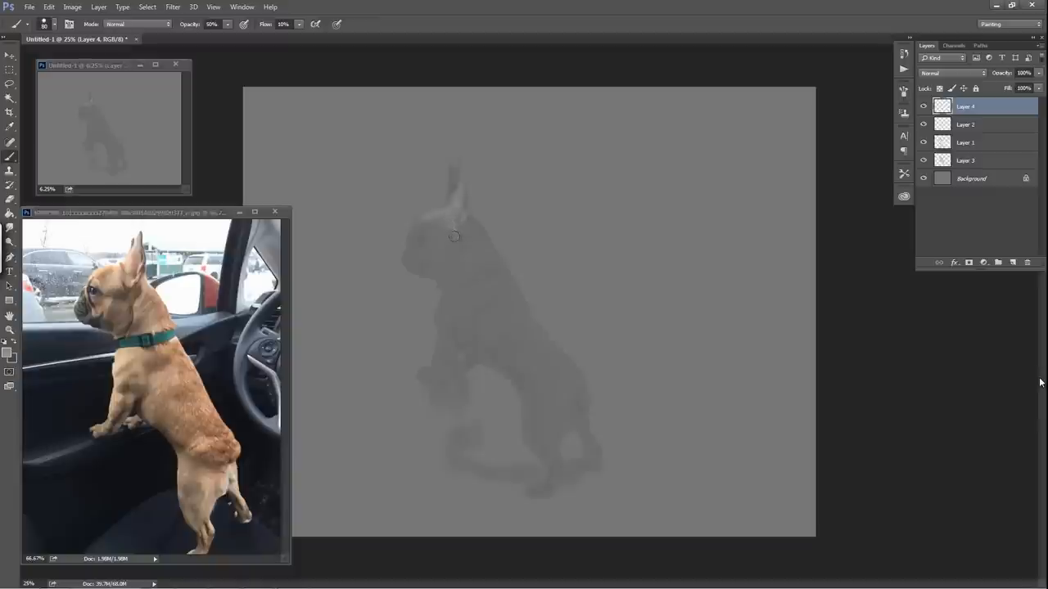
mouse_move(463, 179)
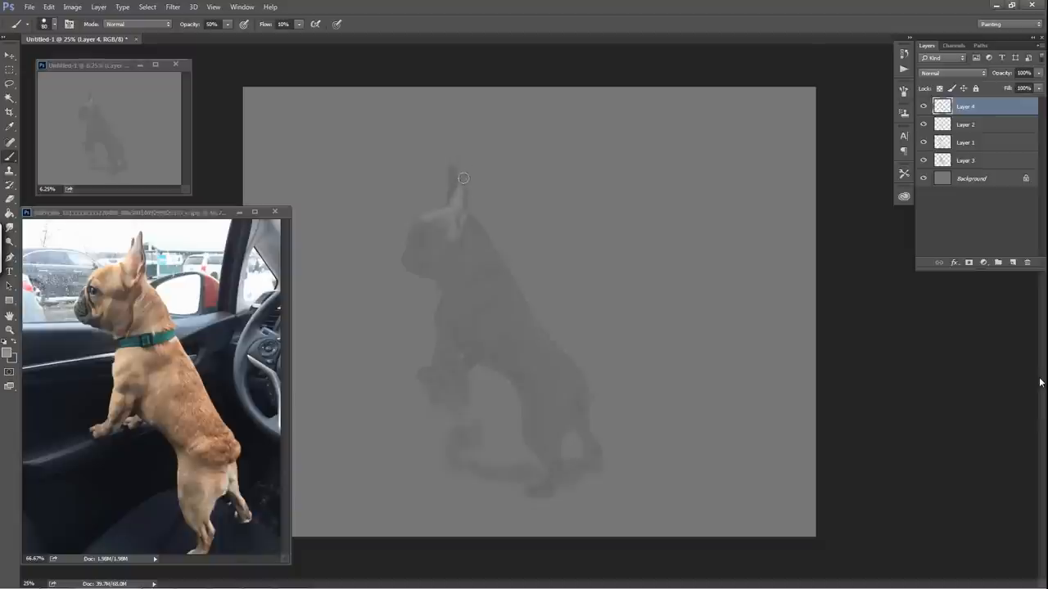
mouse_move(469, 198)
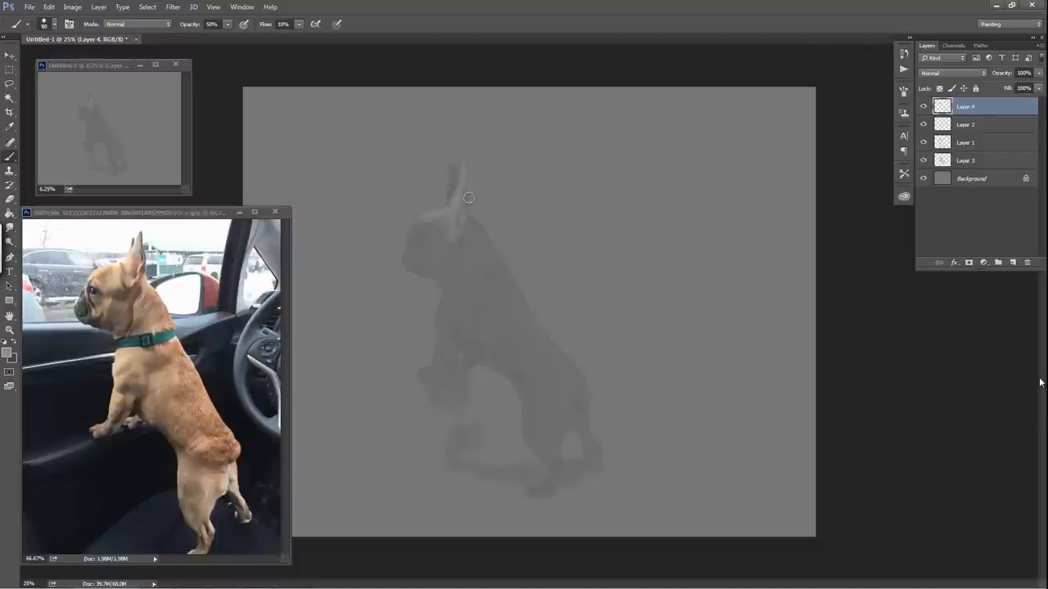
mouse_move(465, 195)
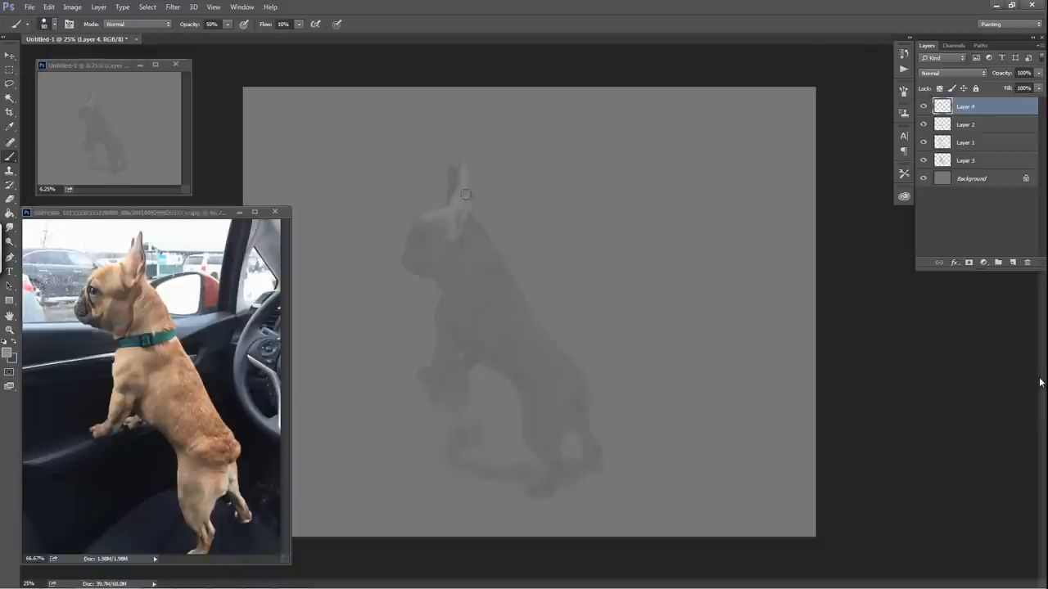
mouse_move(443, 227)
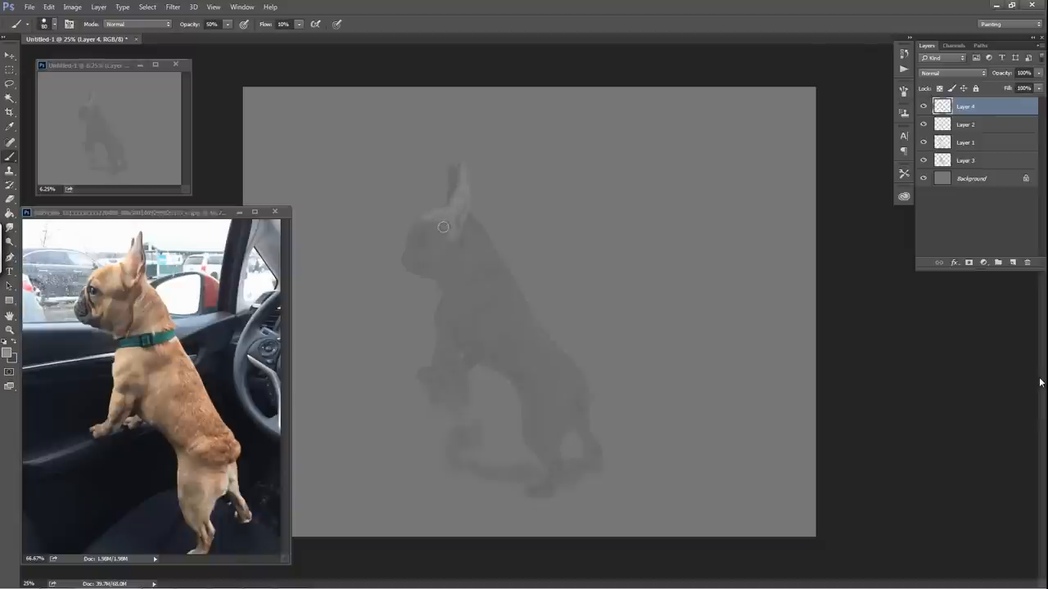
mouse_move(428, 236)
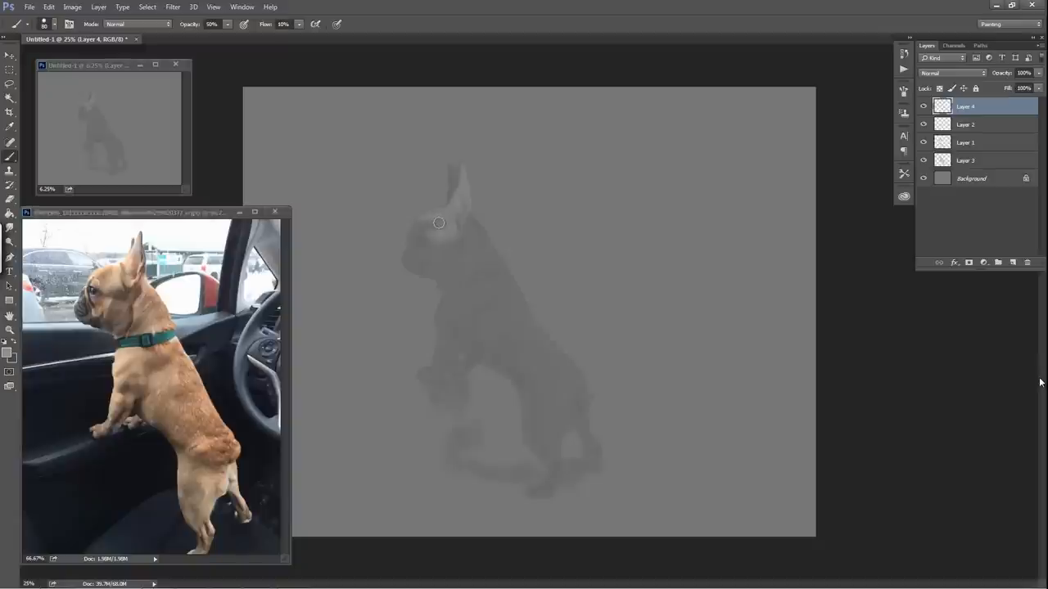
mouse_move(421, 225)
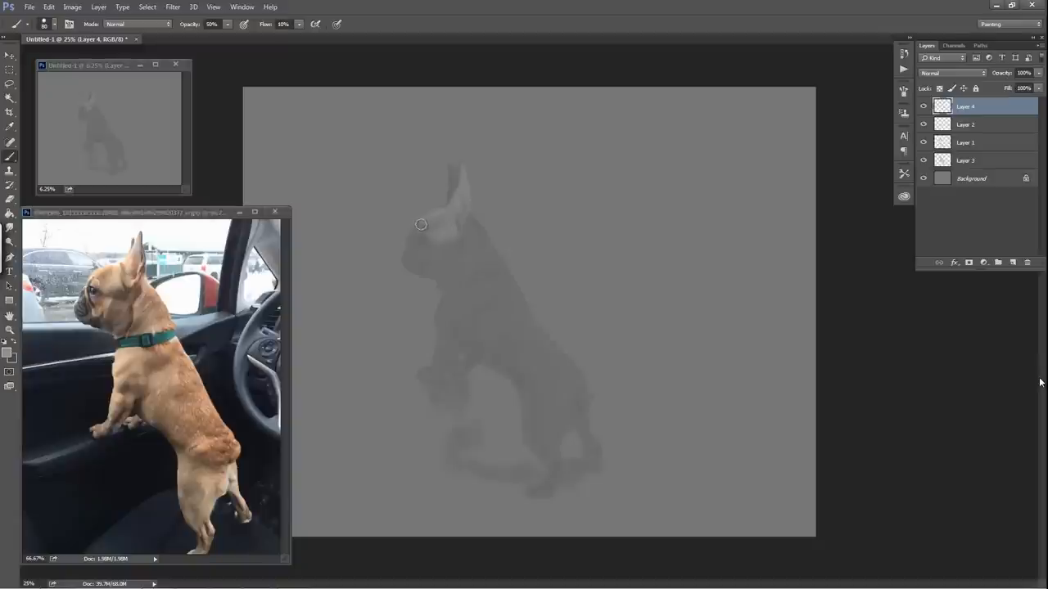
mouse_move(416, 225)
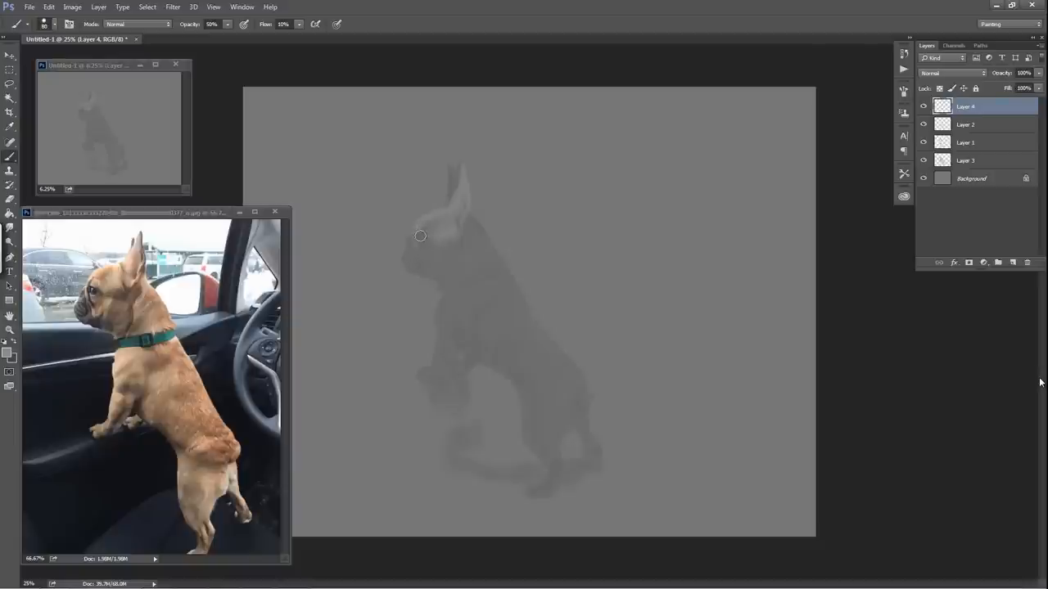
mouse_move(434, 225)
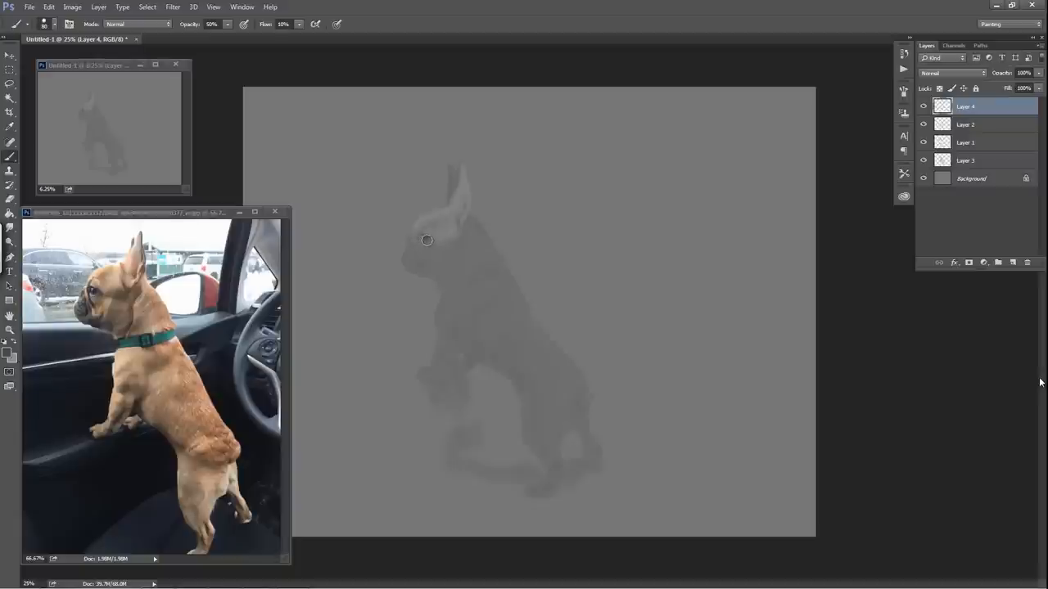
mouse_move(437, 238)
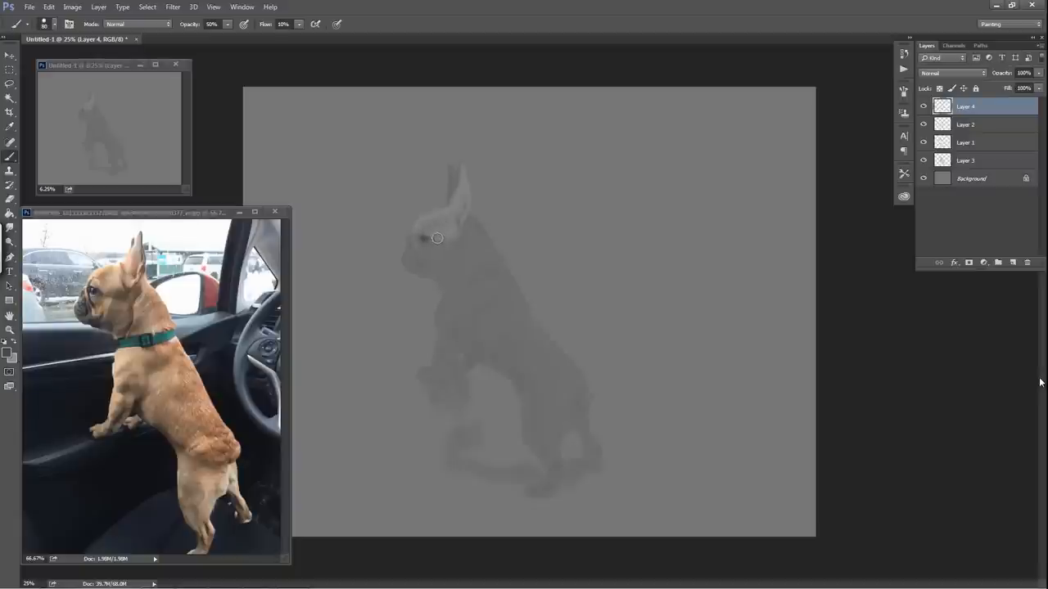
mouse_move(429, 246)
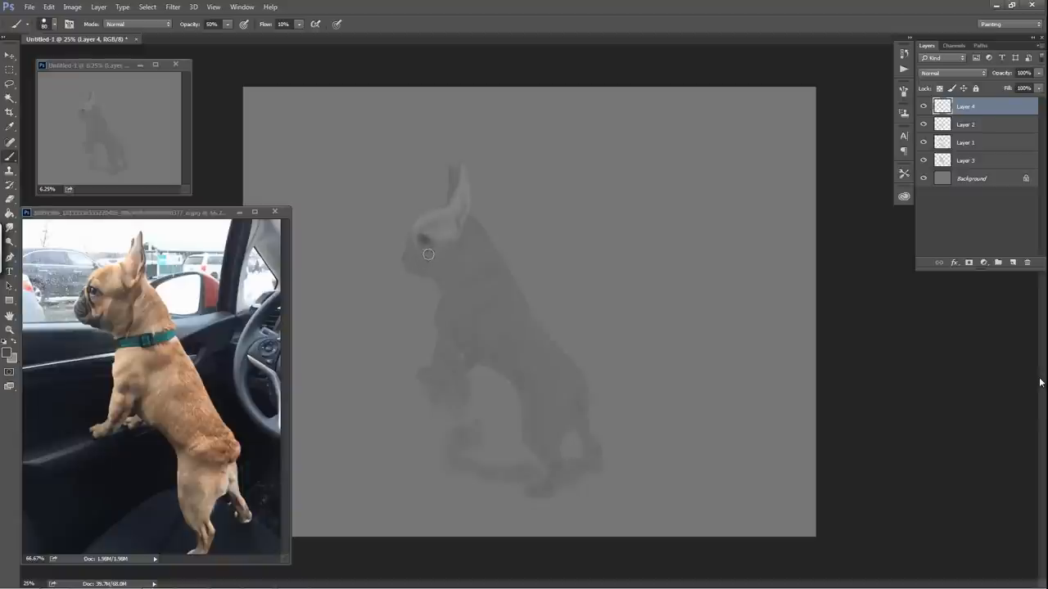
mouse_move(420, 242)
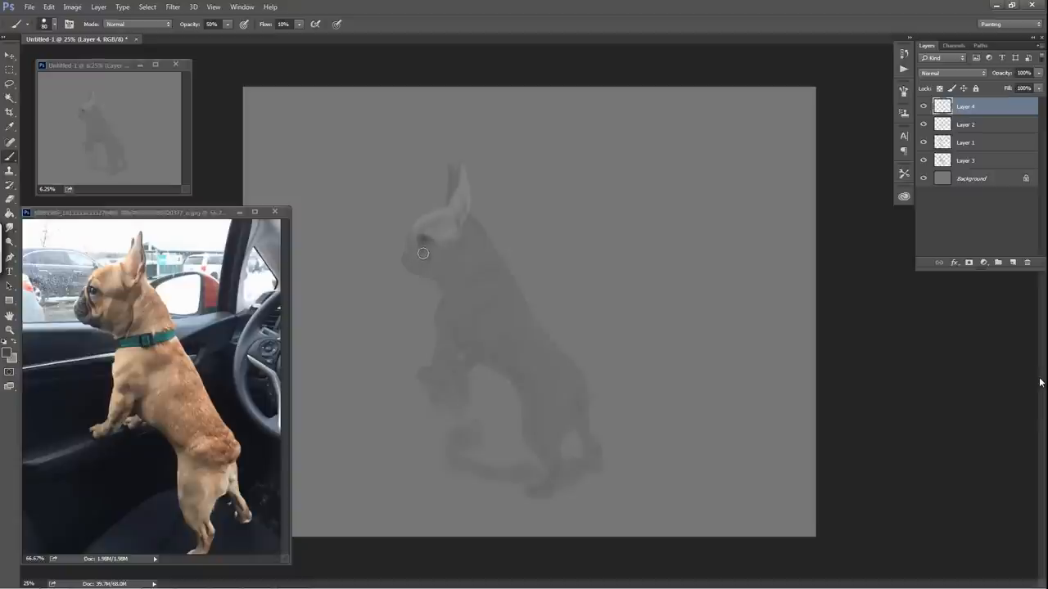
mouse_move(430, 261)
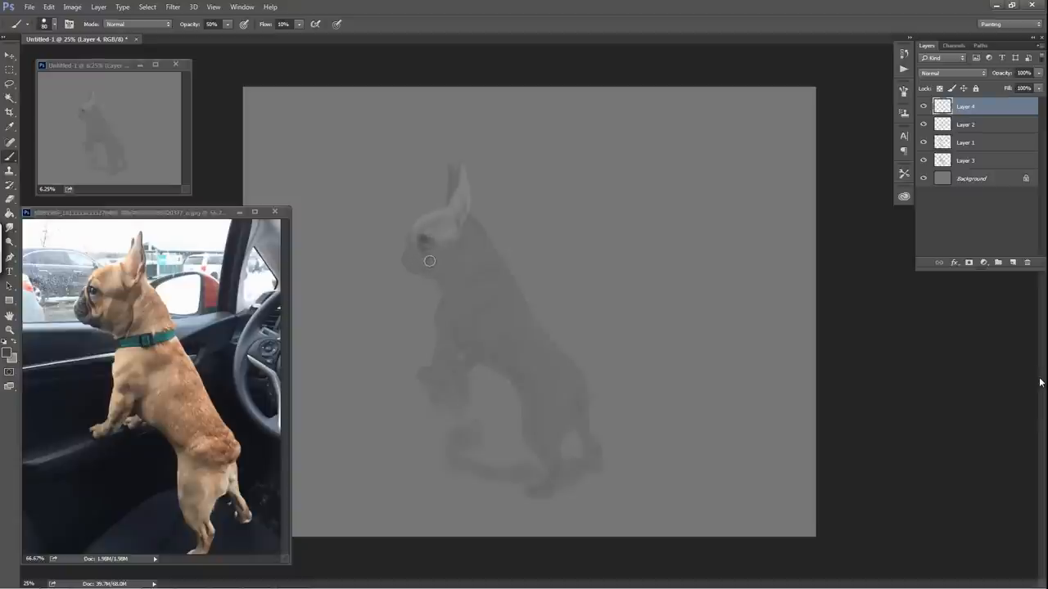
mouse_move(421, 238)
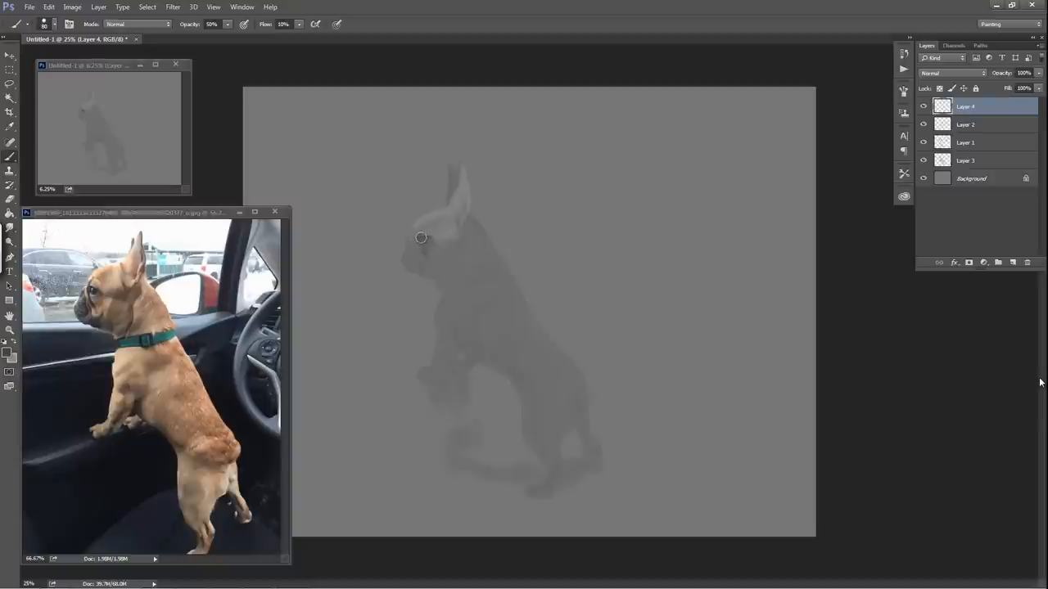
mouse_move(415, 248)
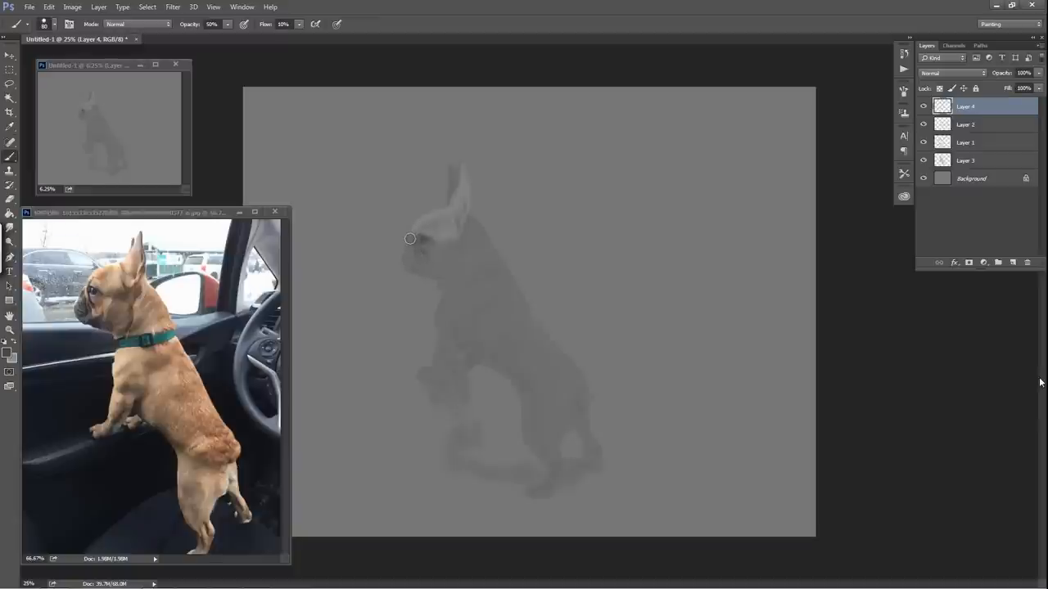
mouse_move(434, 215)
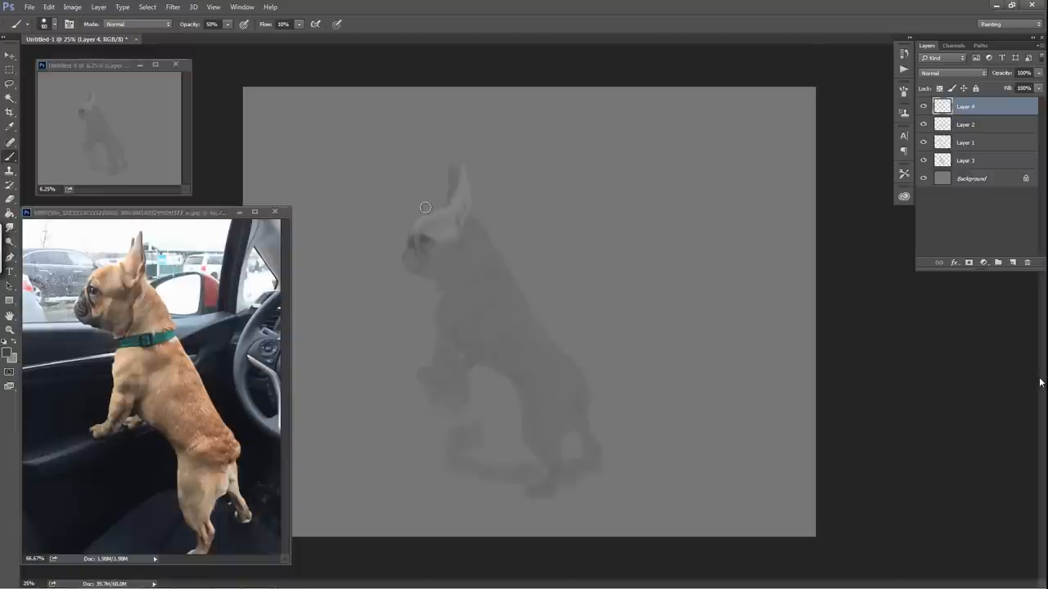
mouse_move(435, 206)
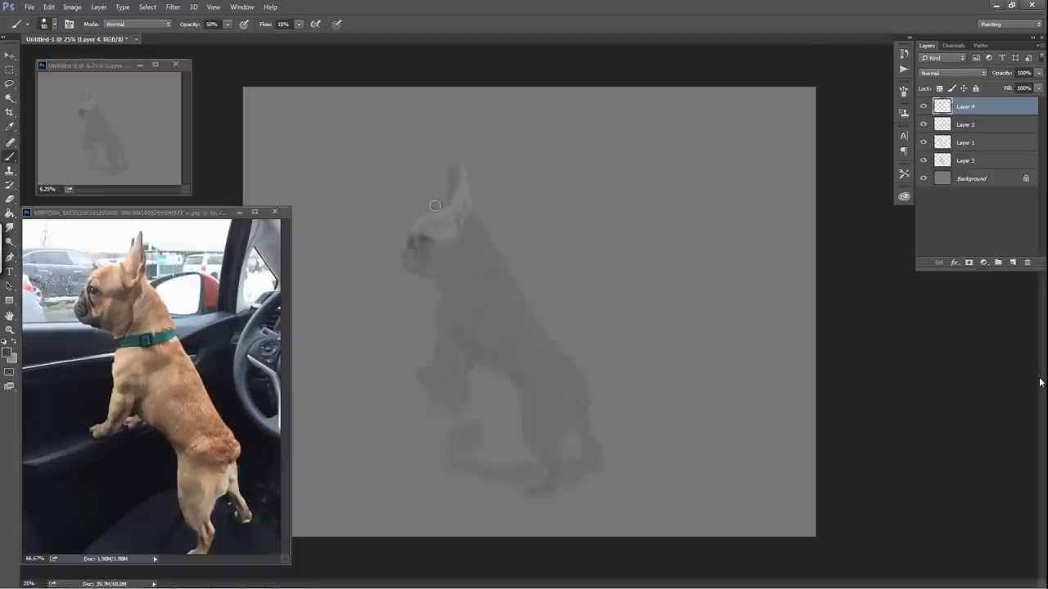
mouse_move(441, 215)
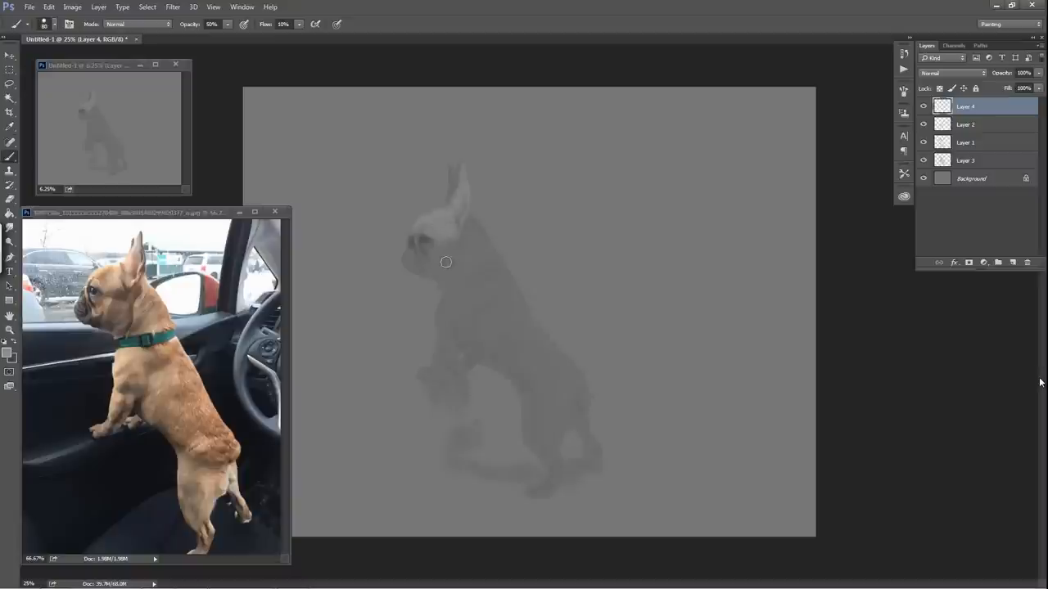
mouse_move(415, 241)
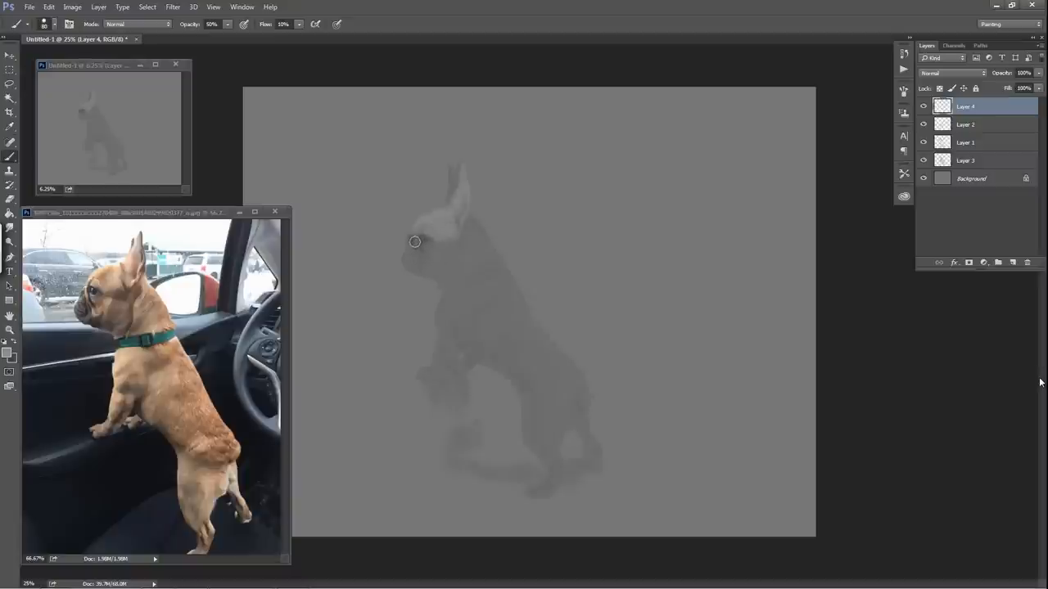
mouse_move(439, 250)
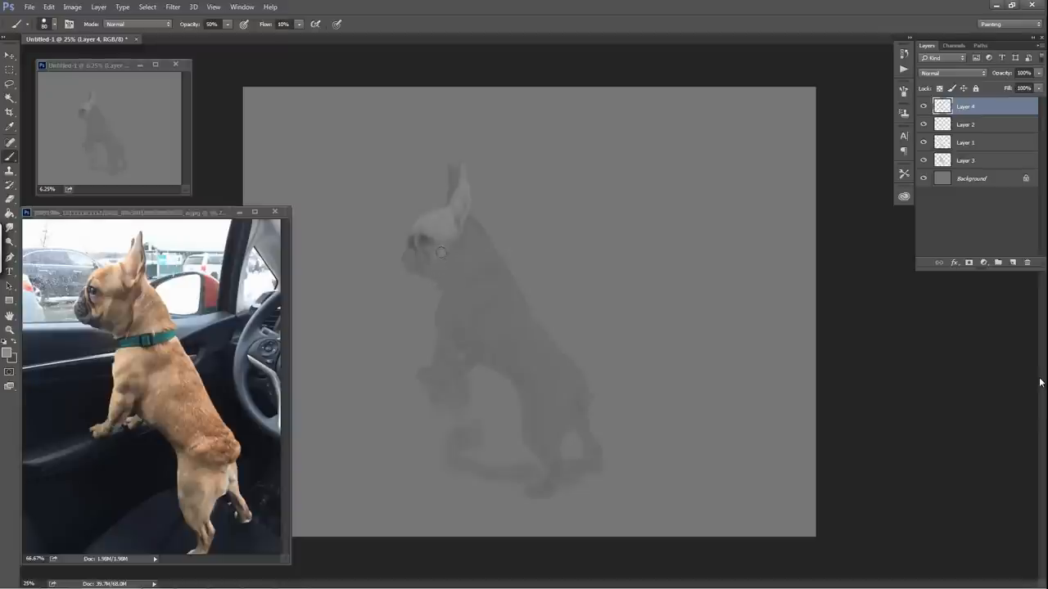
mouse_move(430, 264)
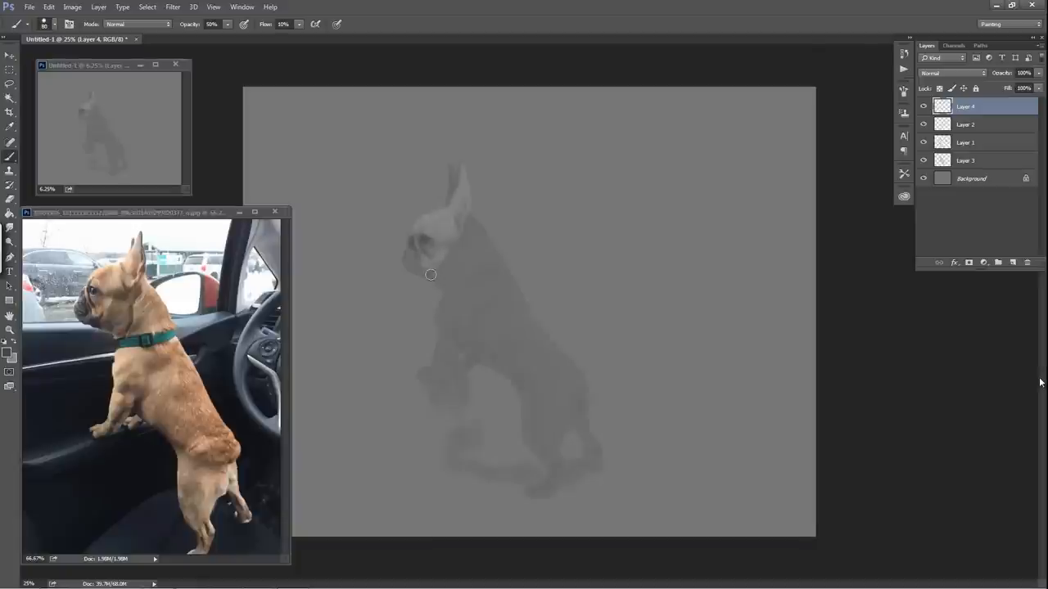
mouse_move(436, 270)
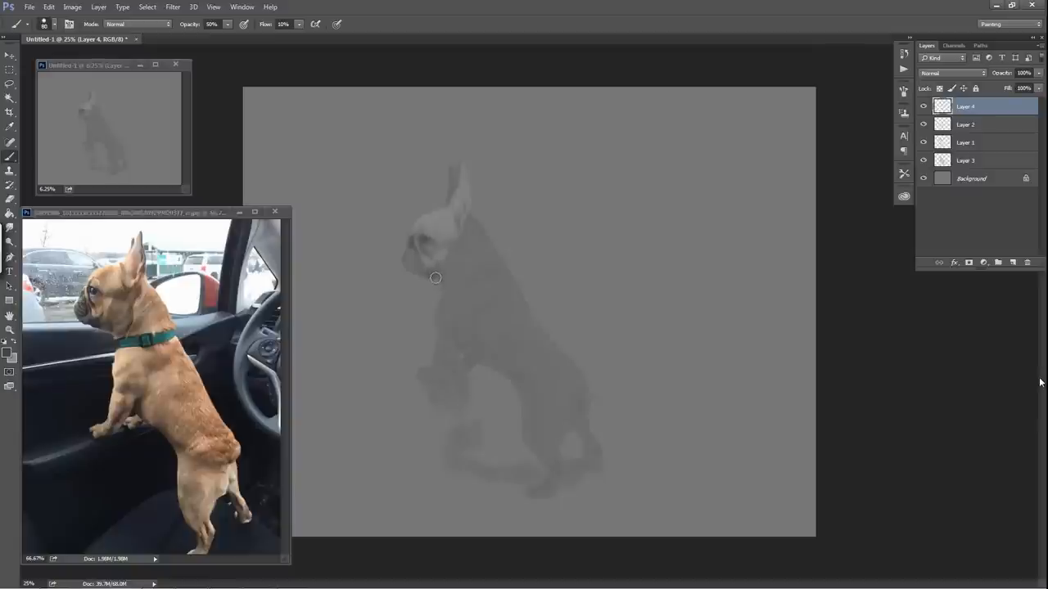
mouse_move(416, 260)
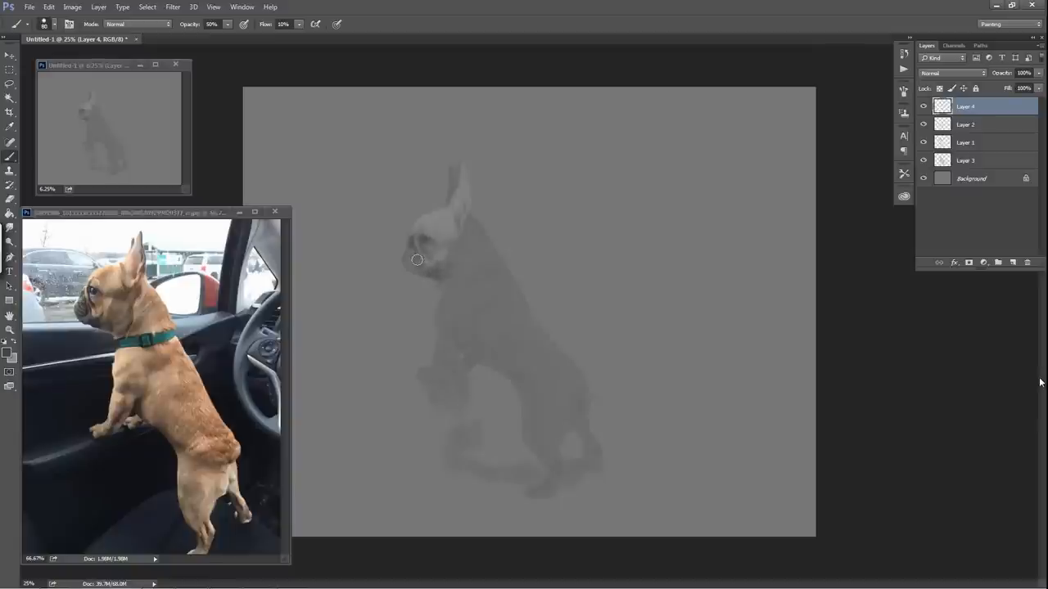
mouse_move(423, 270)
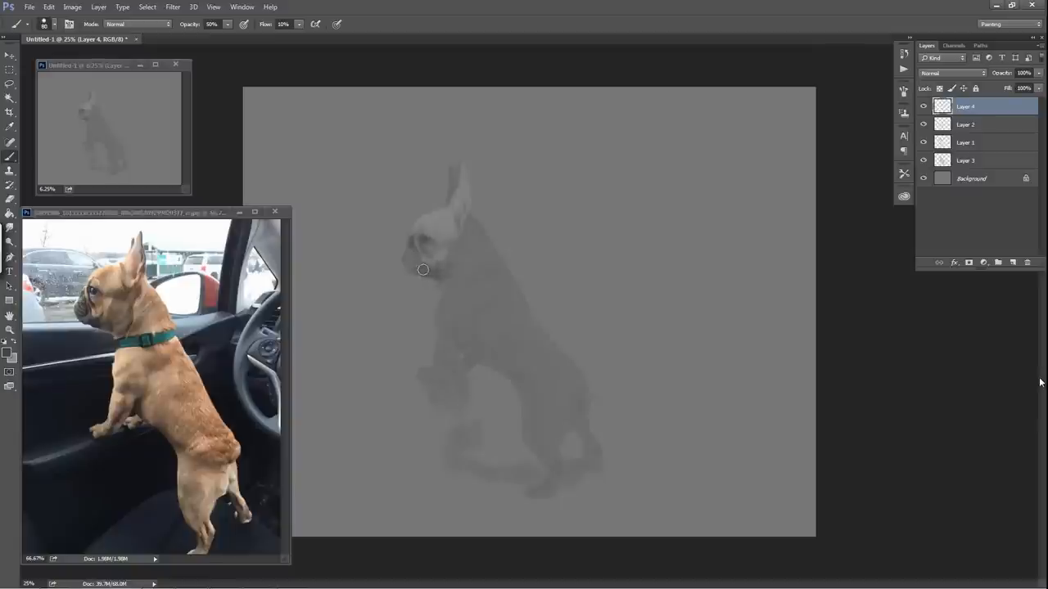
mouse_move(417, 261)
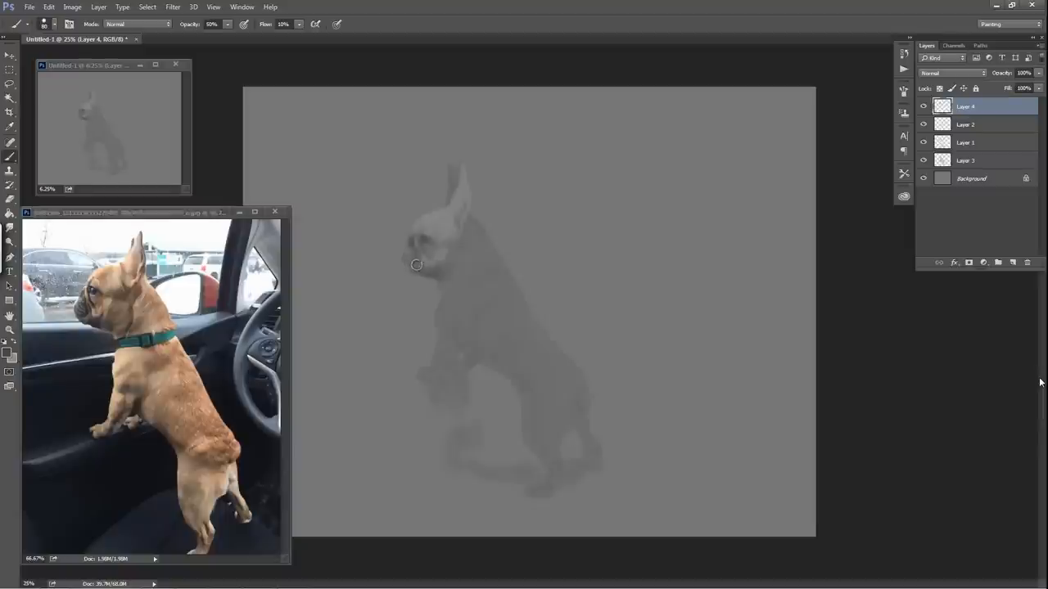
mouse_move(423, 249)
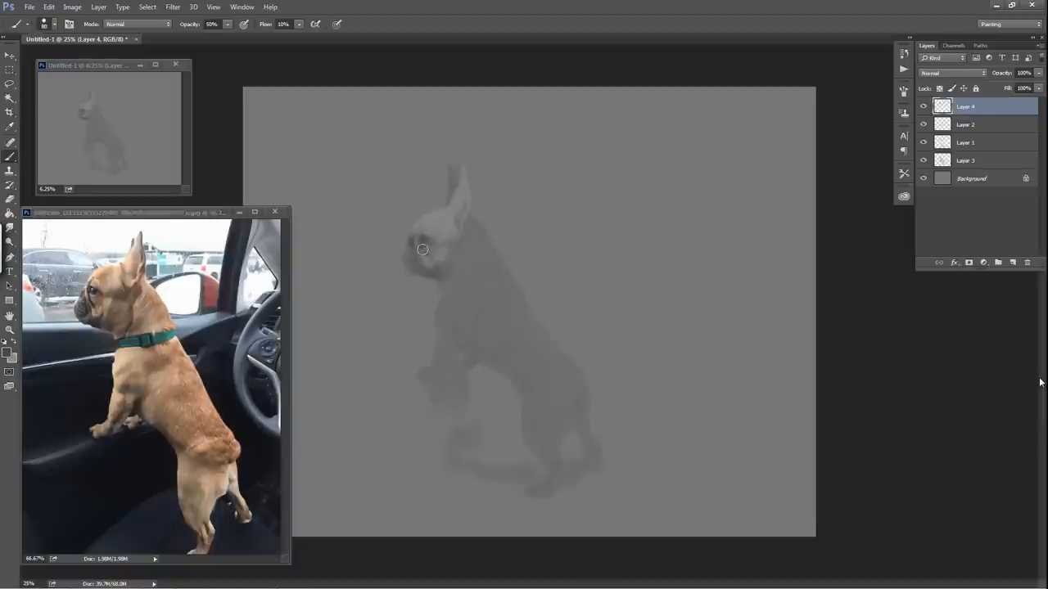
mouse_move(461, 275)
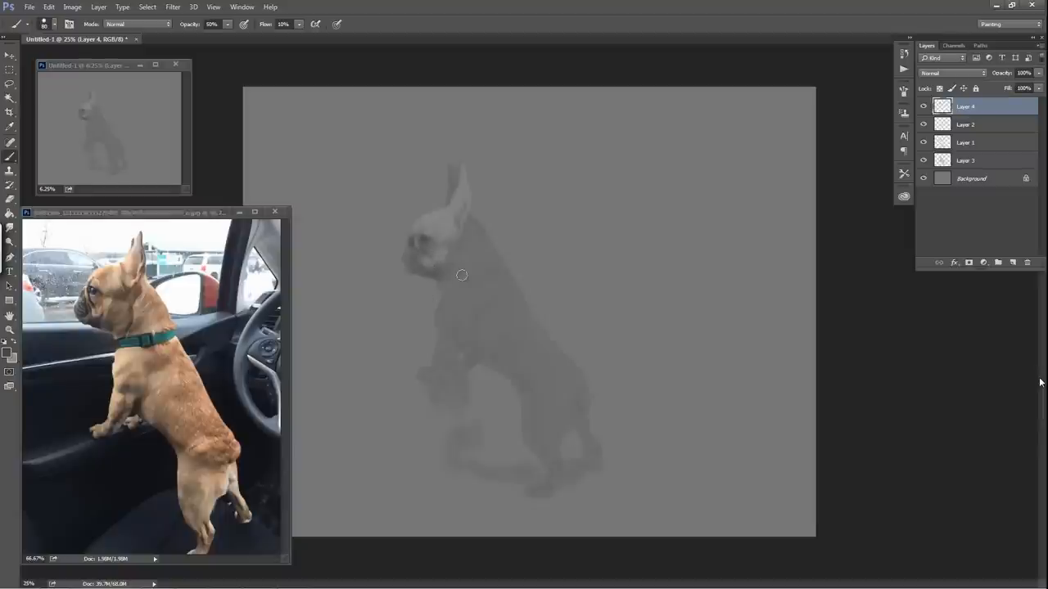
mouse_move(469, 230)
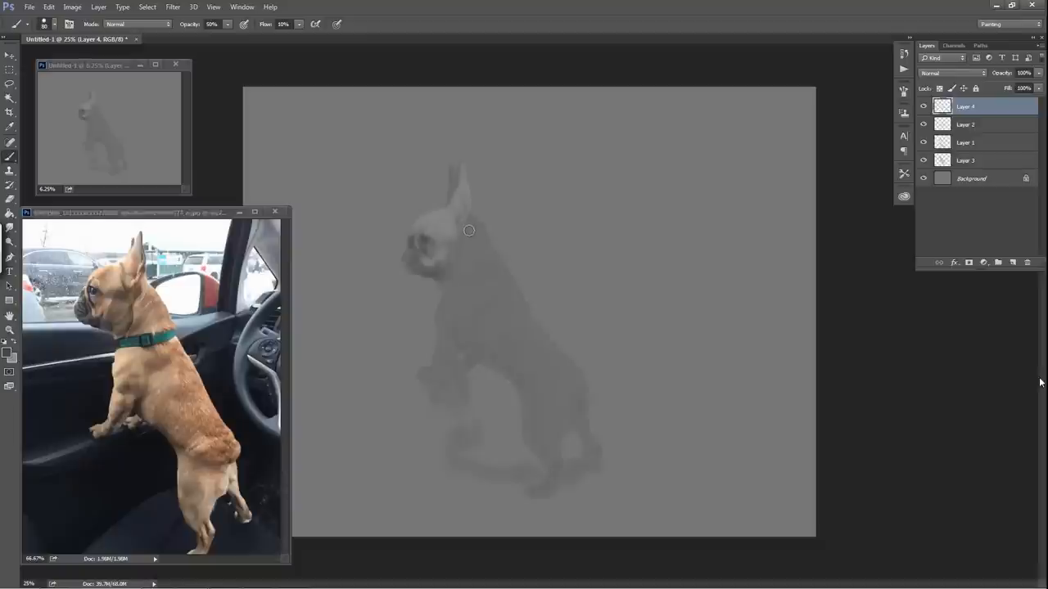
mouse_move(458, 230)
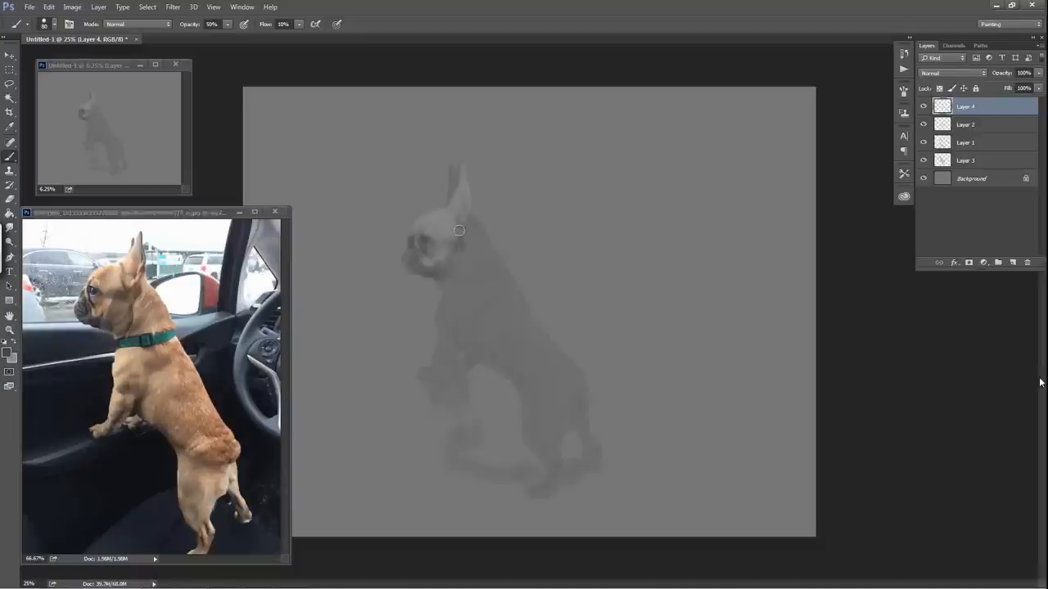
mouse_move(462, 235)
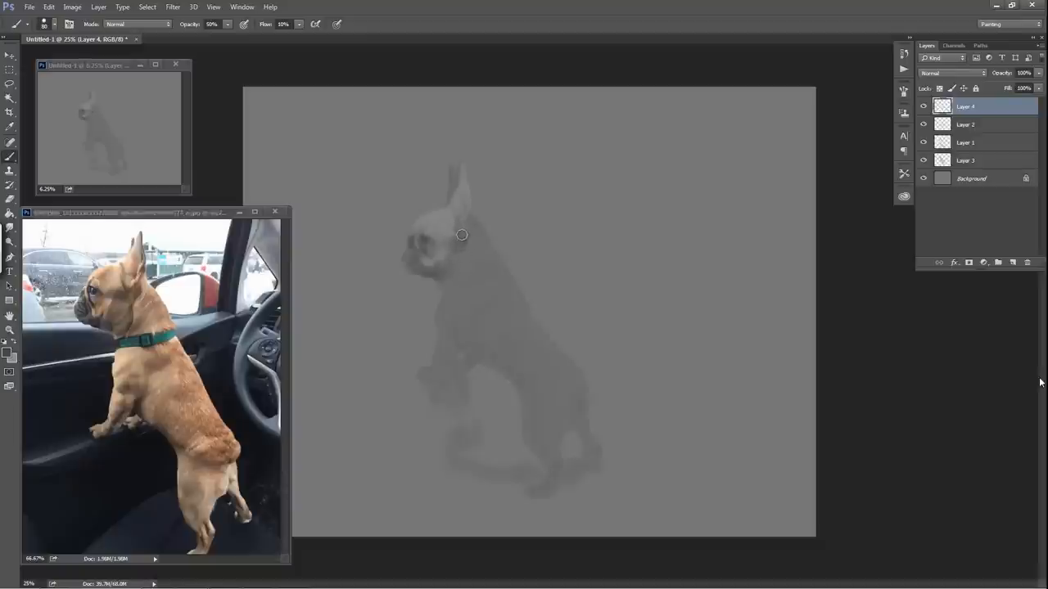
mouse_move(470, 222)
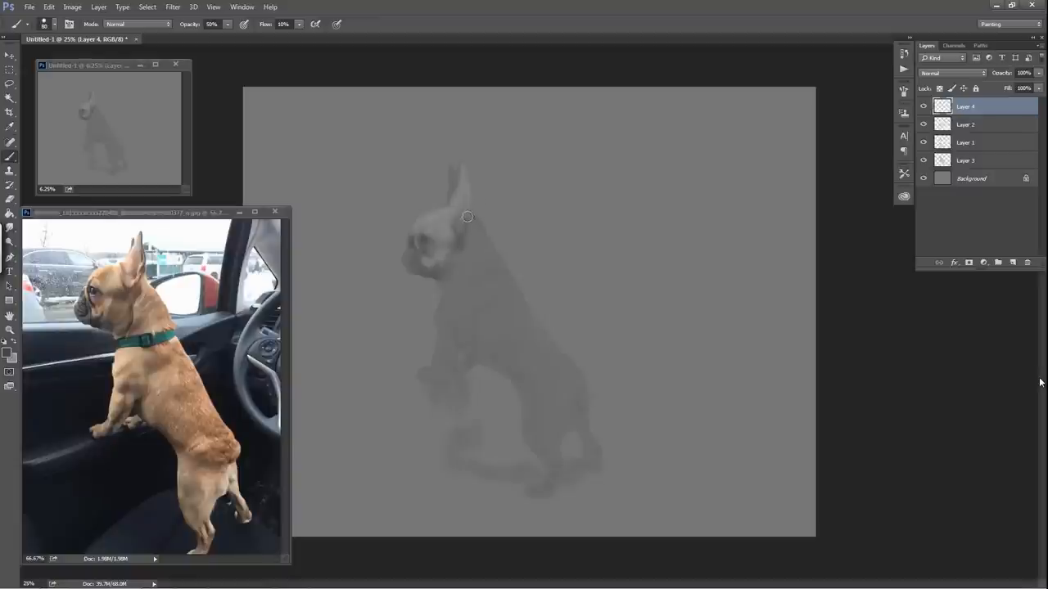
mouse_move(473, 209)
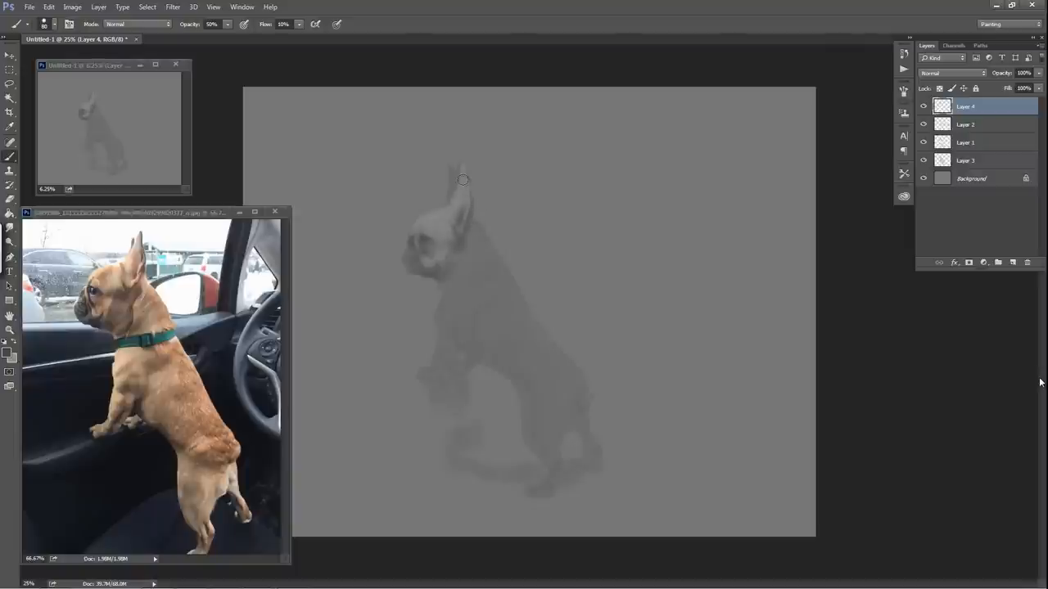
mouse_move(460, 196)
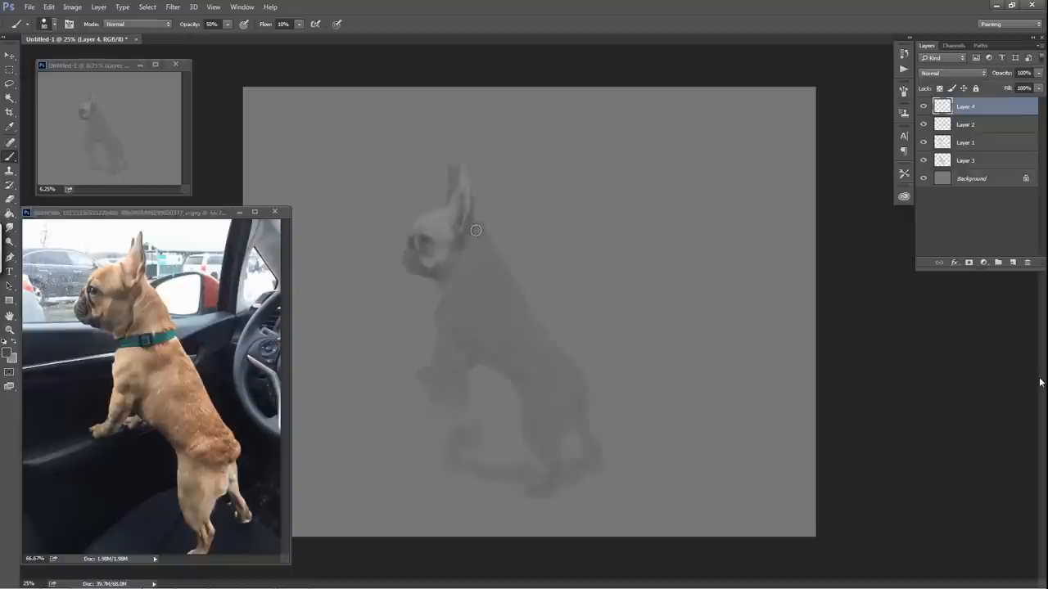
mouse_move(473, 213)
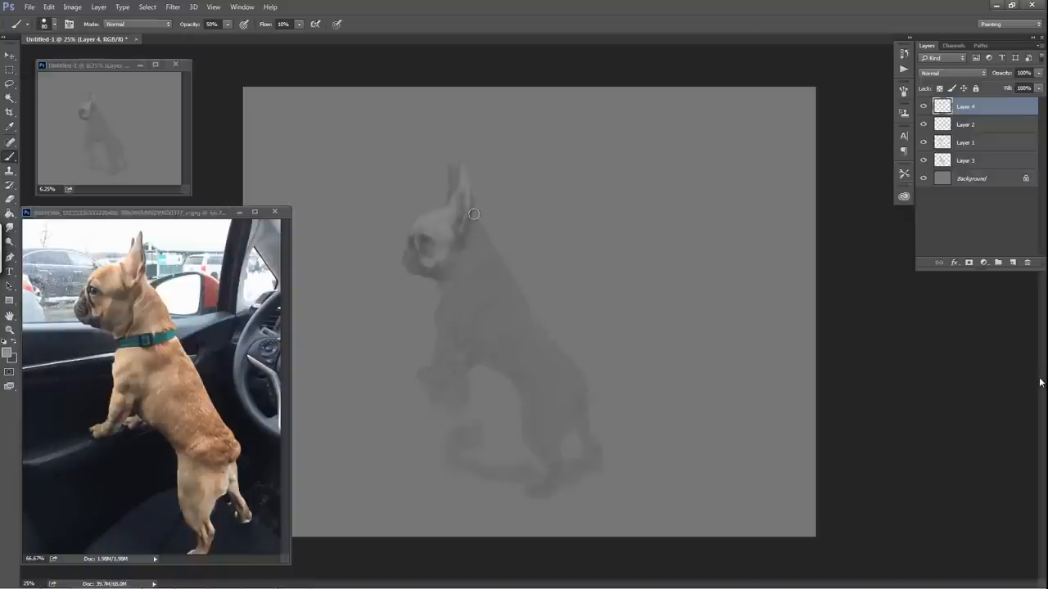
mouse_move(484, 240)
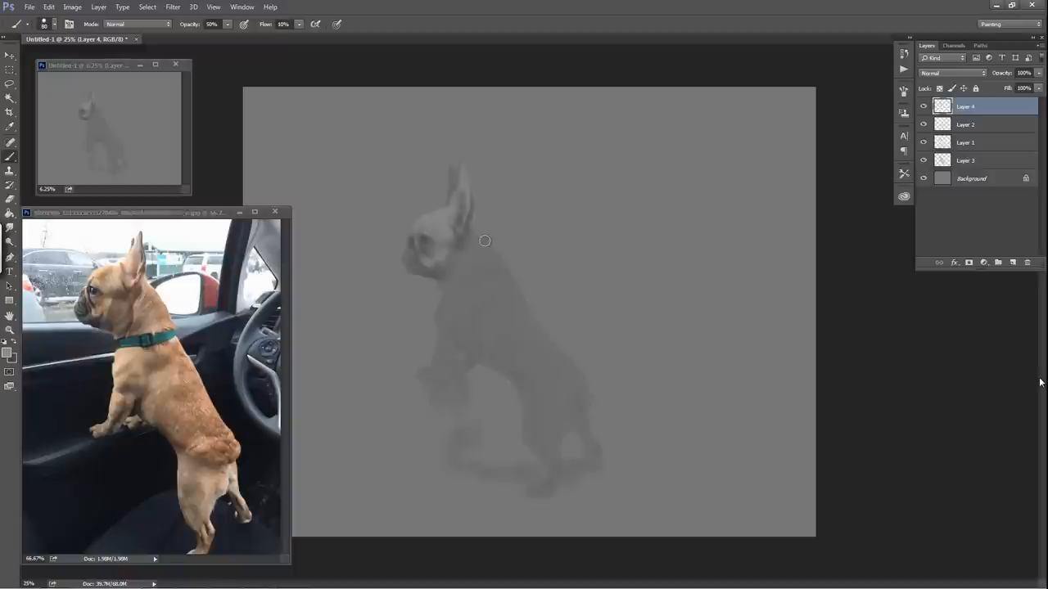
mouse_move(468, 241)
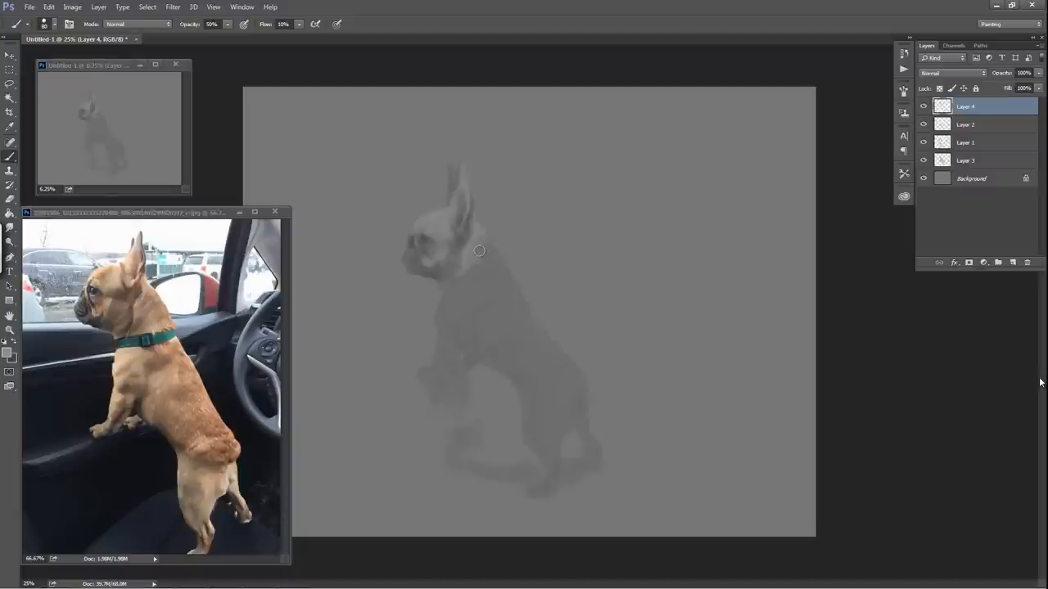
mouse_move(460, 266)
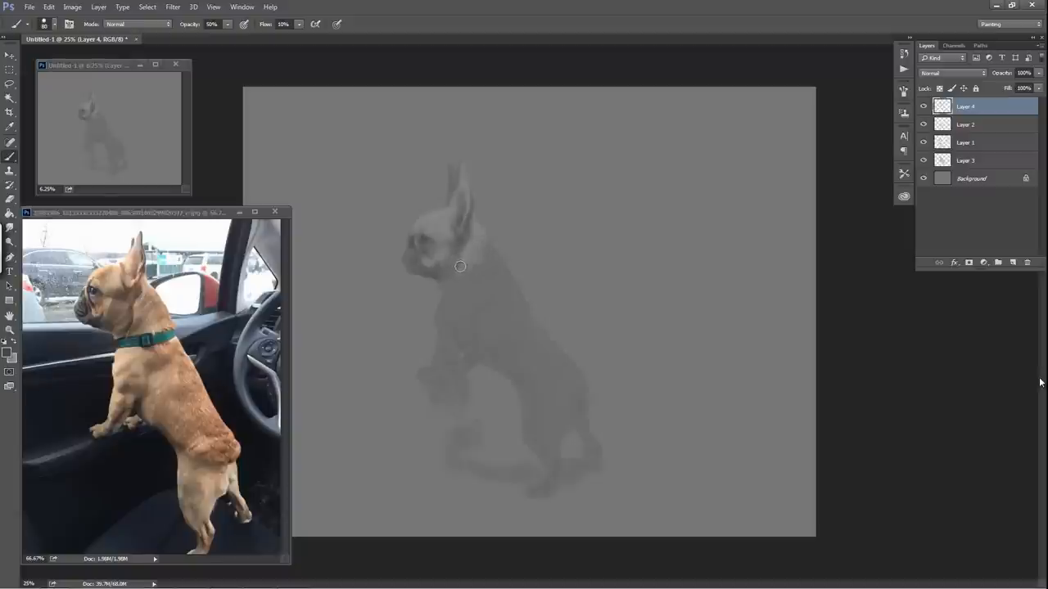
mouse_move(458, 256)
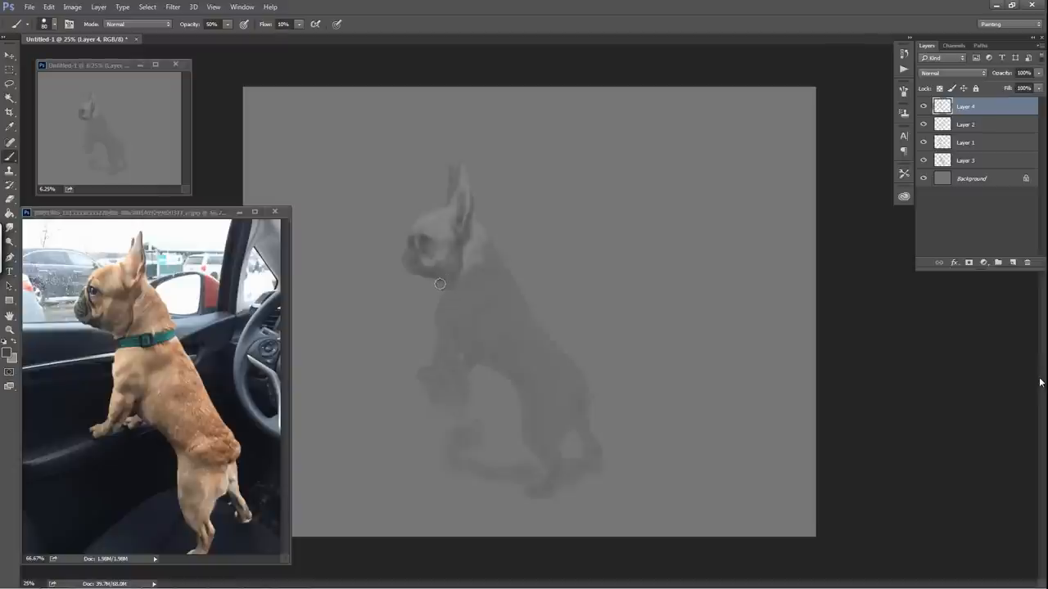
mouse_move(444, 286)
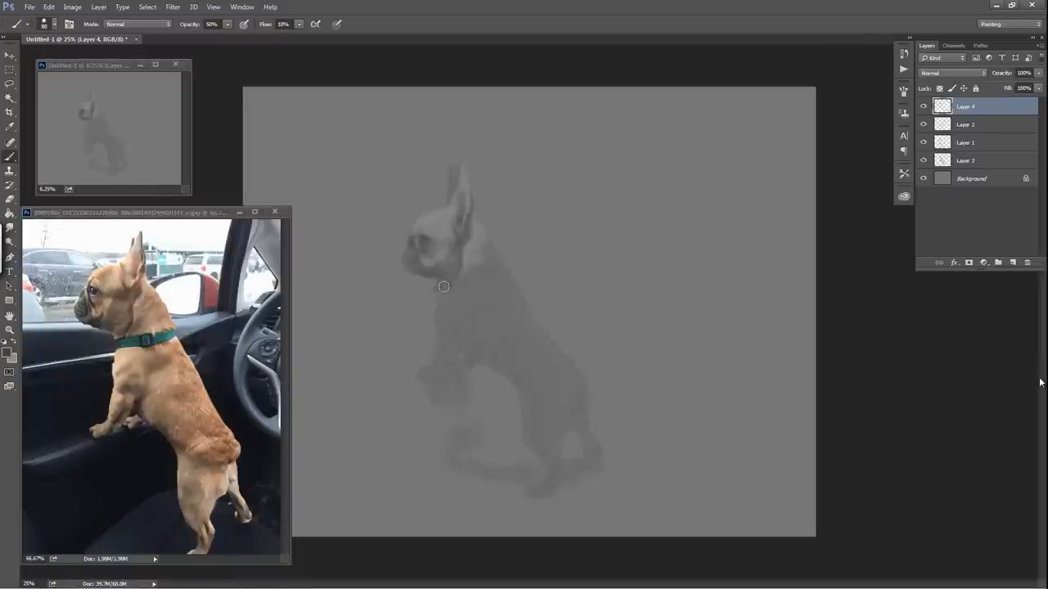
mouse_move(467, 281)
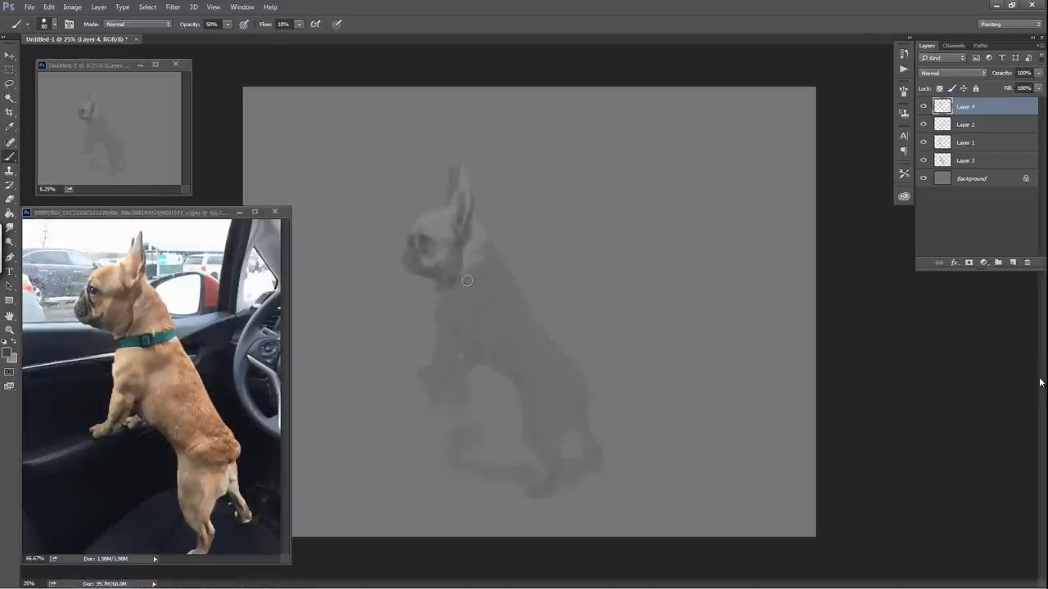
mouse_move(478, 277)
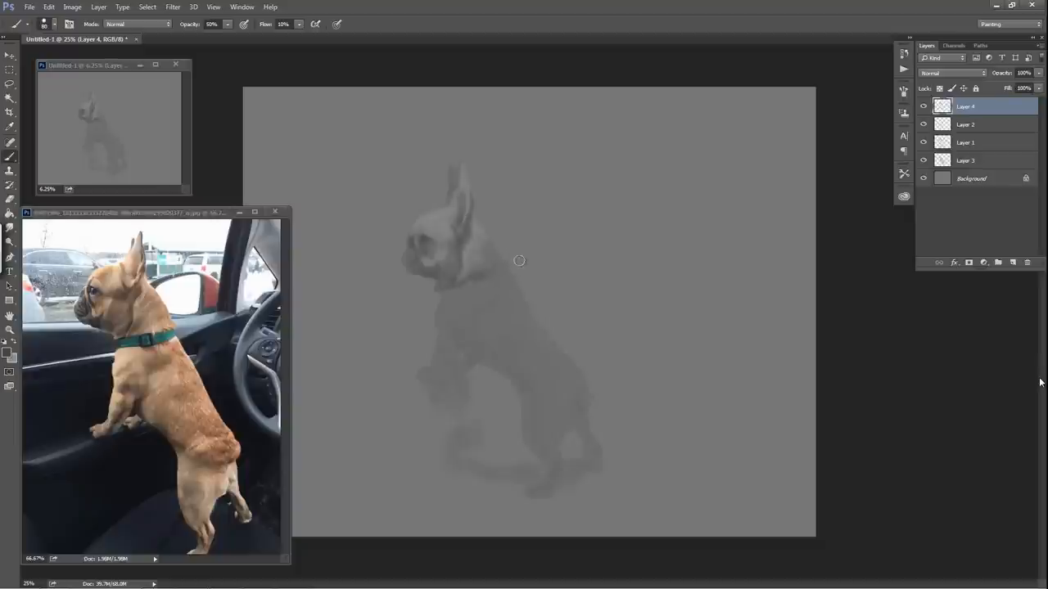
mouse_move(495, 250)
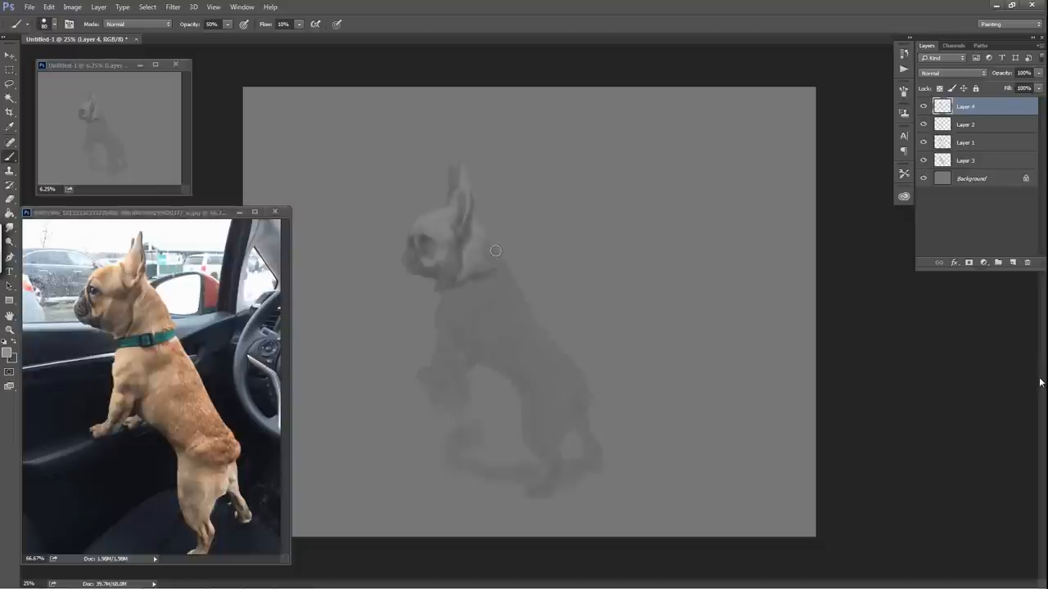
mouse_move(505, 285)
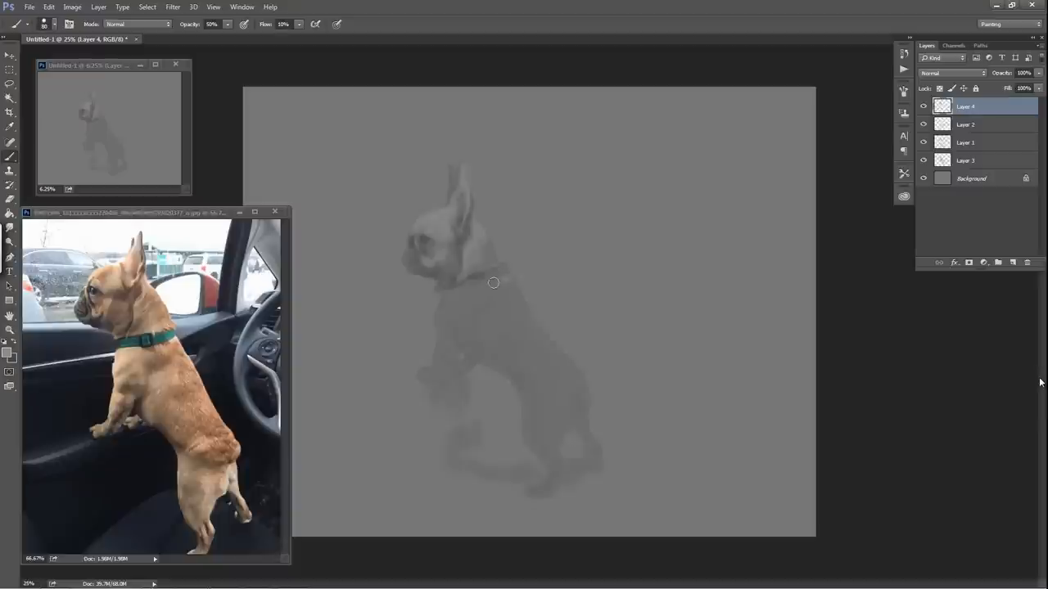
mouse_move(506, 287)
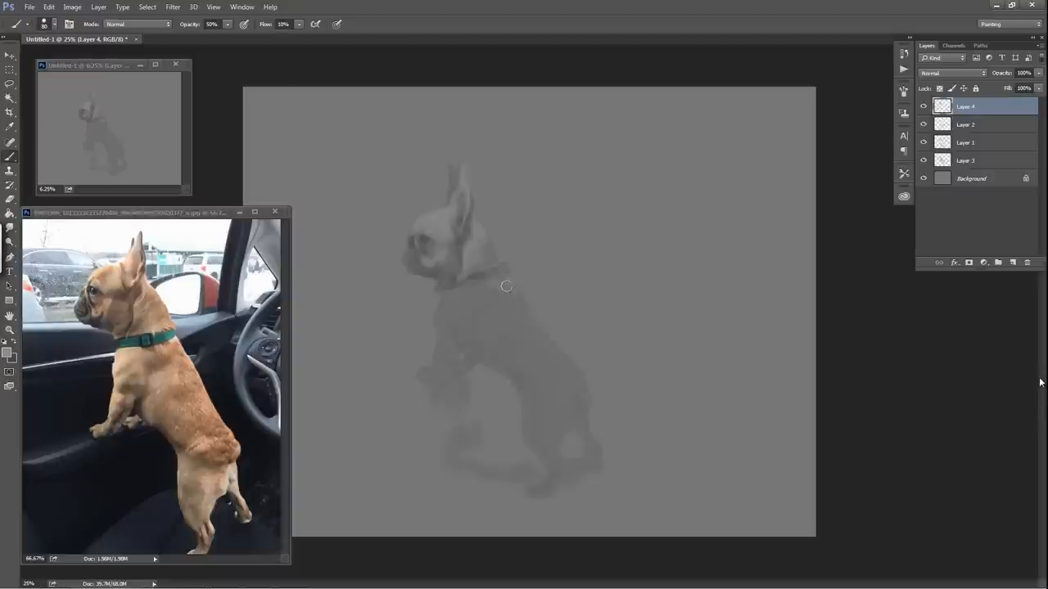
mouse_move(471, 295)
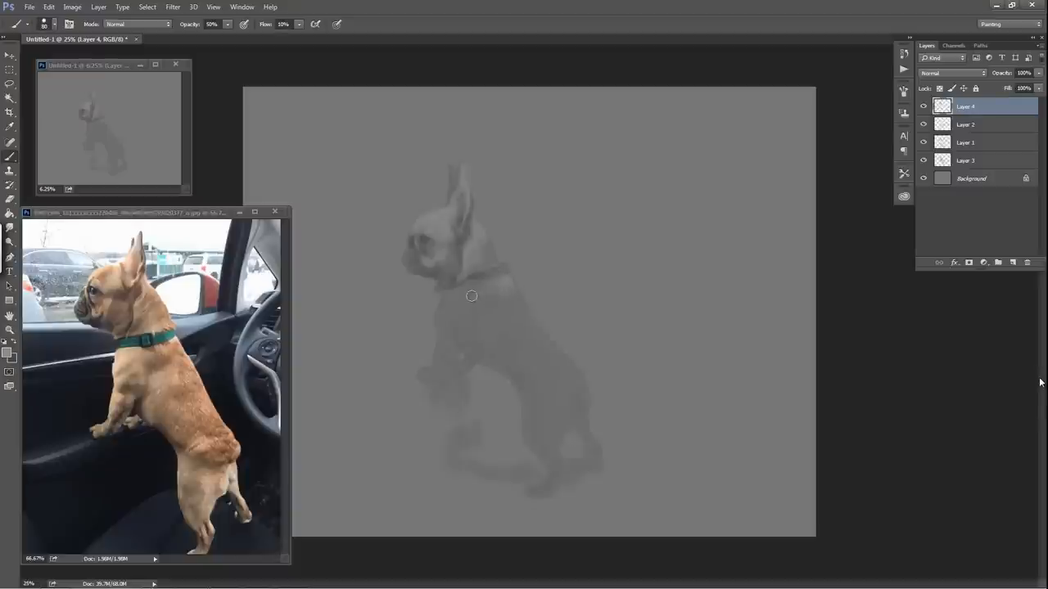
mouse_move(461, 296)
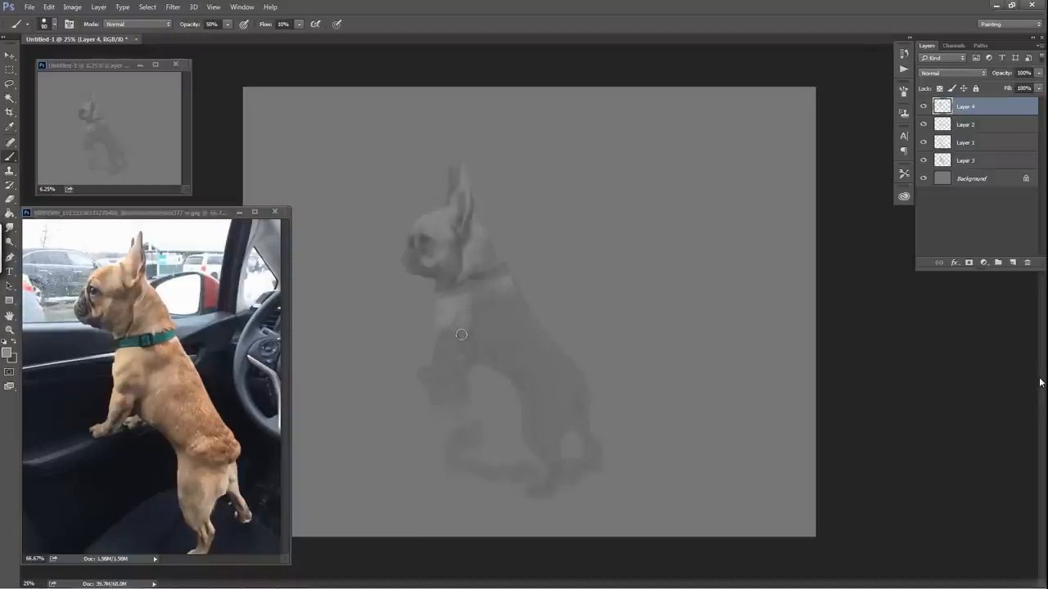
mouse_move(438, 342)
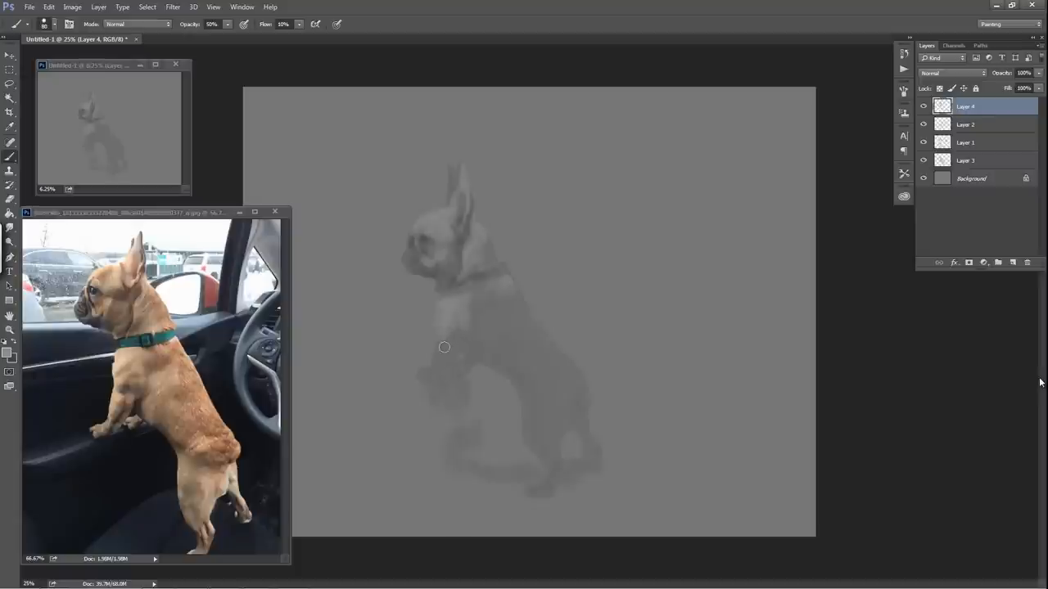
mouse_move(442, 353)
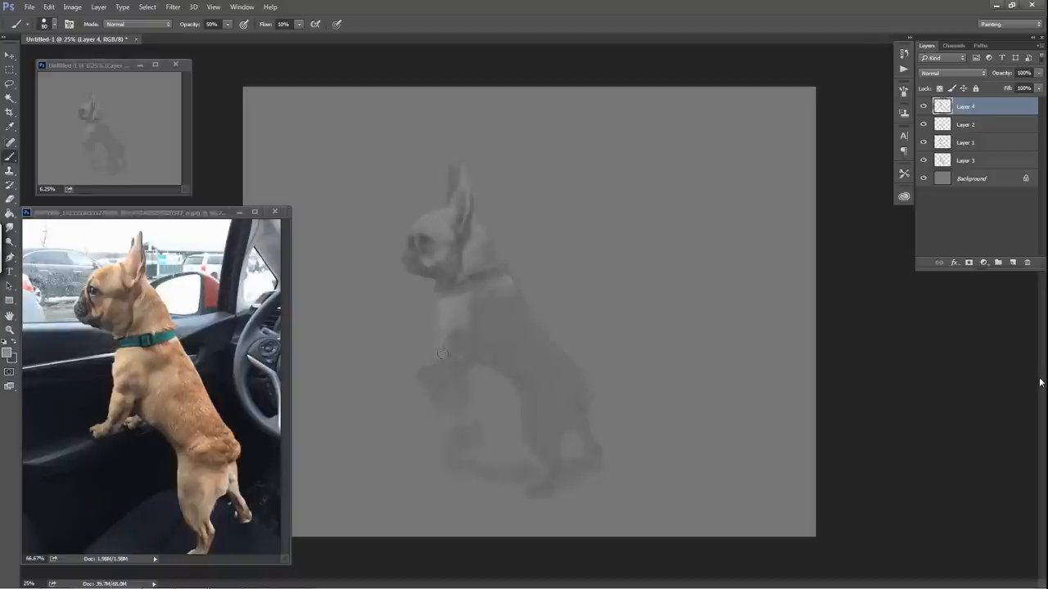
mouse_move(477, 334)
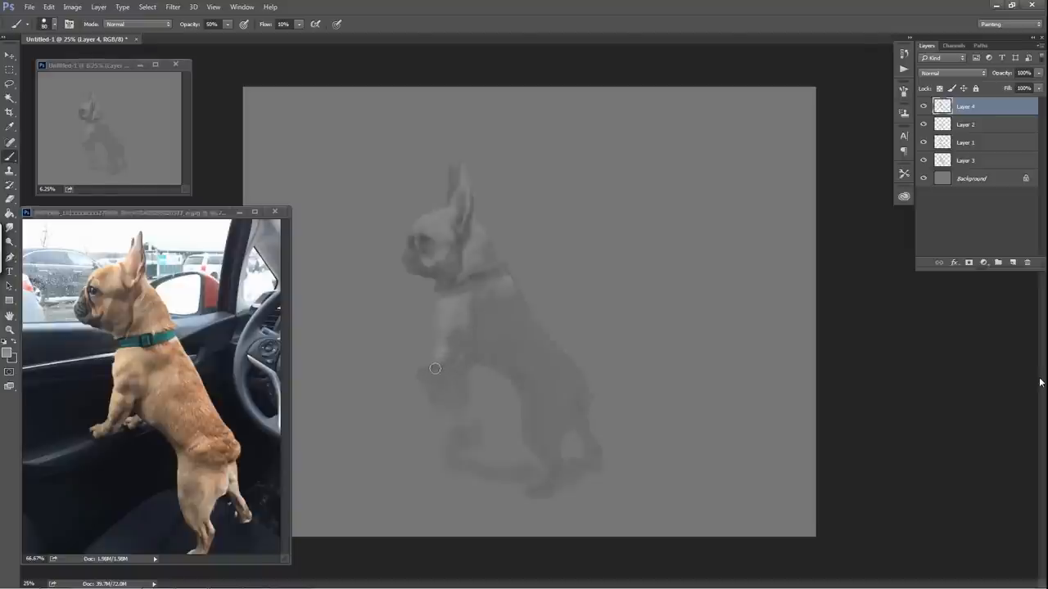
mouse_move(423, 373)
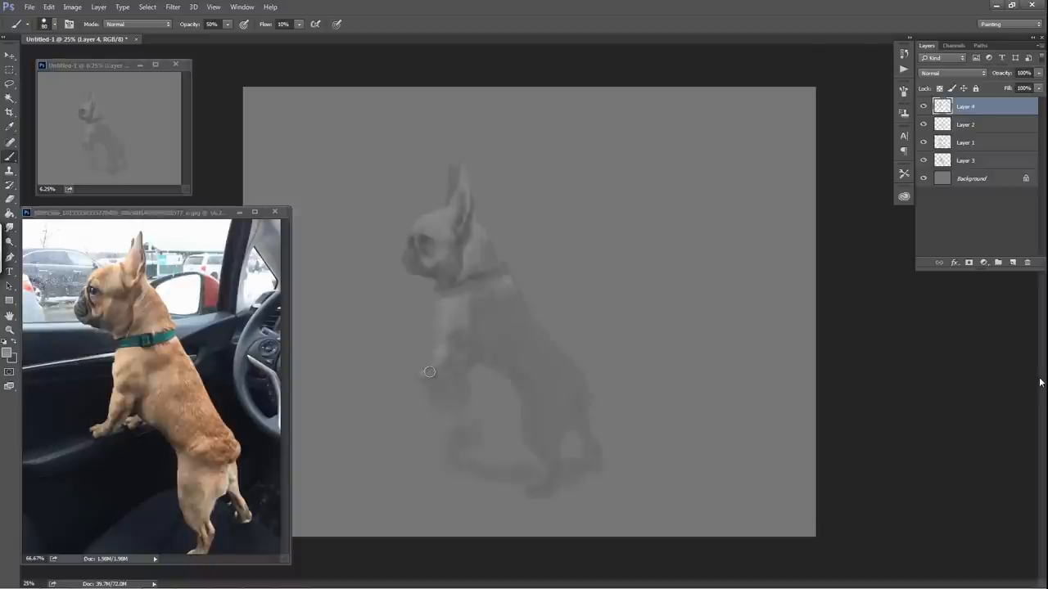
mouse_move(489, 317)
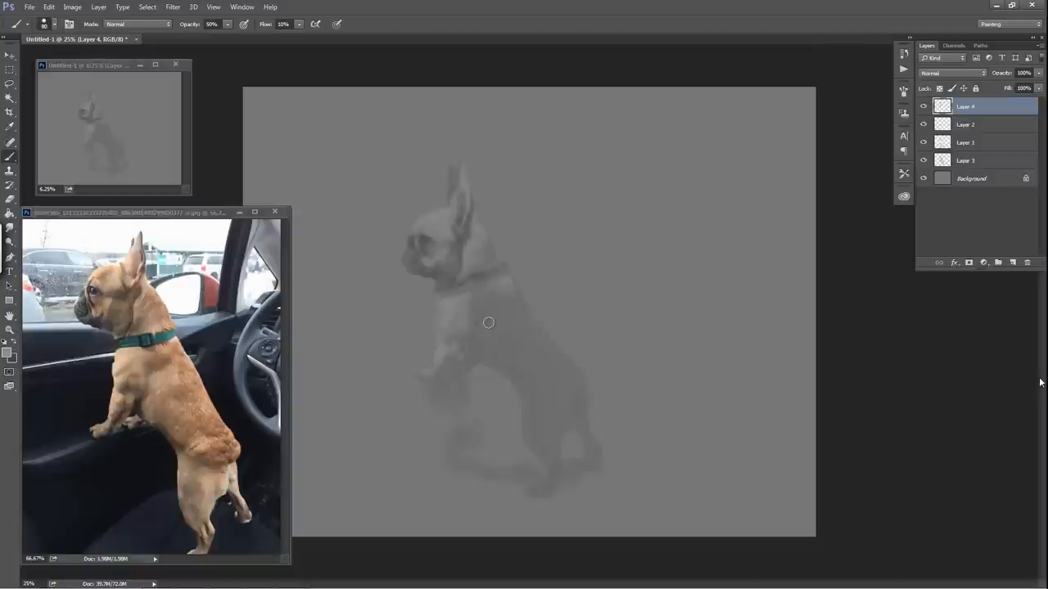
mouse_move(479, 330)
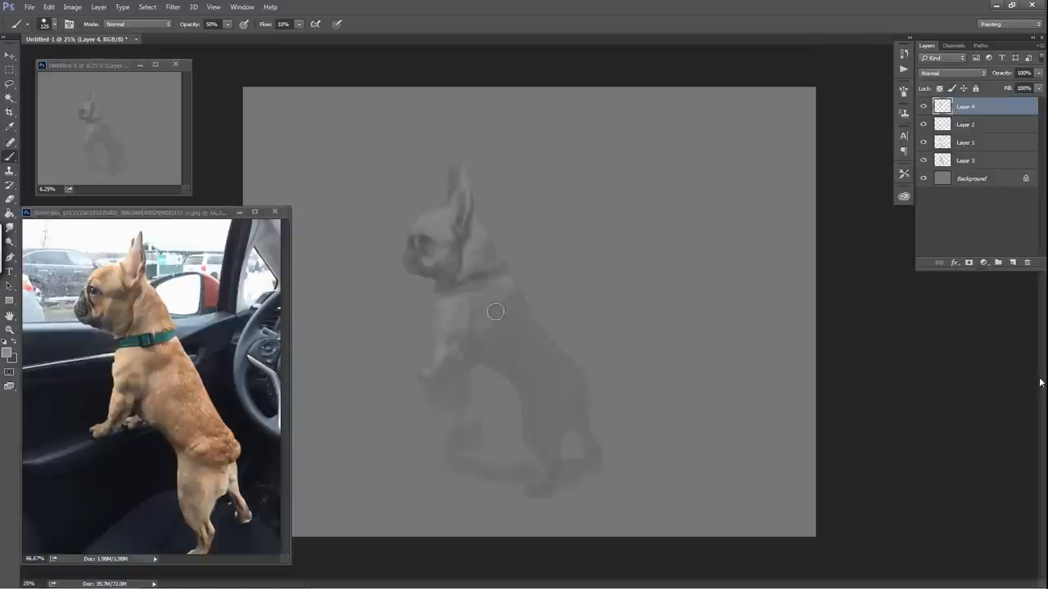
mouse_move(516, 304)
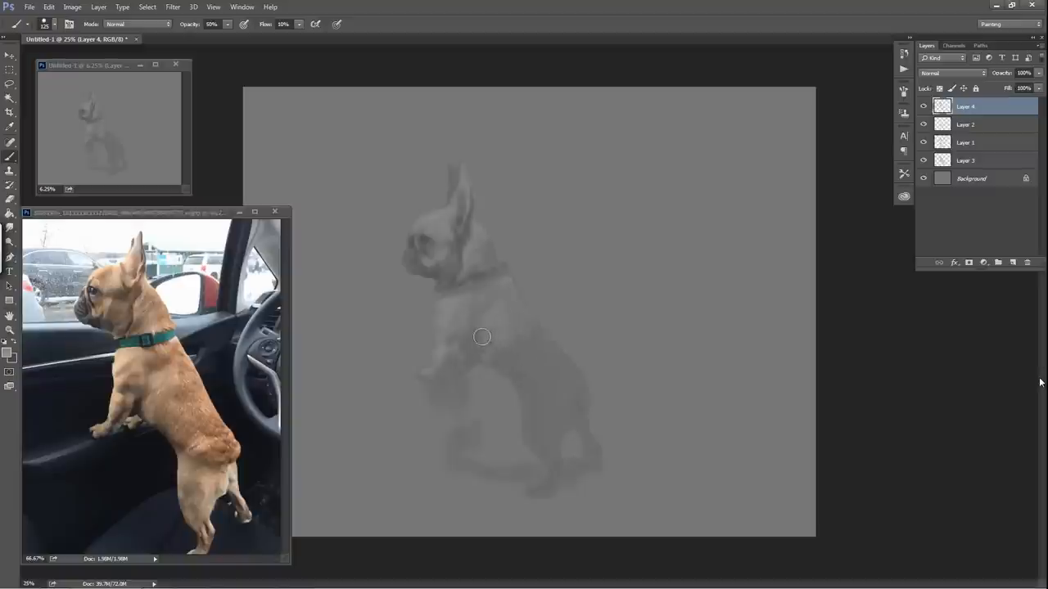
mouse_move(512, 342)
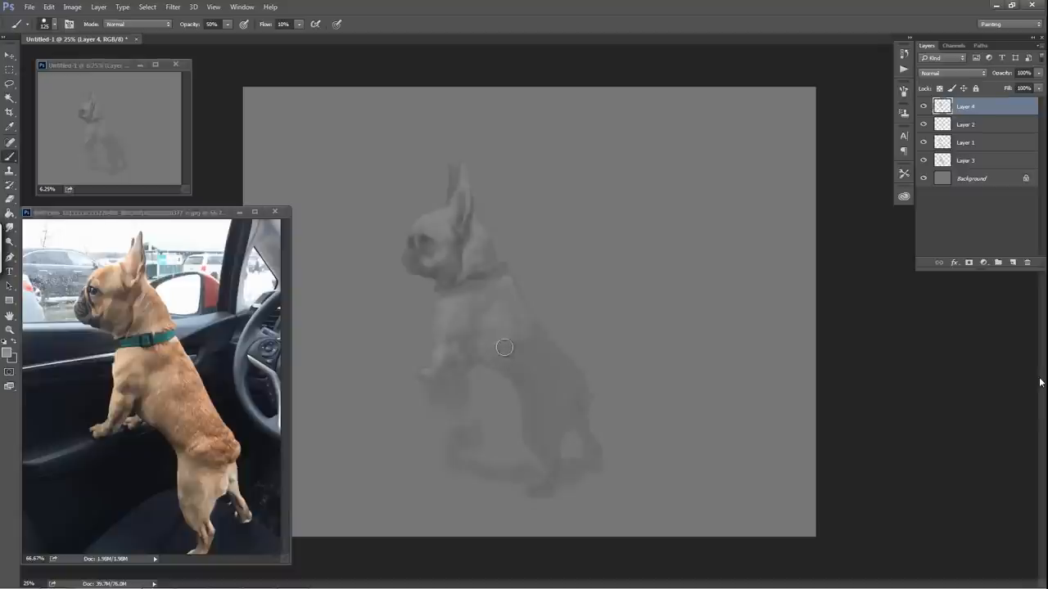
mouse_move(537, 352)
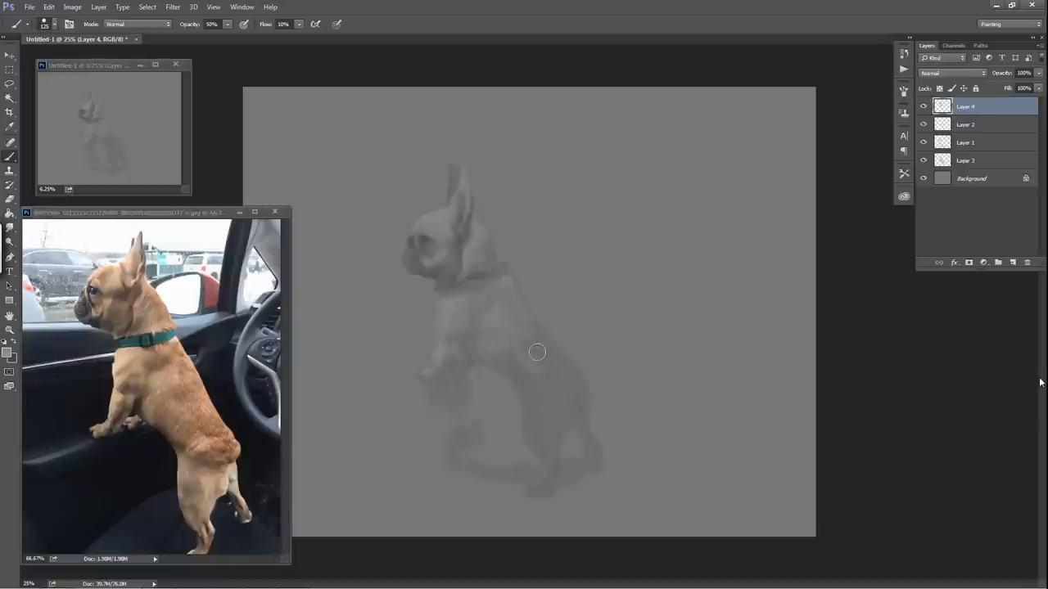
mouse_move(557, 333)
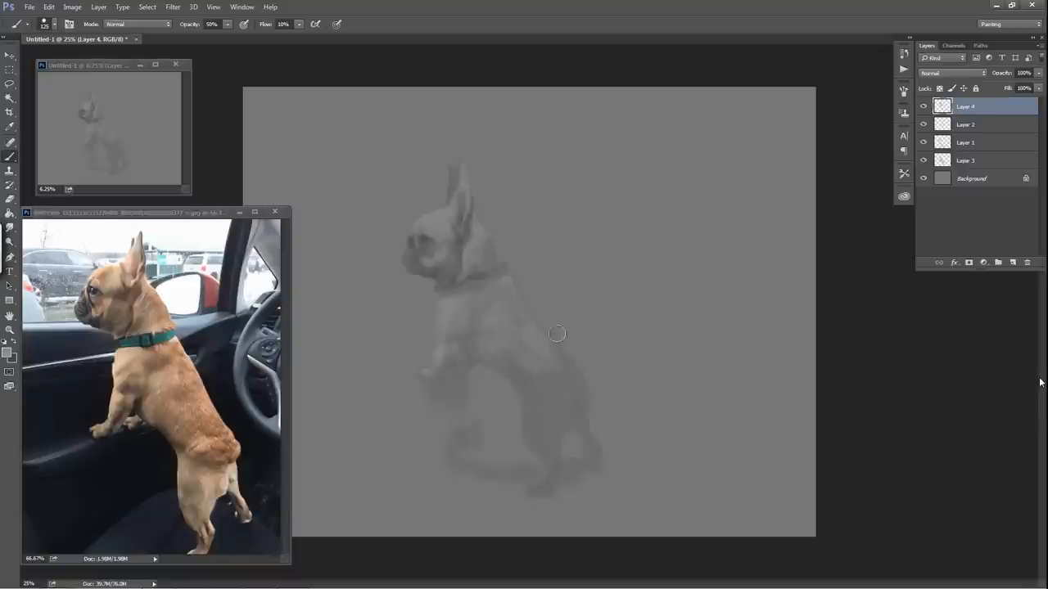
mouse_move(546, 371)
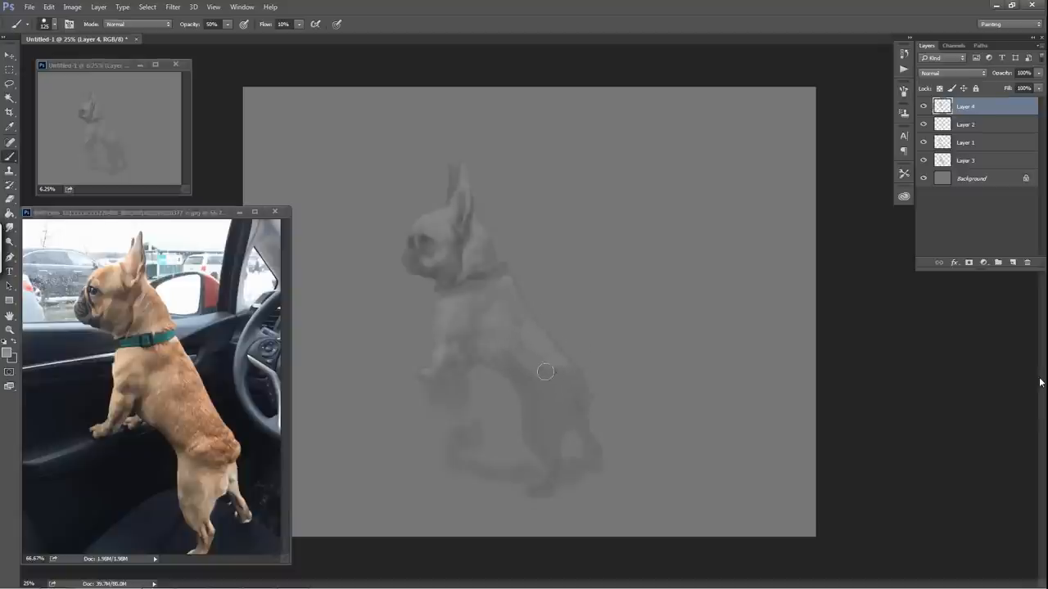
mouse_move(589, 390)
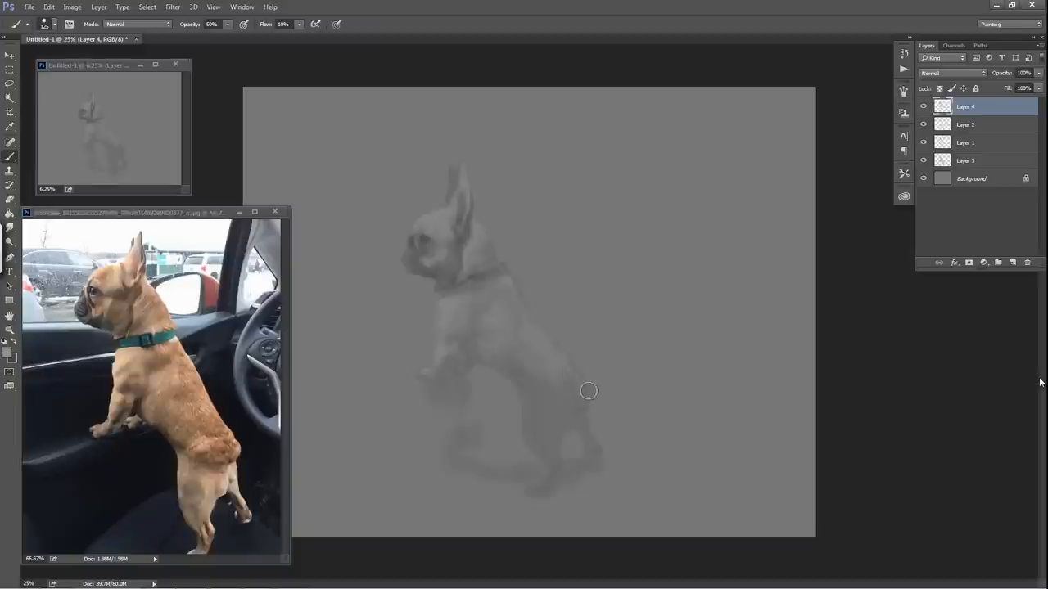
mouse_move(557, 387)
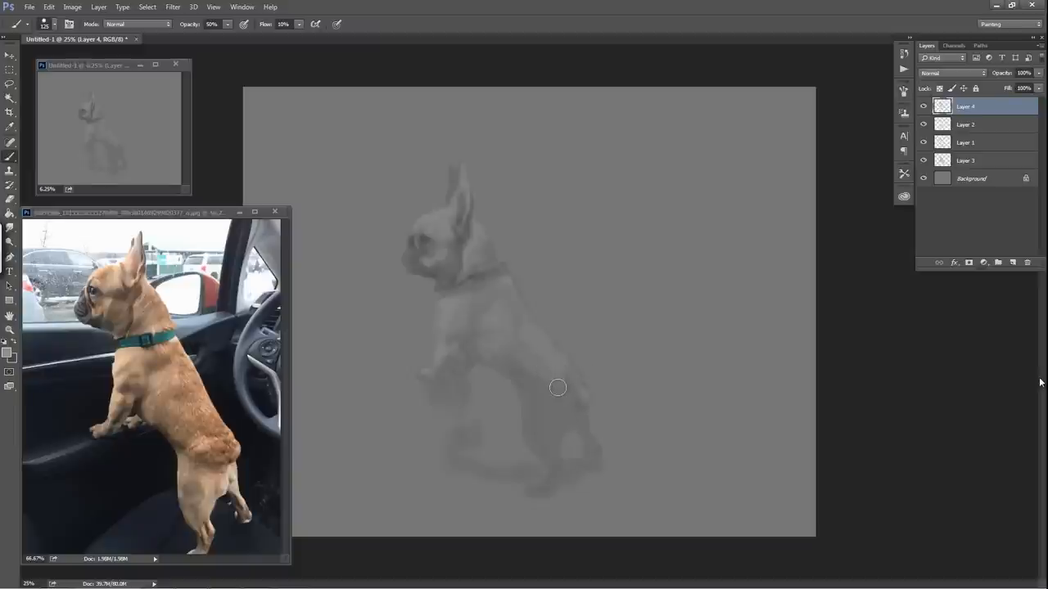
mouse_move(554, 401)
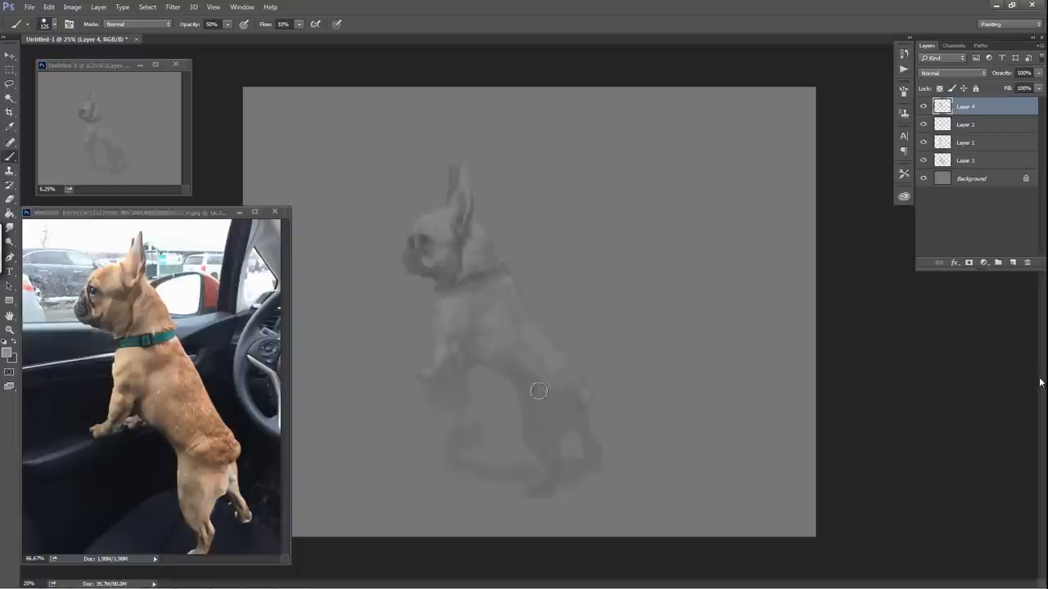
mouse_move(530, 406)
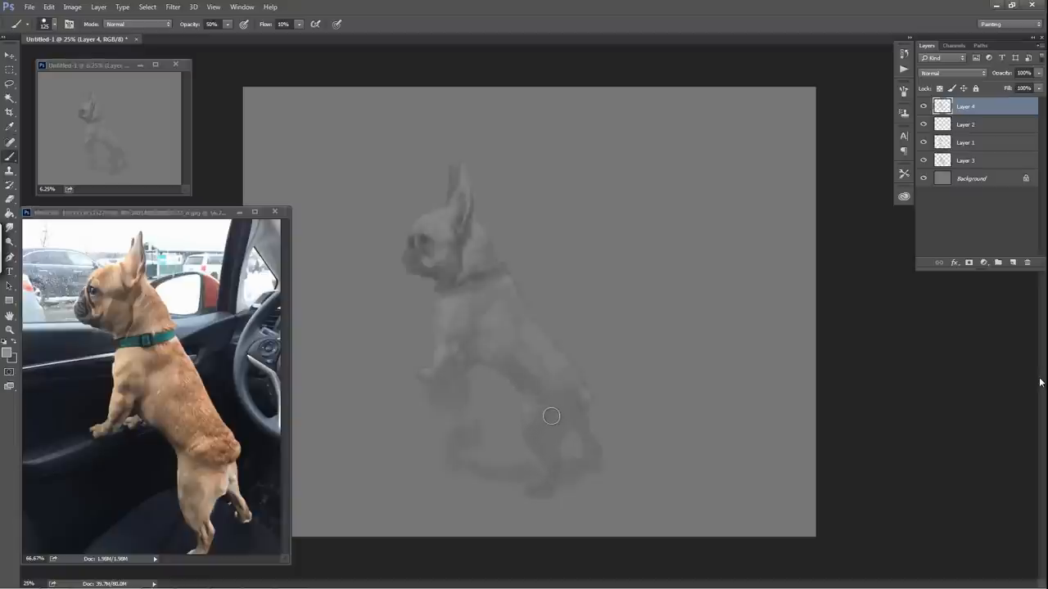
mouse_move(568, 429)
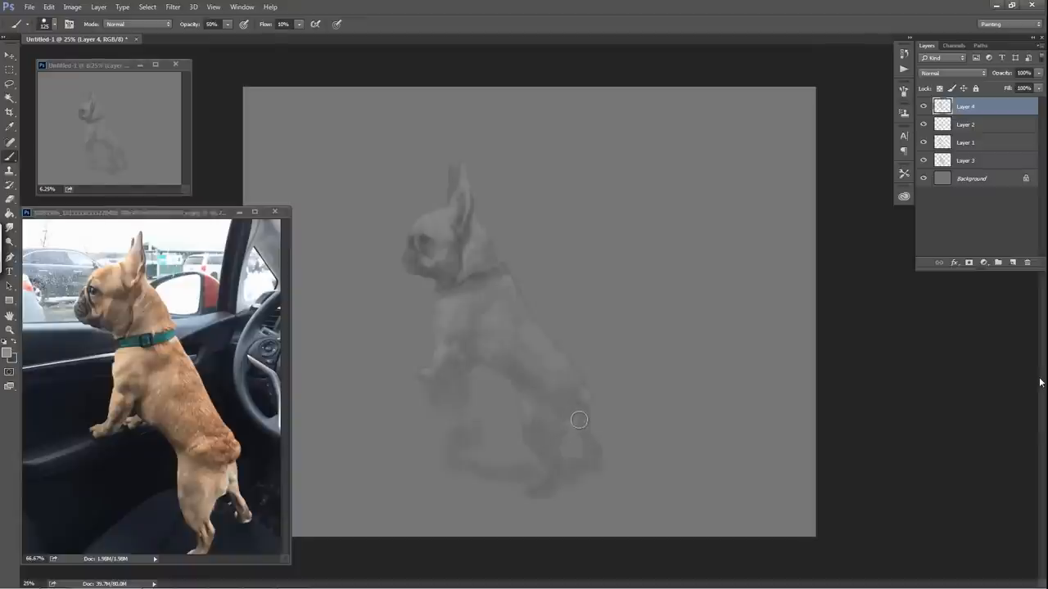
mouse_move(583, 426)
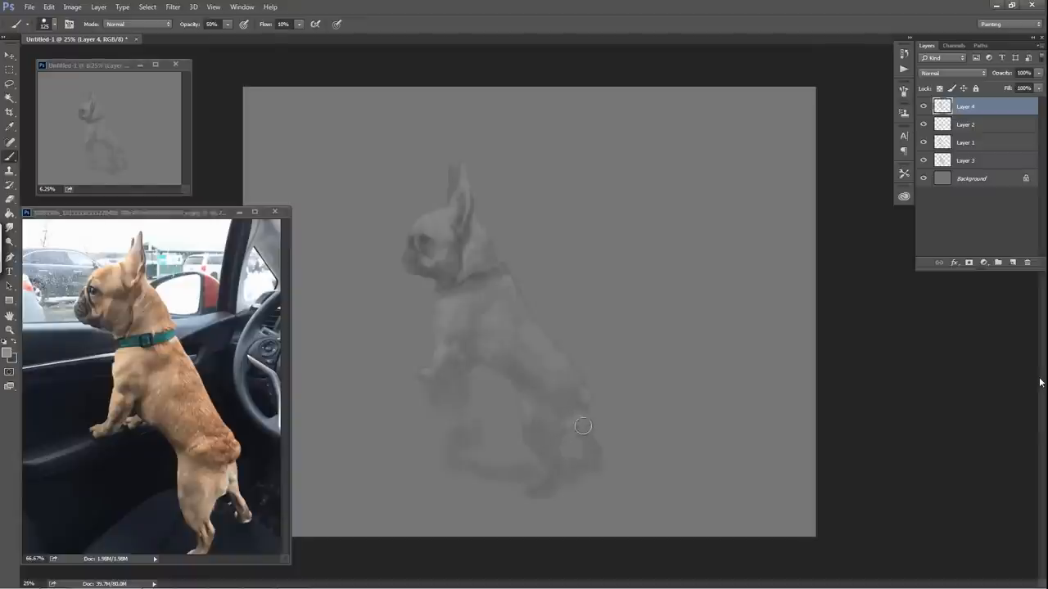
mouse_move(594, 444)
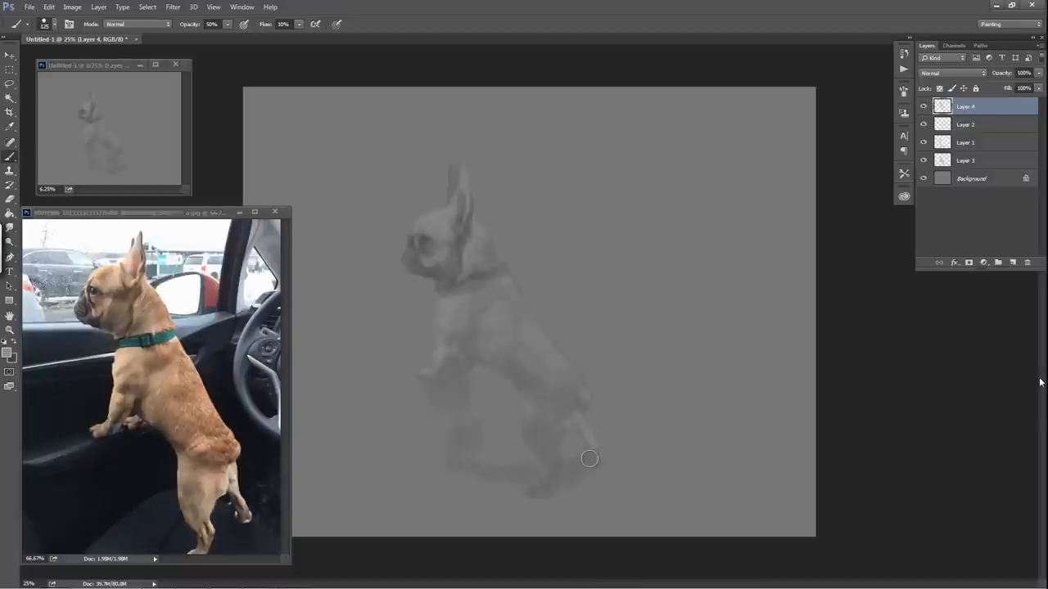
mouse_move(573, 401)
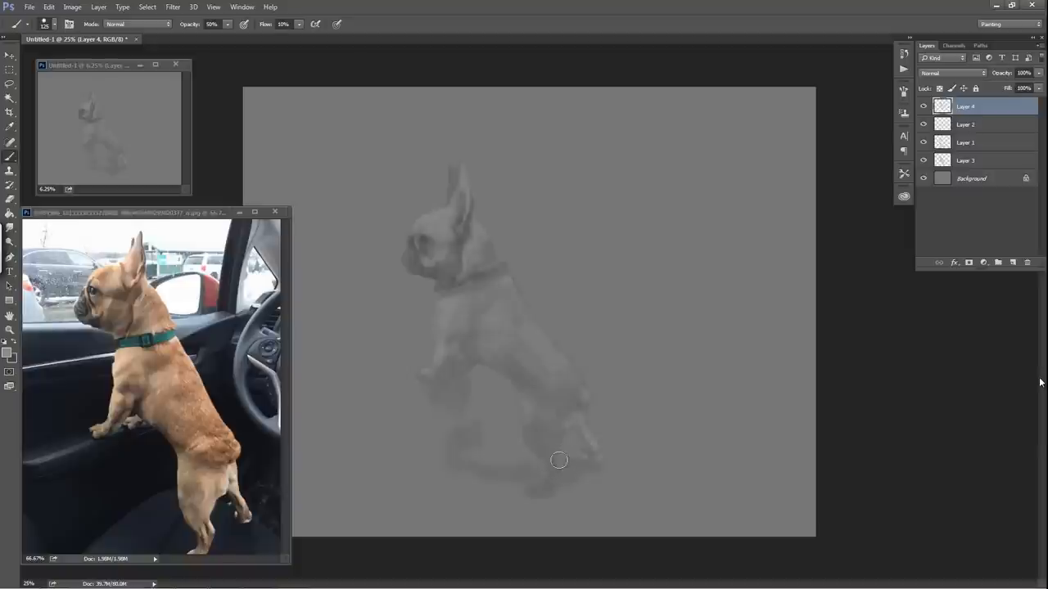
mouse_move(562, 428)
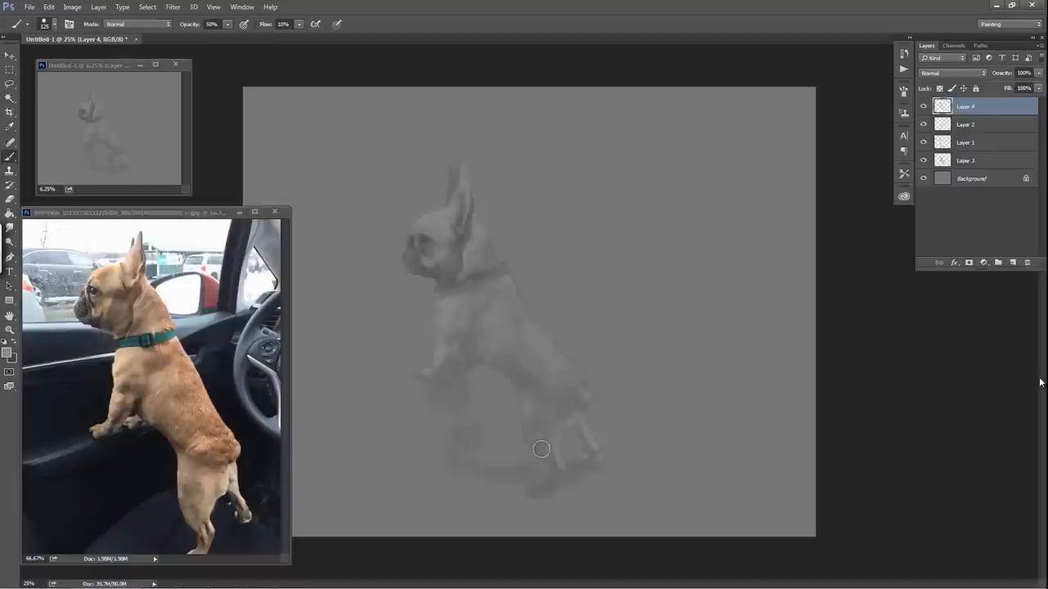
mouse_move(548, 461)
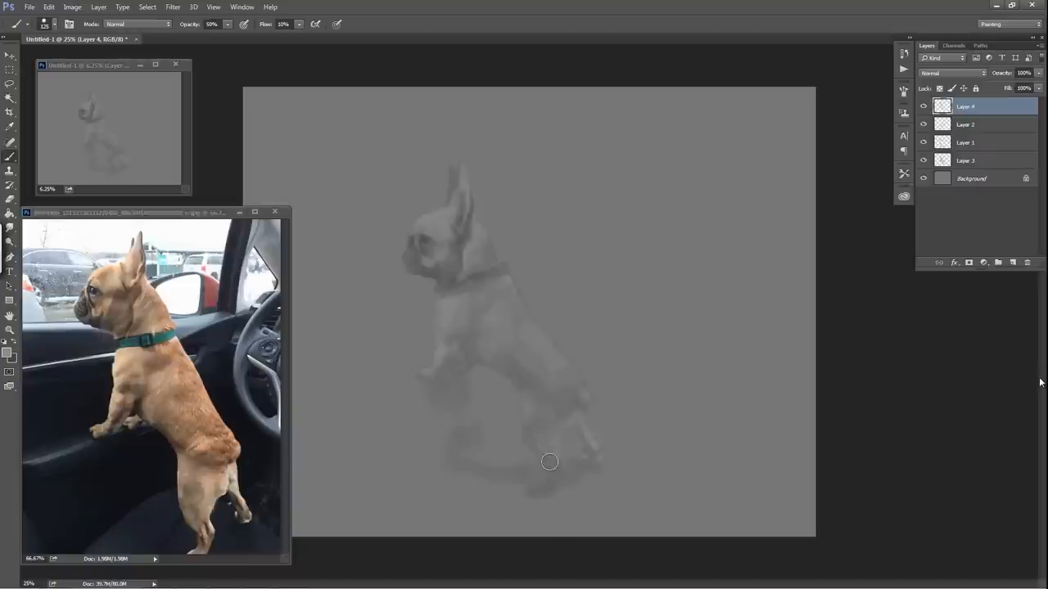
mouse_move(558, 479)
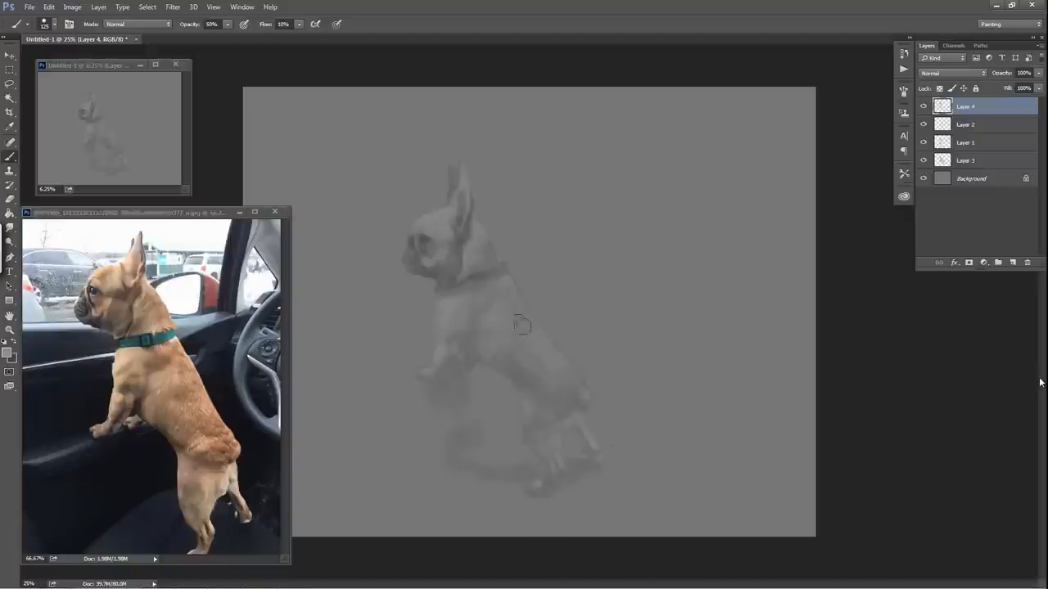
mouse_move(473, 333)
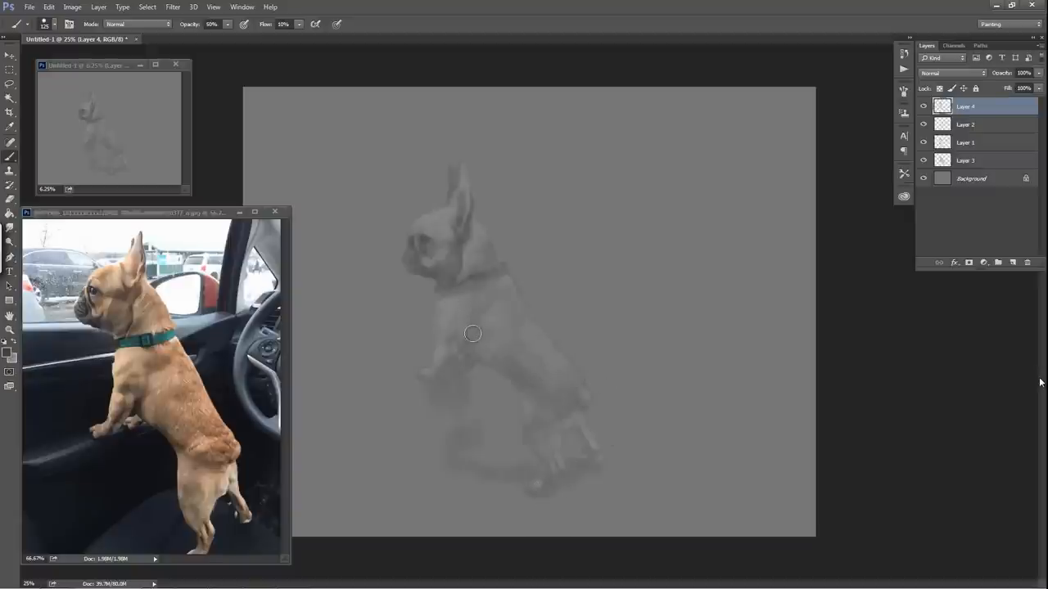
mouse_move(450, 332)
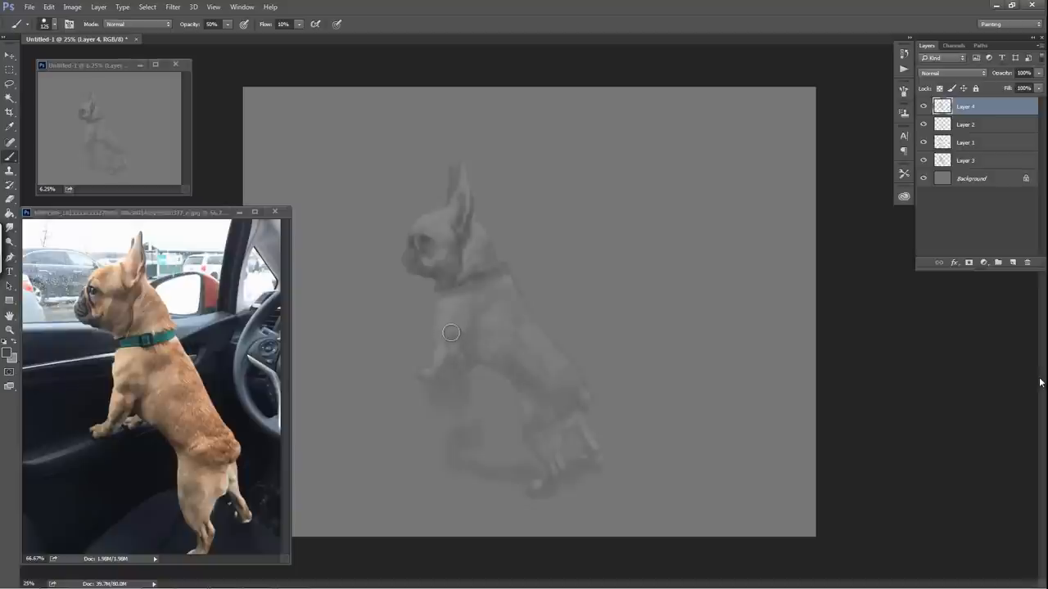
mouse_move(457, 328)
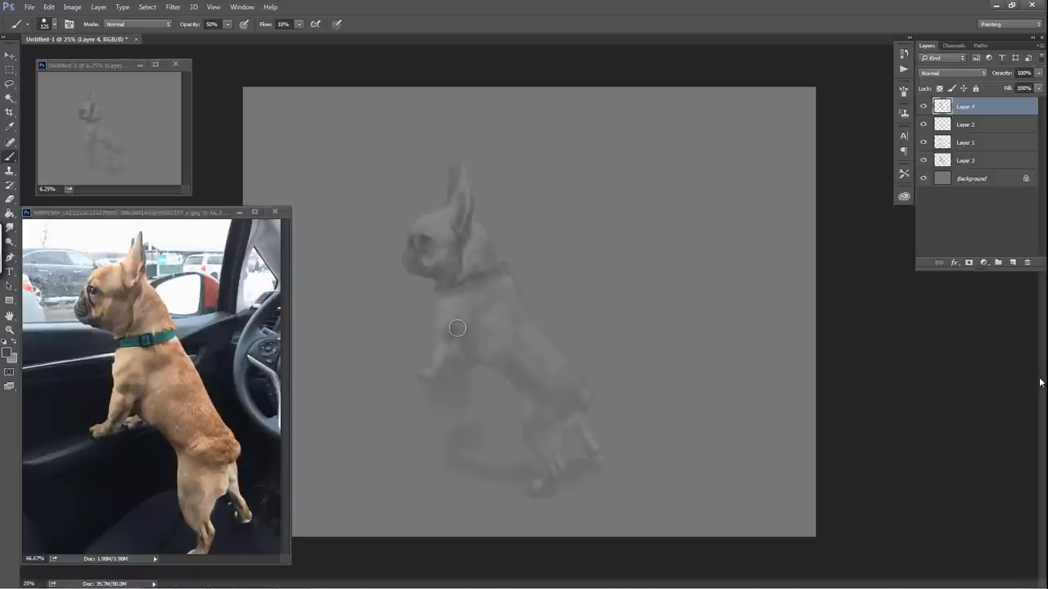
mouse_move(465, 340)
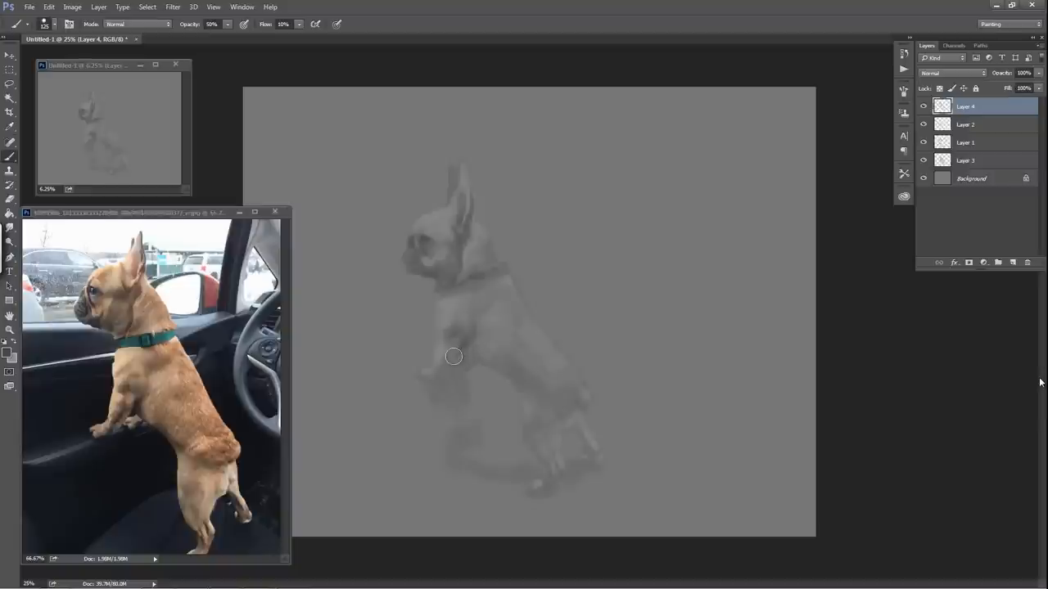
mouse_move(451, 366)
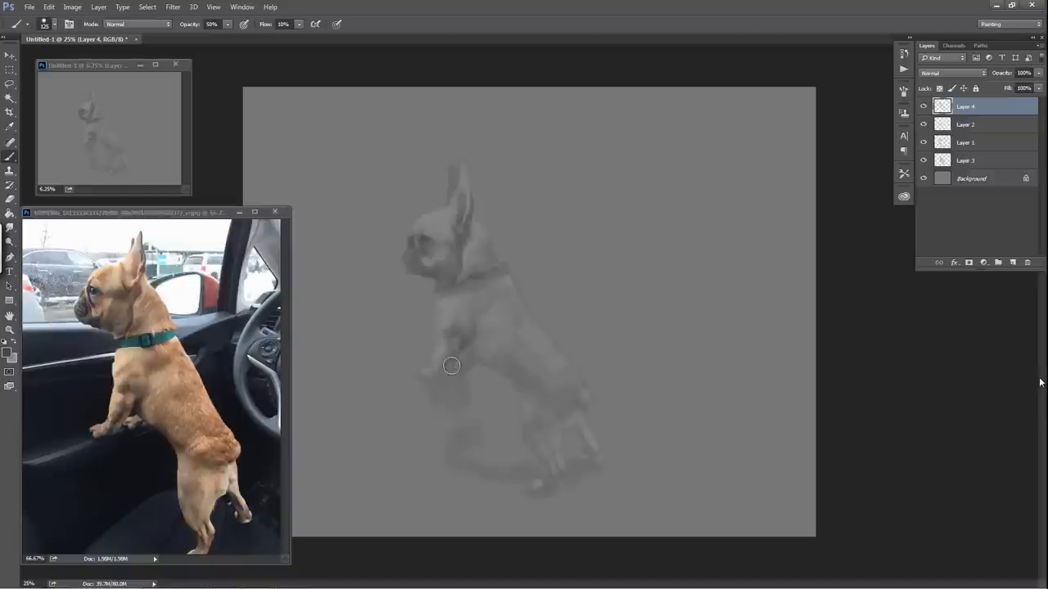
mouse_move(426, 380)
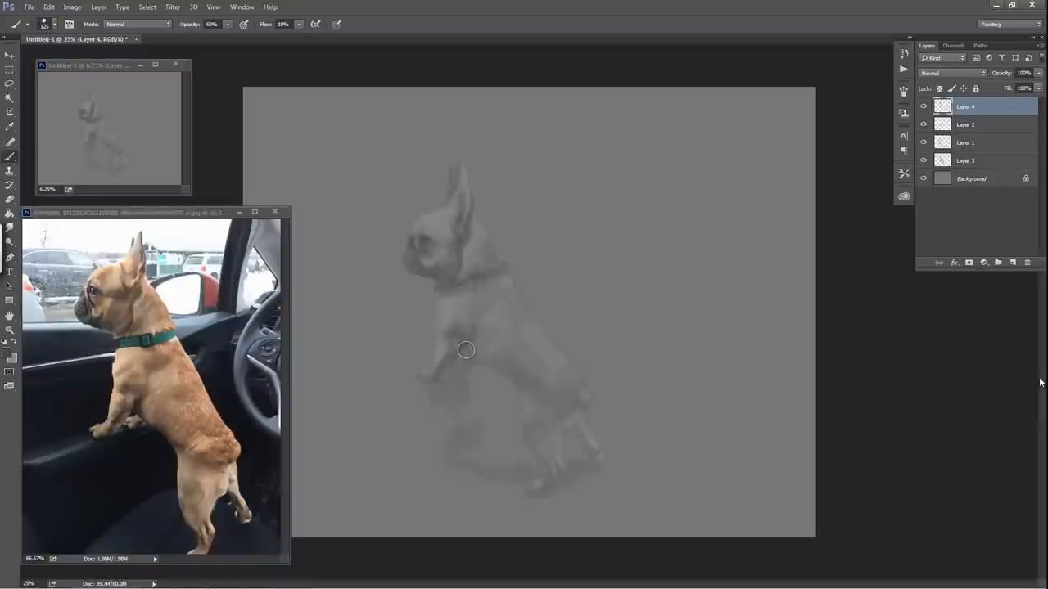
mouse_move(478, 354)
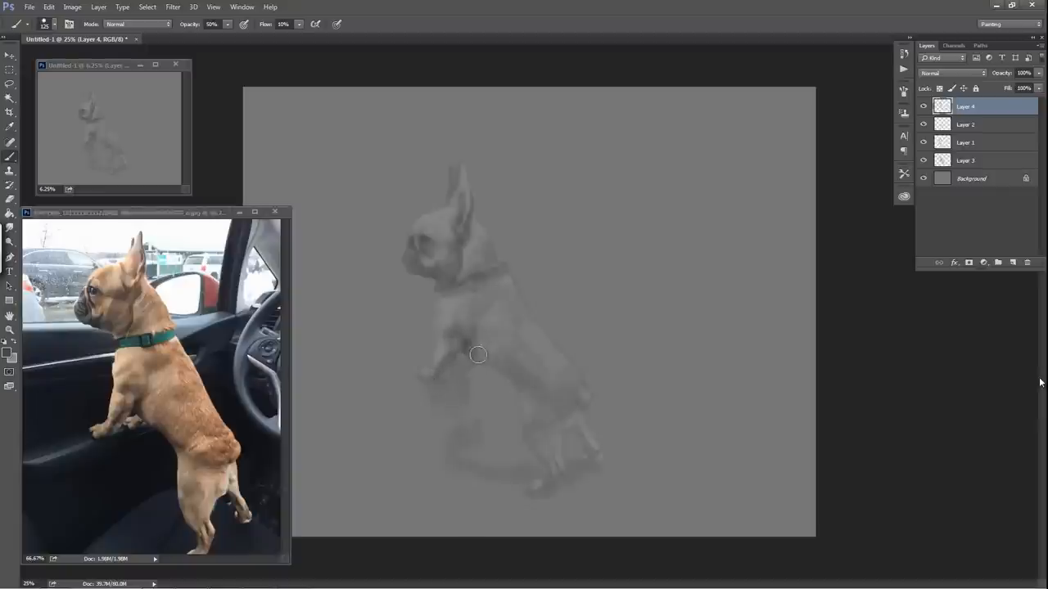
mouse_move(577, 344)
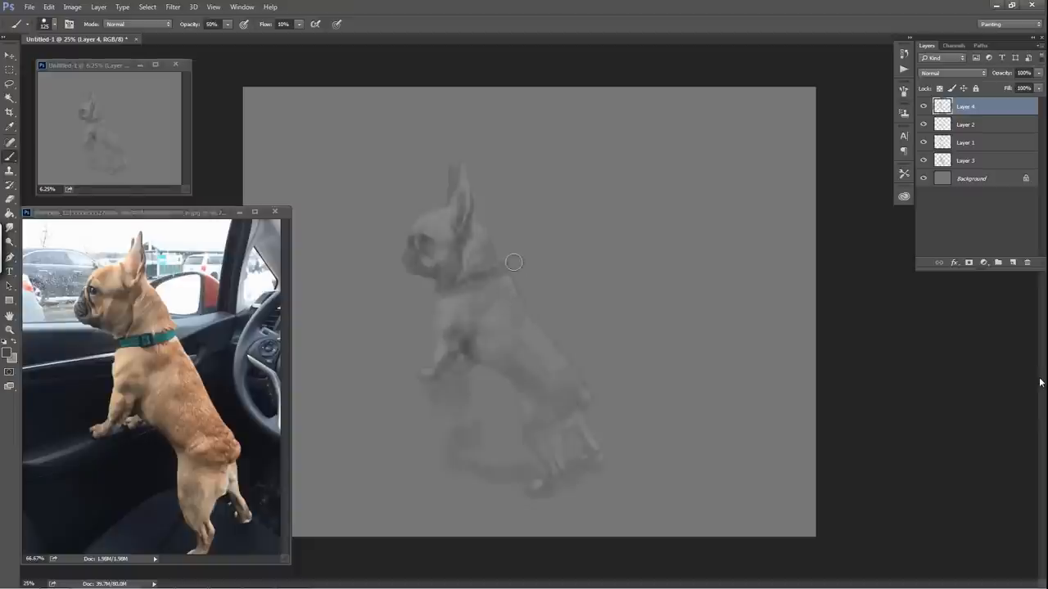
mouse_move(447, 293)
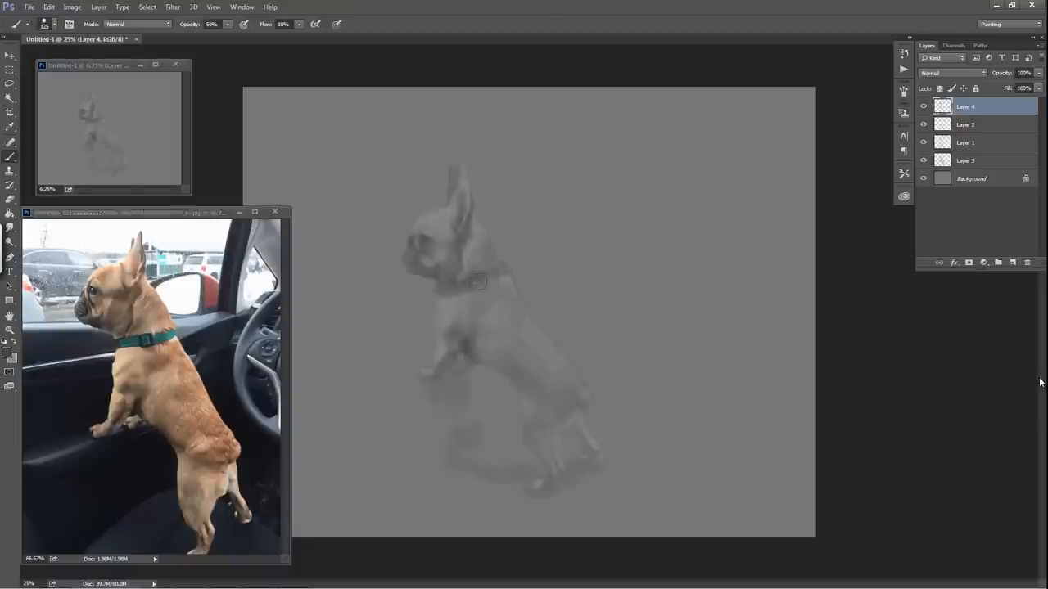
mouse_move(508, 269)
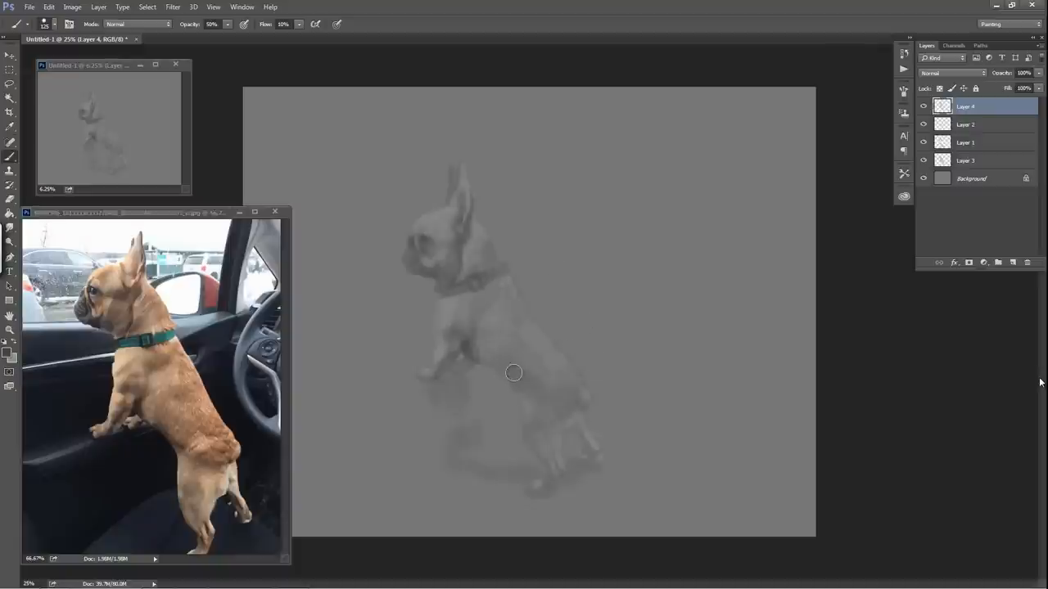
mouse_move(538, 390)
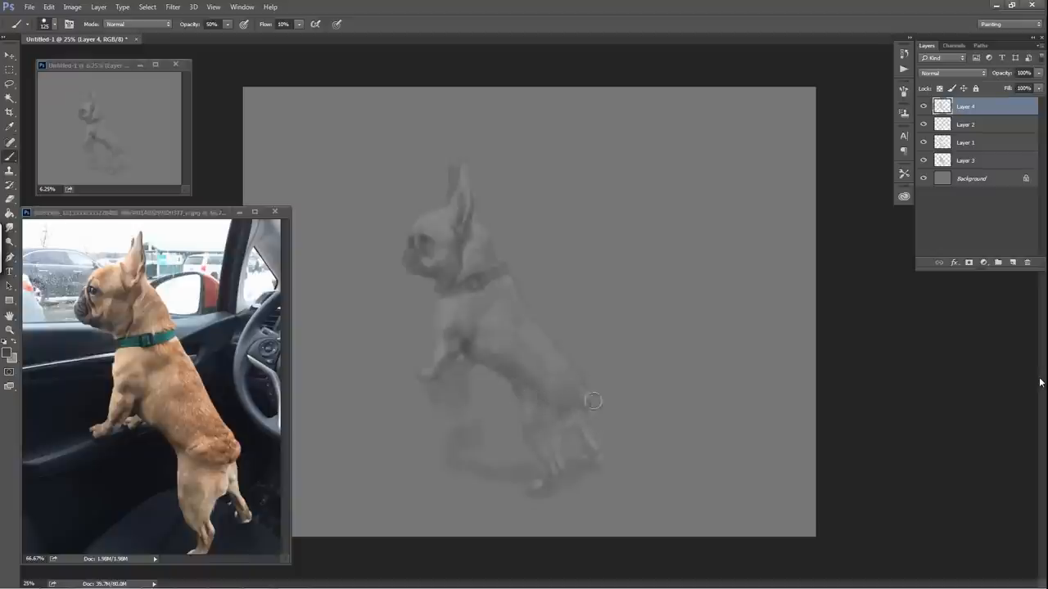
mouse_move(554, 382)
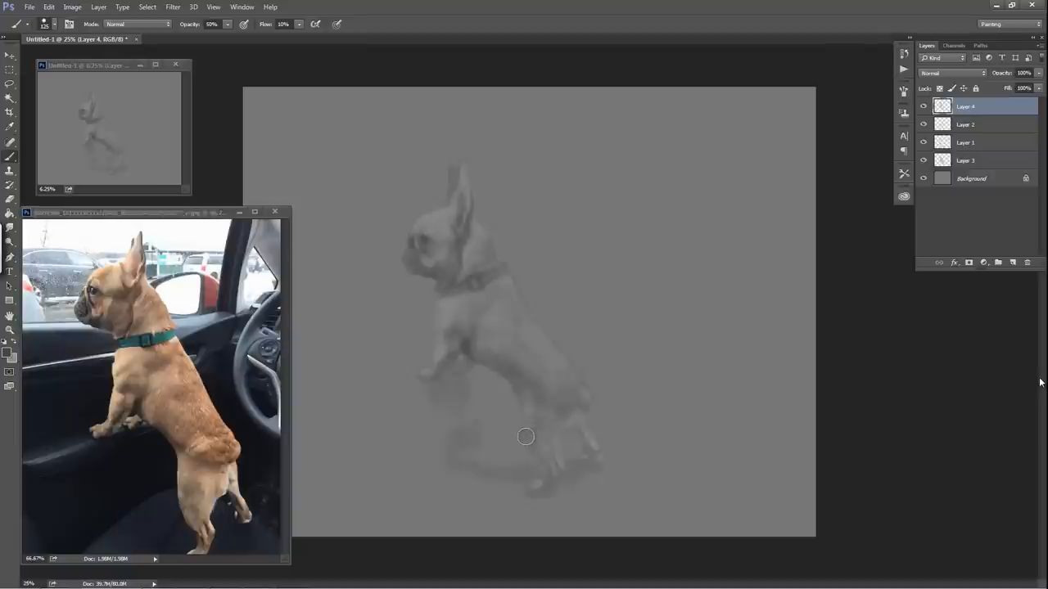
mouse_move(577, 463)
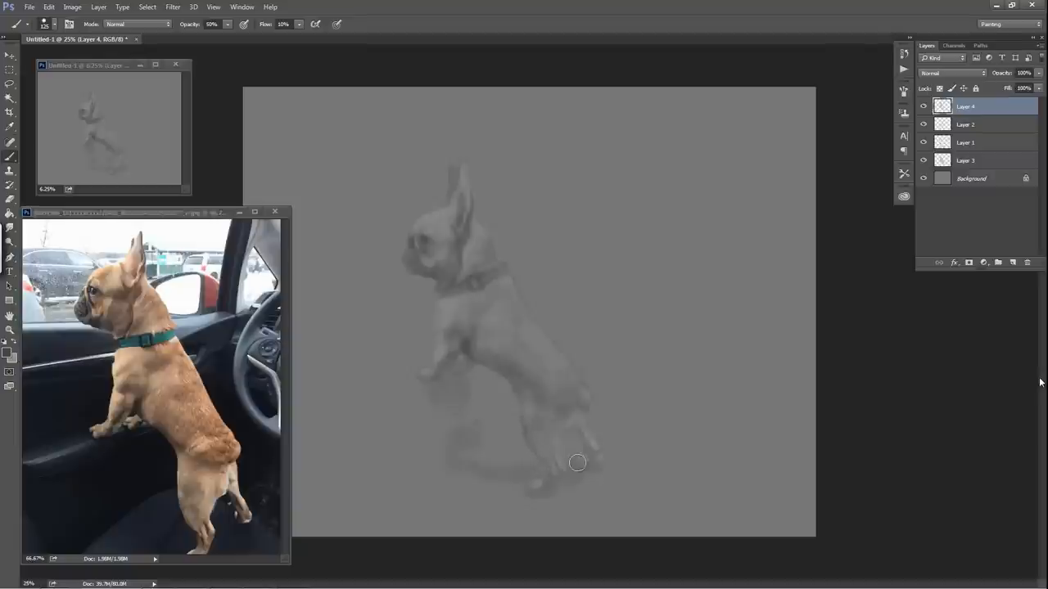
mouse_move(560, 456)
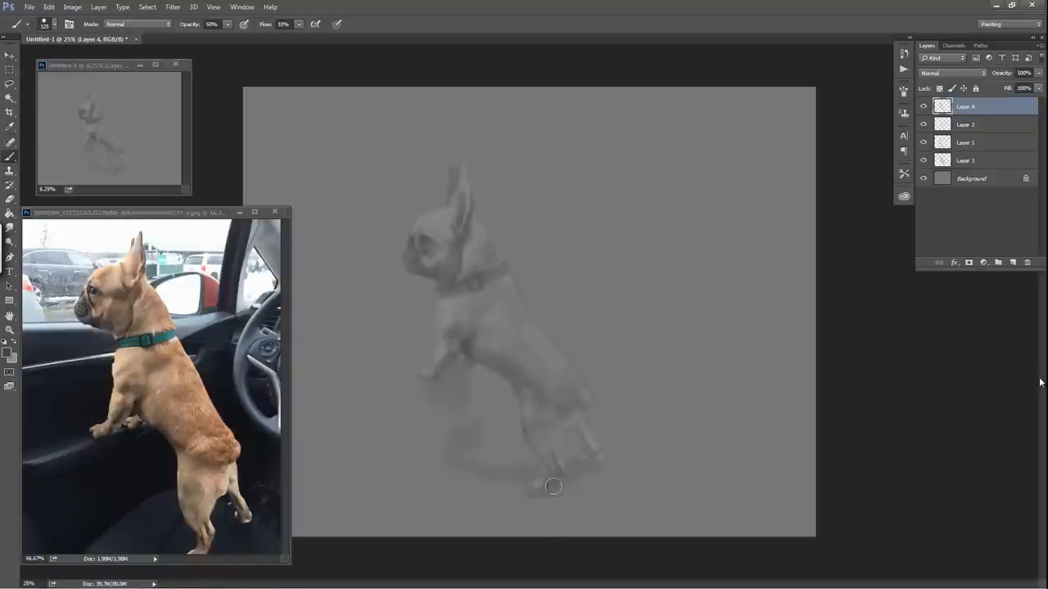
mouse_move(590, 447)
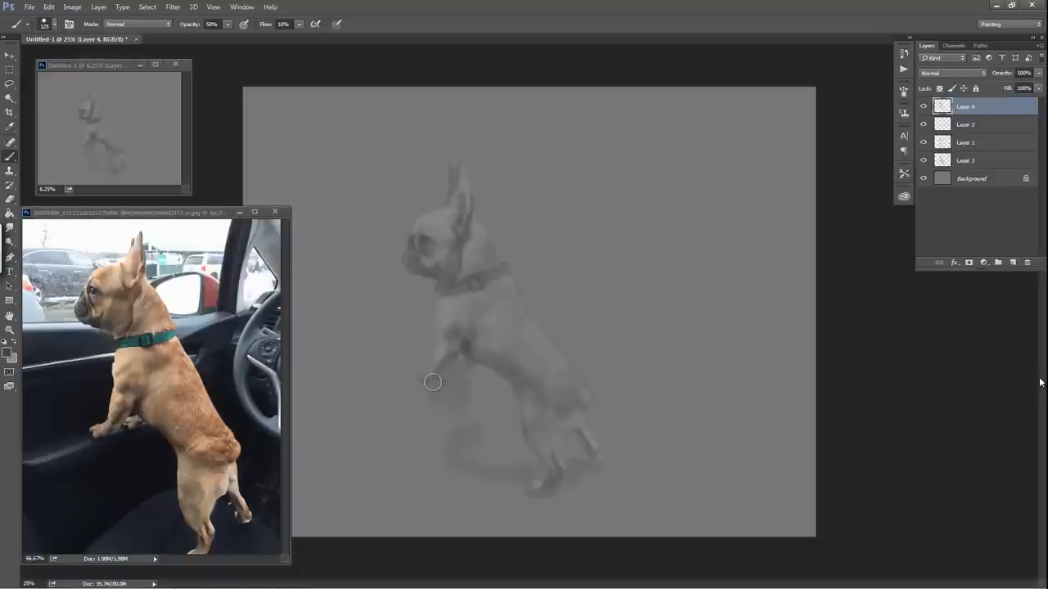
mouse_move(455, 375)
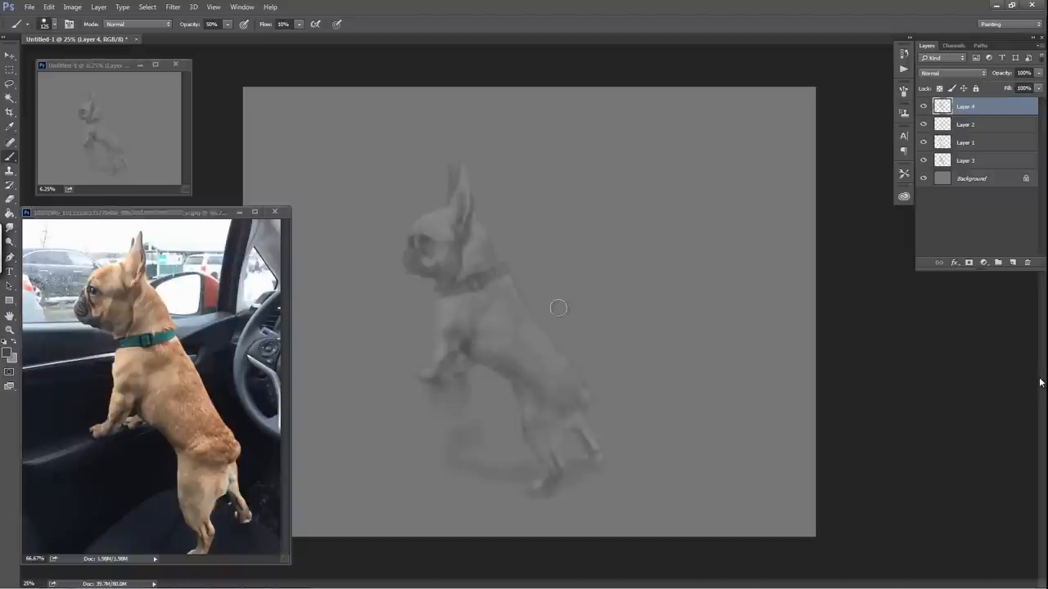
mouse_move(411, 376)
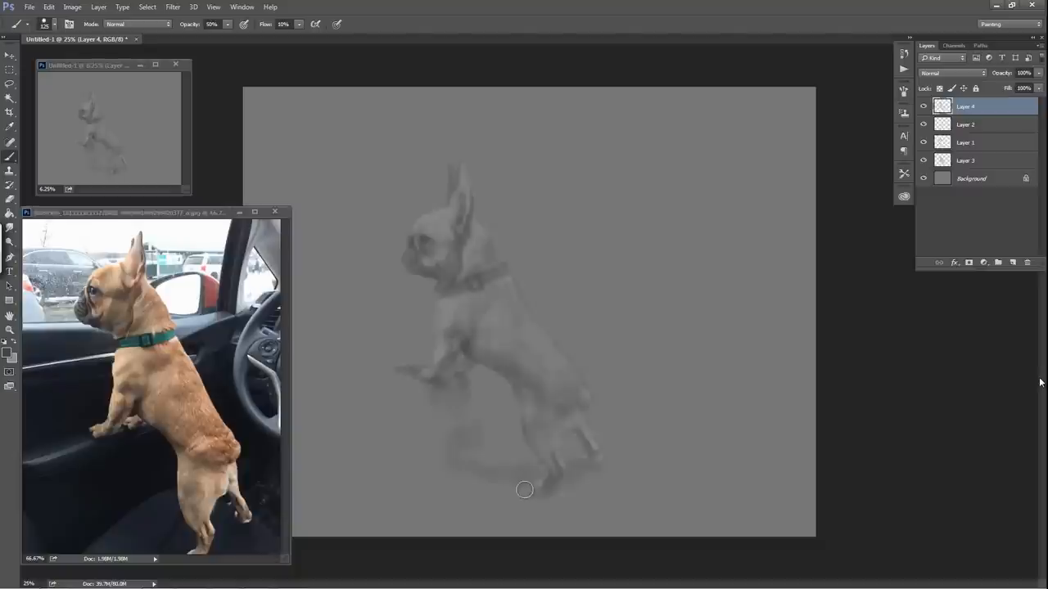
mouse_move(663, 445)
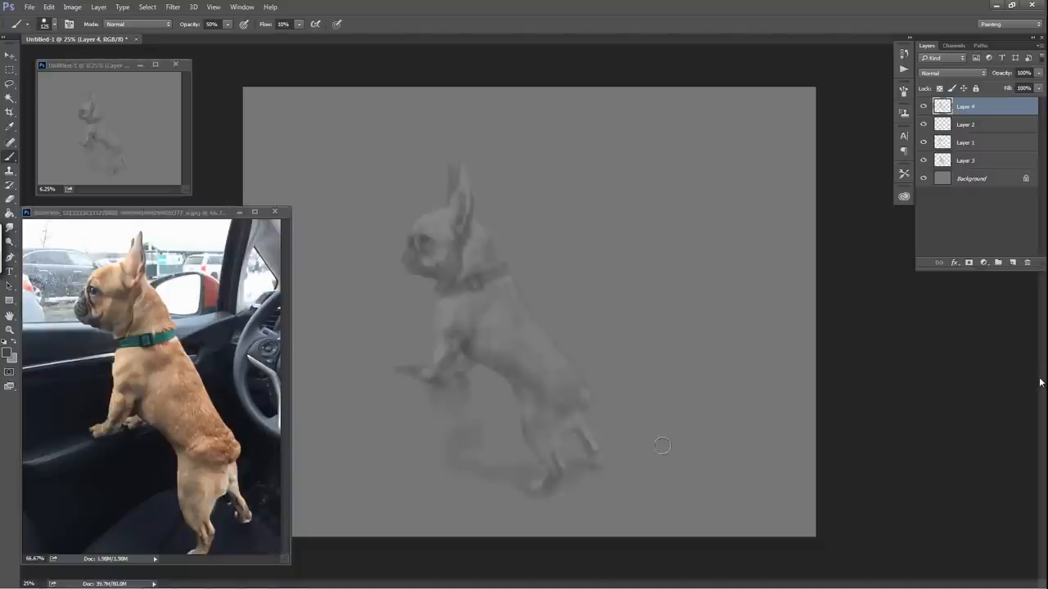
mouse_move(610, 383)
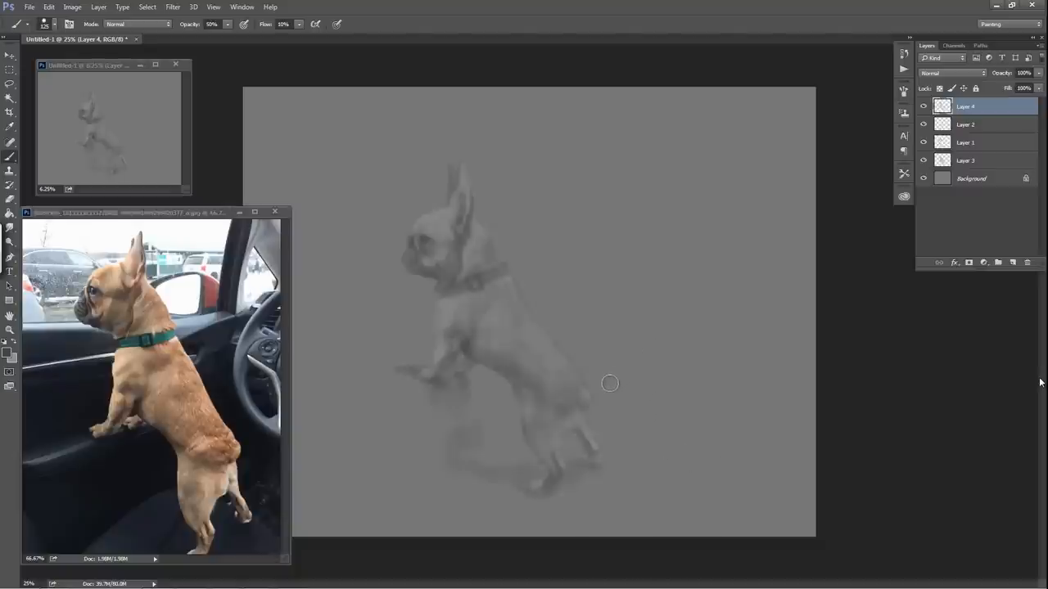
mouse_move(551, 487)
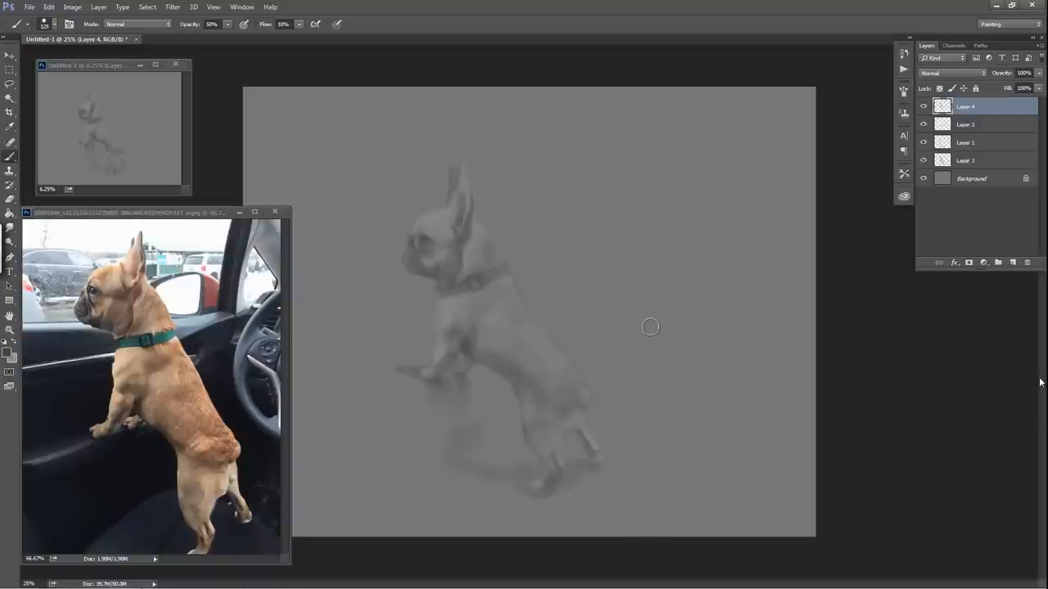
mouse_move(484, 192)
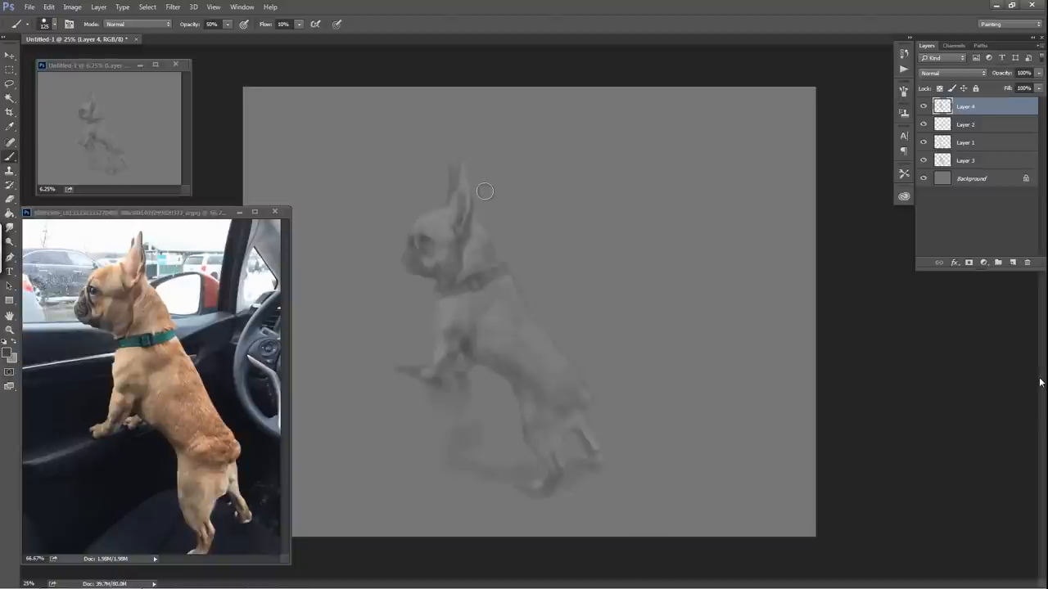
mouse_move(454, 181)
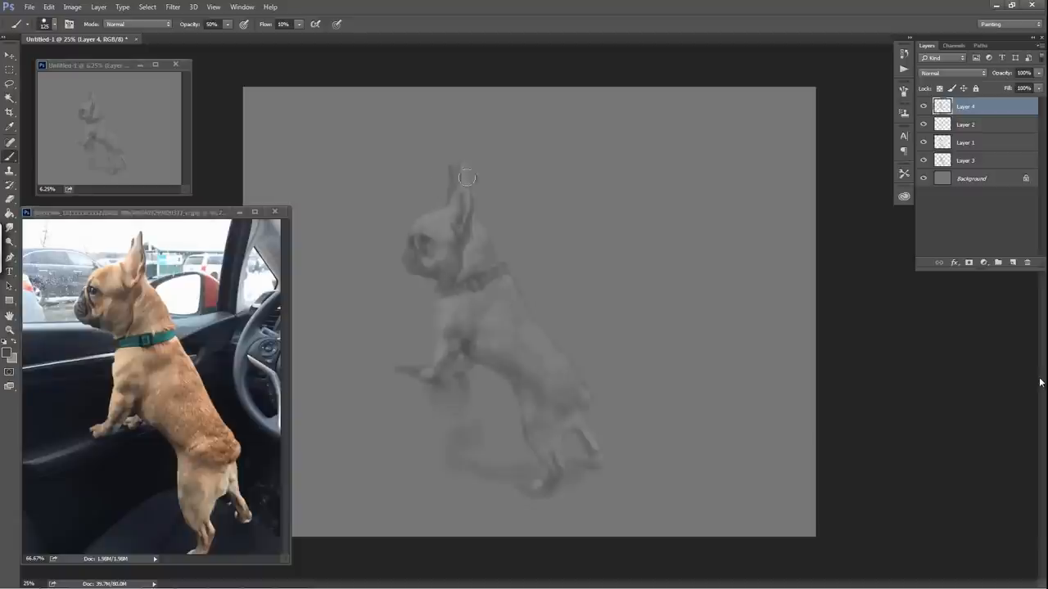
mouse_move(601, 211)
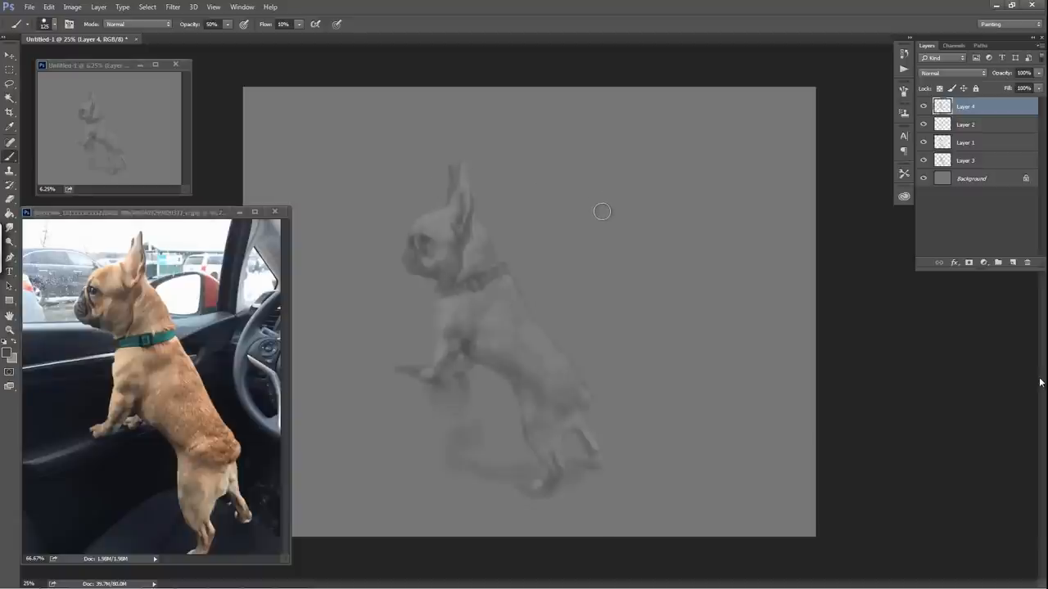
mouse_move(432, 249)
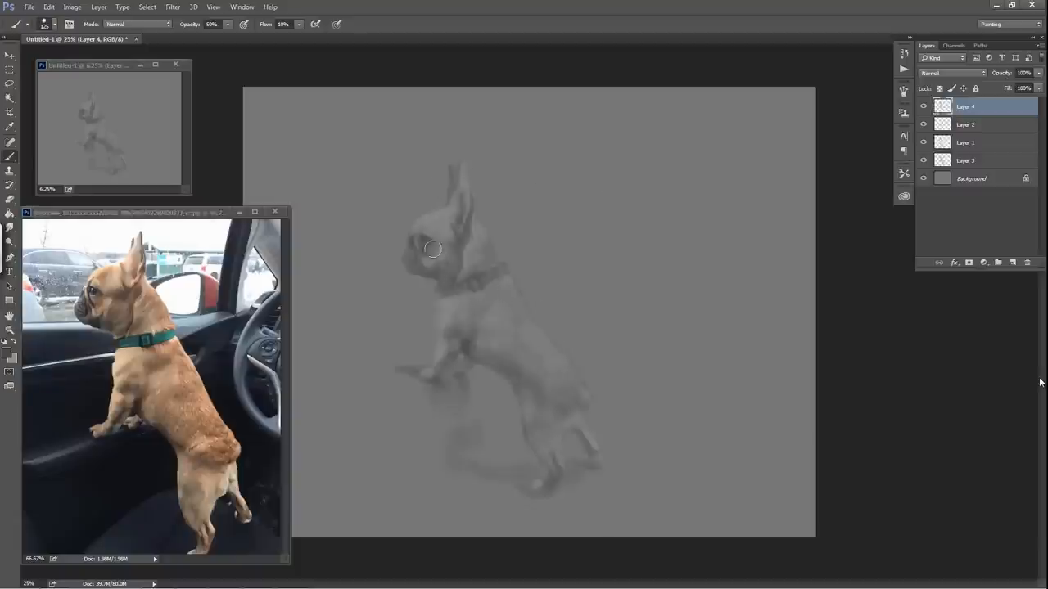
Step: Set the foreground to #292929, zoom in, and switch the Color panel to HSB Sliders
click(7, 357)
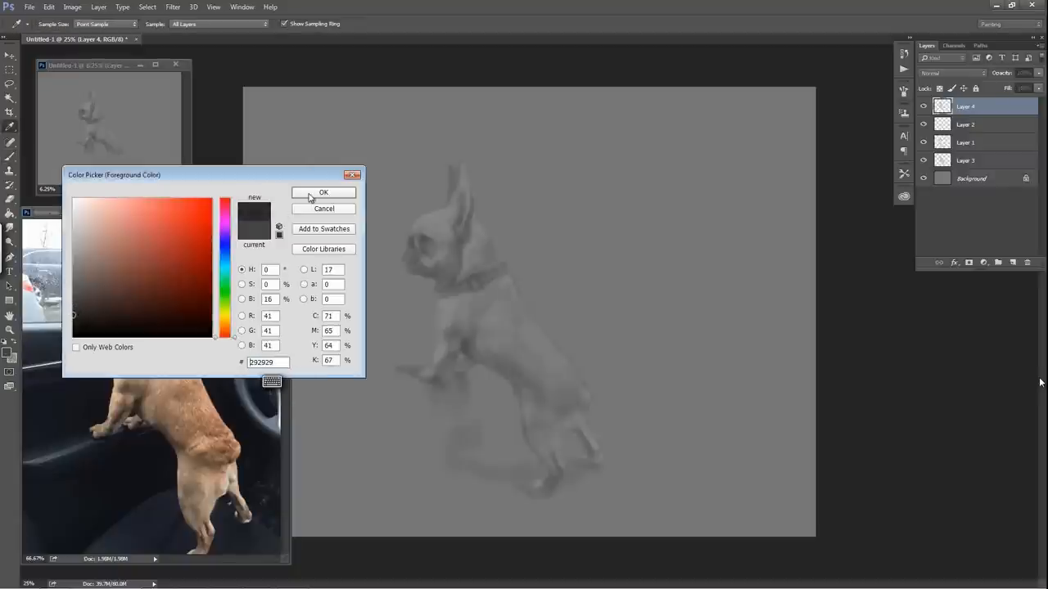
click(323, 192)
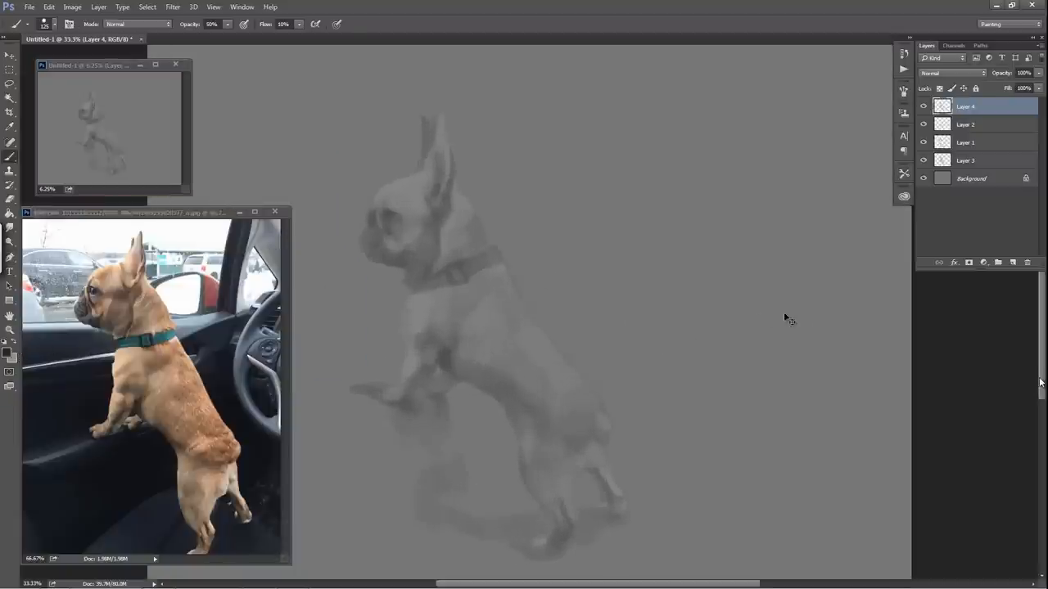
click(241, 6)
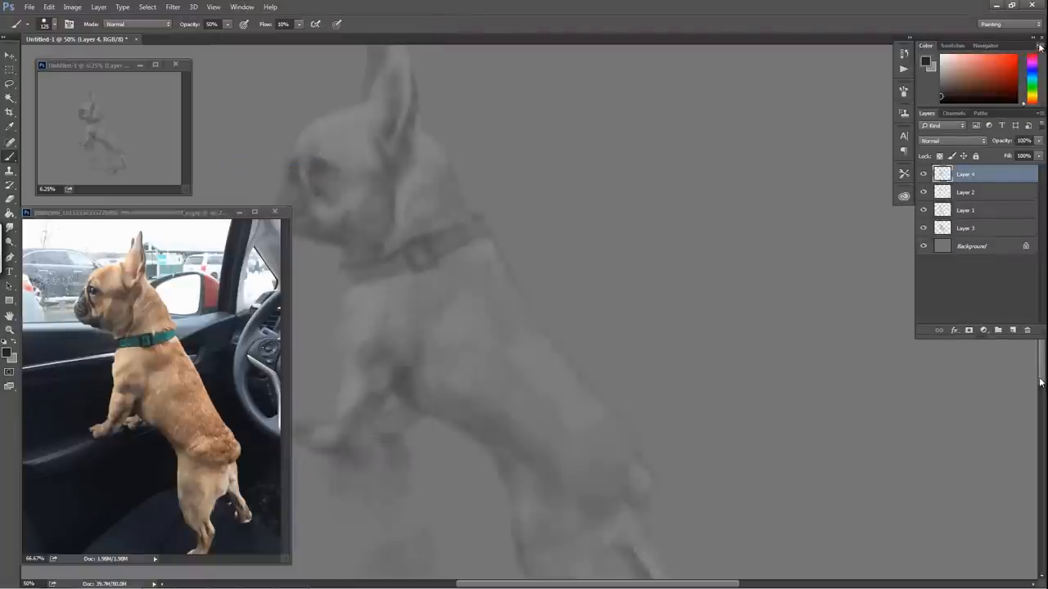
click(1041, 47)
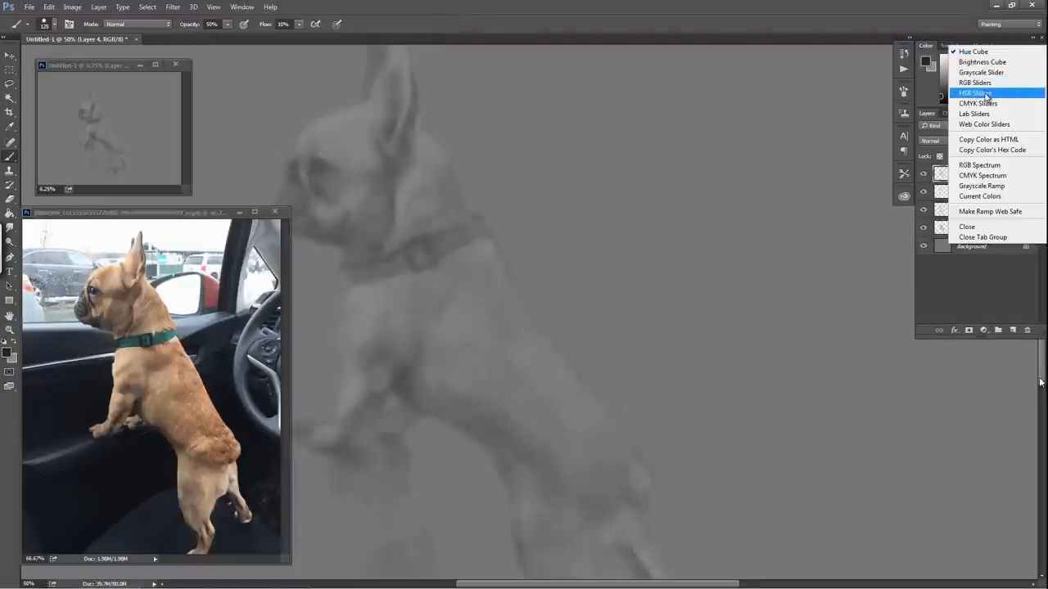
click(975, 93)
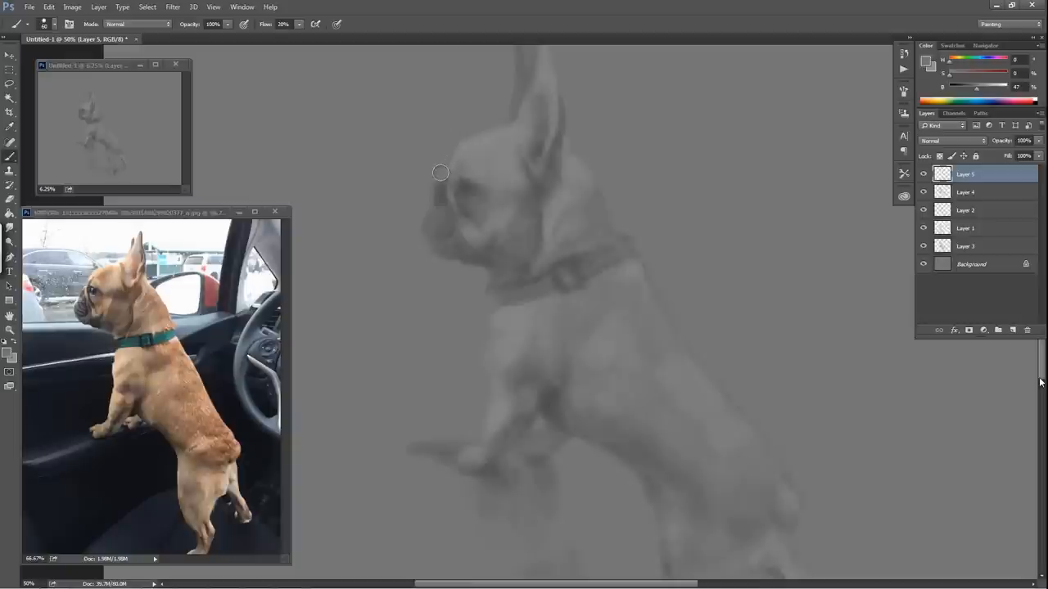
mouse_move(440, 176)
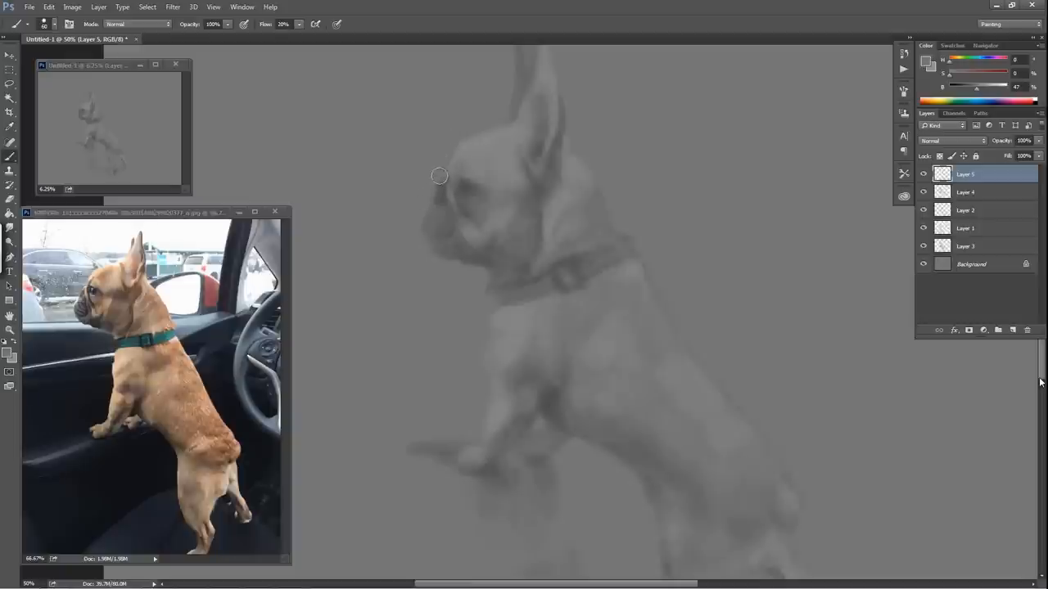
mouse_move(505, 174)
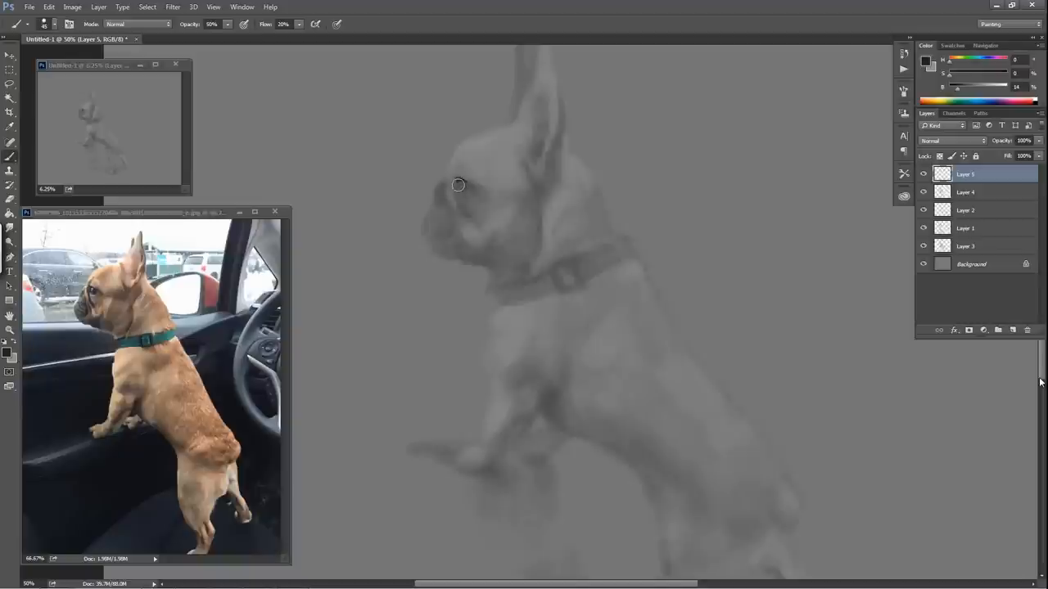
mouse_move(476, 191)
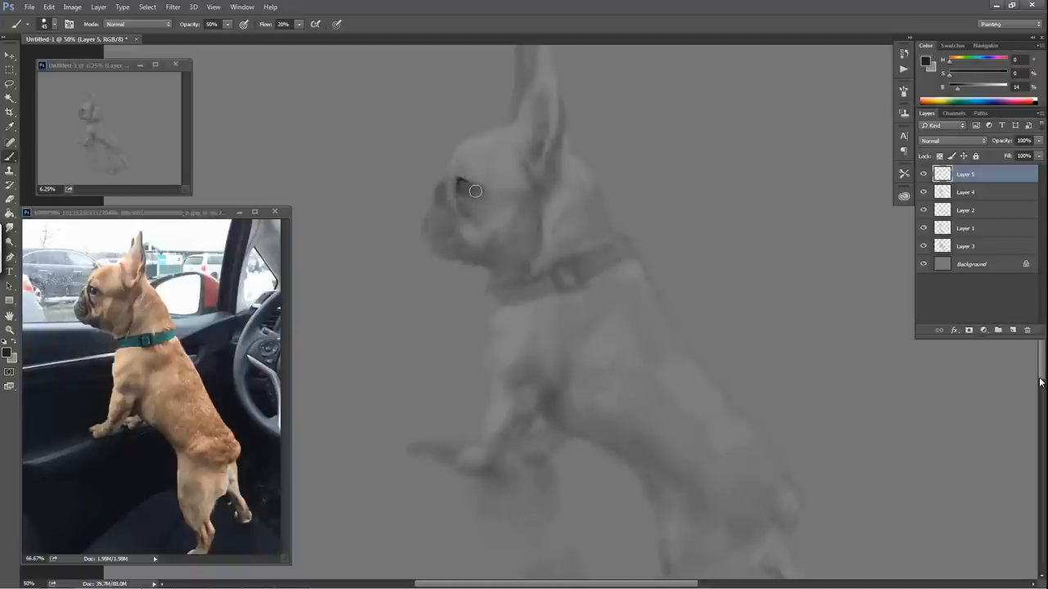
mouse_move(483, 195)
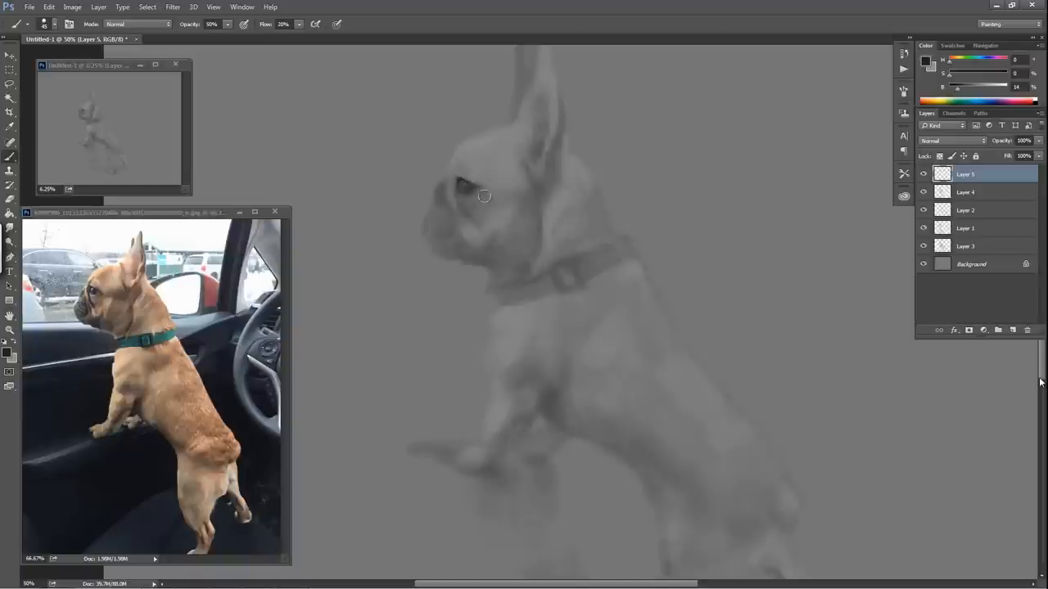
mouse_move(491, 195)
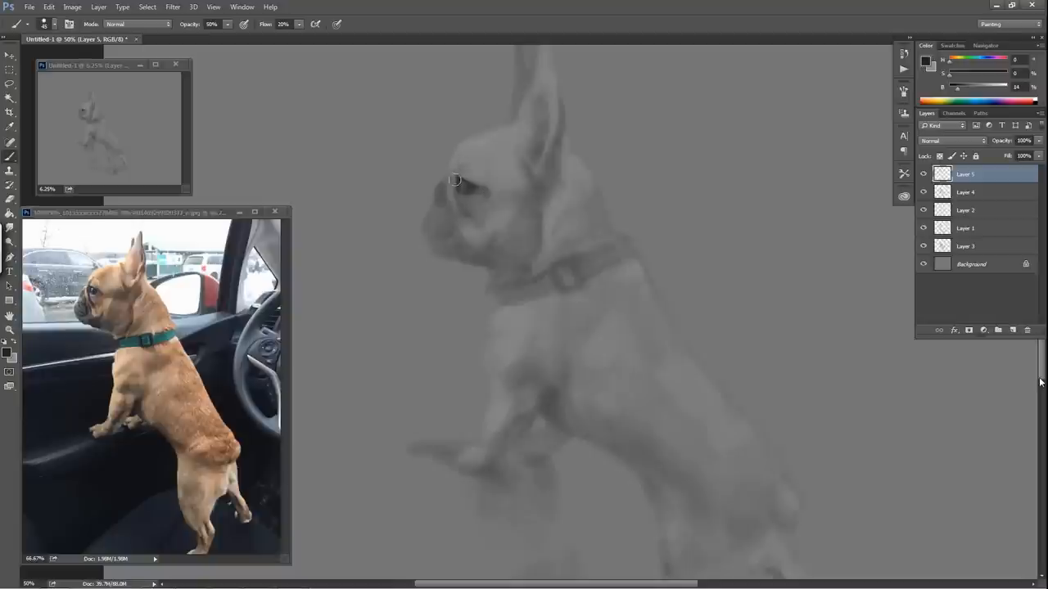
mouse_move(454, 190)
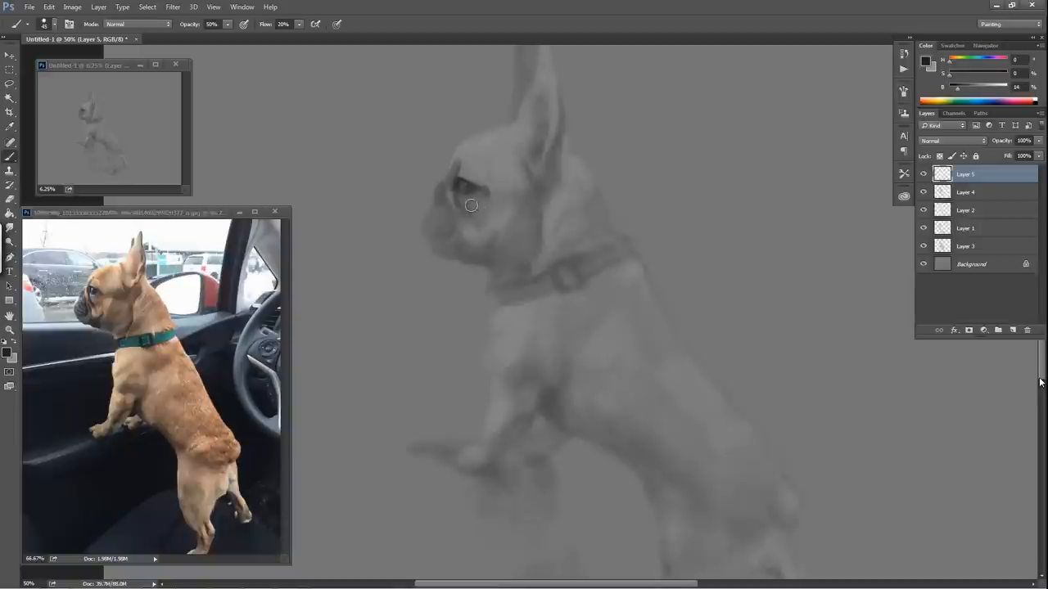
mouse_move(474, 215)
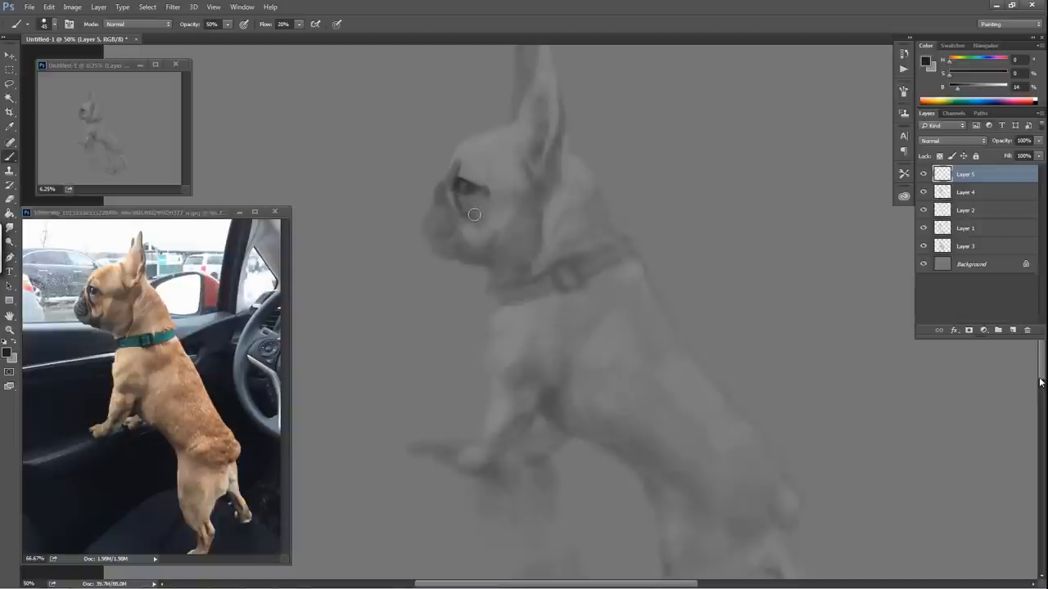
mouse_move(477, 223)
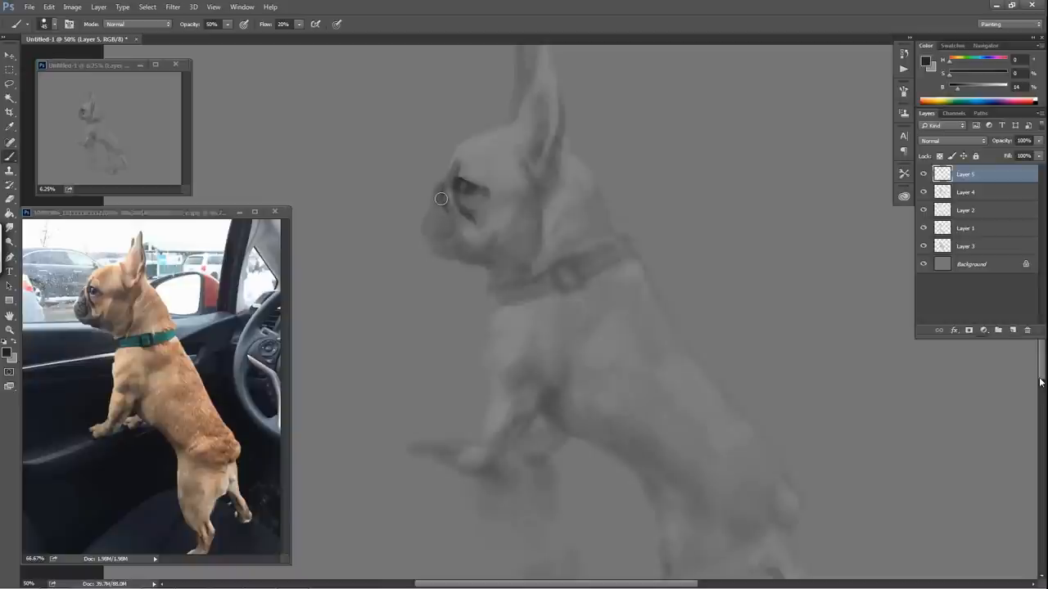
mouse_move(436, 198)
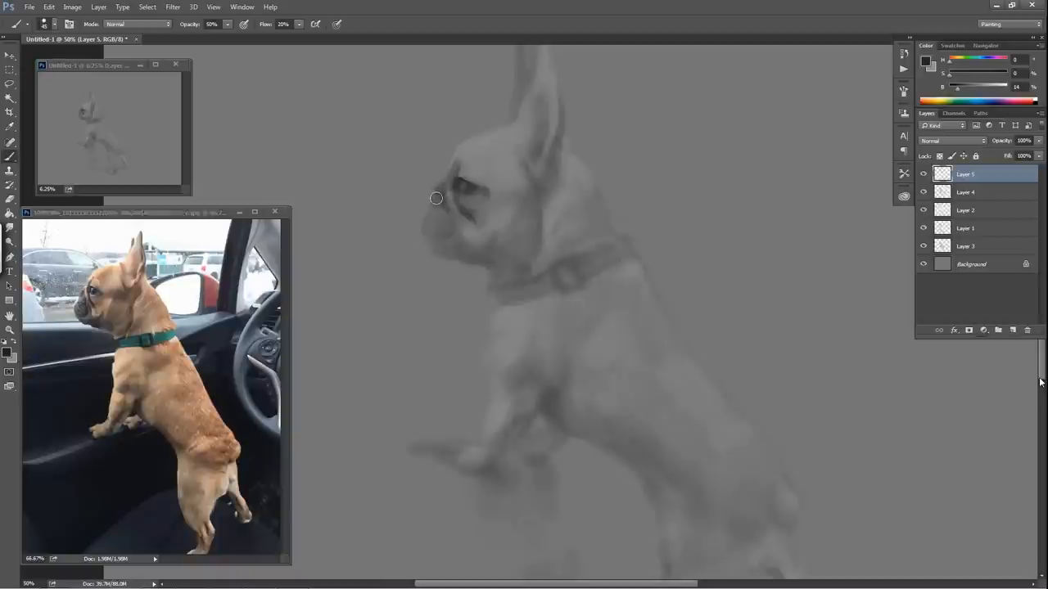
mouse_move(441, 224)
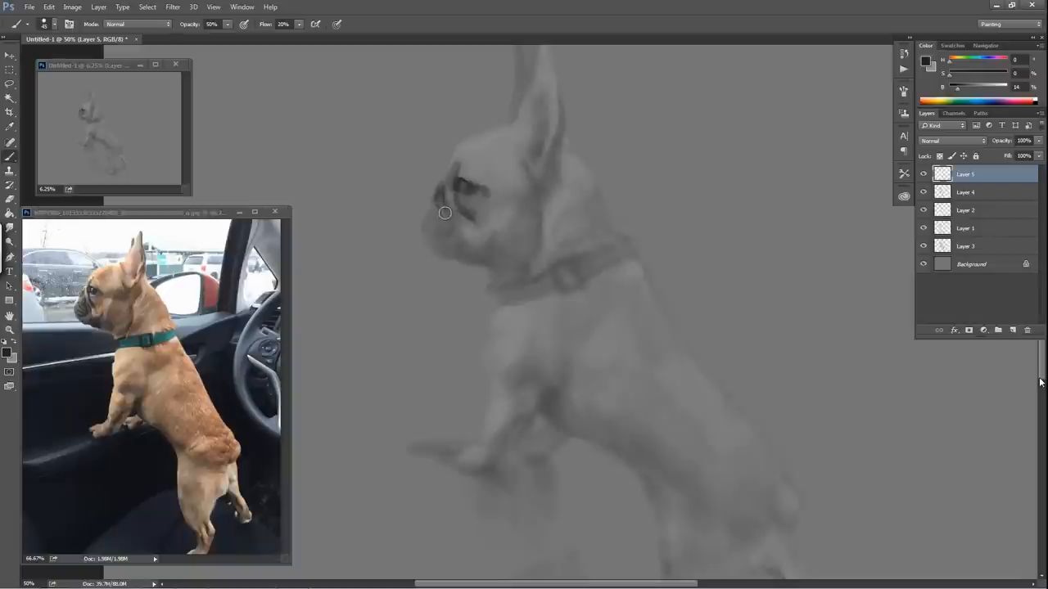
mouse_move(438, 233)
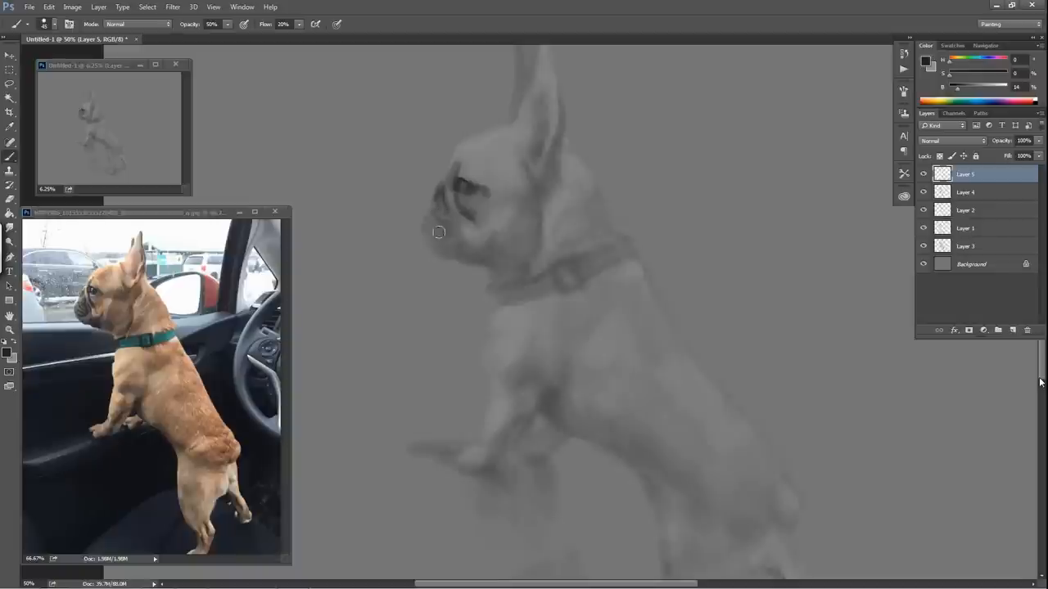
mouse_move(460, 231)
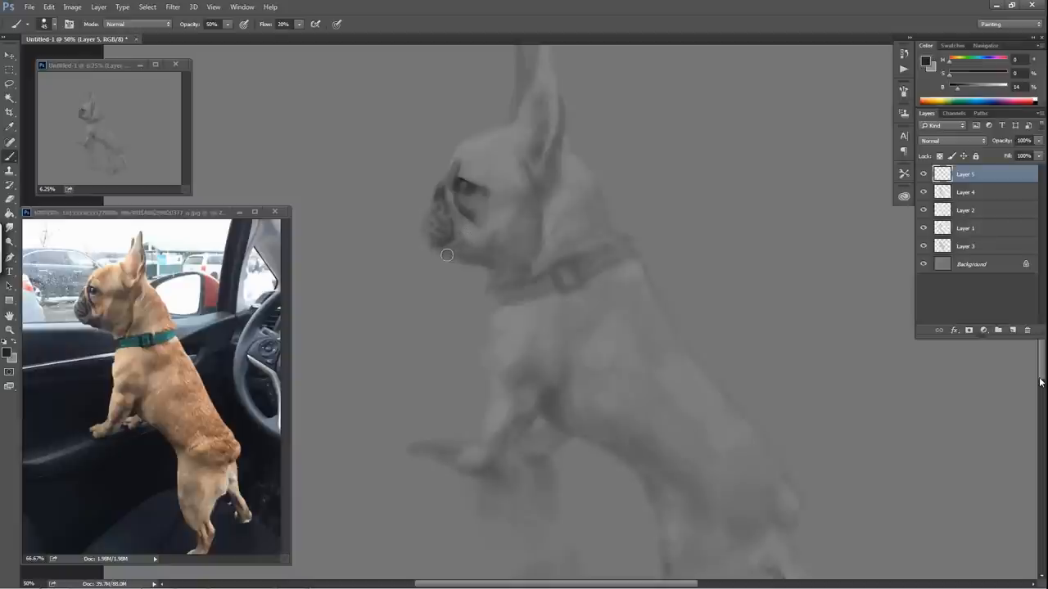
mouse_move(468, 251)
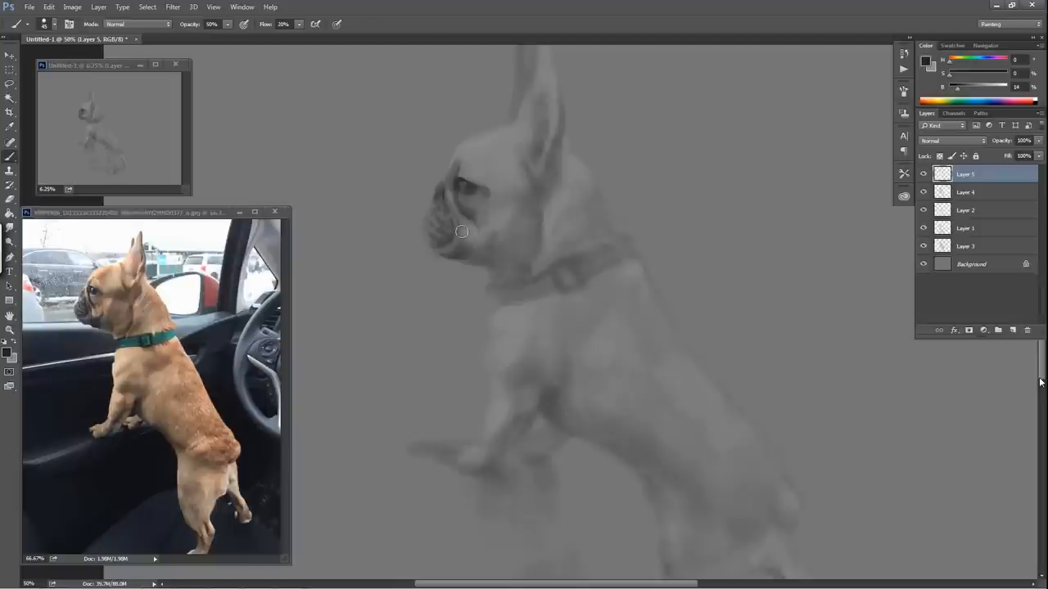
mouse_move(464, 247)
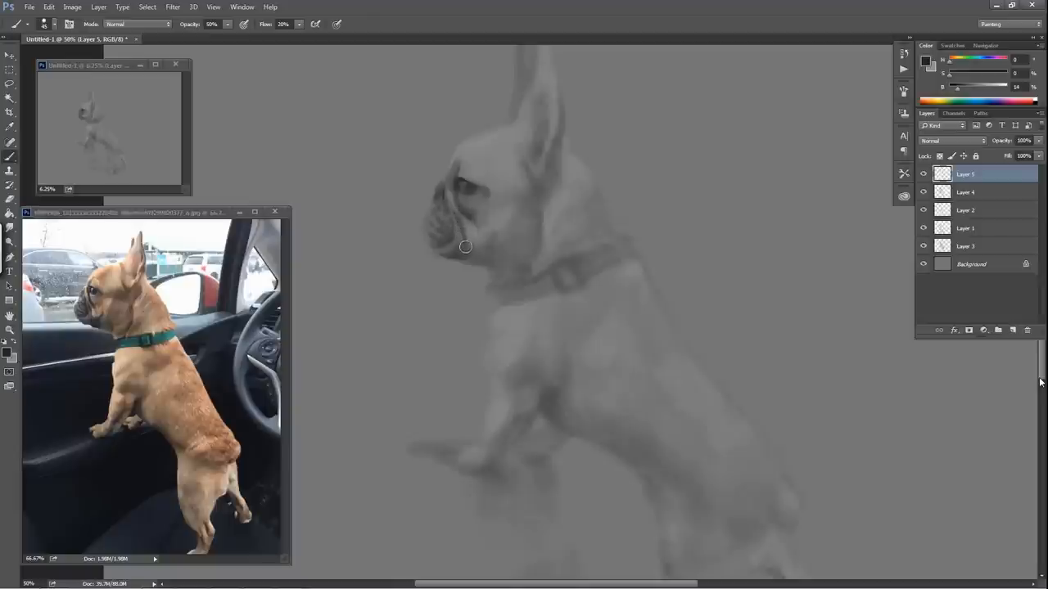
mouse_move(473, 249)
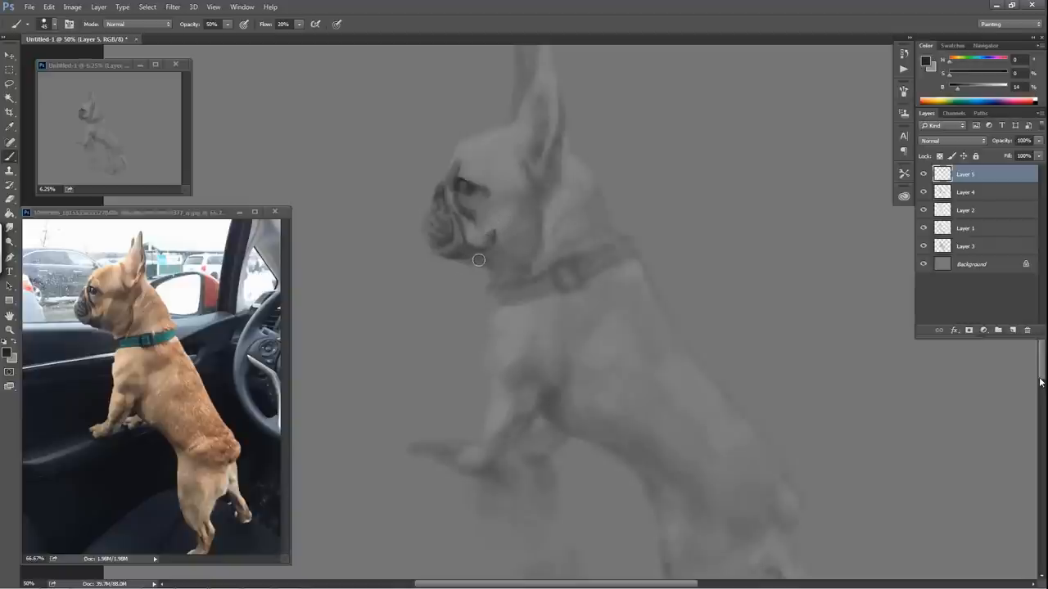
mouse_move(470, 259)
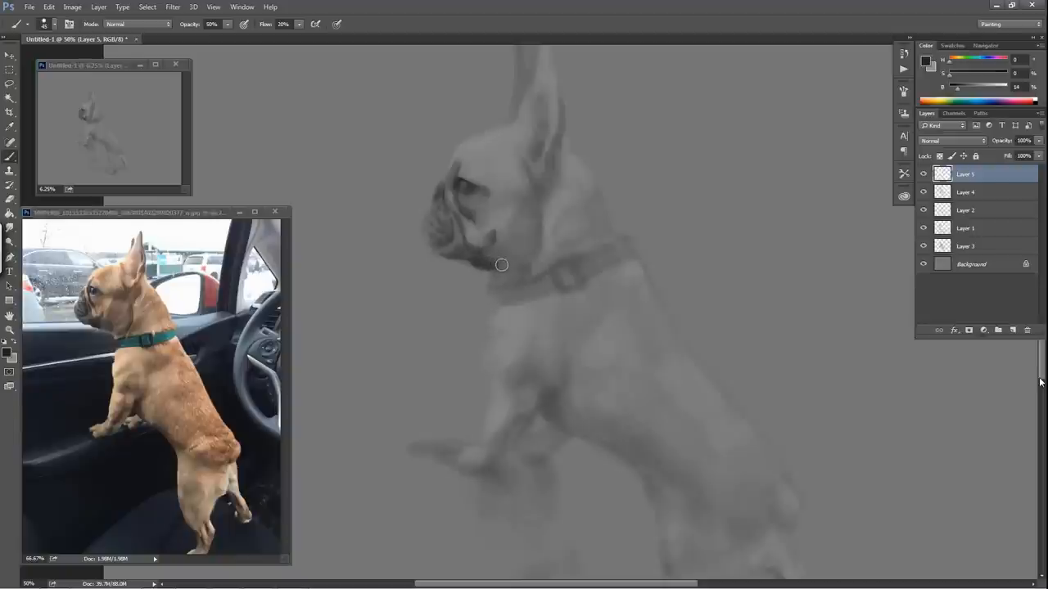
mouse_move(518, 191)
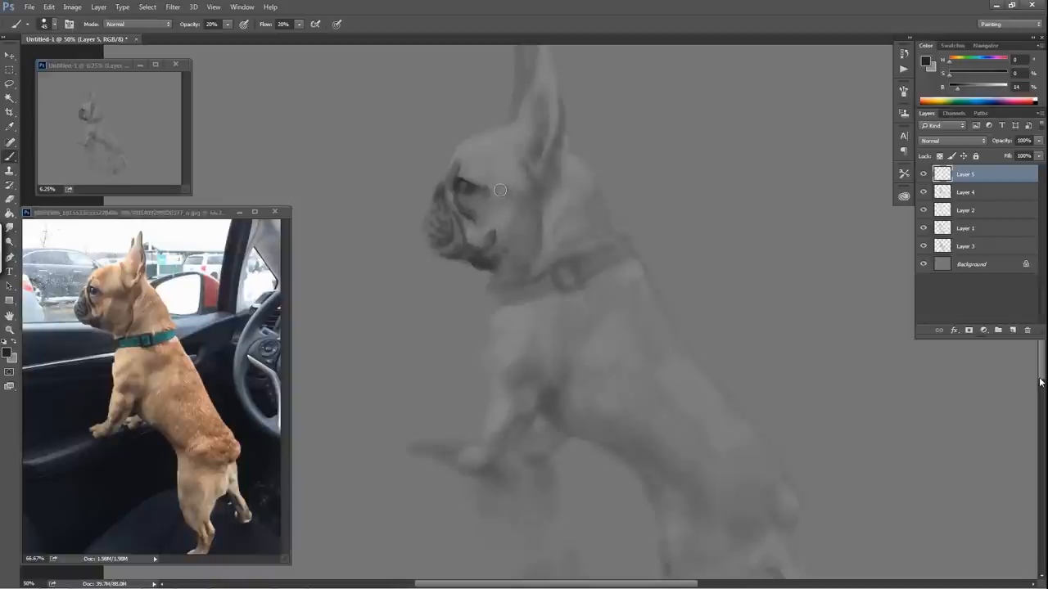
mouse_move(492, 195)
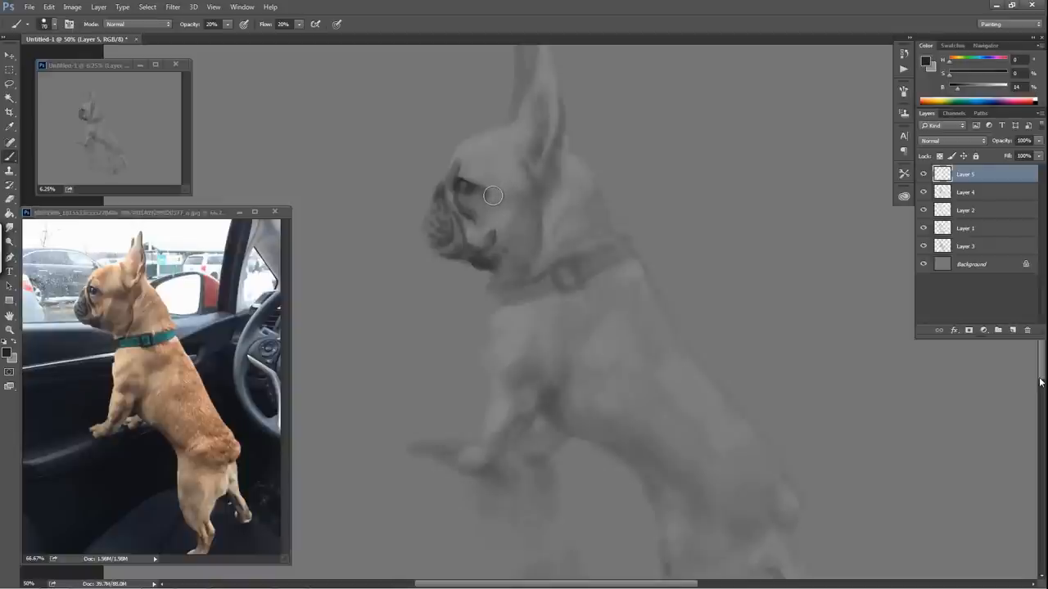
mouse_move(484, 157)
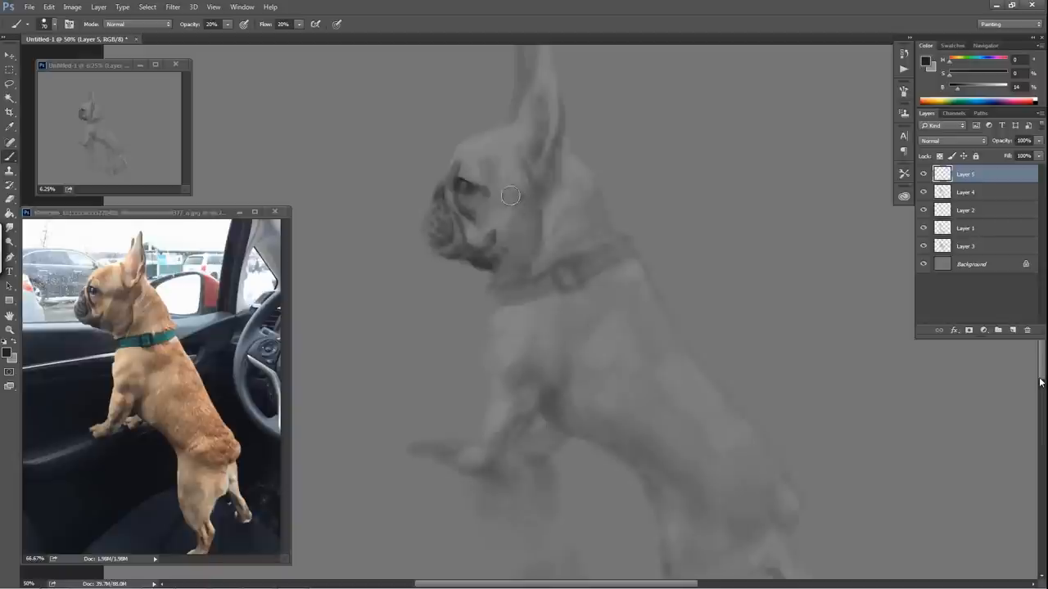
mouse_move(534, 252)
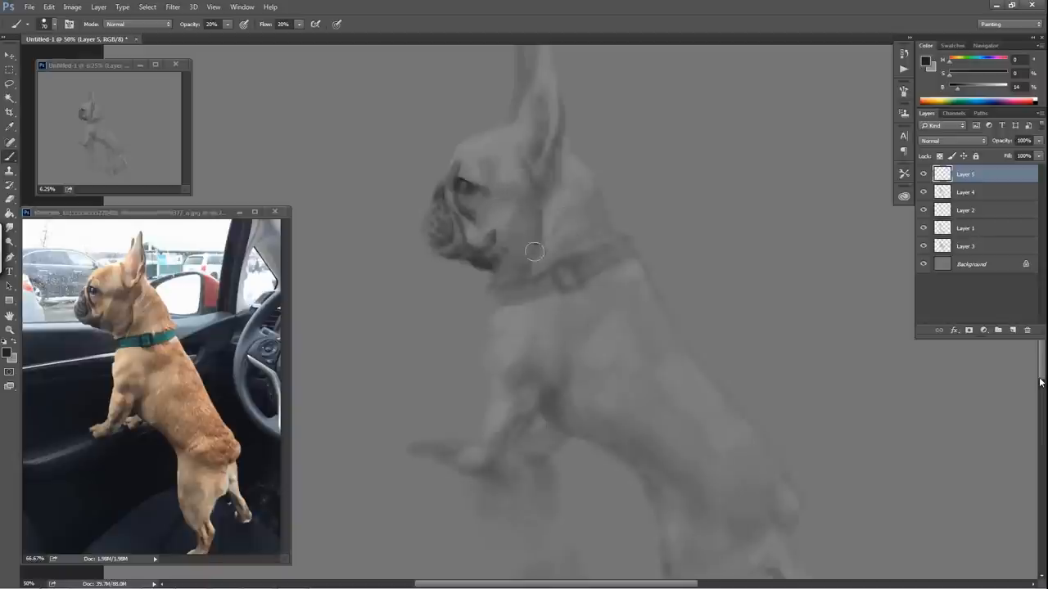
mouse_move(506, 211)
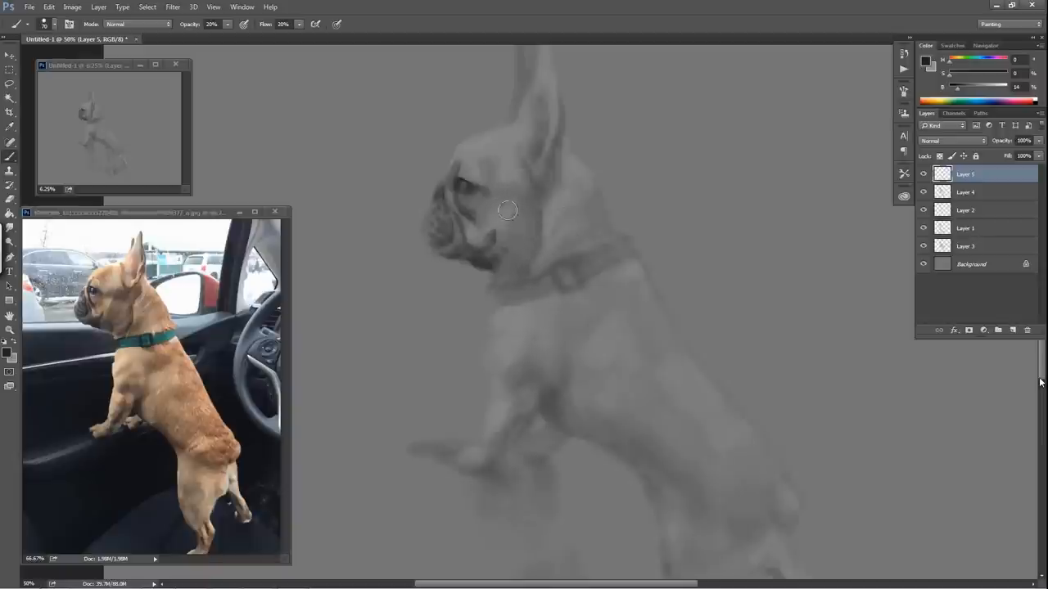
mouse_move(521, 206)
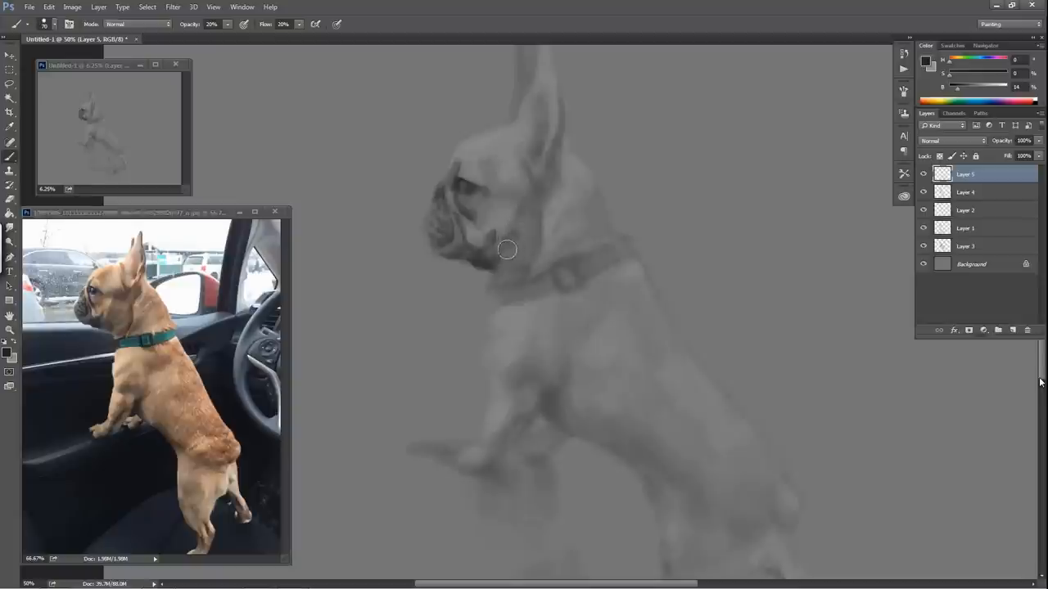
mouse_move(509, 267)
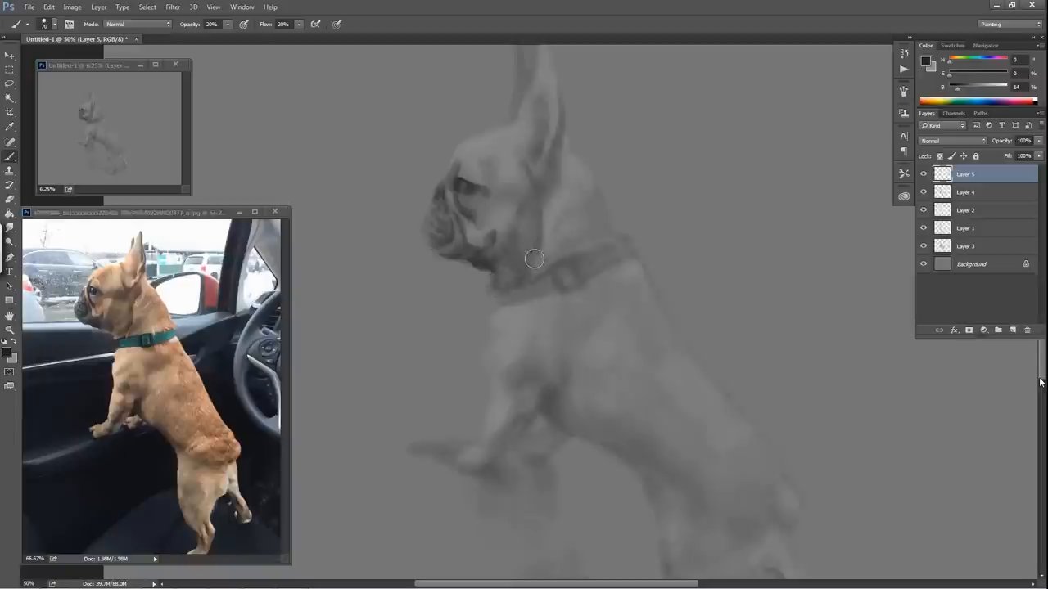
mouse_move(537, 220)
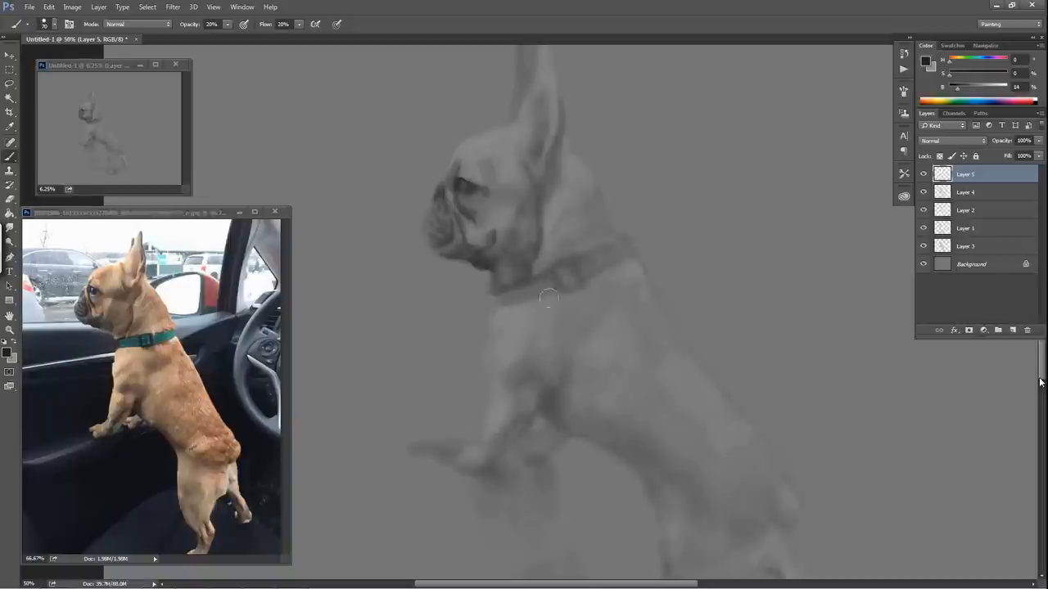
mouse_move(541, 362)
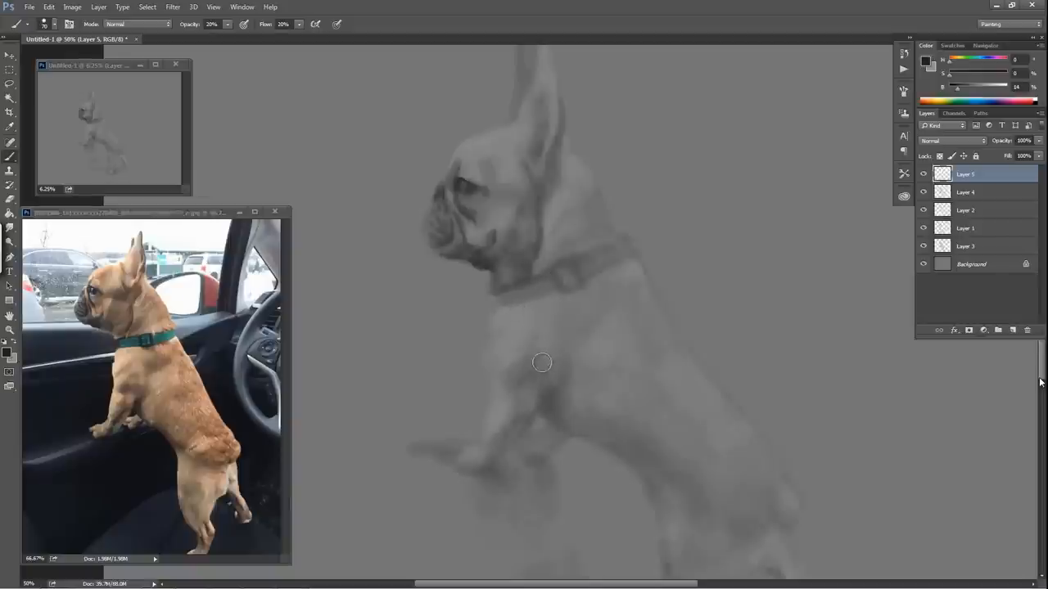
mouse_move(535, 366)
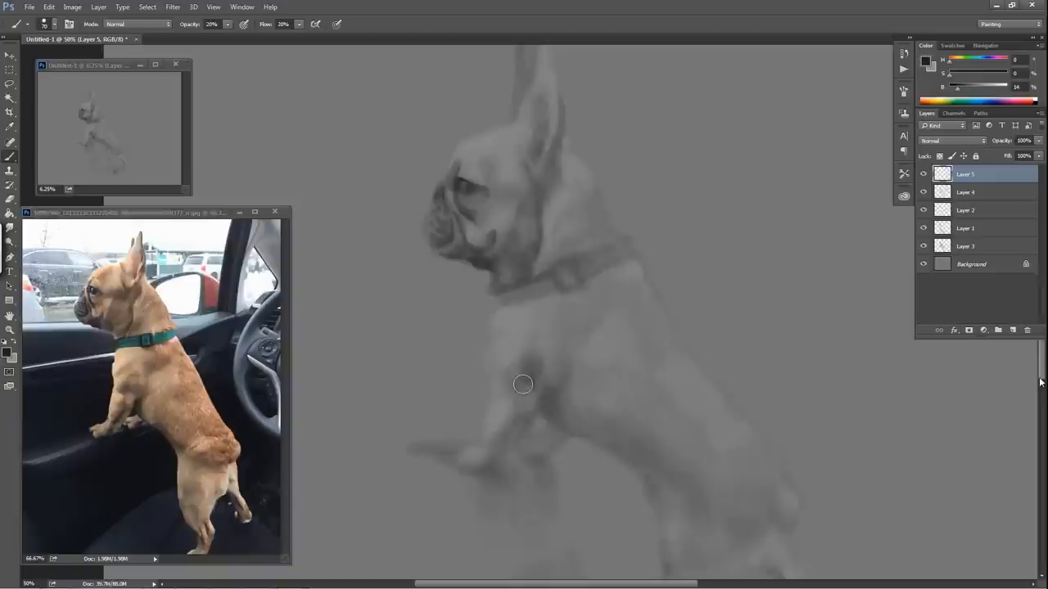
mouse_move(520, 378)
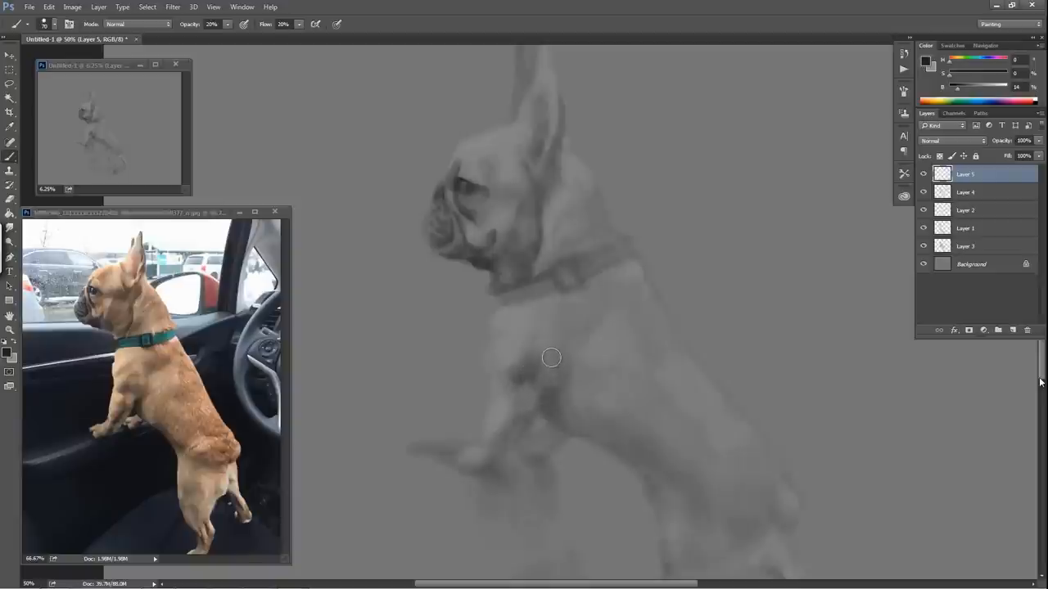
mouse_move(556, 377)
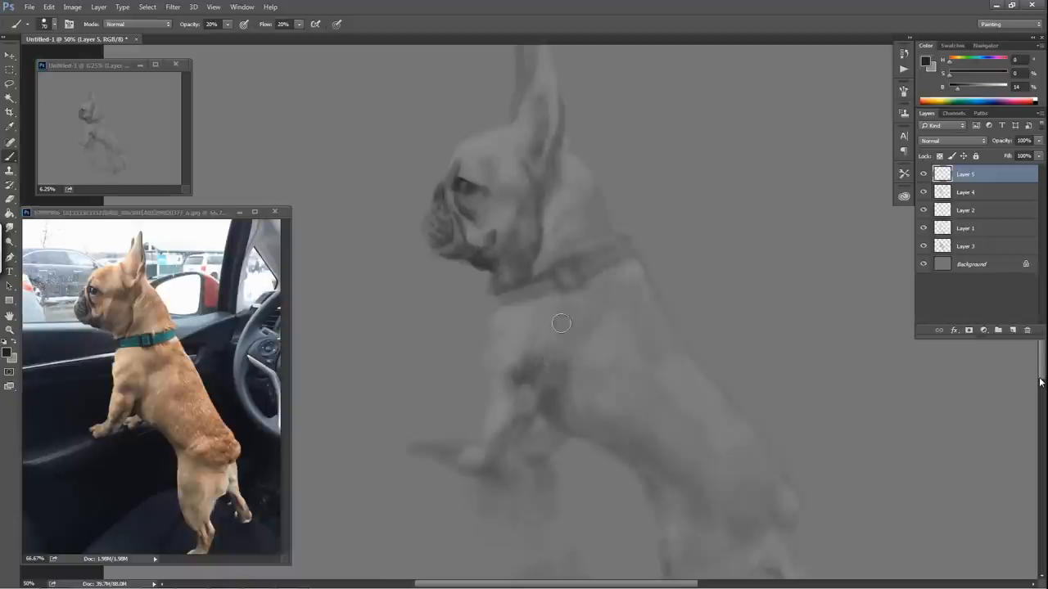
mouse_move(577, 298)
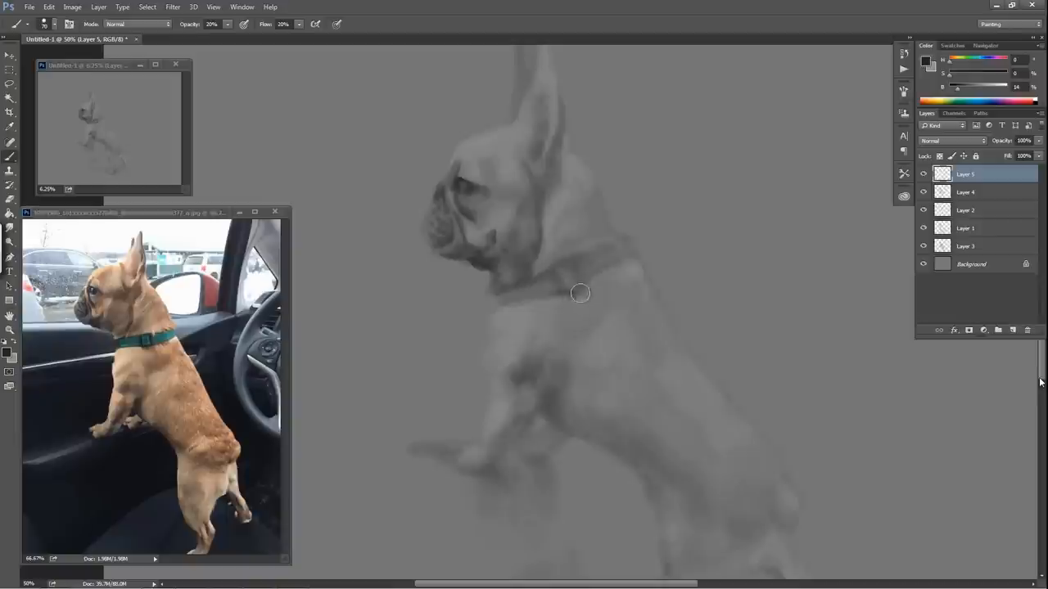
mouse_move(586, 282)
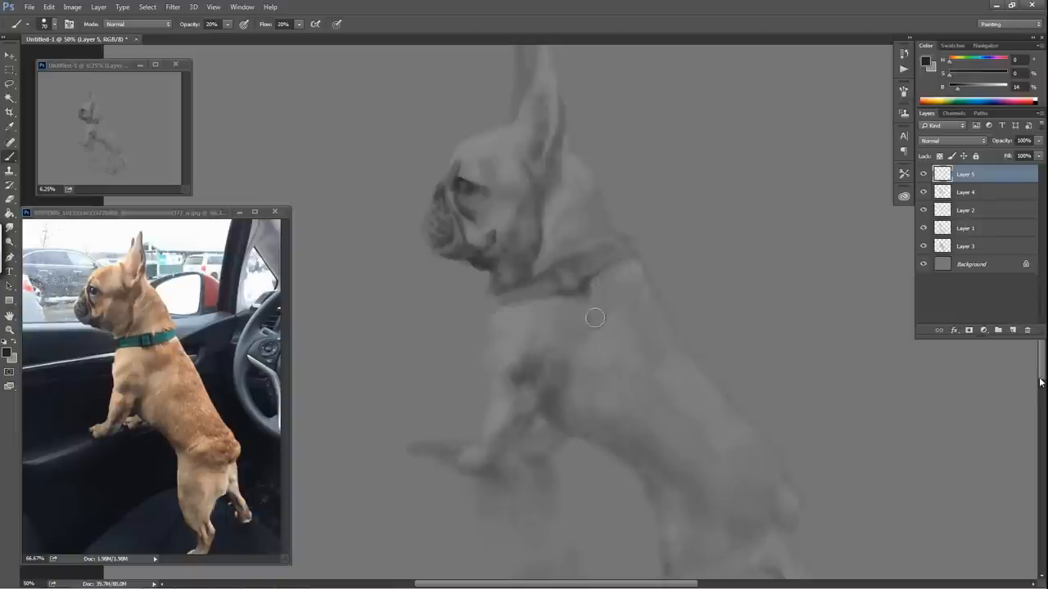
mouse_move(599, 312)
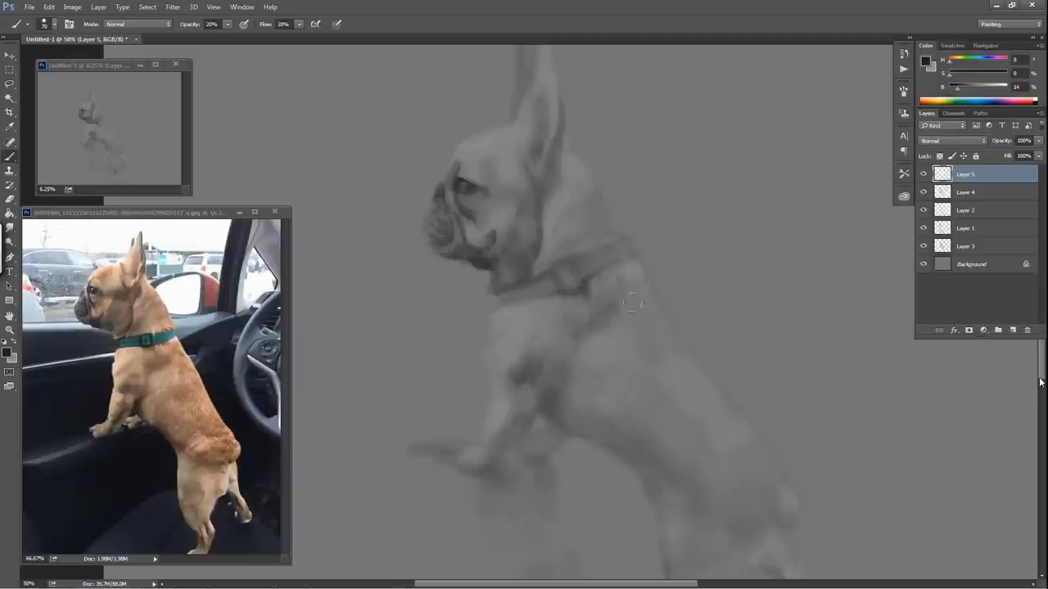
mouse_move(647, 289)
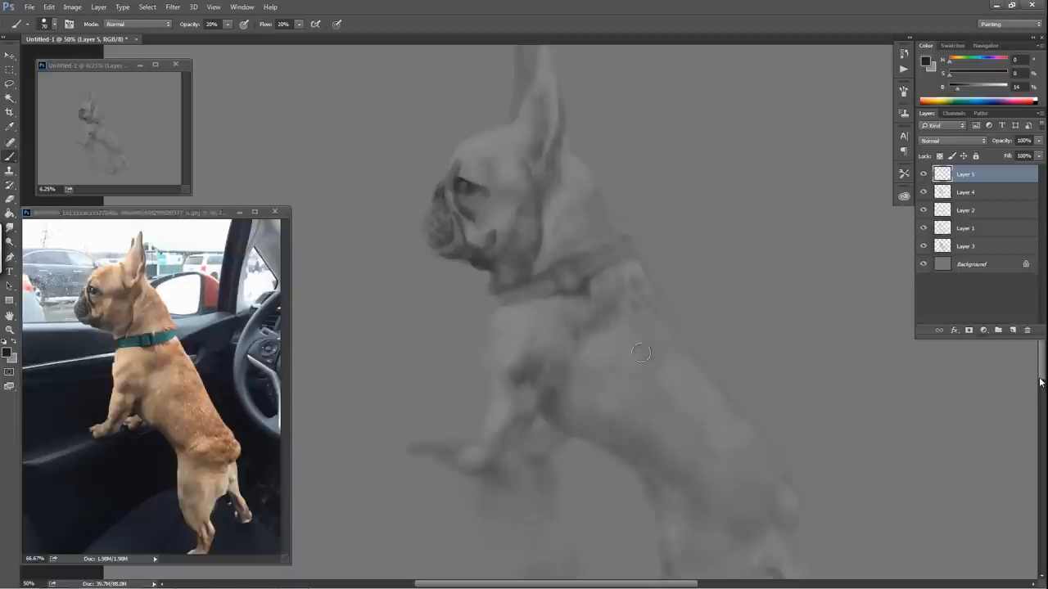
mouse_move(642, 296)
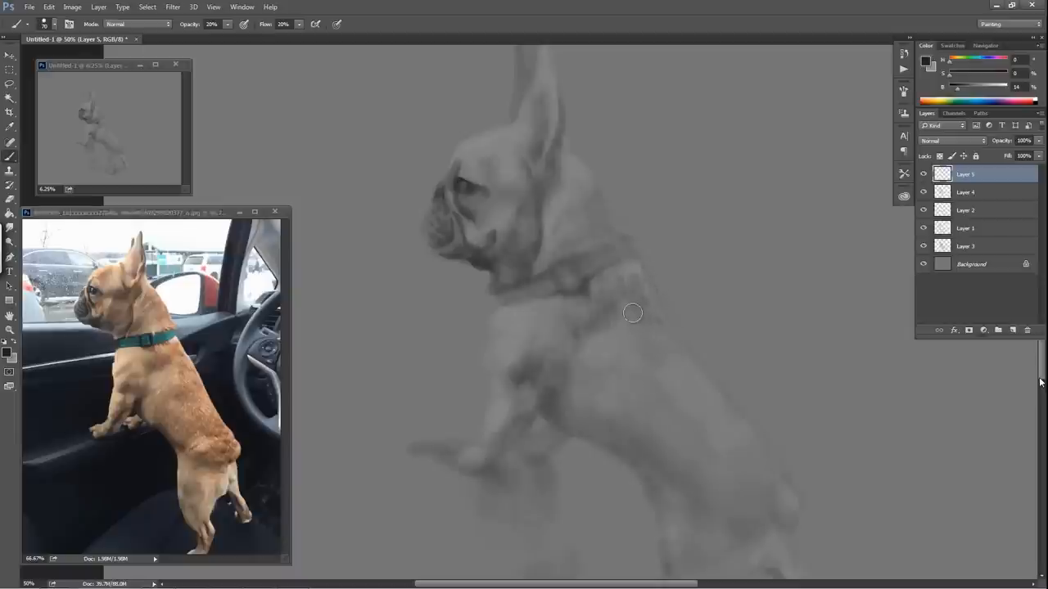
mouse_move(677, 316)
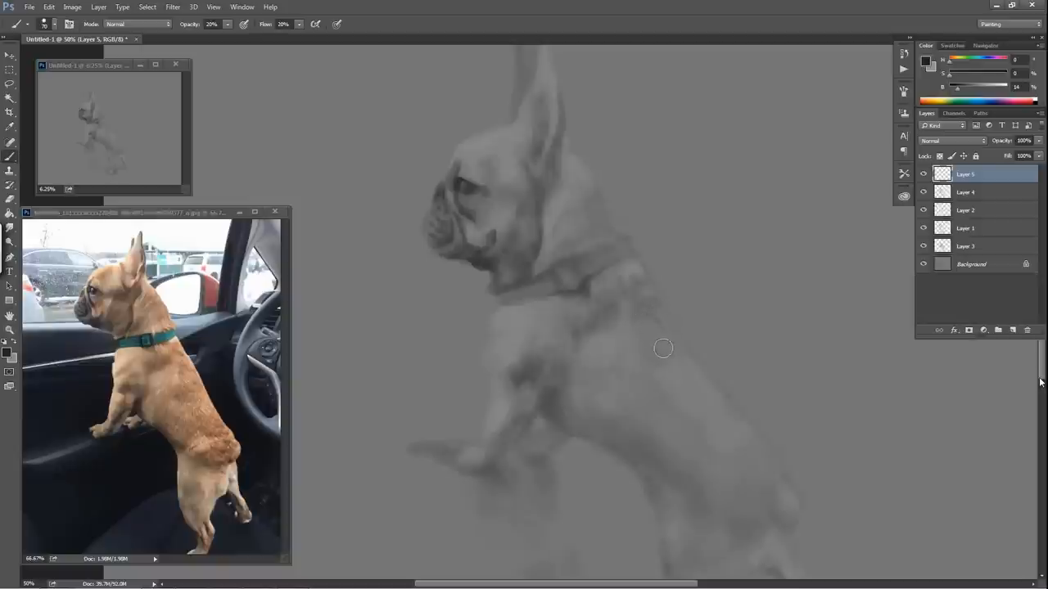
mouse_move(618, 390)
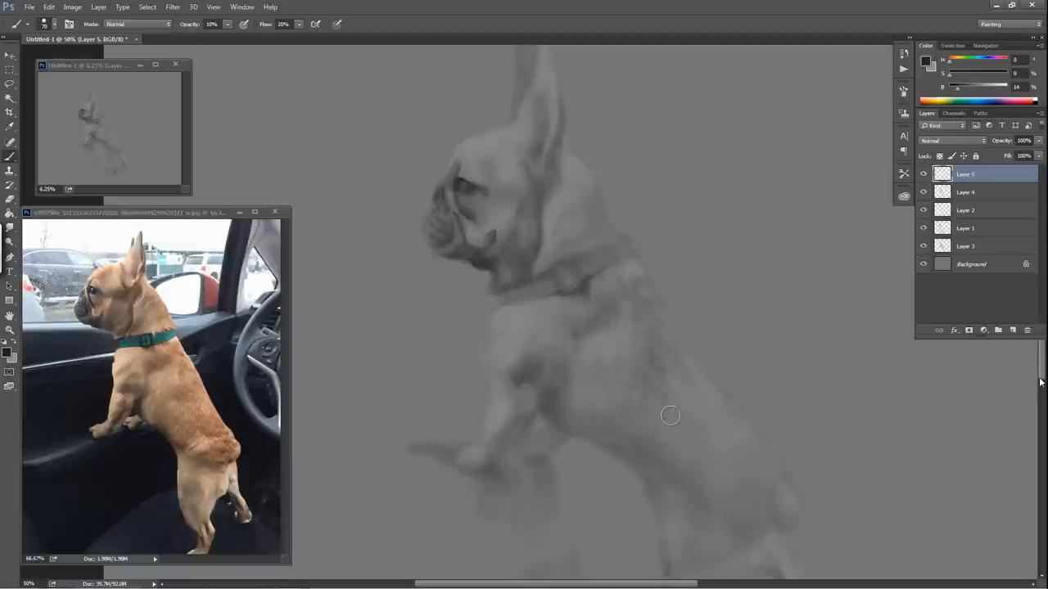
mouse_move(667, 393)
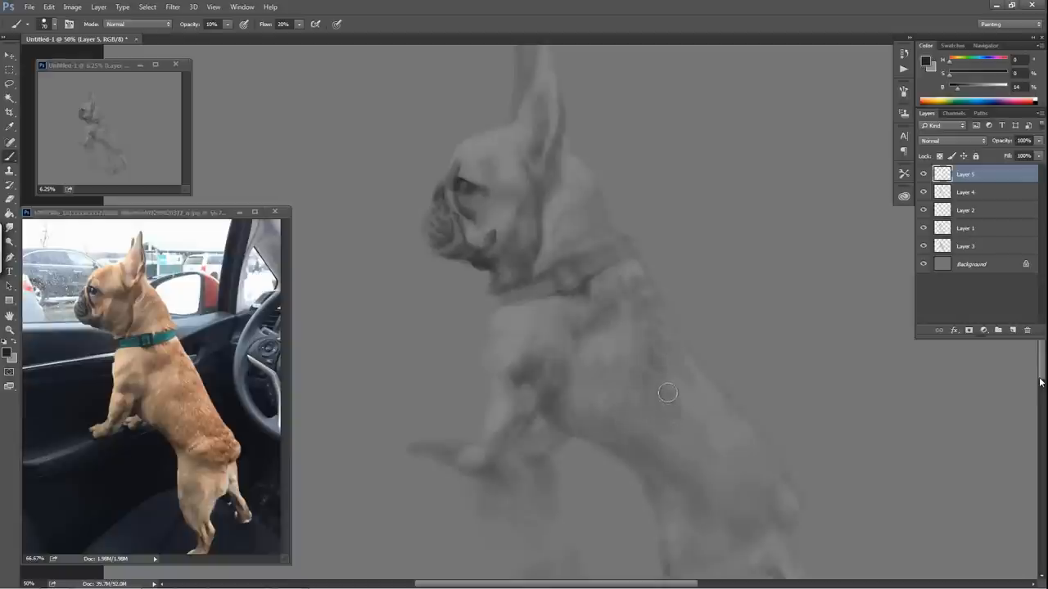
mouse_move(673, 424)
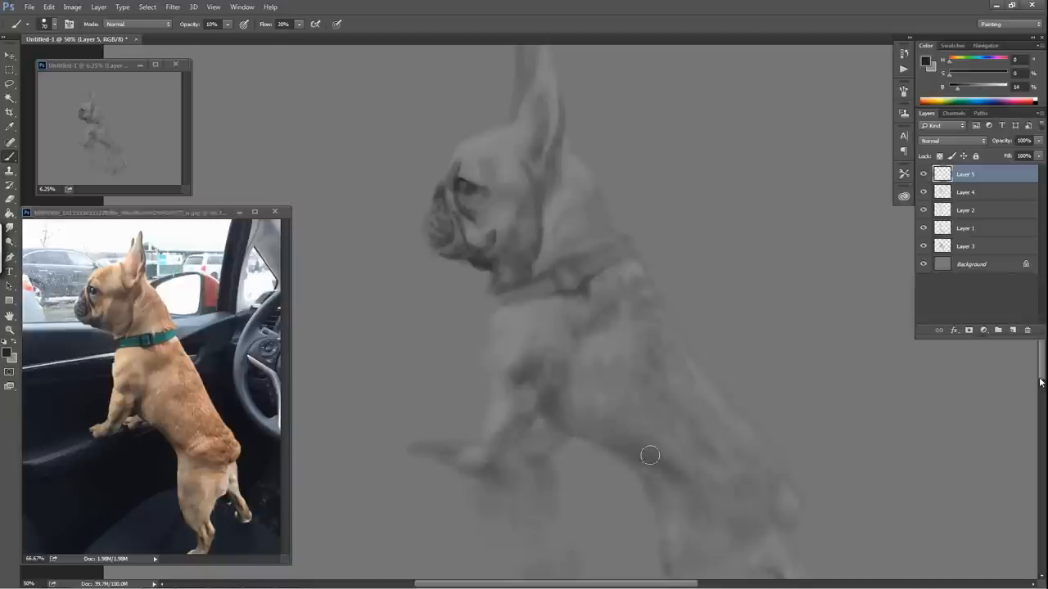
mouse_move(638, 465)
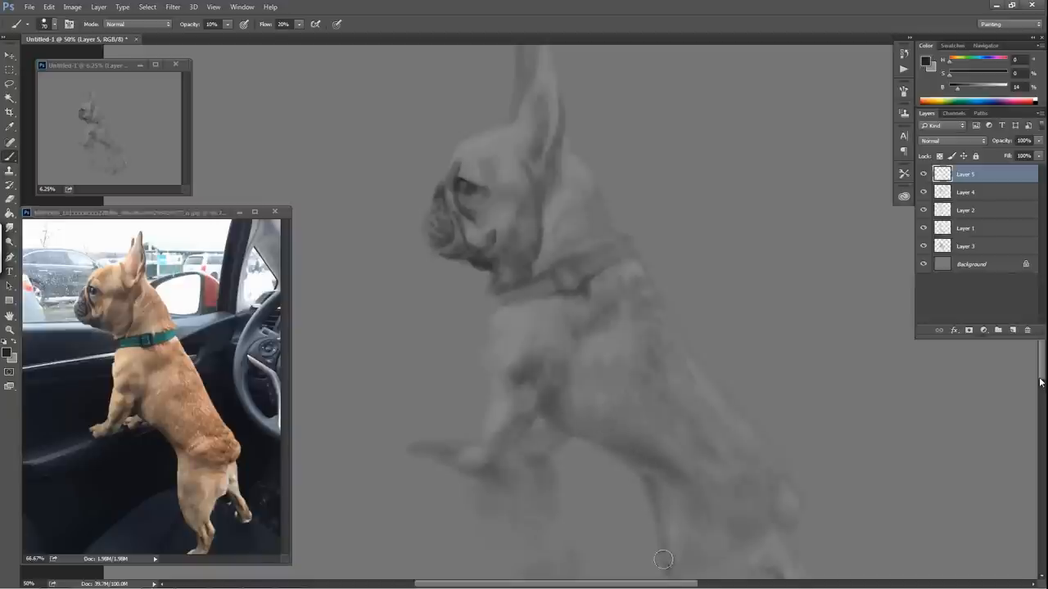
mouse_move(552, 428)
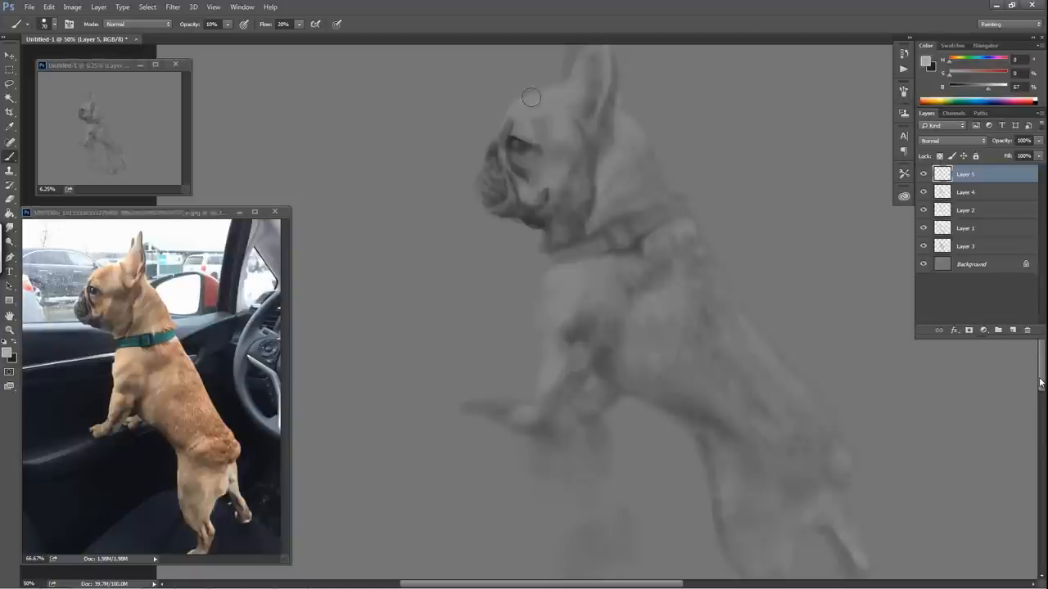
mouse_move(540, 92)
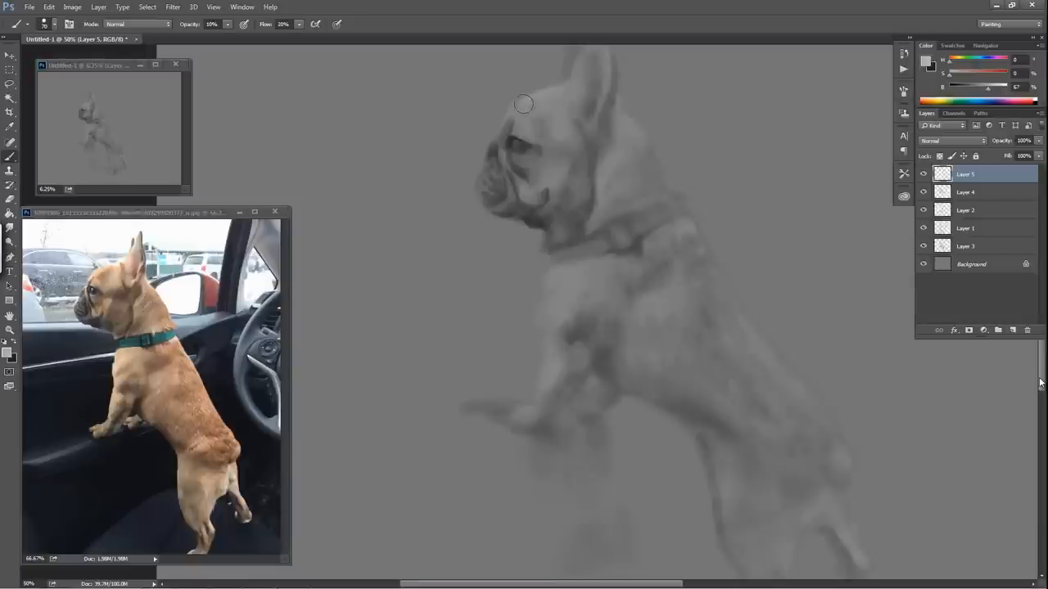
mouse_move(528, 113)
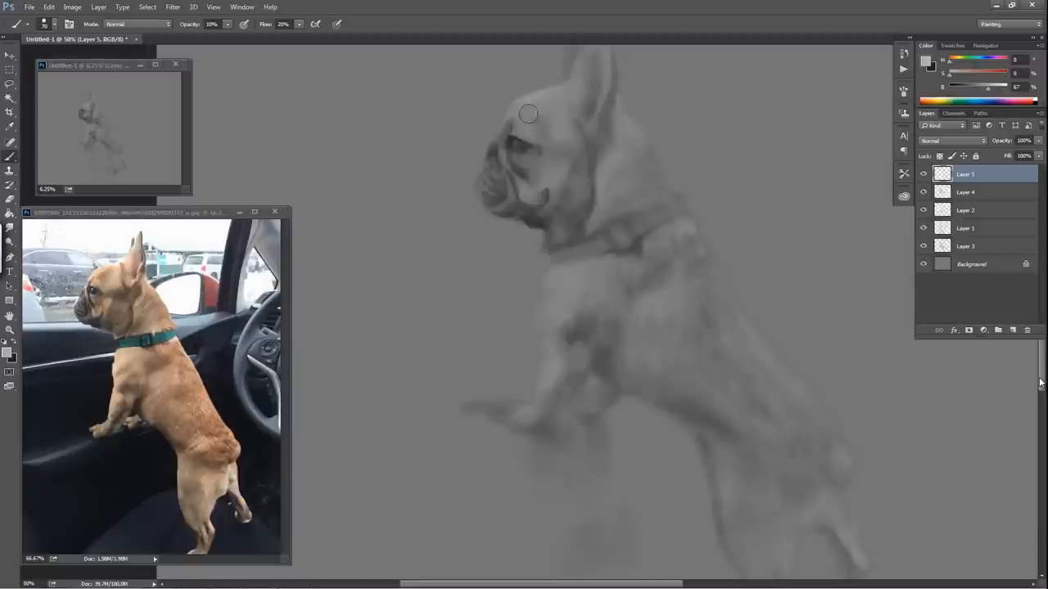
mouse_move(526, 112)
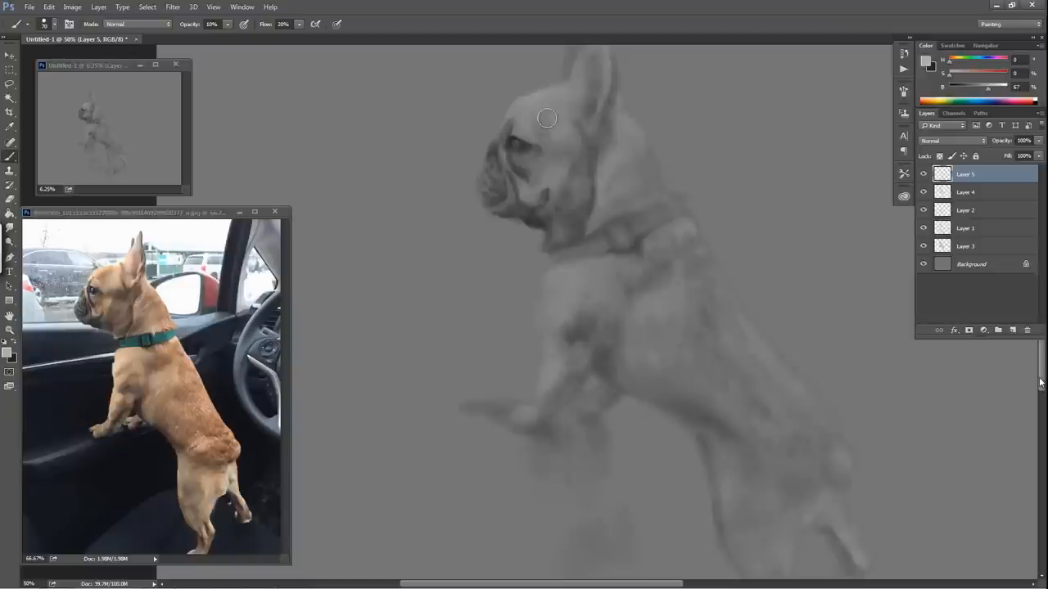
mouse_move(557, 122)
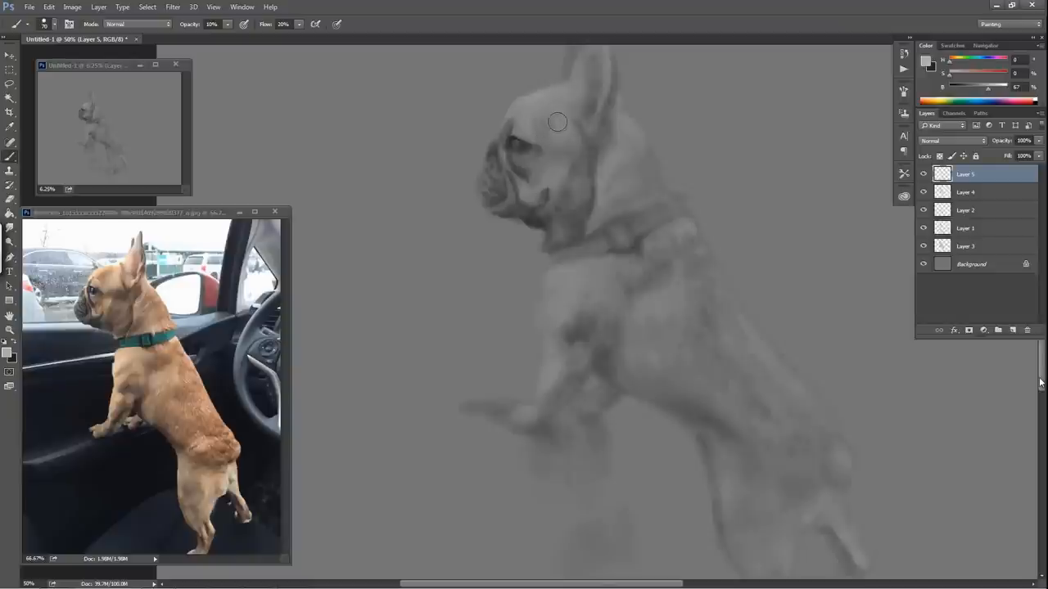
mouse_move(563, 118)
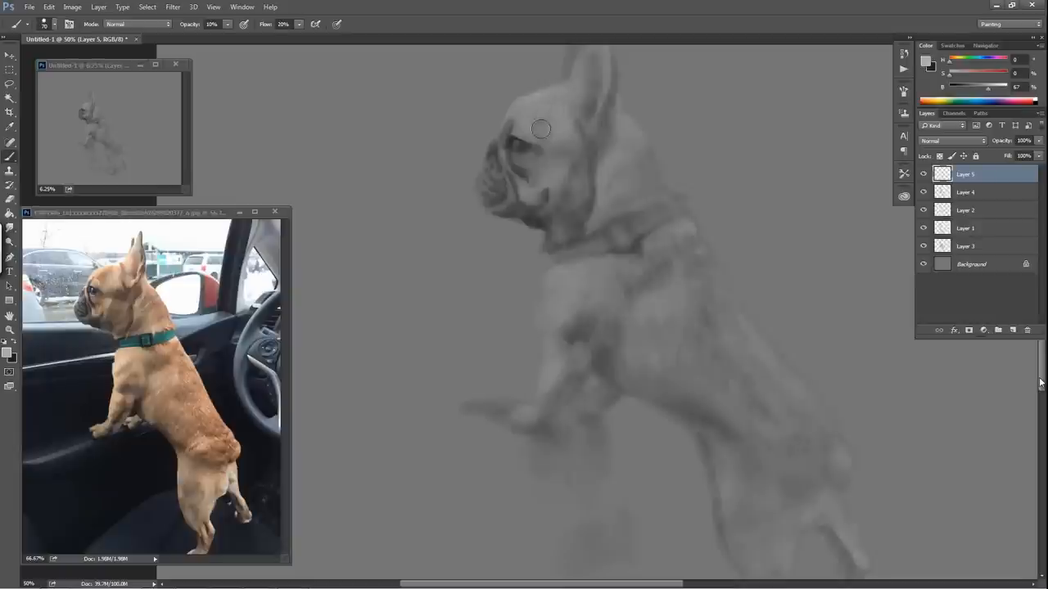
mouse_move(557, 103)
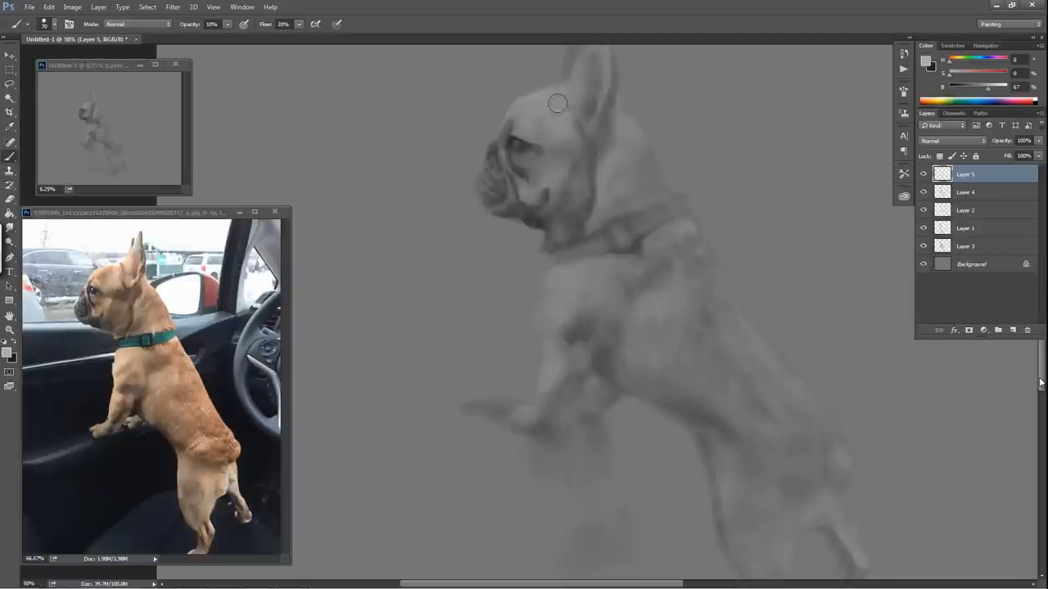
mouse_move(566, 125)
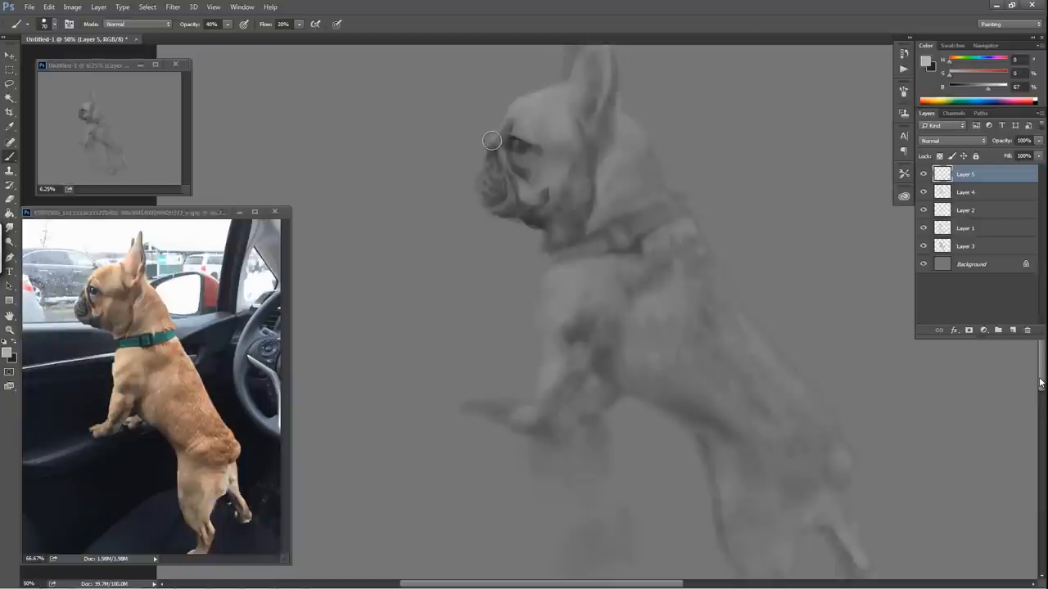
mouse_move(494, 140)
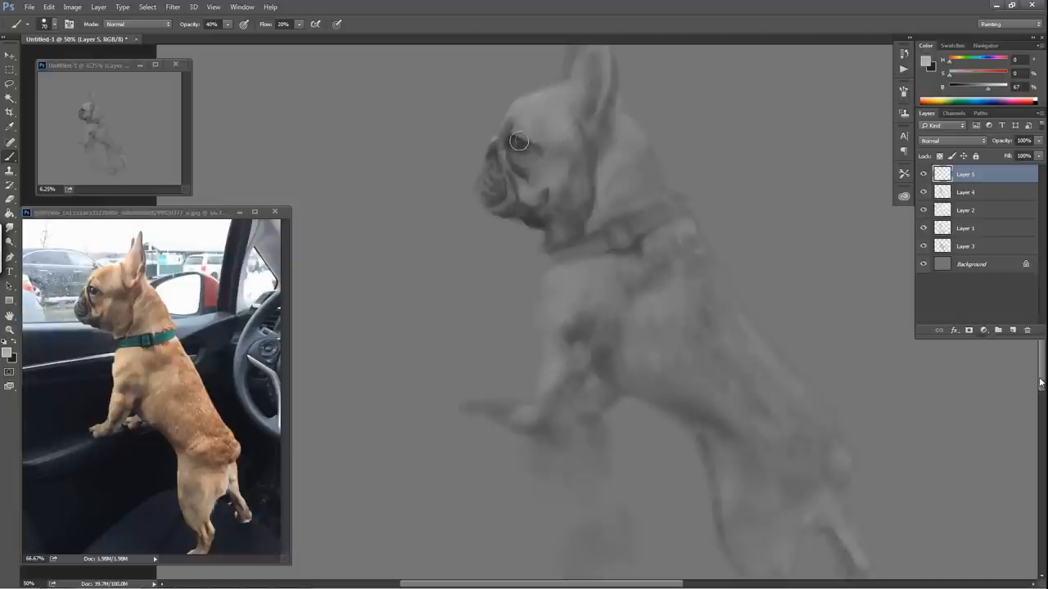
mouse_move(514, 144)
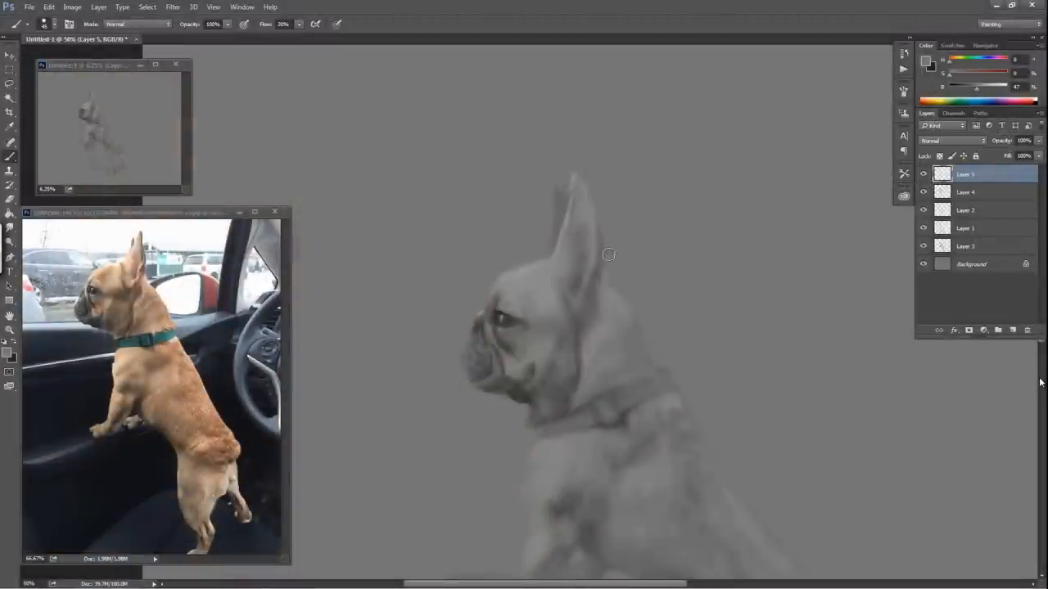
mouse_move(608, 240)
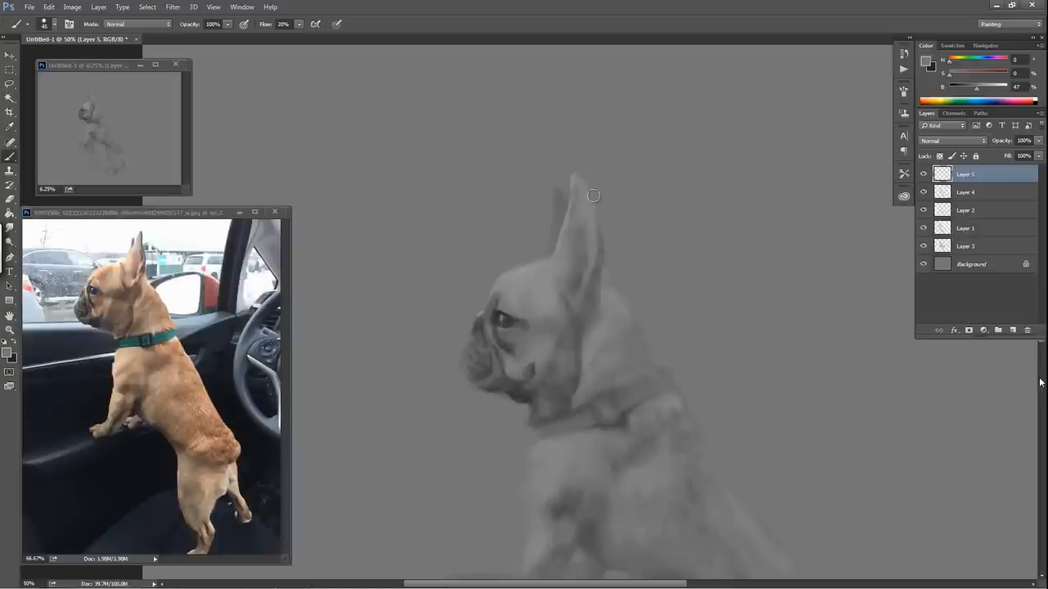
mouse_move(590, 197)
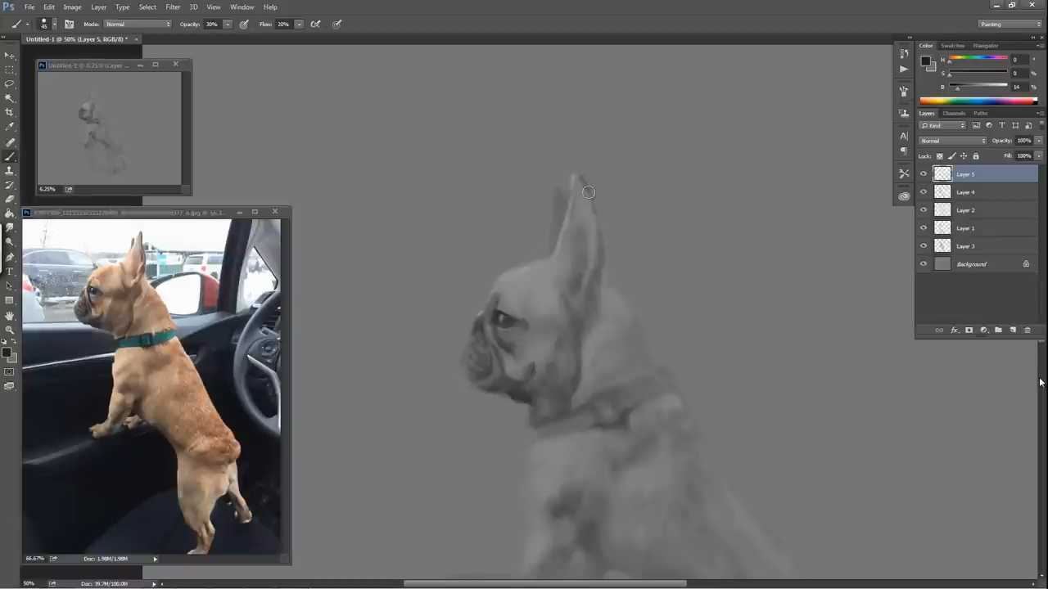
mouse_move(596, 230)
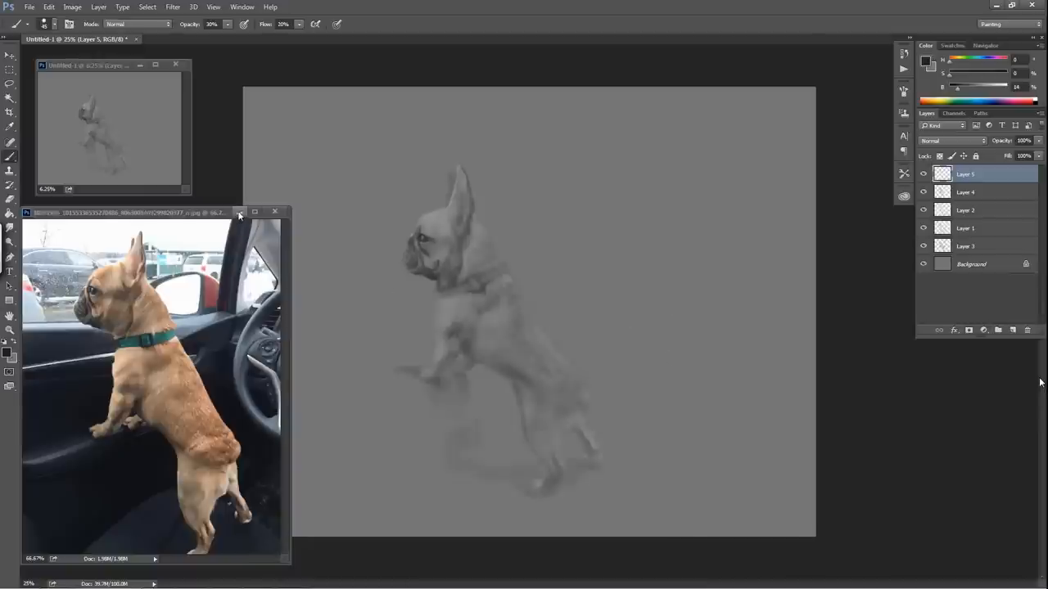
Step: Close the bulldog reference photo and set the paint colour to mid gray #5c5b5b
click(275, 212)
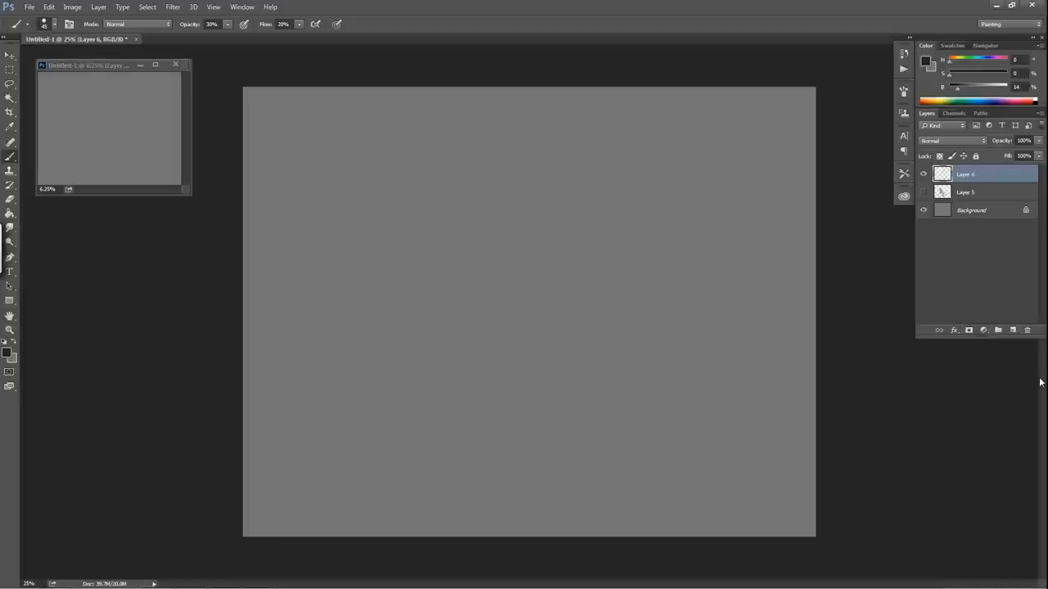
mouse_move(31, 245)
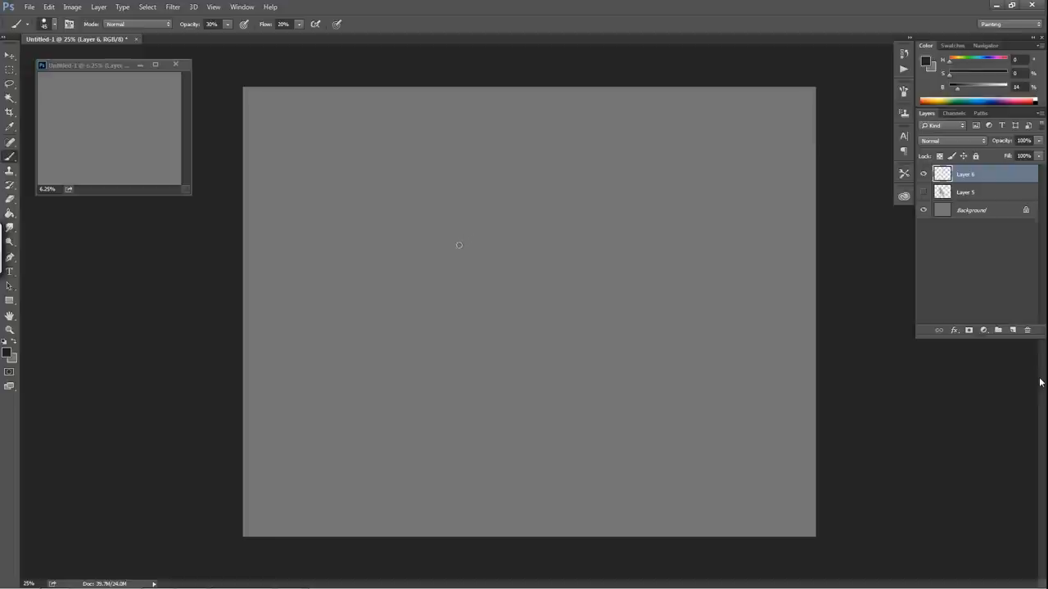
mouse_move(406, 258)
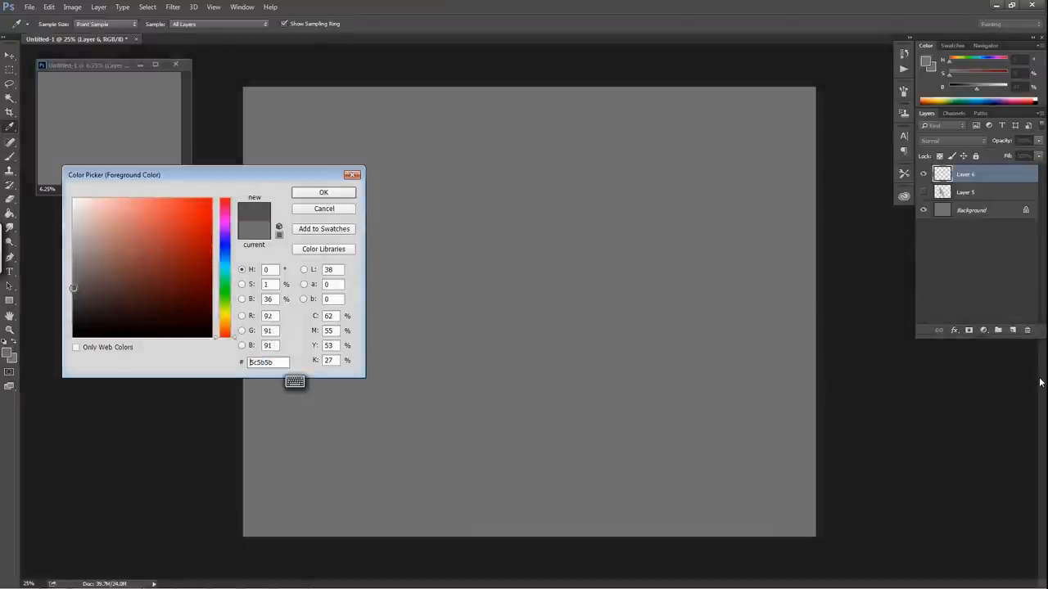
click(323, 192)
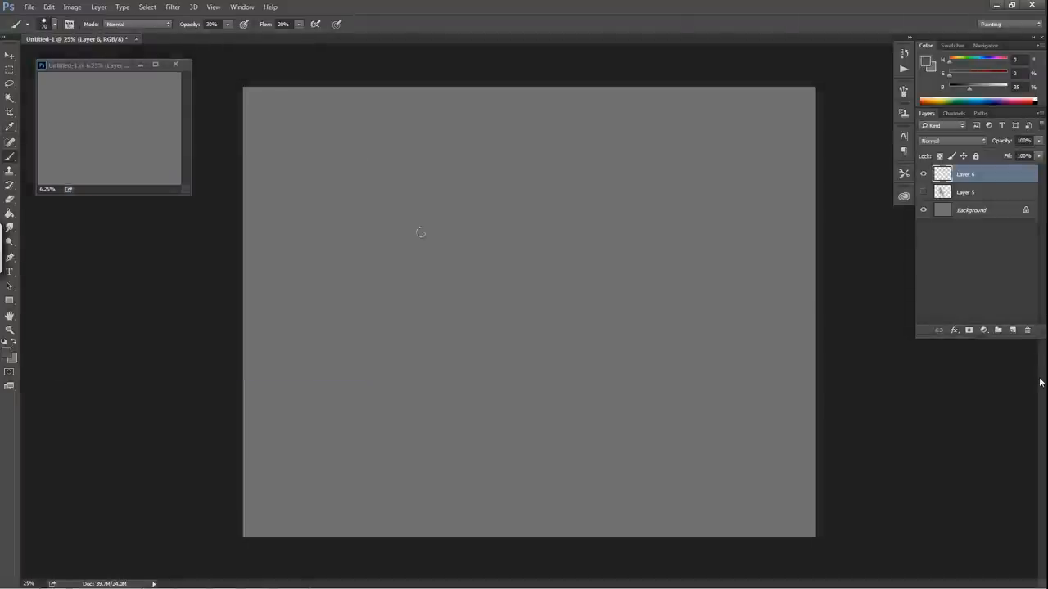
mouse_move(415, 227)
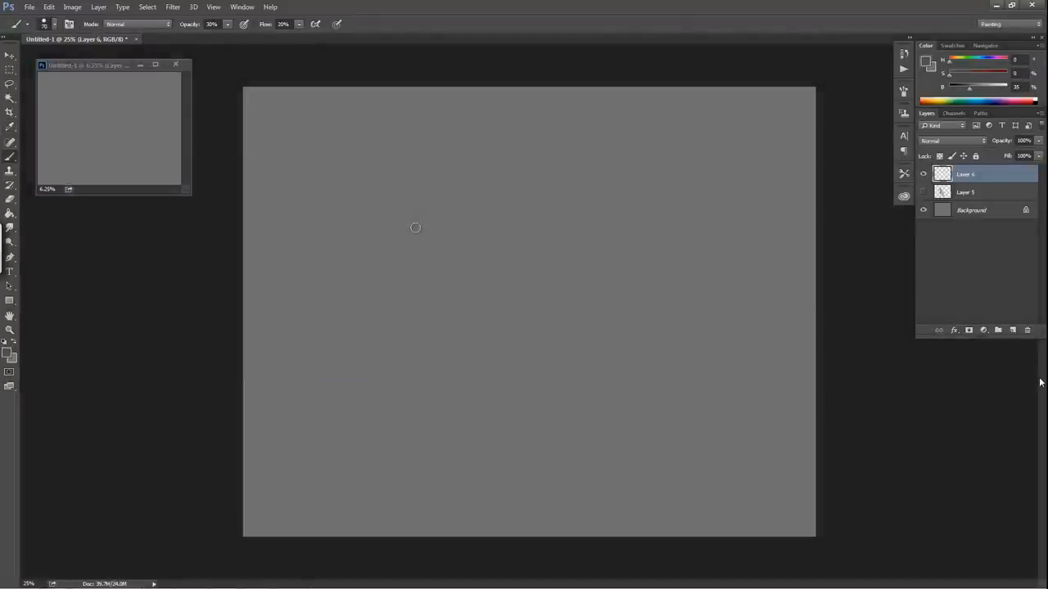
Step: Sketch a faint curved outline stroke arching over and sweeping down to the right
drag(415, 227, 442, 204)
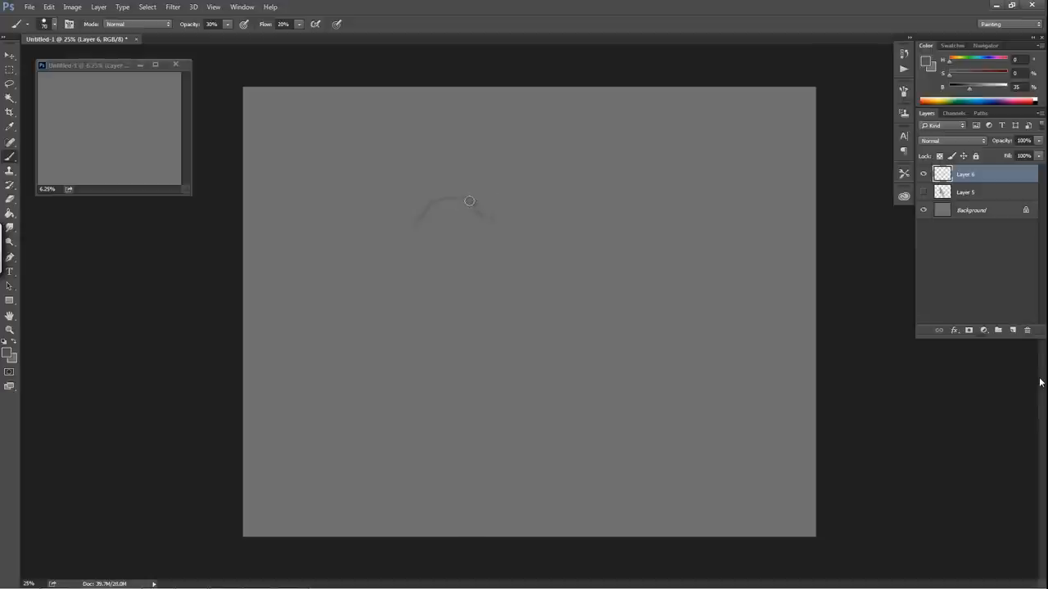
drag(469, 201, 496, 236)
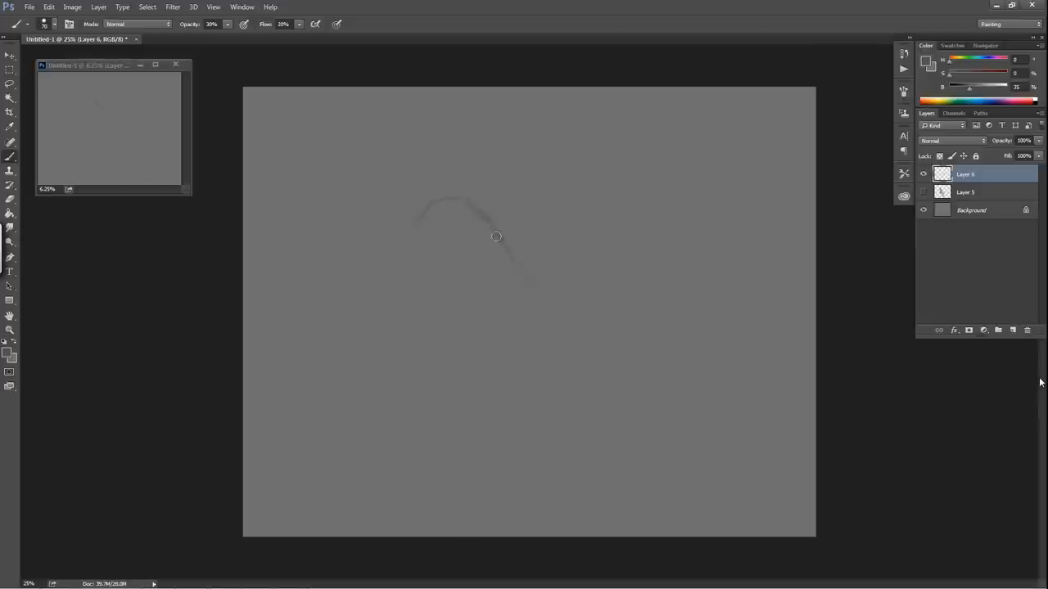
drag(496, 237, 559, 315)
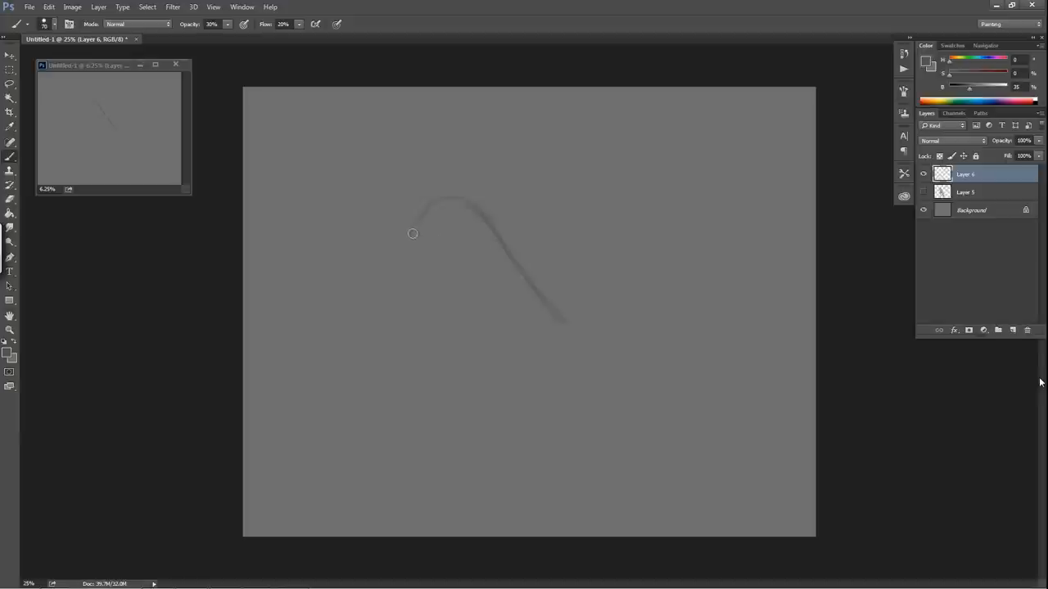
mouse_move(416, 264)
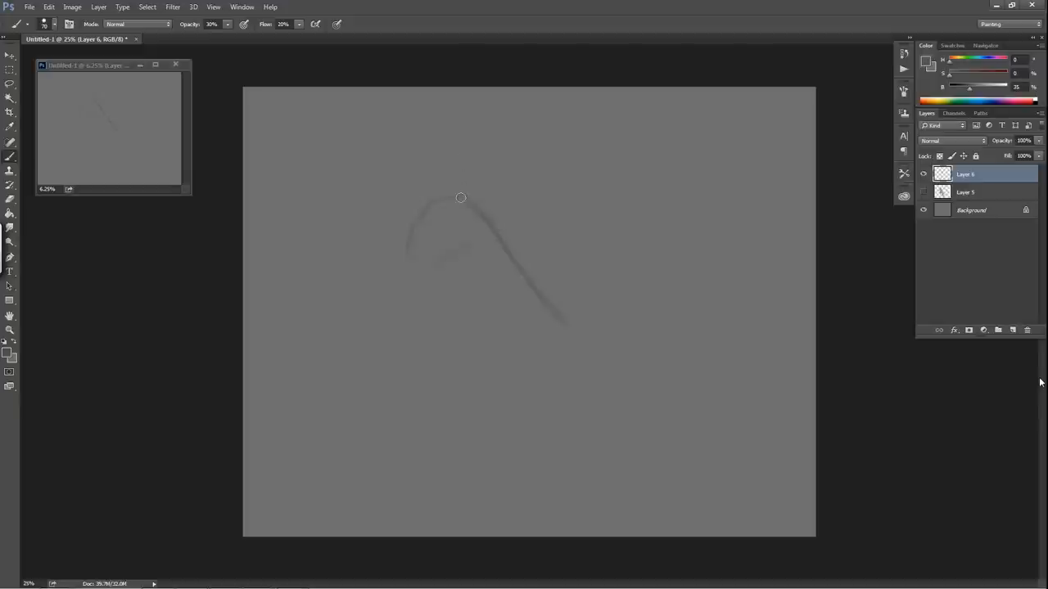
mouse_move(475, 184)
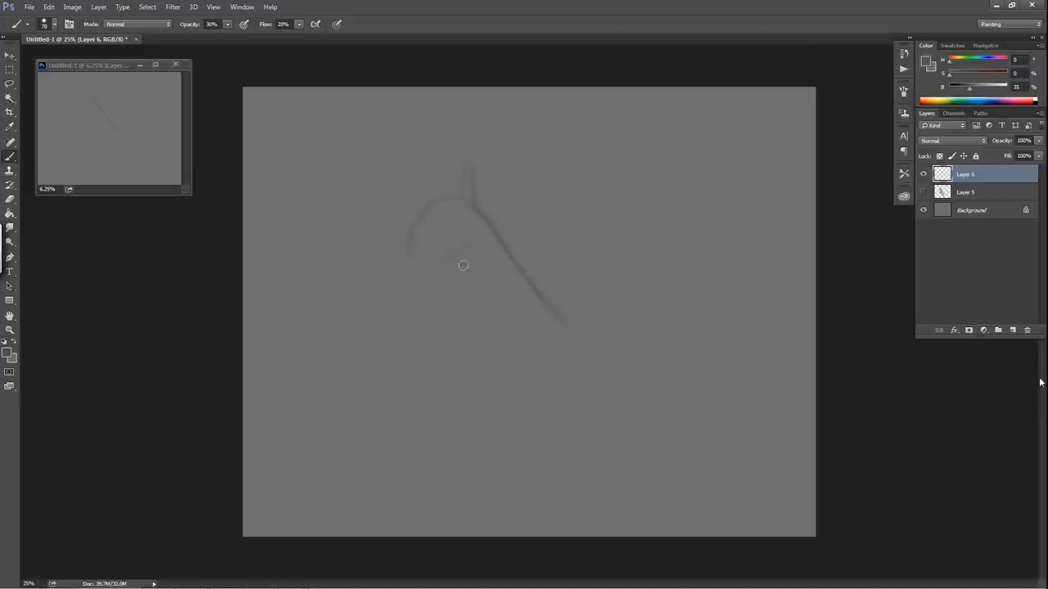
mouse_move(462, 322)
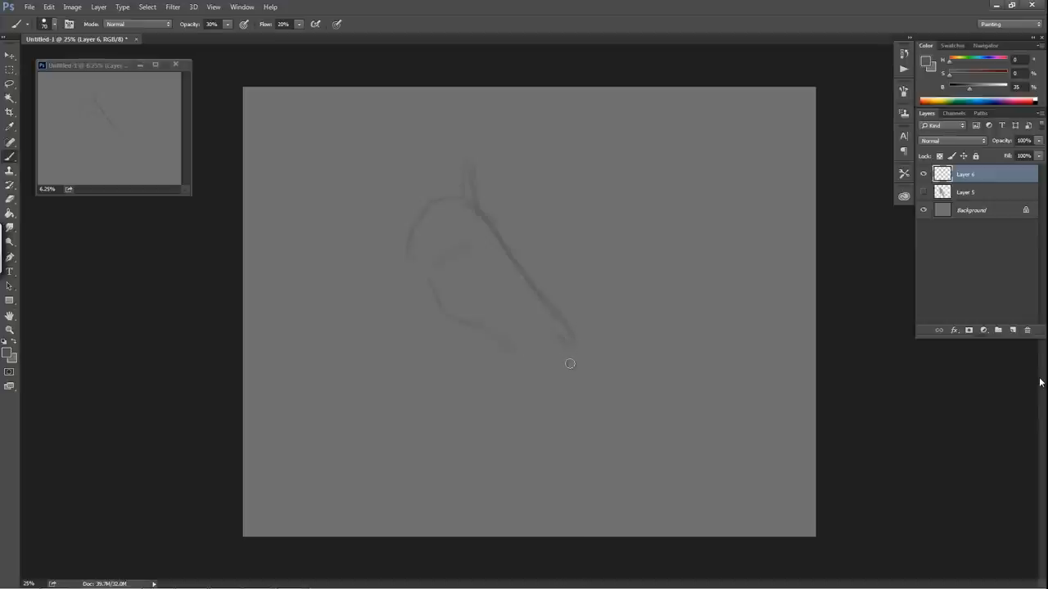
mouse_move(514, 373)
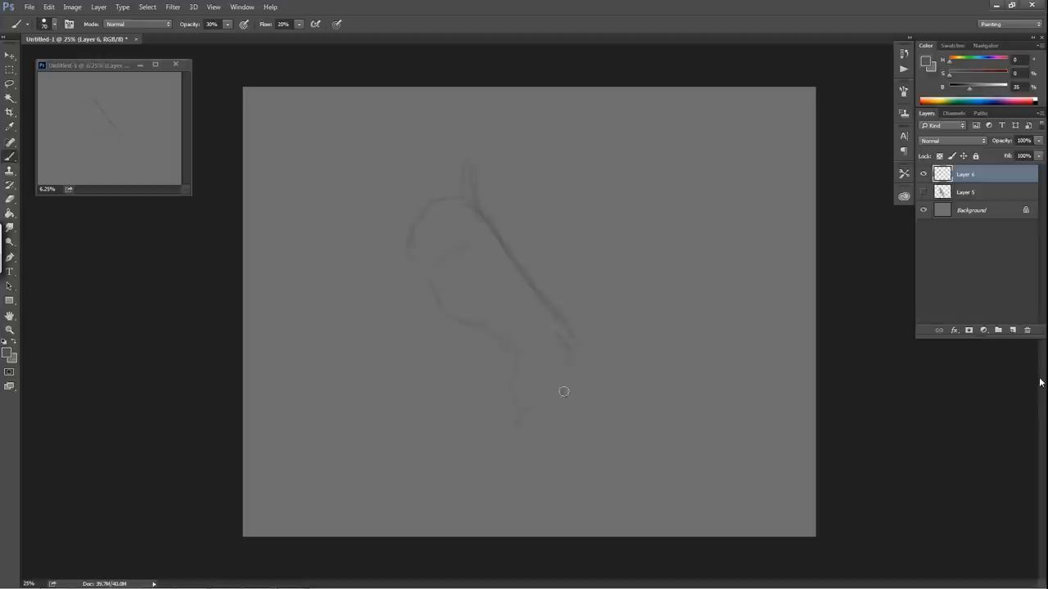
mouse_move(607, 360)
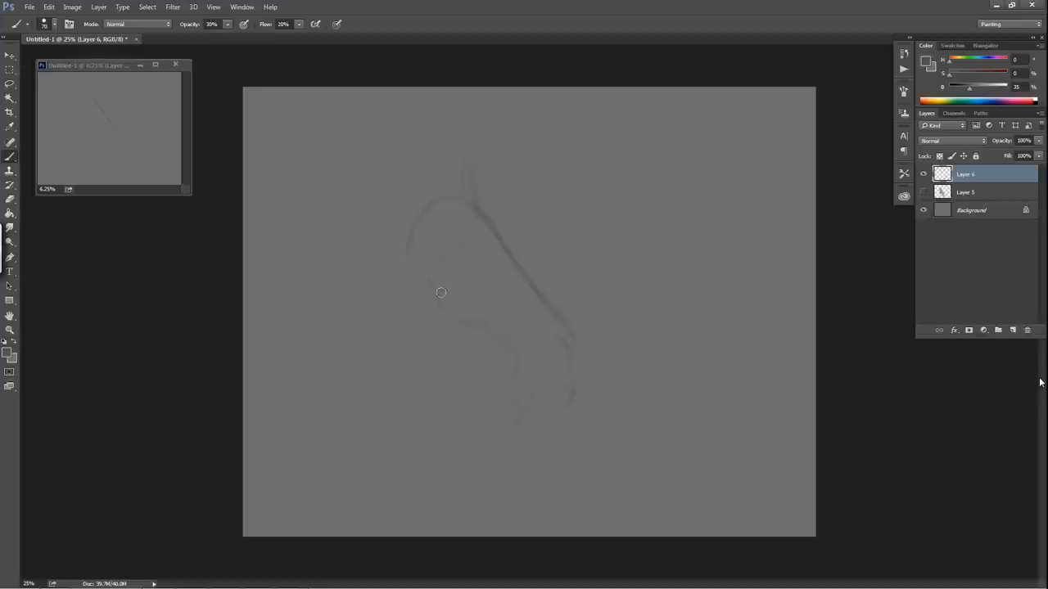
mouse_move(474, 297)
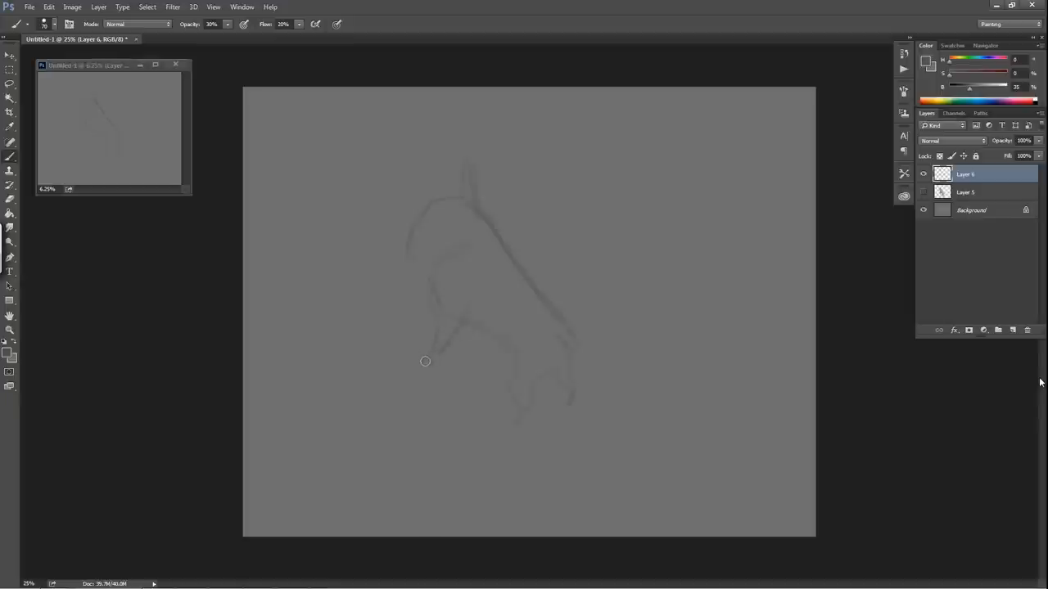
mouse_move(471, 351)
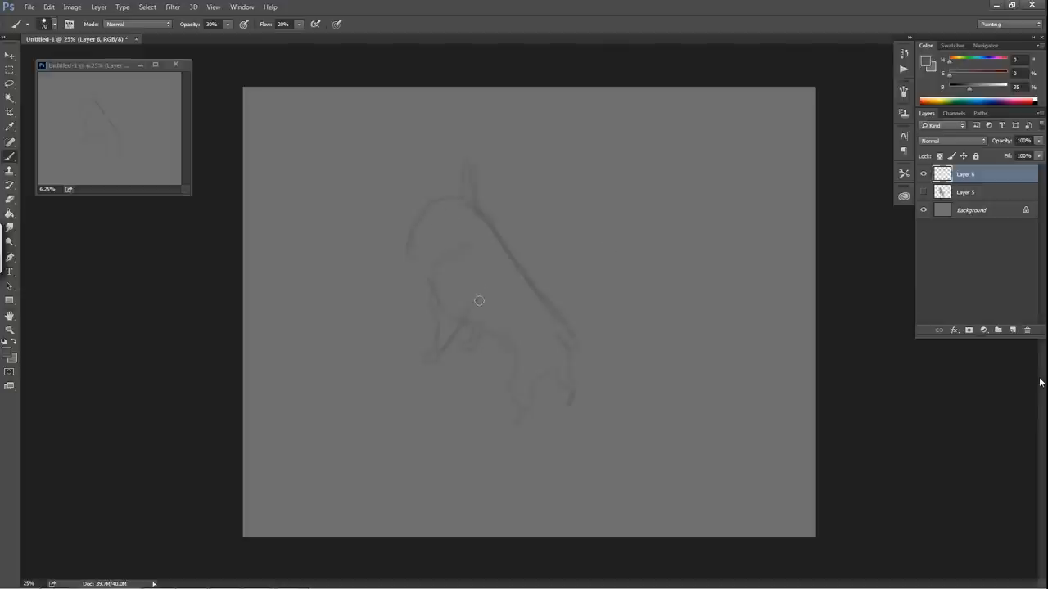
mouse_move(488, 281)
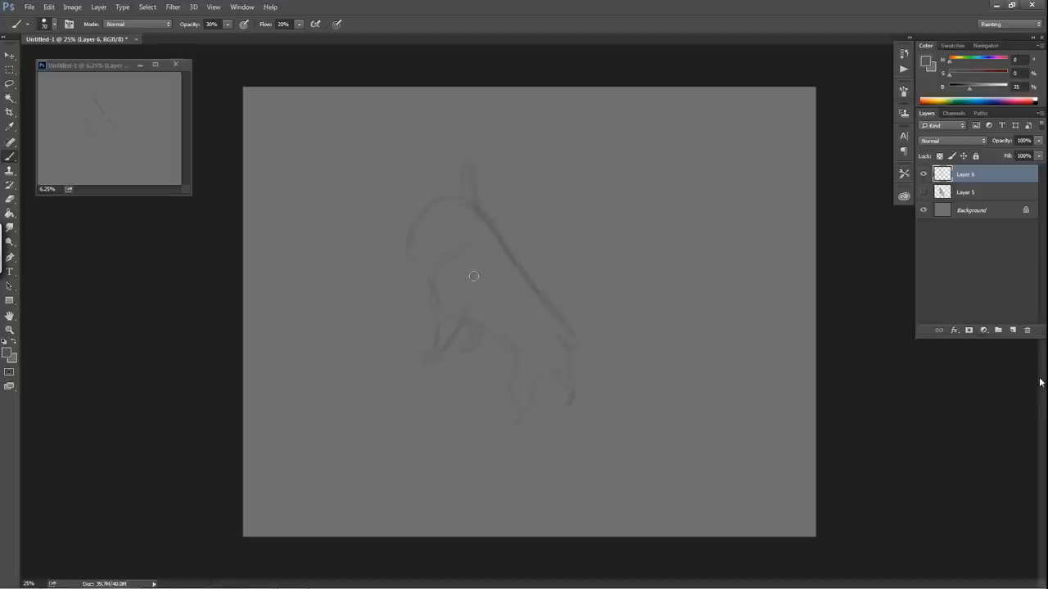
mouse_move(473, 281)
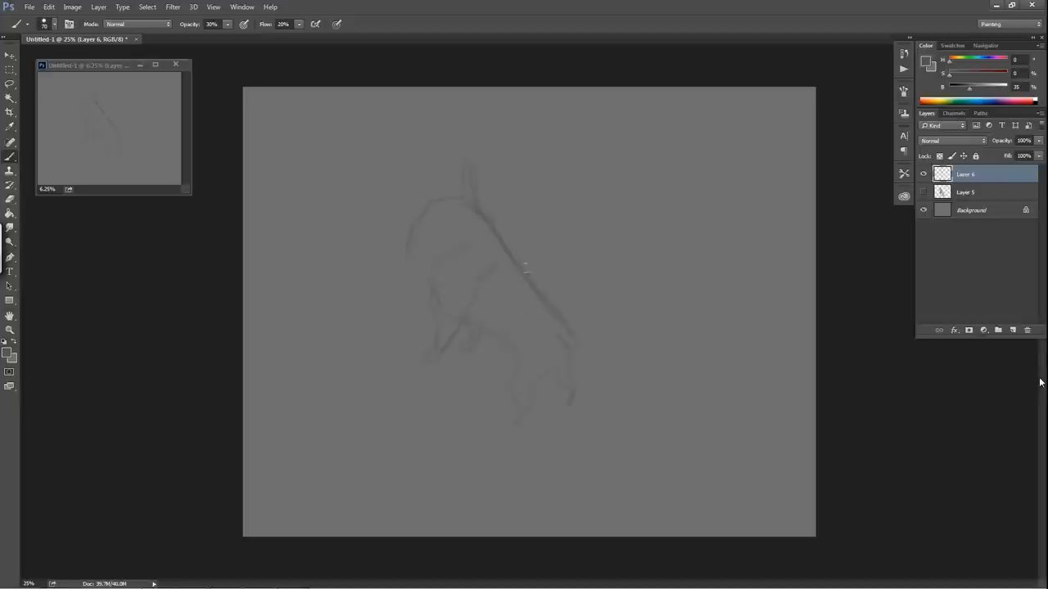
mouse_move(471, 207)
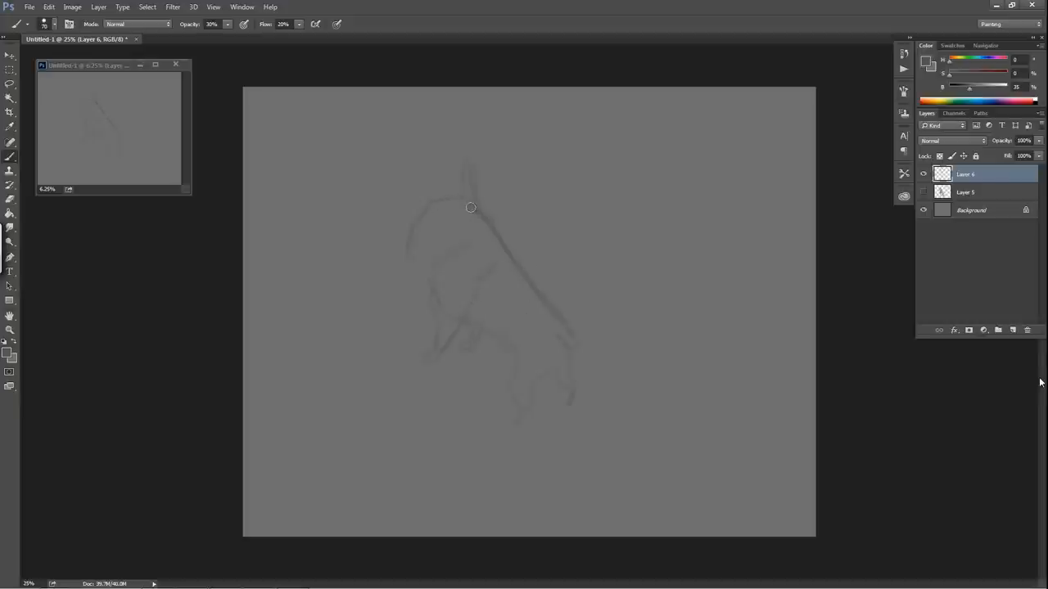
mouse_move(458, 194)
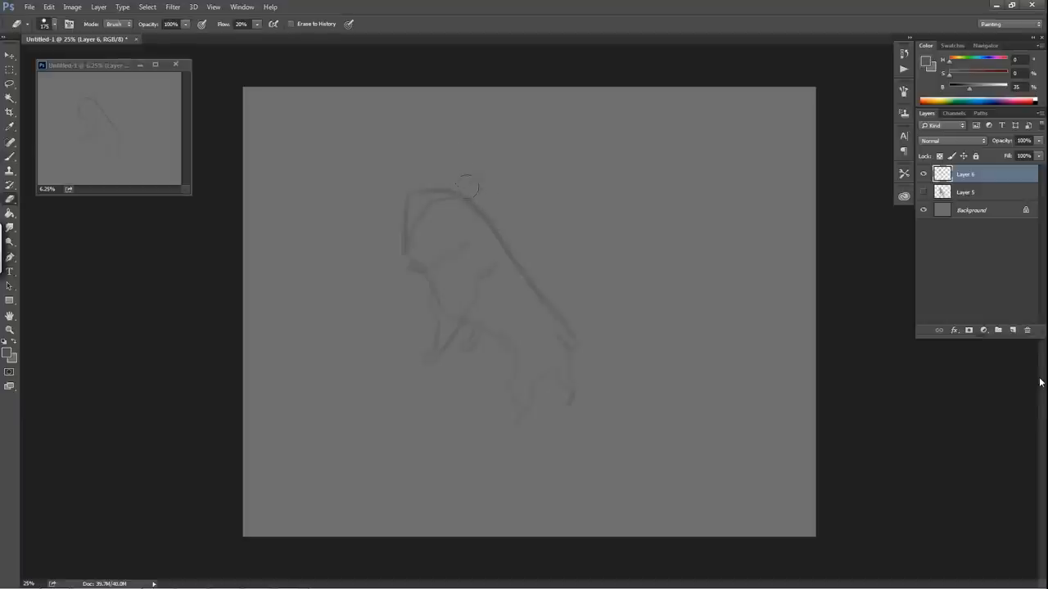
mouse_move(417, 163)
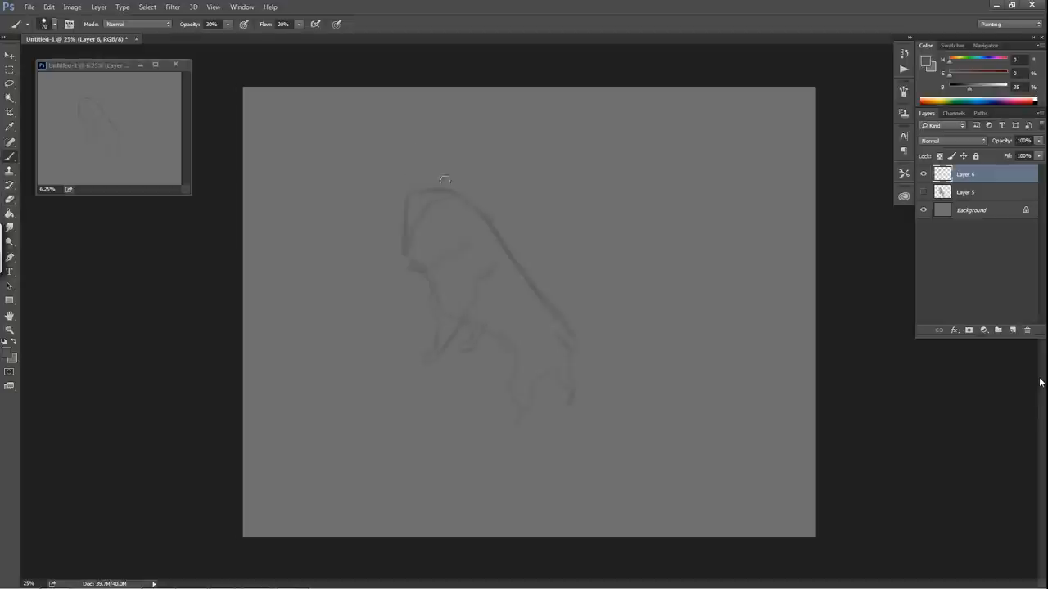
mouse_move(462, 195)
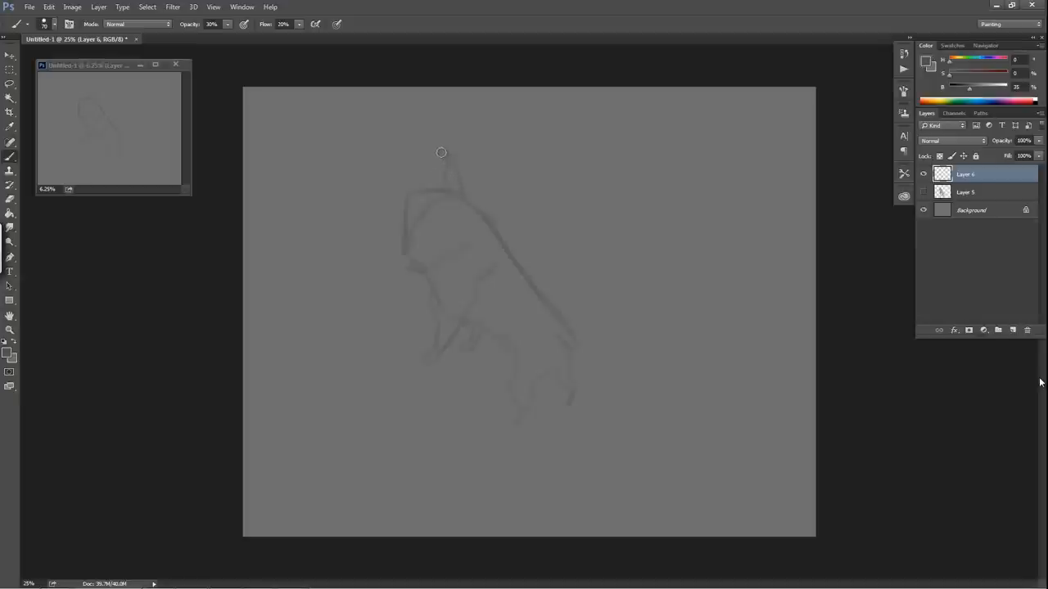
mouse_move(454, 148)
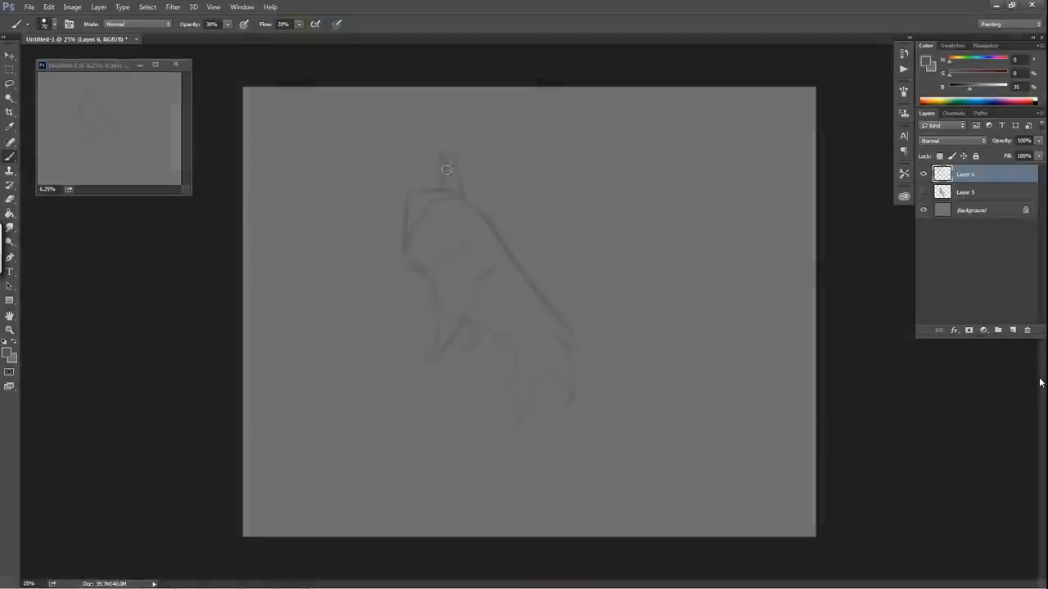
mouse_move(451, 173)
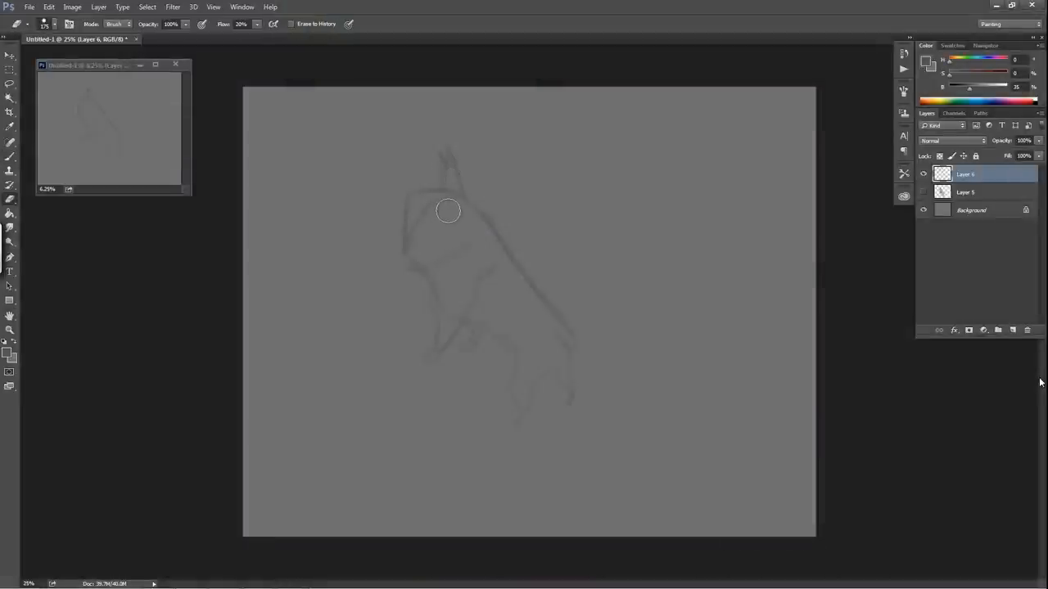
mouse_move(416, 245)
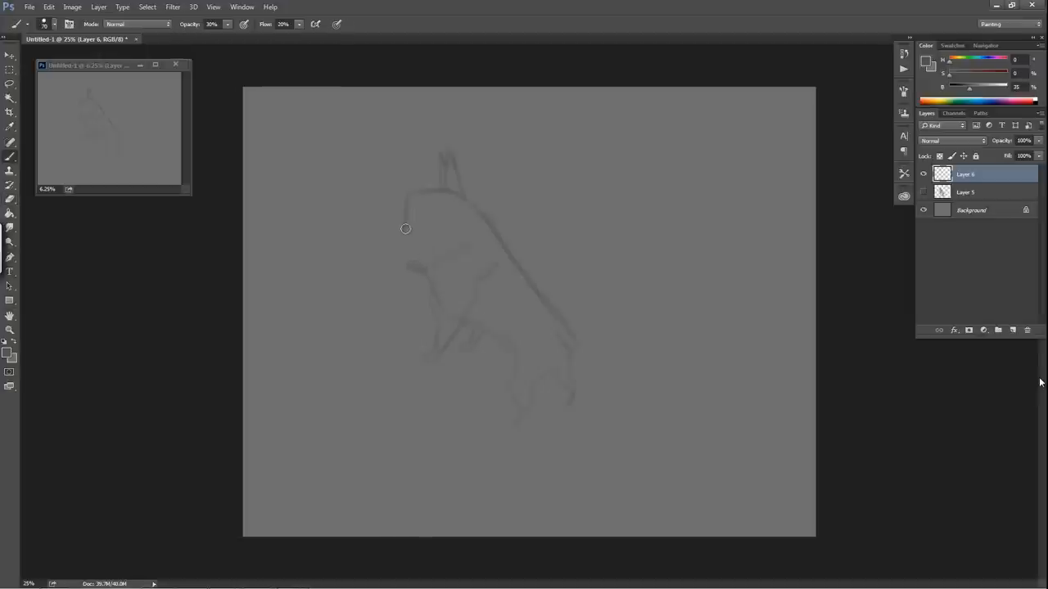
mouse_move(401, 238)
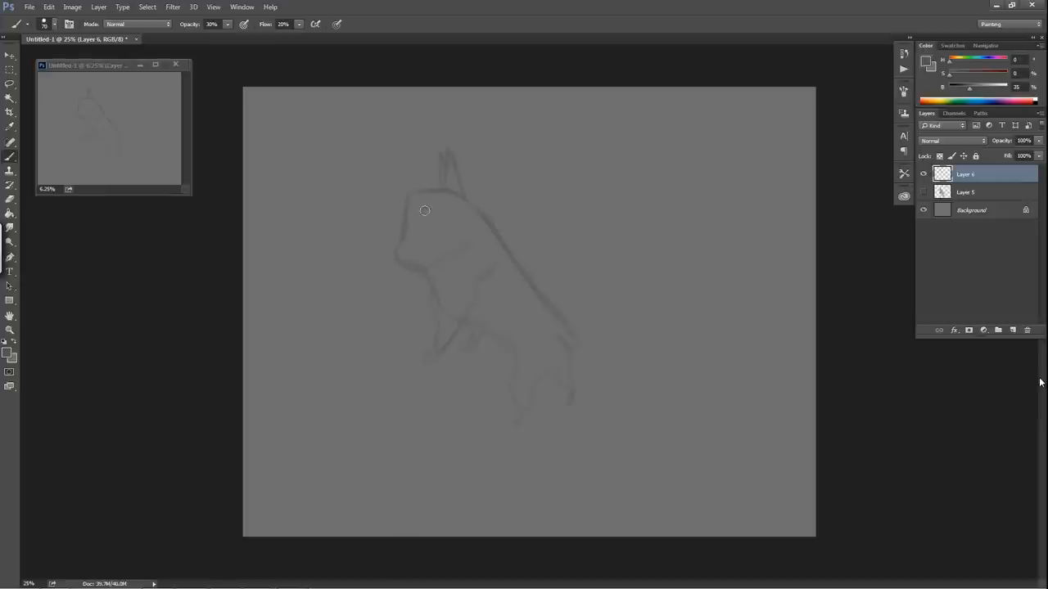
mouse_move(458, 294)
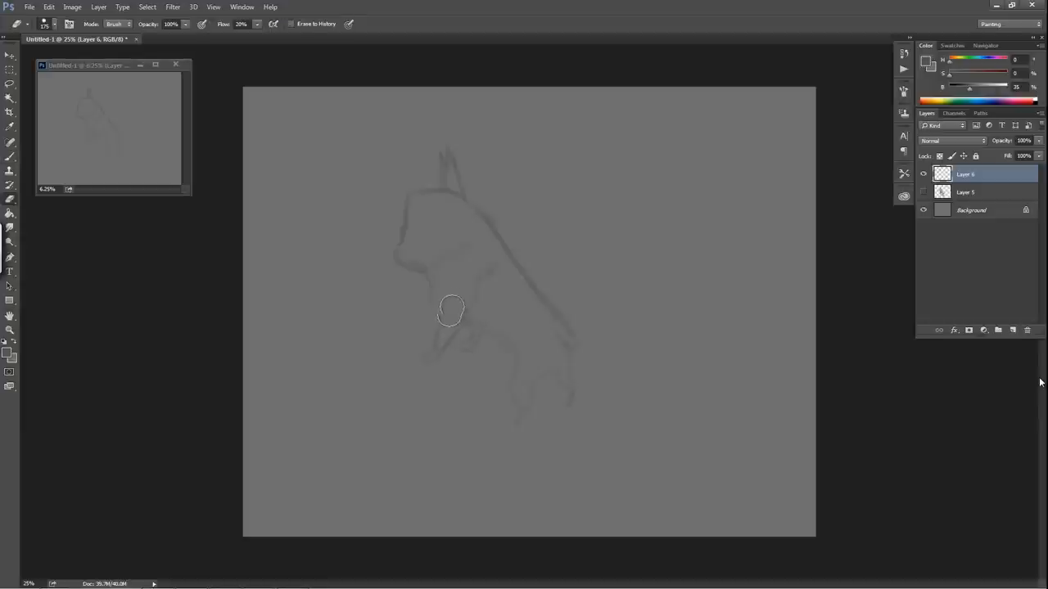
mouse_move(468, 280)
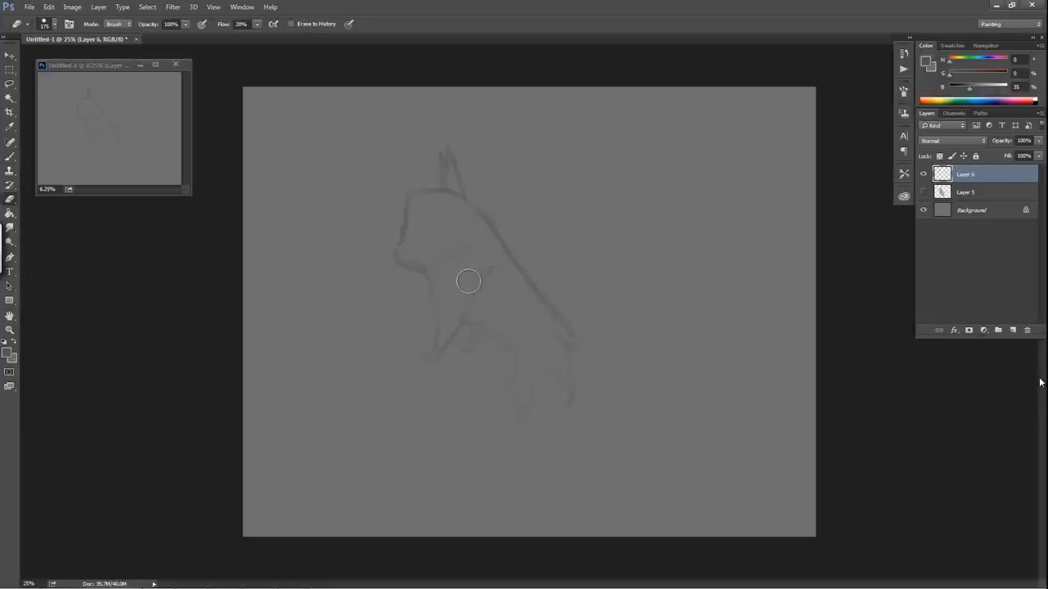
mouse_move(470, 244)
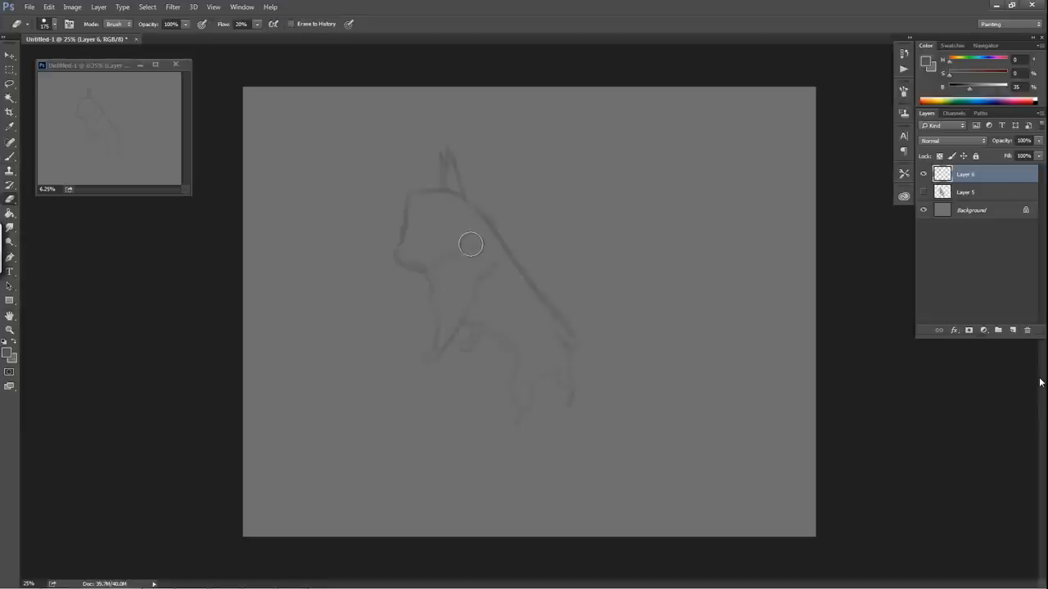
mouse_move(458, 258)
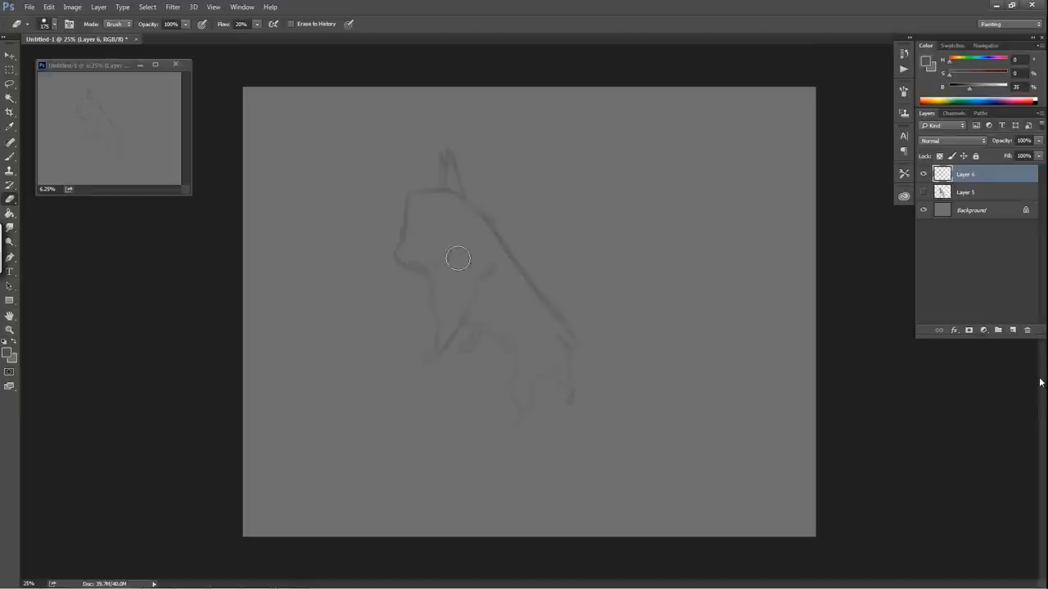
mouse_move(522, 323)
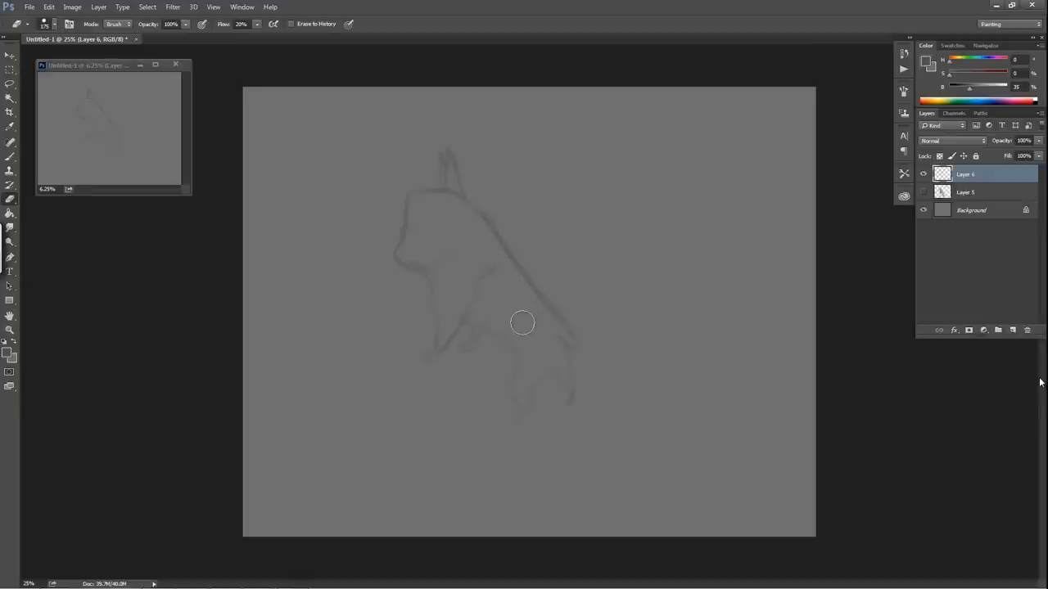
mouse_move(543, 287)
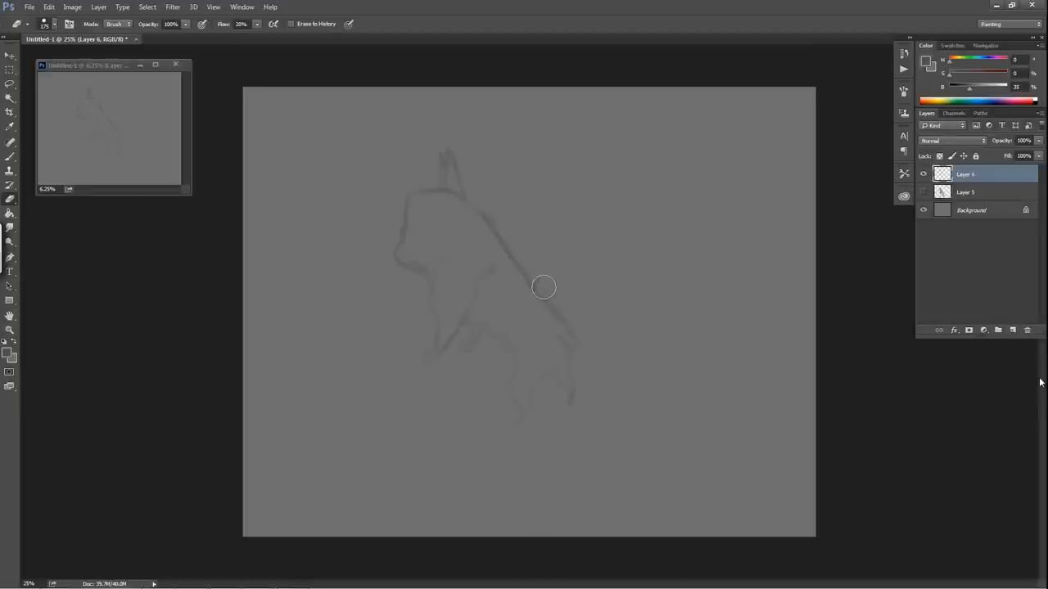
mouse_move(436, 255)
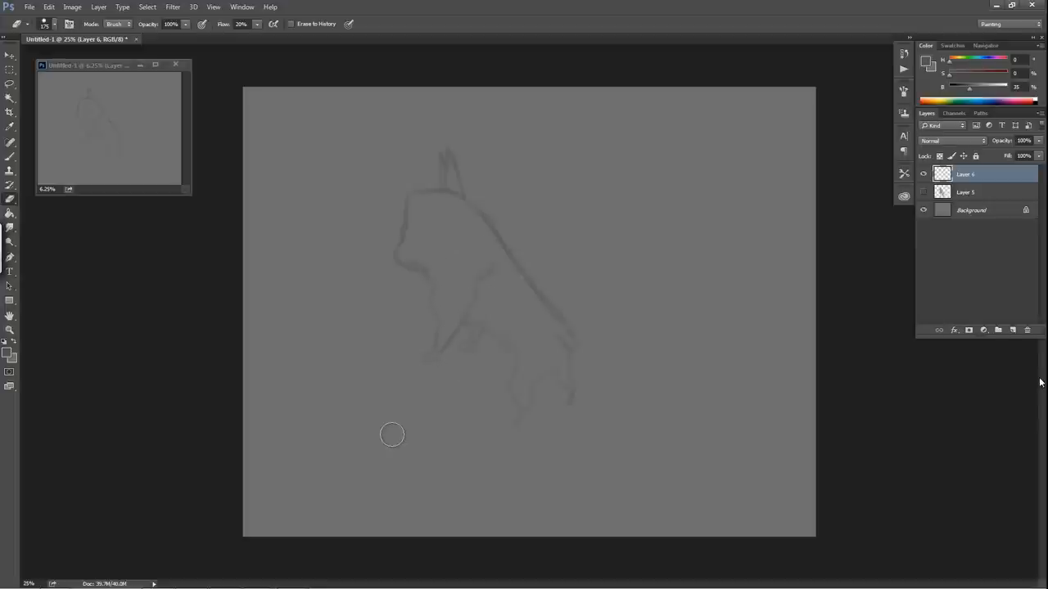
mouse_move(458, 289)
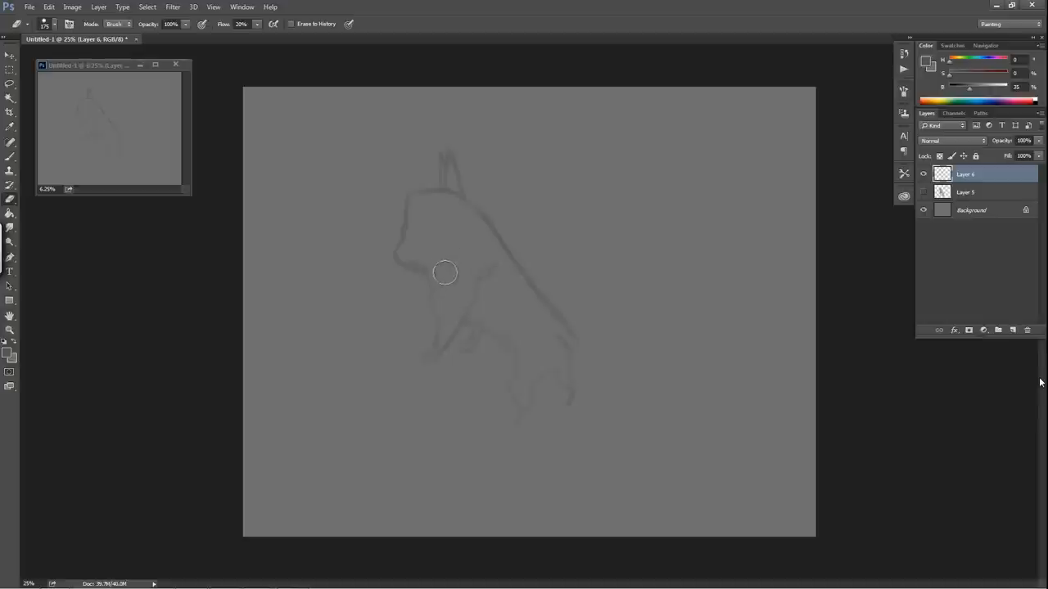
mouse_move(425, 320)
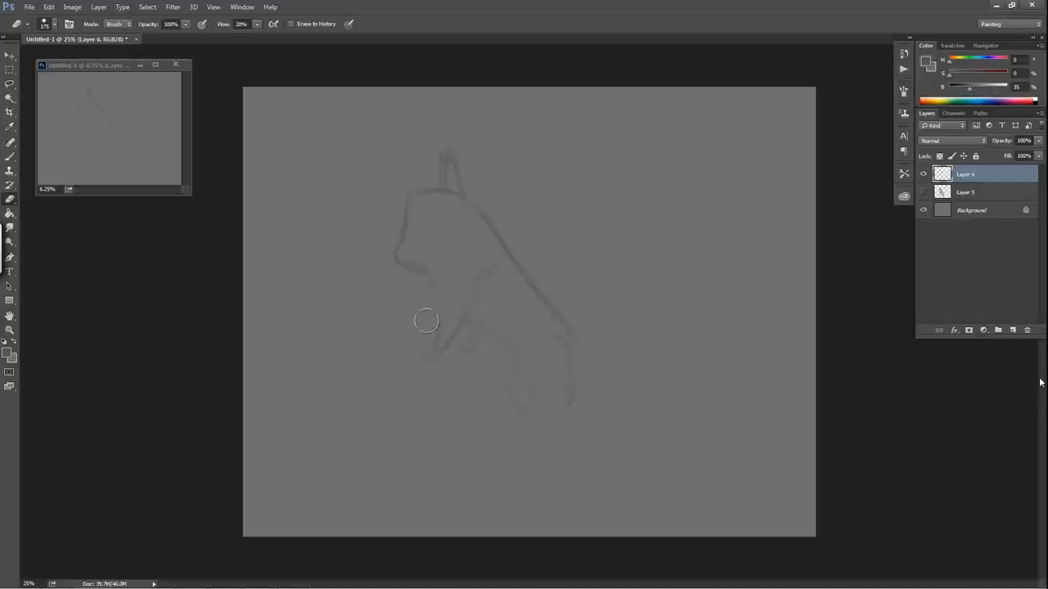
mouse_move(434, 287)
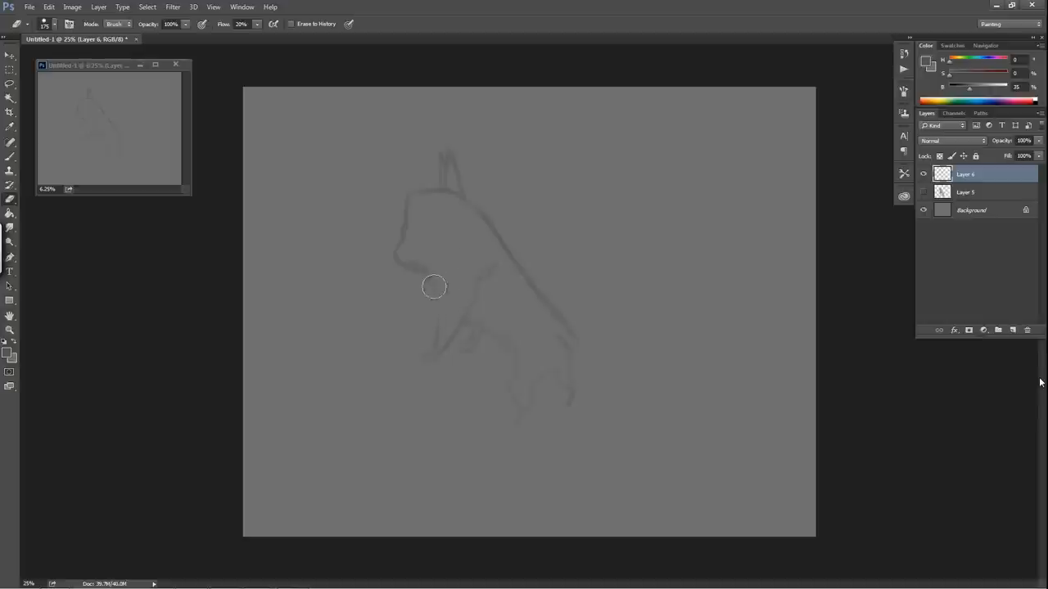
mouse_move(446, 262)
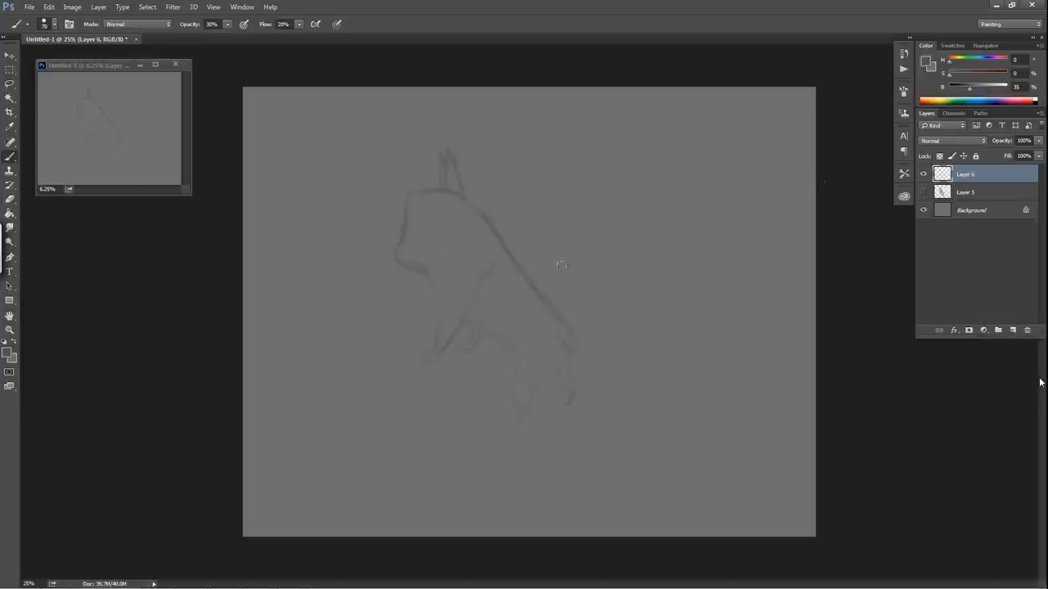
mouse_move(434, 296)
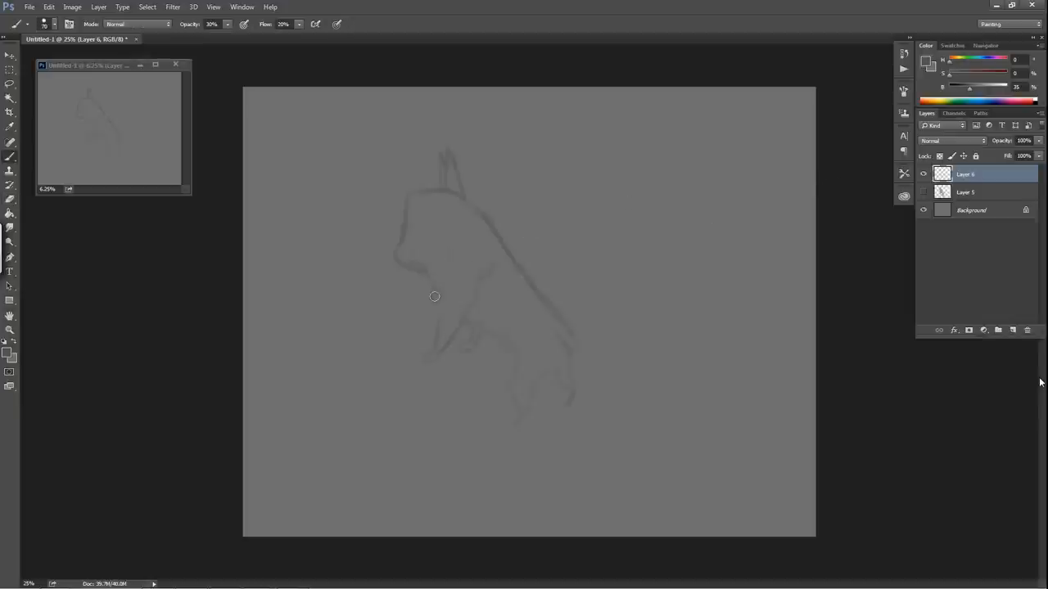
mouse_move(442, 330)
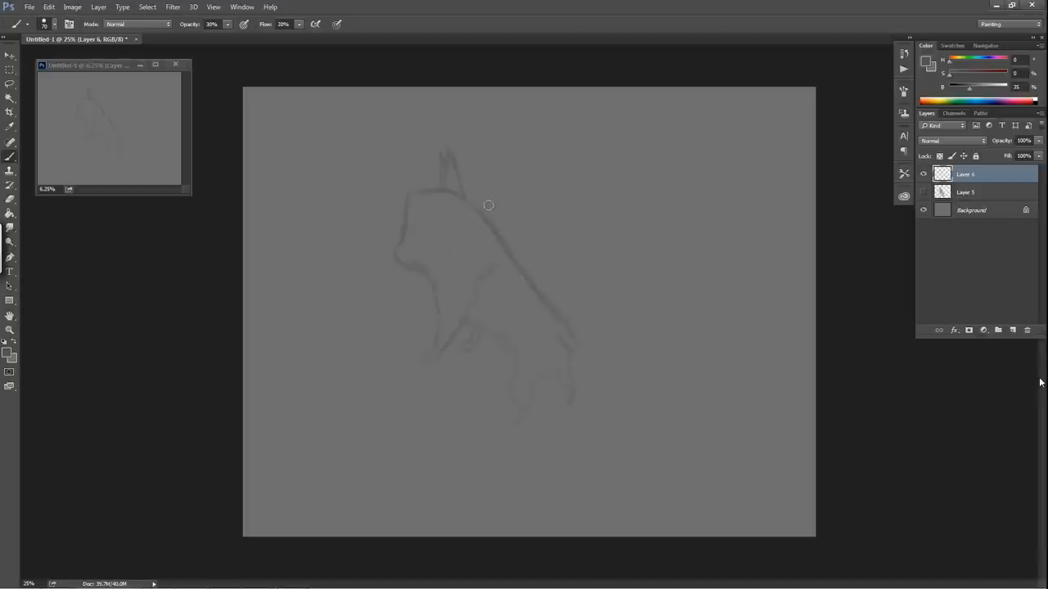
mouse_move(407, 216)
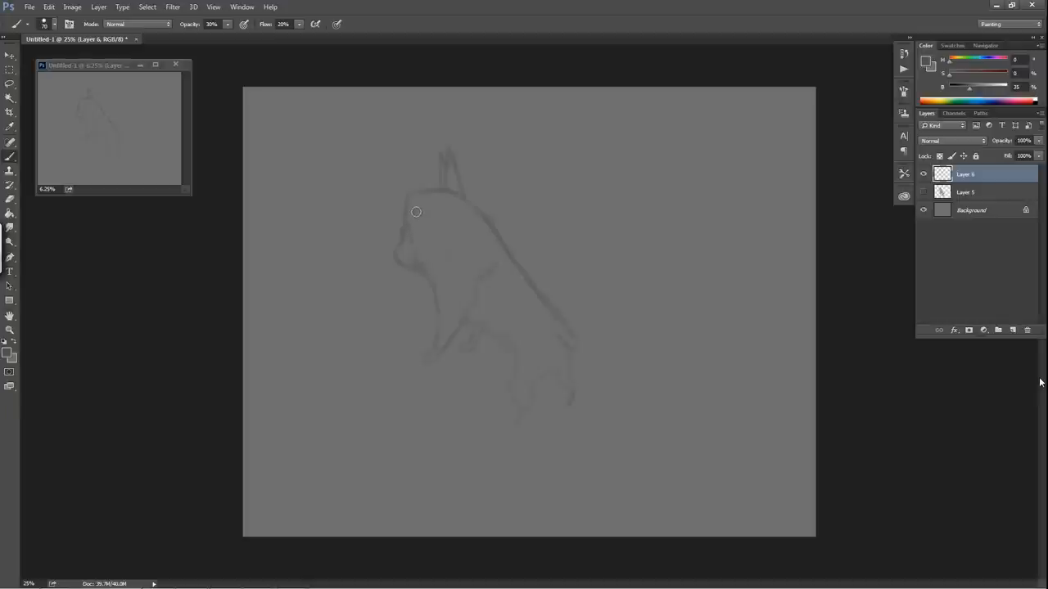
mouse_move(421, 218)
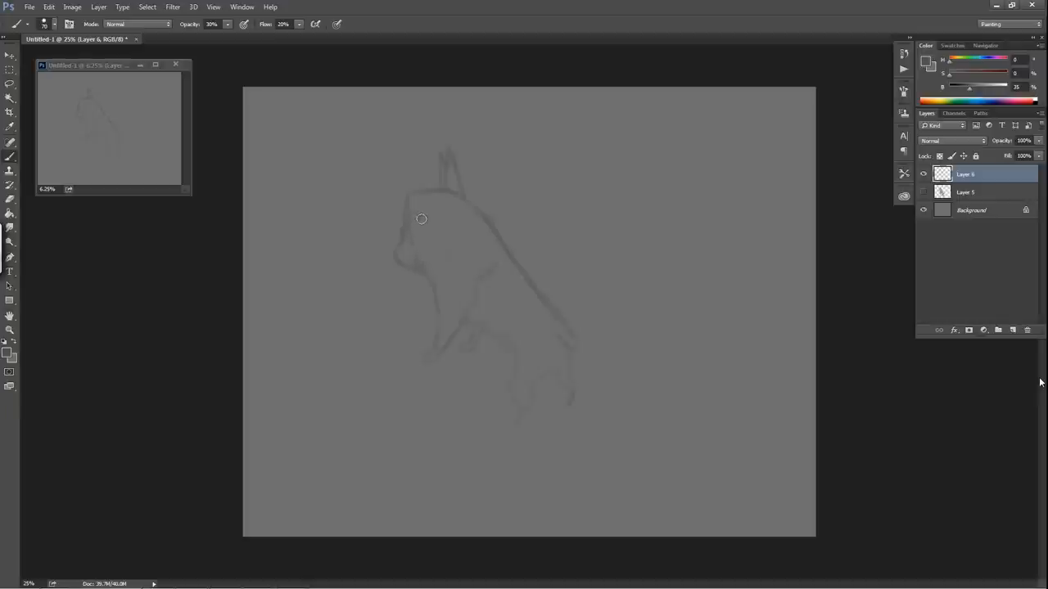
mouse_move(421, 224)
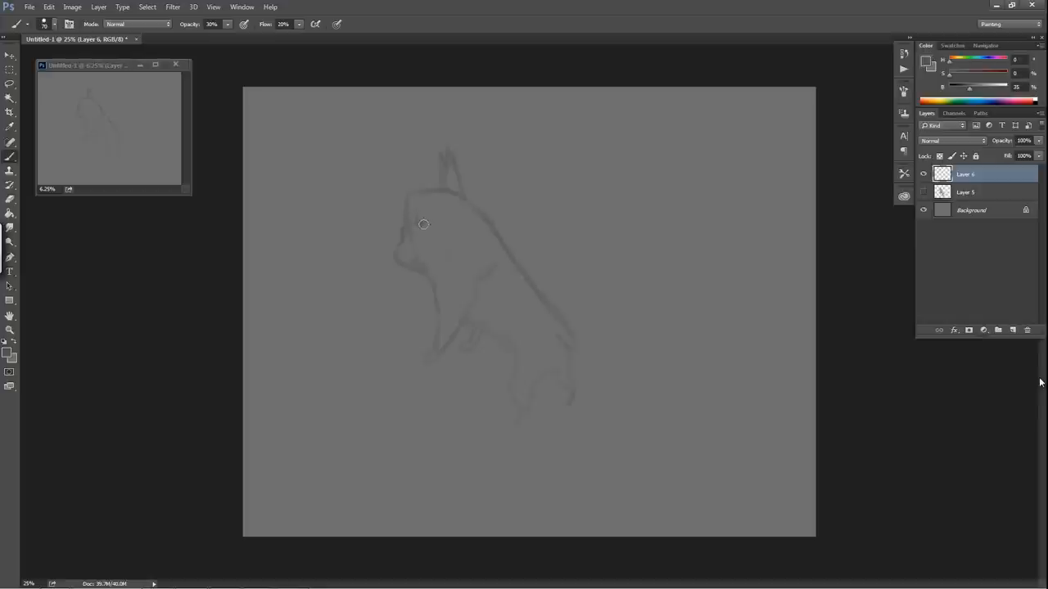
mouse_move(419, 219)
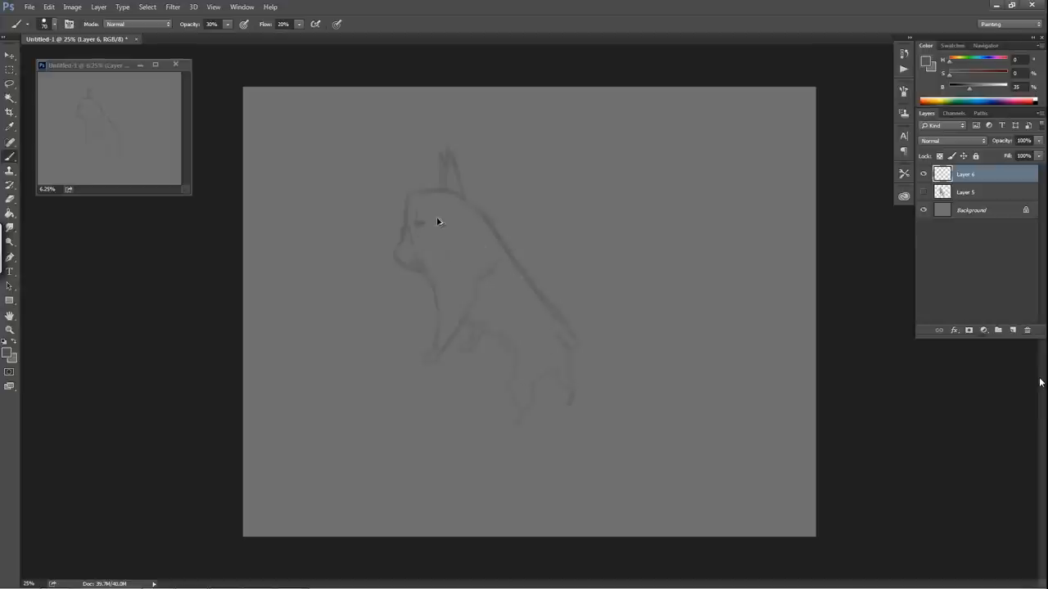
mouse_move(434, 221)
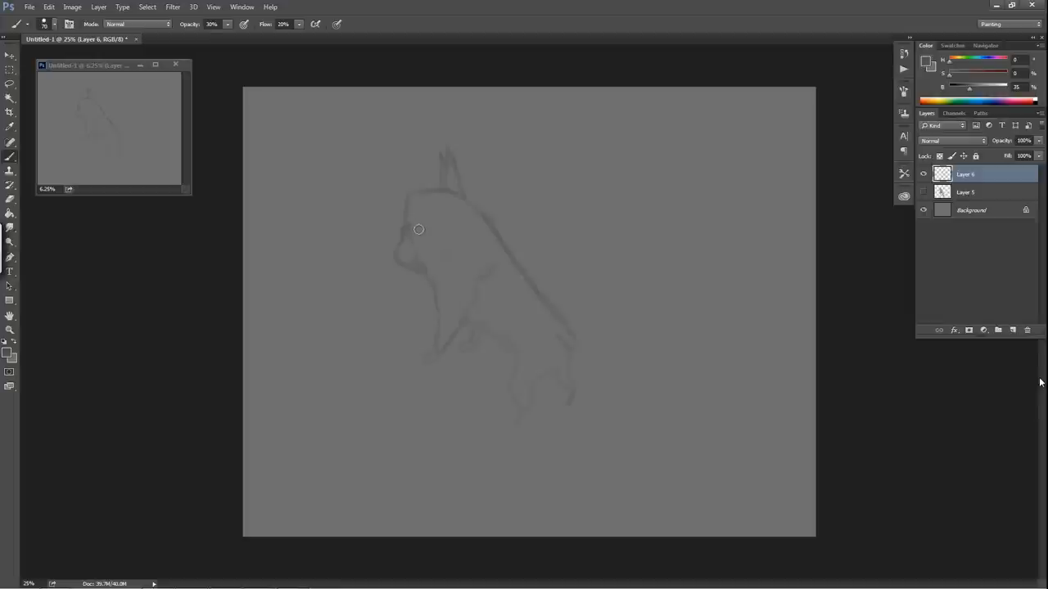
mouse_move(423, 229)
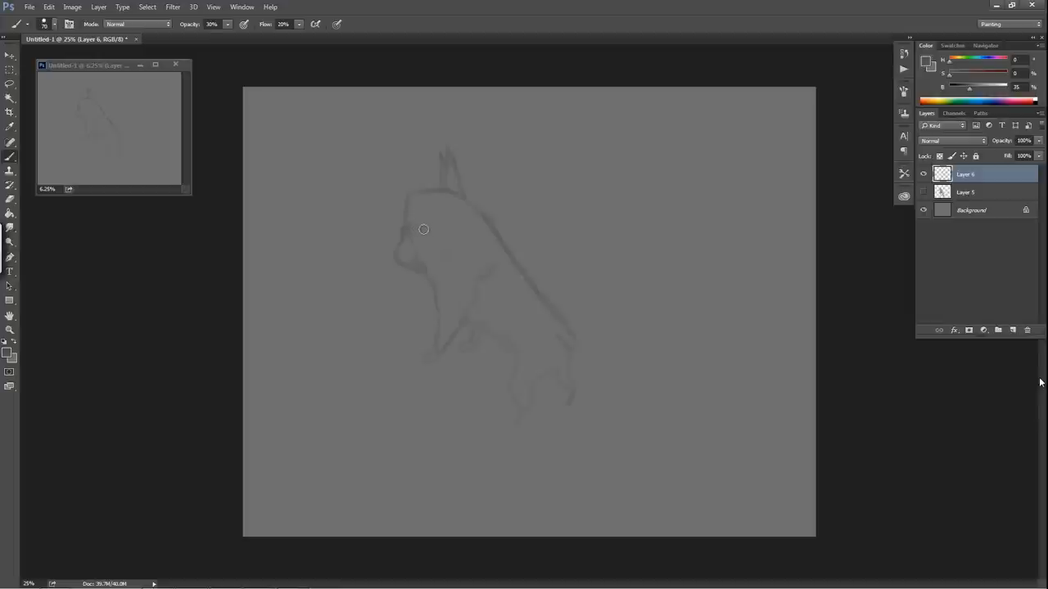
mouse_move(420, 232)
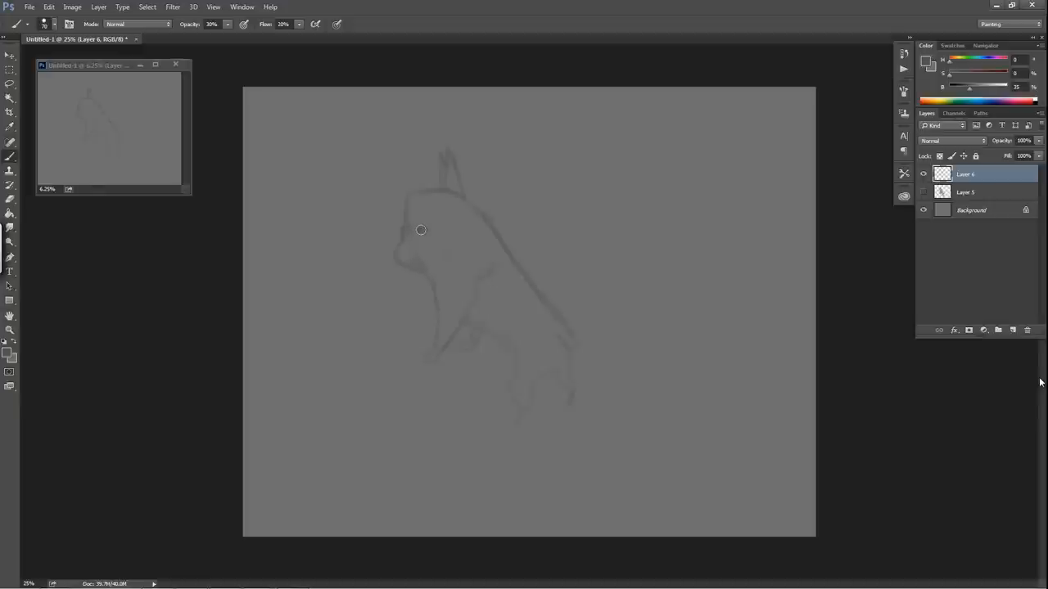
mouse_move(419, 219)
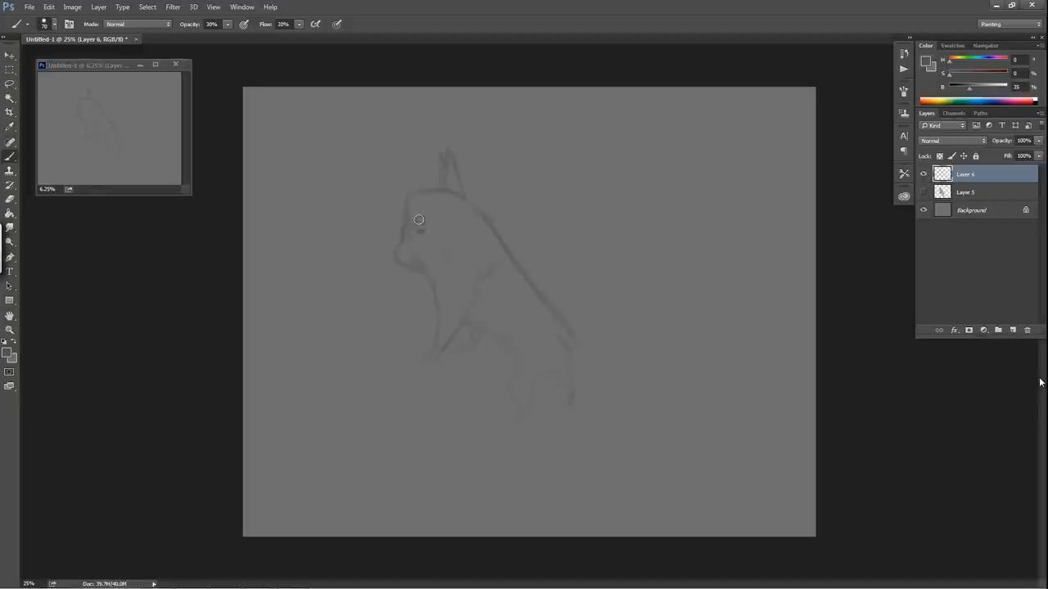
mouse_move(440, 178)
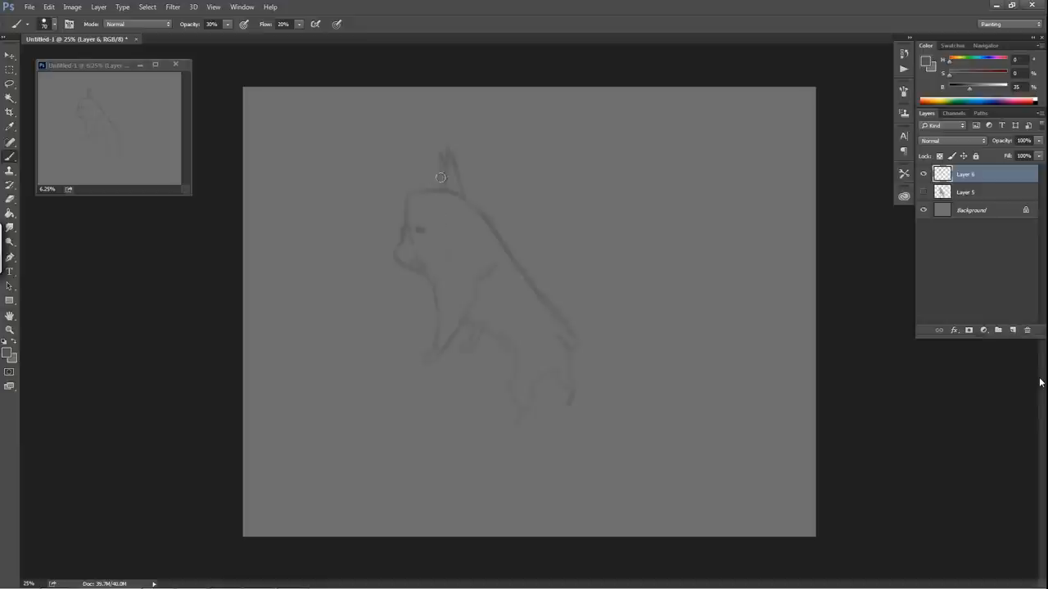
mouse_move(437, 195)
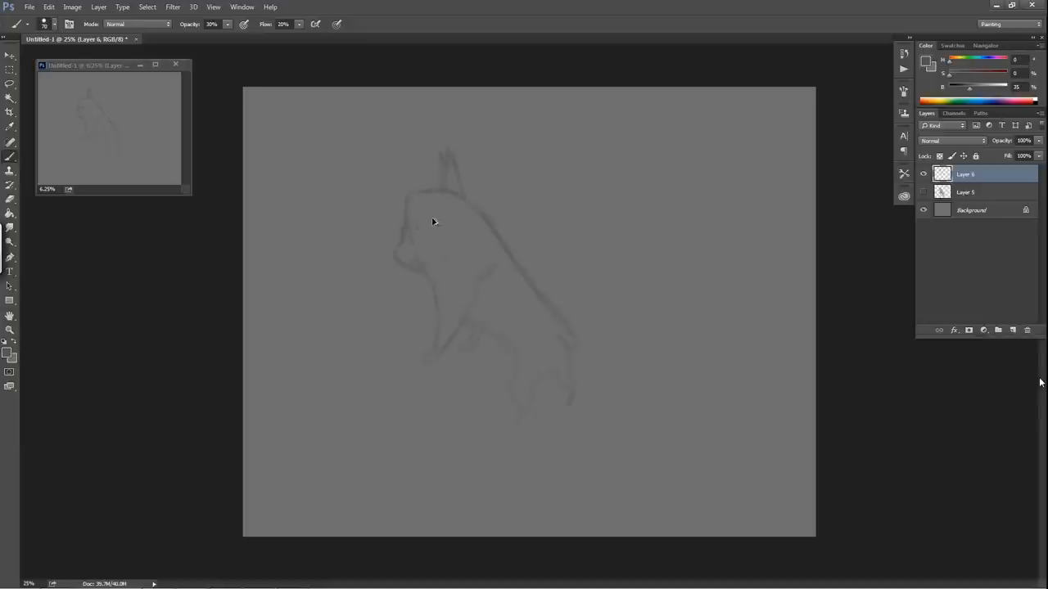
mouse_move(706, 191)
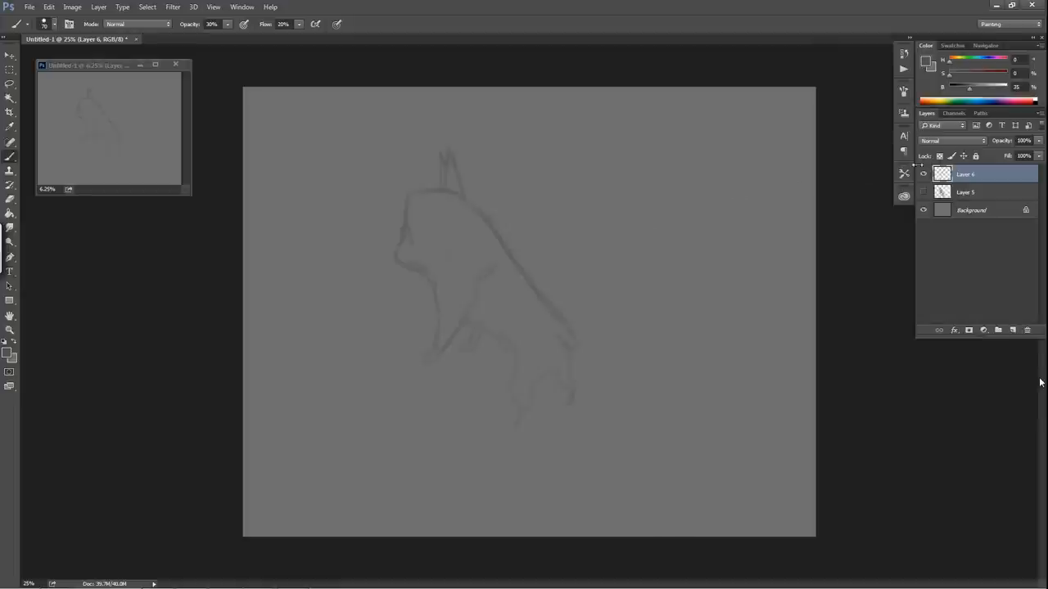
Step: Set Layer 6 to 60% opacity, add Layer 7 beneath it, and paint a dark head patch
click(1022, 140)
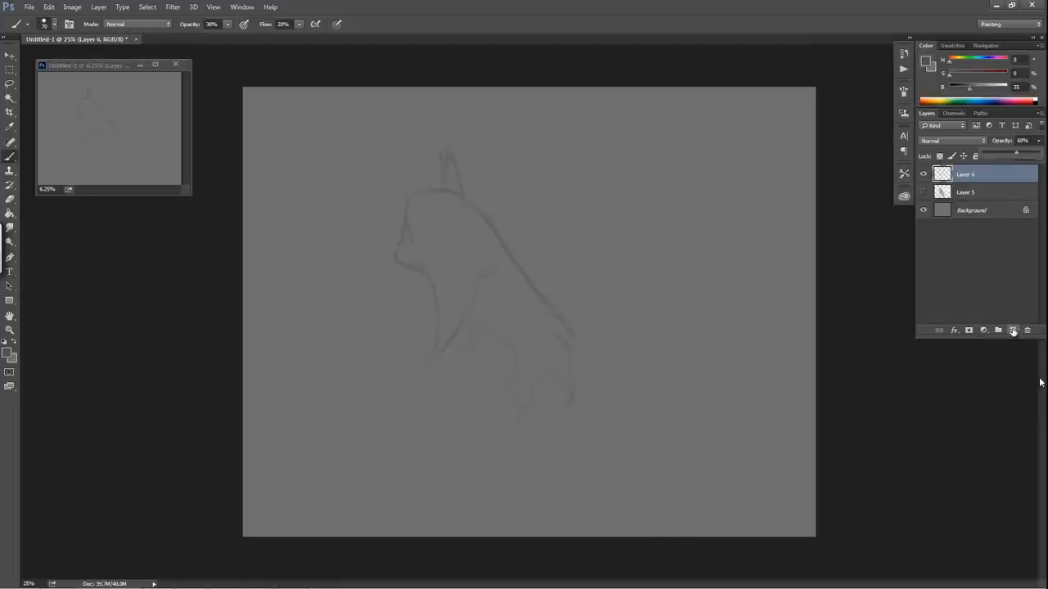
click(1012, 330)
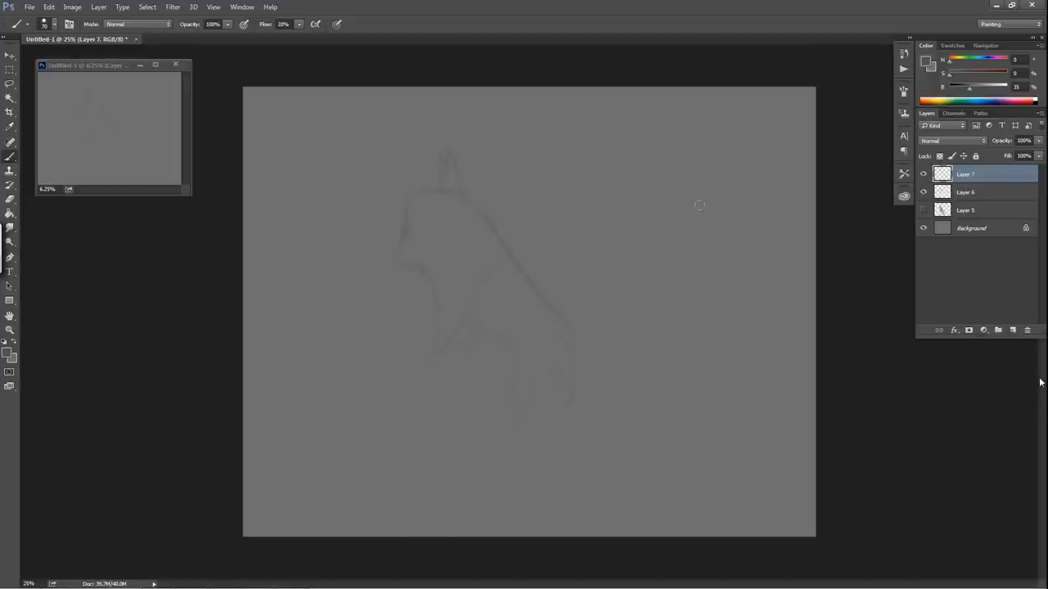
click(965, 191)
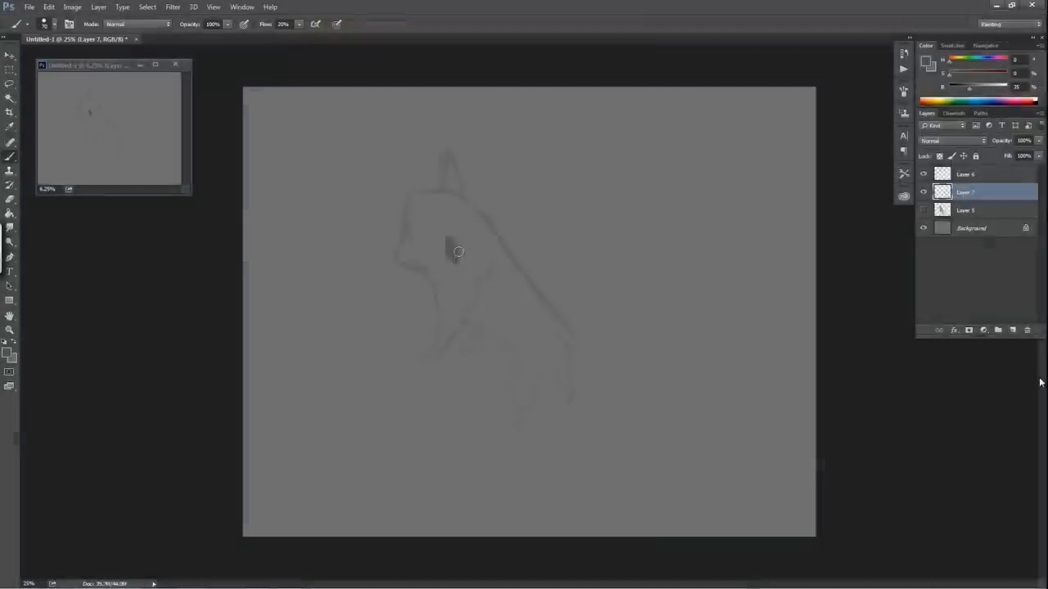
drag(458, 254, 466, 228)
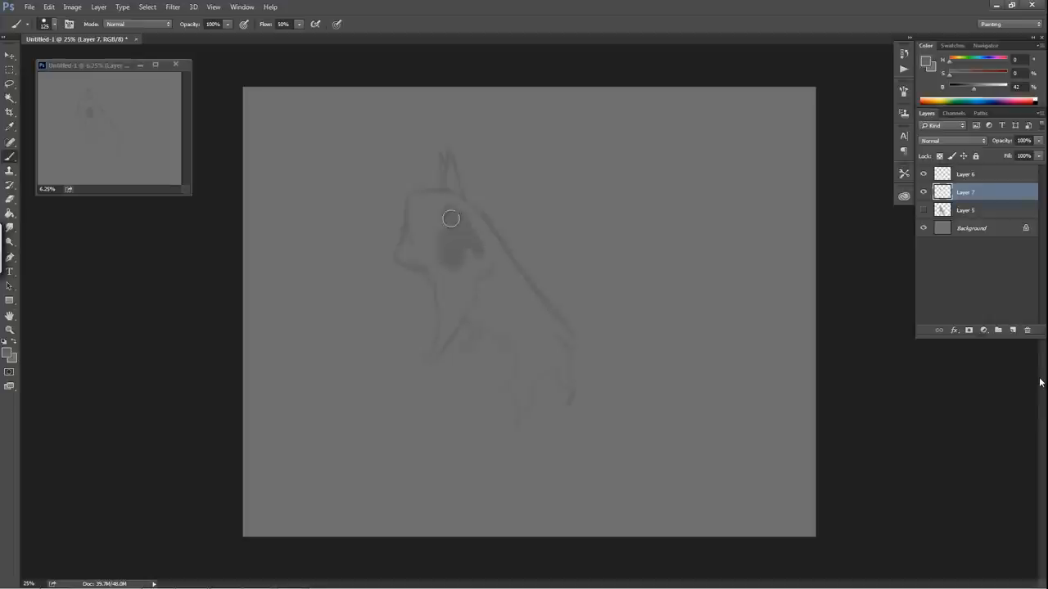
Step: Paint dark gray over the bulldog's head, face, chest, back and lower body by the hind leg
drag(451, 219, 467, 242)
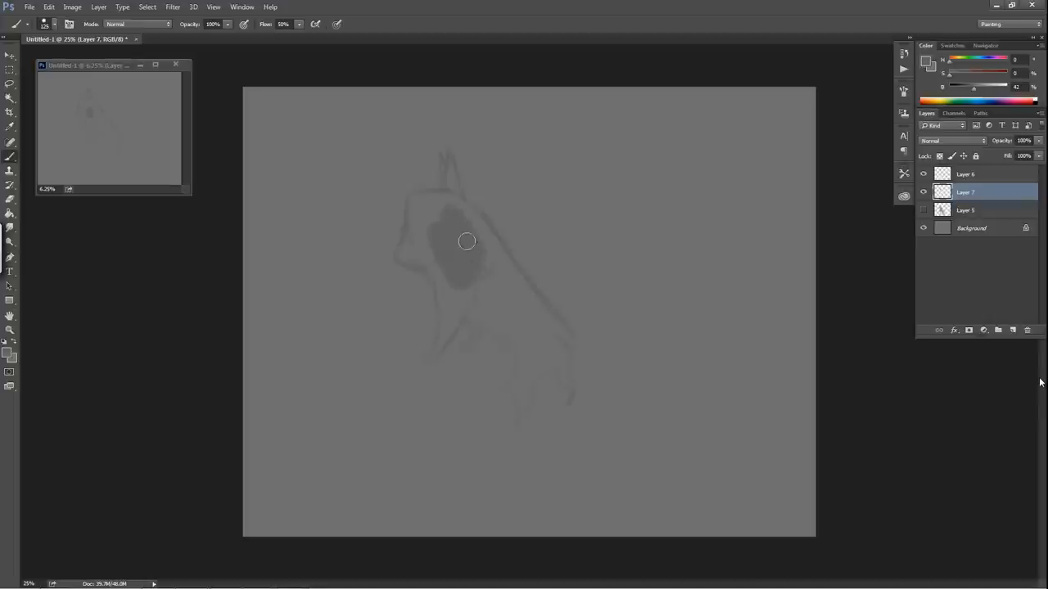
drag(466, 241, 454, 279)
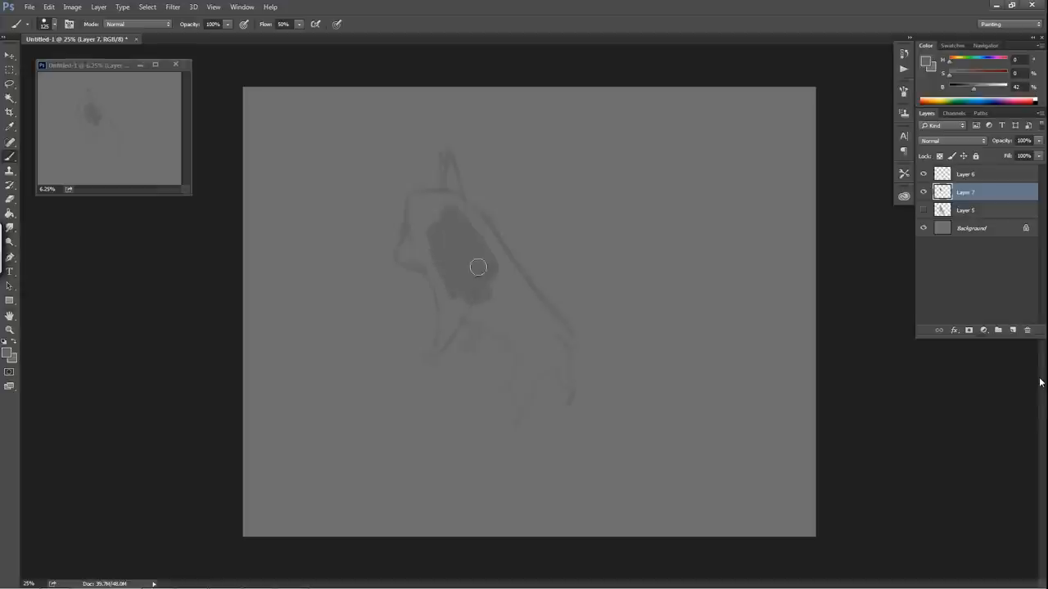
drag(478, 266, 483, 283)
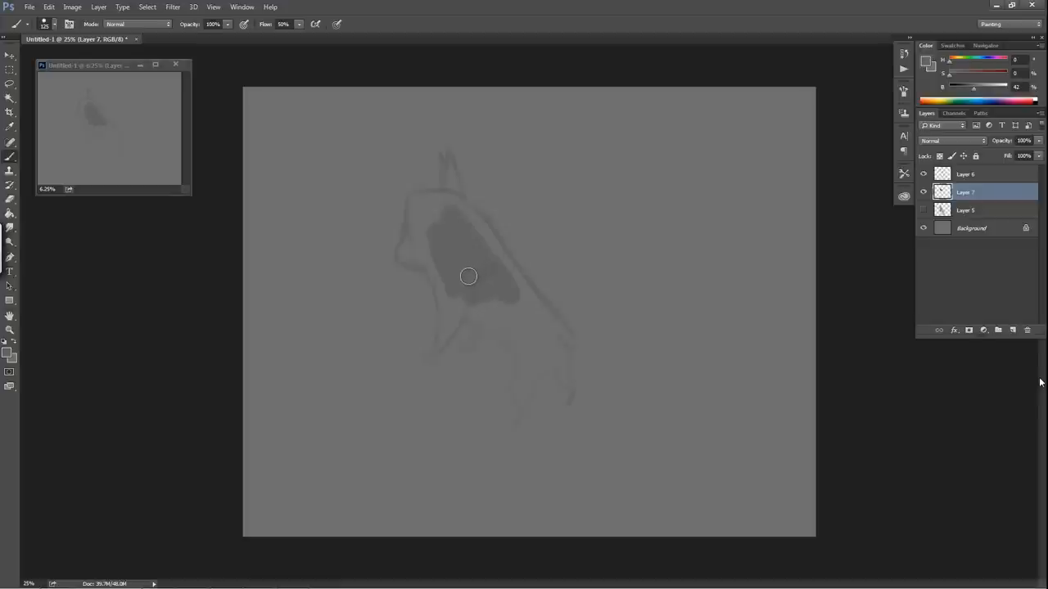
mouse_move(487, 242)
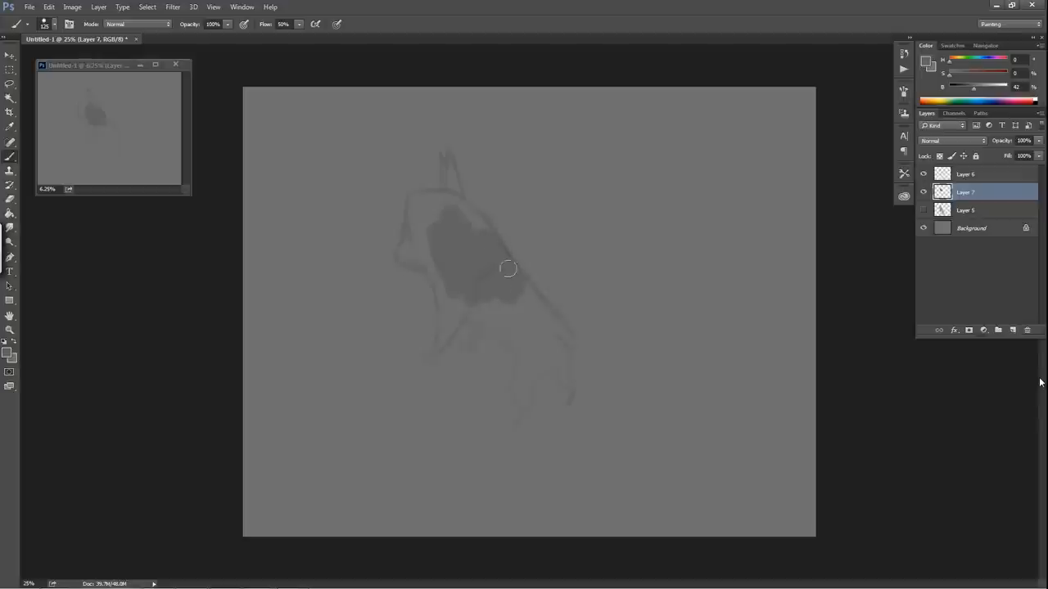
mouse_move(519, 278)
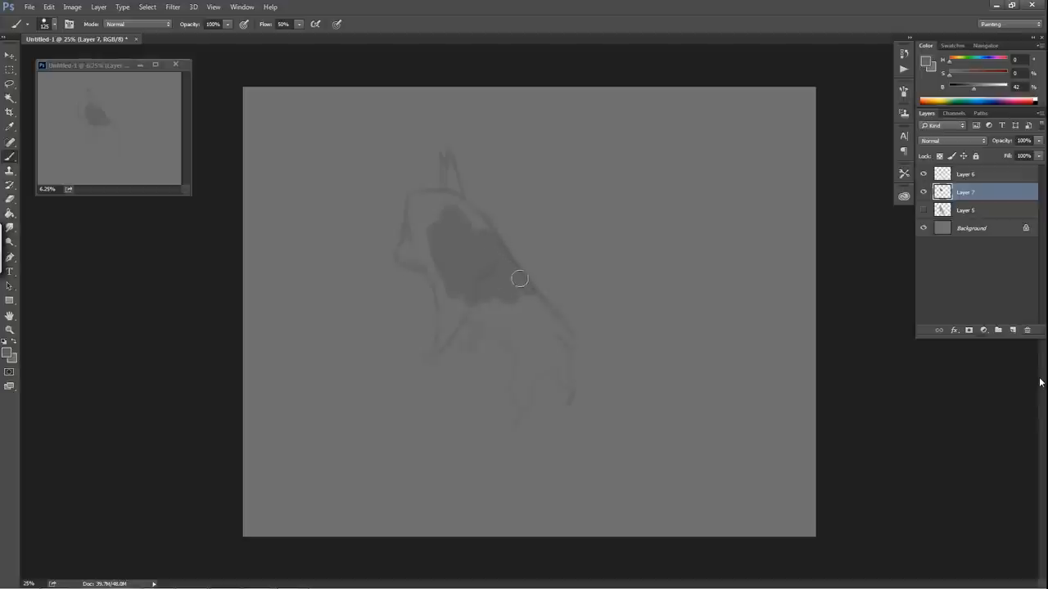
drag(519, 278, 506, 285)
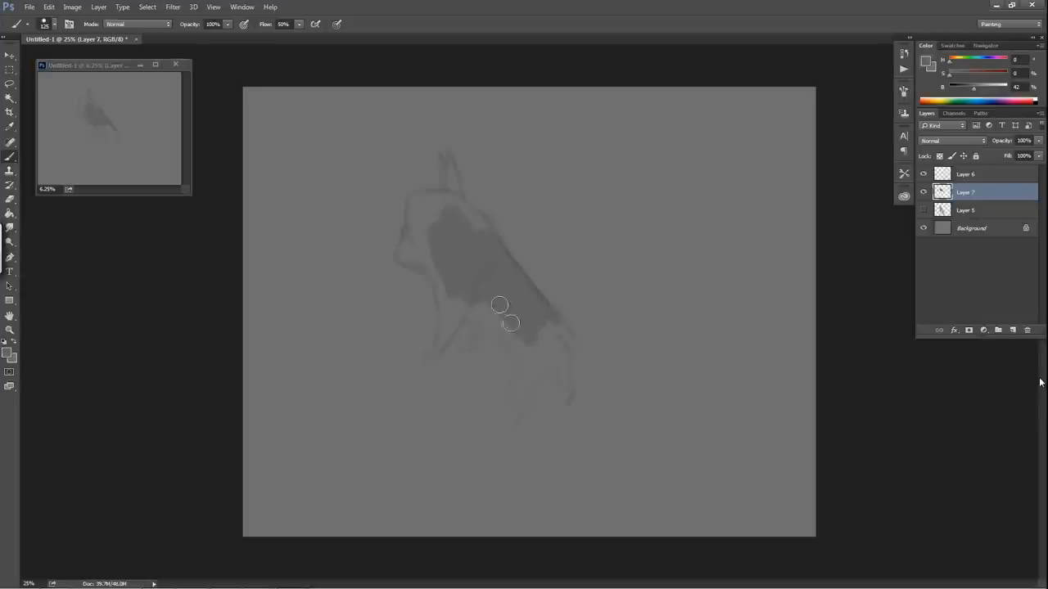
drag(499, 305, 508, 334)
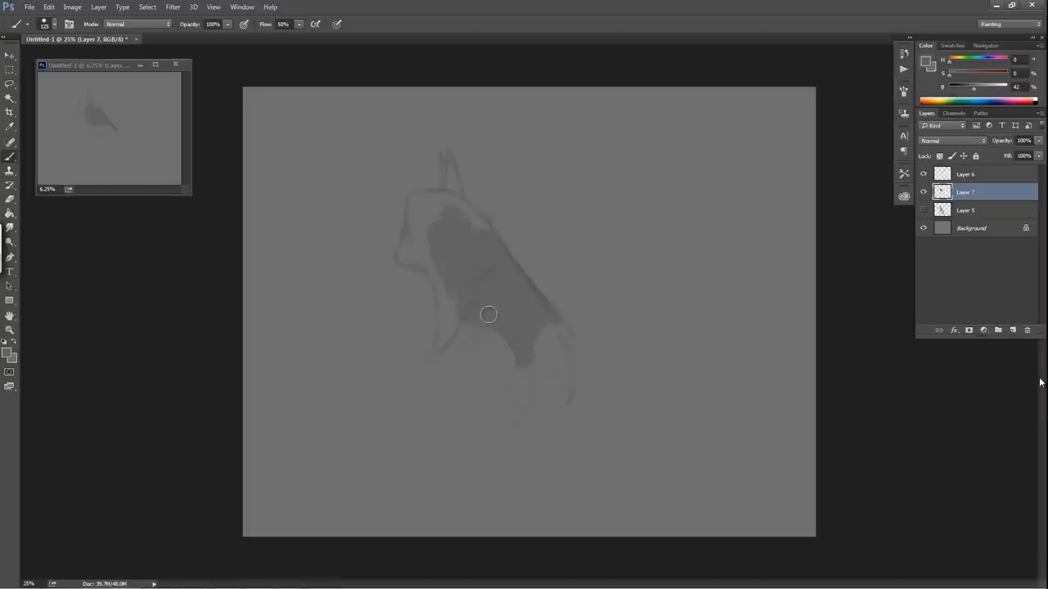
mouse_move(497, 326)
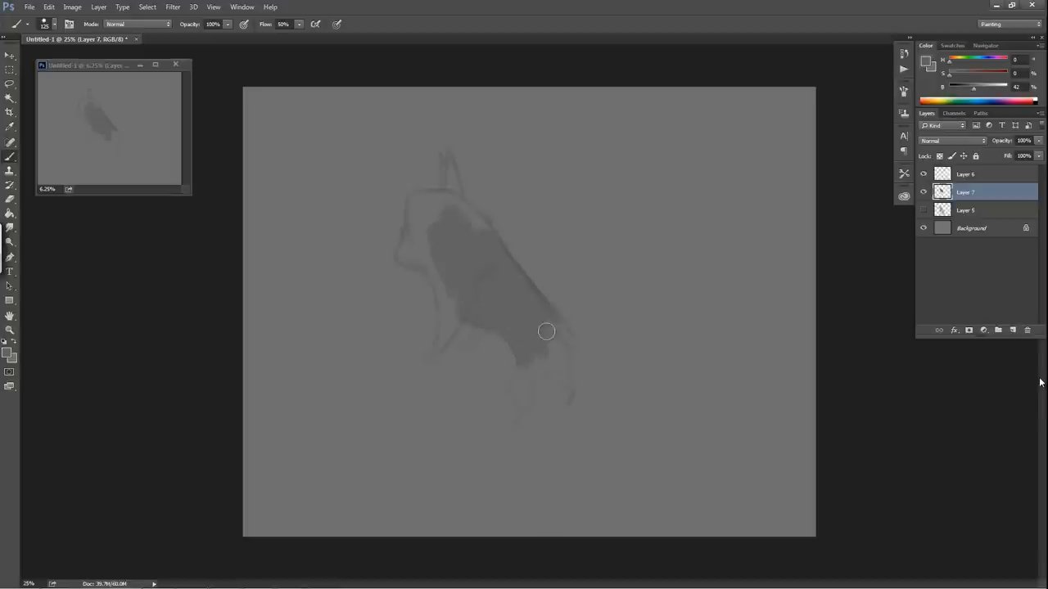
drag(547, 331, 547, 309)
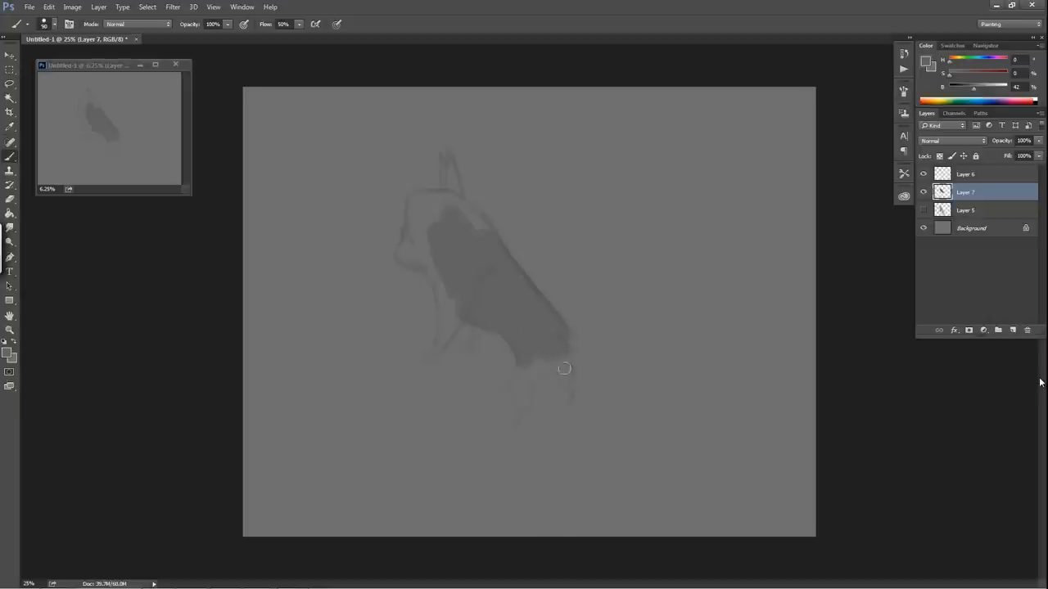
mouse_move(562, 368)
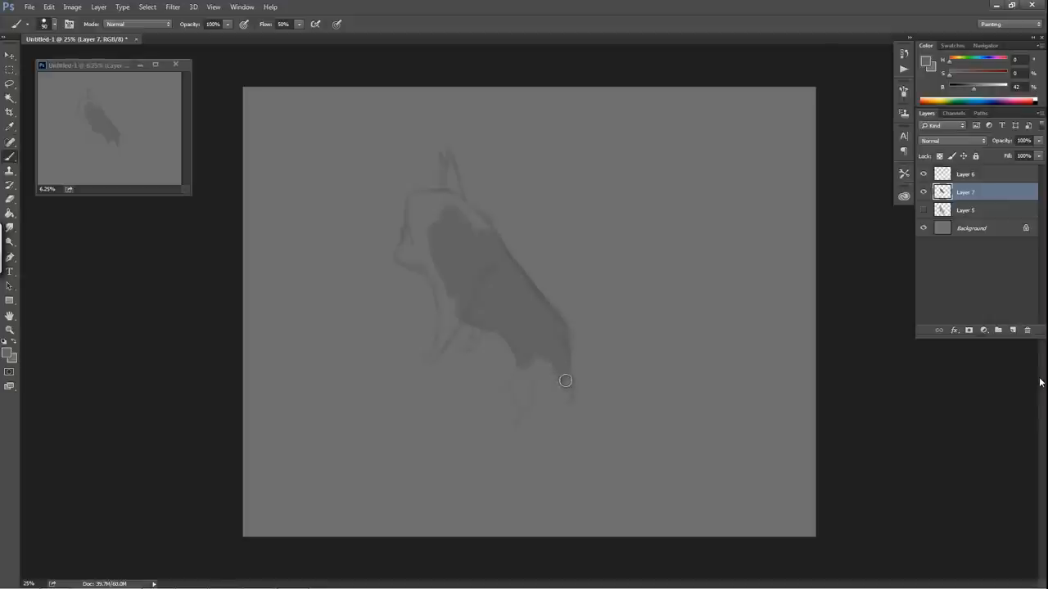
mouse_move(572, 386)
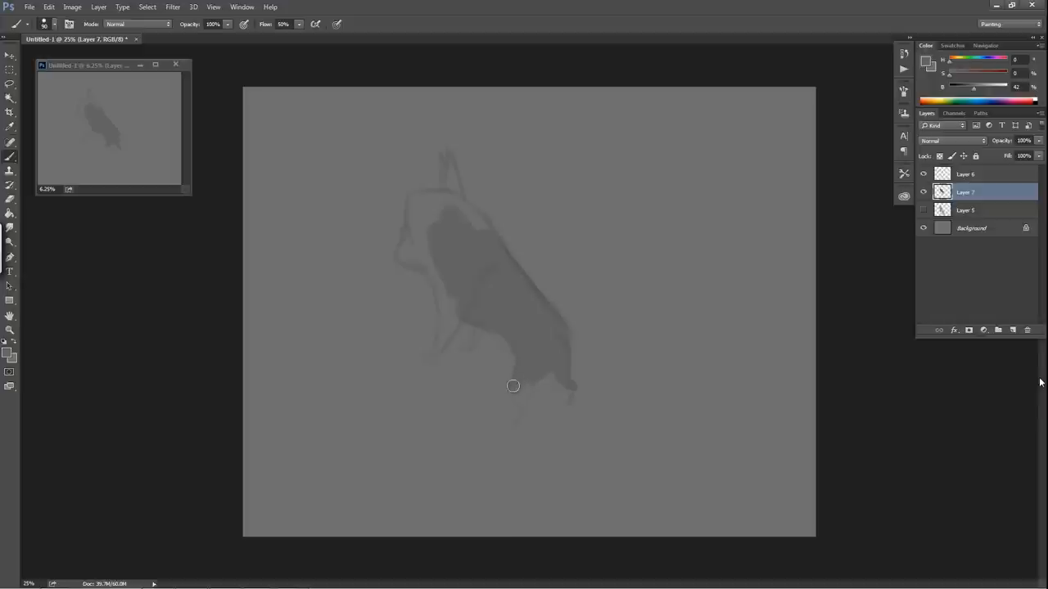
mouse_move(514, 379)
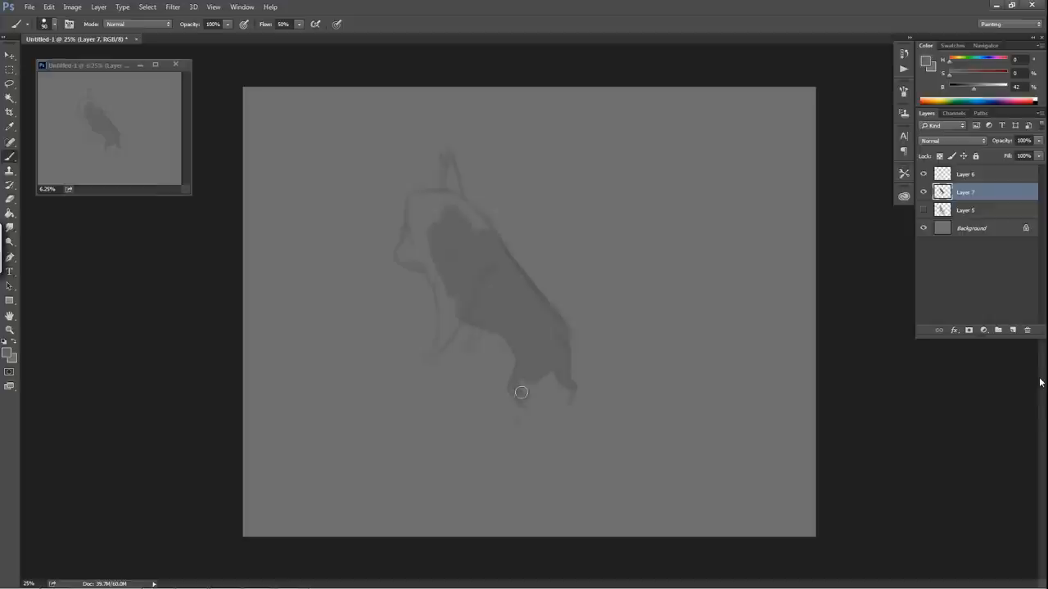
mouse_move(527, 391)
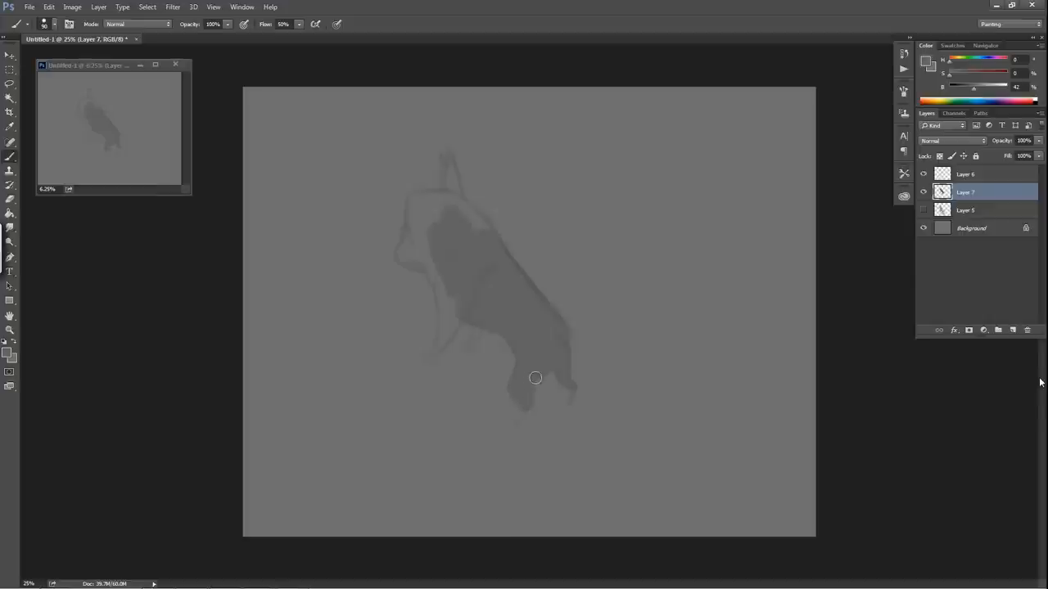
mouse_move(555, 366)
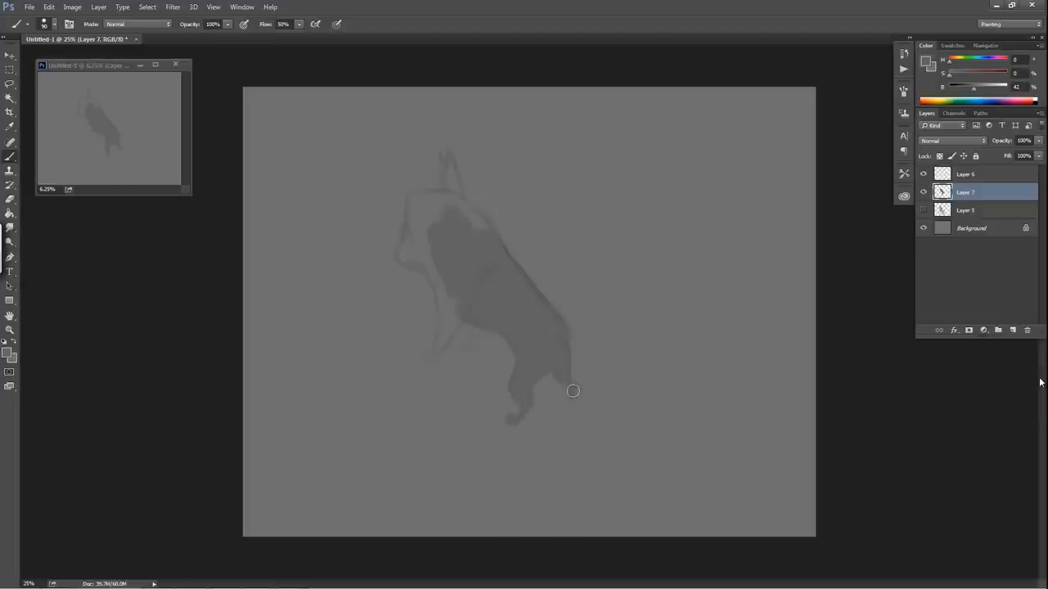
mouse_move(567, 404)
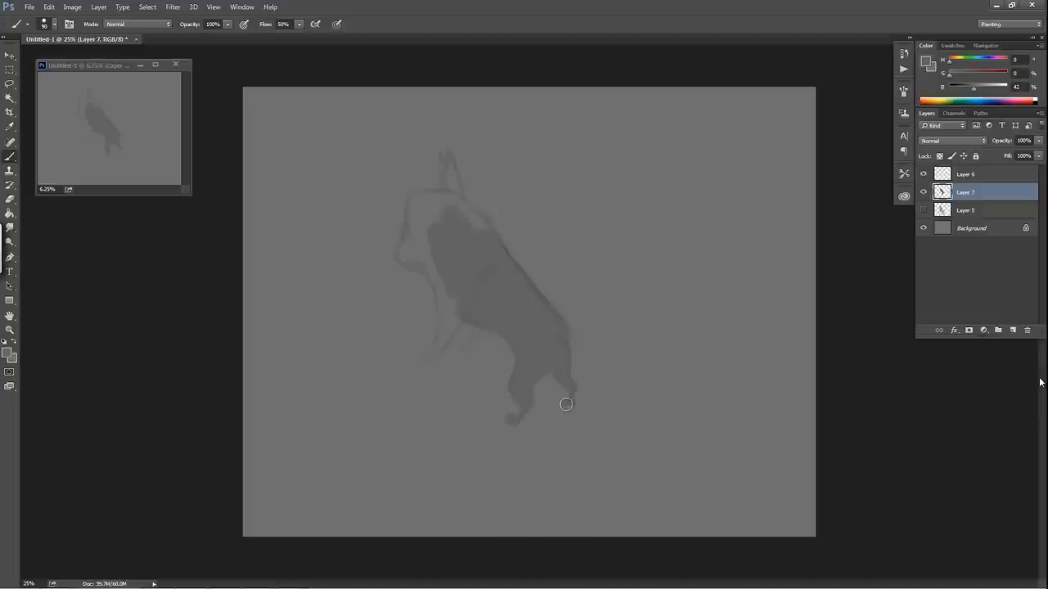
mouse_move(573, 398)
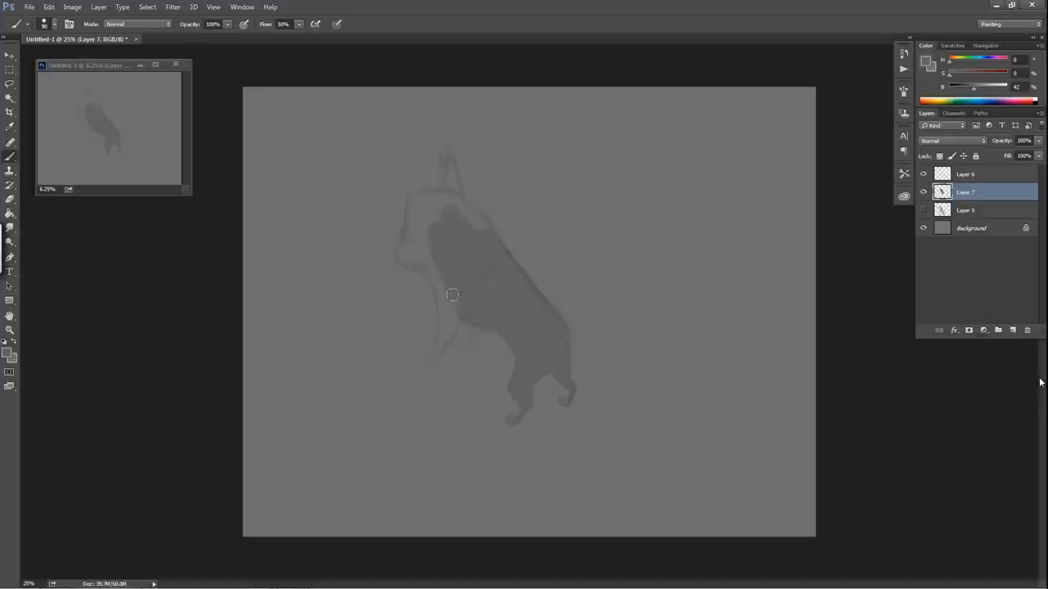
Step: Fill the front leg, front of the head and muzzle with dark gray
drag(453, 295, 456, 324)
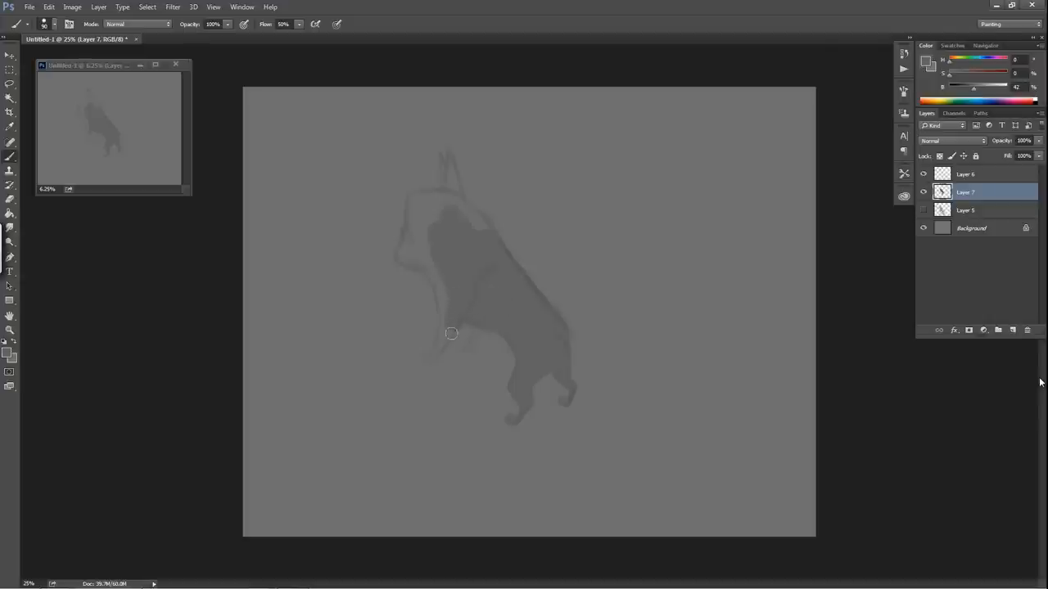
mouse_move(451, 325)
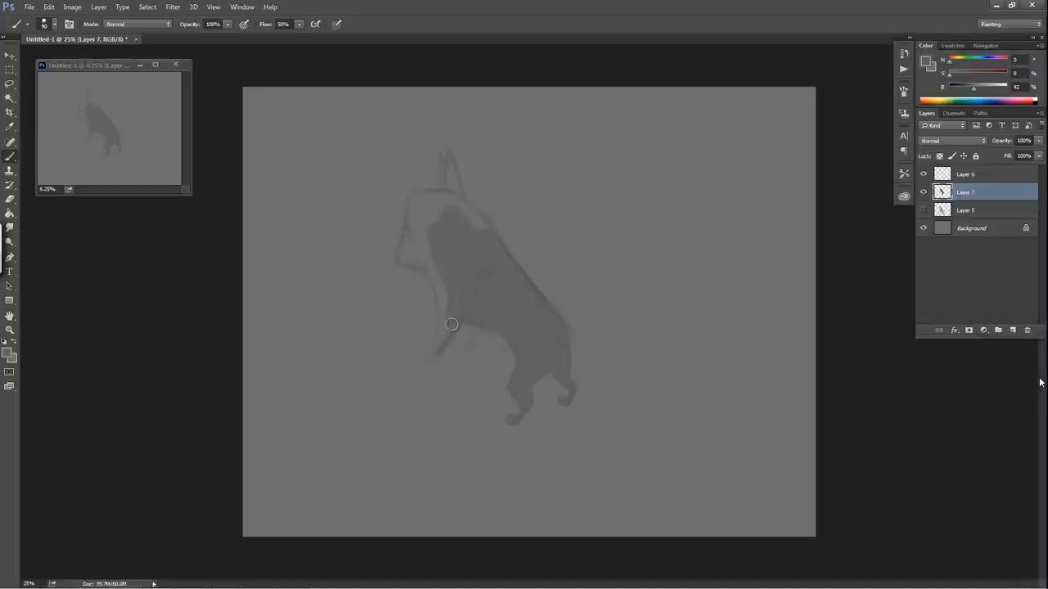
mouse_move(439, 335)
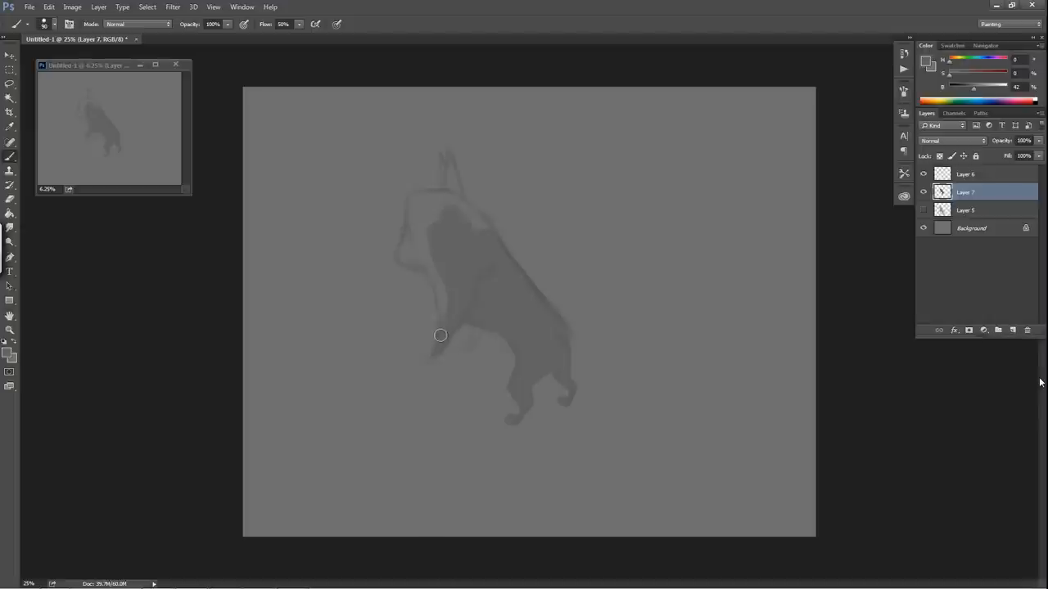
mouse_move(441, 328)
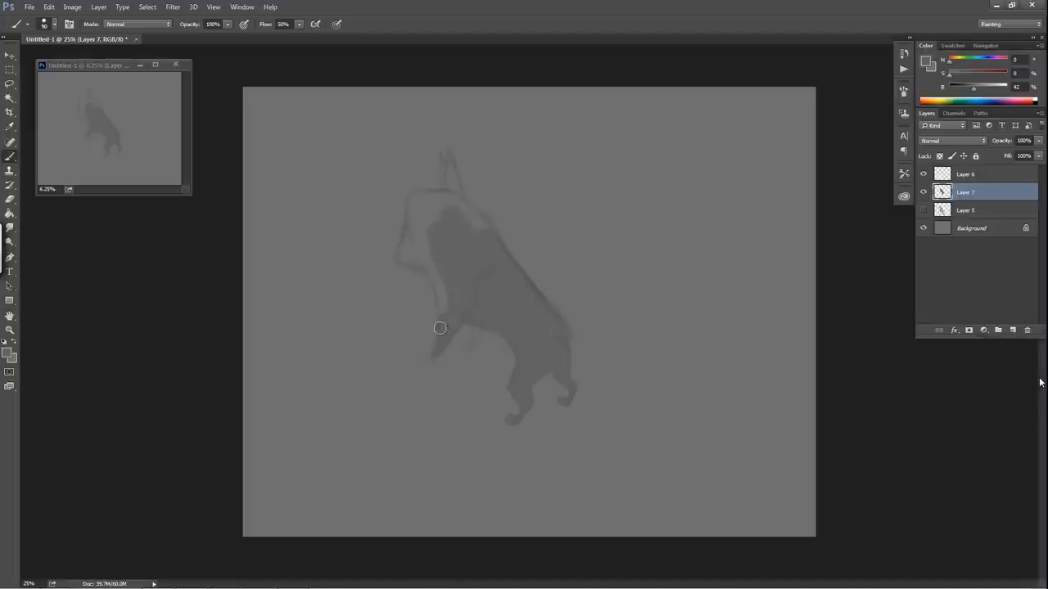
mouse_move(447, 281)
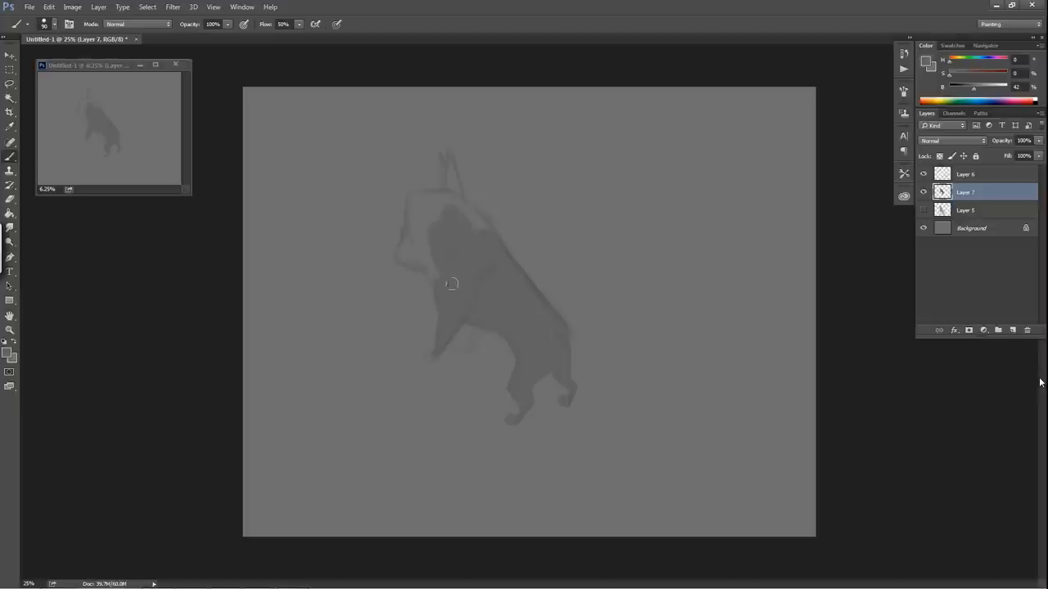
mouse_move(487, 247)
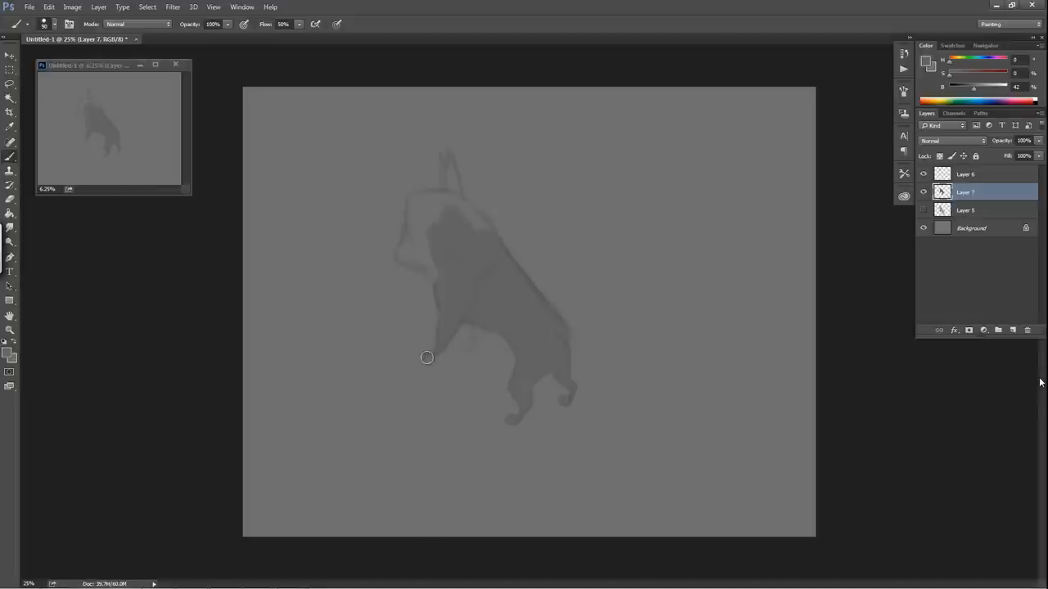
mouse_move(434, 356)
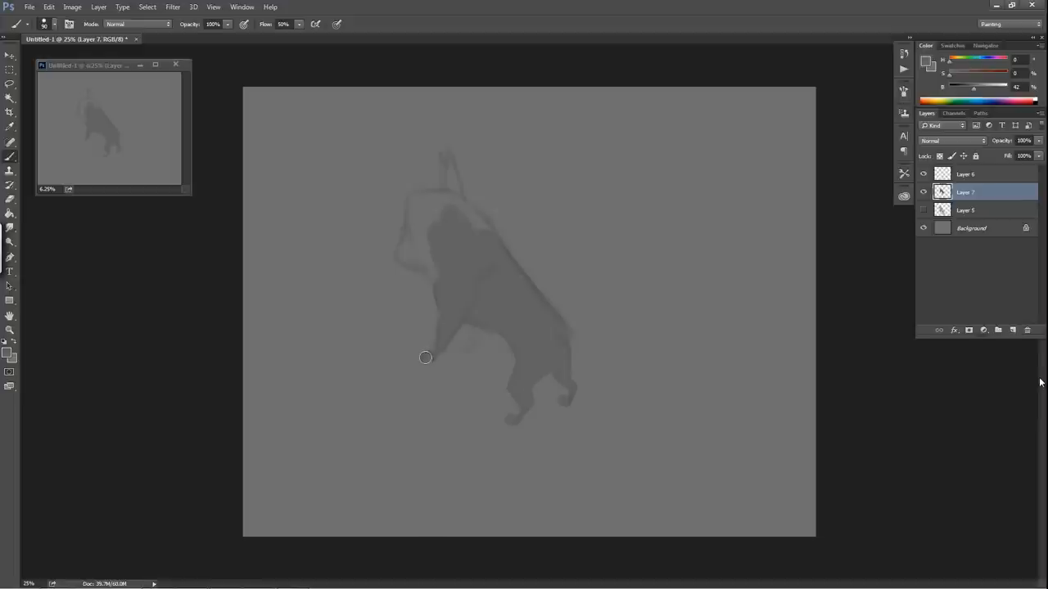
mouse_move(462, 346)
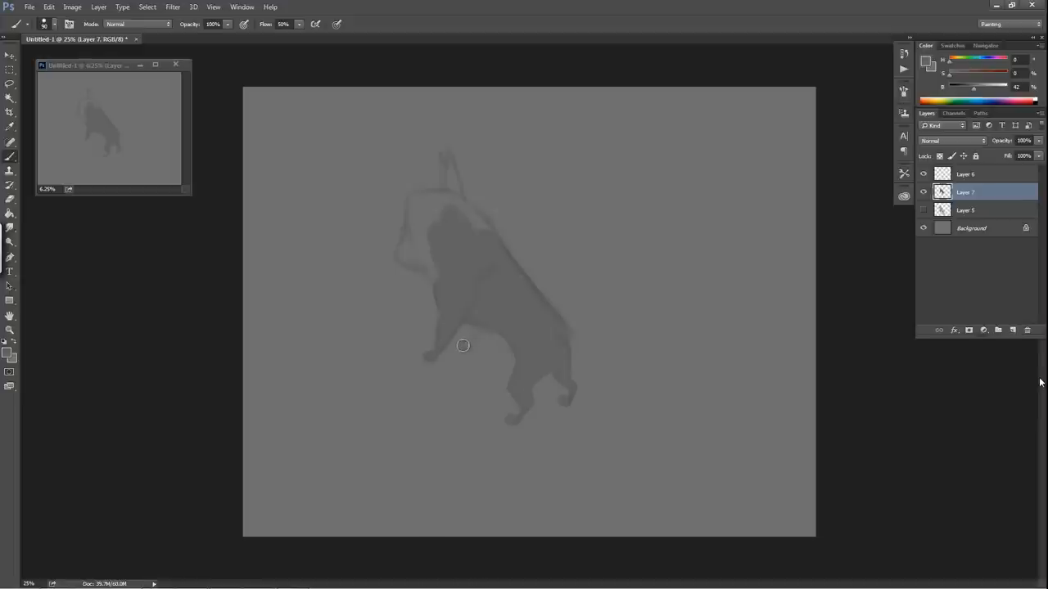
mouse_move(478, 333)
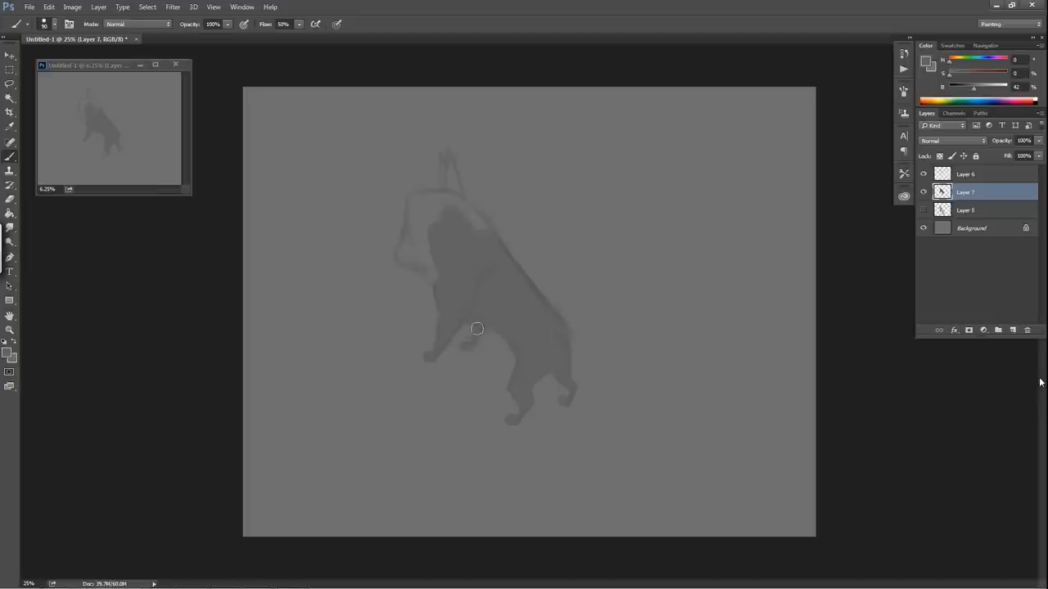
mouse_move(491, 311)
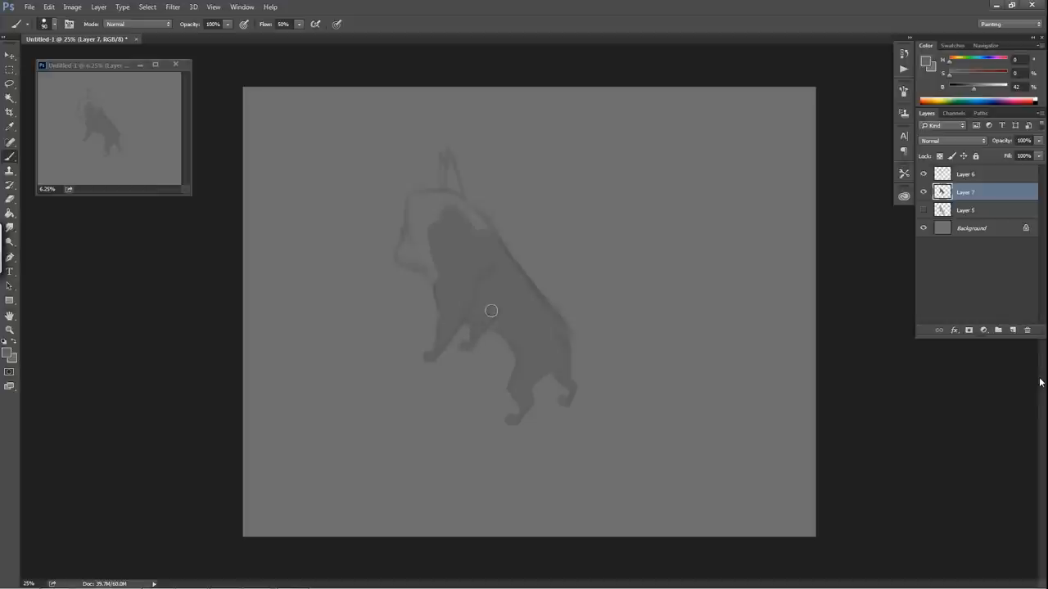
mouse_move(533, 263)
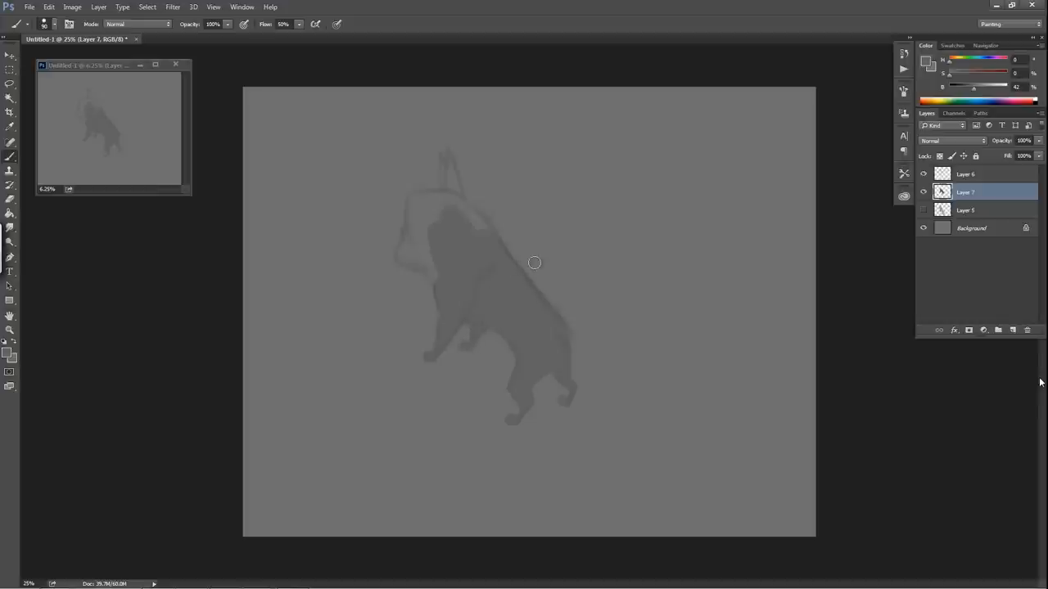
mouse_move(473, 326)
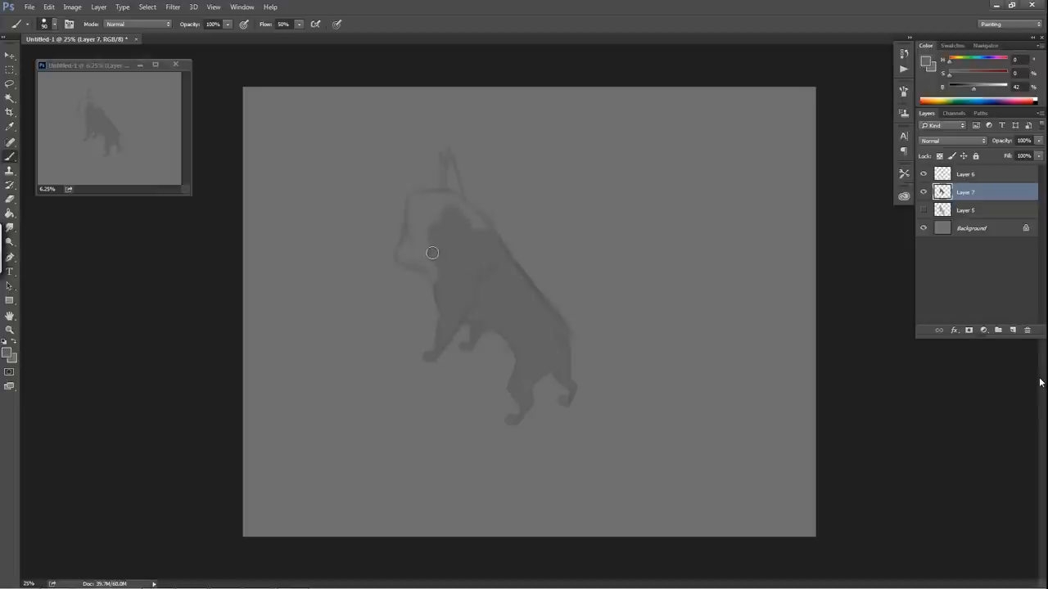
mouse_move(438, 283)
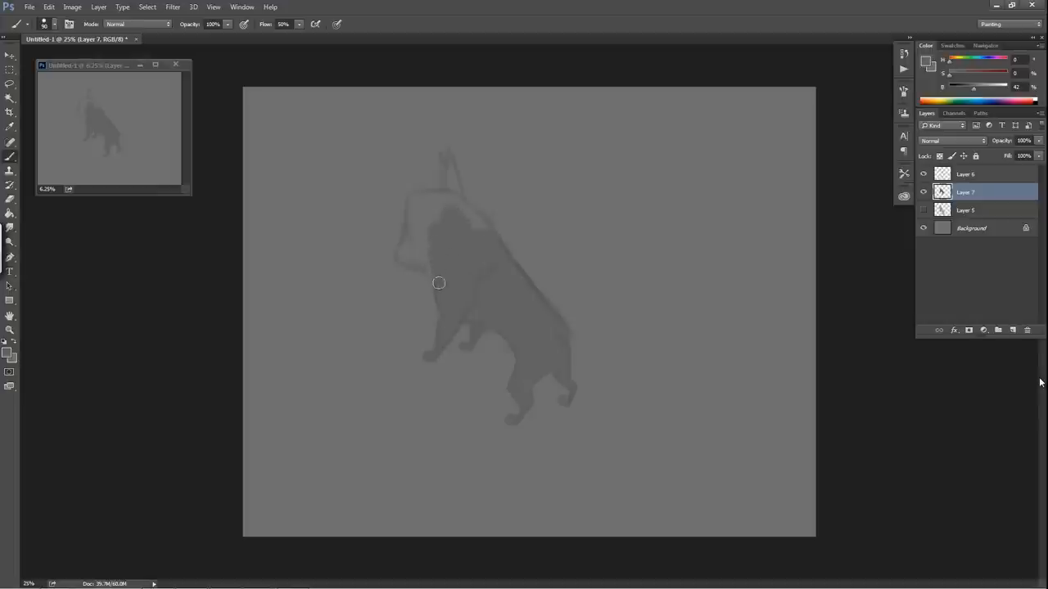
mouse_move(448, 227)
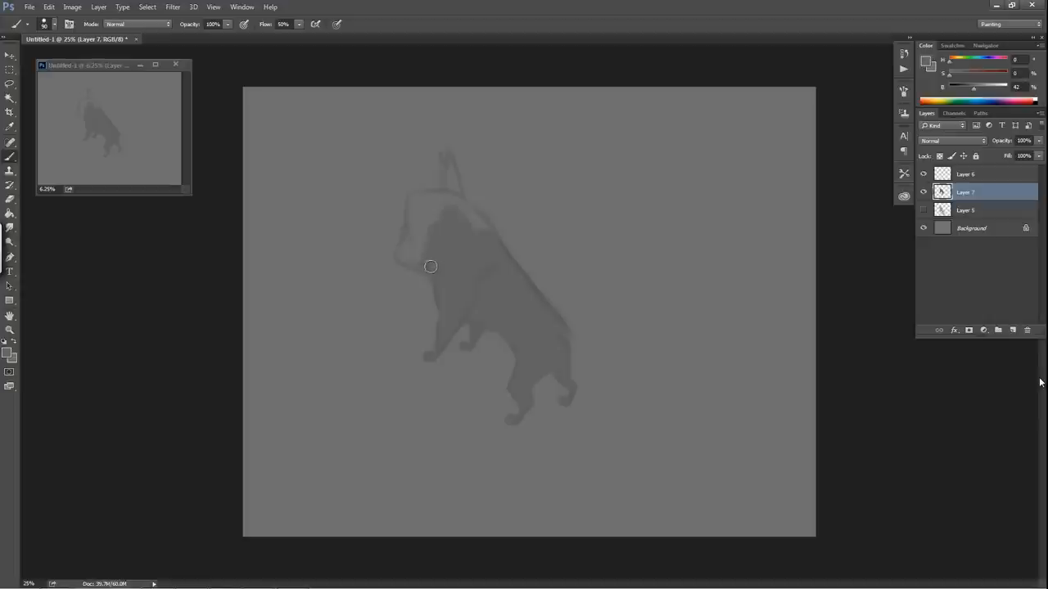
mouse_move(425, 262)
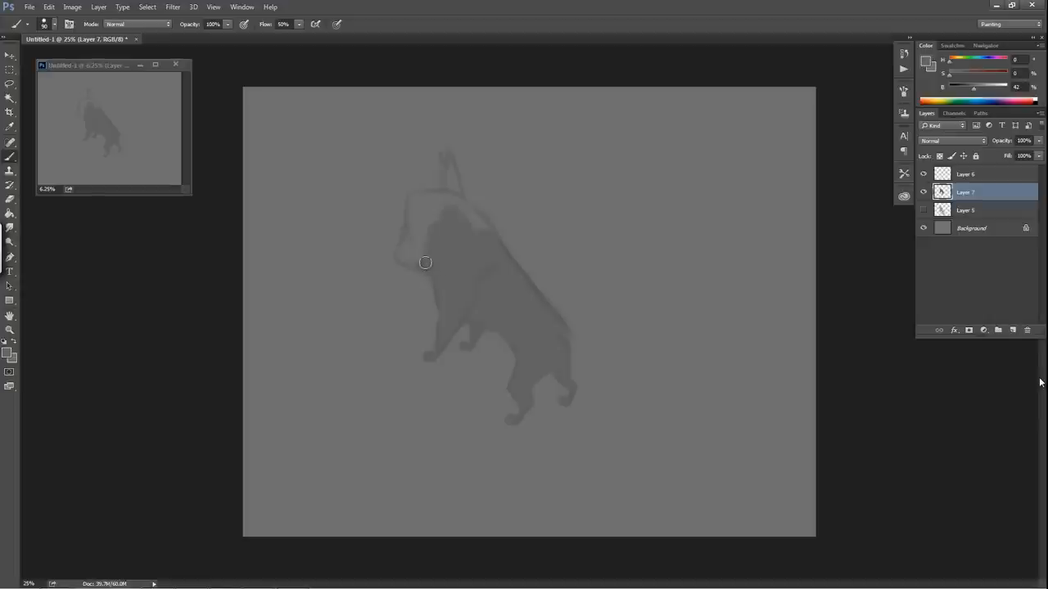
mouse_move(412, 263)
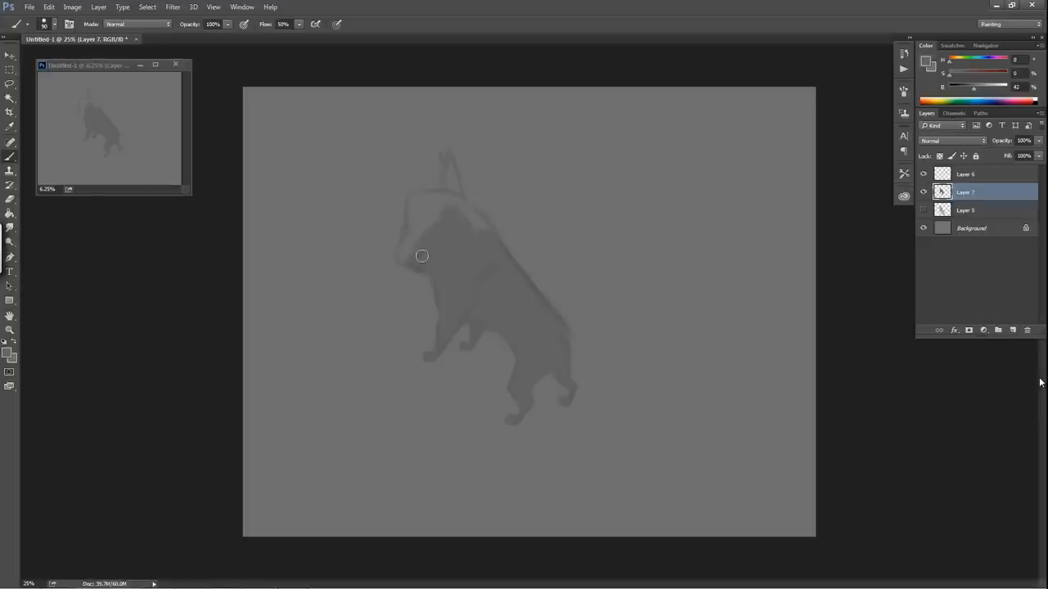
drag(422, 256, 467, 215)
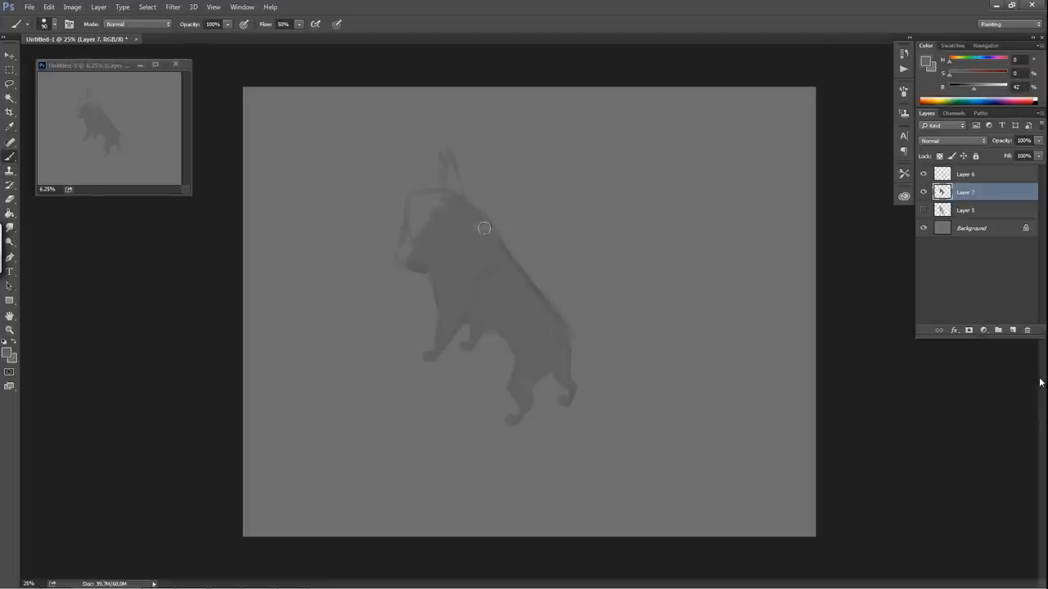
mouse_move(471, 225)
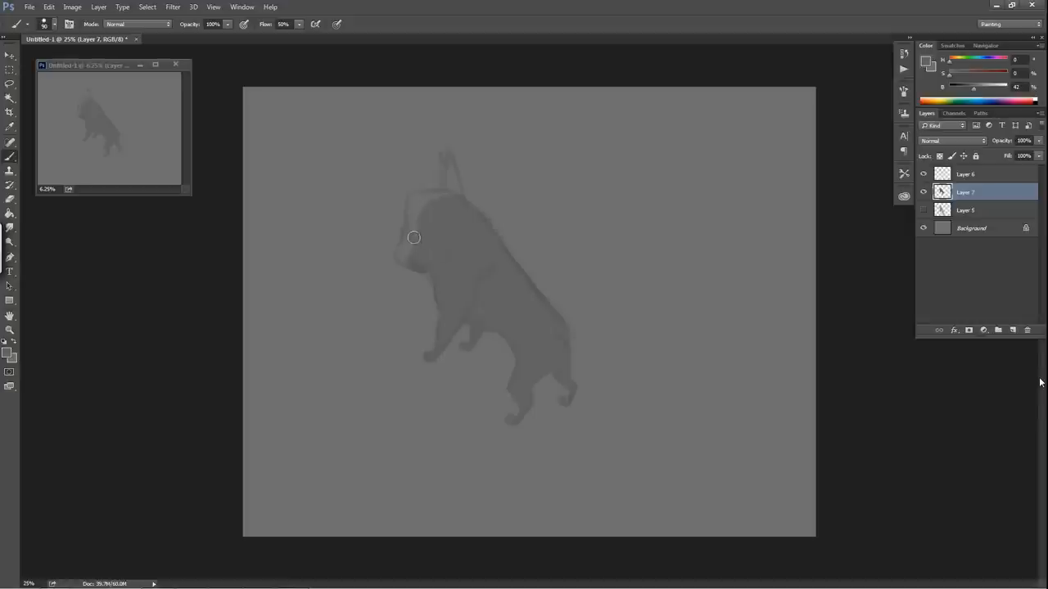
drag(95, 401, 73, 540)
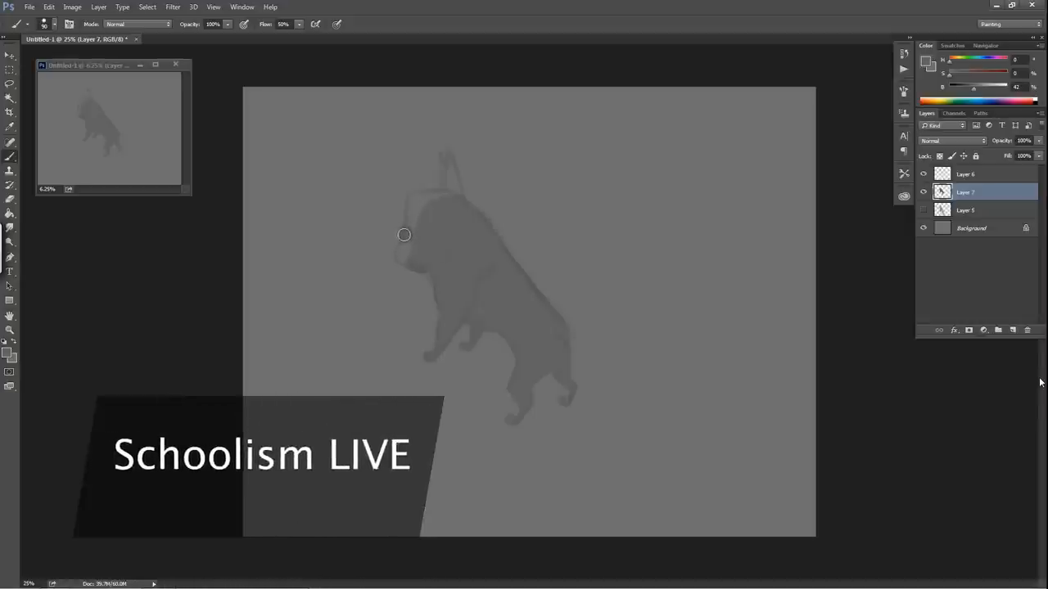
mouse_move(434, 216)
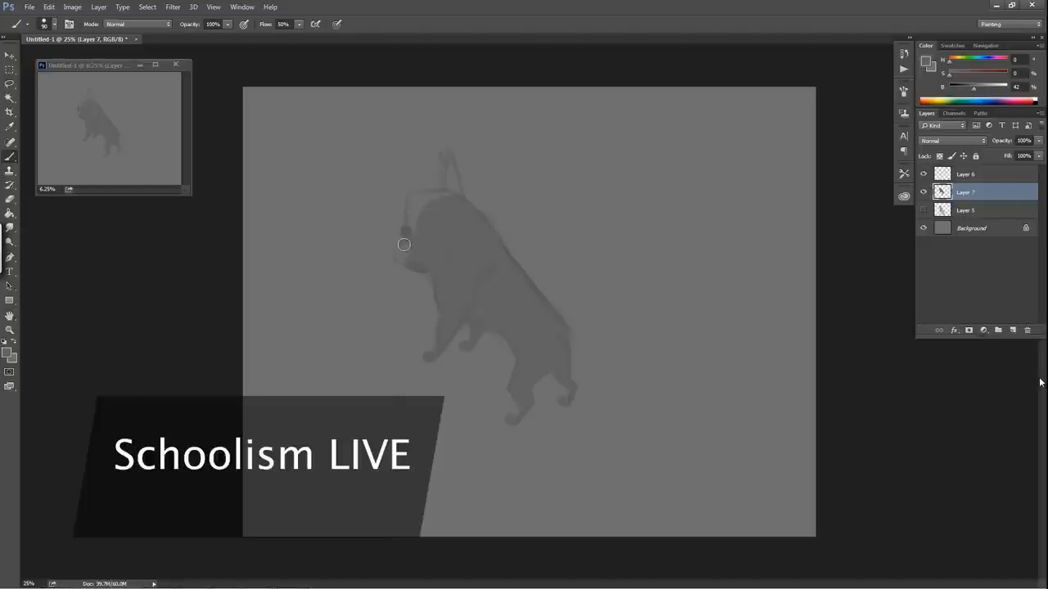
mouse_move(401, 255)
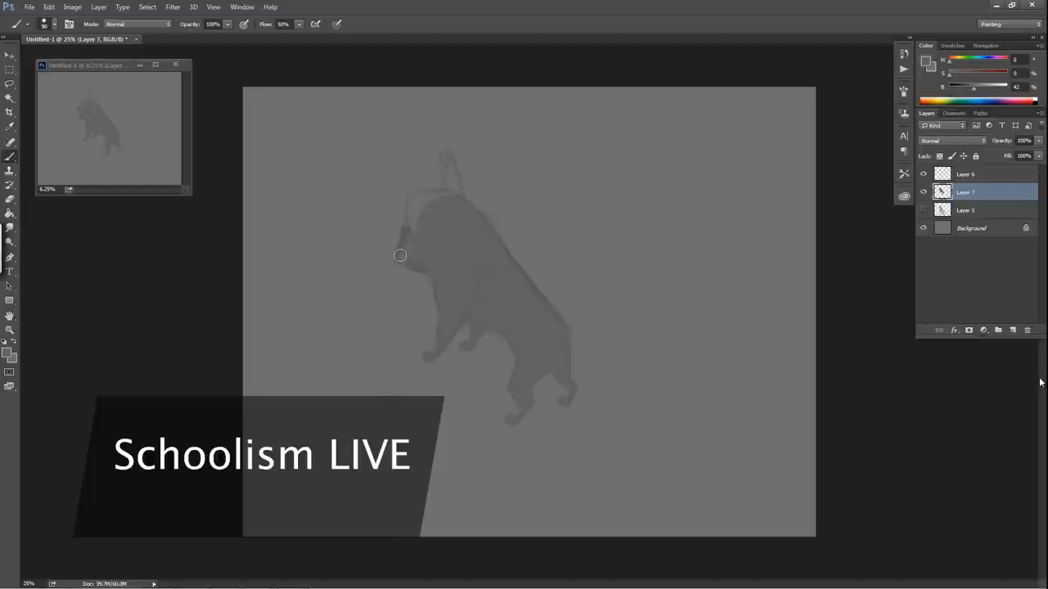
mouse_move(403, 259)
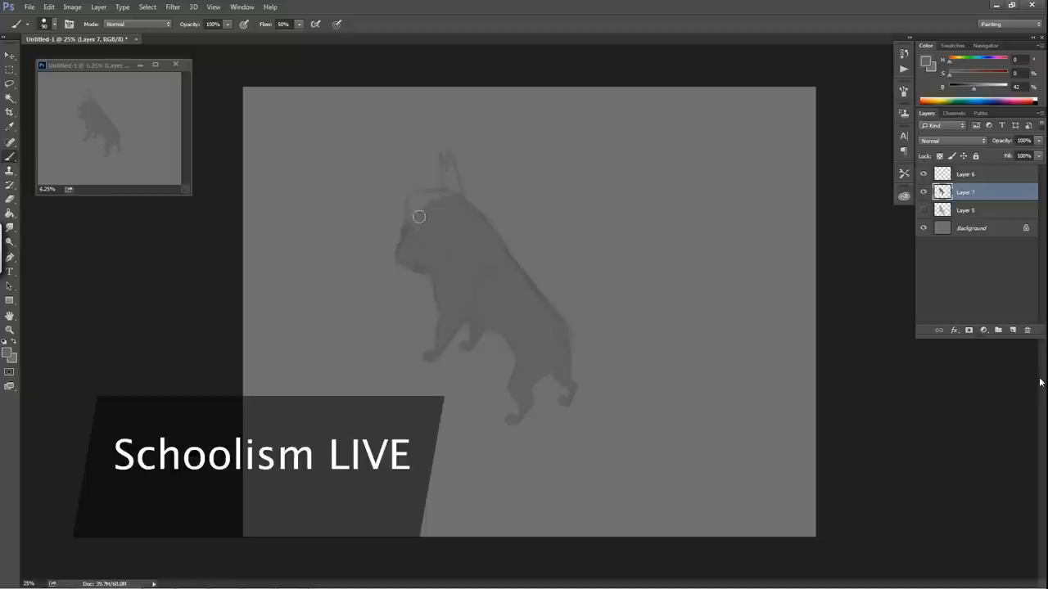
mouse_move(410, 218)
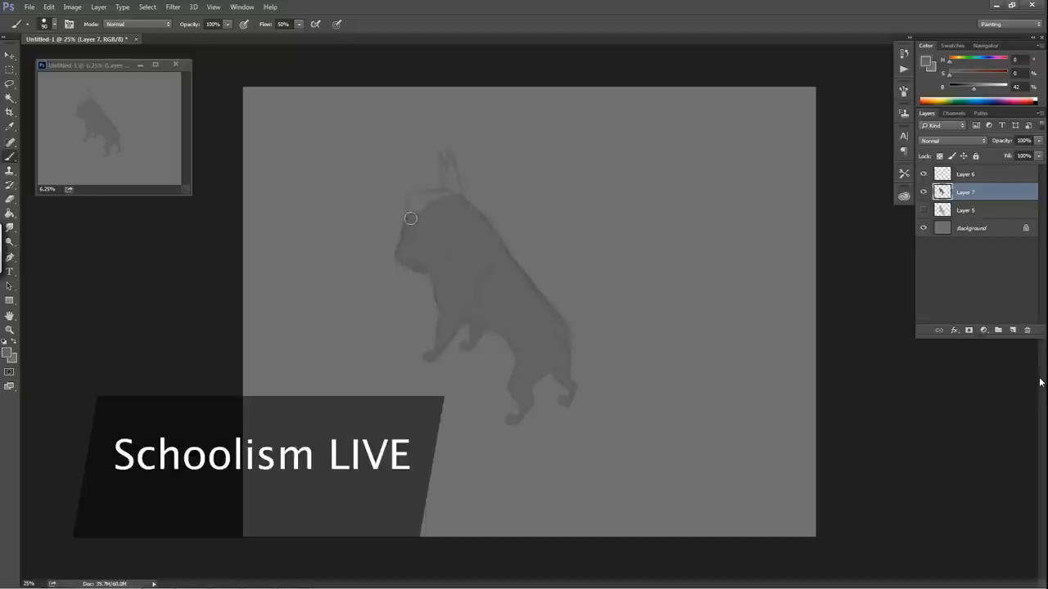
mouse_move(417, 199)
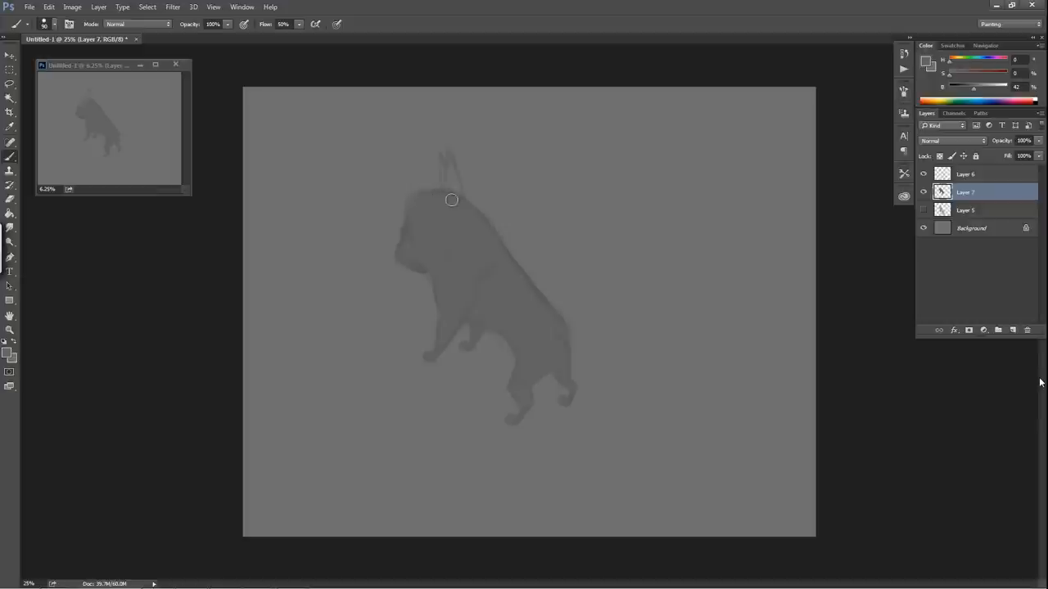
mouse_move(441, 157)
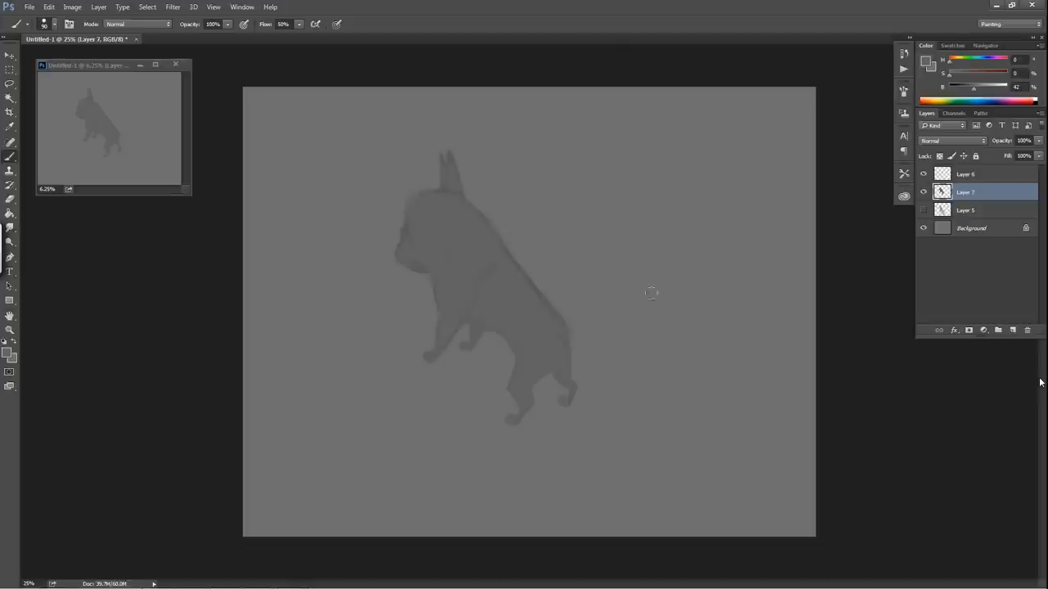
mouse_move(745, 280)
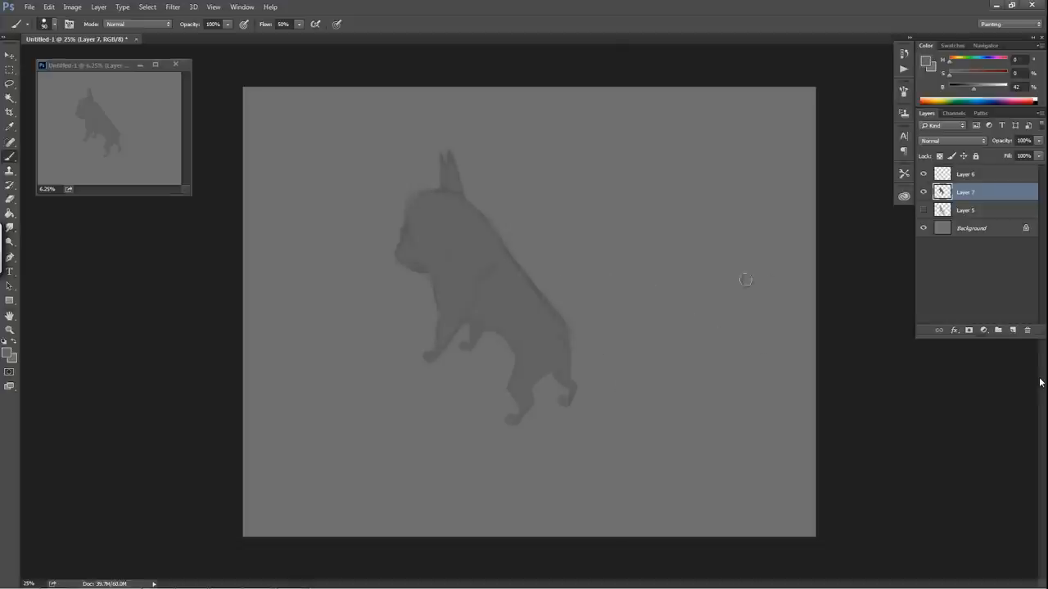
Step: Erase back shading on multiply Layer 6 at 20% flow, then return to Layer 7
click(966, 174)
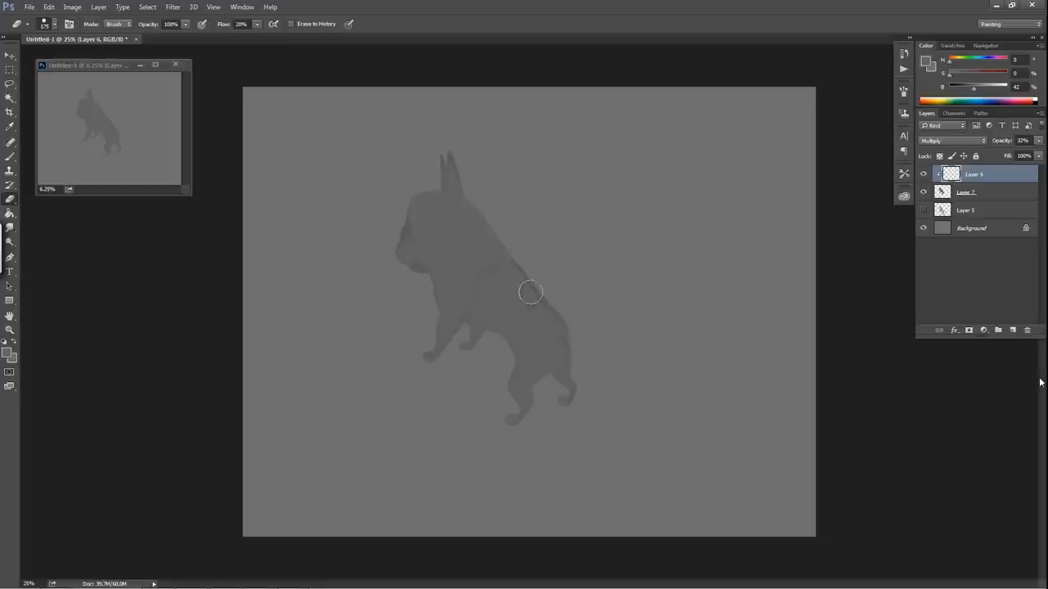
mouse_move(573, 320)
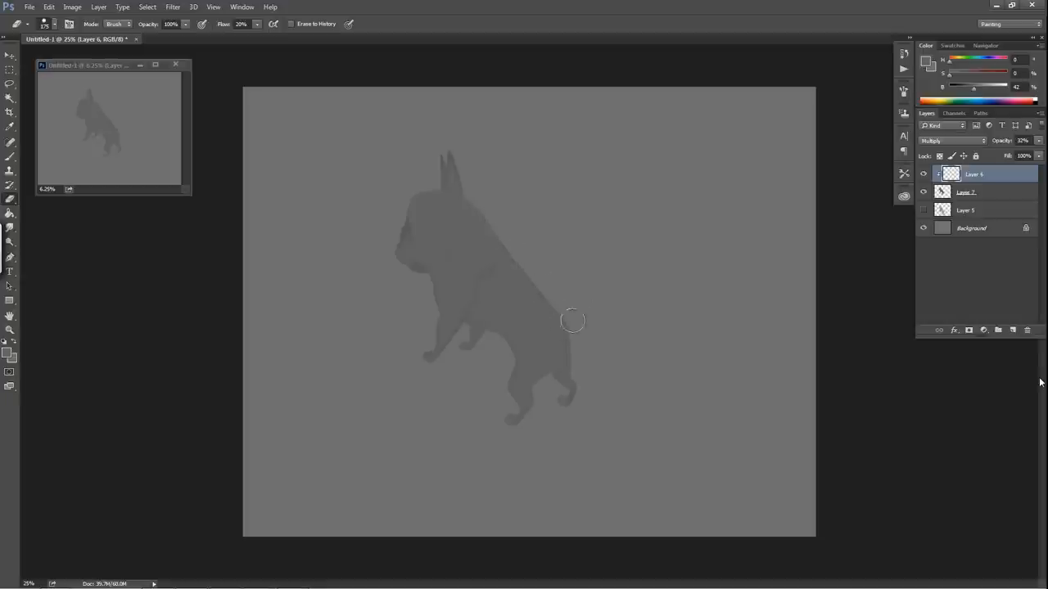
mouse_move(508, 221)
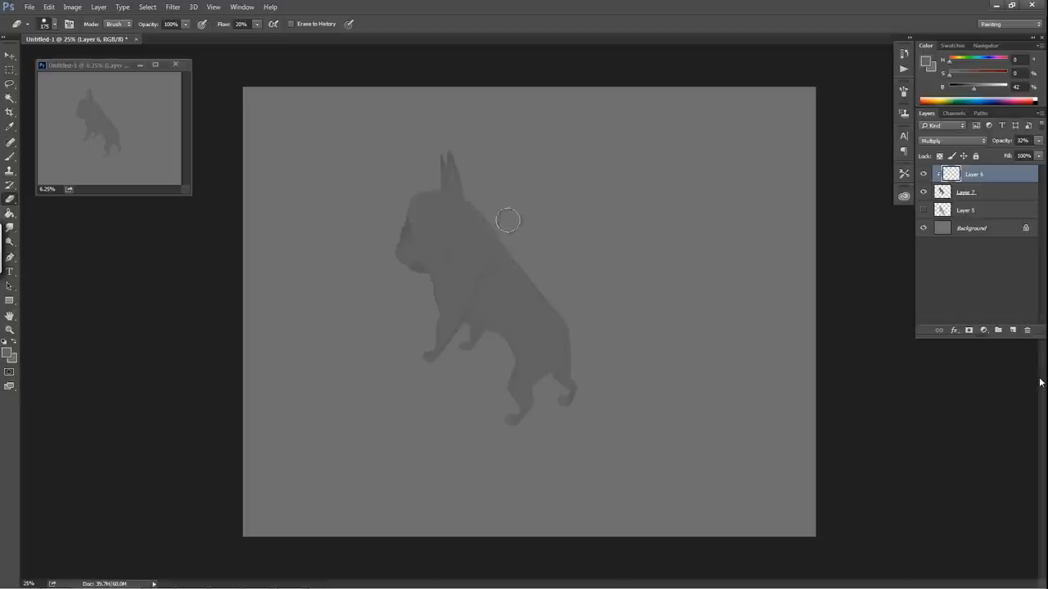
mouse_move(412, 217)
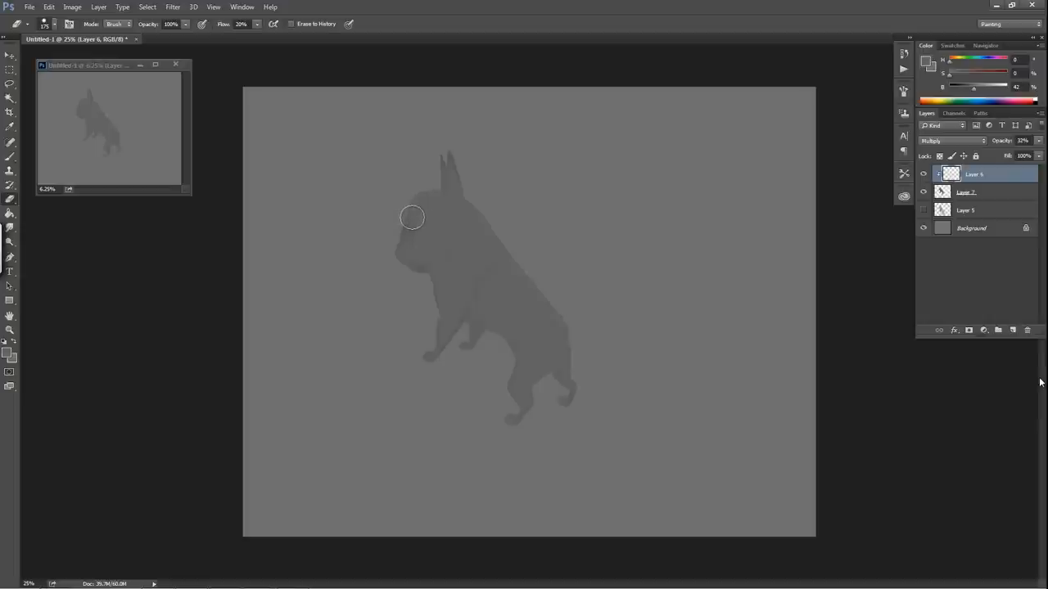
mouse_move(414, 218)
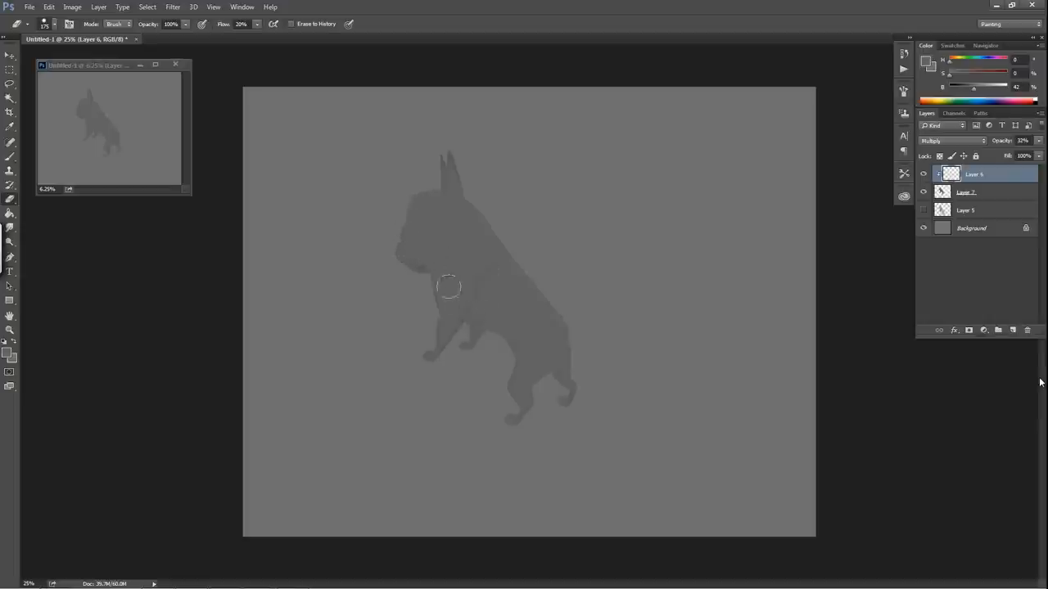
mouse_move(602, 328)
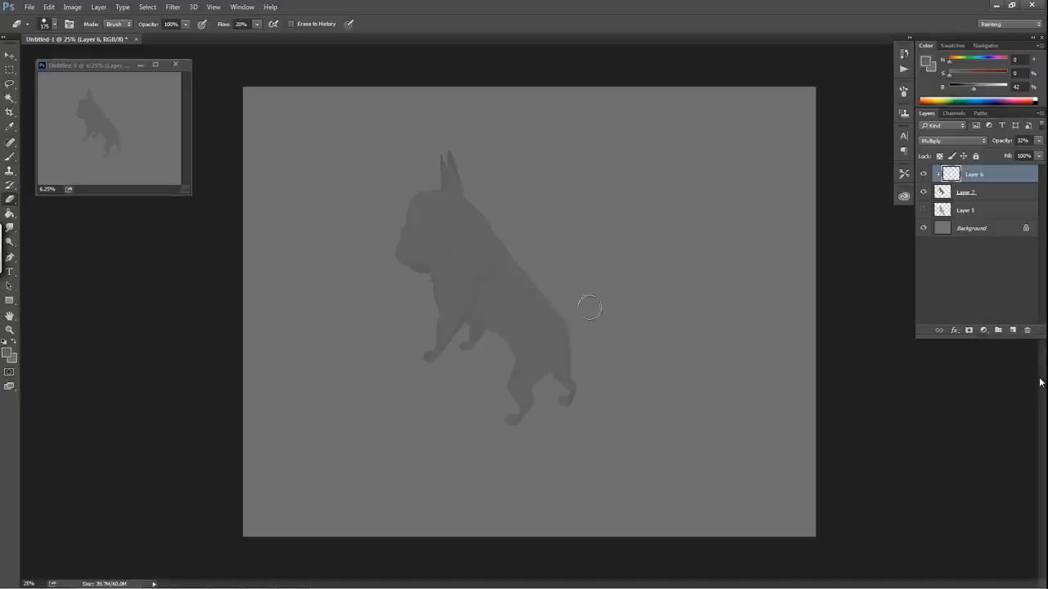
click(968, 191)
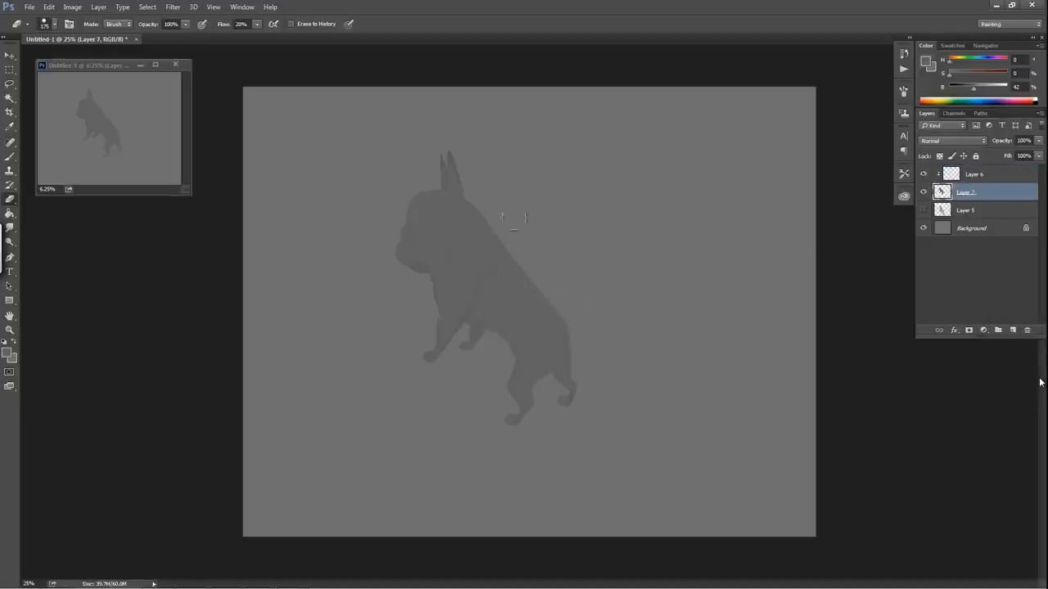
Step: Add a new empty layer and clip it to the shading layer below
click(1012, 330)
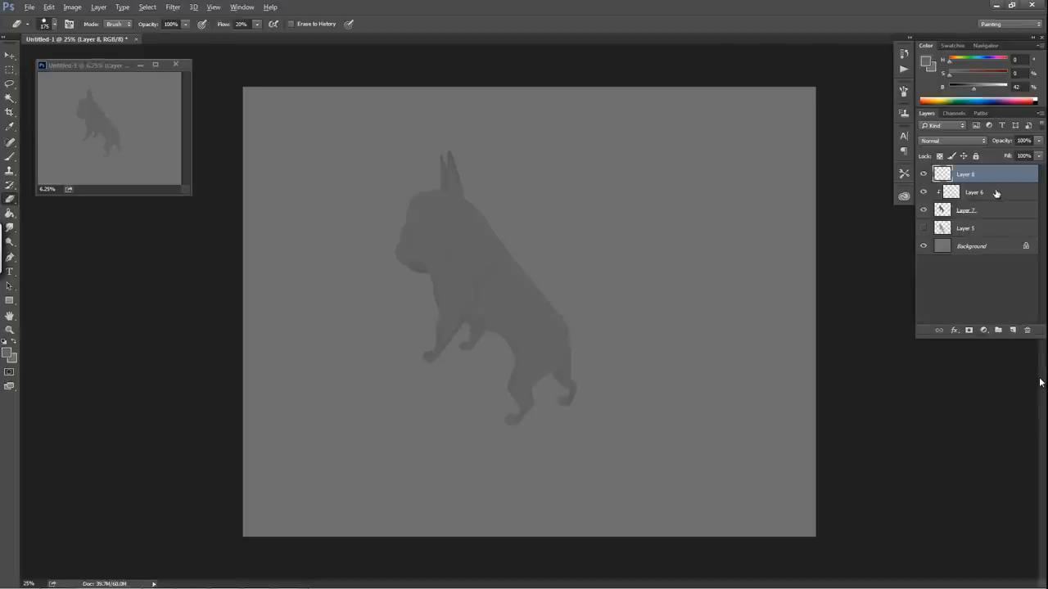
click(974, 174)
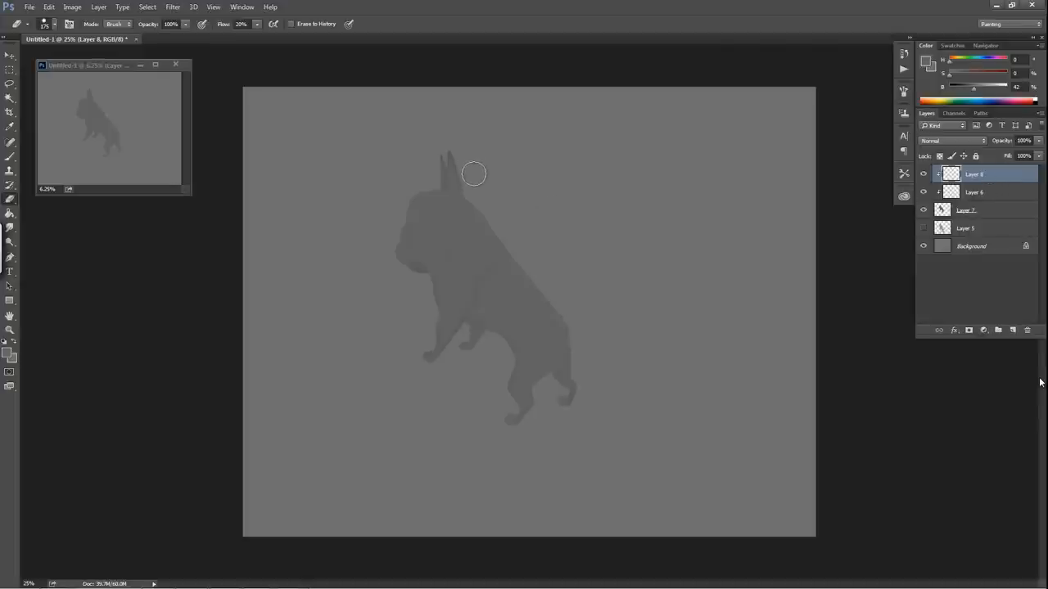
mouse_move(430, 227)
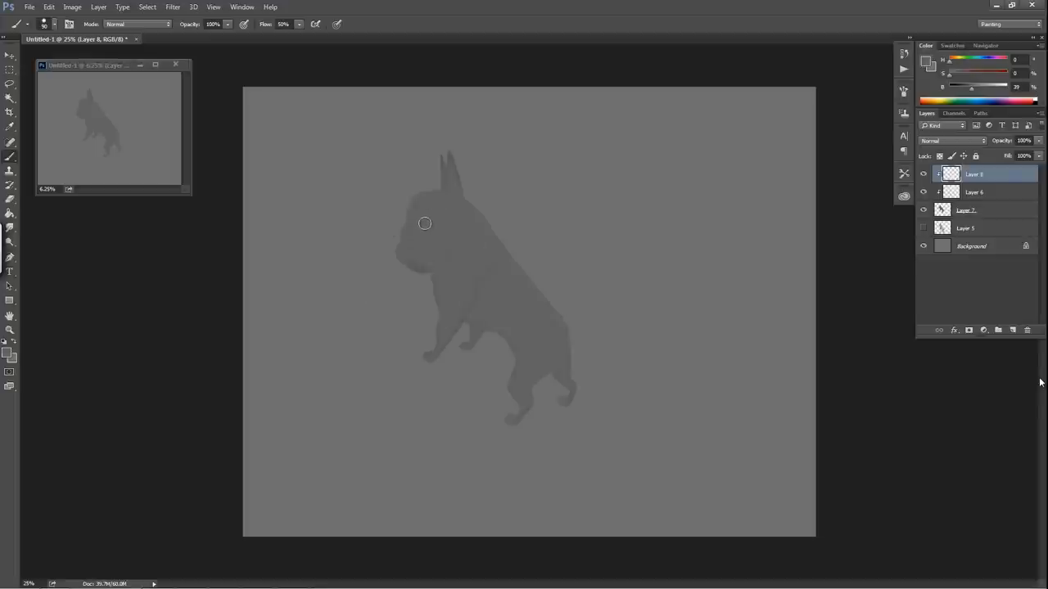
mouse_move(435, 242)
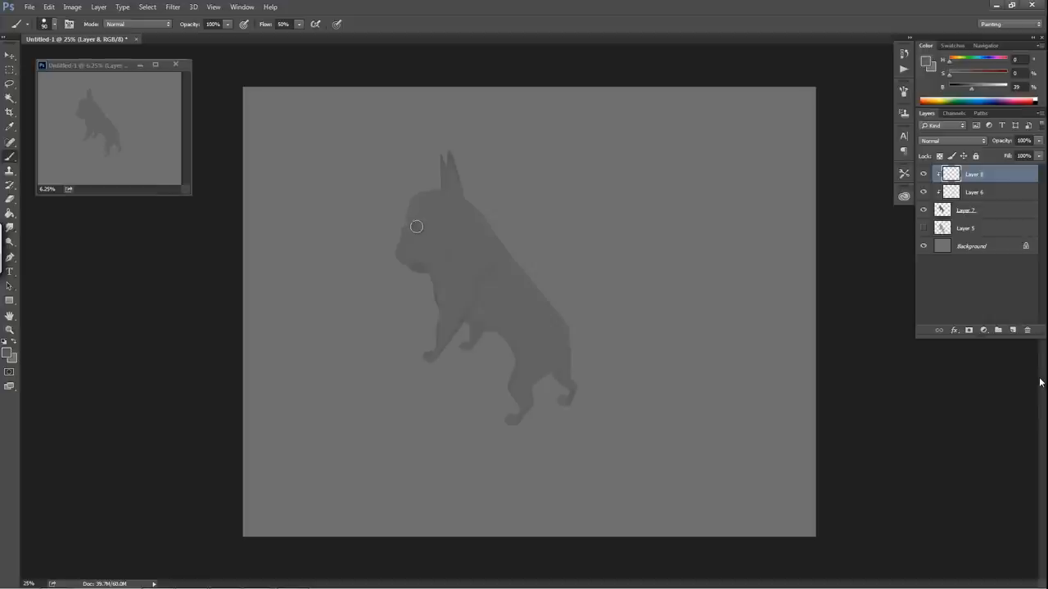
mouse_move(429, 227)
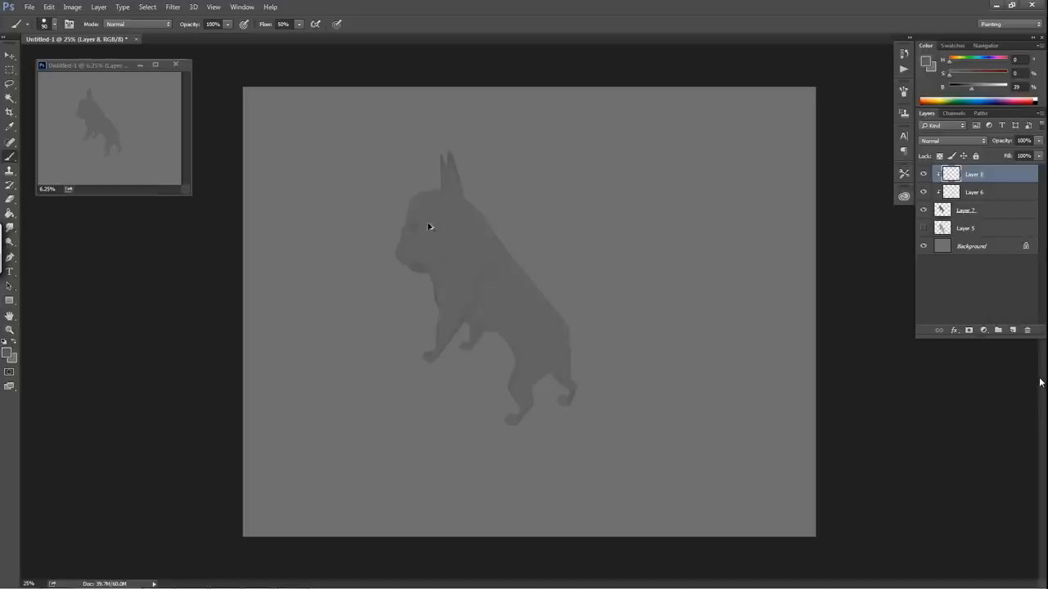
mouse_move(445, 225)
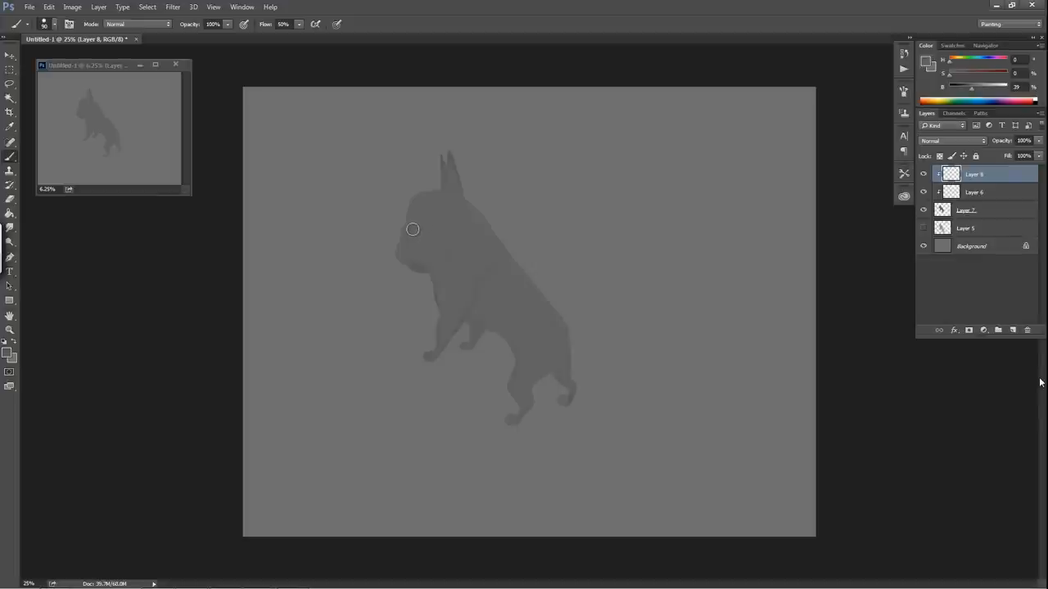
mouse_move(434, 209)
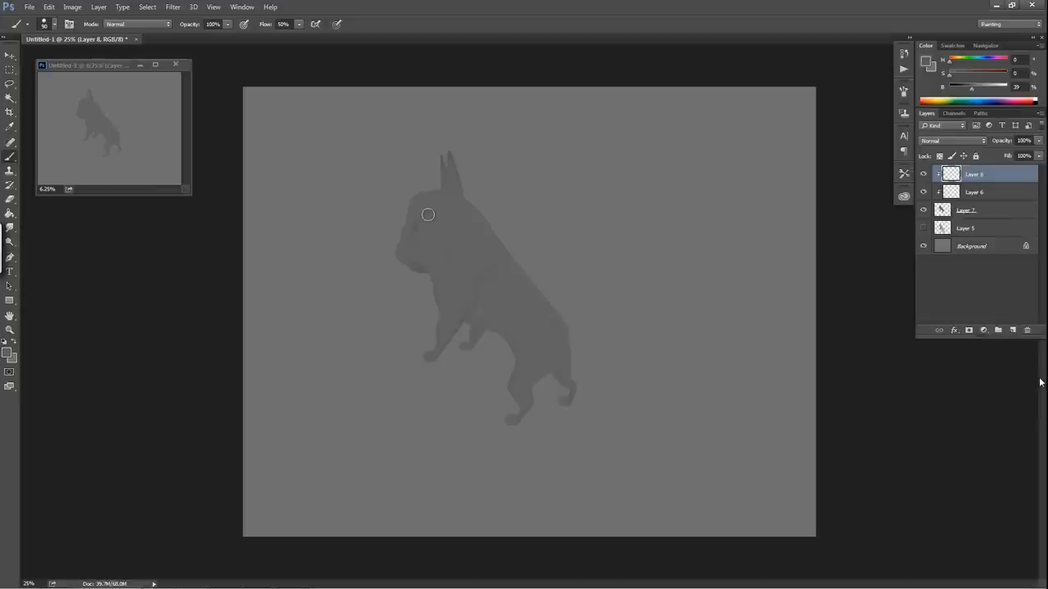
mouse_move(428, 233)
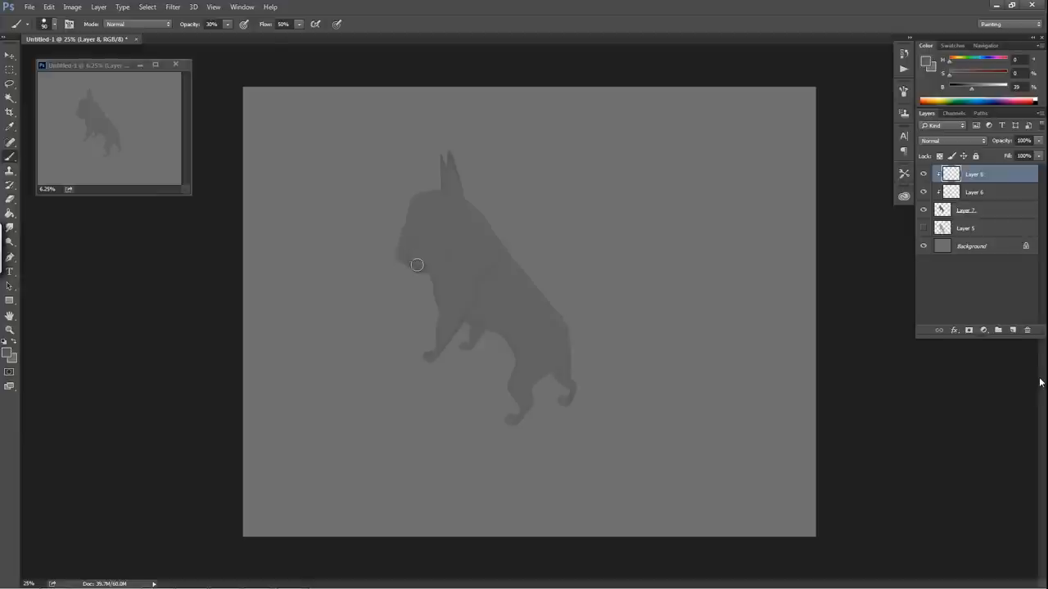
mouse_move(431, 196)
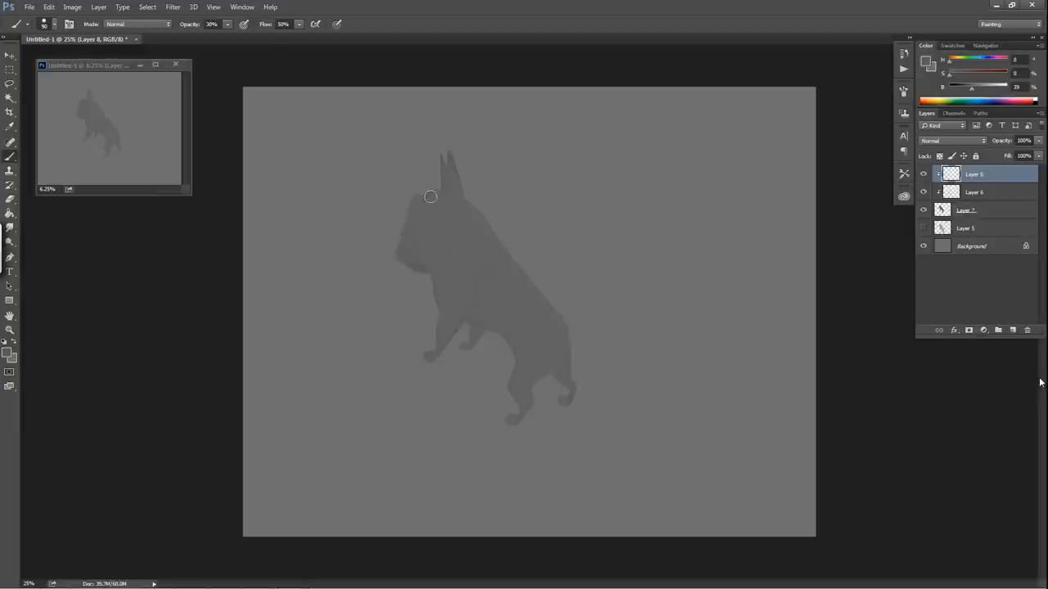
mouse_move(459, 144)
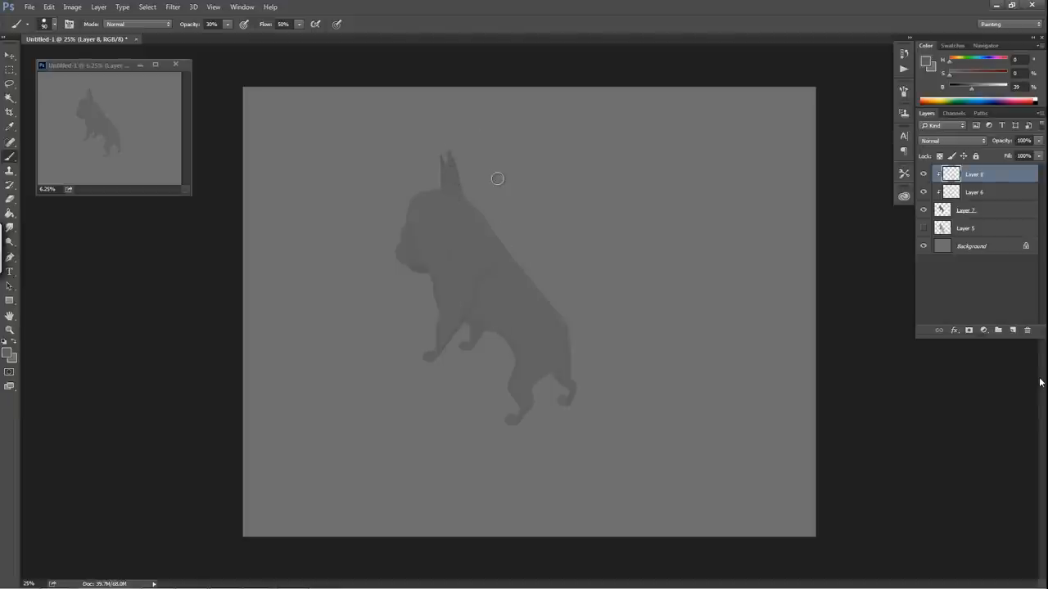
mouse_move(454, 212)
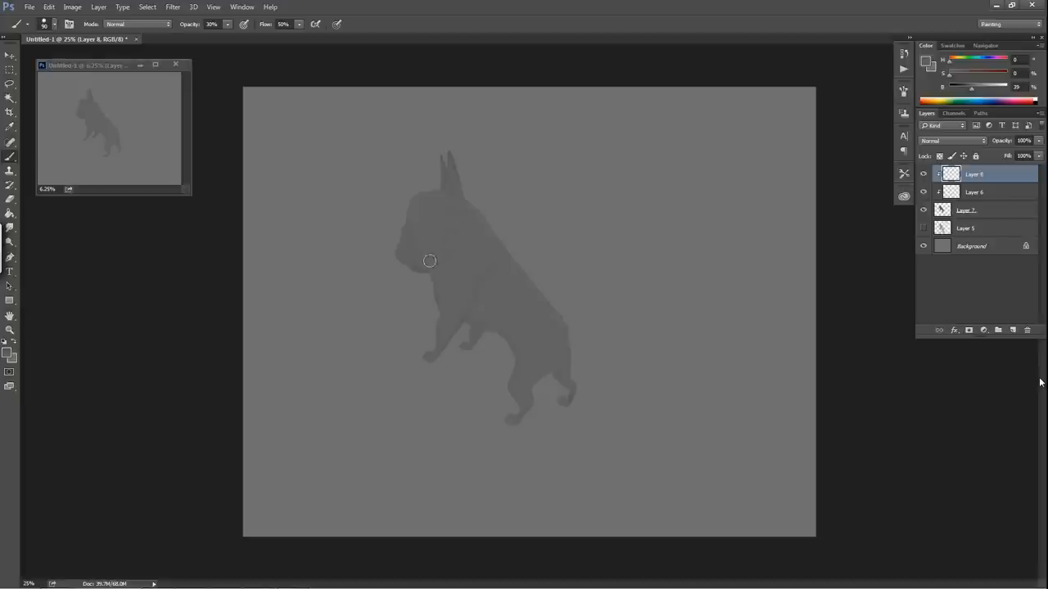
mouse_move(479, 236)
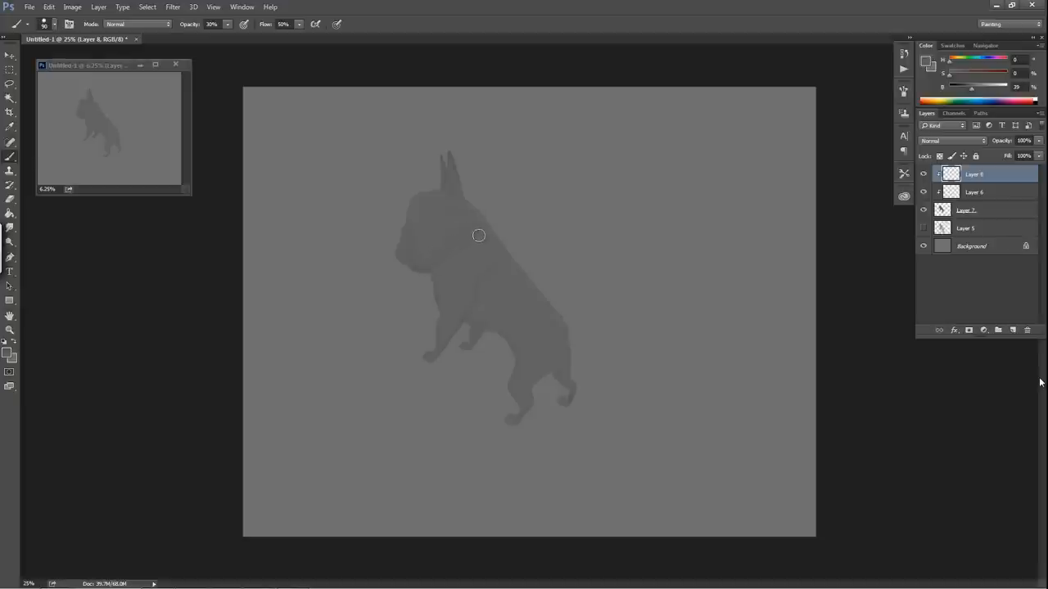
mouse_move(427, 258)
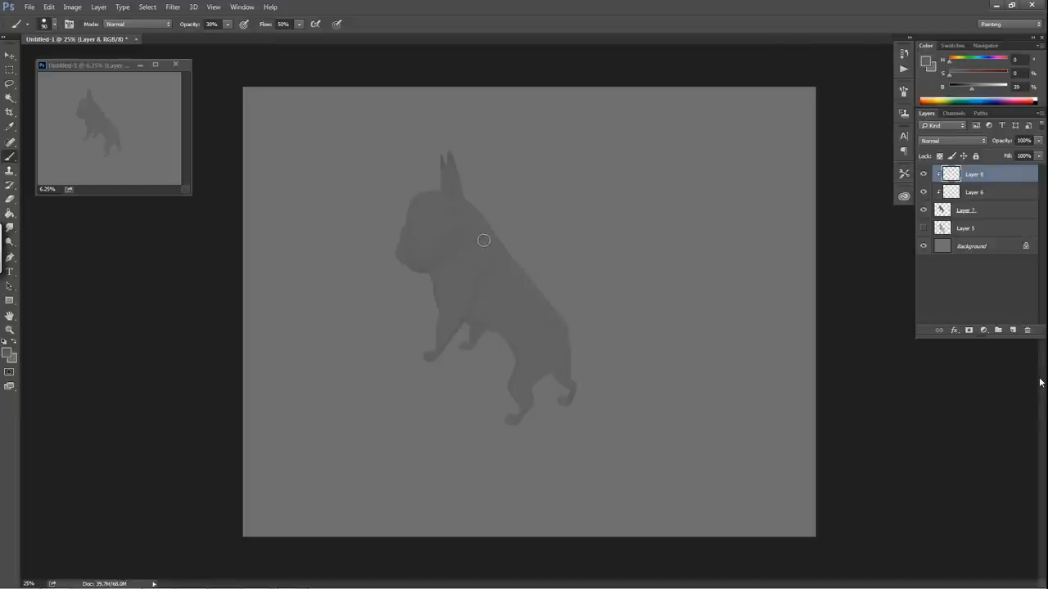
mouse_move(418, 226)
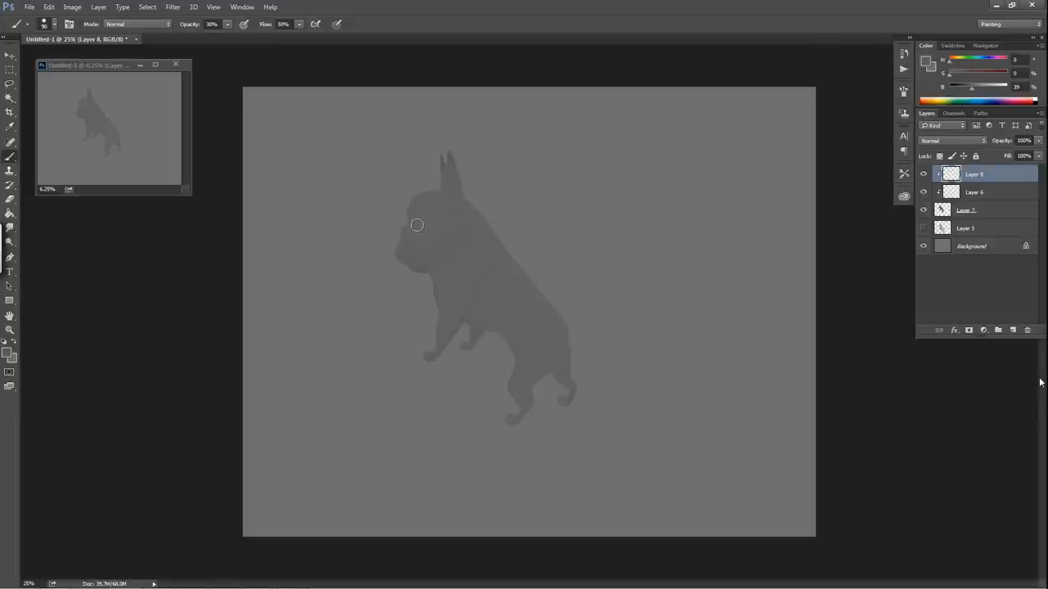
mouse_move(448, 237)
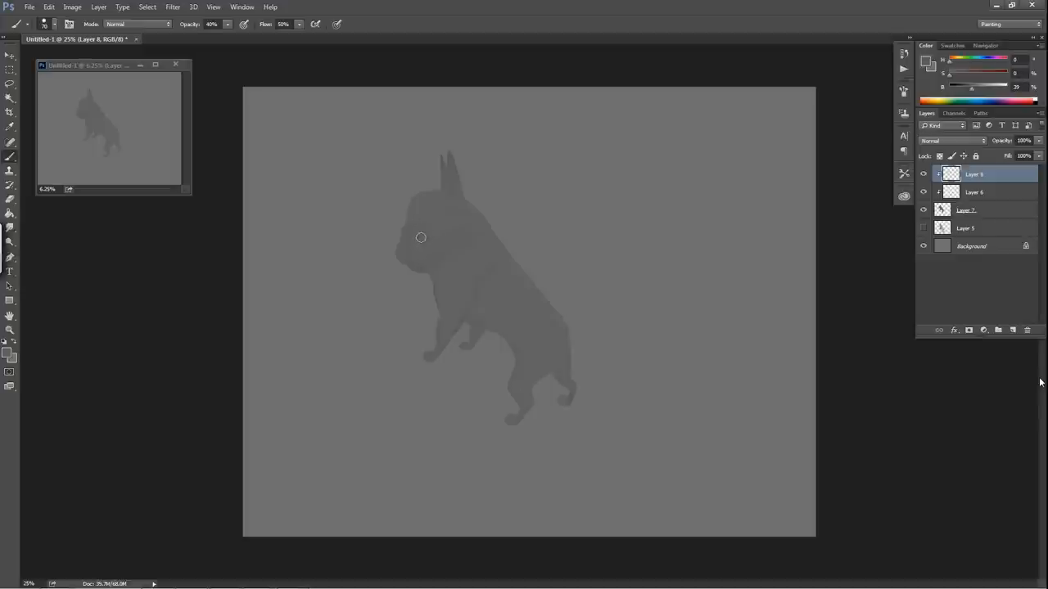
mouse_move(490, 406)
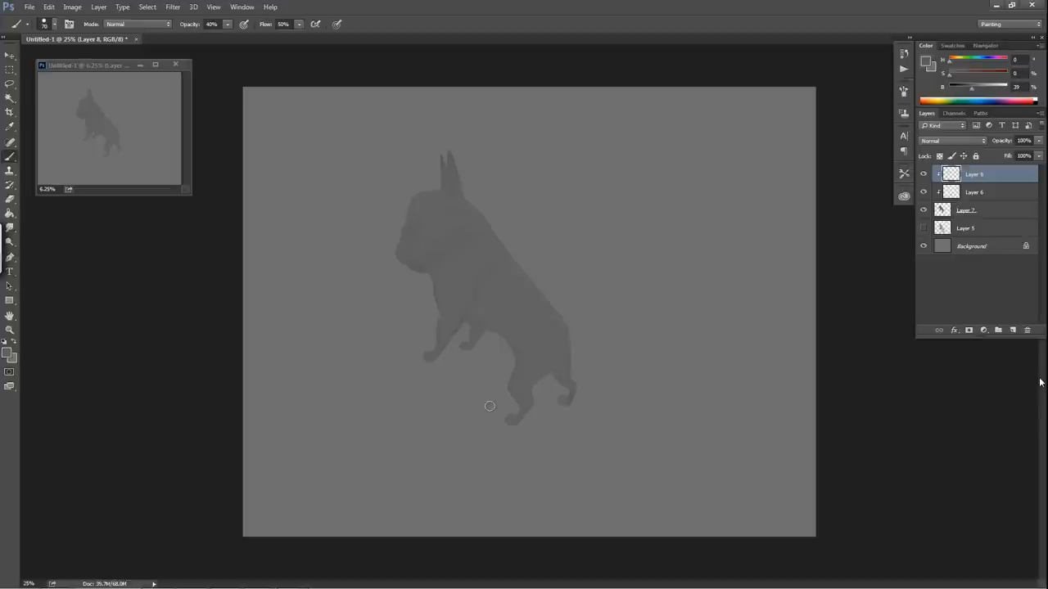
mouse_move(472, 301)
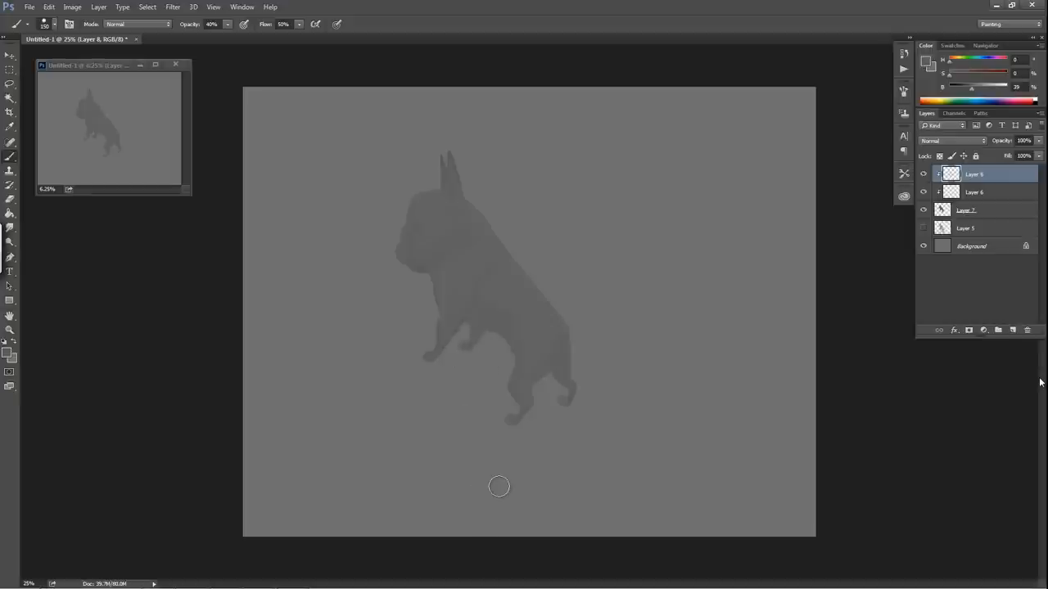
mouse_move(494, 159)
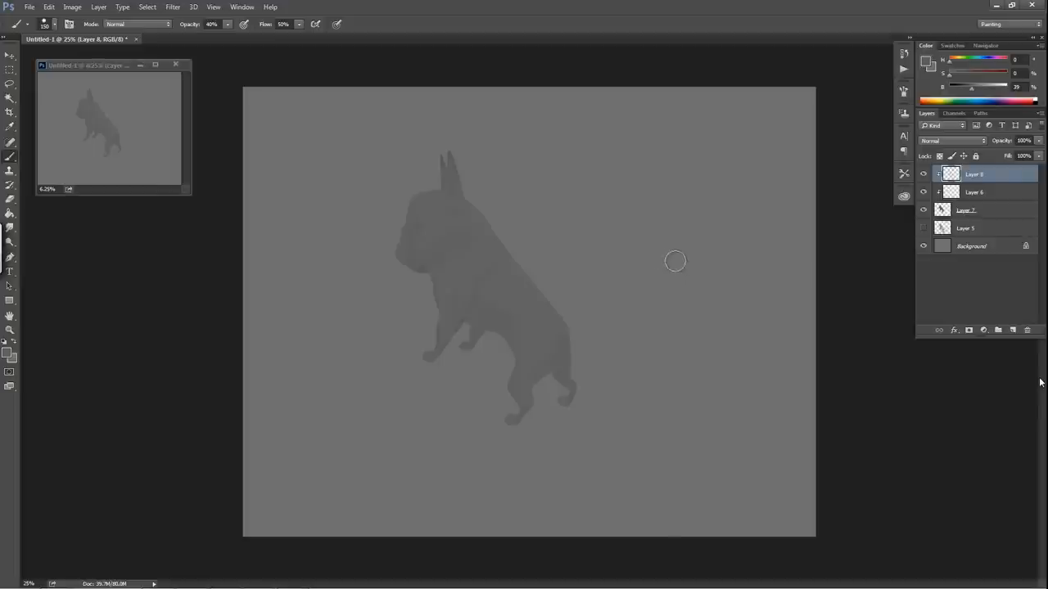
mouse_move(684, 281)
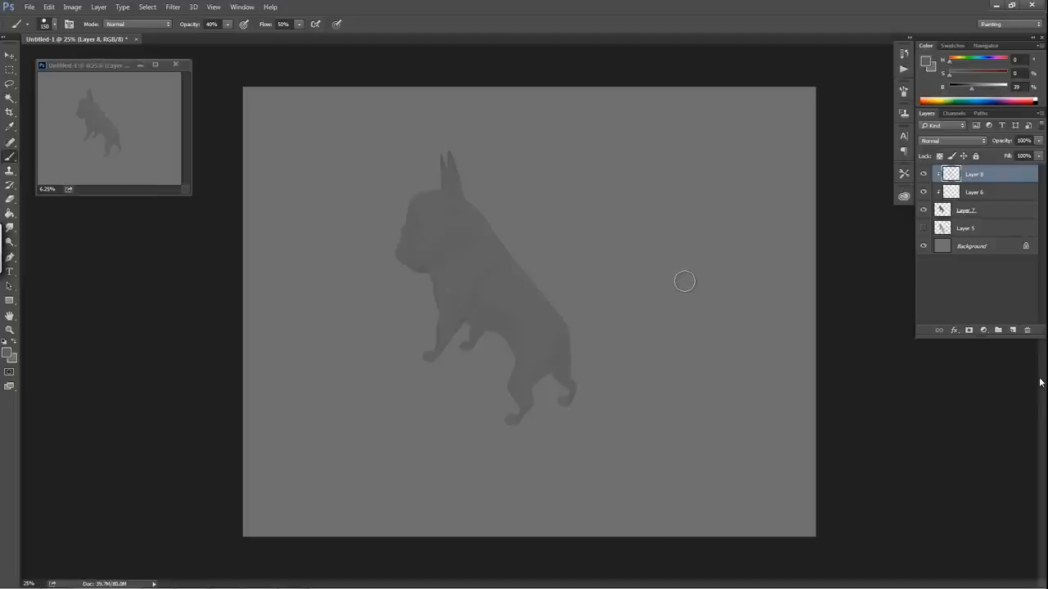
mouse_move(561, 256)
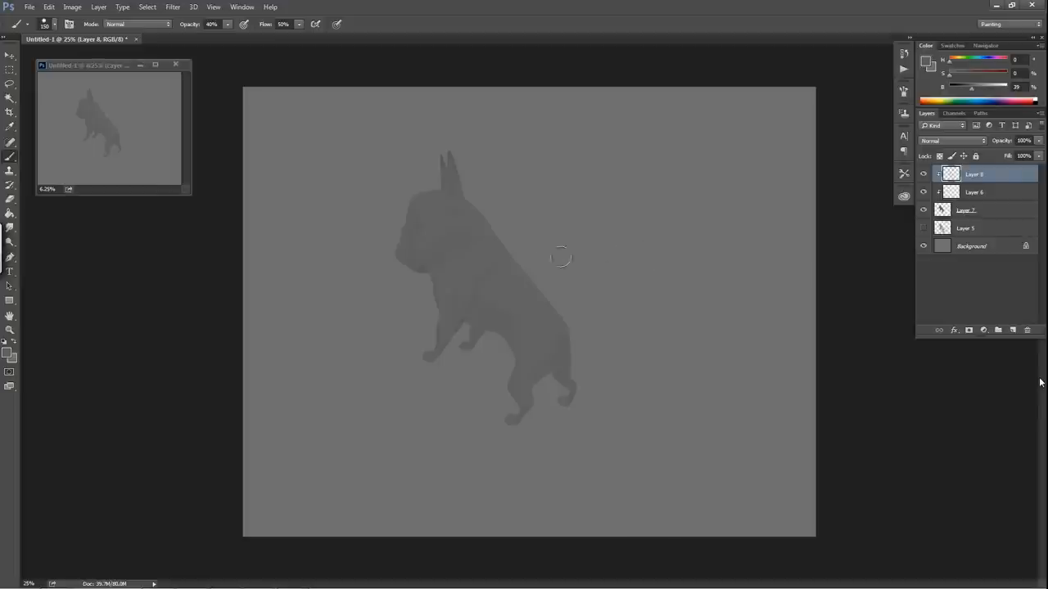
mouse_move(471, 205)
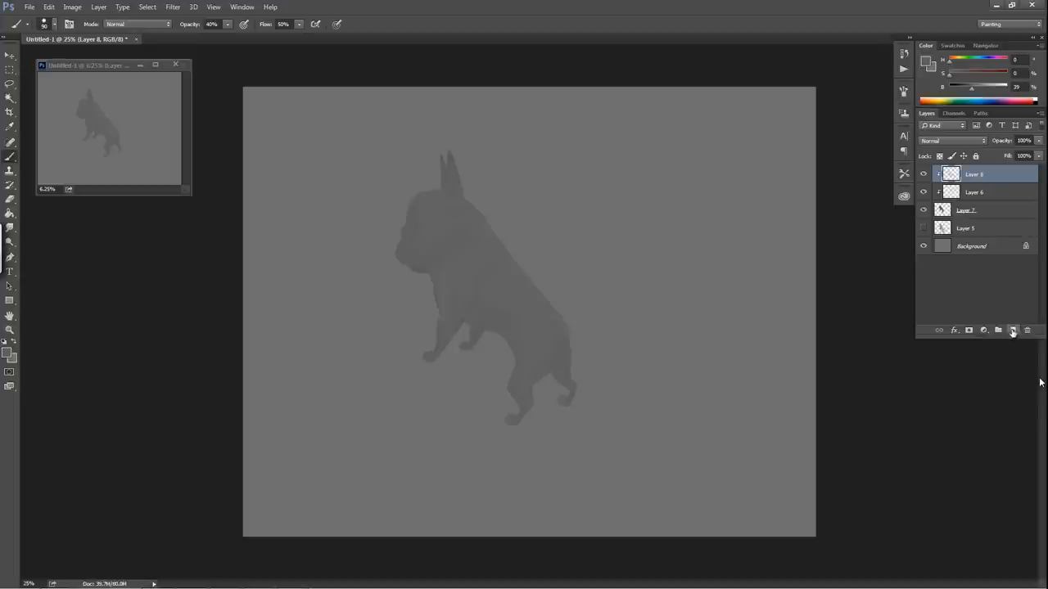
Step: Add a fresh layer for more shading and lower the brush flow to 10%
click(1012, 330)
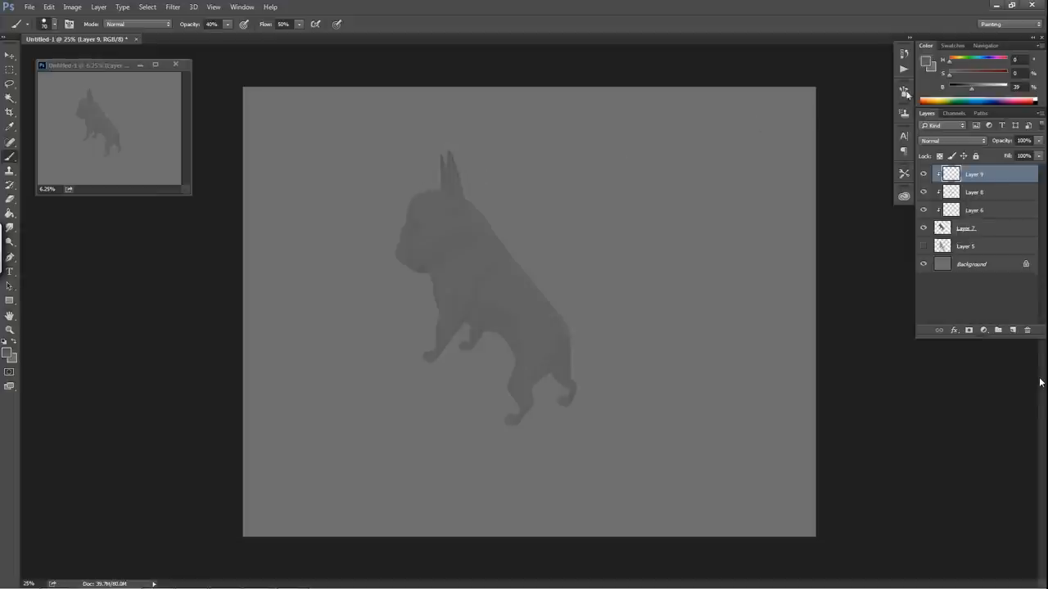
drag(971, 87, 962, 88)
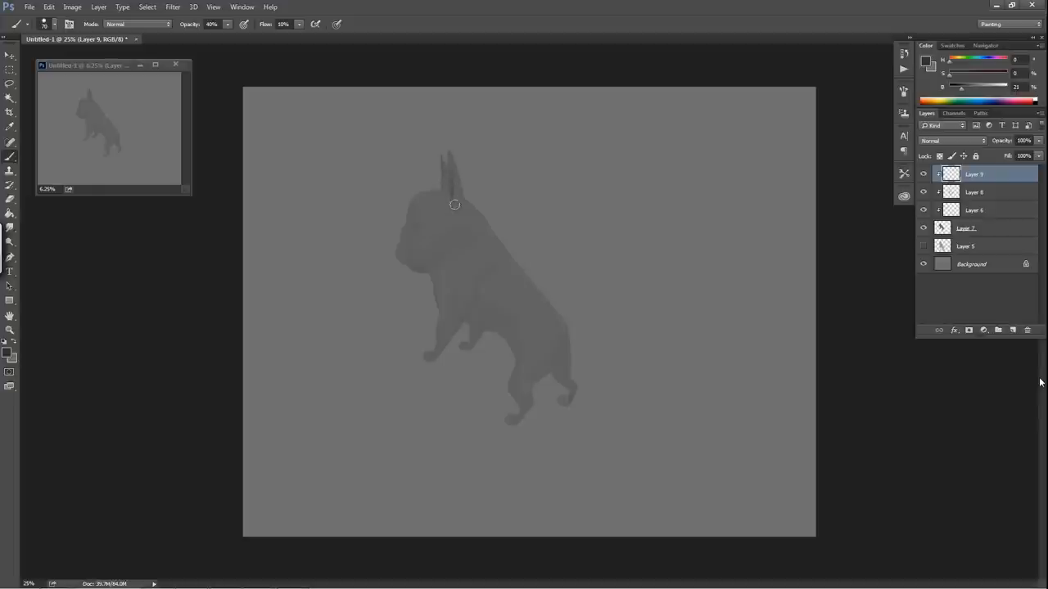
mouse_move(418, 235)
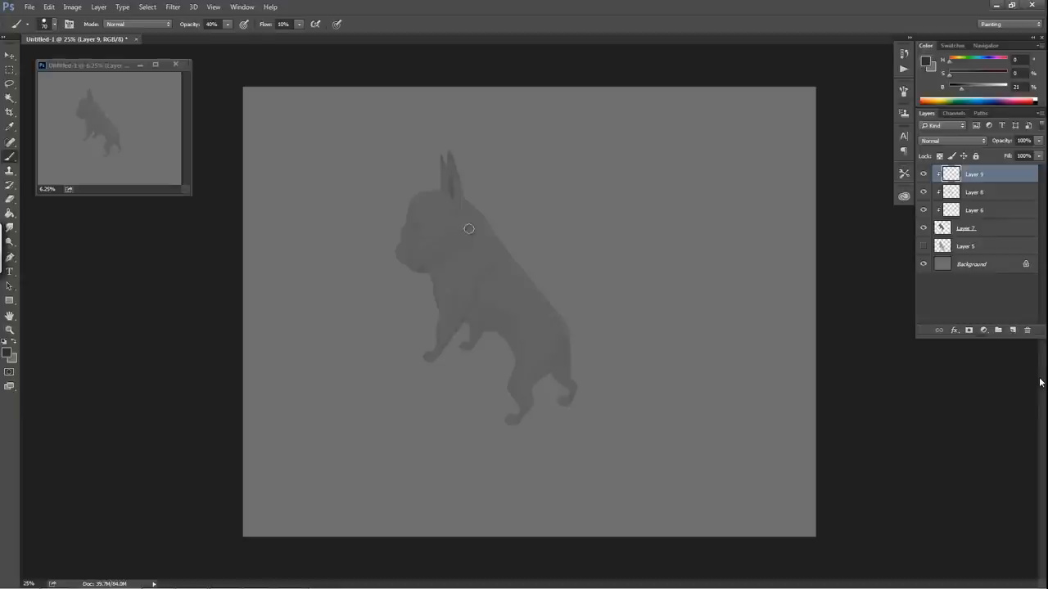
mouse_move(446, 242)
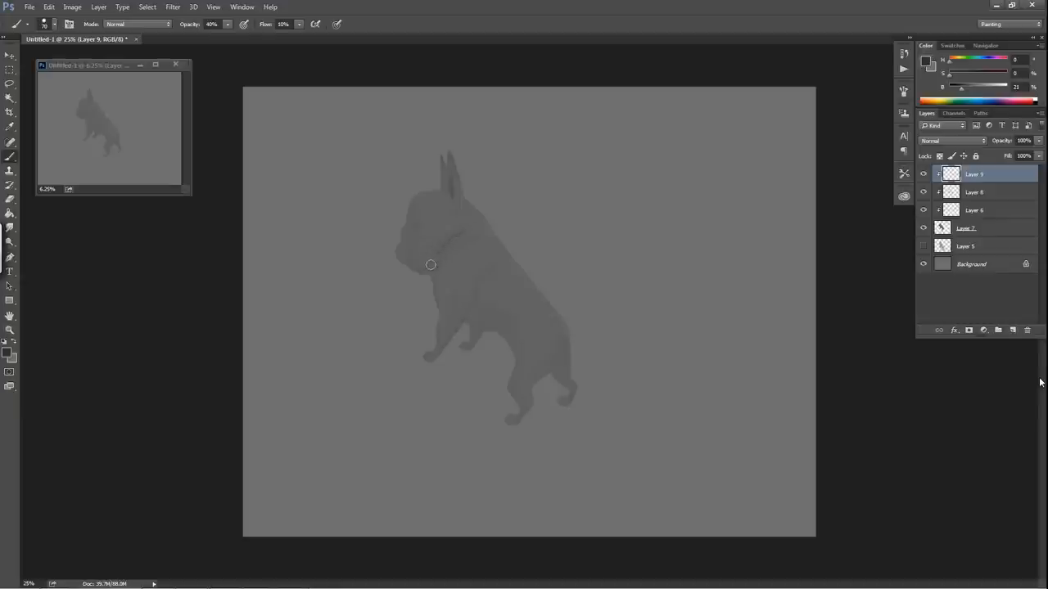
mouse_move(443, 259)
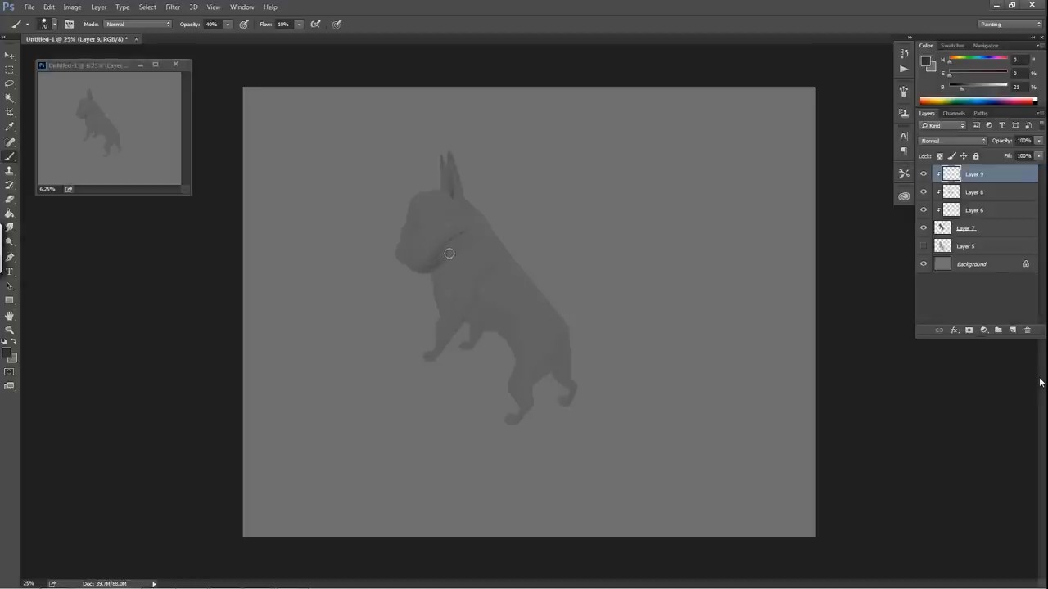
mouse_move(478, 232)
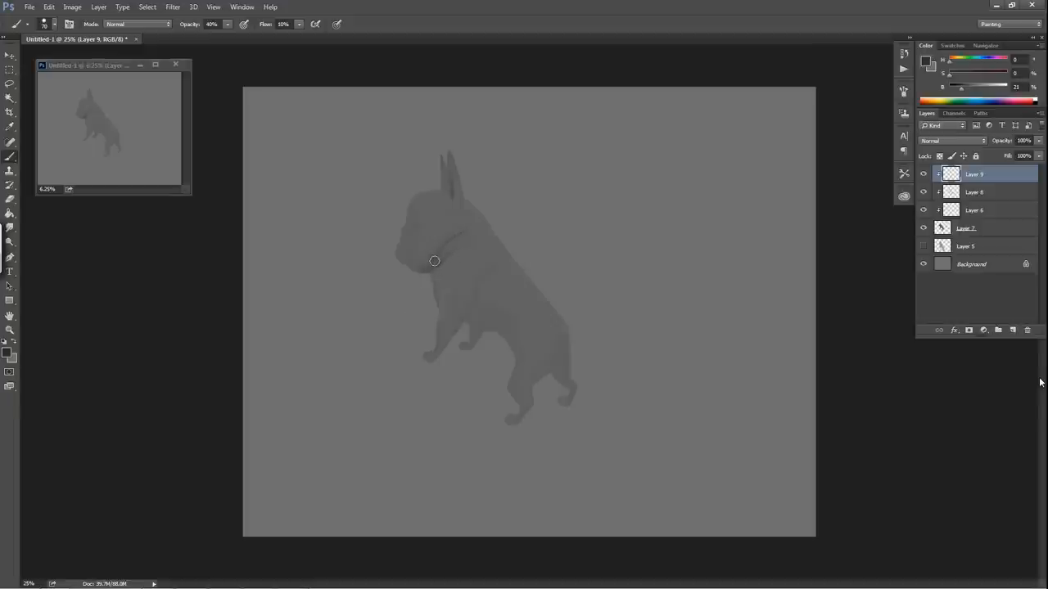
mouse_move(413, 251)
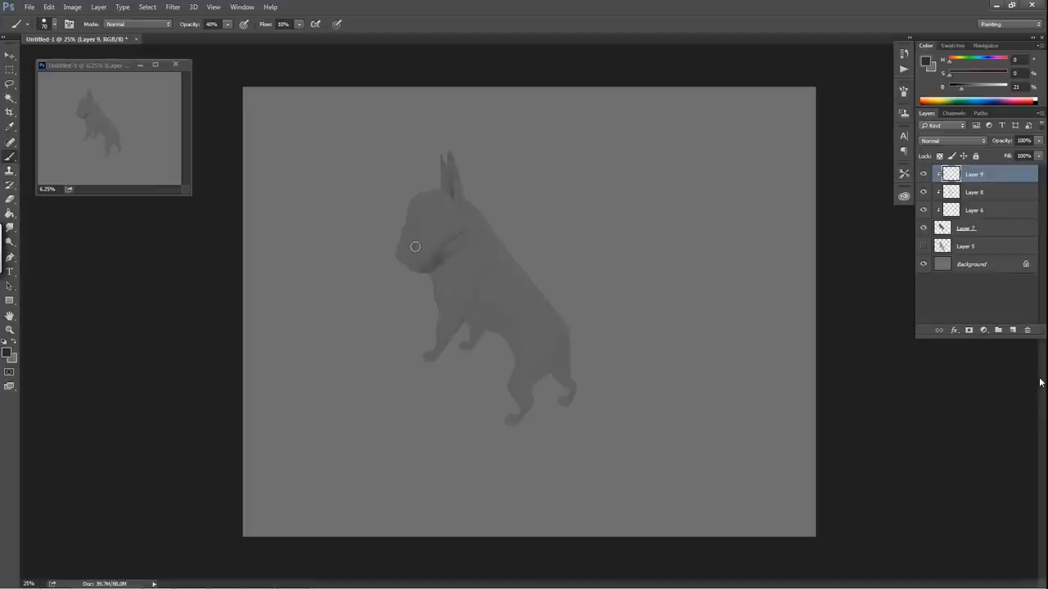
mouse_move(412, 239)
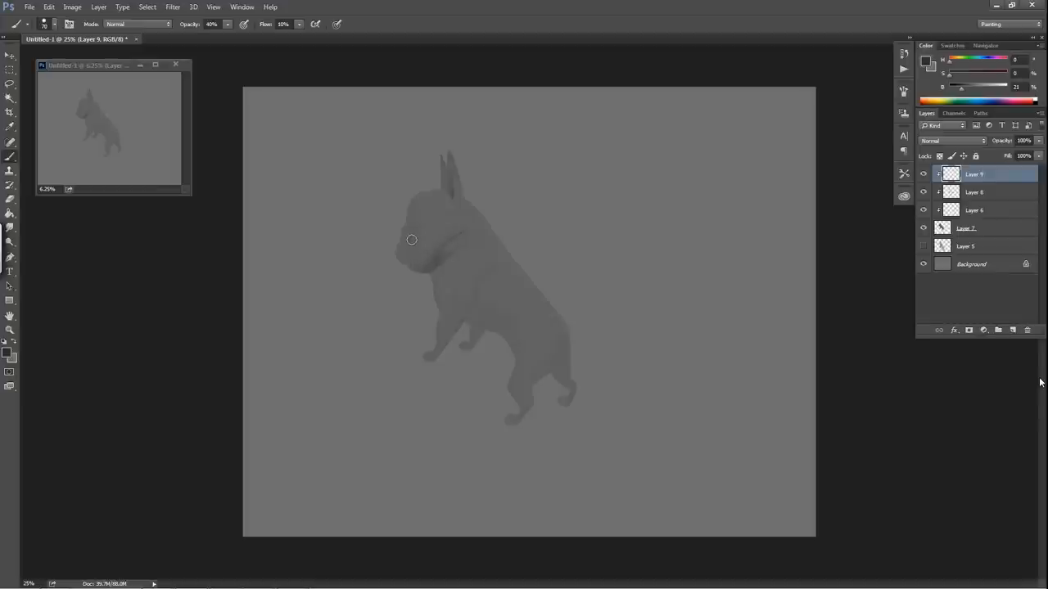
mouse_move(424, 263)
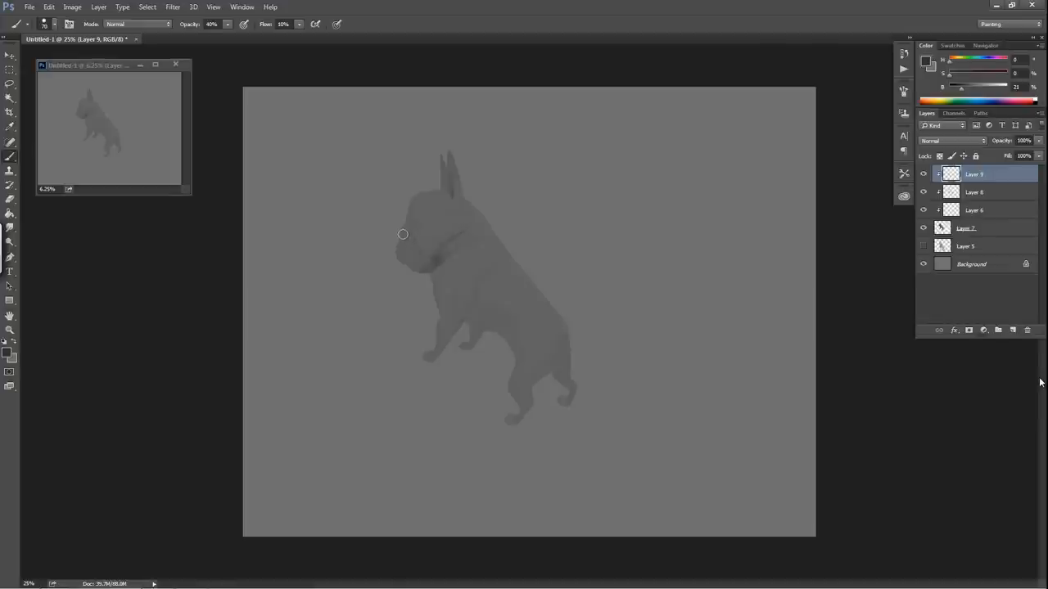
mouse_move(427, 217)
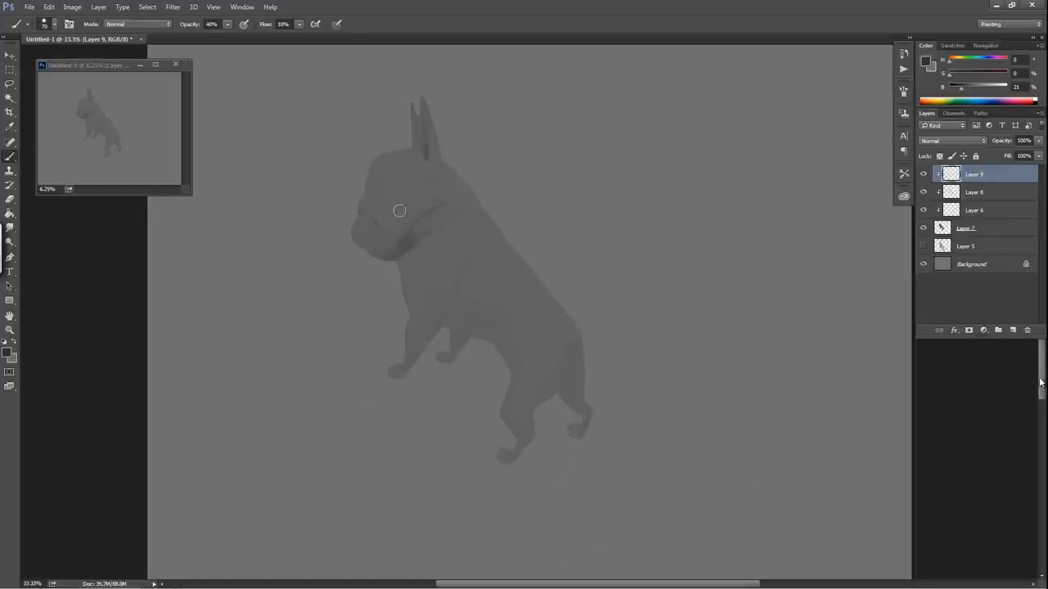
mouse_move(367, 205)
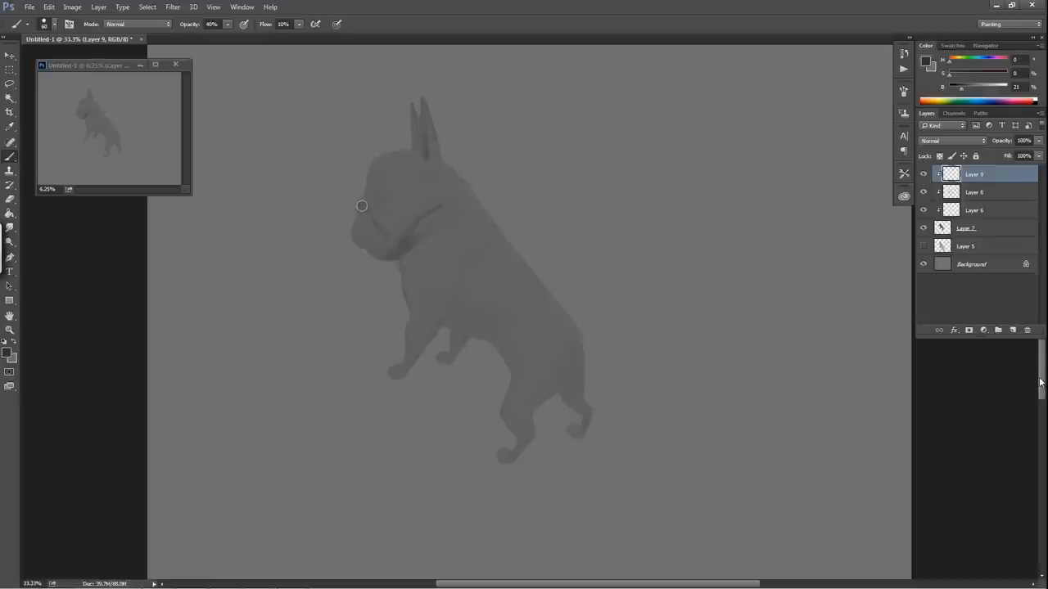
mouse_move(383, 194)
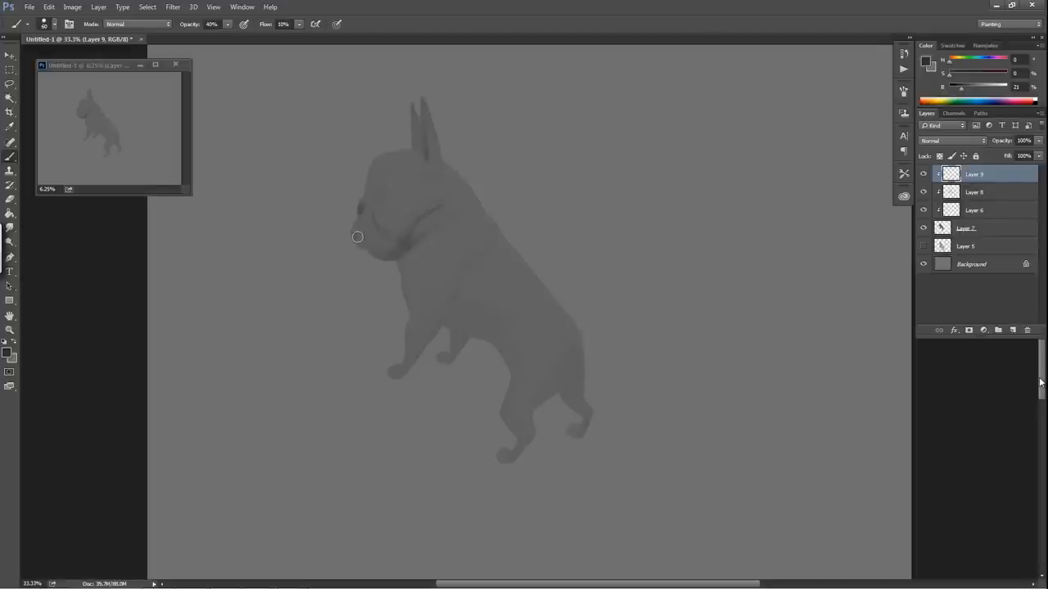
mouse_move(357, 235)
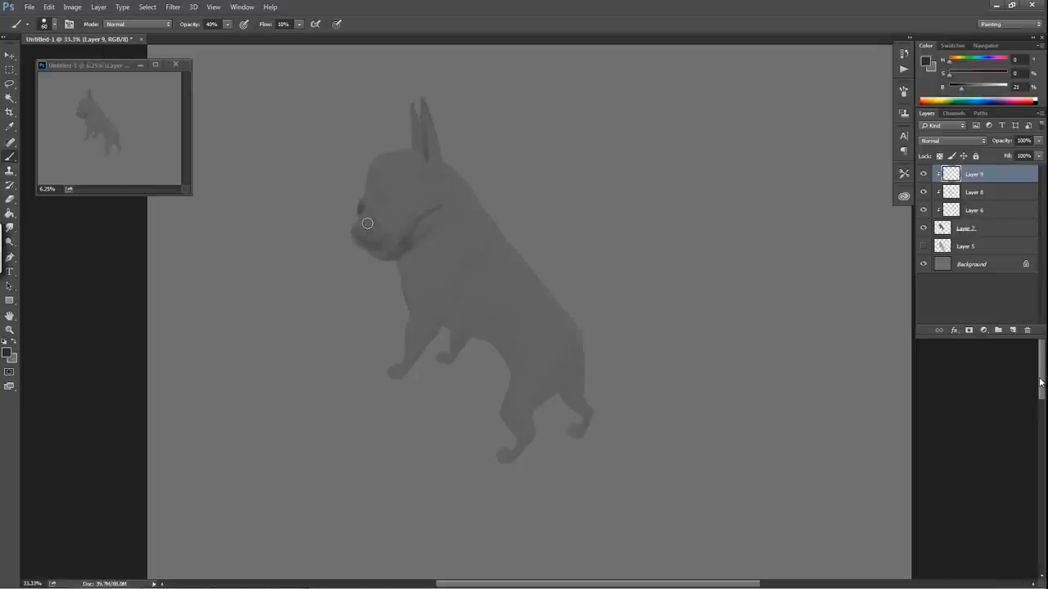
mouse_move(361, 219)
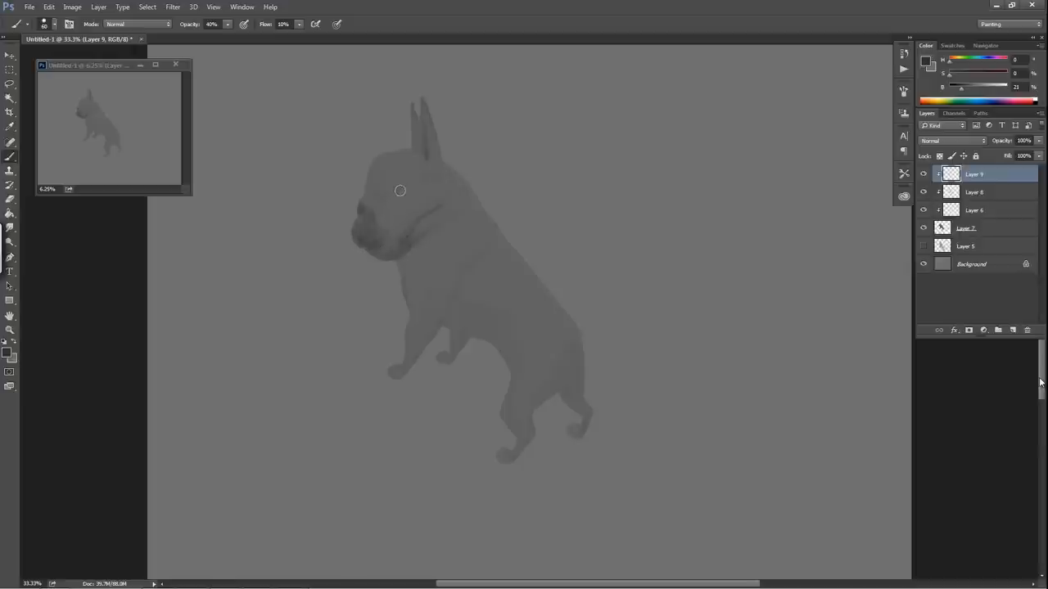
mouse_move(375, 224)
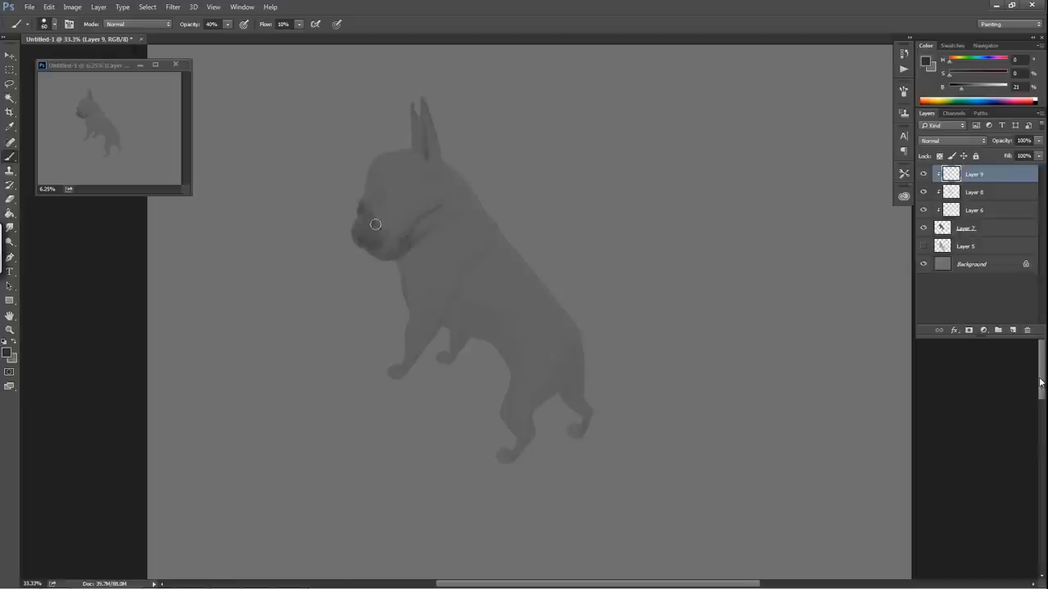
mouse_move(386, 225)
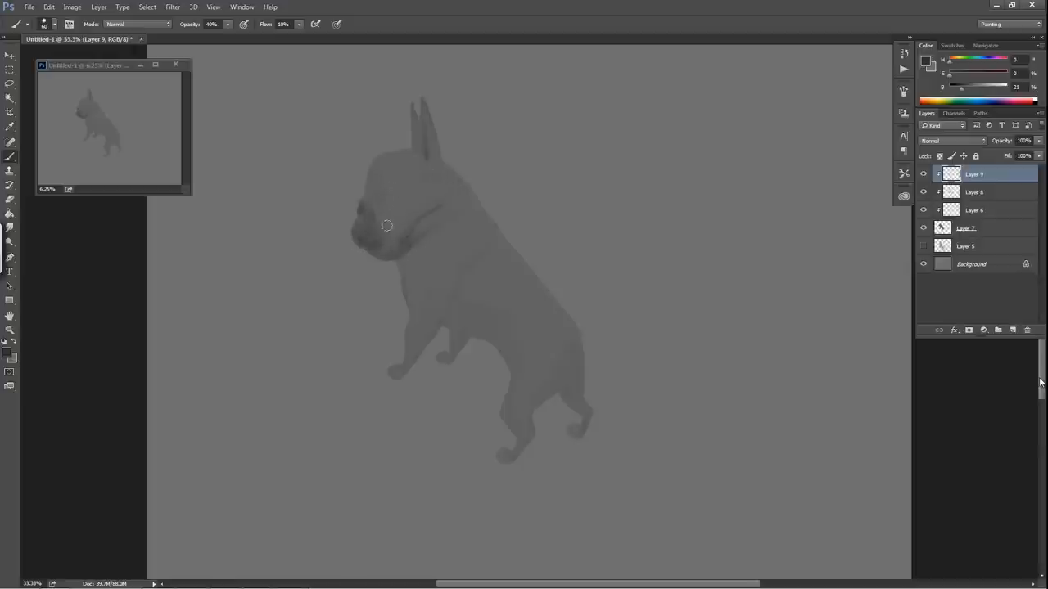
Step: Switch to the Eraser to clean up the muzzle shading
click(10, 171)
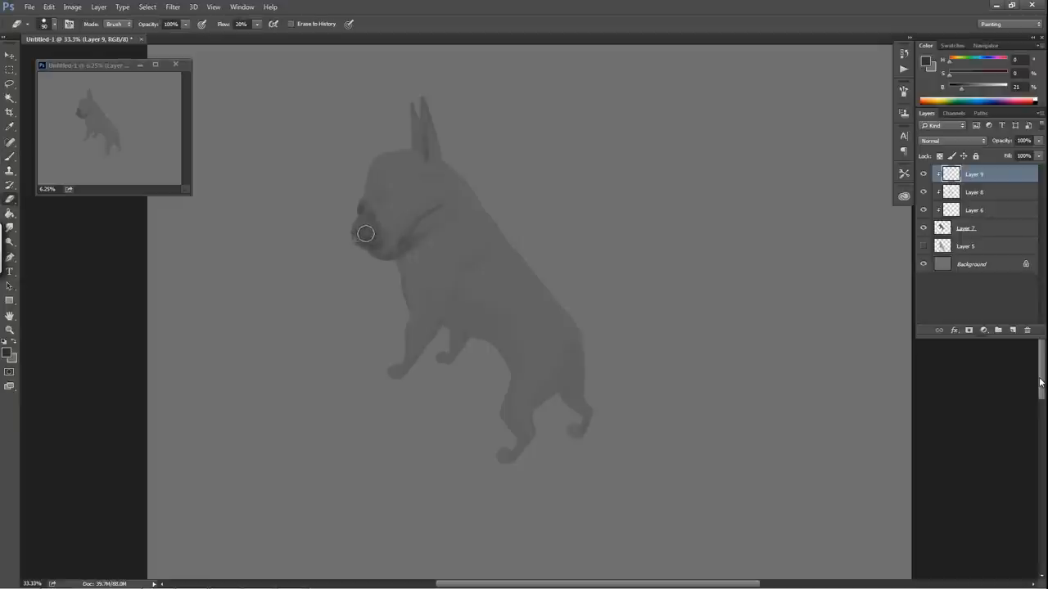
mouse_move(389, 223)
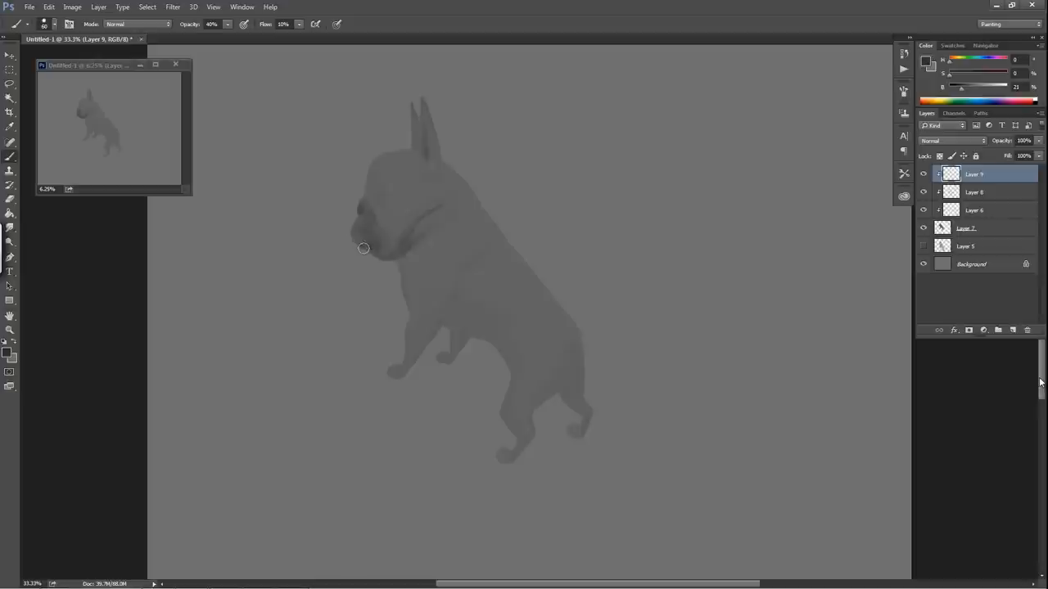
mouse_move(380, 227)
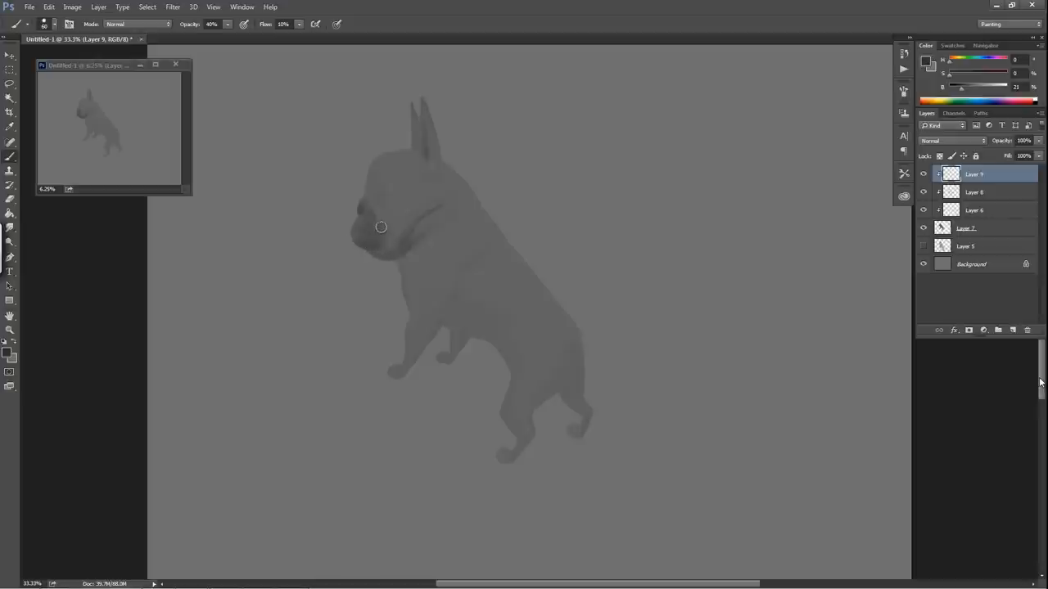
mouse_move(375, 234)
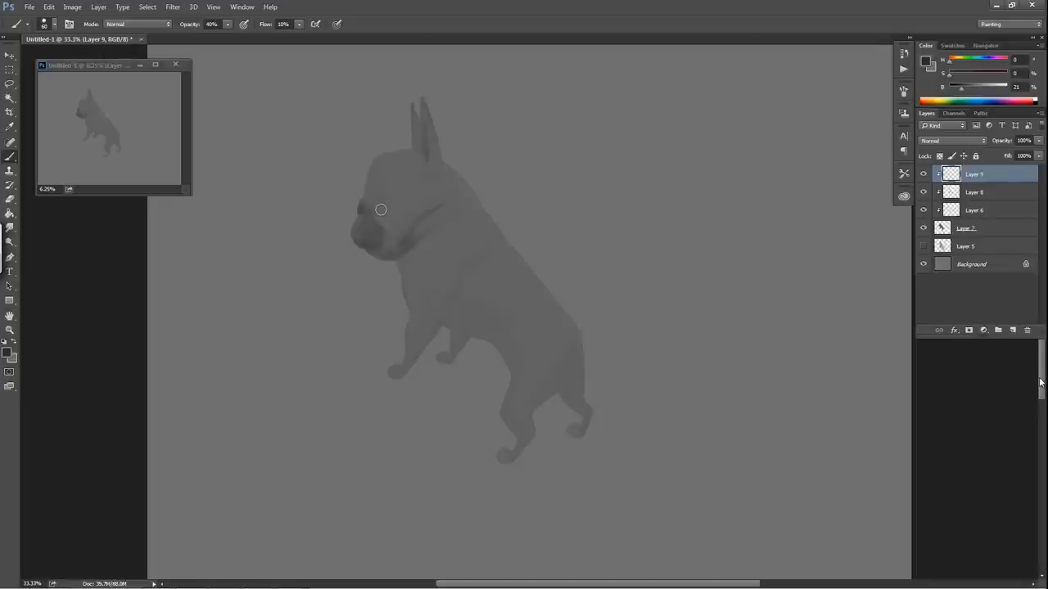
mouse_move(386, 223)
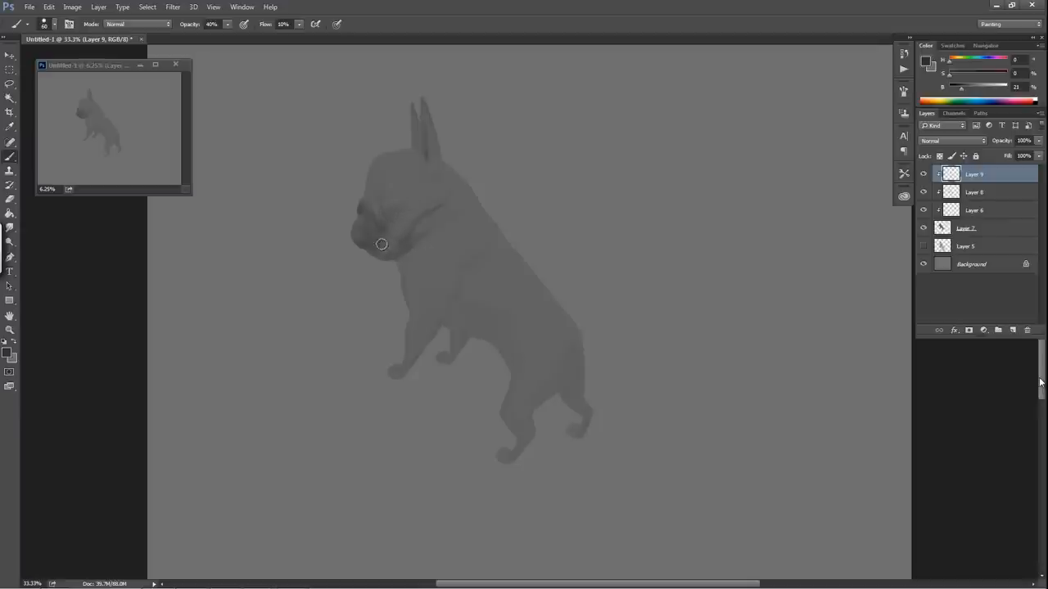
mouse_move(398, 220)
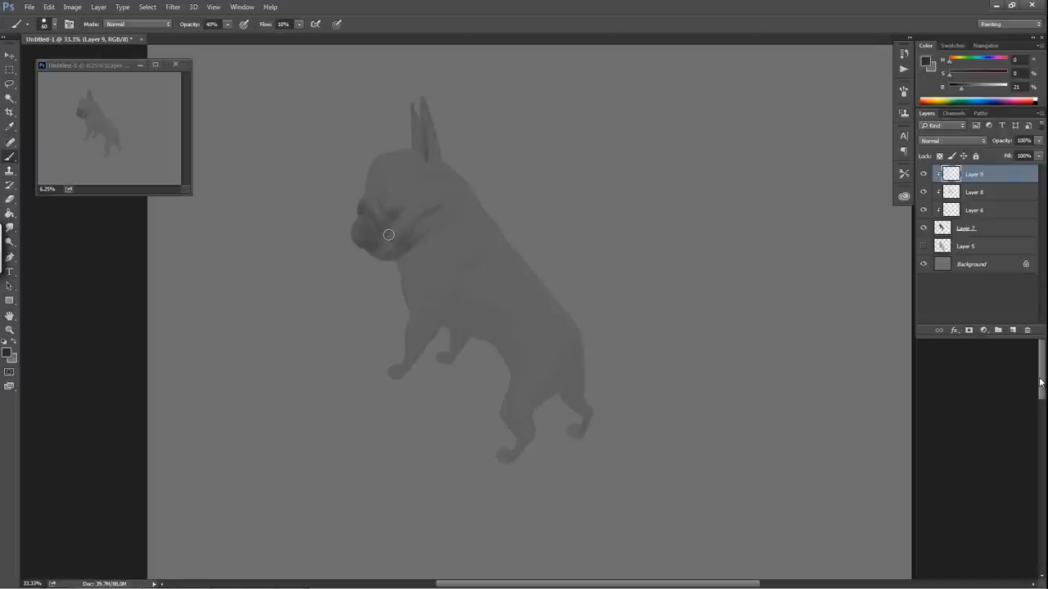
mouse_move(369, 244)
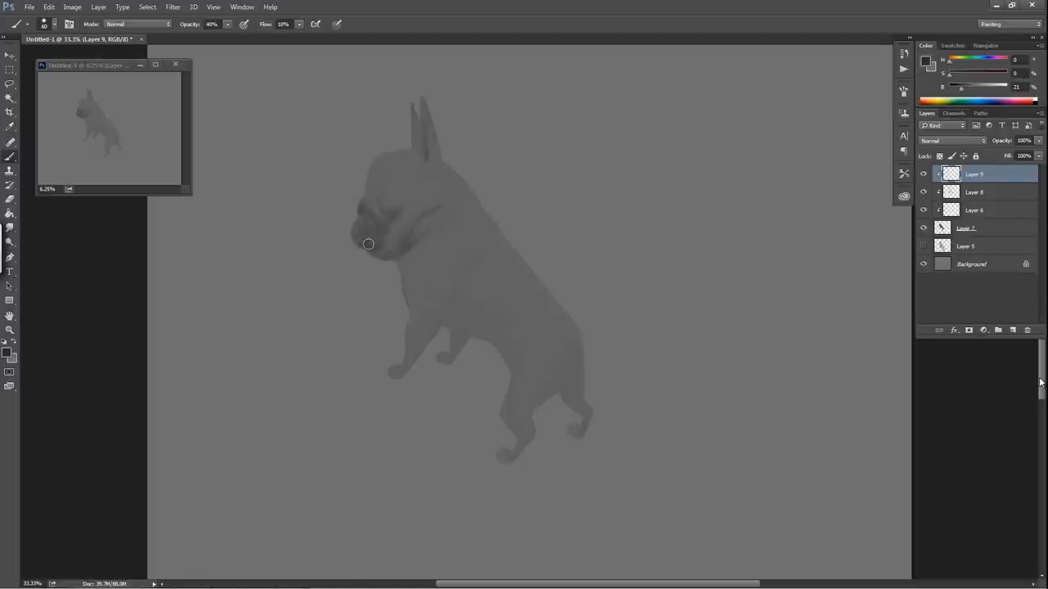
mouse_move(381, 233)
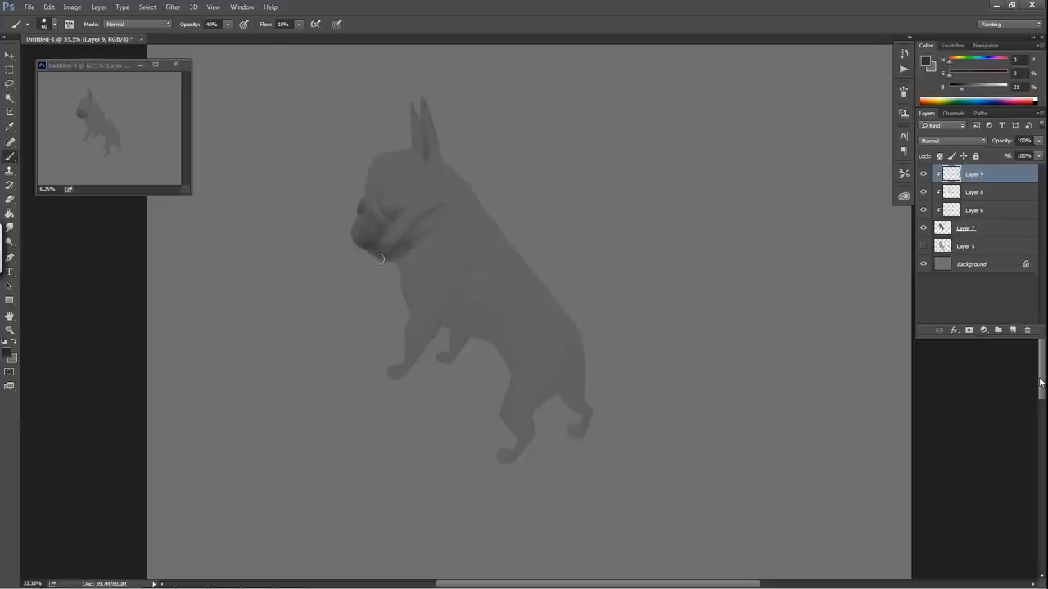
mouse_move(375, 251)
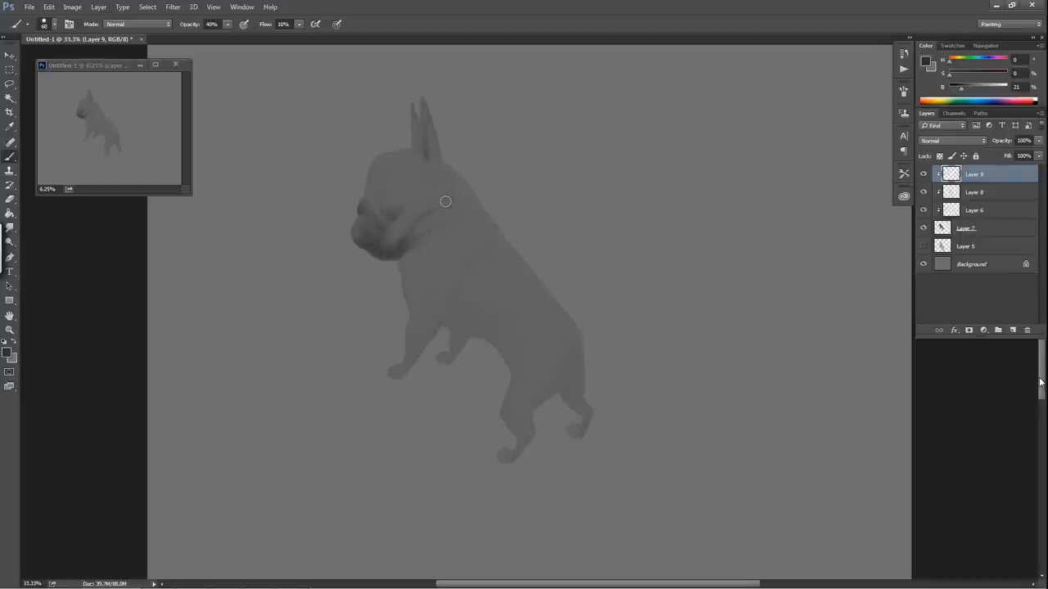
mouse_move(391, 179)
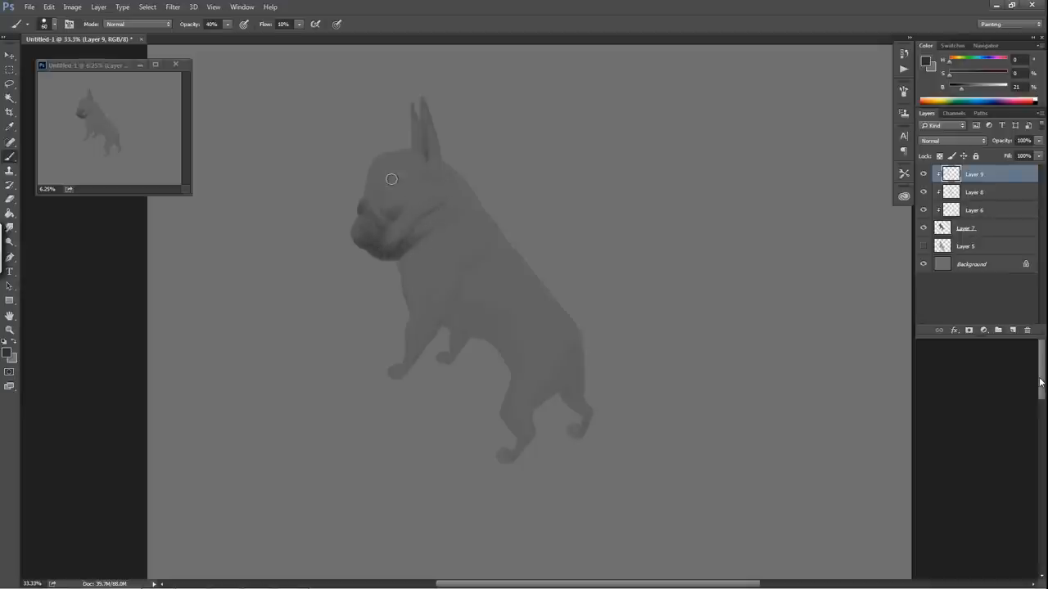
mouse_move(373, 185)
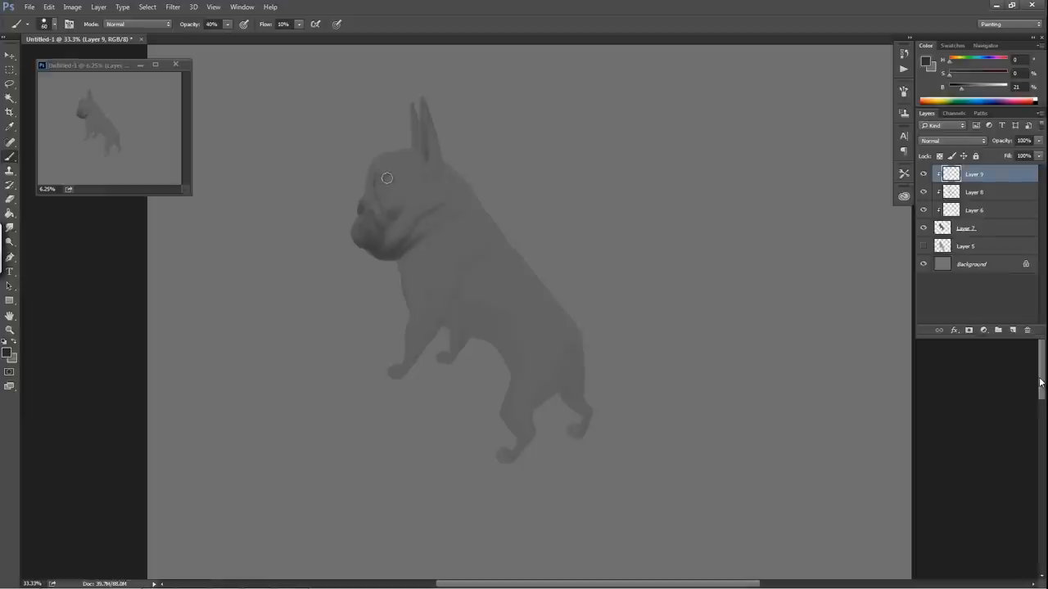
mouse_move(378, 198)
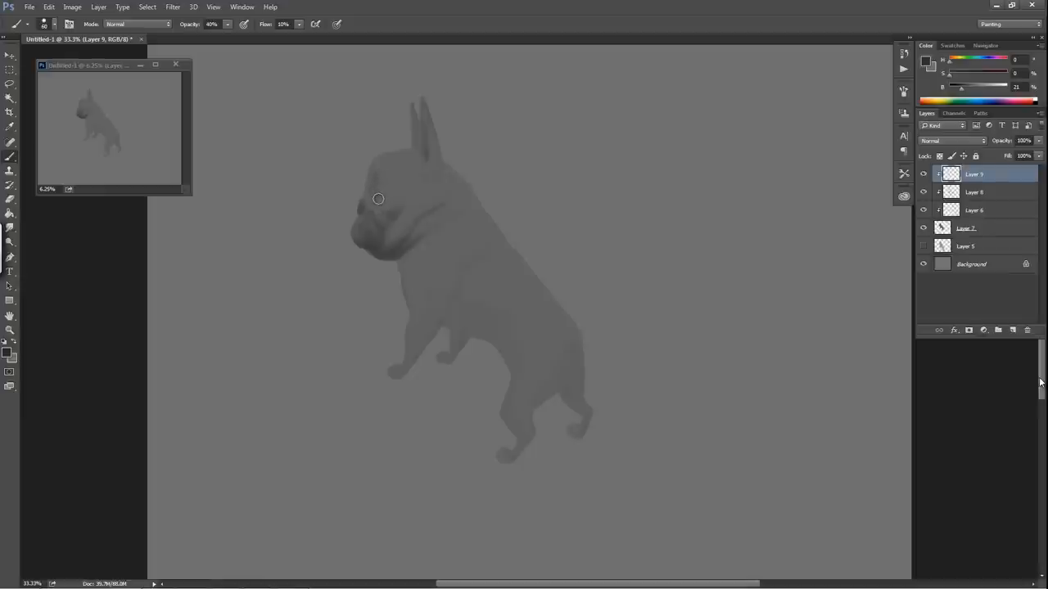
mouse_move(379, 201)
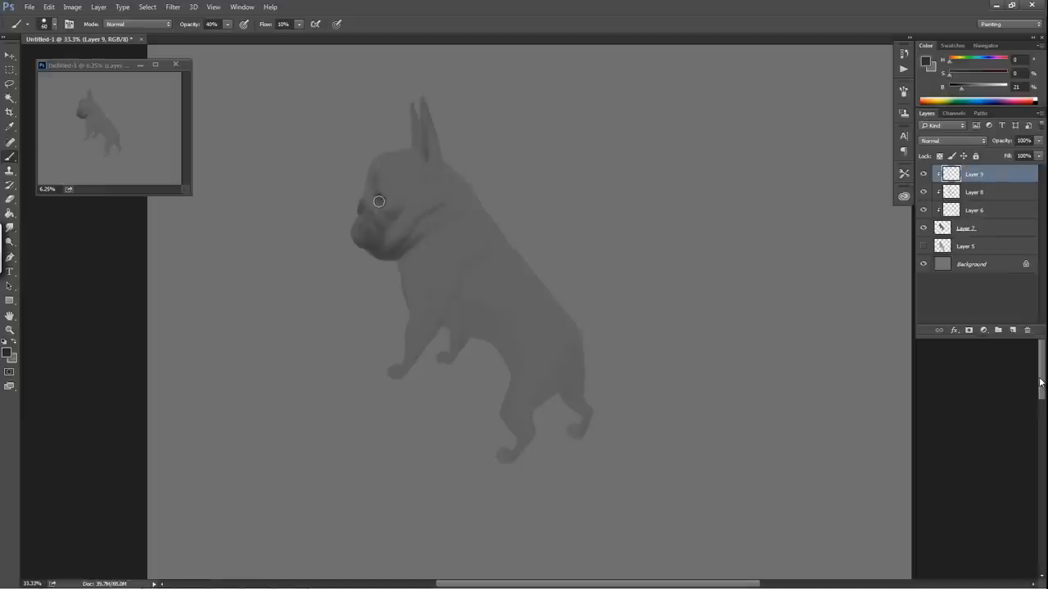
mouse_move(378, 195)
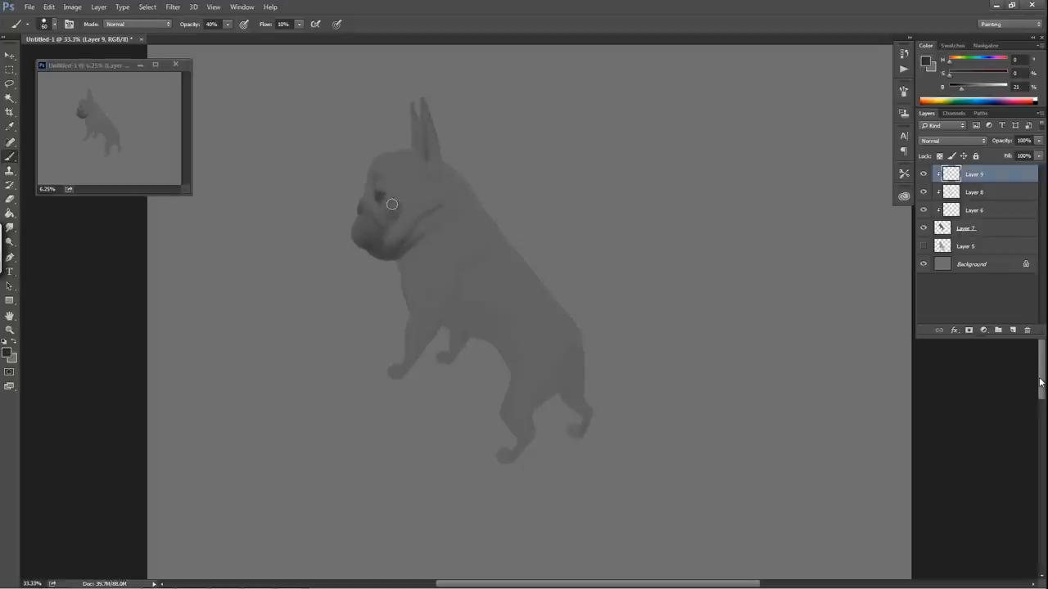
mouse_move(386, 203)
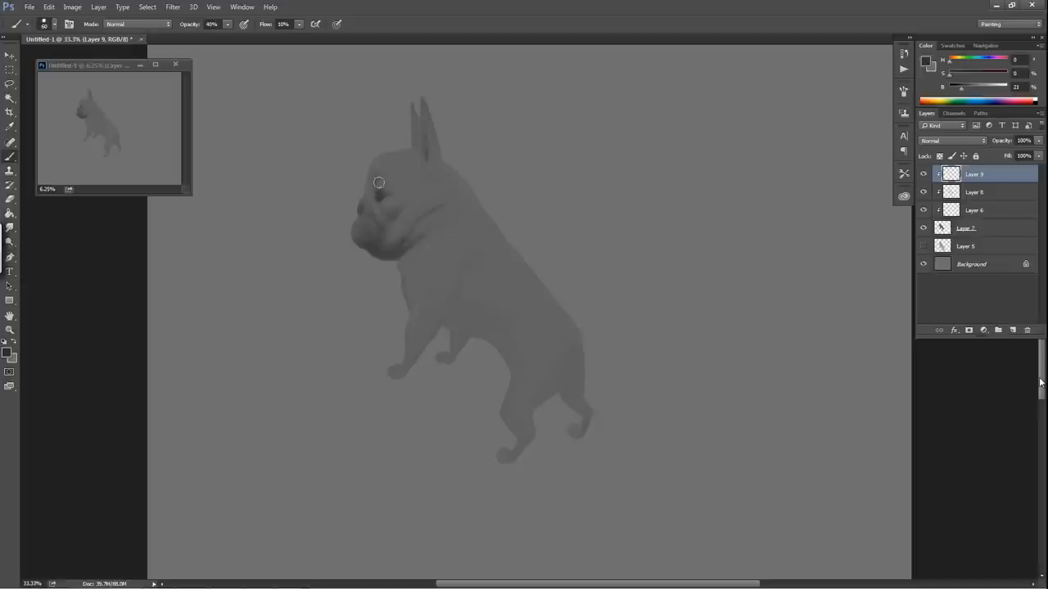
mouse_move(366, 189)
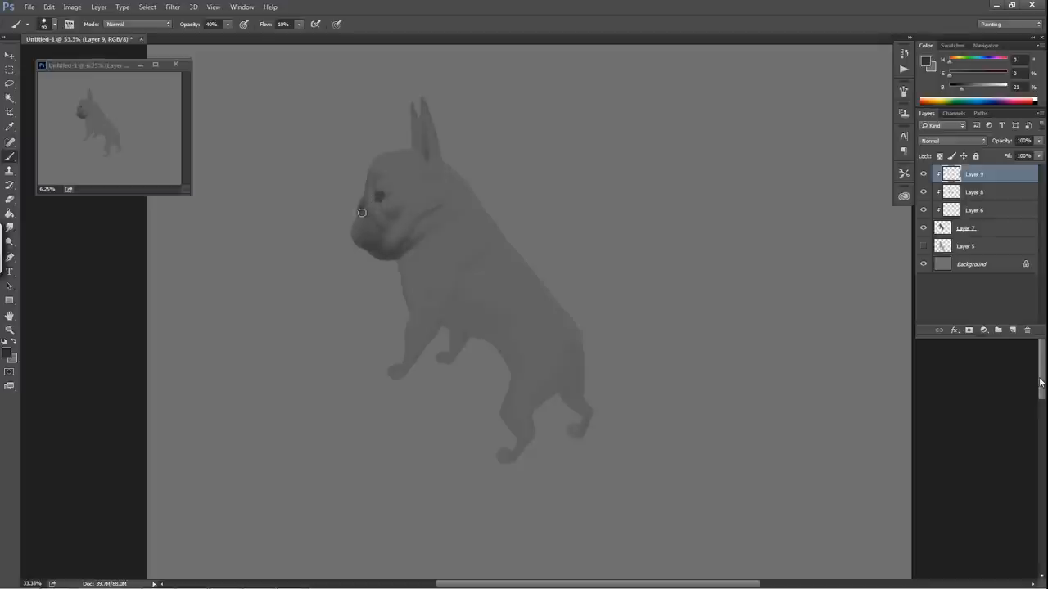
mouse_move(373, 196)
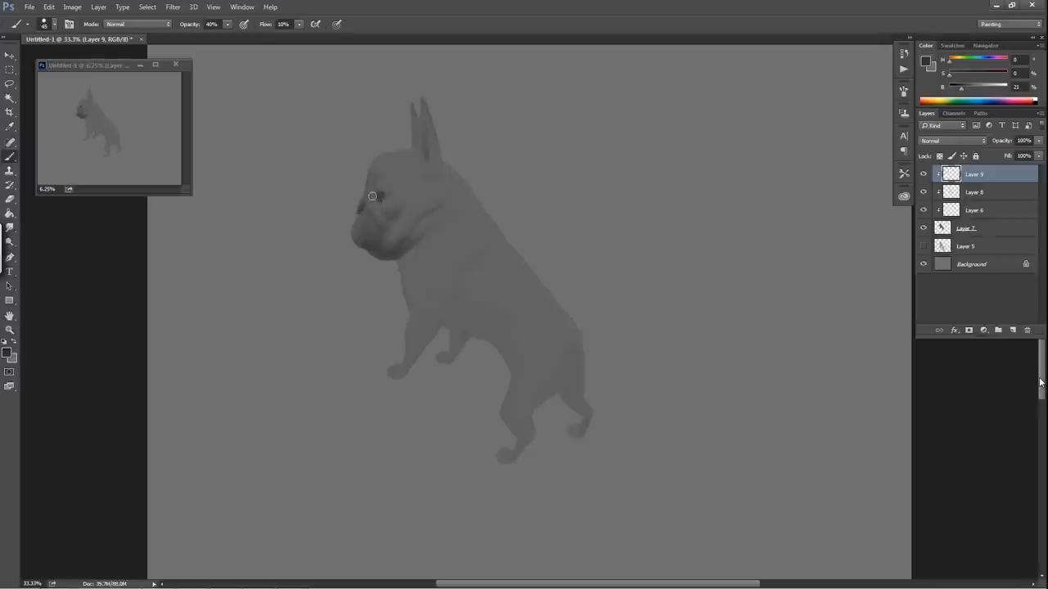
mouse_move(369, 202)
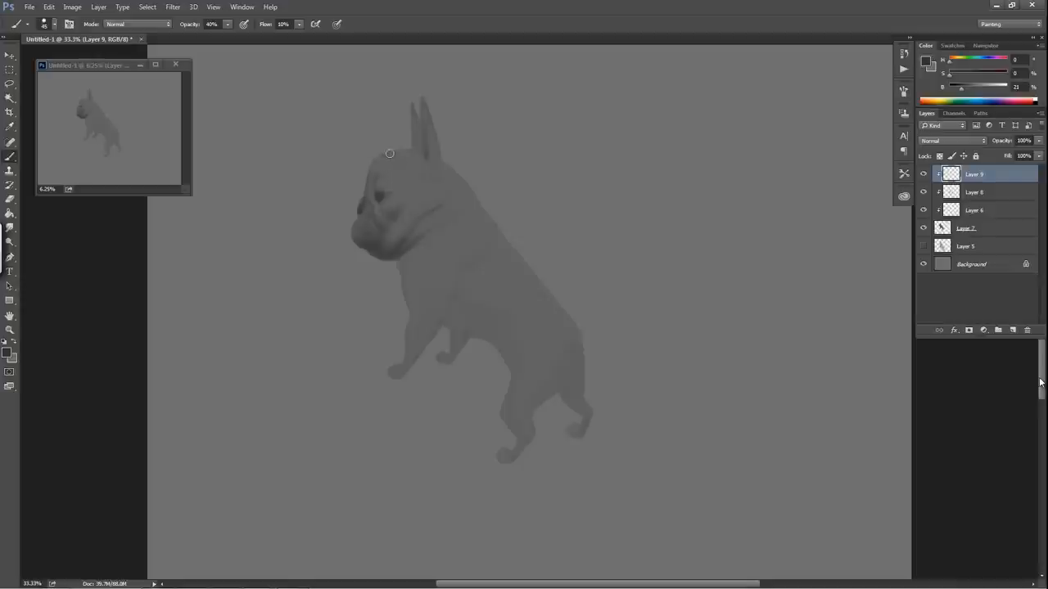
mouse_move(437, 180)
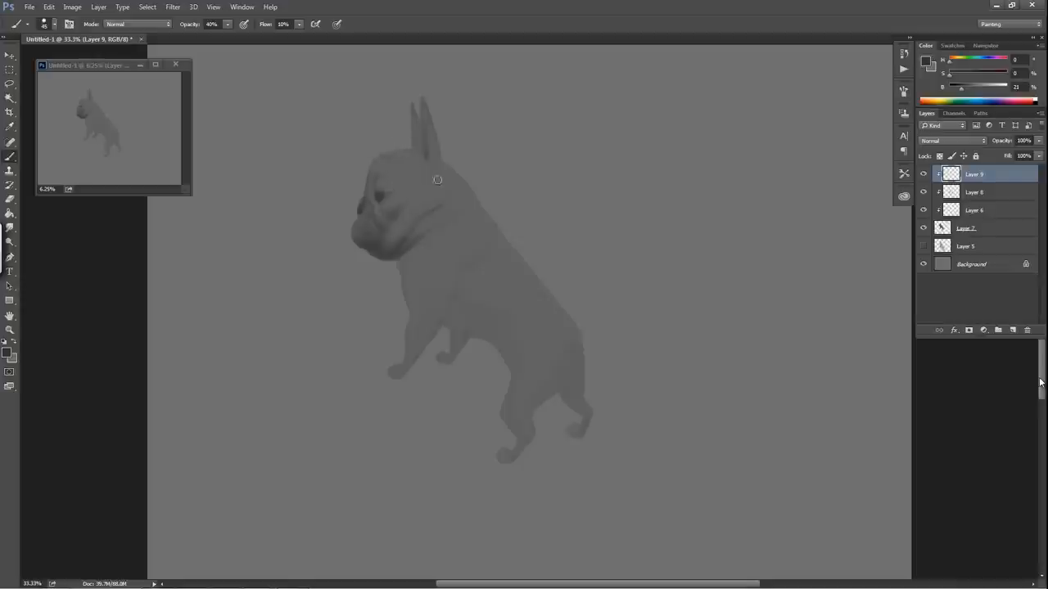
mouse_move(463, 176)
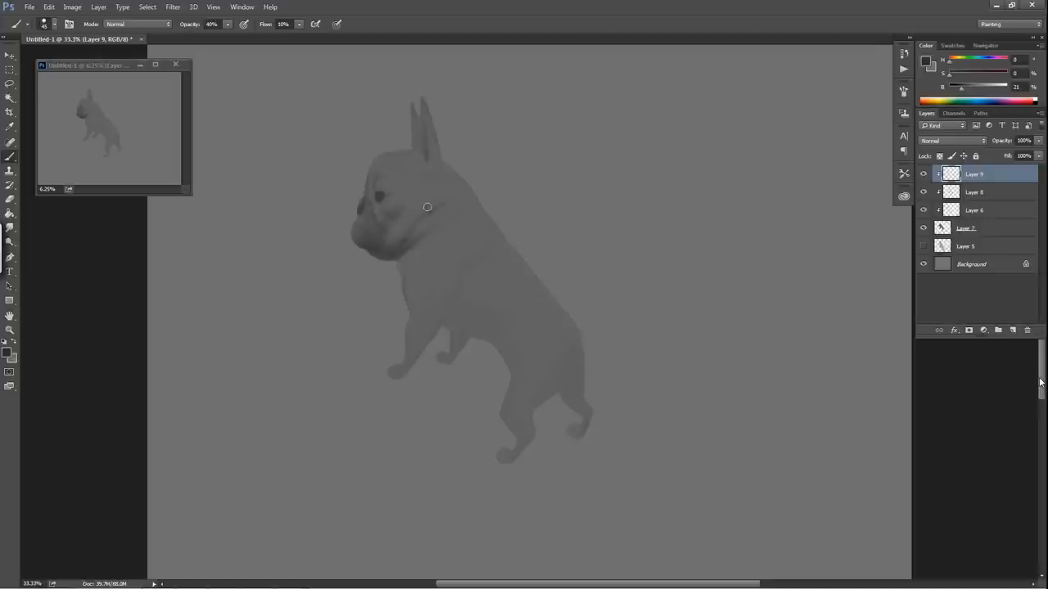
mouse_move(445, 159)
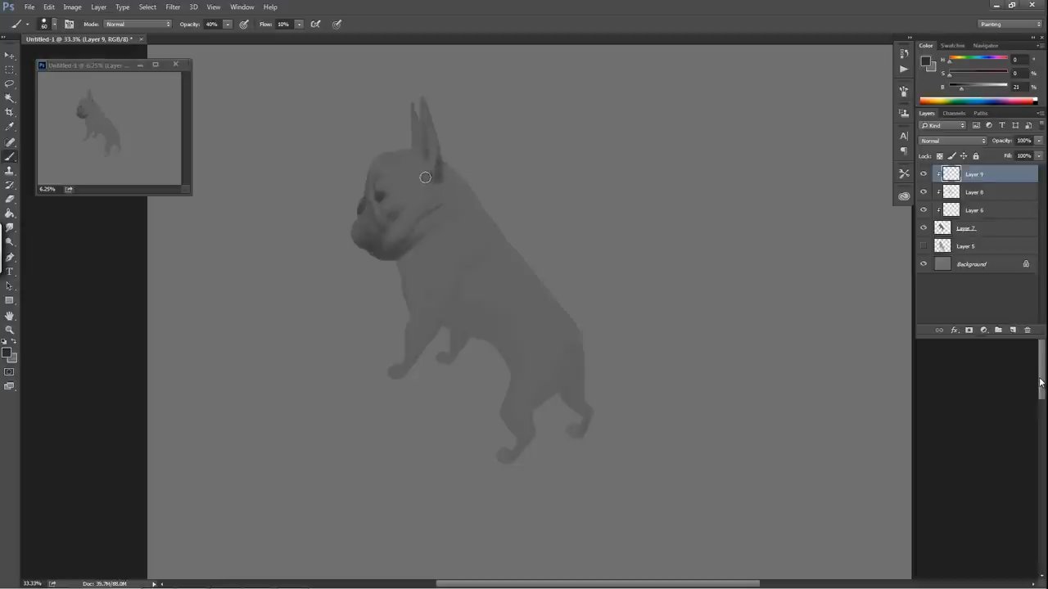
mouse_move(435, 163)
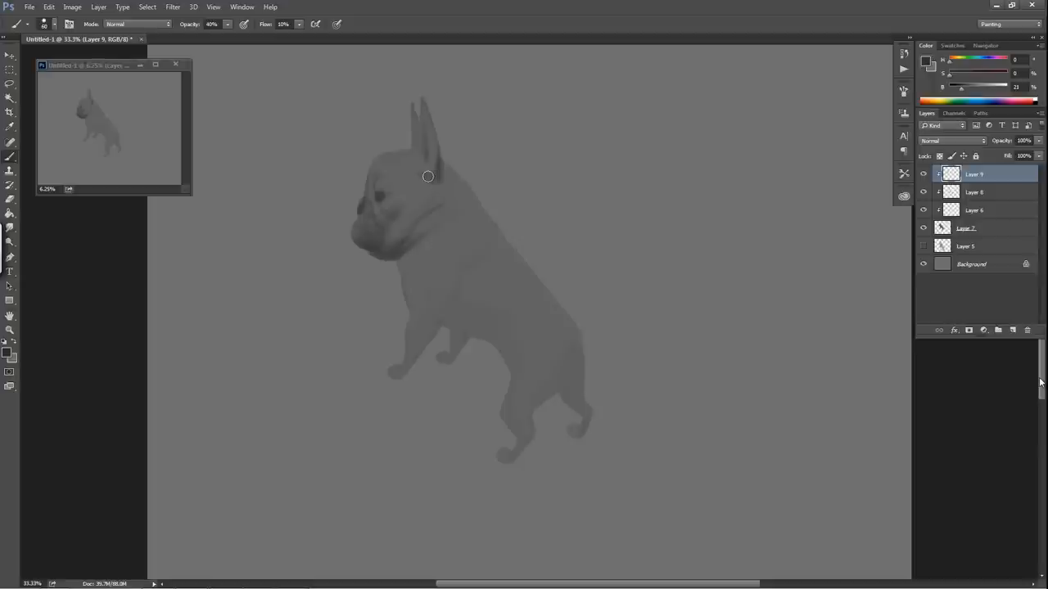
mouse_move(468, 194)
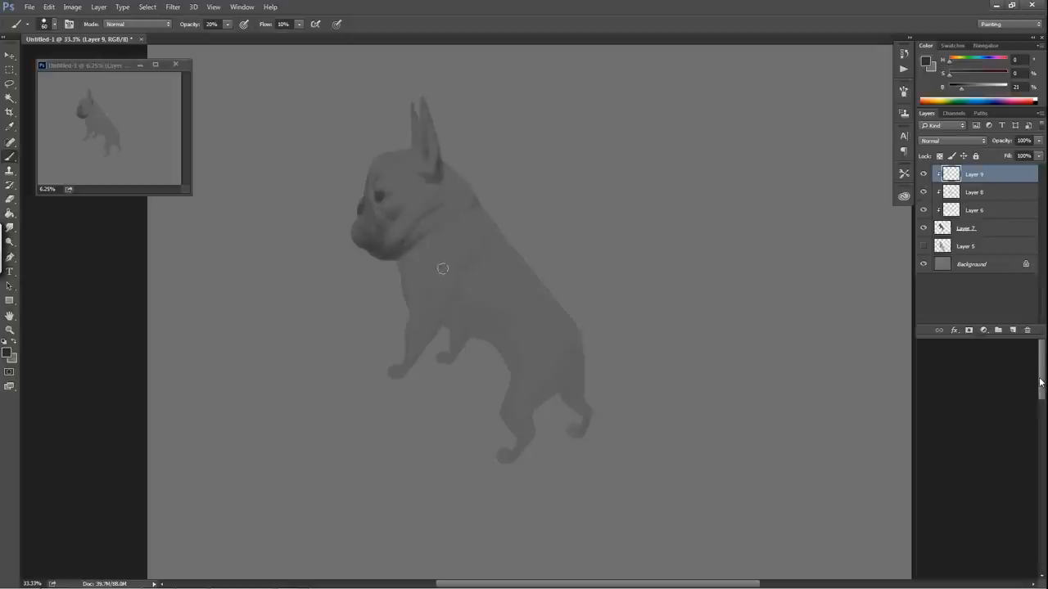
mouse_move(422, 294)
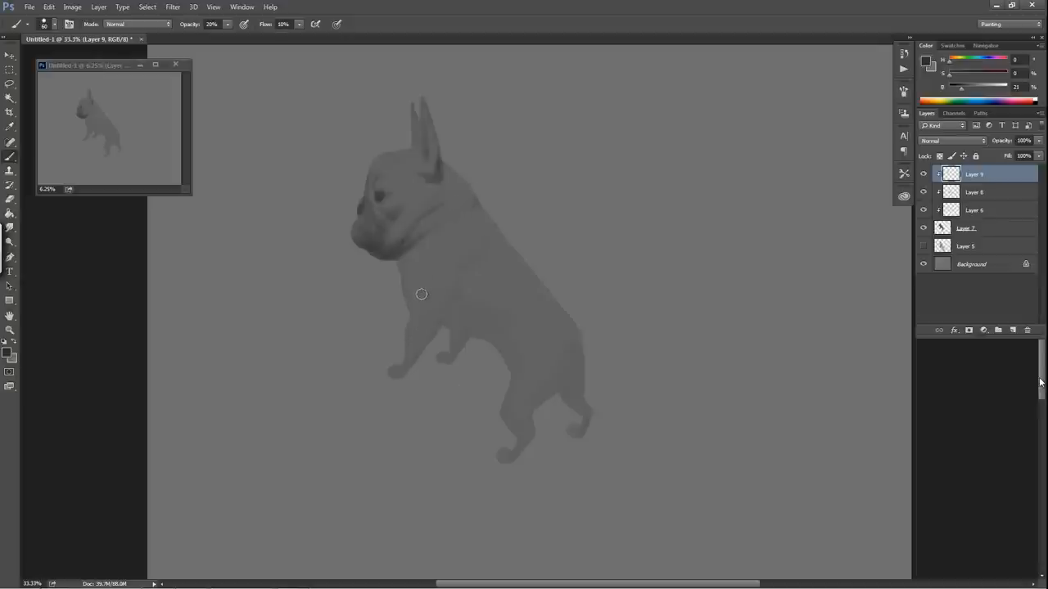
mouse_move(403, 254)
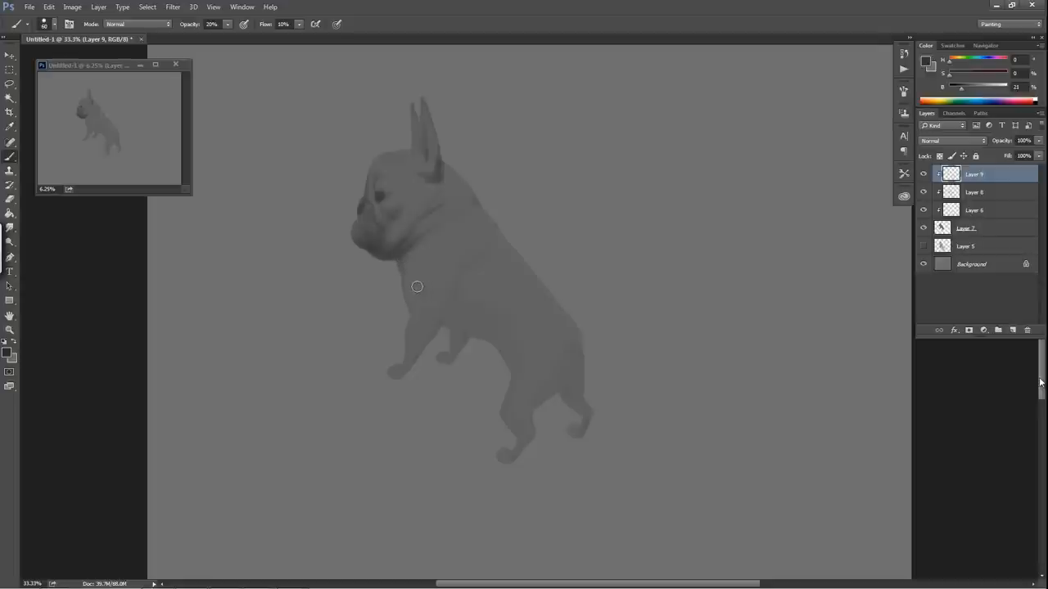
mouse_move(411, 273)
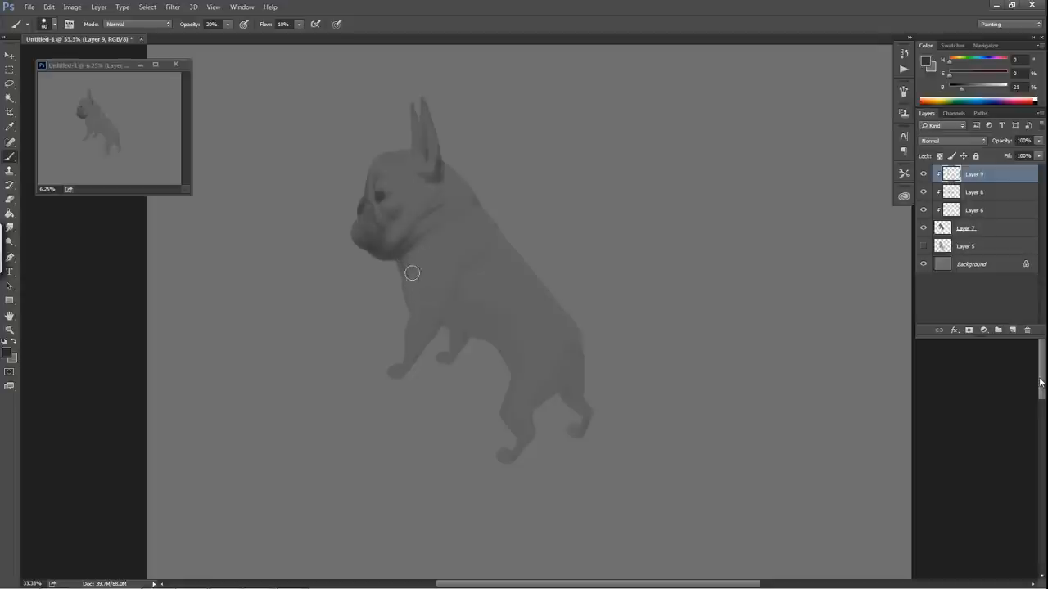
mouse_move(412, 310)
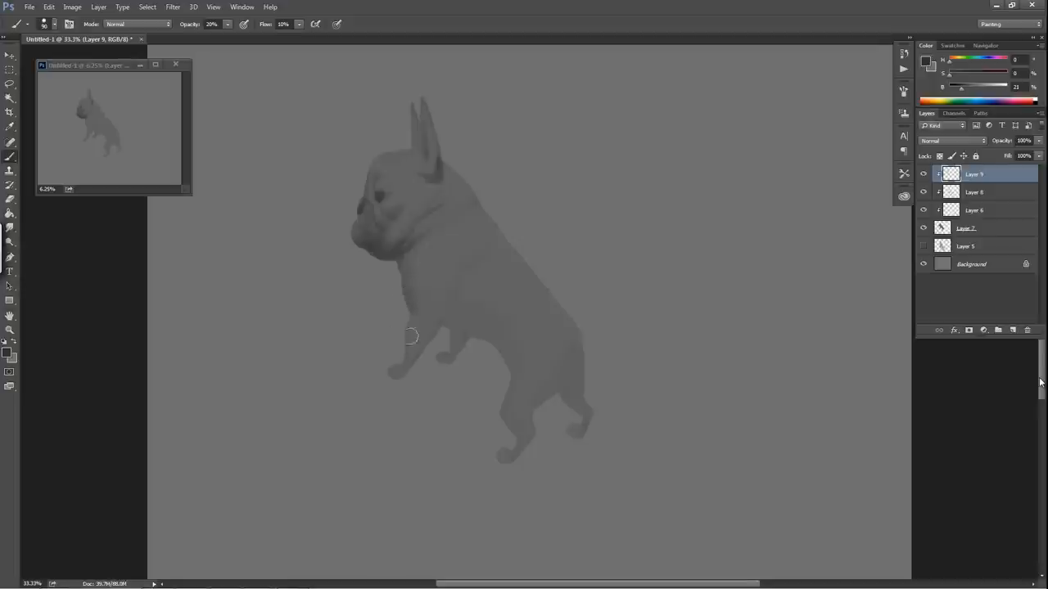
mouse_move(490, 265)
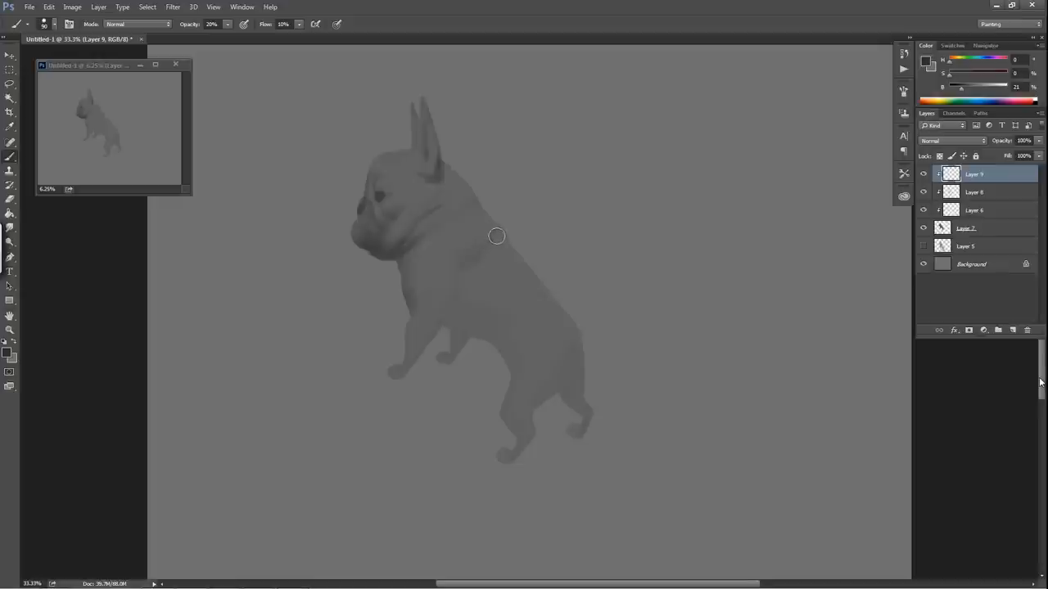
mouse_move(460, 295)
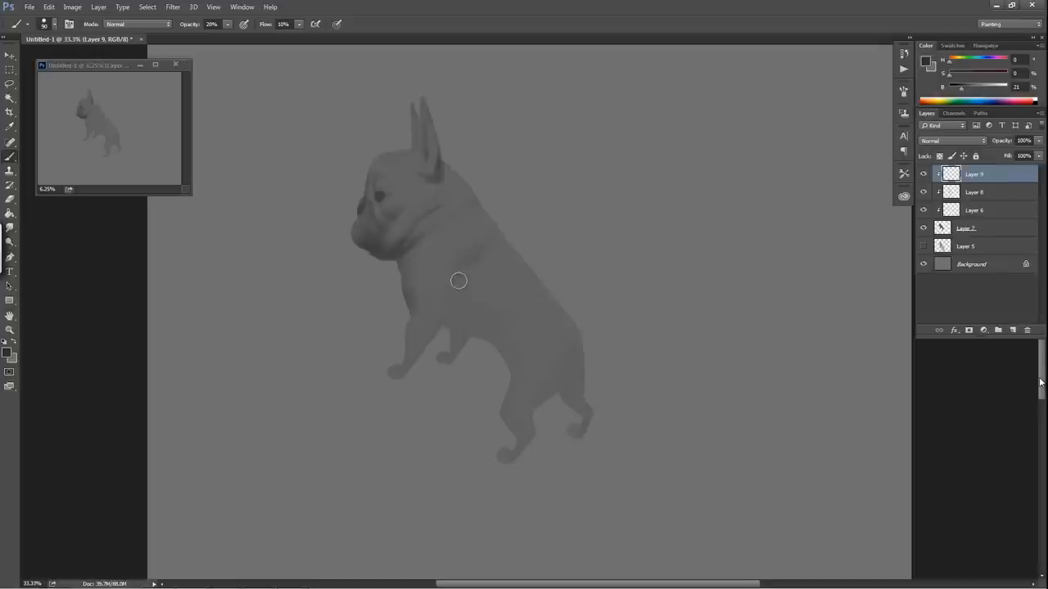
mouse_move(457, 307)
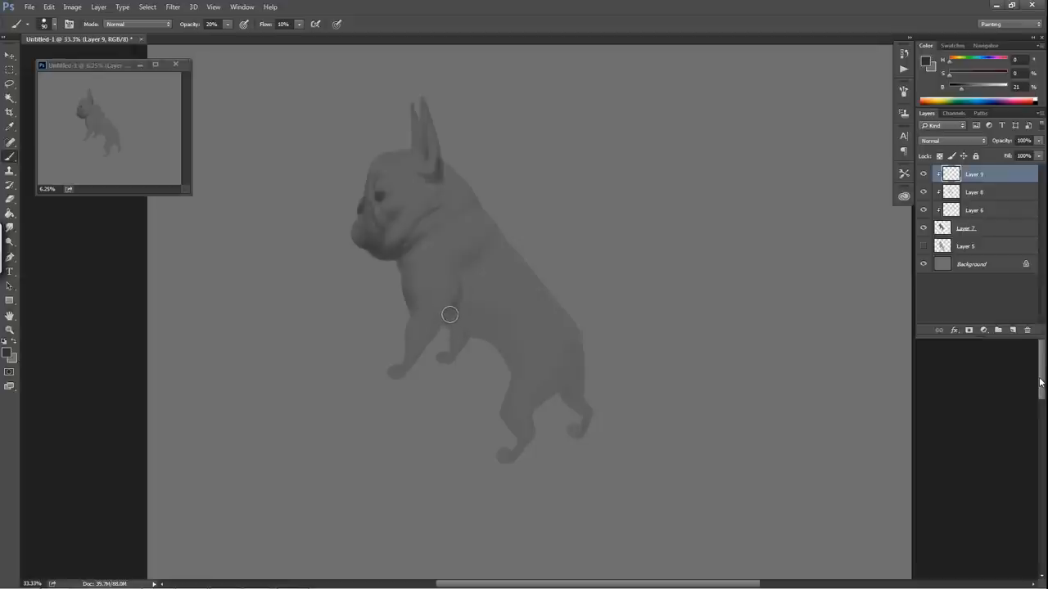
mouse_move(460, 299)
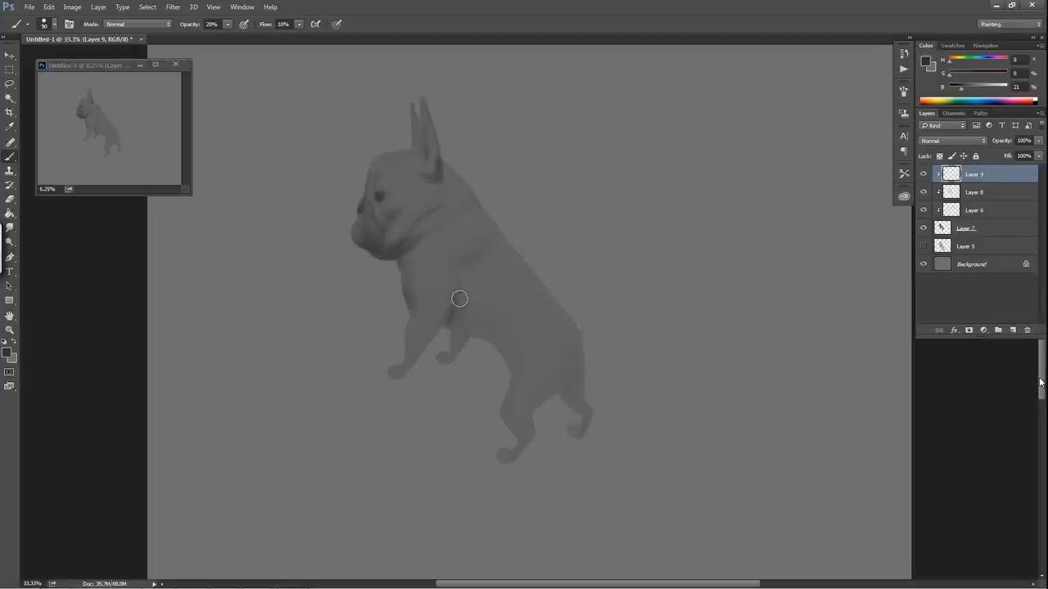
mouse_move(437, 270)
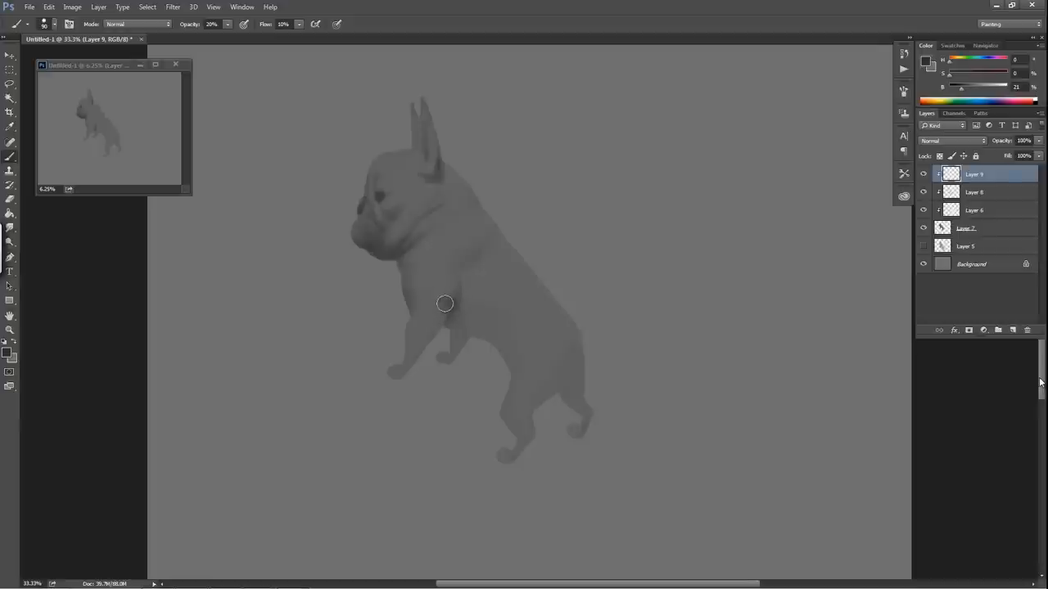
mouse_move(440, 297)
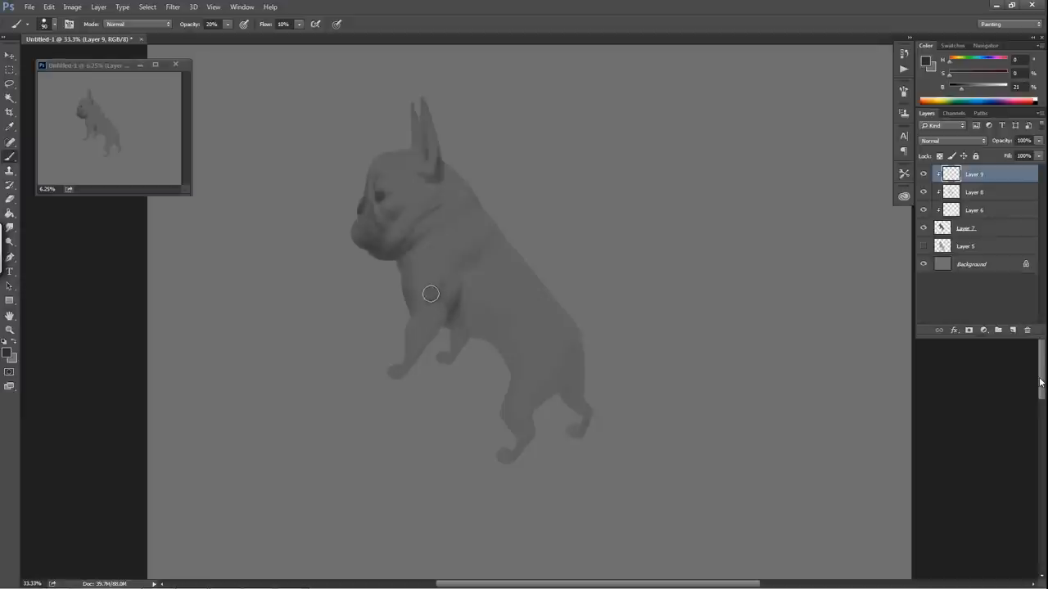
mouse_move(458, 285)
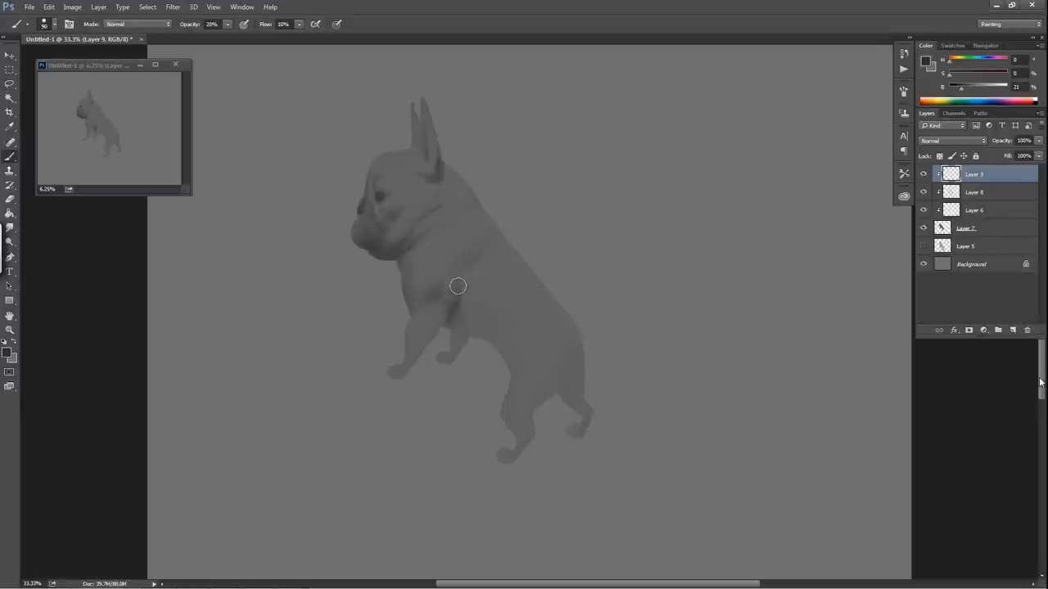
mouse_move(457, 254)
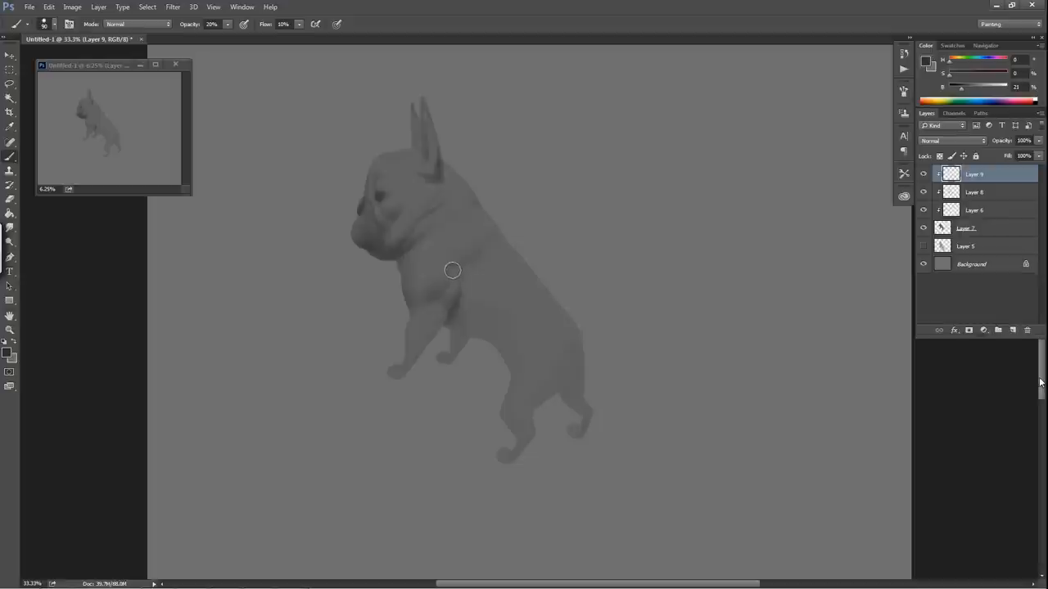
mouse_move(425, 306)
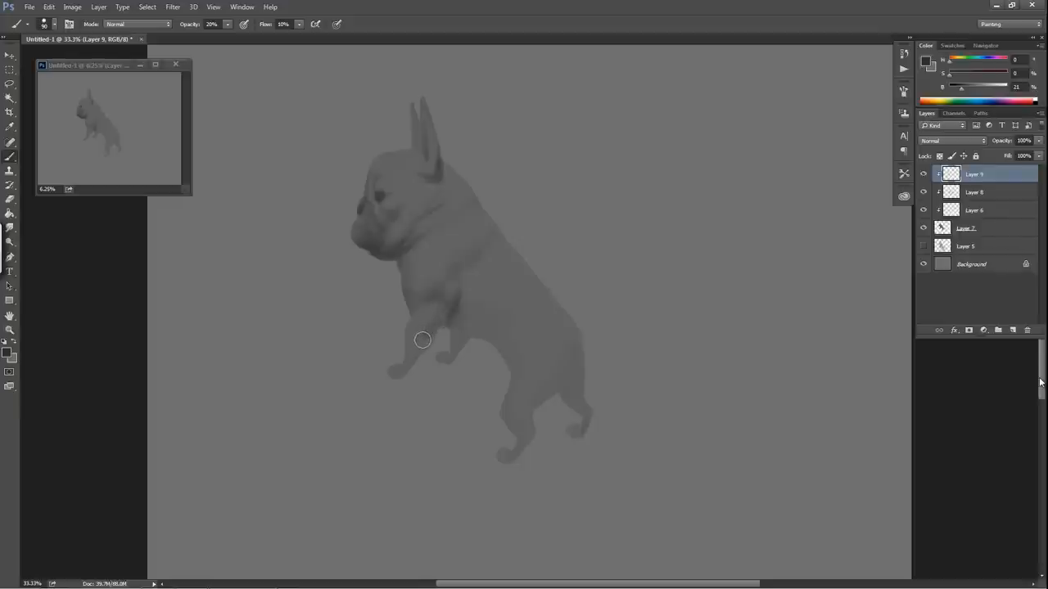
mouse_move(418, 347)
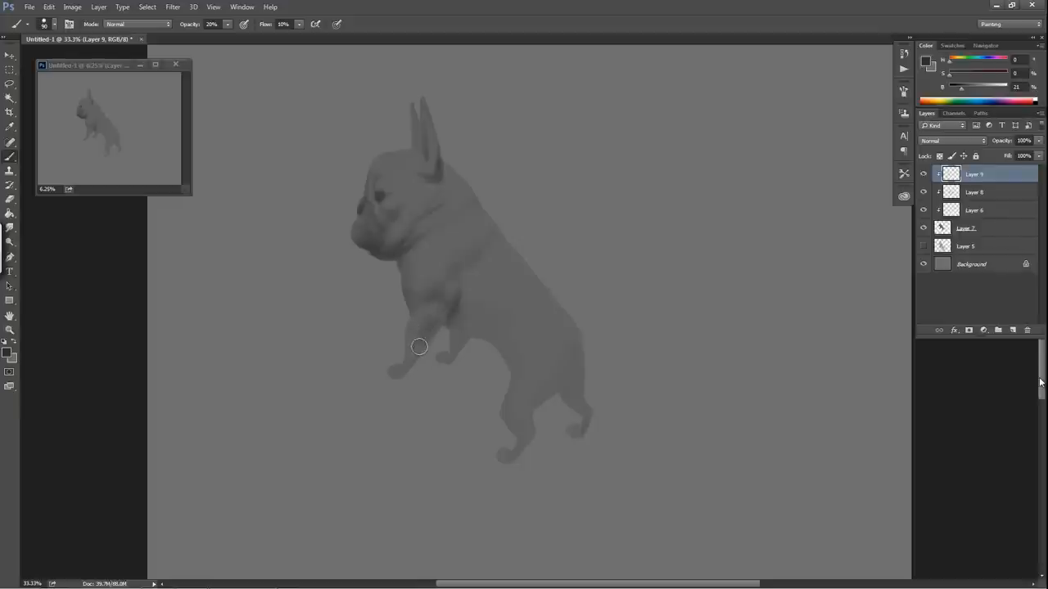
mouse_move(421, 353)
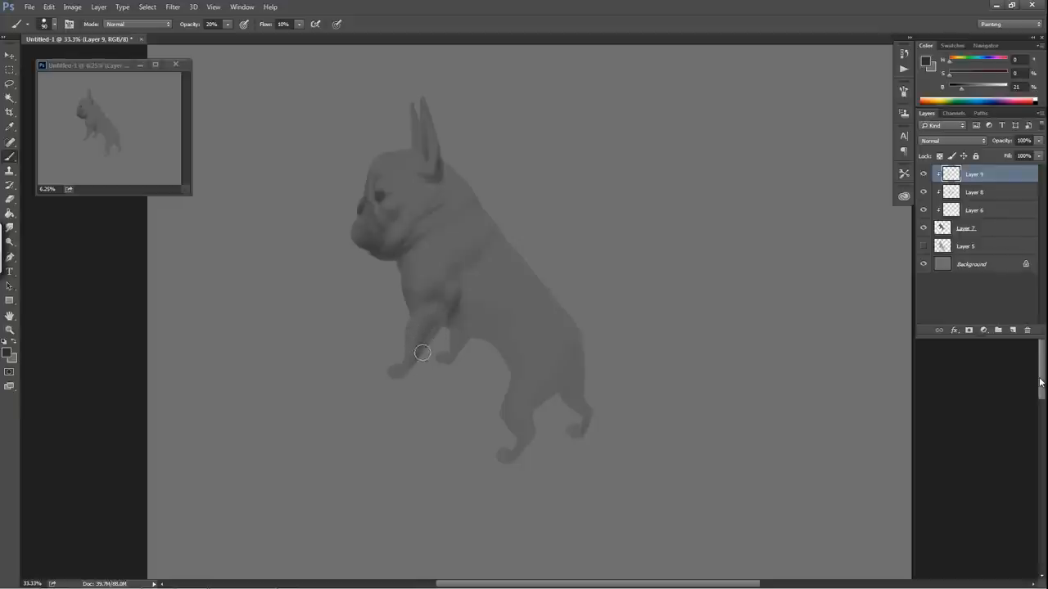
Step: Shade the front leg, darken the front paw, and shade the chest behind the leg
drag(422, 352, 412, 369)
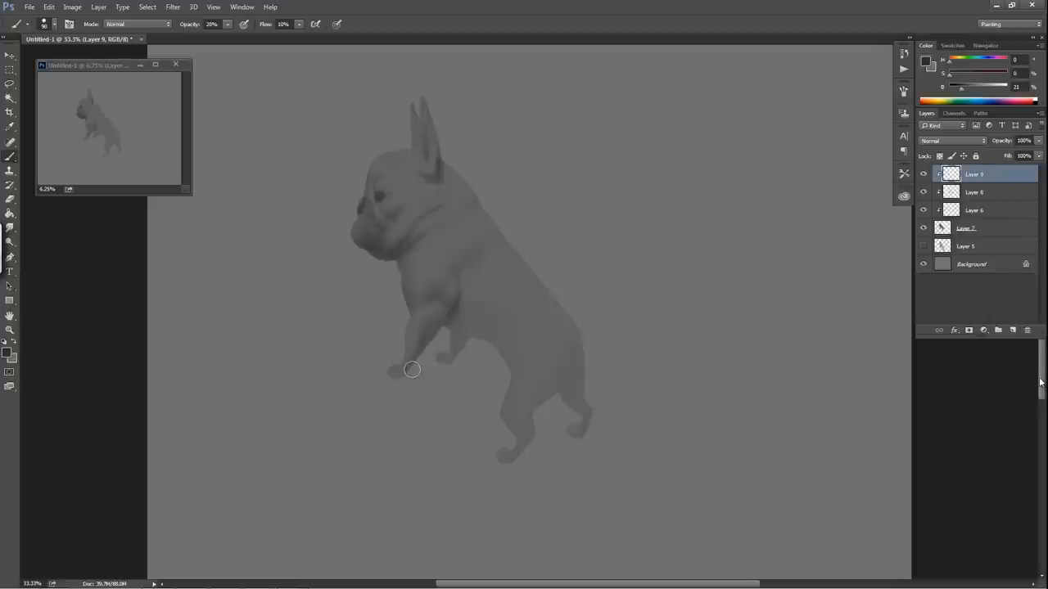
drag(413, 369, 413, 342)
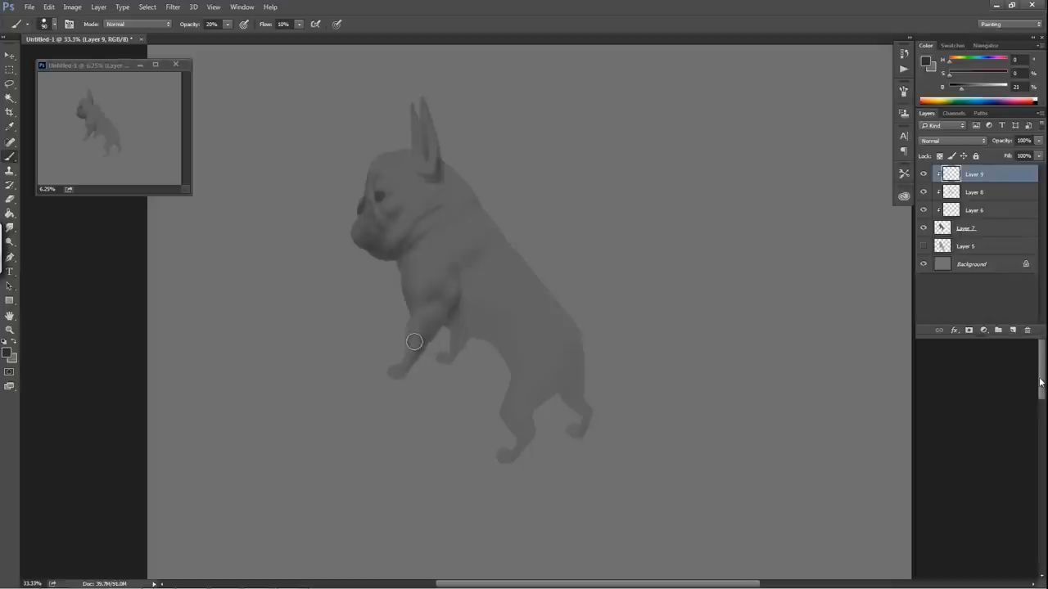
mouse_move(387, 377)
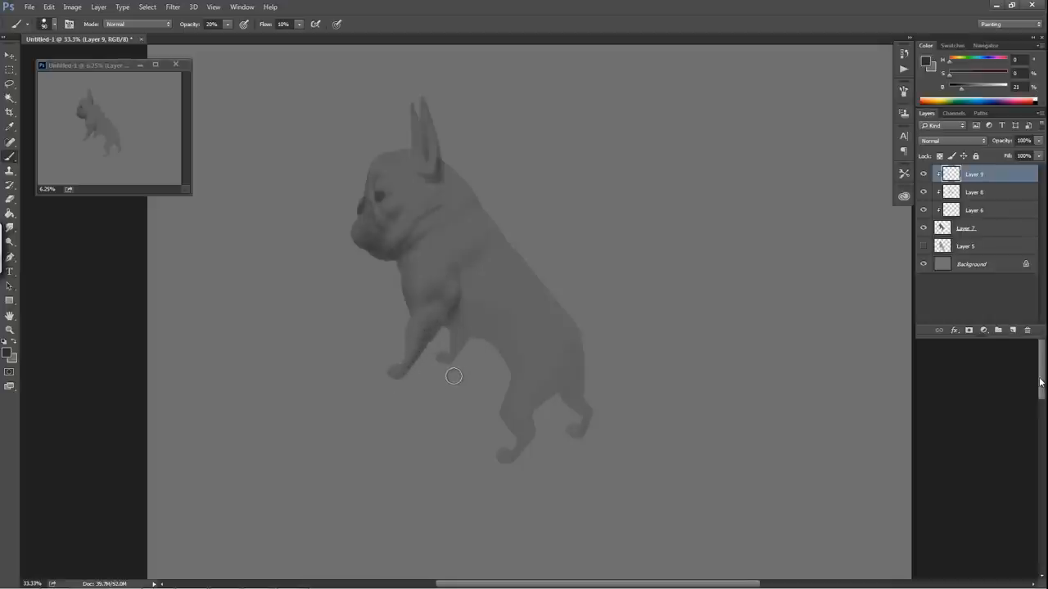
drag(453, 376, 408, 254)
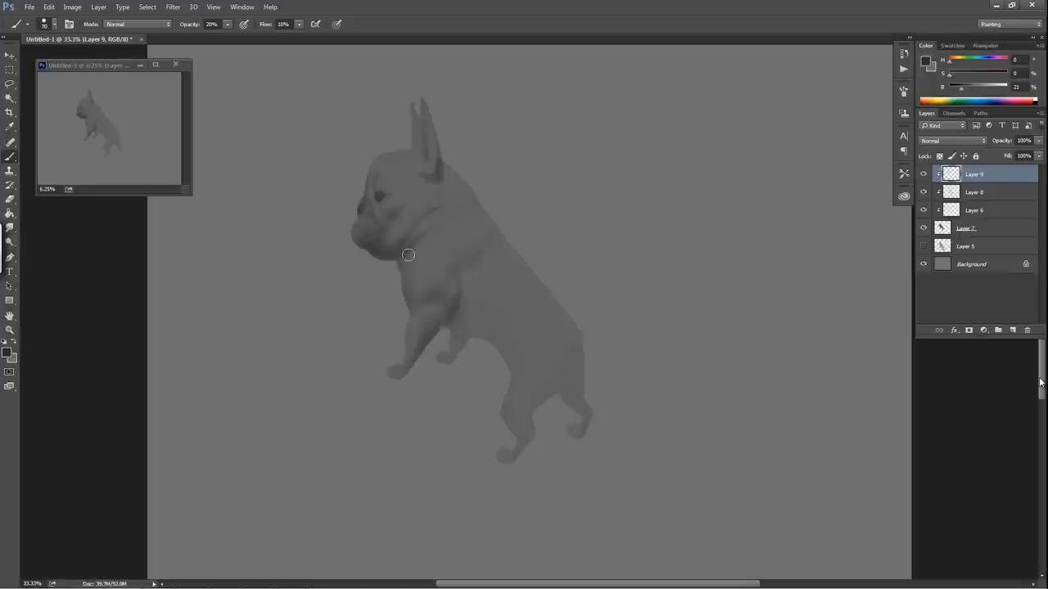
mouse_move(405, 261)
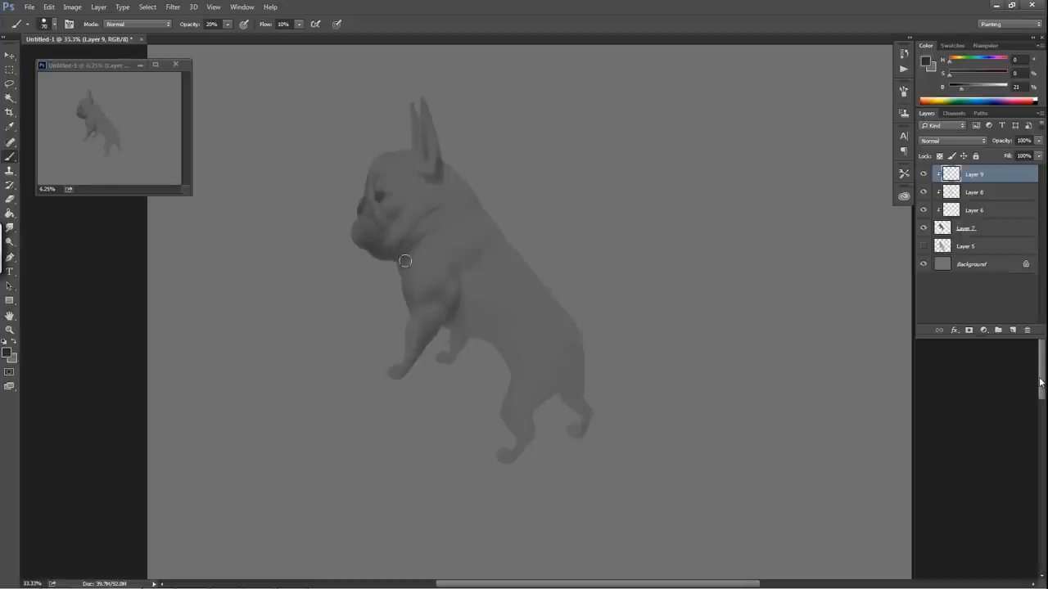
mouse_move(459, 323)
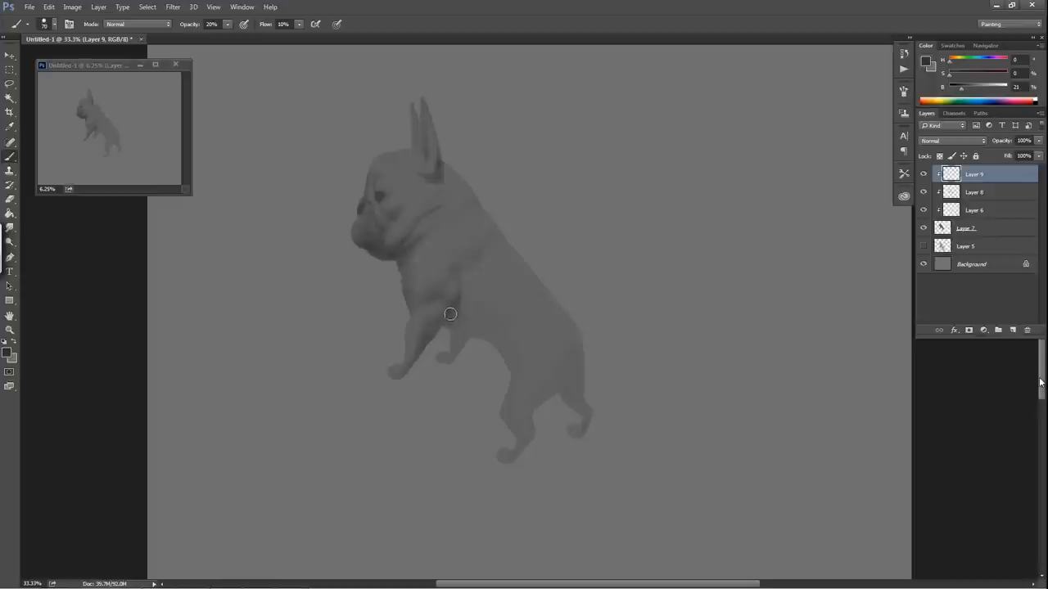
mouse_move(476, 329)
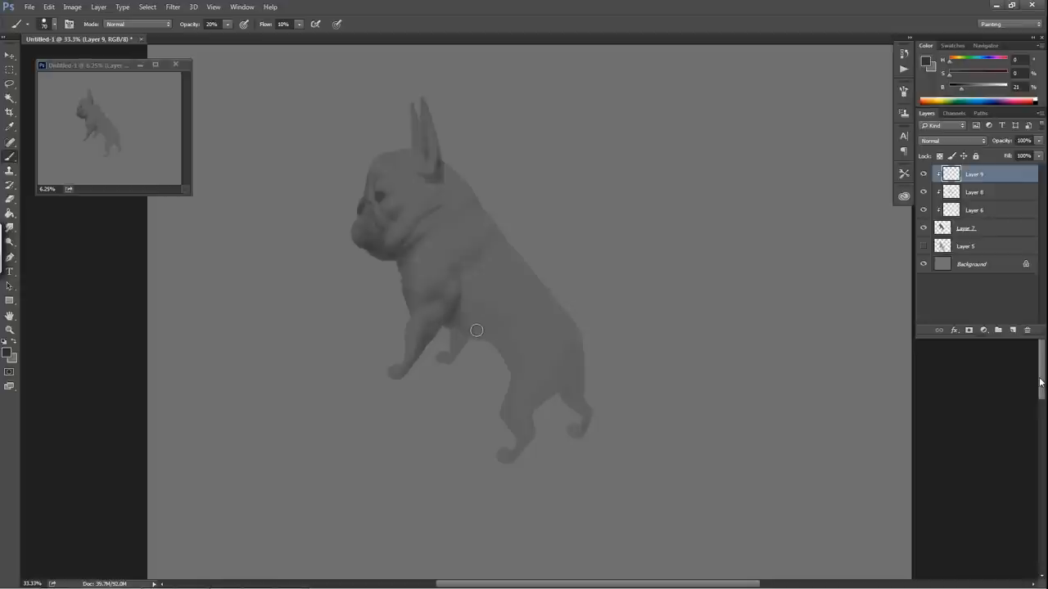
mouse_move(468, 347)
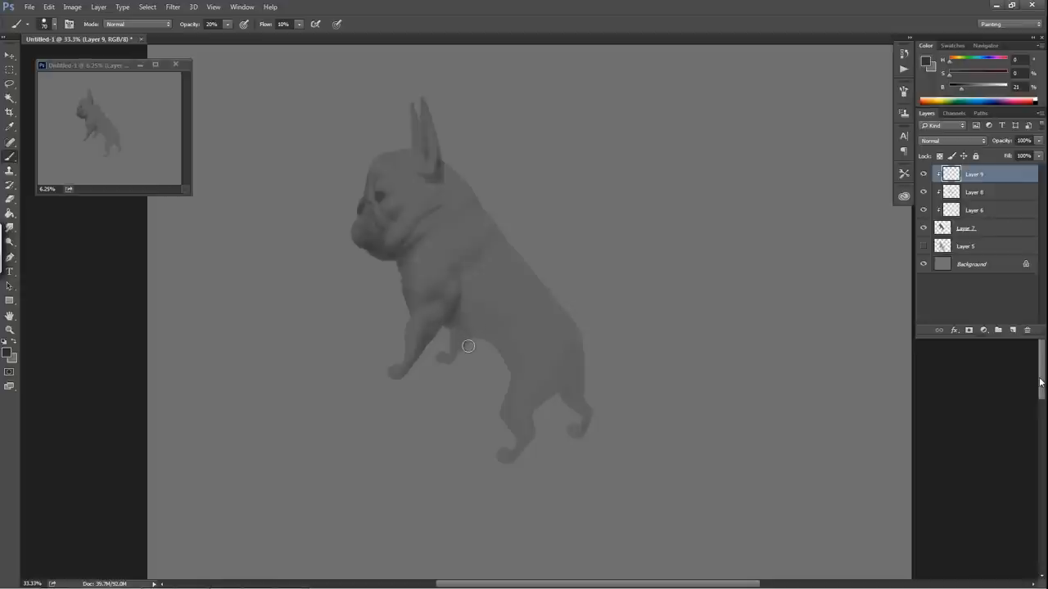
mouse_move(454, 337)
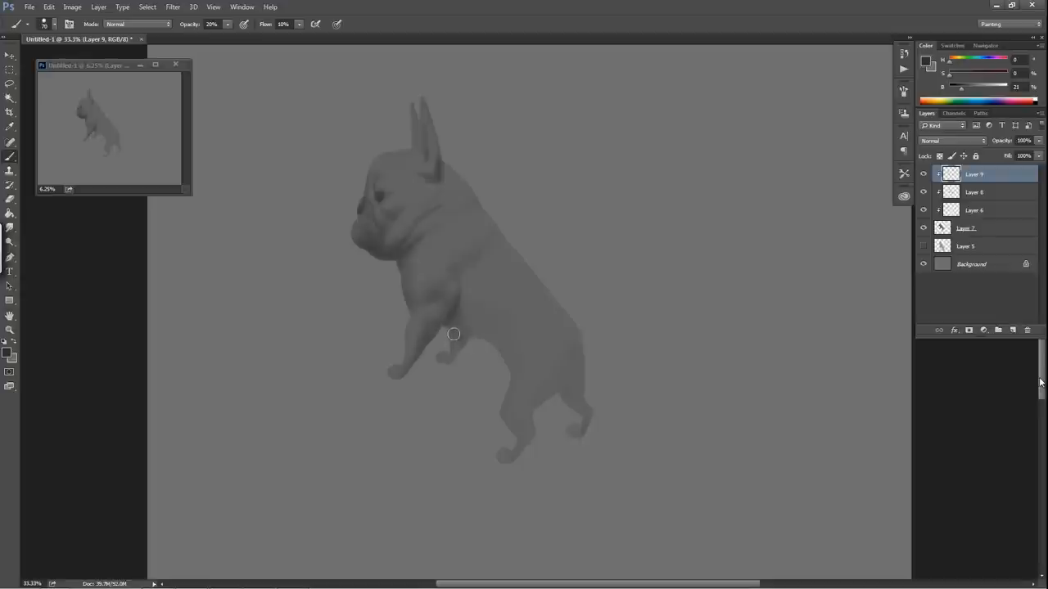
mouse_move(474, 345)
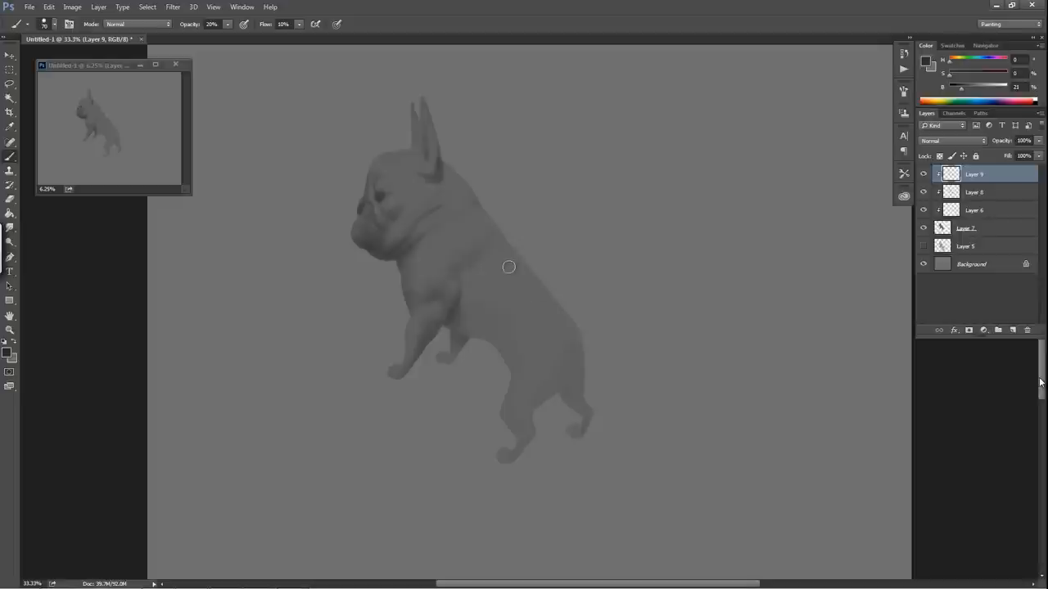
mouse_move(498, 333)
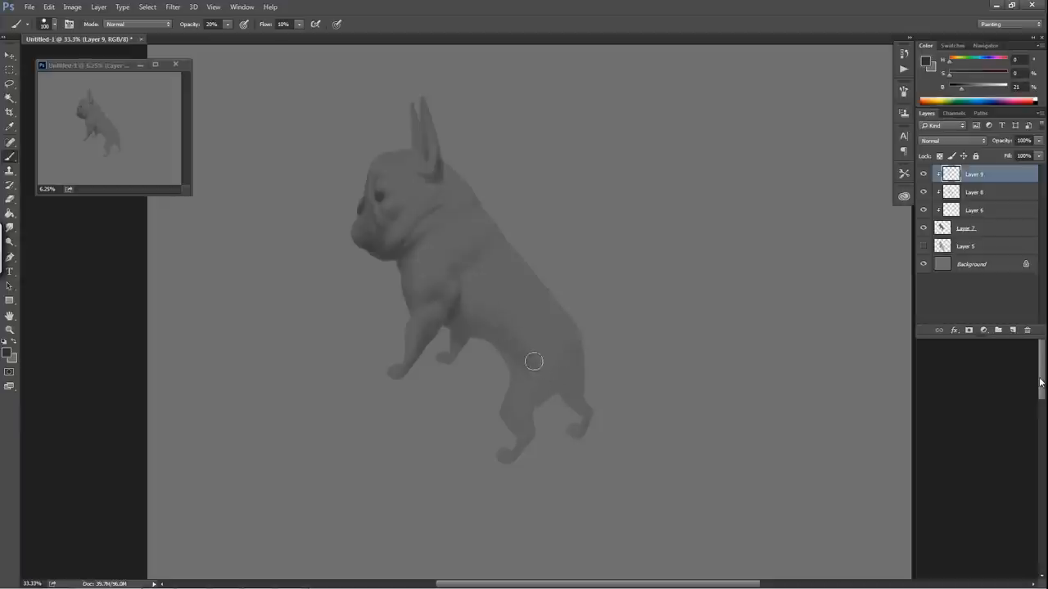
mouse_move(516, 378)
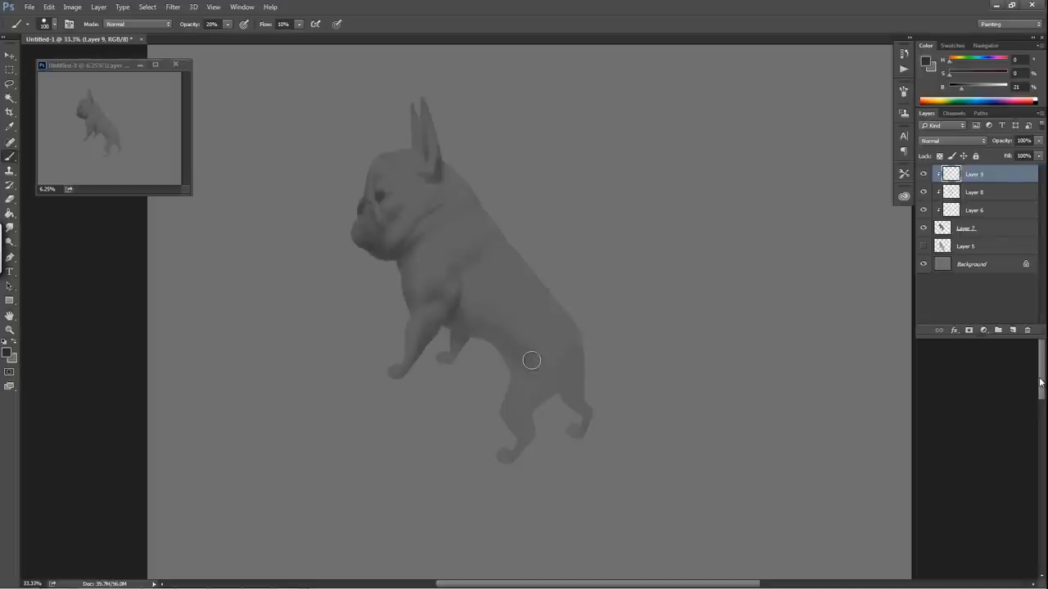
mouse_move(569, 353)
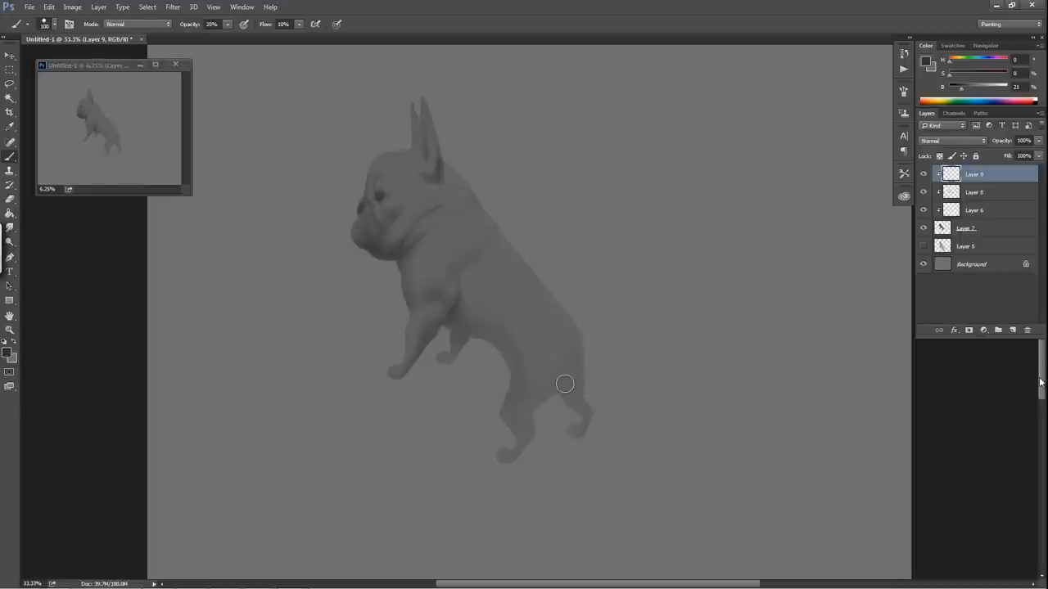
mouse_move(555, 323)
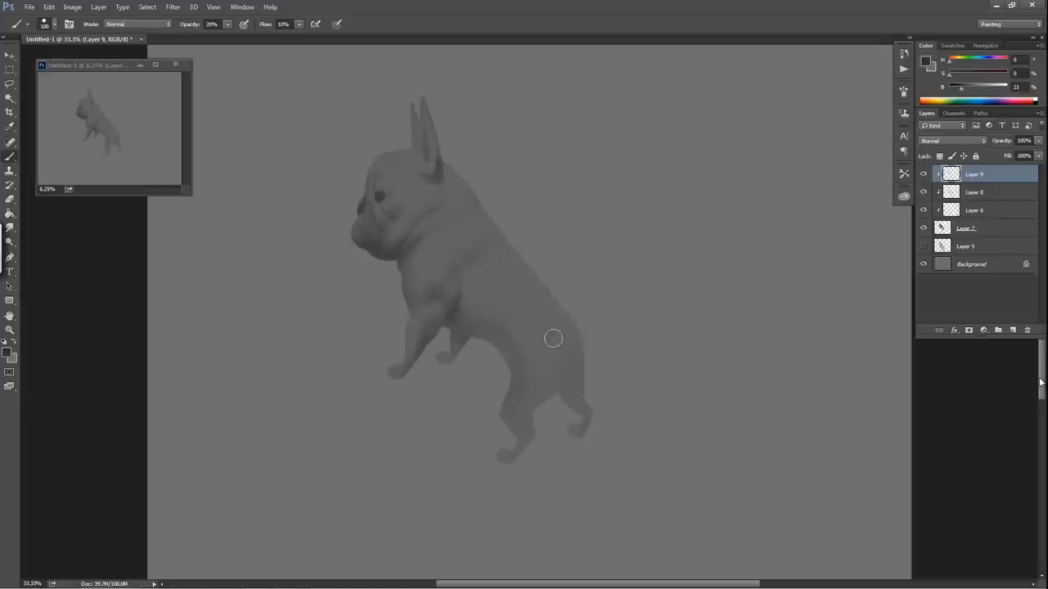
mouse_move(541, 344)
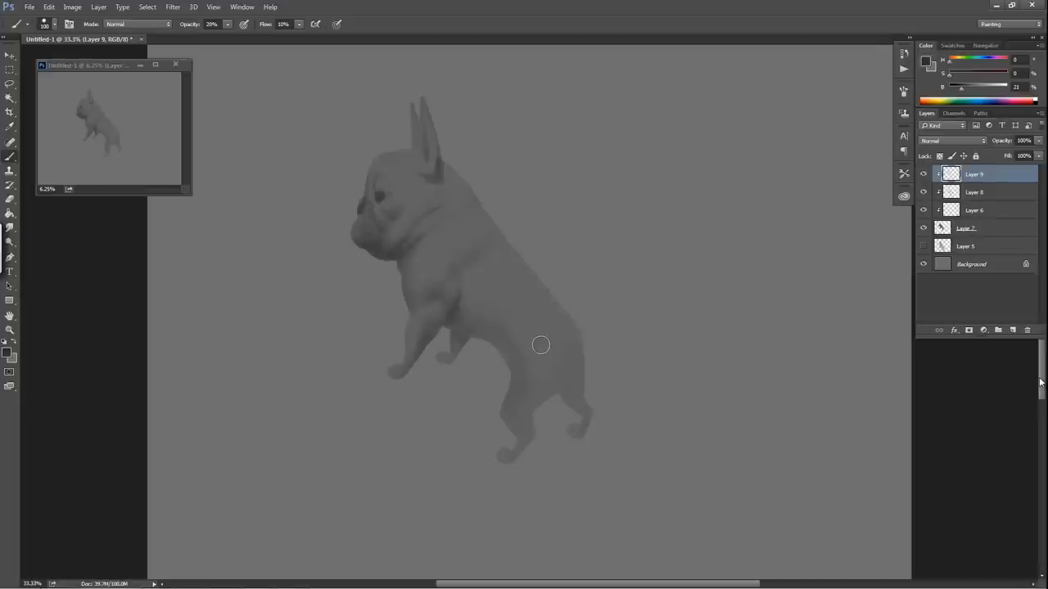
mouse_move(600, 364)
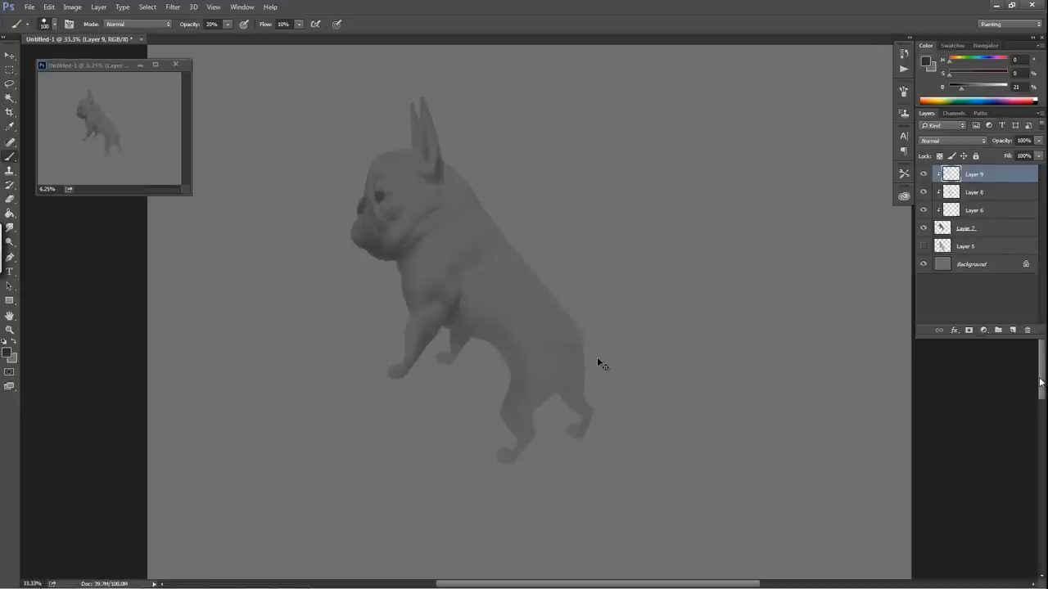
mouse_move(567, 346)
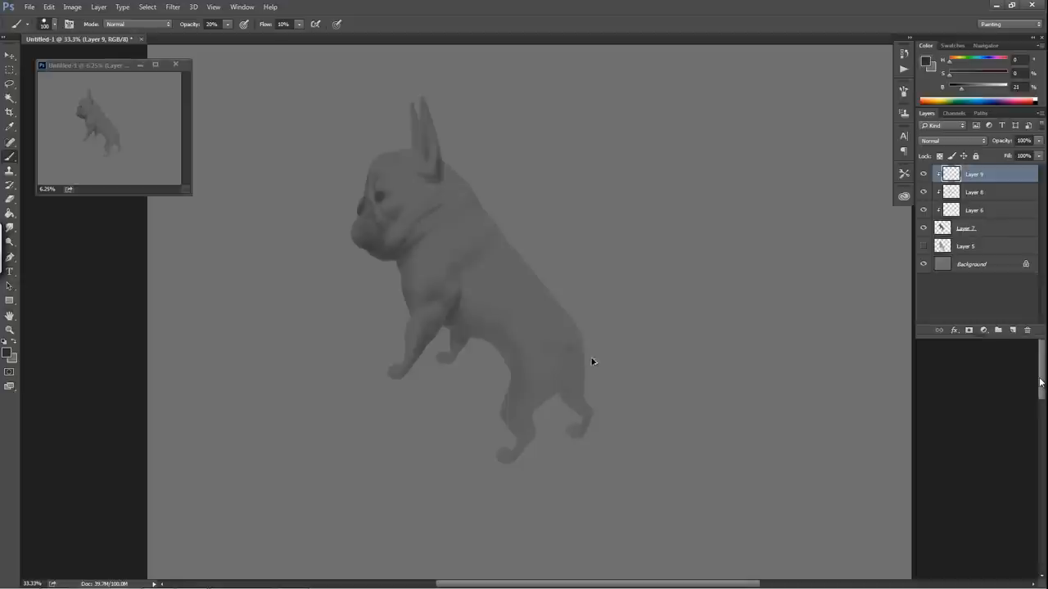
mouse_move(759, 317)
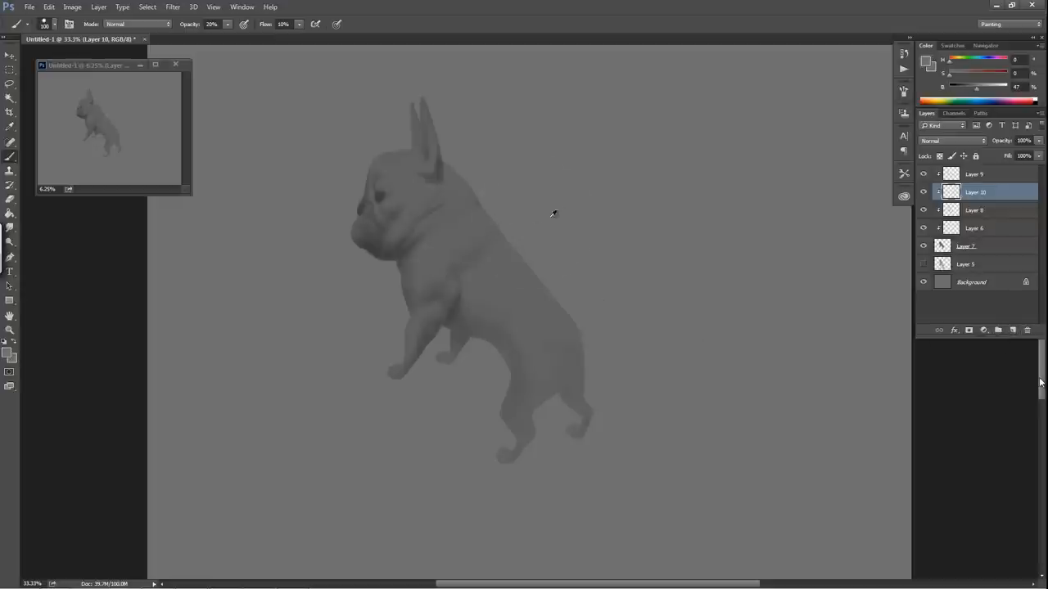
Step: Raise the brush opacity for painting ear highlights on Layer 10
drag(976, 88, 983, 88)
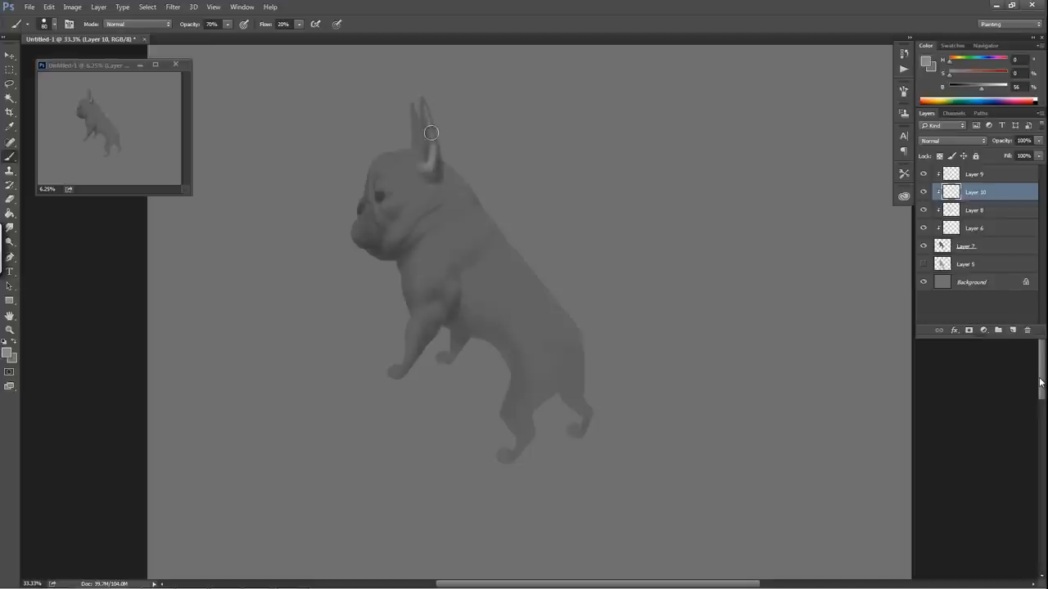
mouse_move(418, 86)
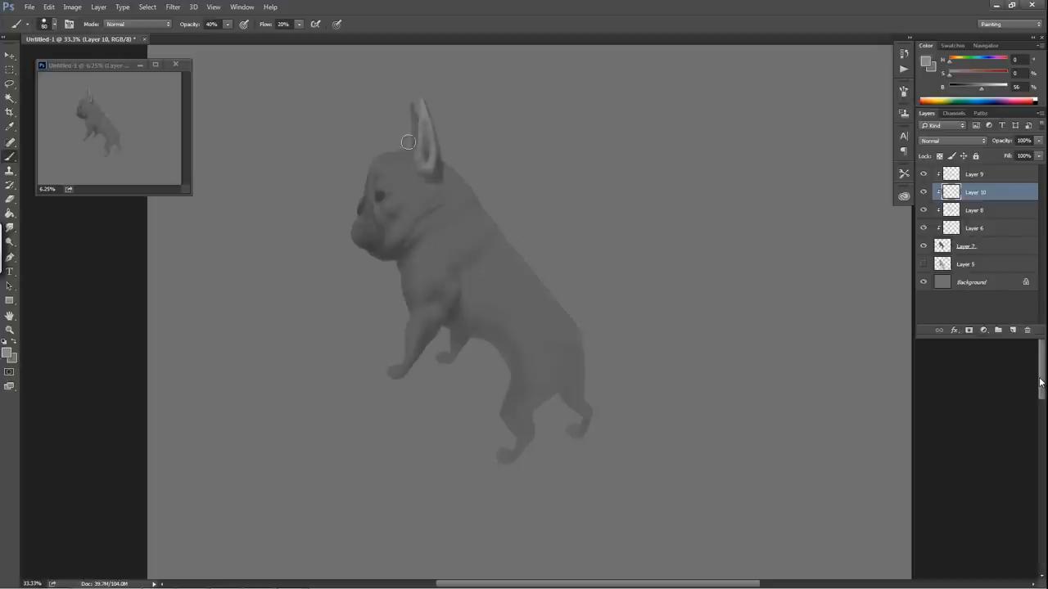
mouse_move(390, 152)
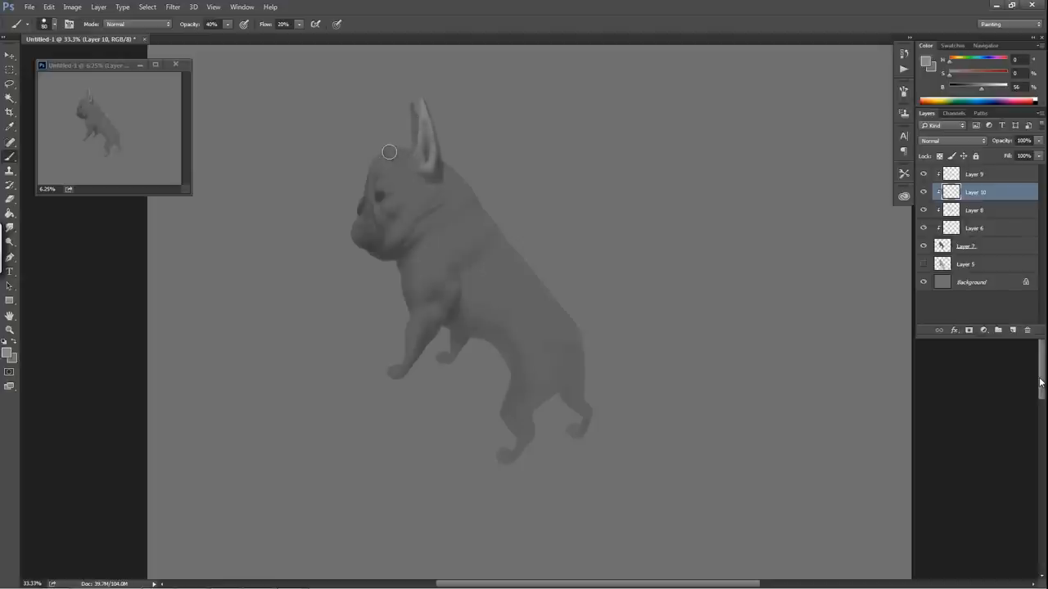
mouse_move(378, 161)
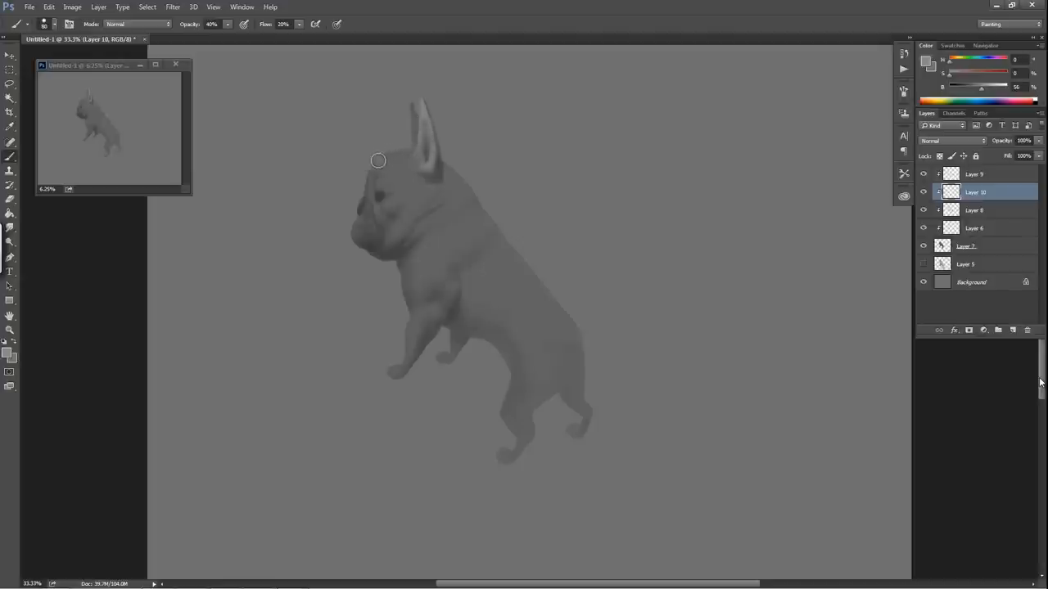
mouse_move(383, 154)
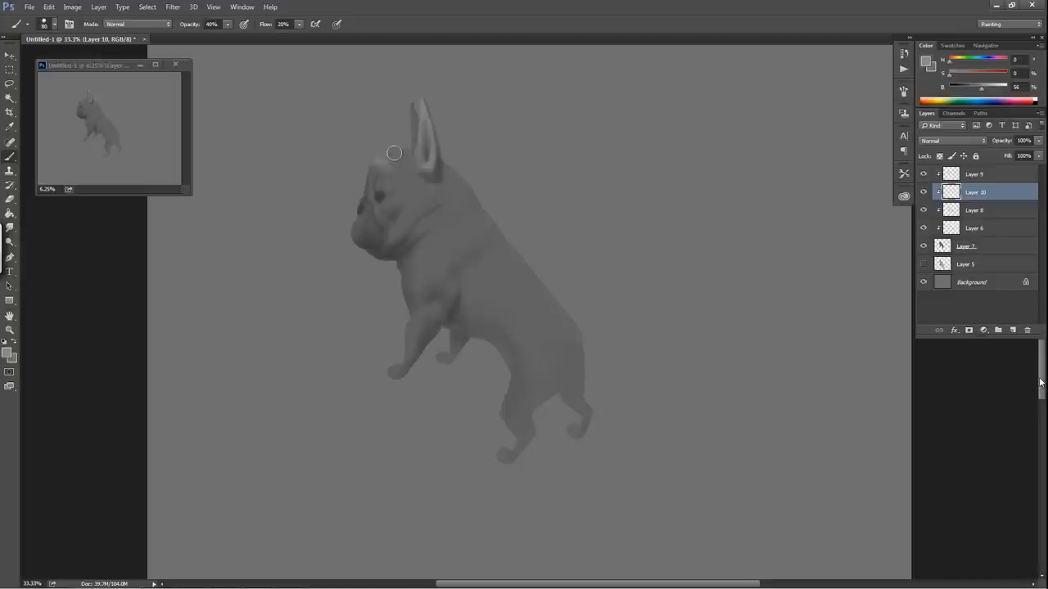
mouse_move(408, 156)
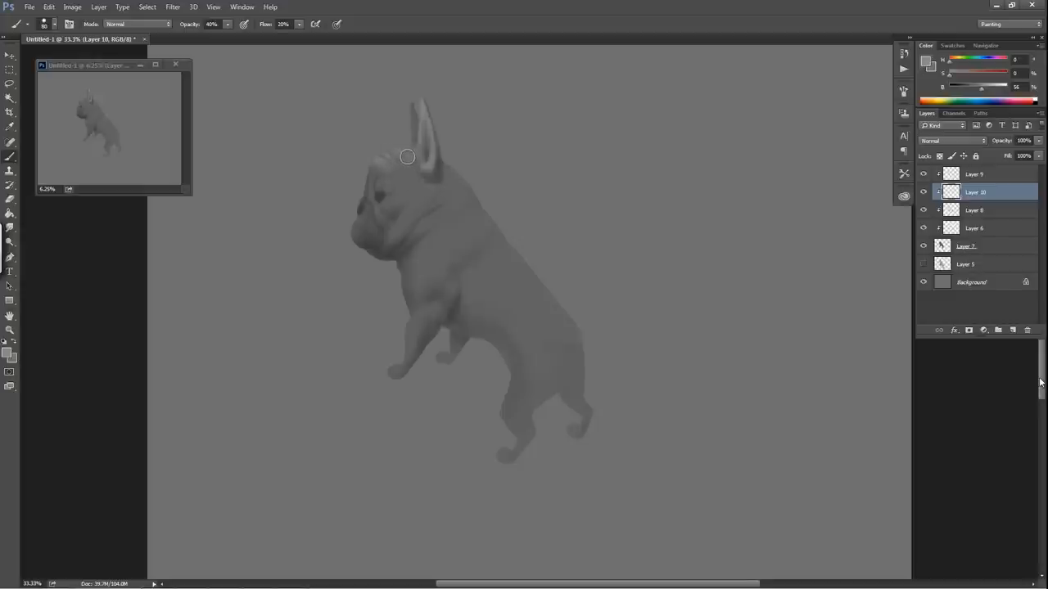
mouse_move(415, 167)
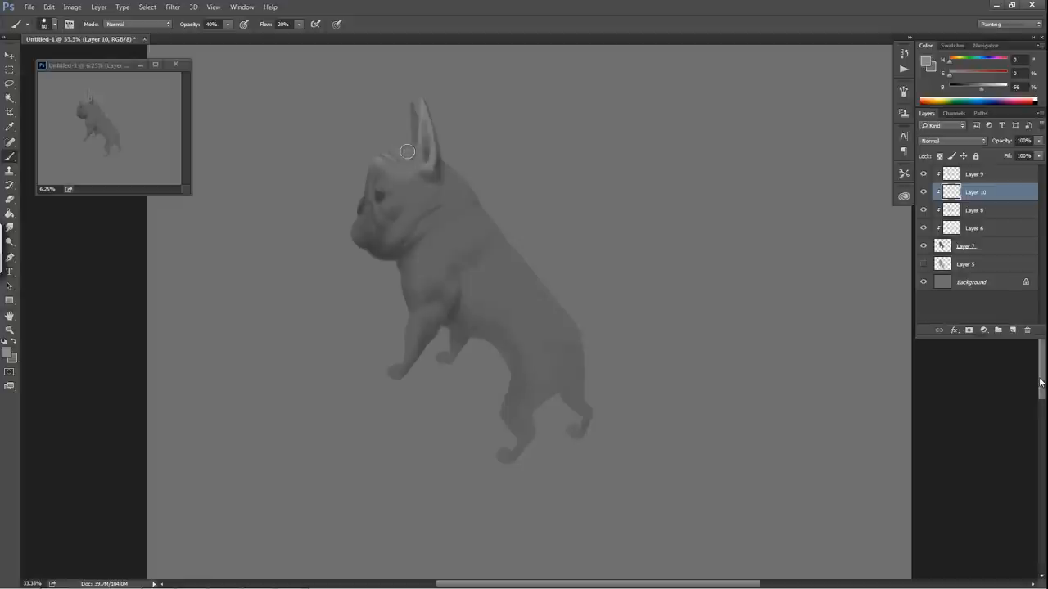
mouse_move(406, 159)
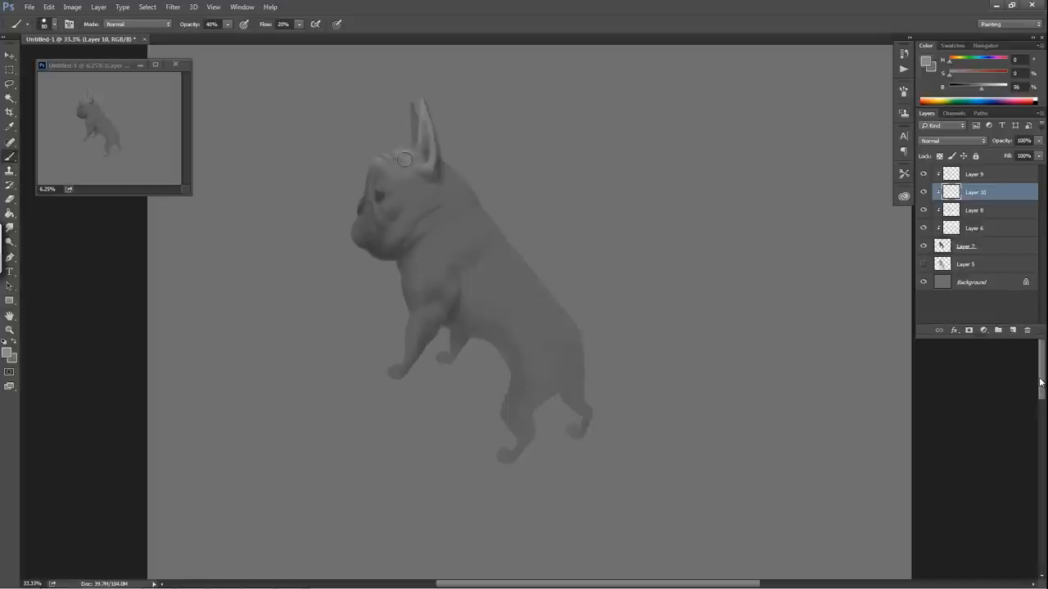
mouse_move(385, 170)
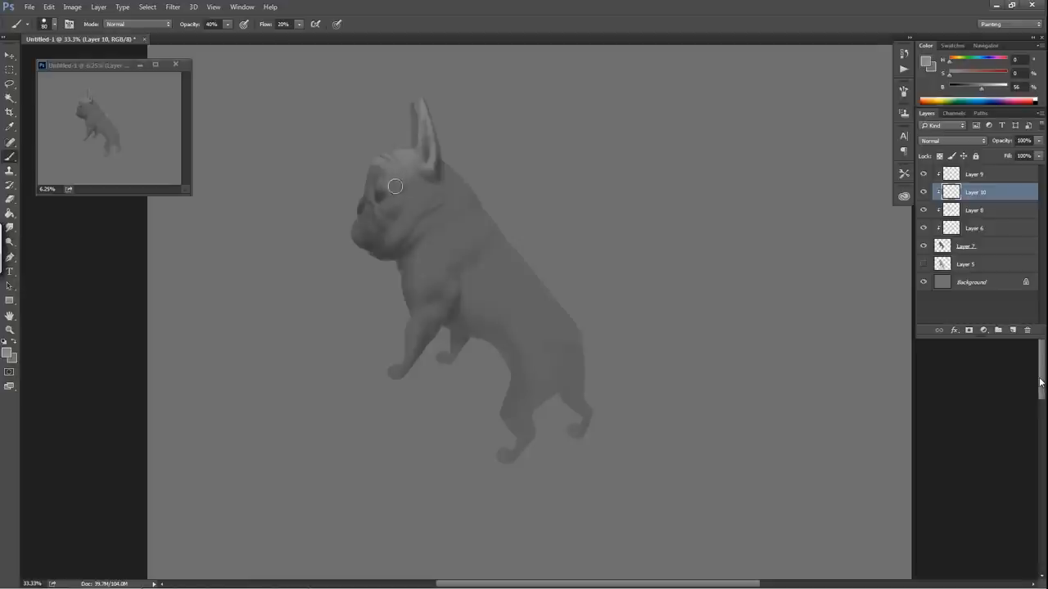
mouse_move(391, 199)
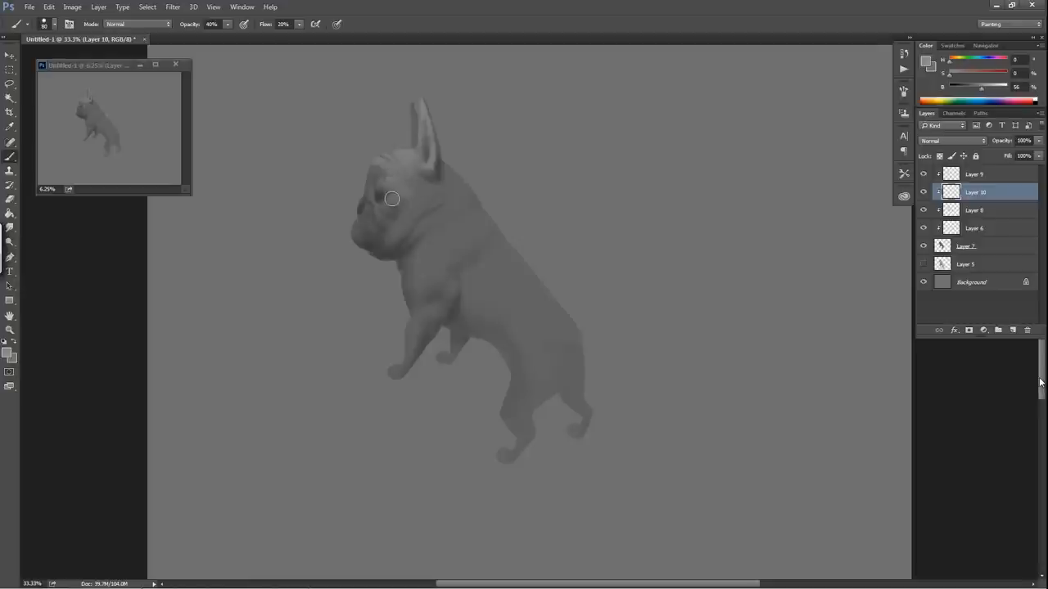
Step: Lighten the brow above the eye and highlight the head just below the ear
drag(391, 199, 440, 193)
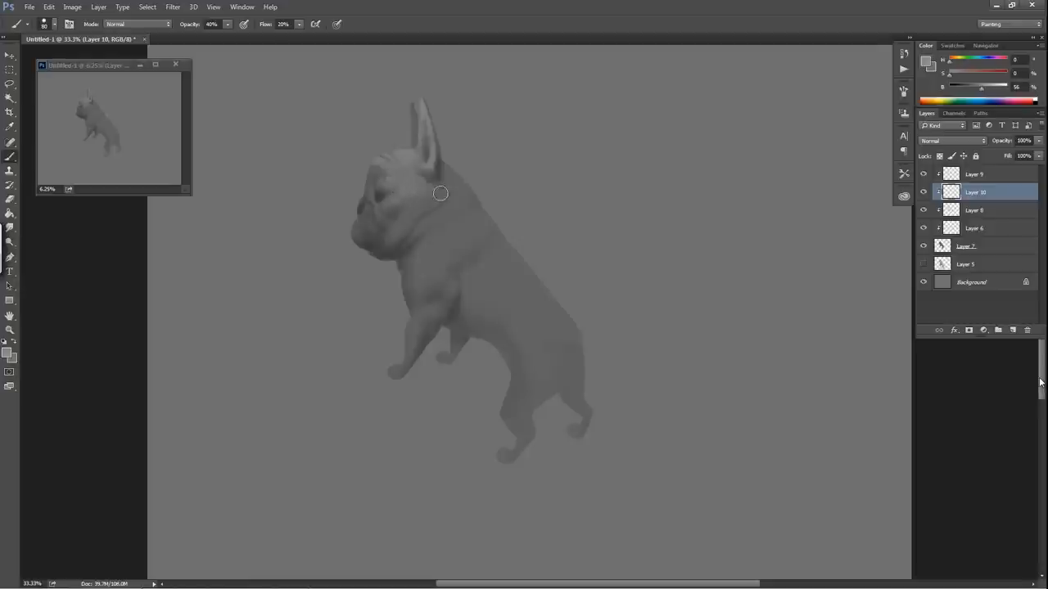
drag(441, 193, 401, 221)
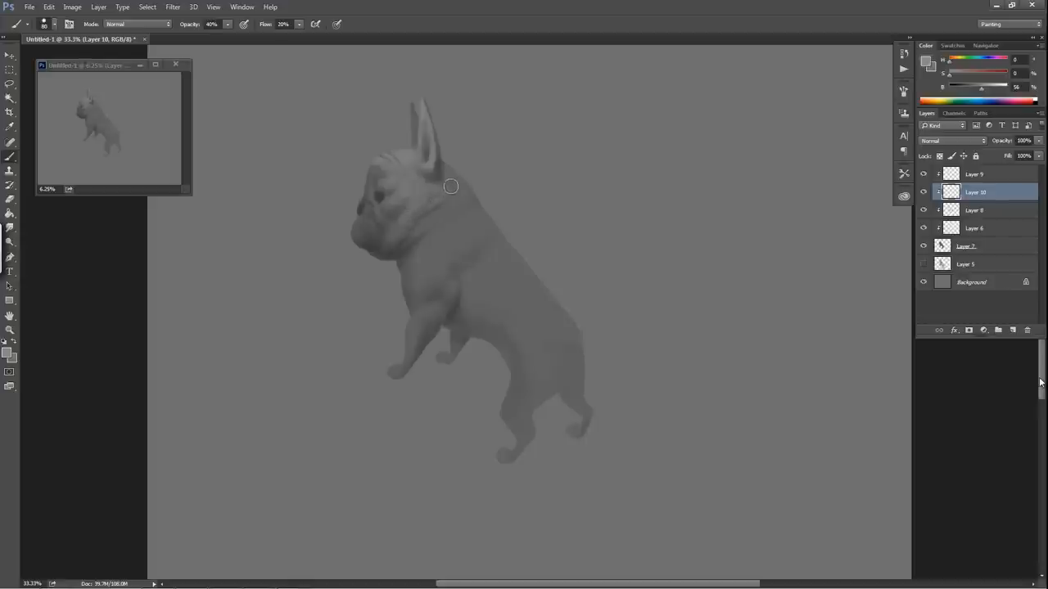
mouse_move(454, 179)
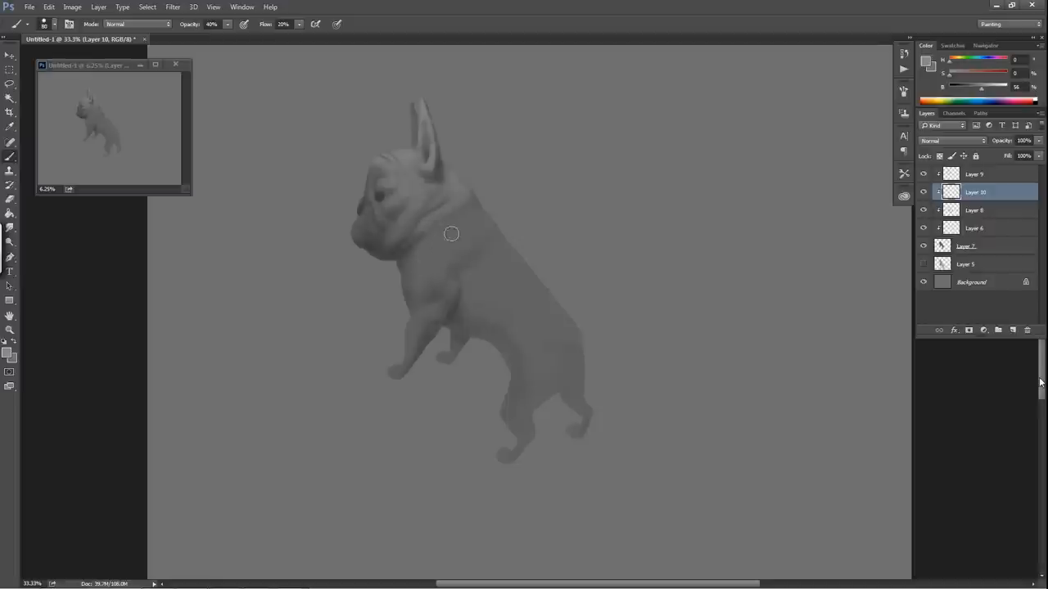
mouse_move(393, 165)
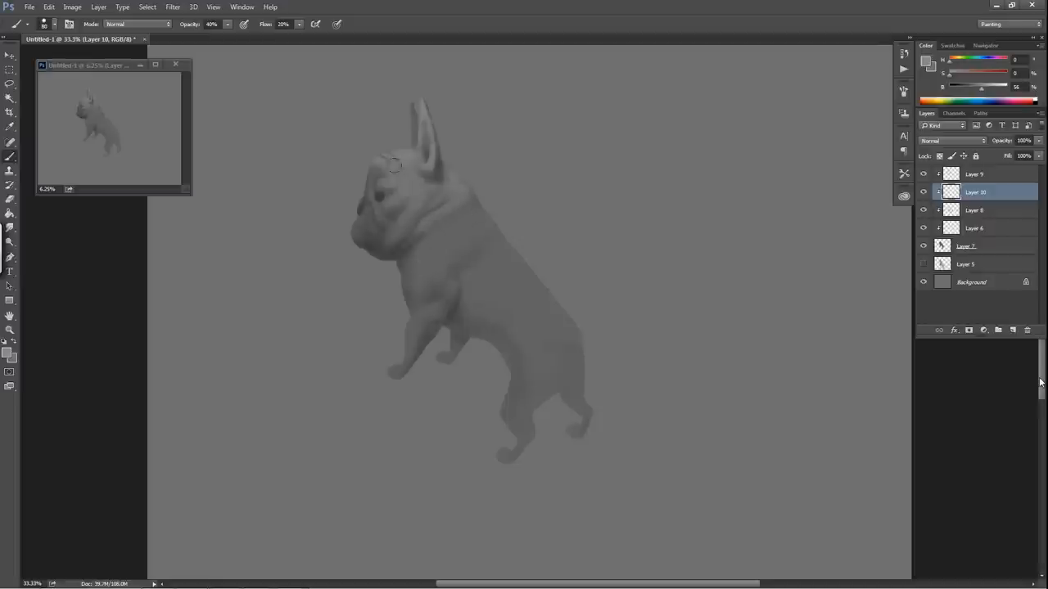
mouse_move(399, 181)
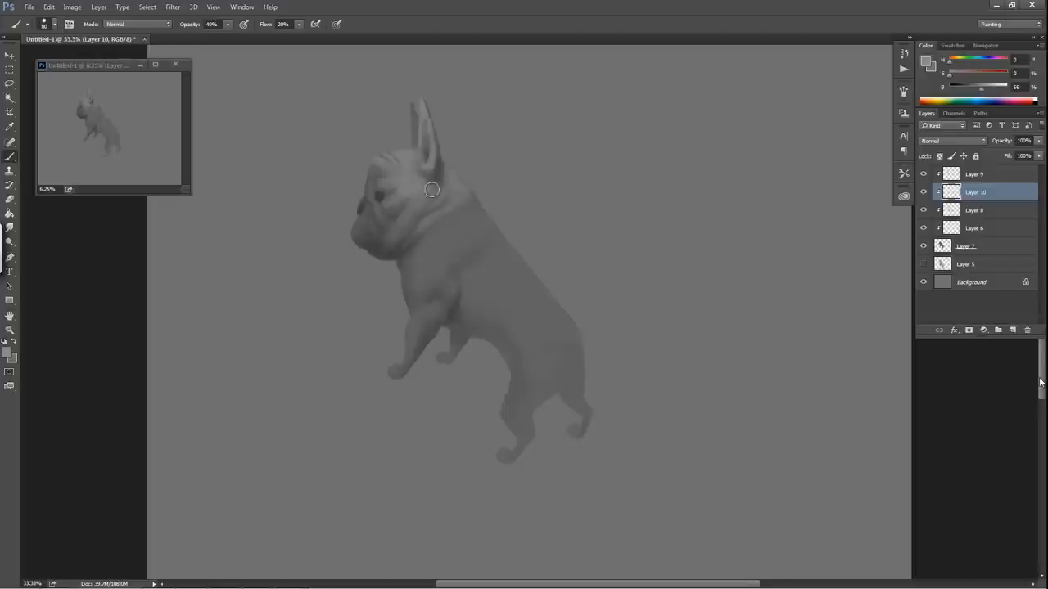
mouse_move(465, 252)
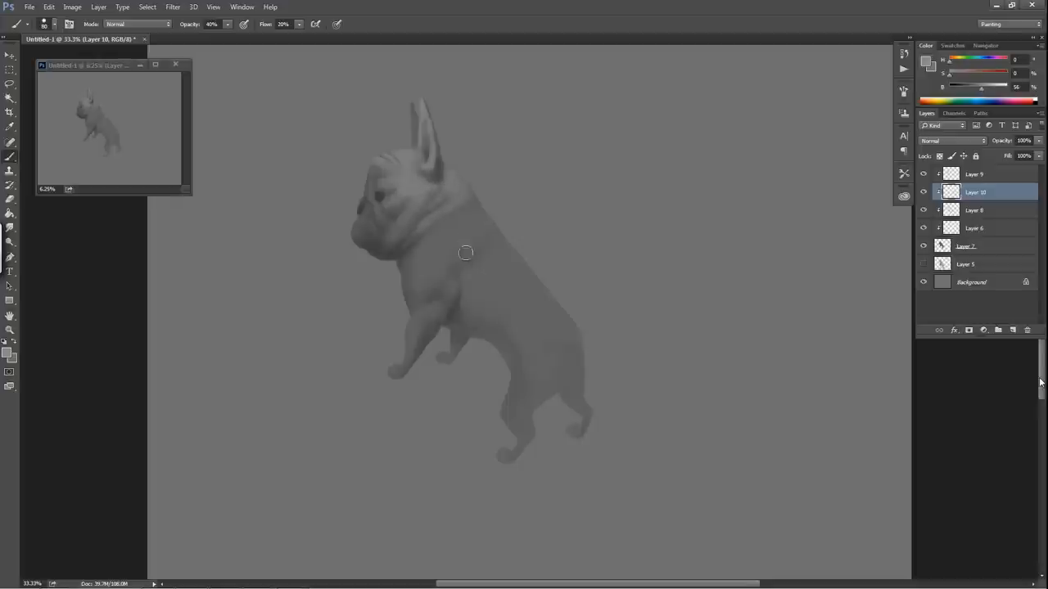
mouse_move(362, 202)
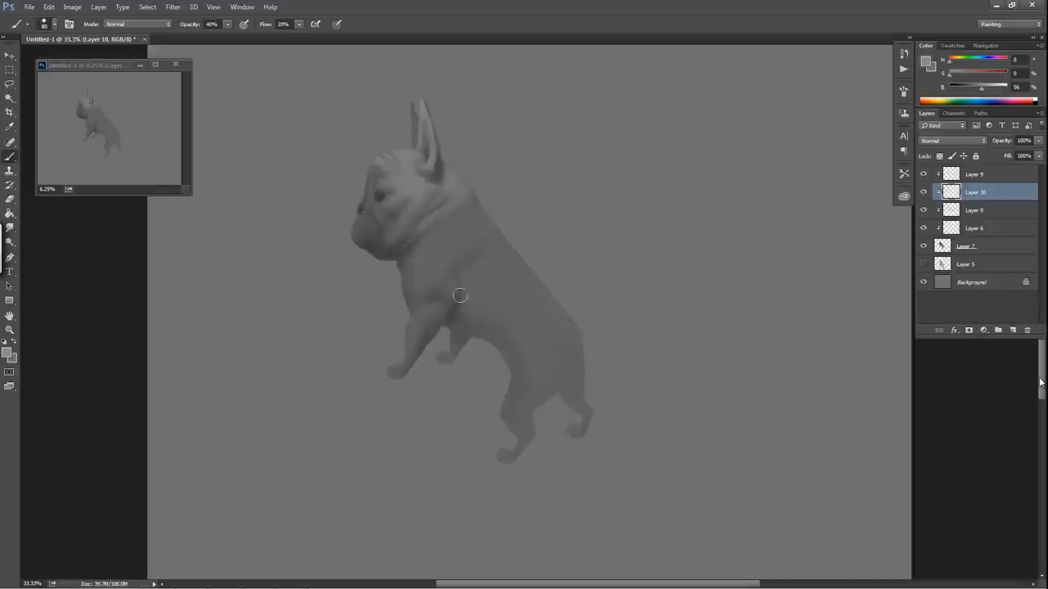
mouse_move(460, 231)
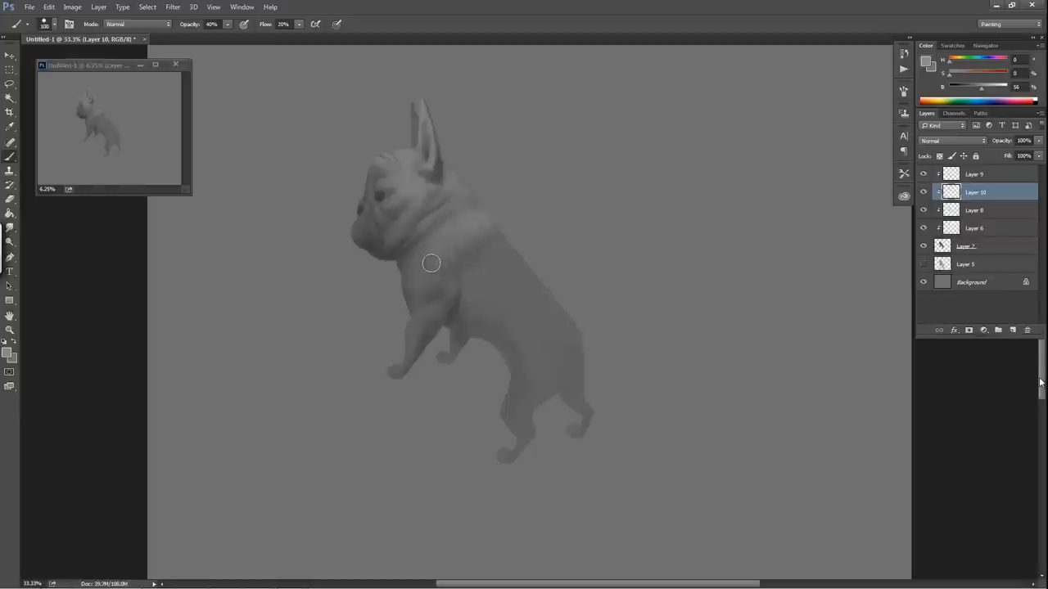
mouse_move(430, 259)
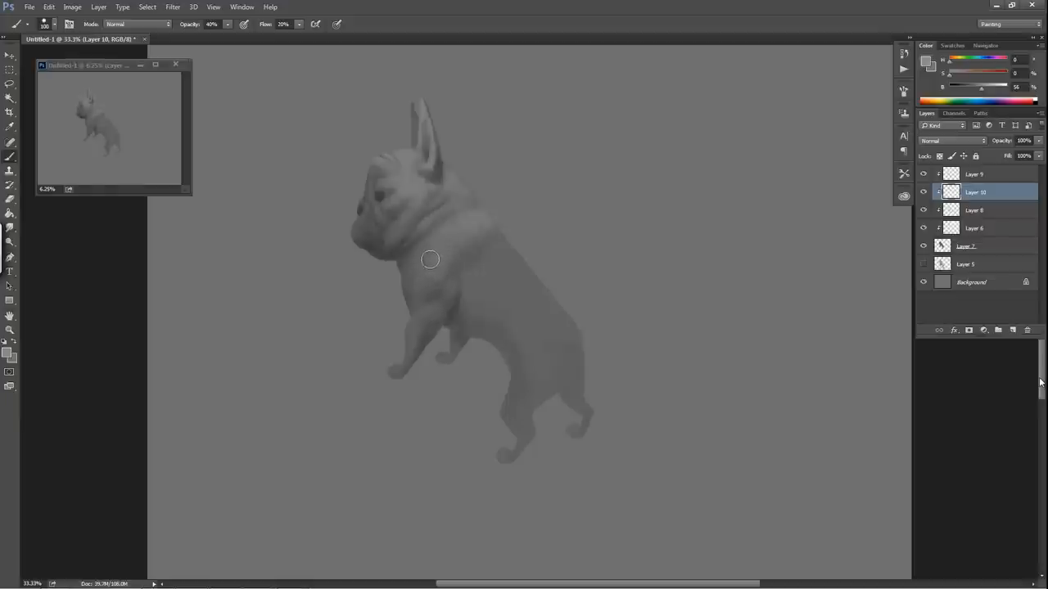
mouse_move(472, 279)
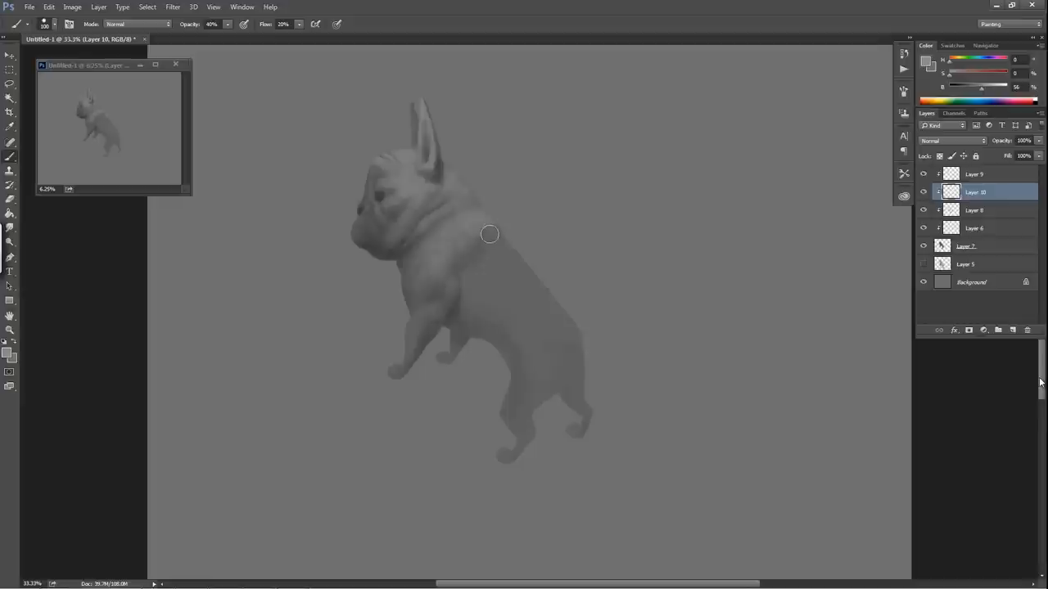
mouse_move(487, 227)
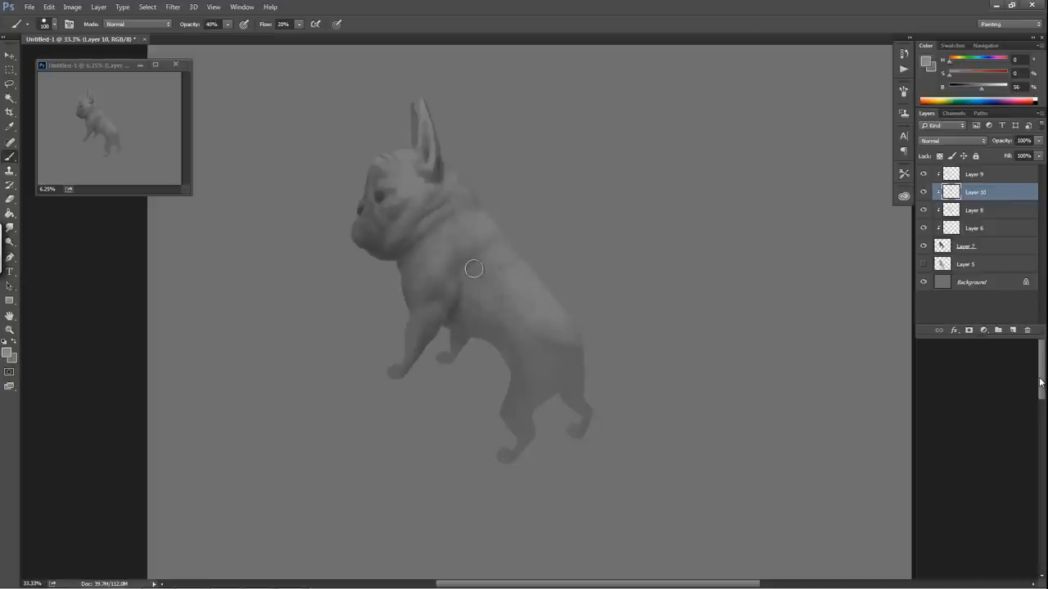
mouse_move(508, 304)
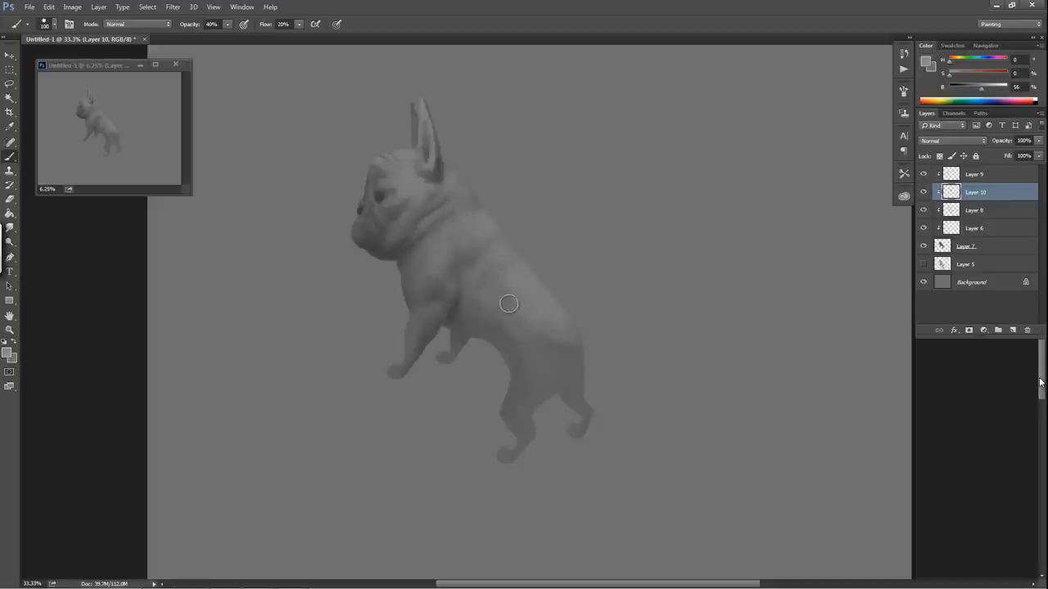
mouse_move(549, 371)
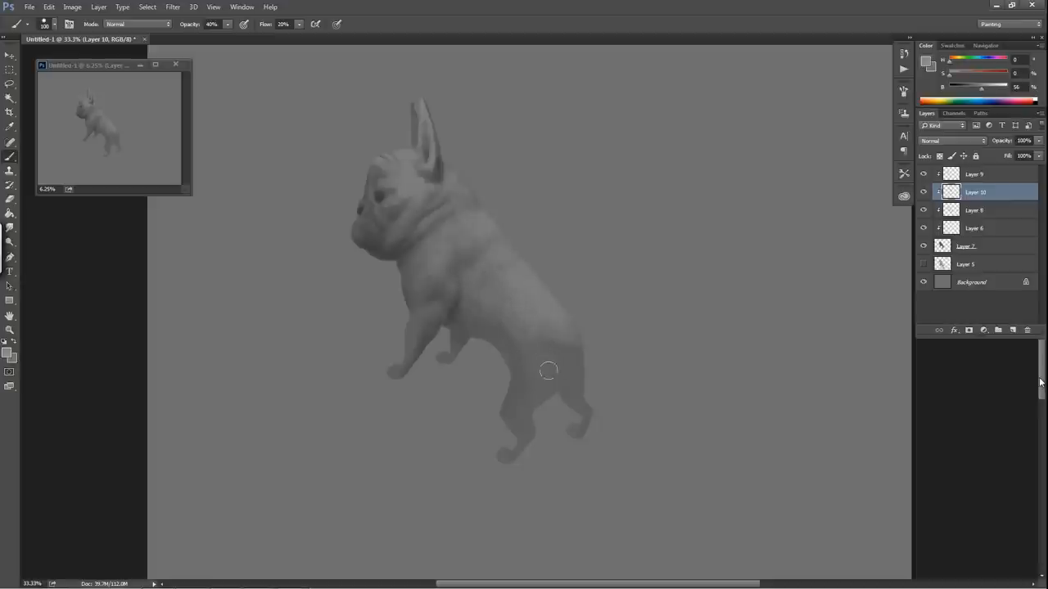
mouse_move(544, 342)
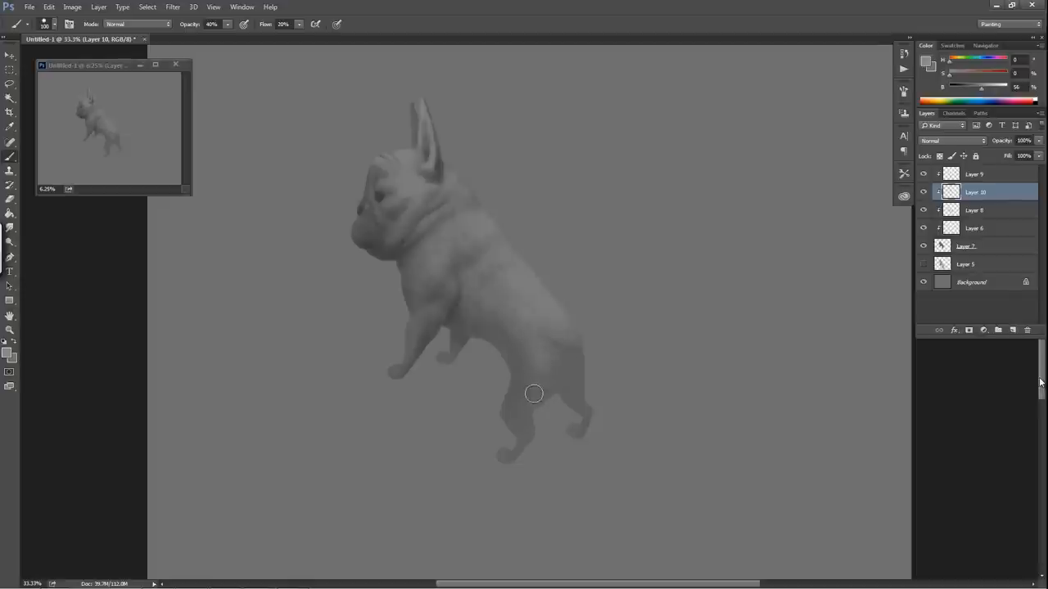
mouse_move(562, 423)
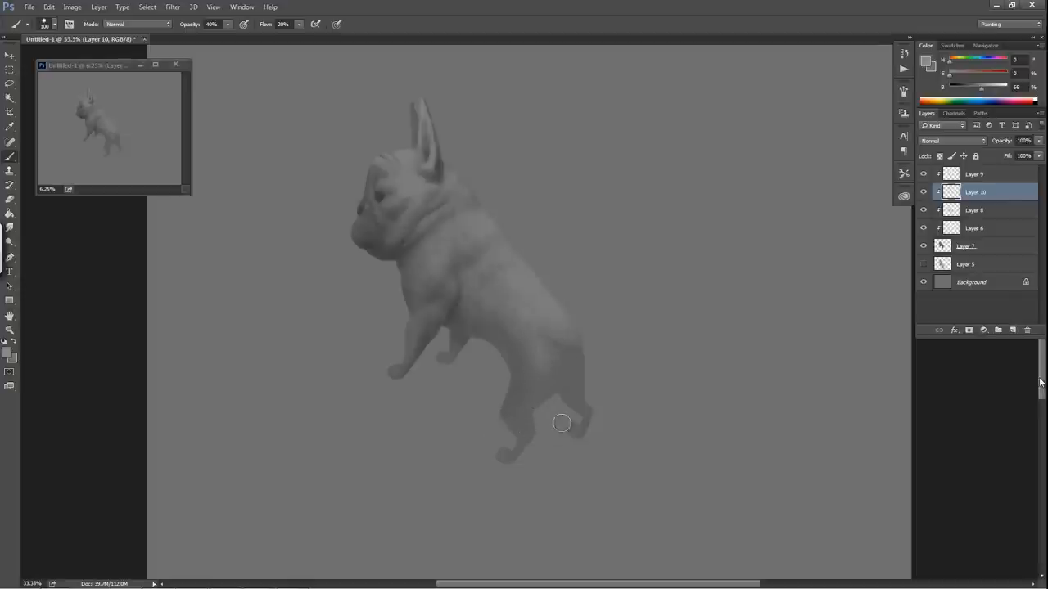
mouse_move(646, 323)
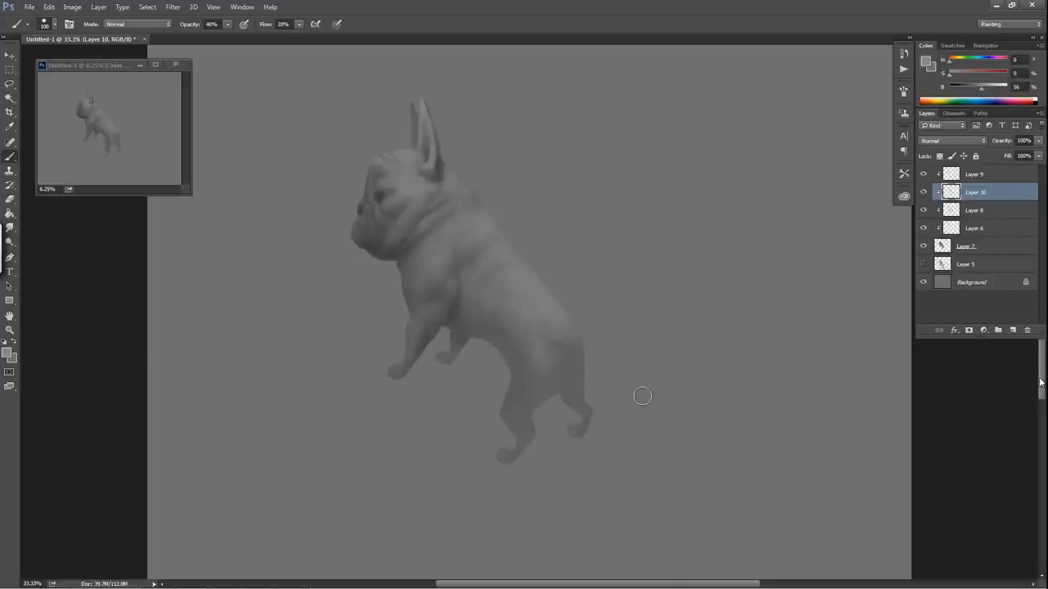
mouse_move(555, 342)
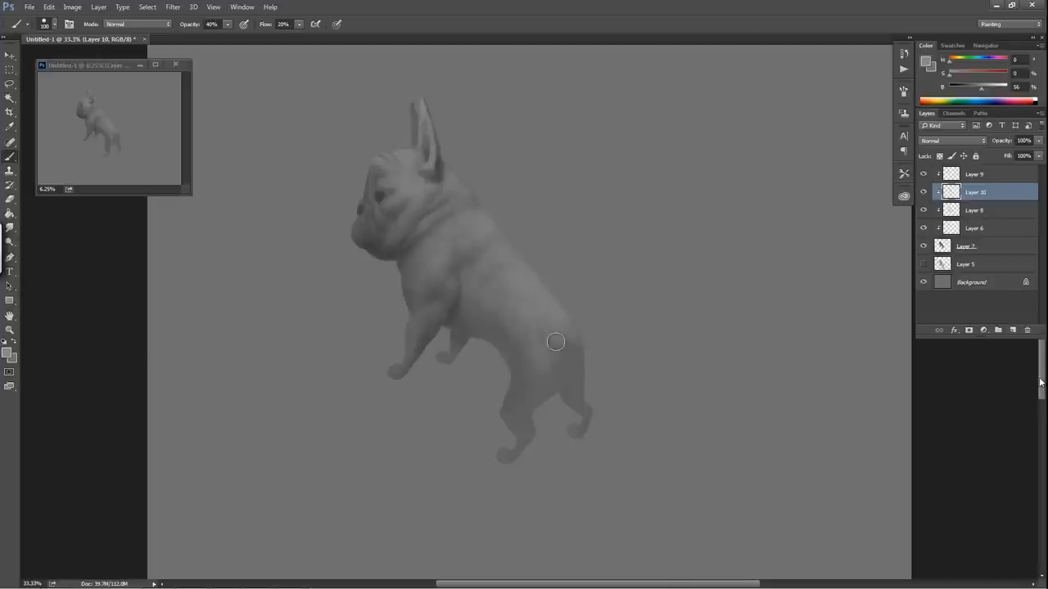
mouse_move(559, 420)
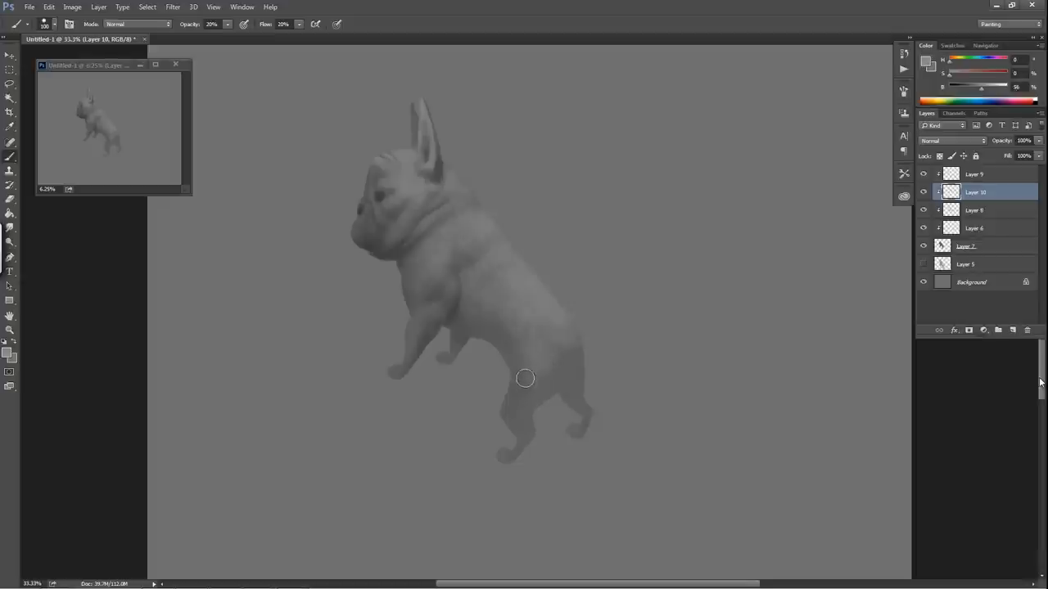
mouse_move(526, 412)
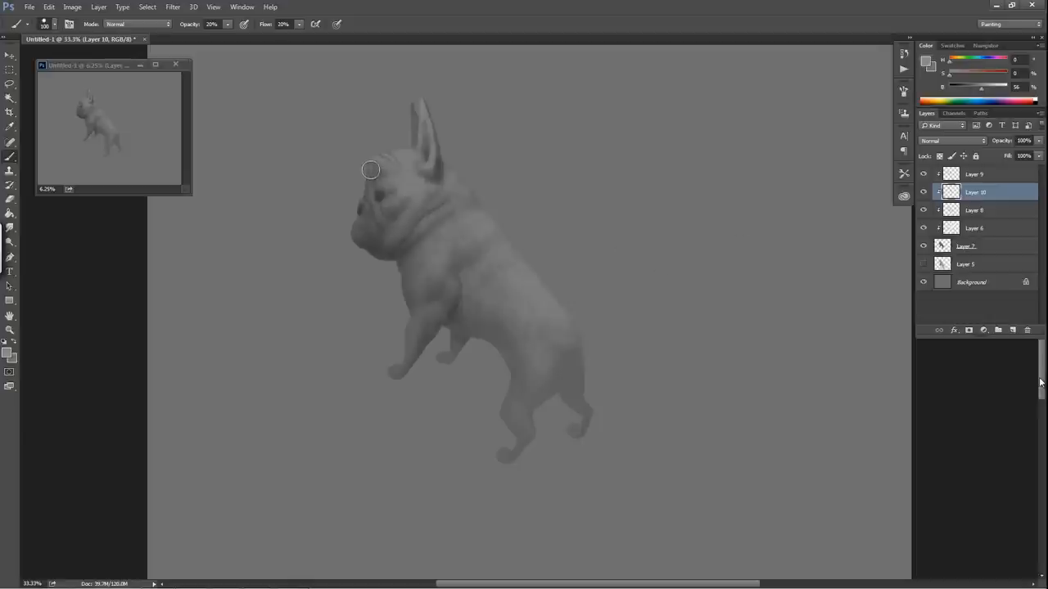
mouse_move(371, 175)
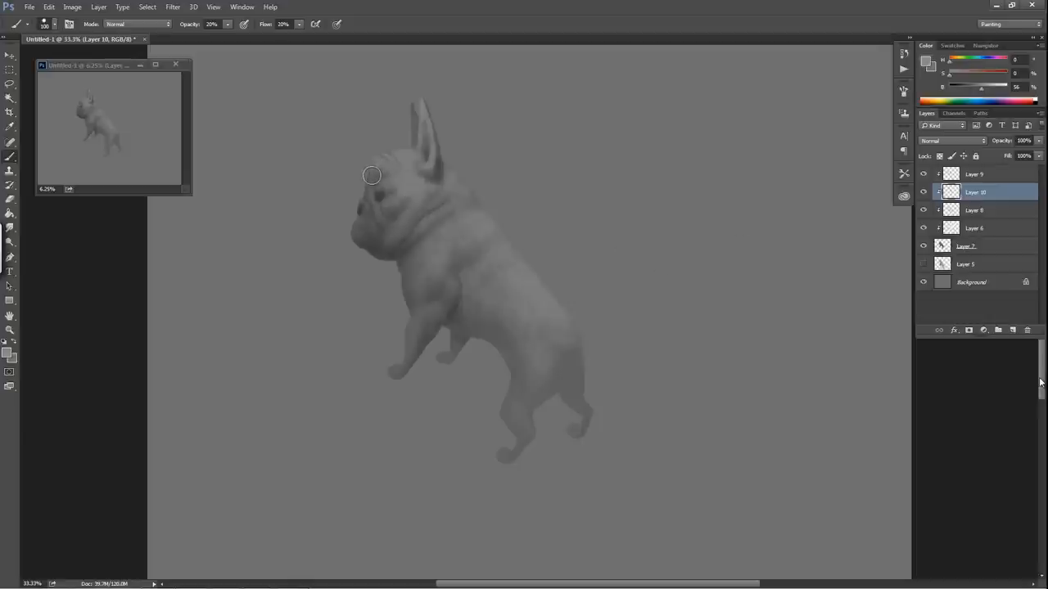
mouse_move(882, 290)
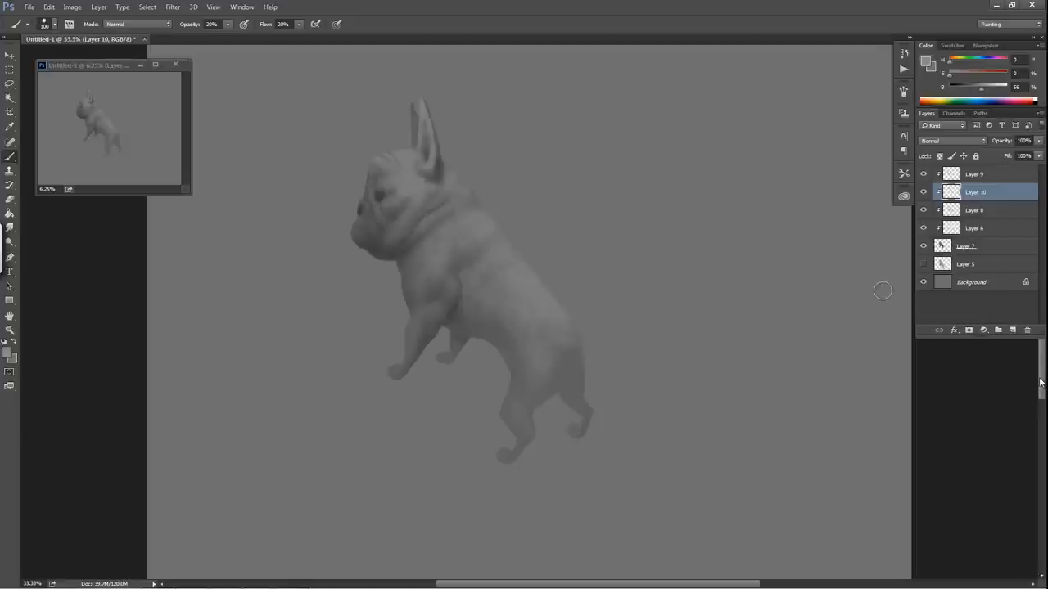
mouse_move(999, 237)
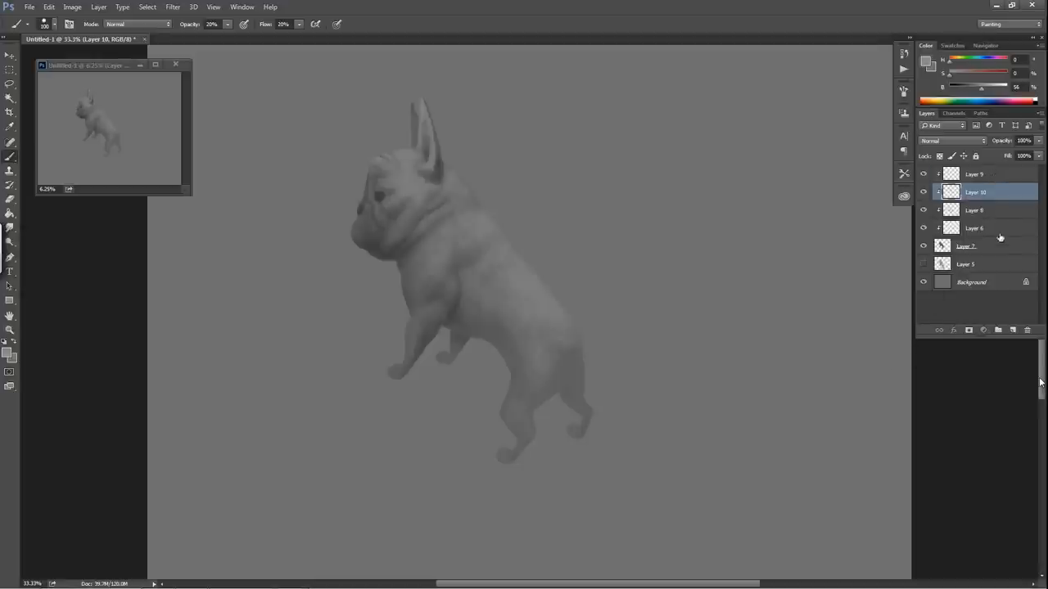
Step: Add Layer 11 and brighten the bulldog's neck and shoulder with pale highlights
click(998, 330)
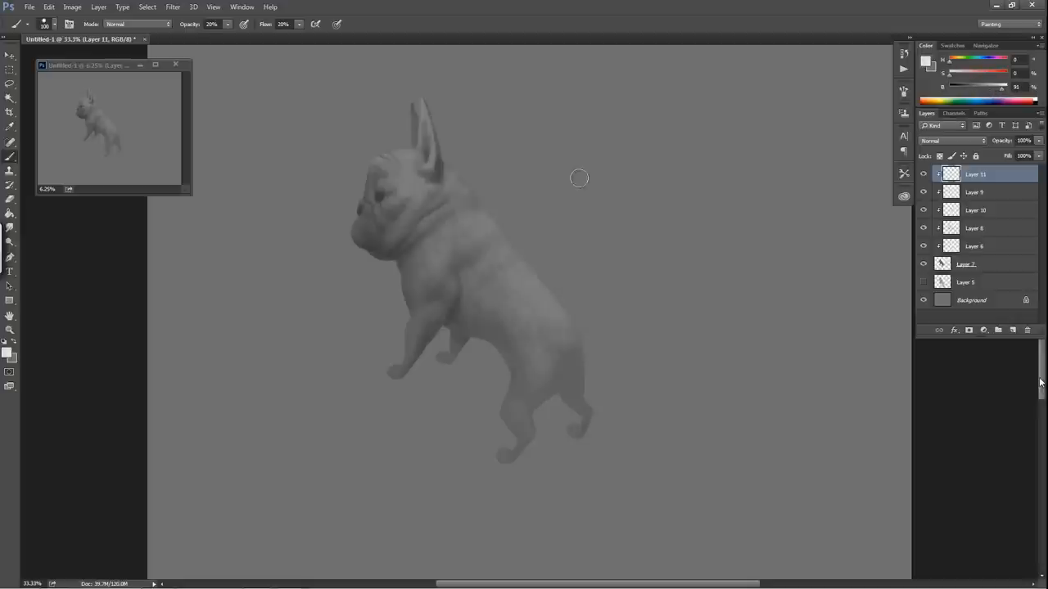
mouse_move(423, 105)
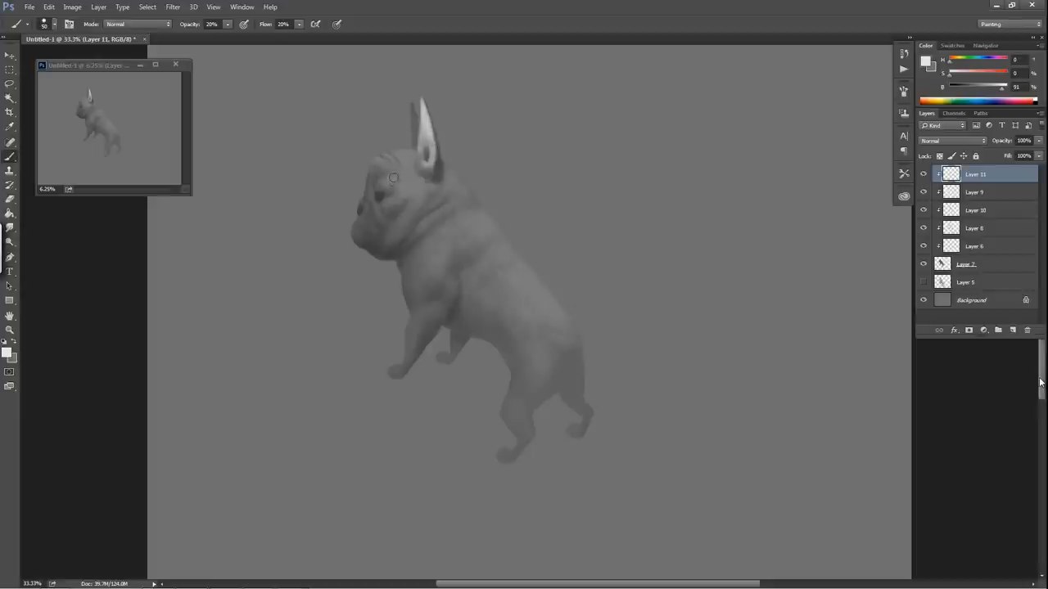
mouse_move(397, 161)
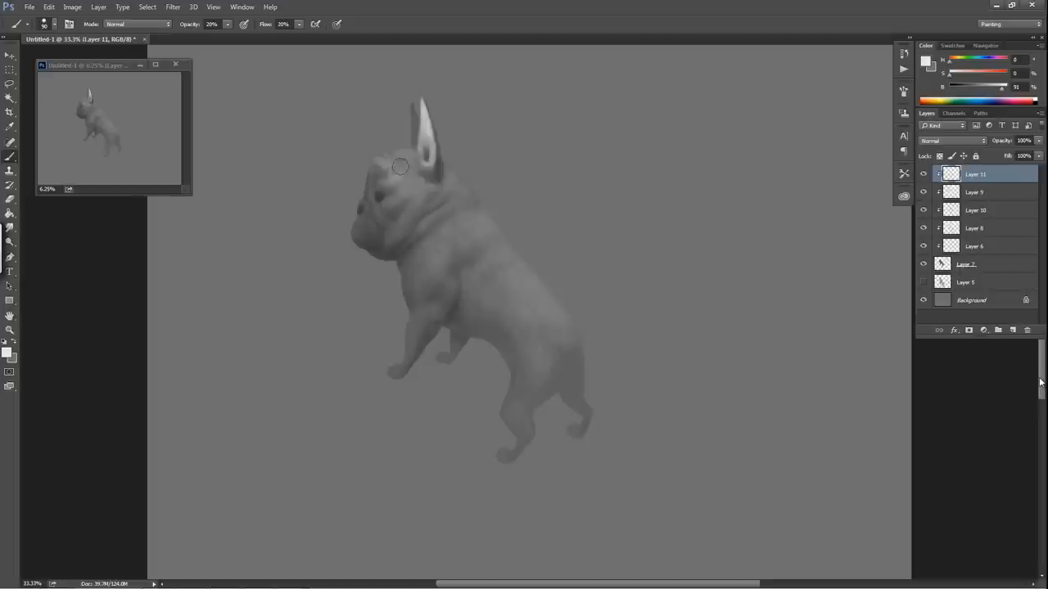
mouse_move(401, 158)
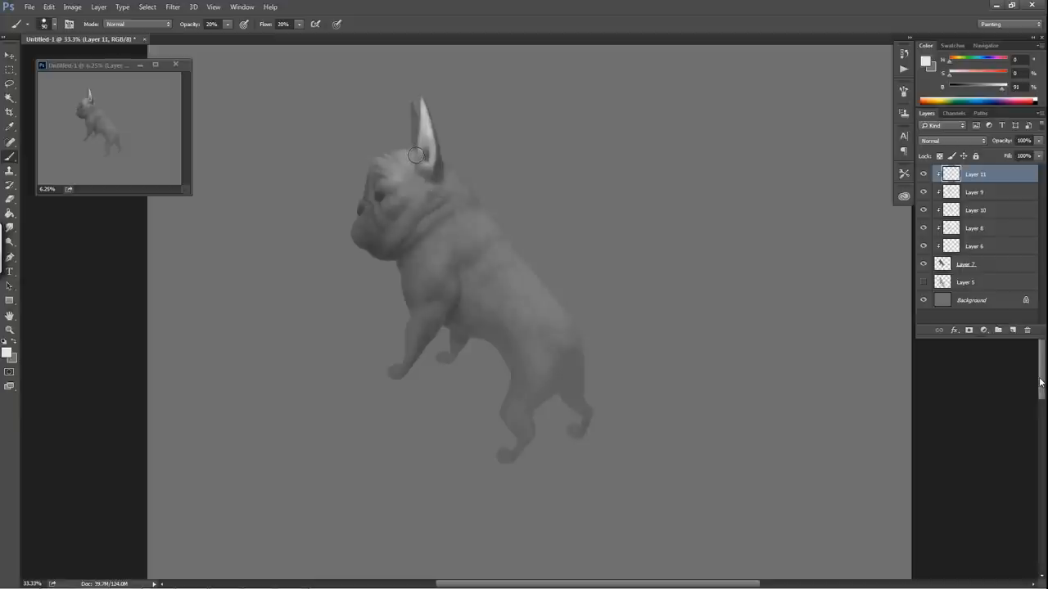
mouse_move(418, 189)
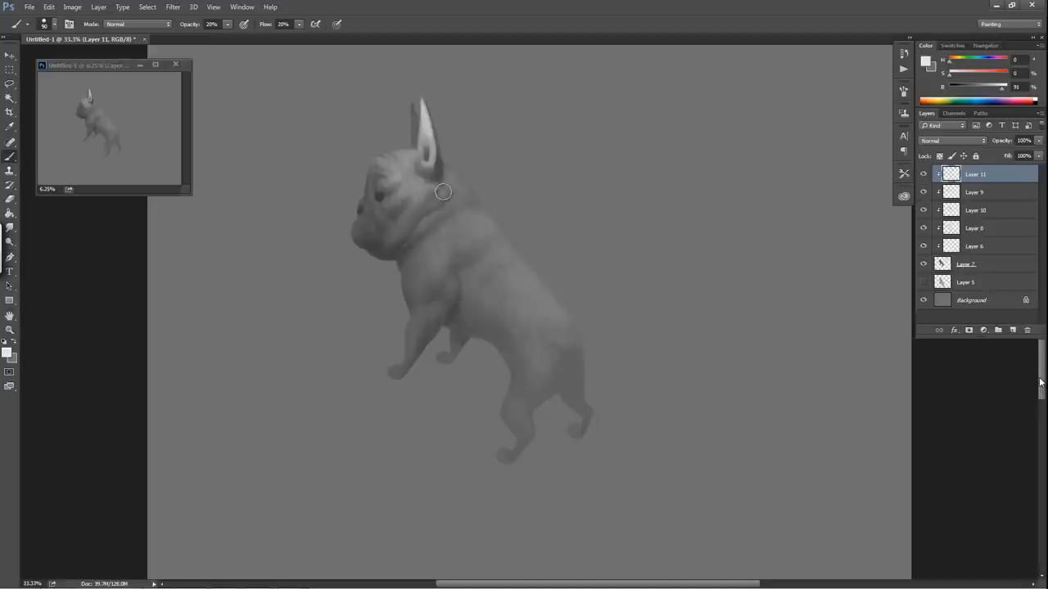
mouse_move(448, 160)
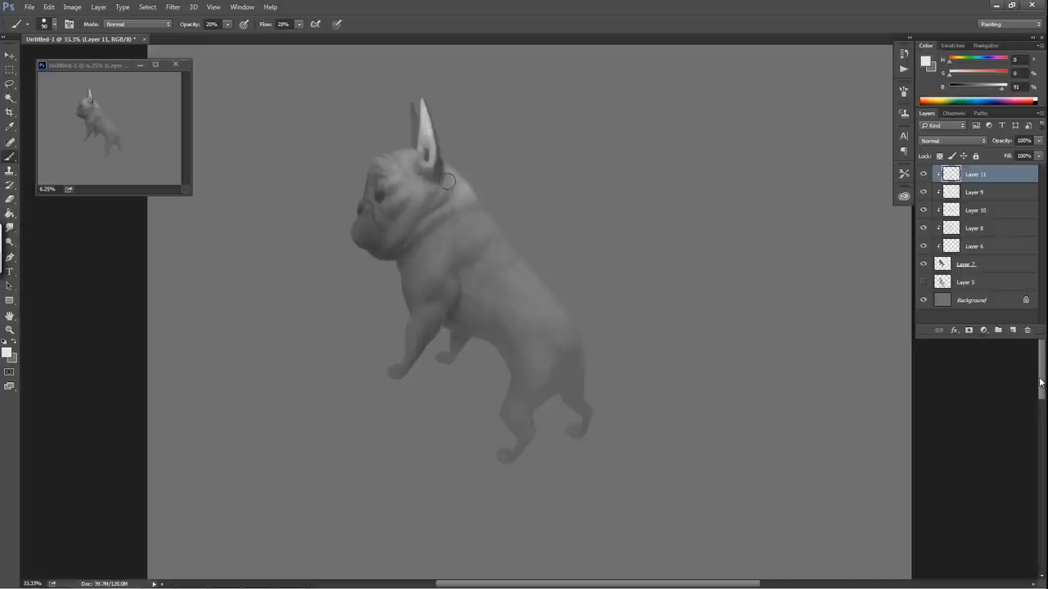
mouse_move(435, 191)
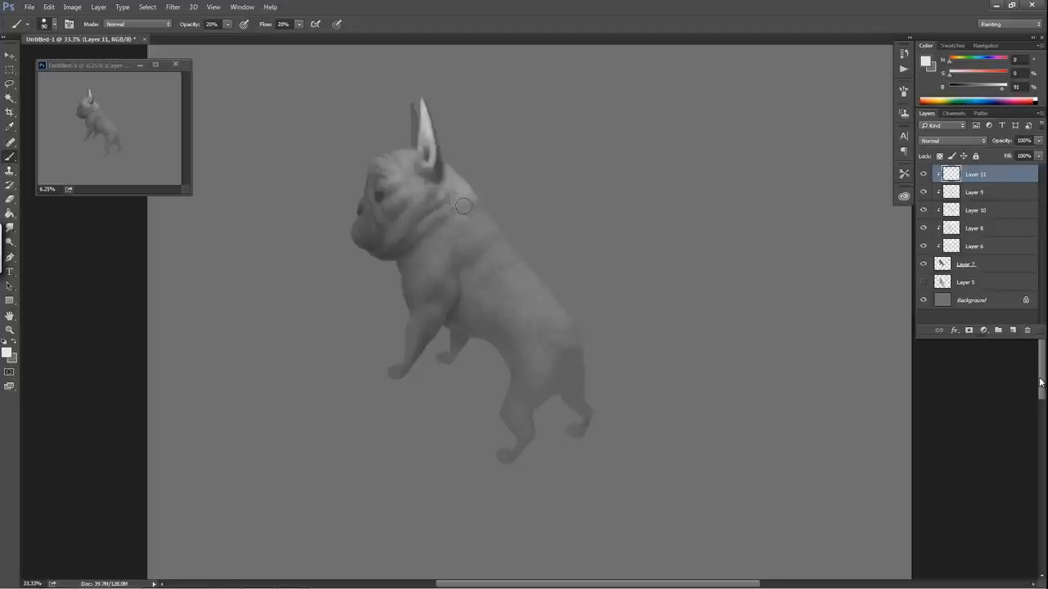
mouse_move(473, 219)
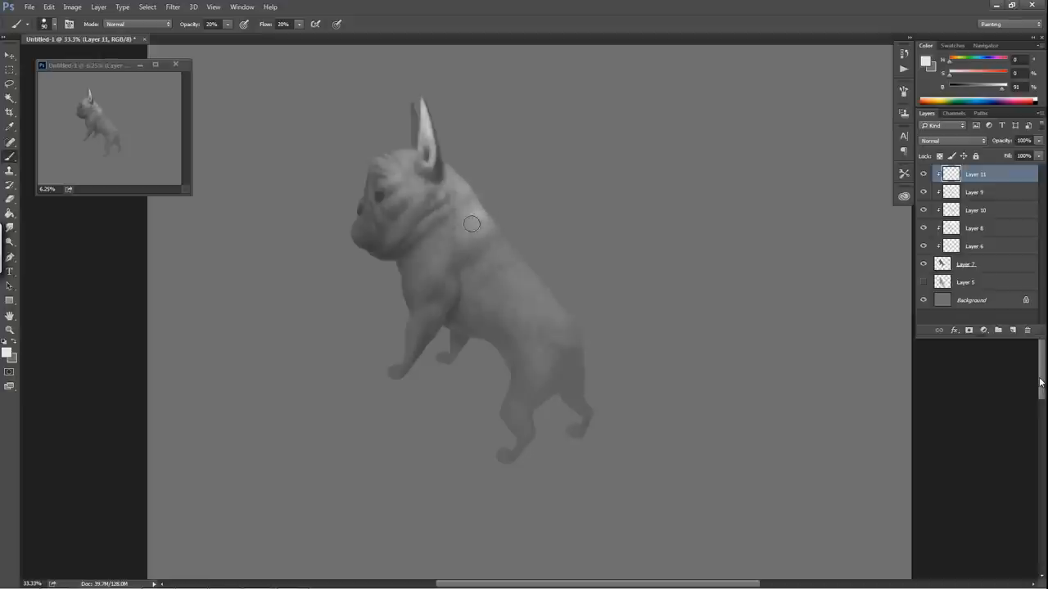
drag(472, 224, 453, 255)
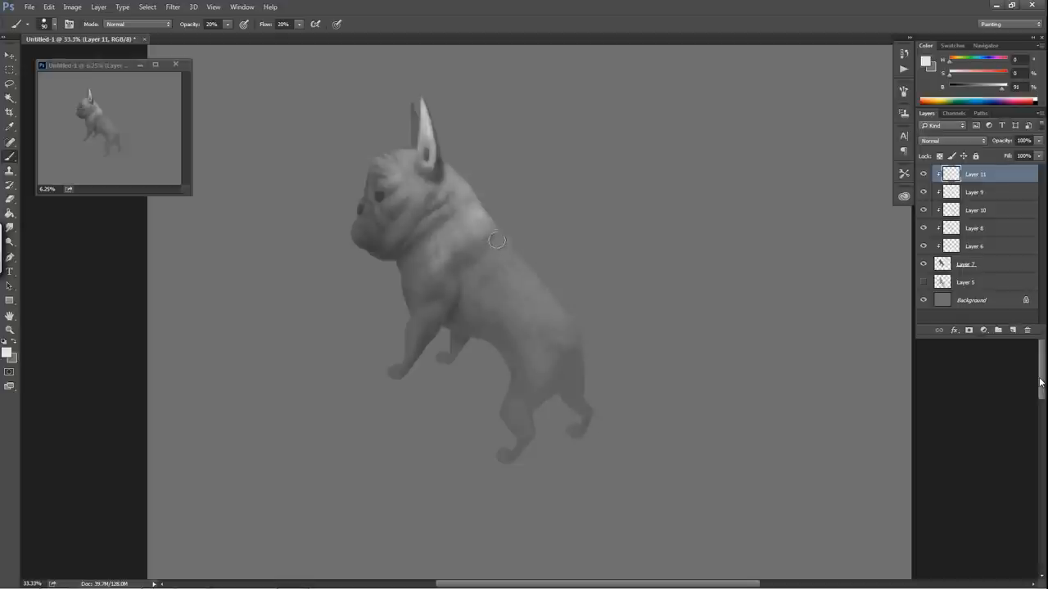
mouse_move(473, 255)
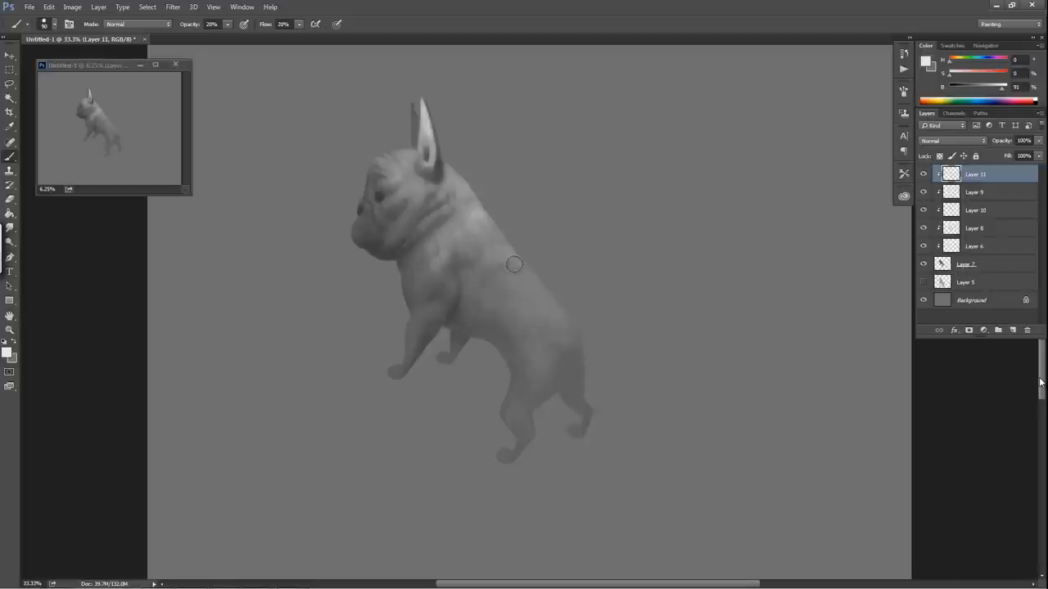
Step: Lighten the top of the bulldog's back and soften the body shading
drag(514, 264, 526, 270)
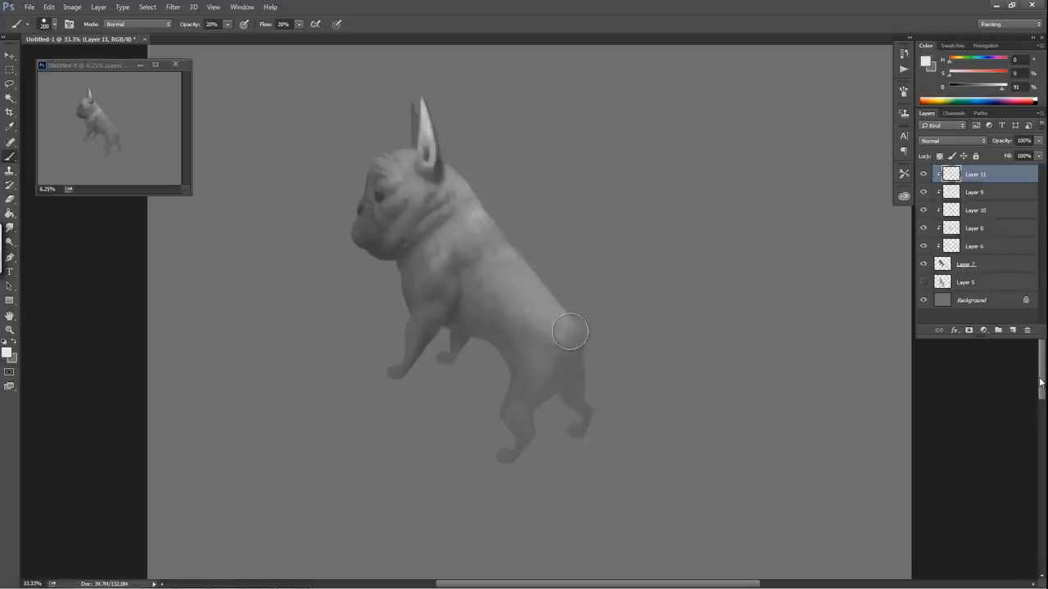
mouse_move(528, 280)
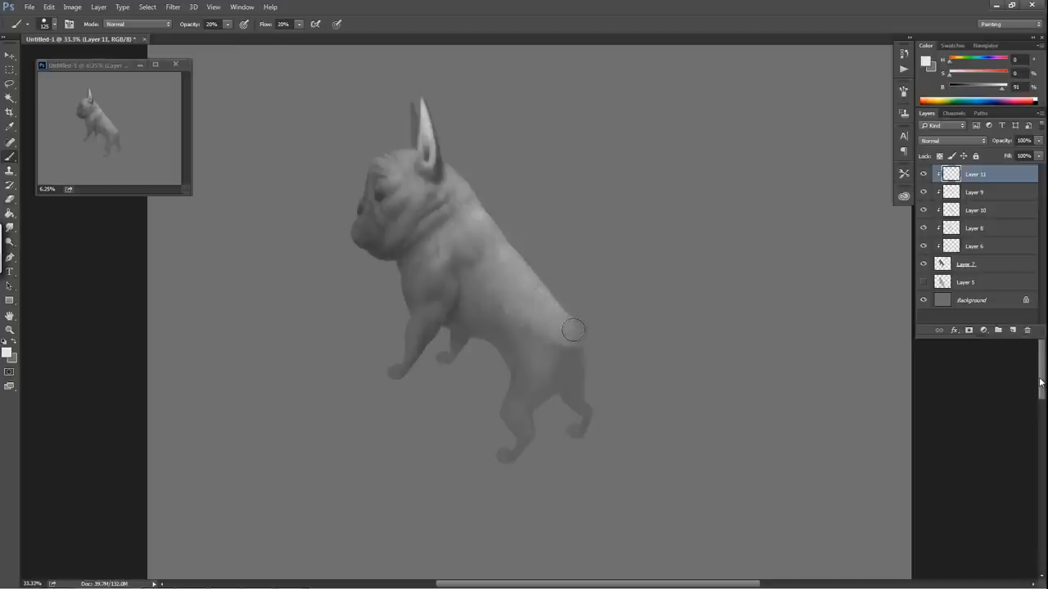
mouse_move(561, 405)
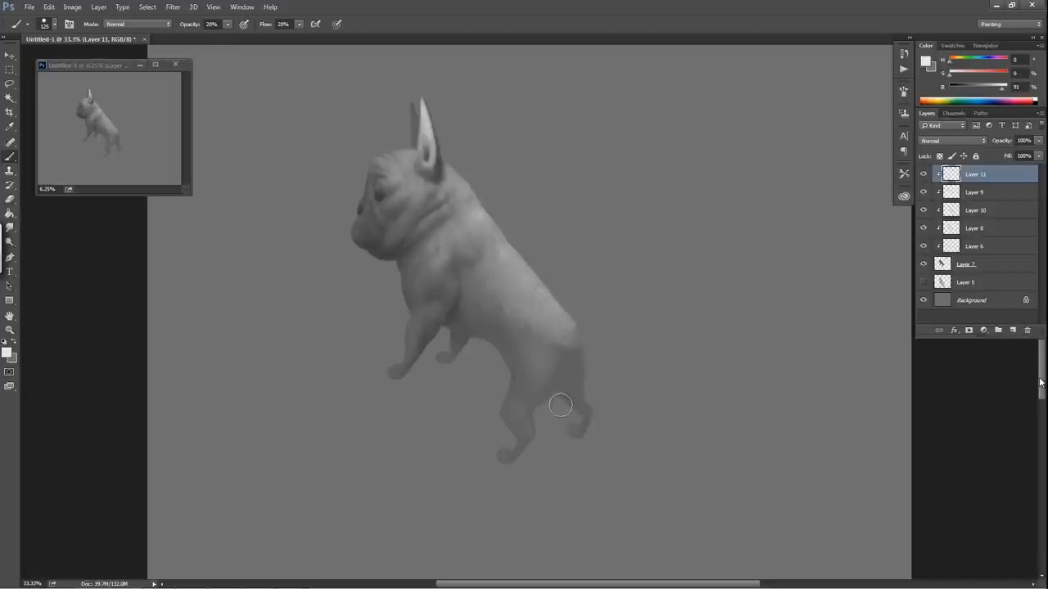
mouse_move(538, 378)
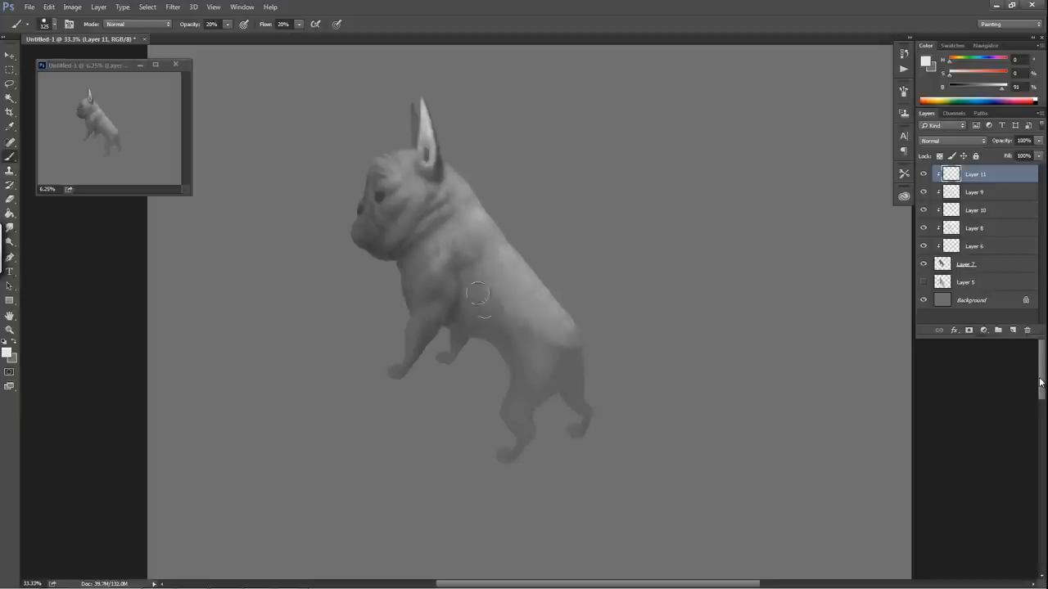
mouse_move(397, 239)
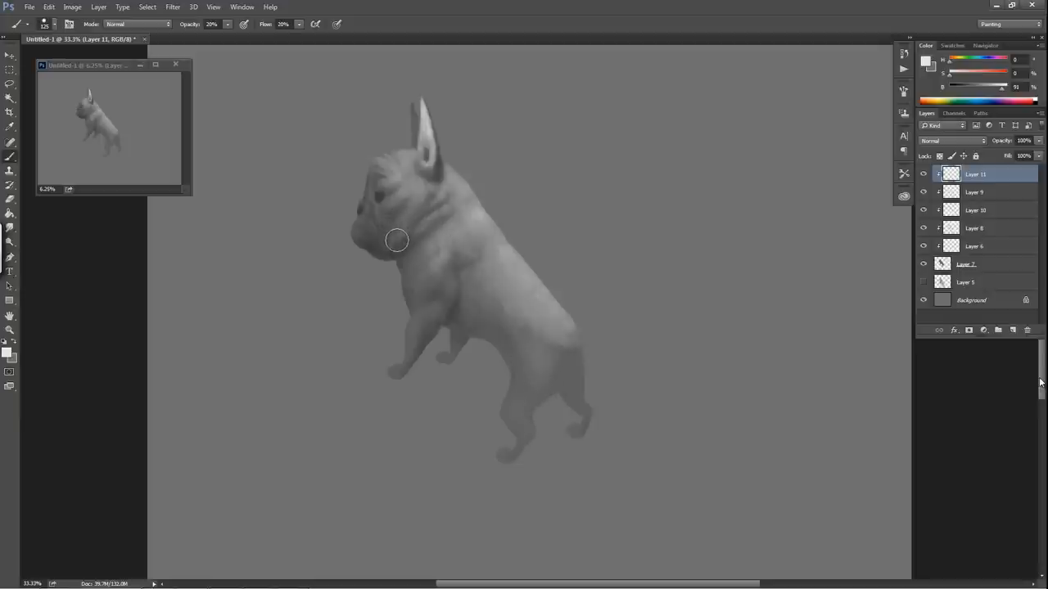
mouse_move(536, 338)
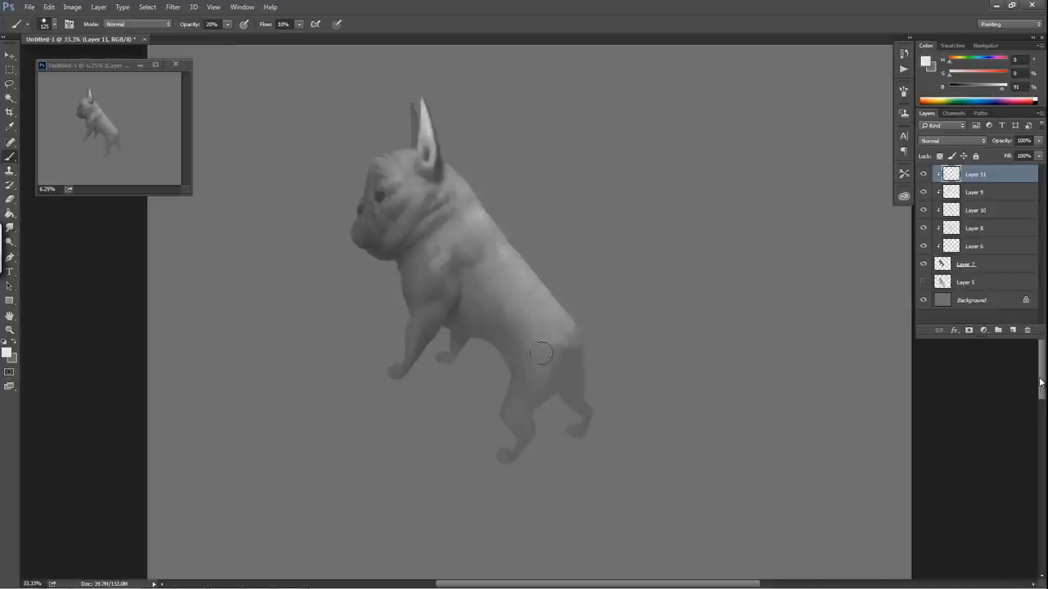
drag(541, 353, 521, 393)
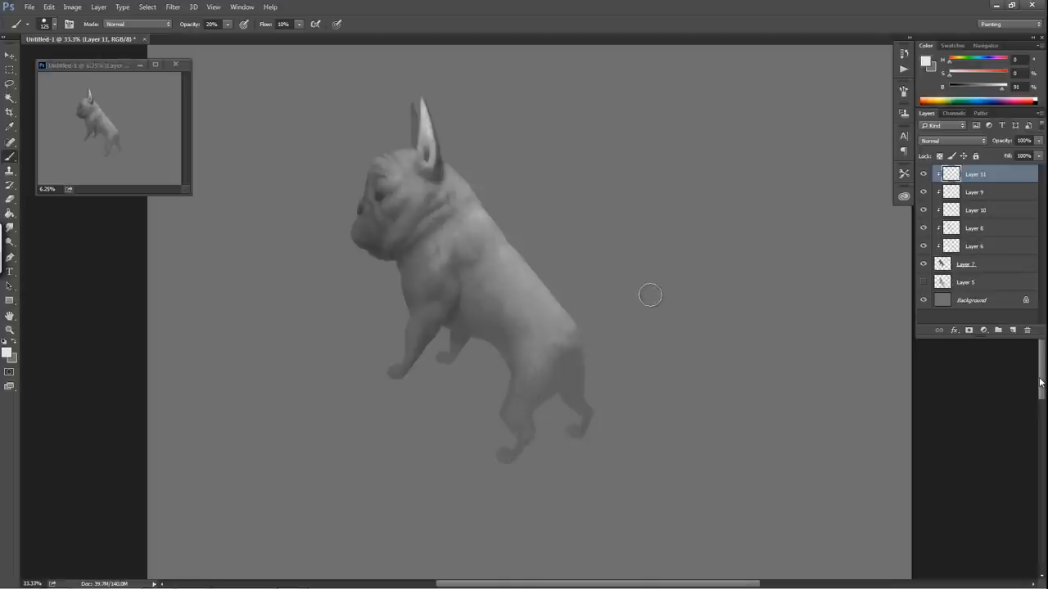
mouse_move(544, 288)
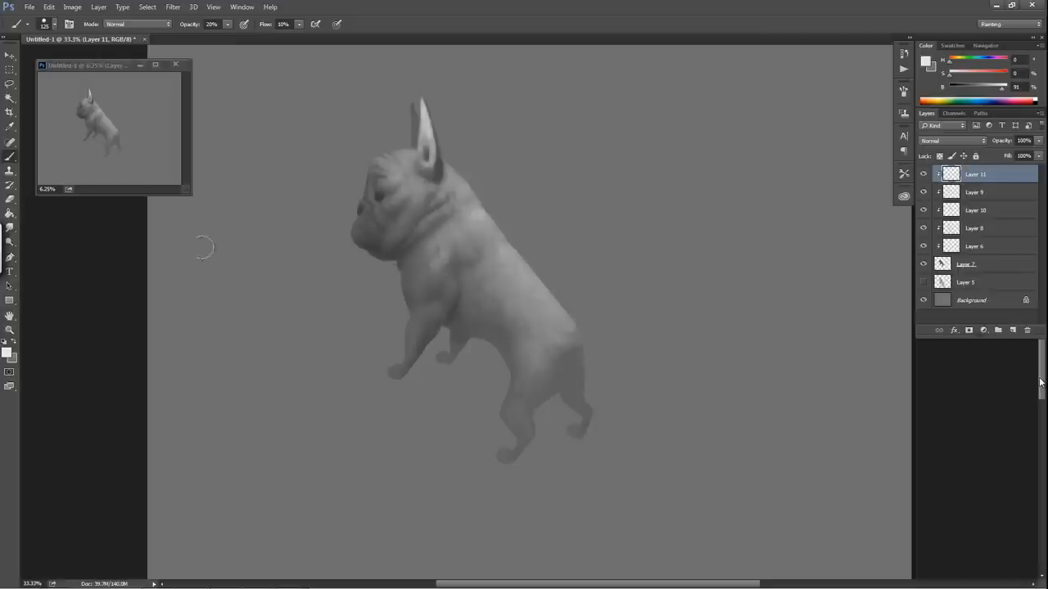
mouse_move(70, 248)
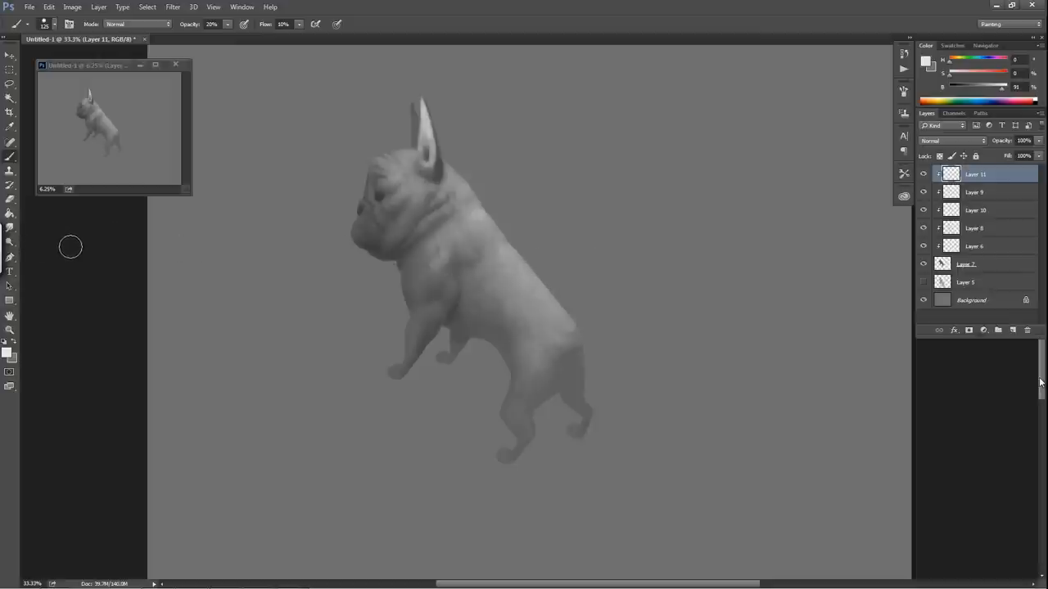
mouse_move(46, 343)
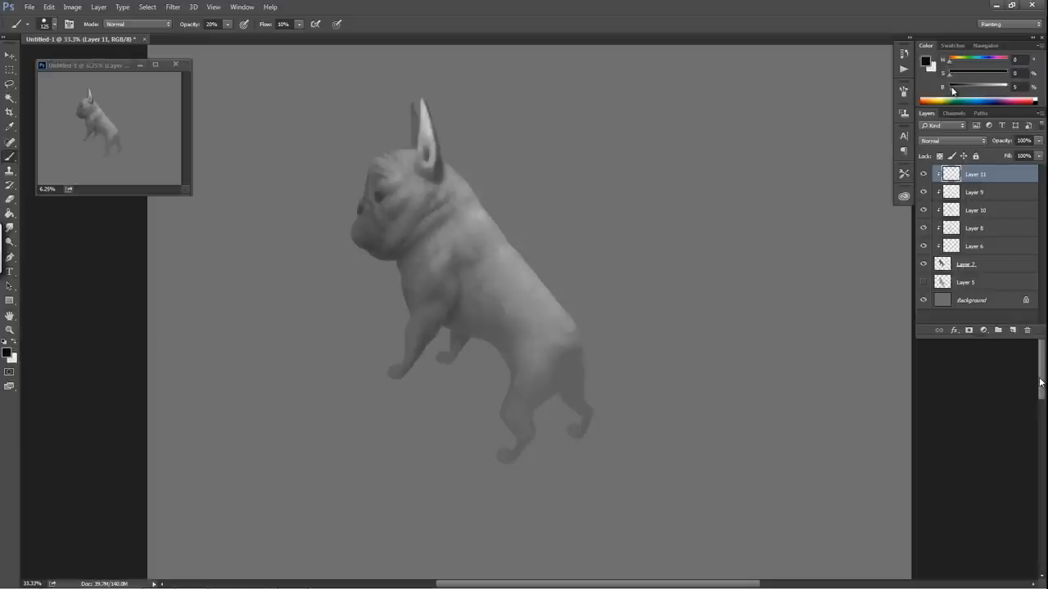
Step: Add a new clipped layer and paint a near-black edge inside the ear
click(1012, 329)
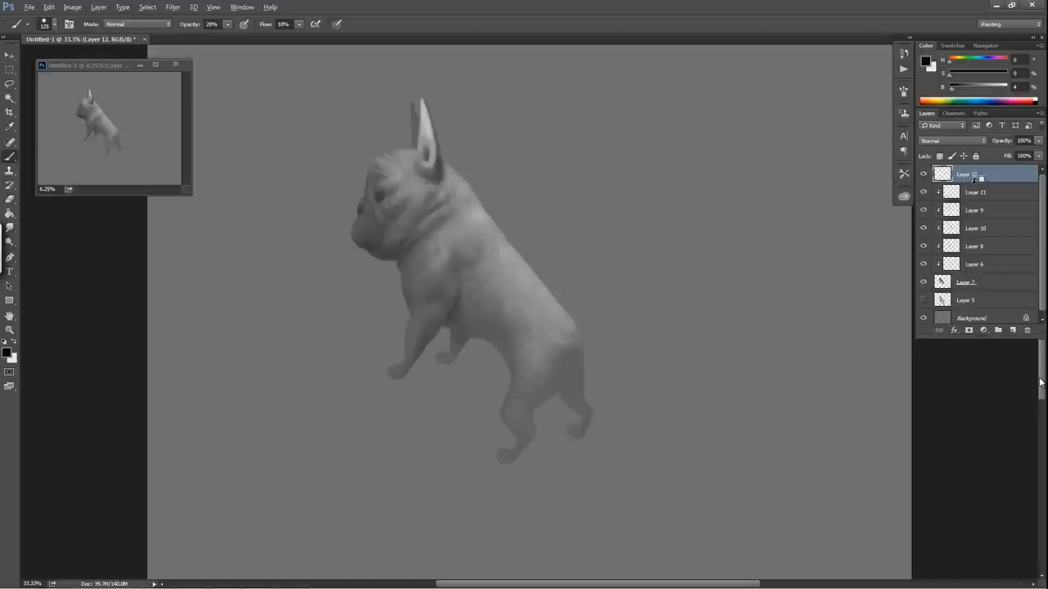
click(974, 173)
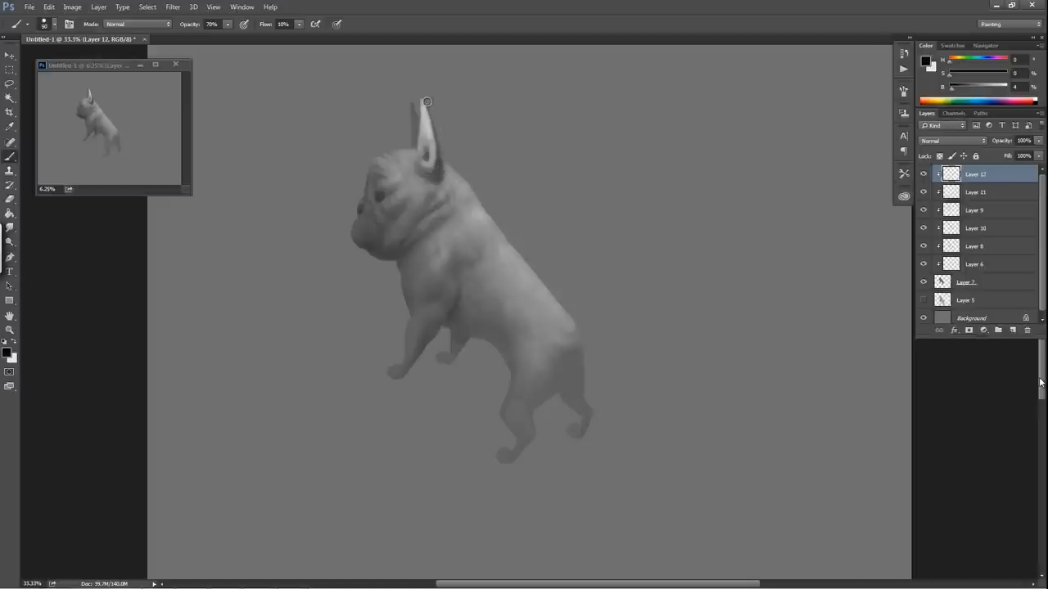
drag(425, 101, 442, 155)
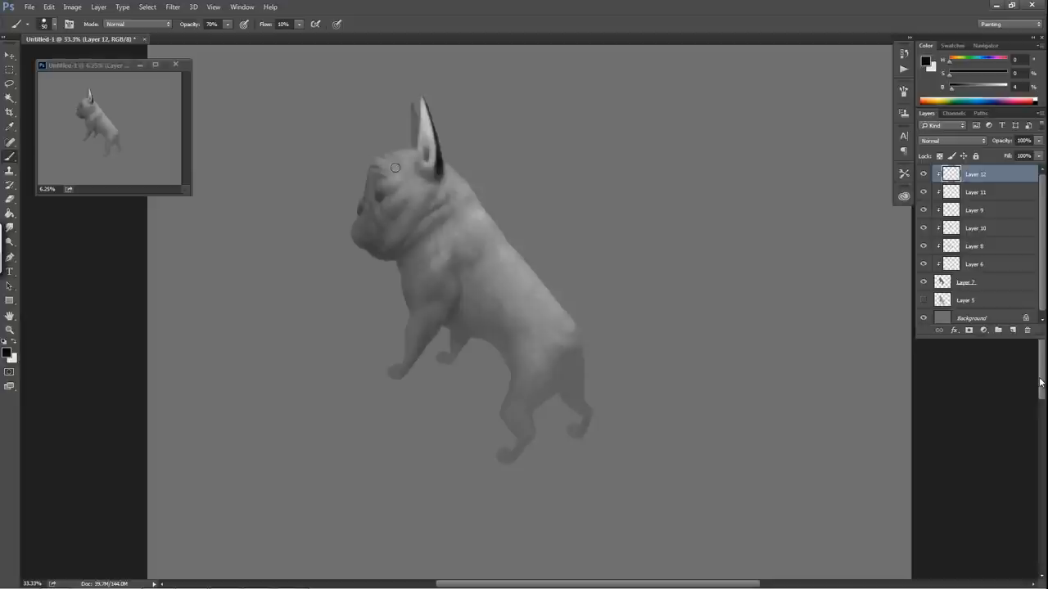
mouse_move(384, 151)
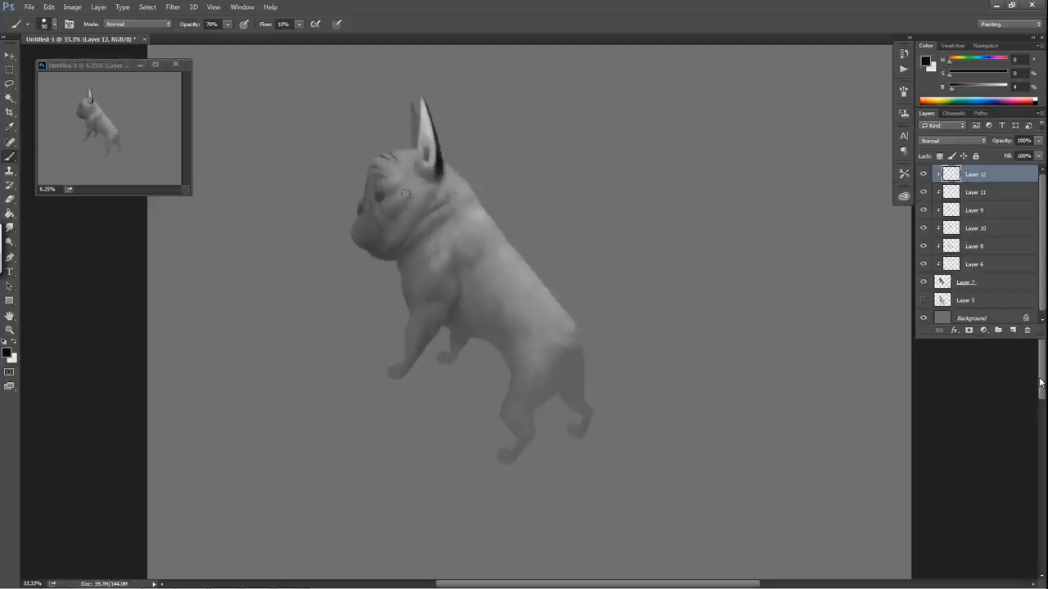
mouse_move(380, 156)
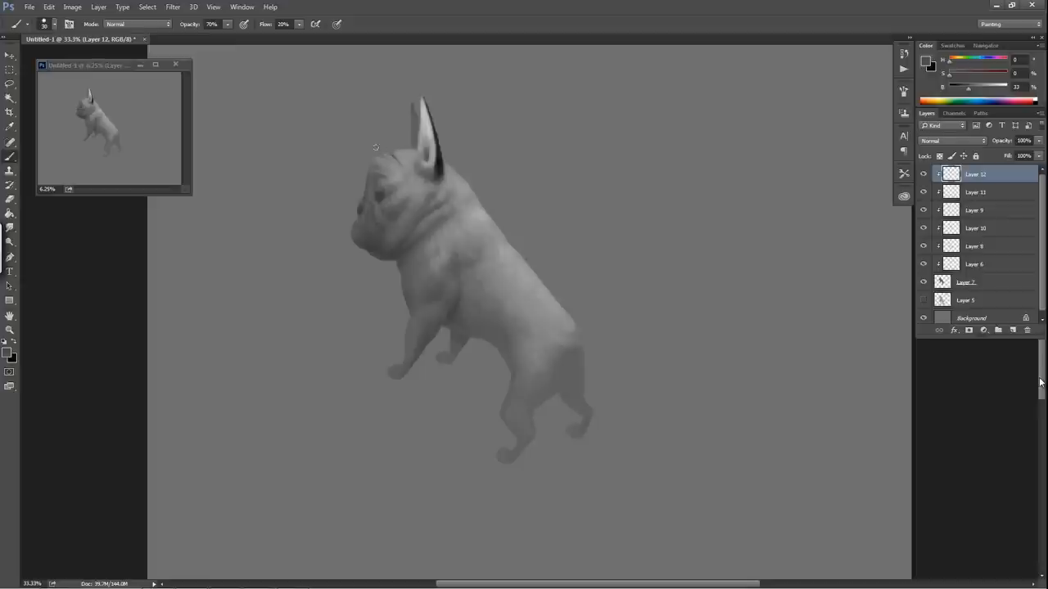
mouse_move(380, 155)
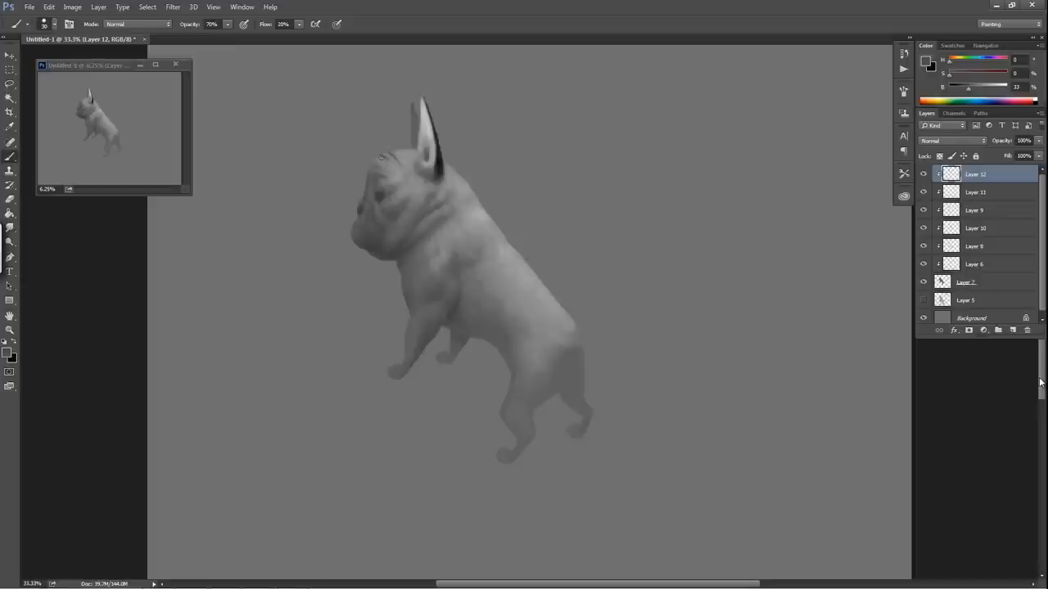
mouse_move(374, 168)
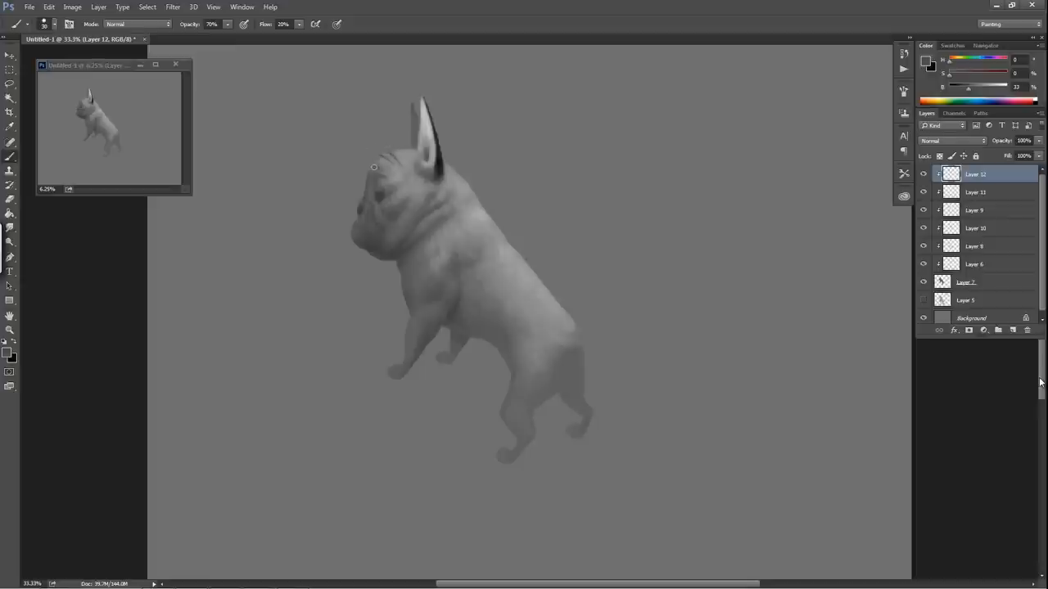
Step: Draw dark wrinkle lines across the bulldog's forehead with the black 70% brush
drag(373, 168, 446, 173)
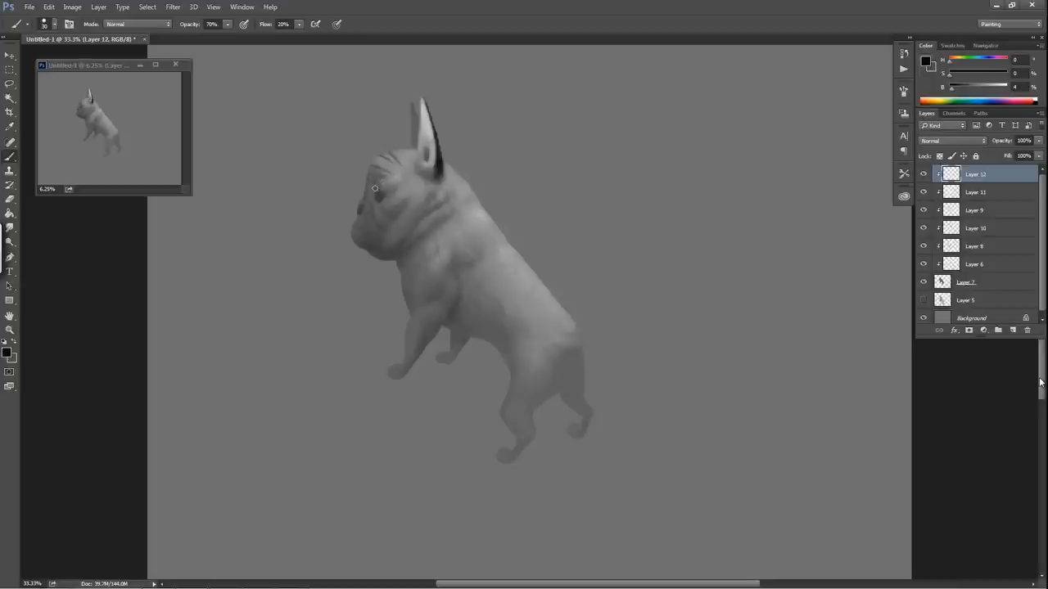
mouse_move(374, 191)
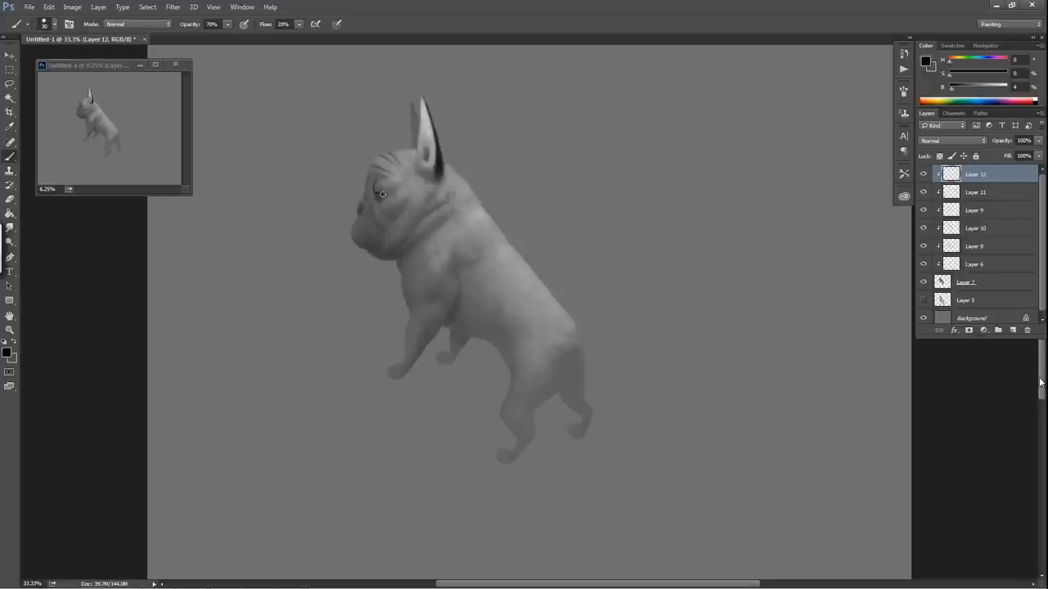
mouse_move(376, 196)
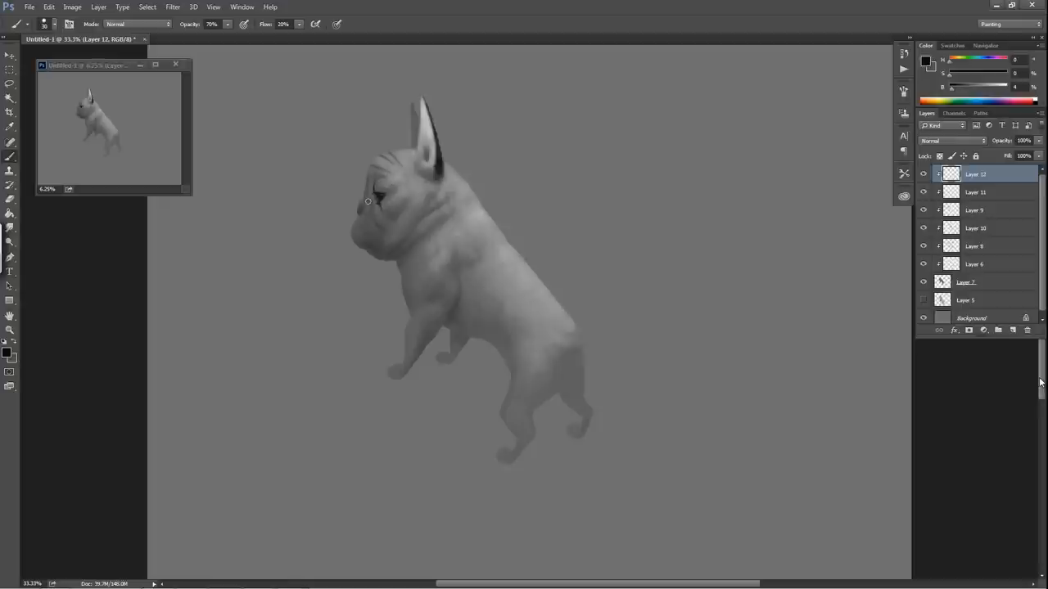
mouse_move(372, 203)
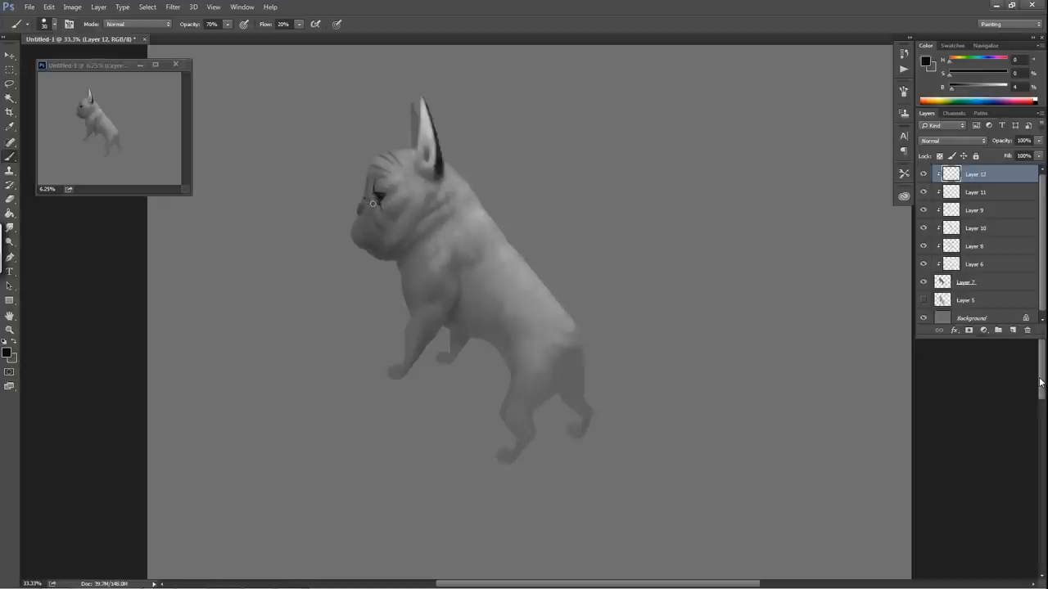
mouse_move(370, 181)
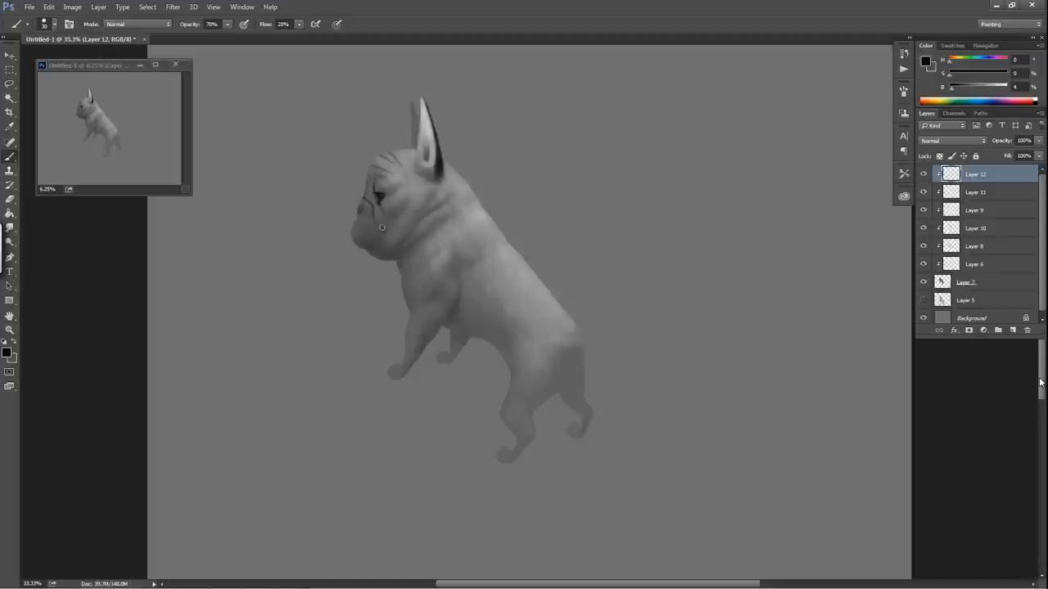
mouse_move(377, 221)
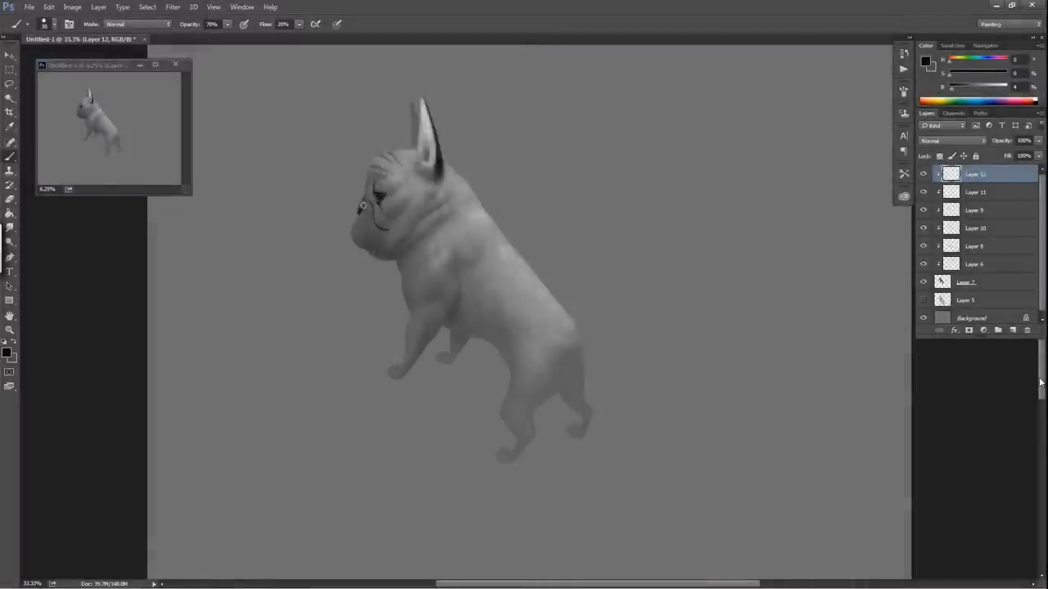
mouse_move(362, 215)
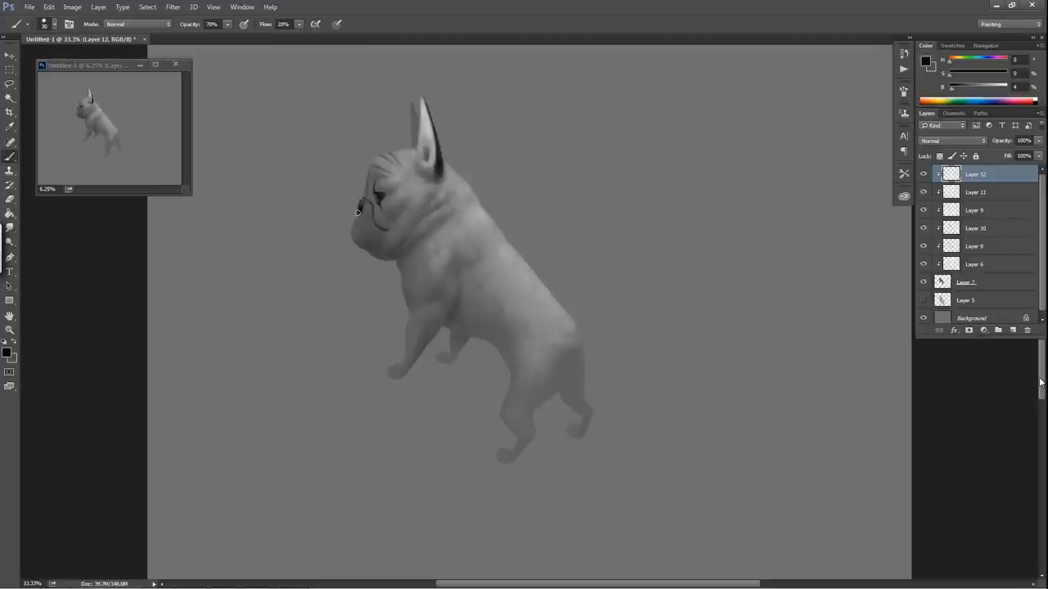
mouse_move(382, 239)
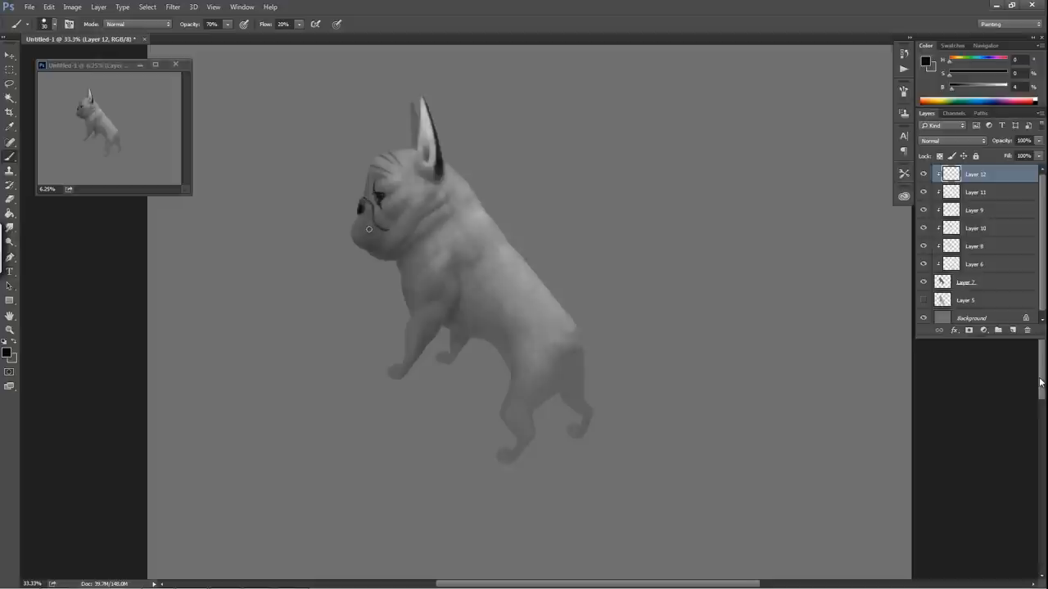
mouse_move(368, 256)
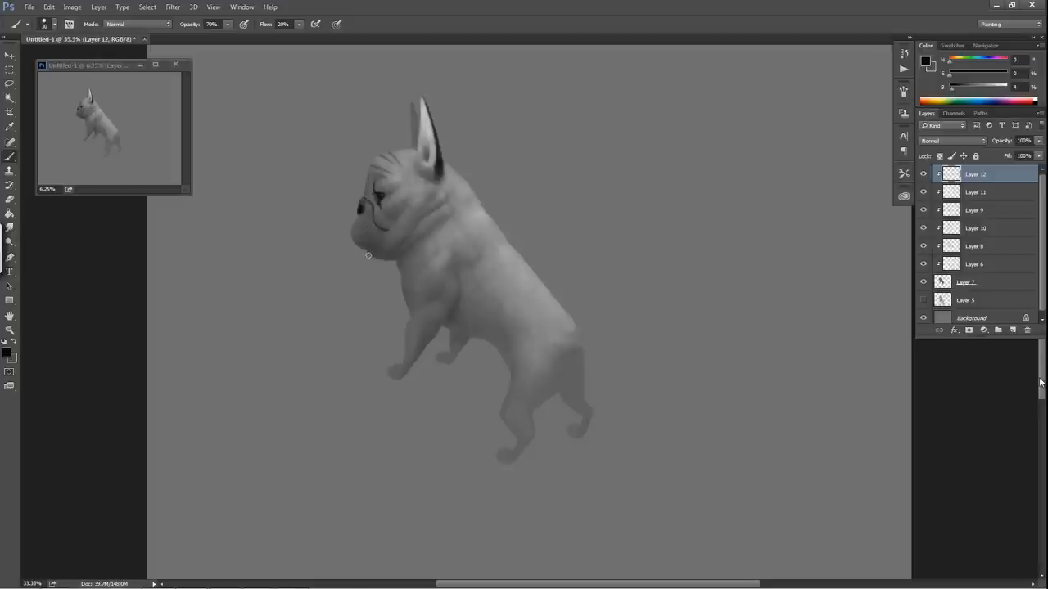
mouse_move(368, 215)
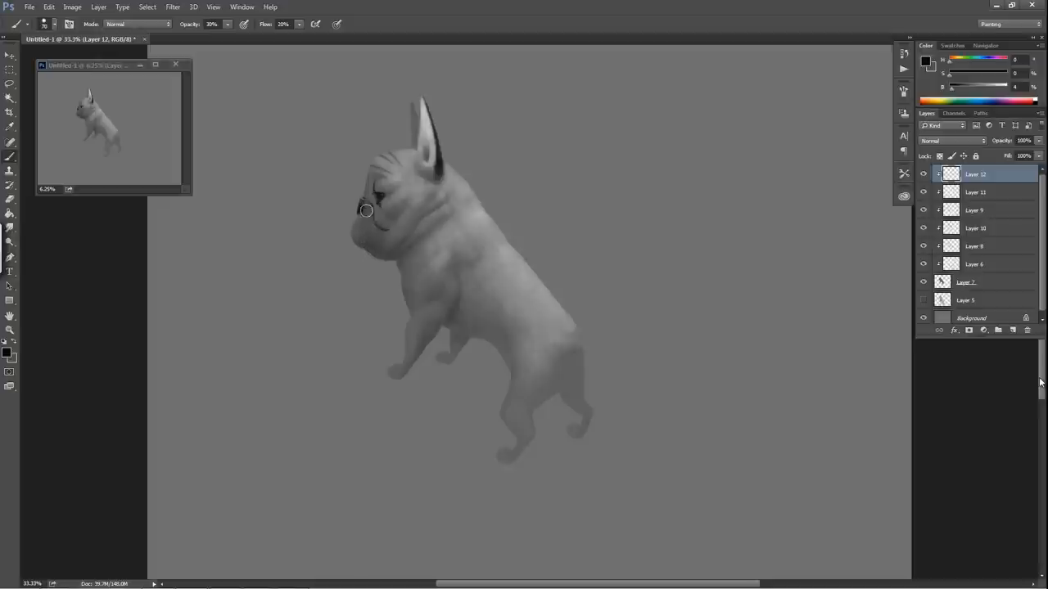
Step: Shade the bulldog's nose, muzzle underside and jaw with soft black strokes
drag(366, 210, 356, 241)
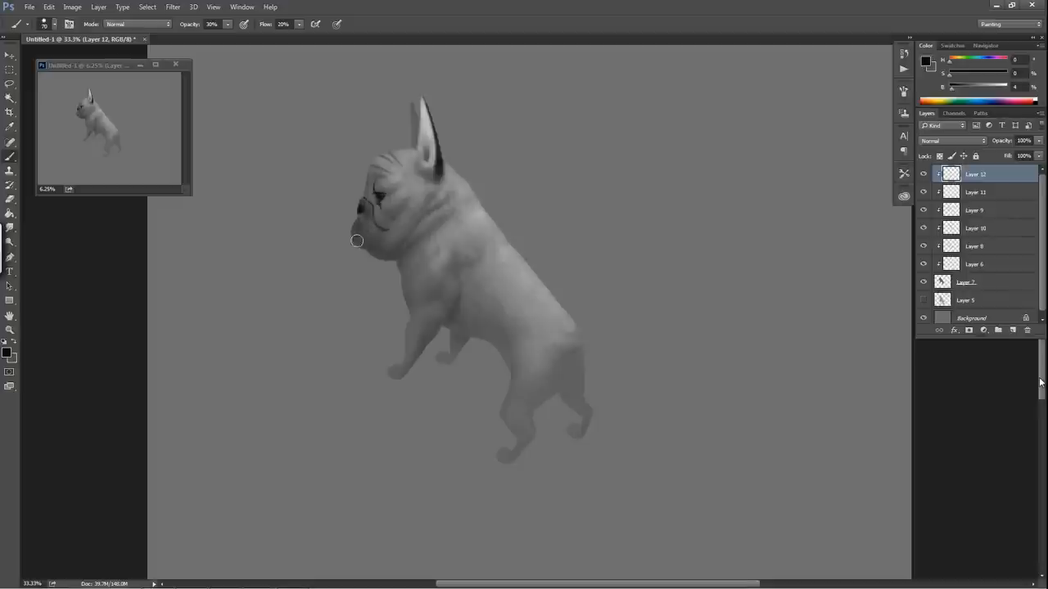
drag(356, 240, 382, 234)
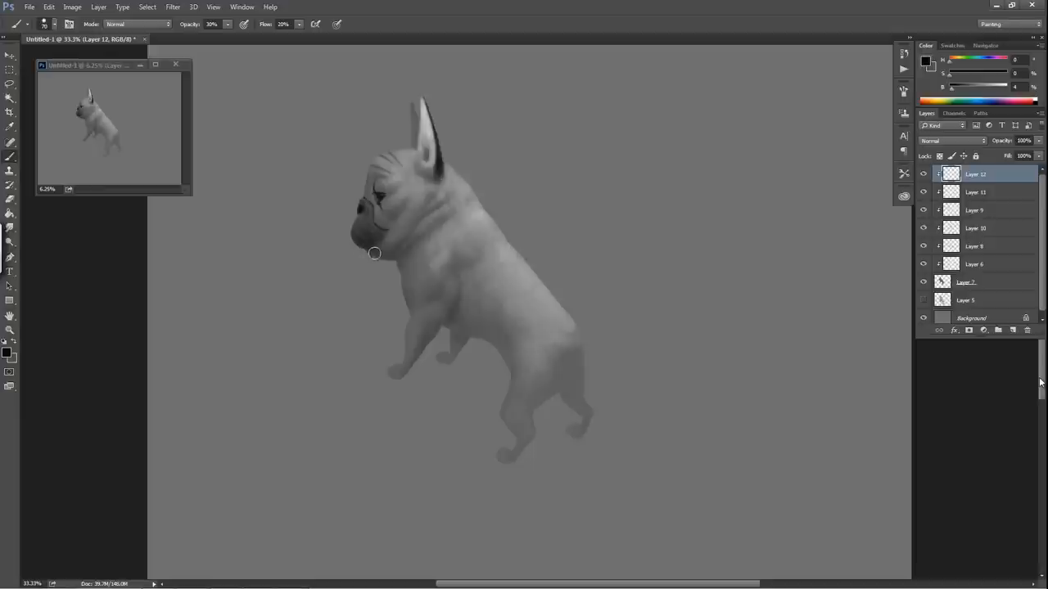
mouse_move(391, 247)
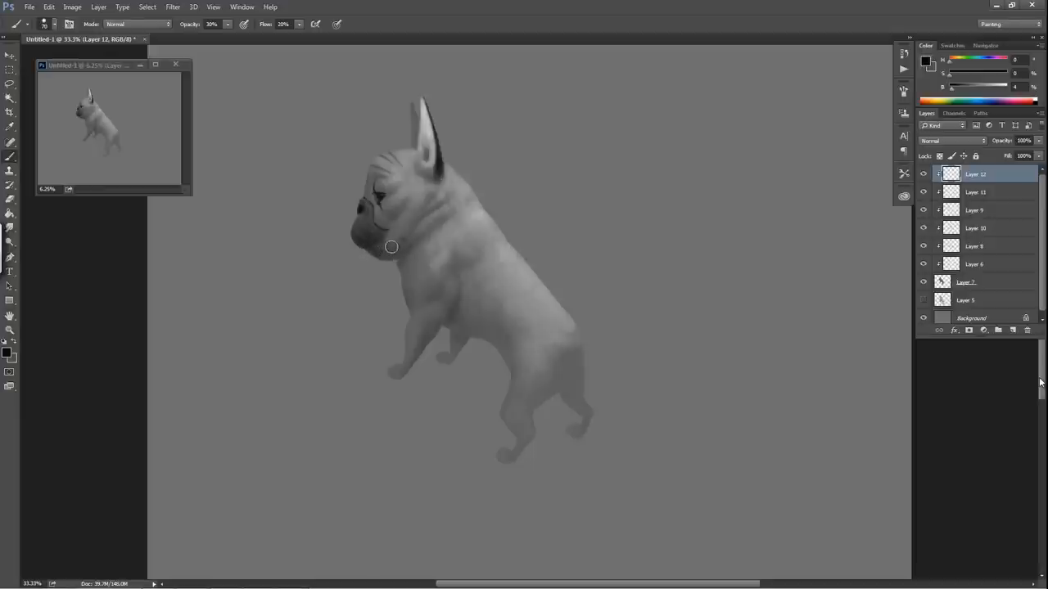
mouse_move(374, 243)
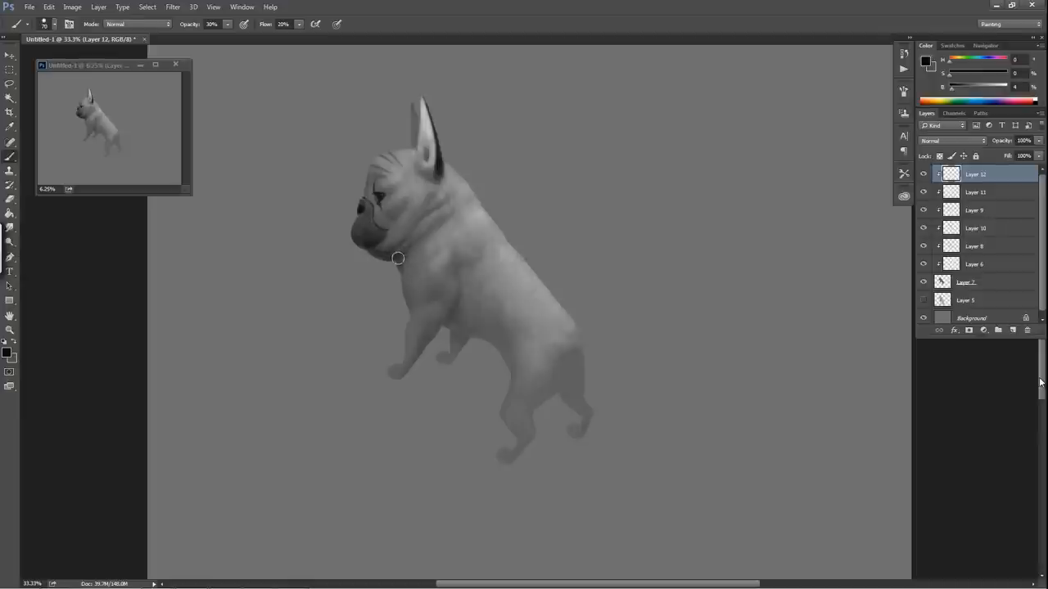
mouse_move(402, 300)
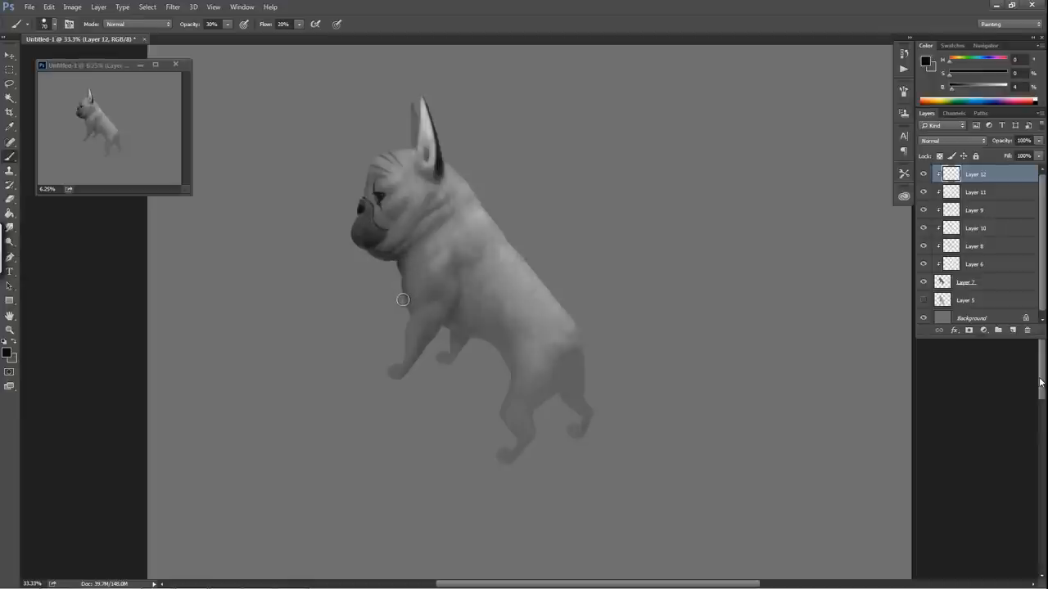
mouse_move(436, 298)
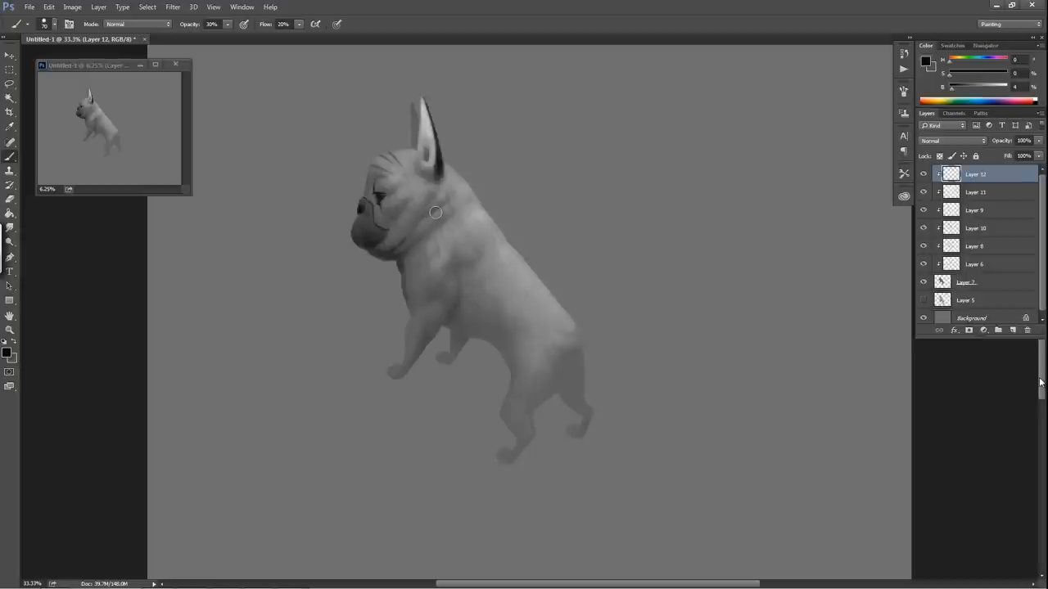
mouse_move(440, 207)
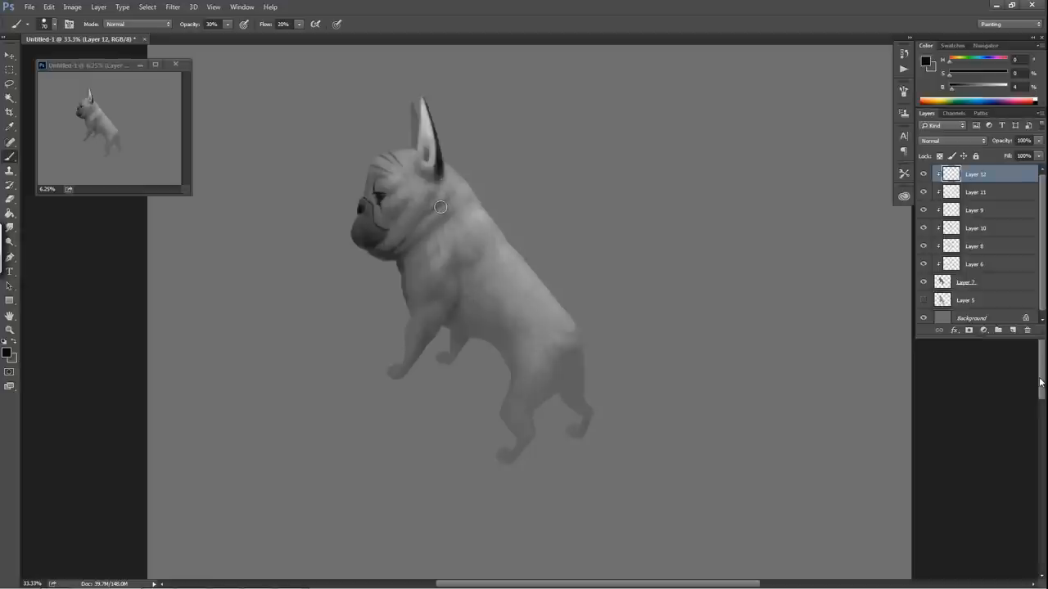
mouse_move(417, 223)
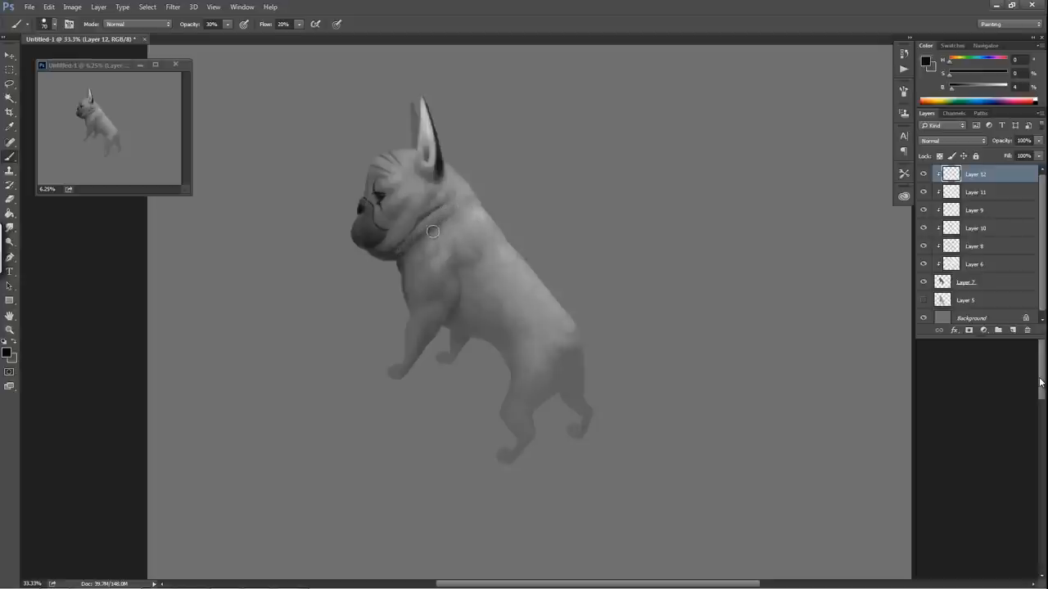
Step: Paint darker tones over the bulldog's chest, belly and far leg
drag(434, 232, 456, 309)
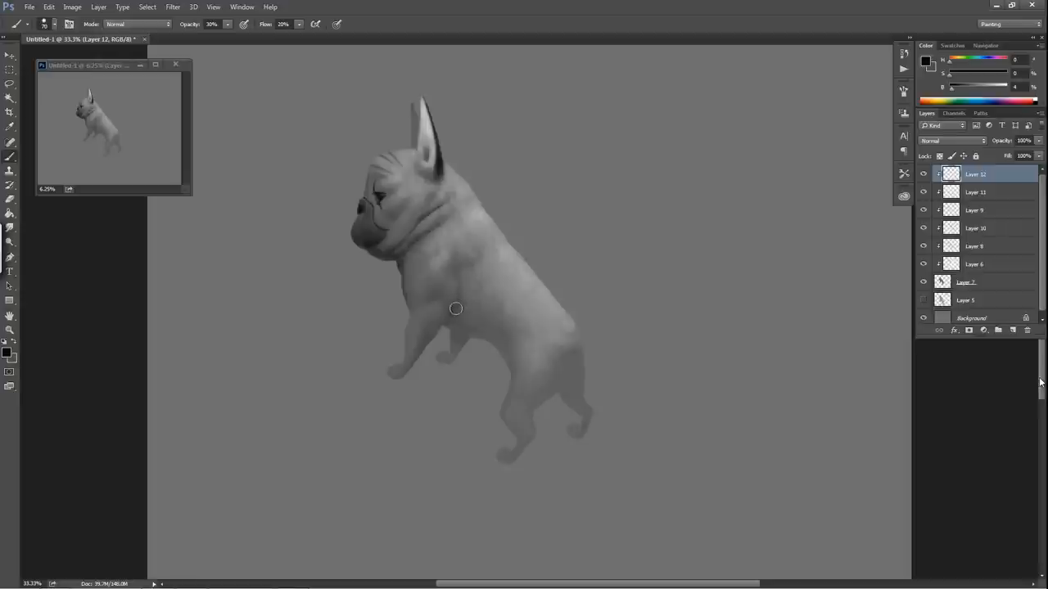
mouse_move(454, 307)
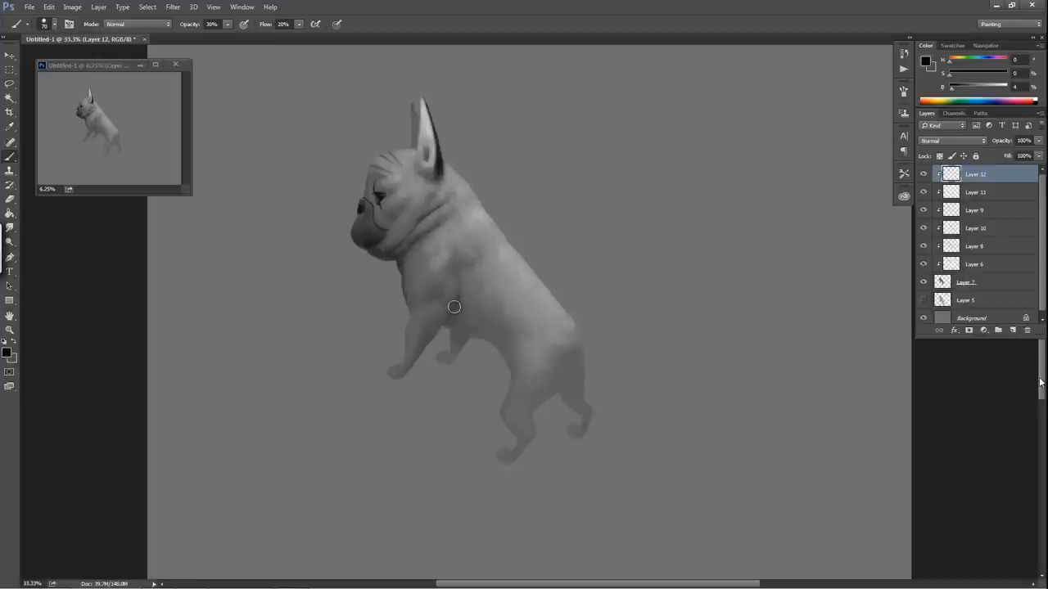
mouse_move(451, 315)
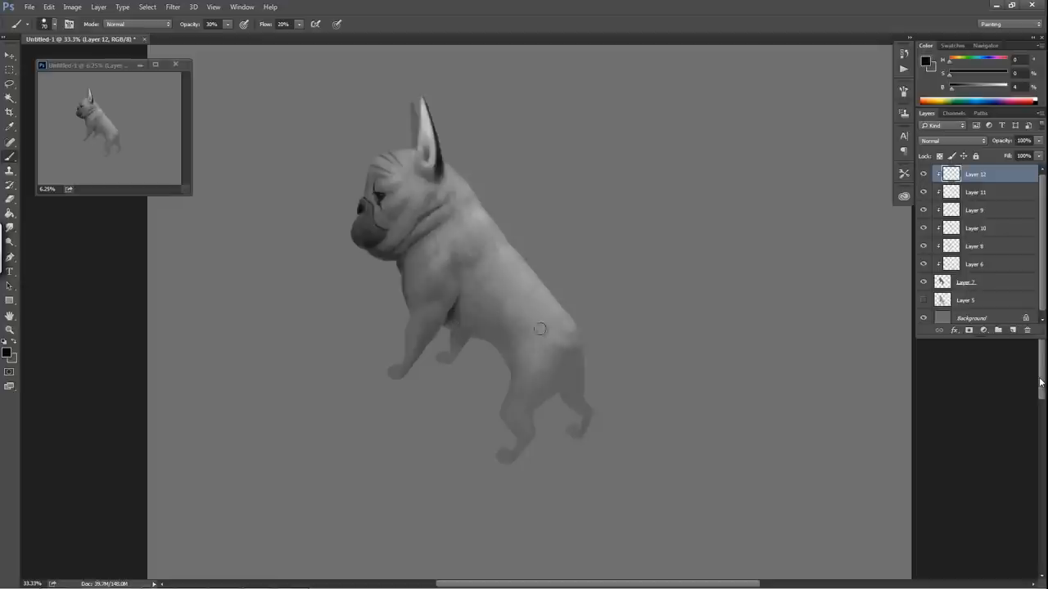
mouse_move(501, 316)
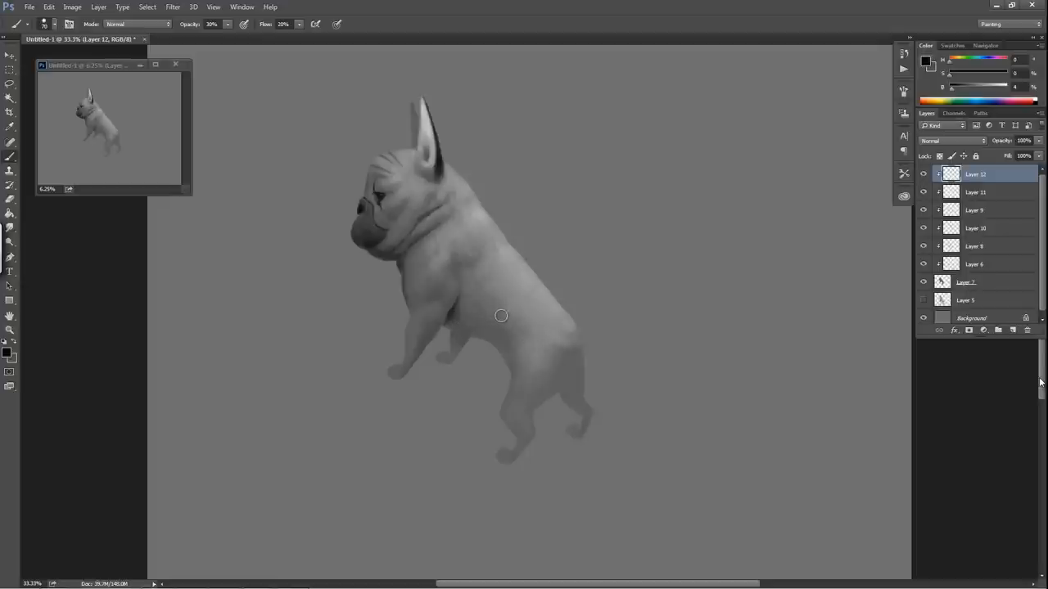
mouse_move(459, 341)
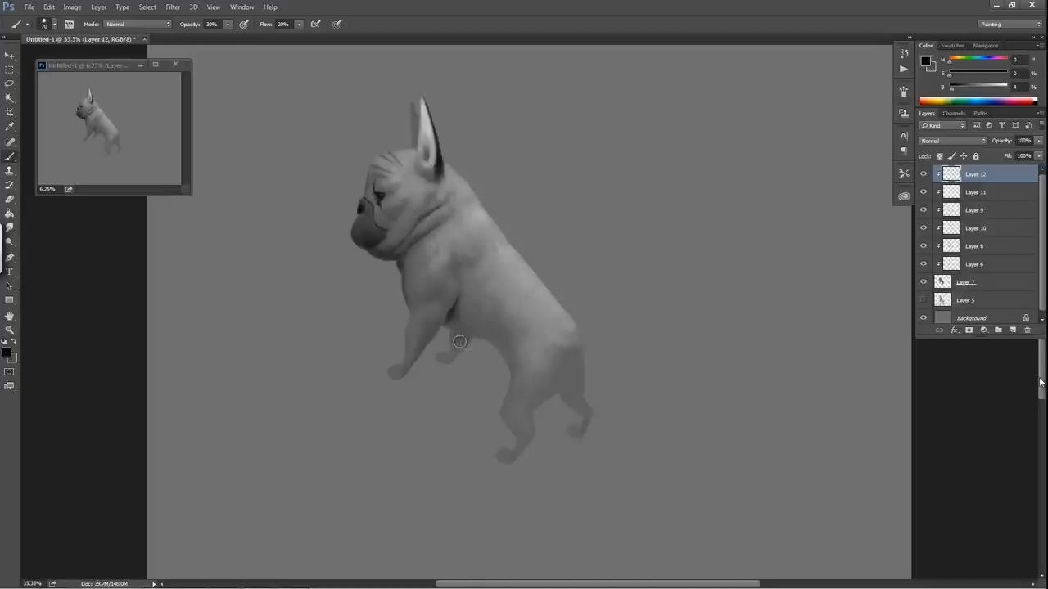
mouse_move(455, 338)
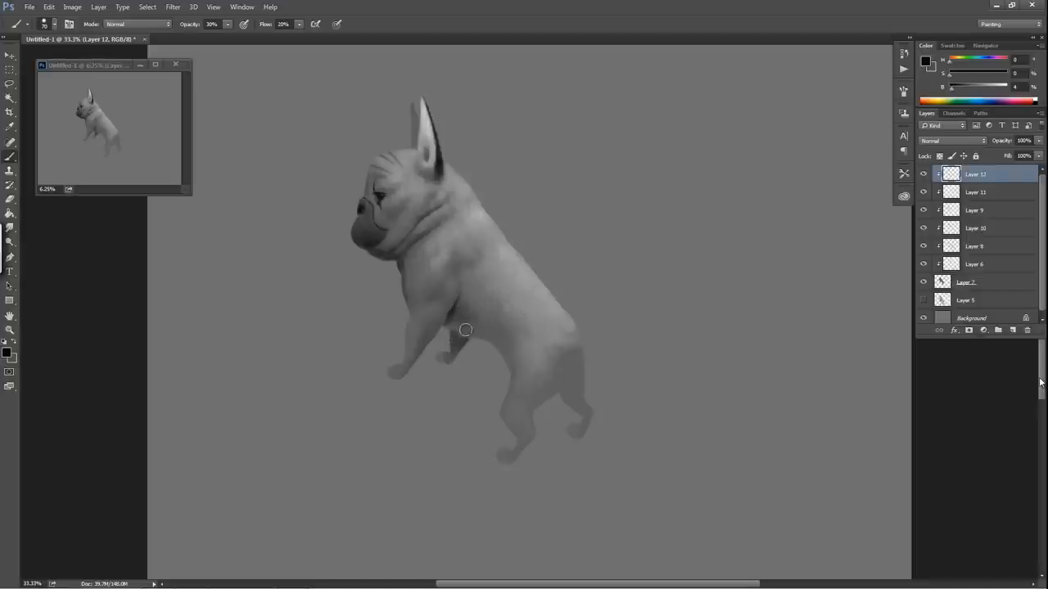
drag(465, 329, 550, 369)
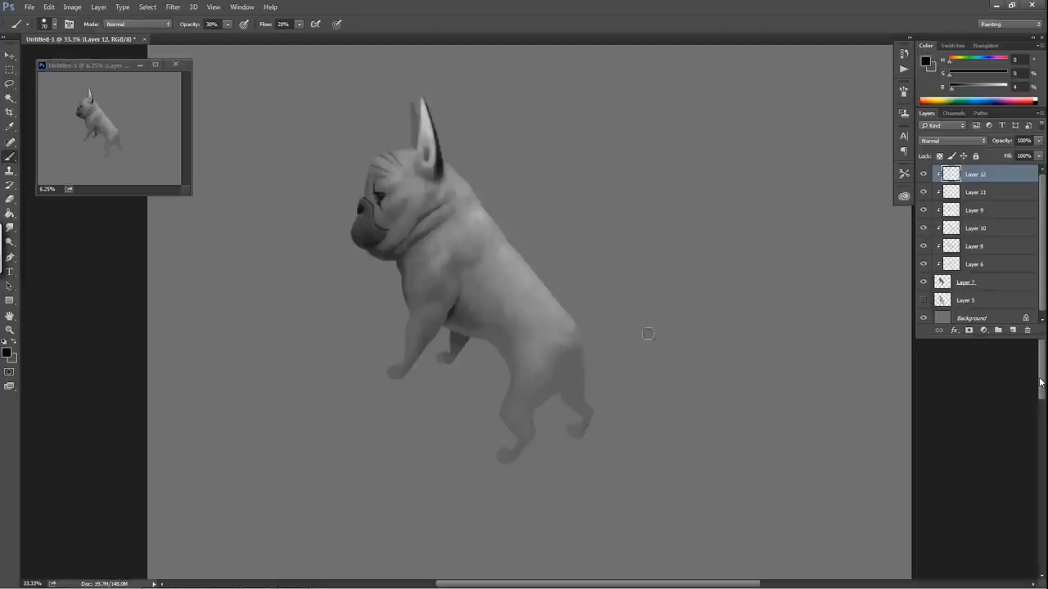
mouse_move(567, 349)
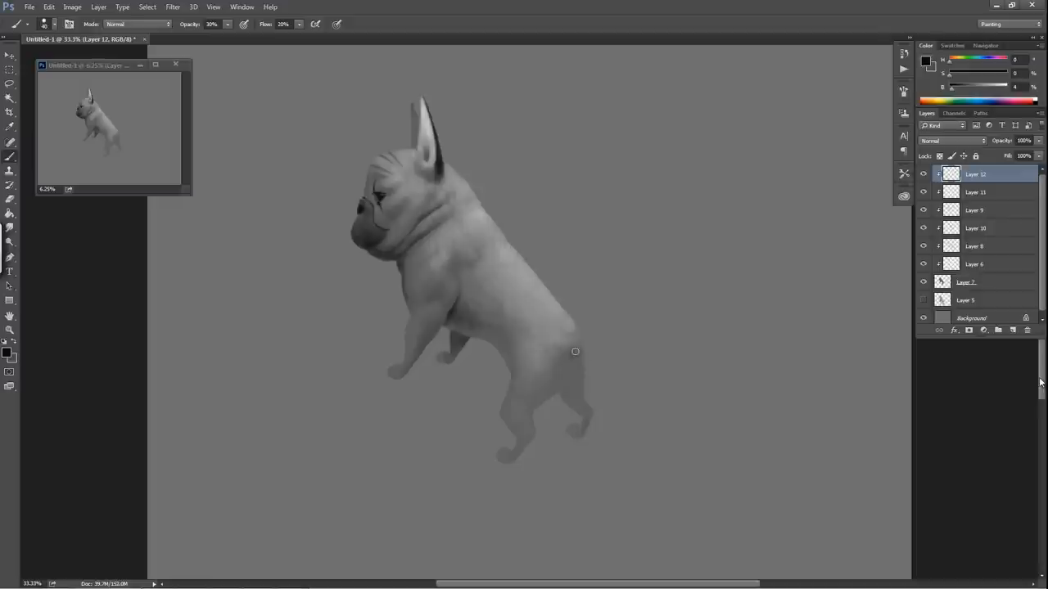
mouse_move(575, 358)
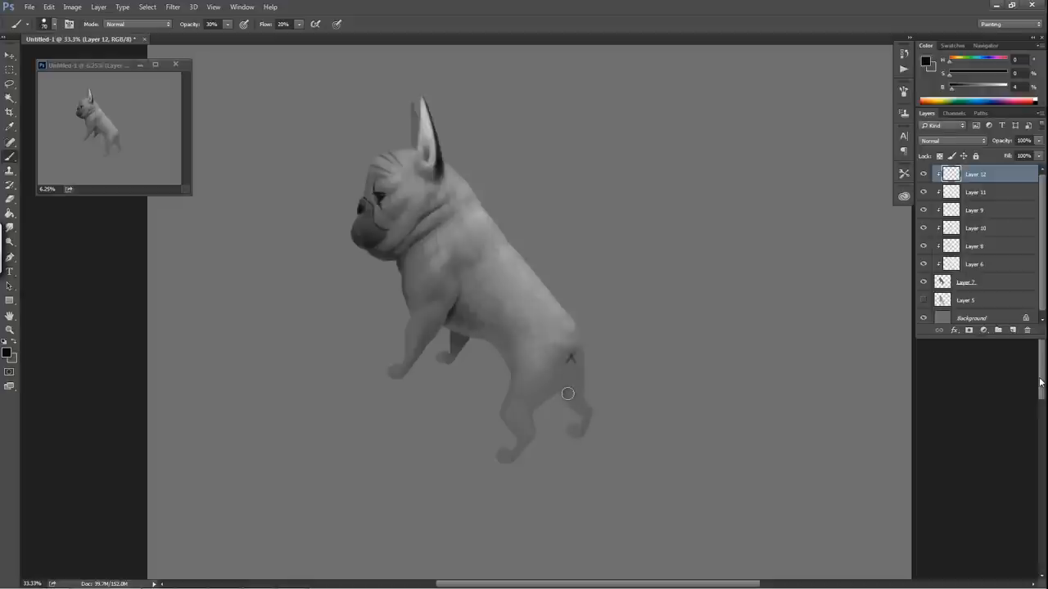
mouse_move(575, 400)
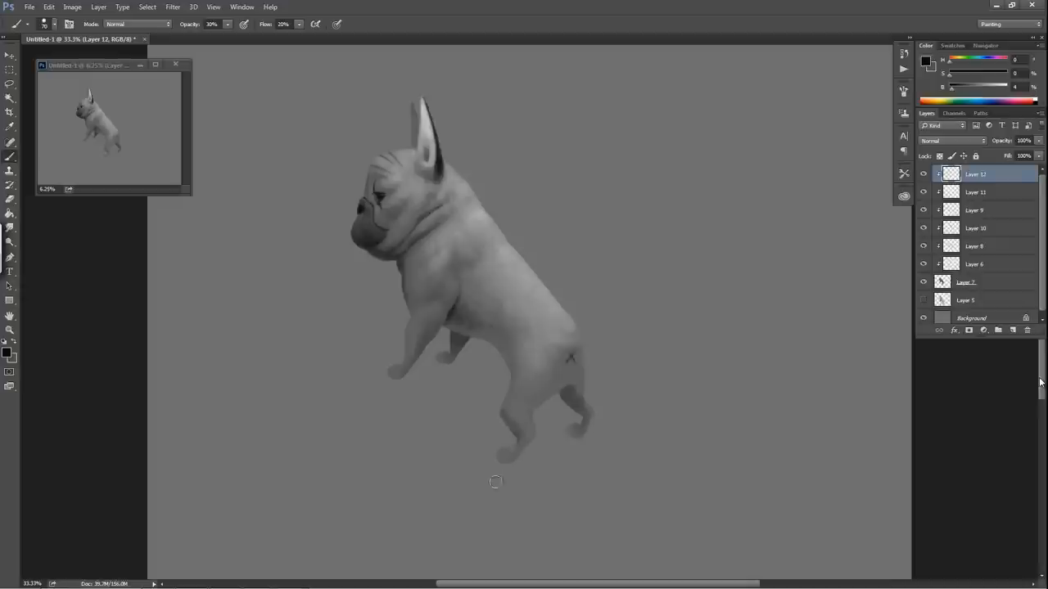
mouse_move(737, 401)
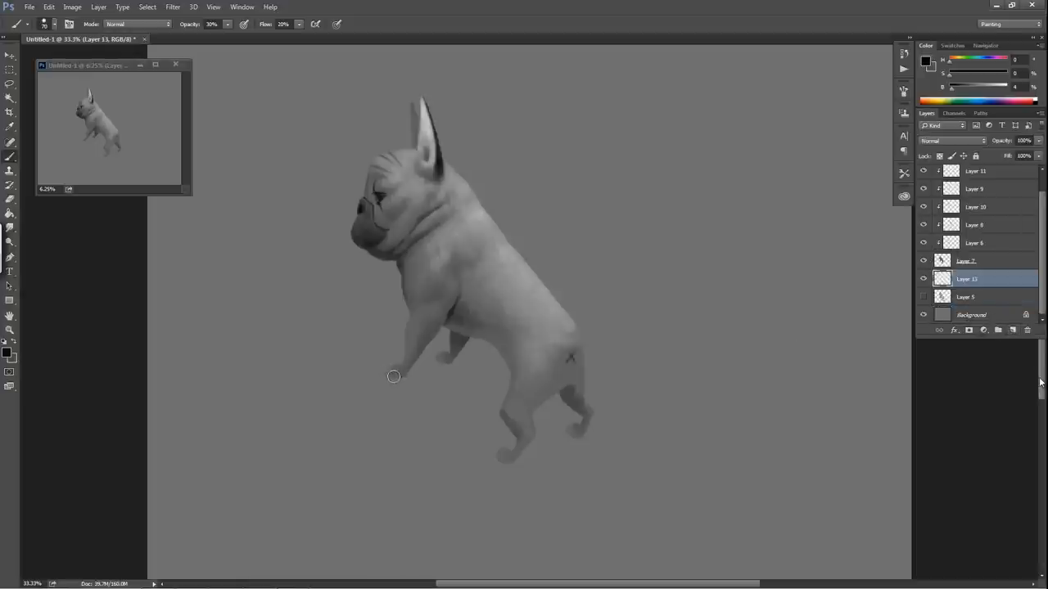
mouse_move(389, 376)
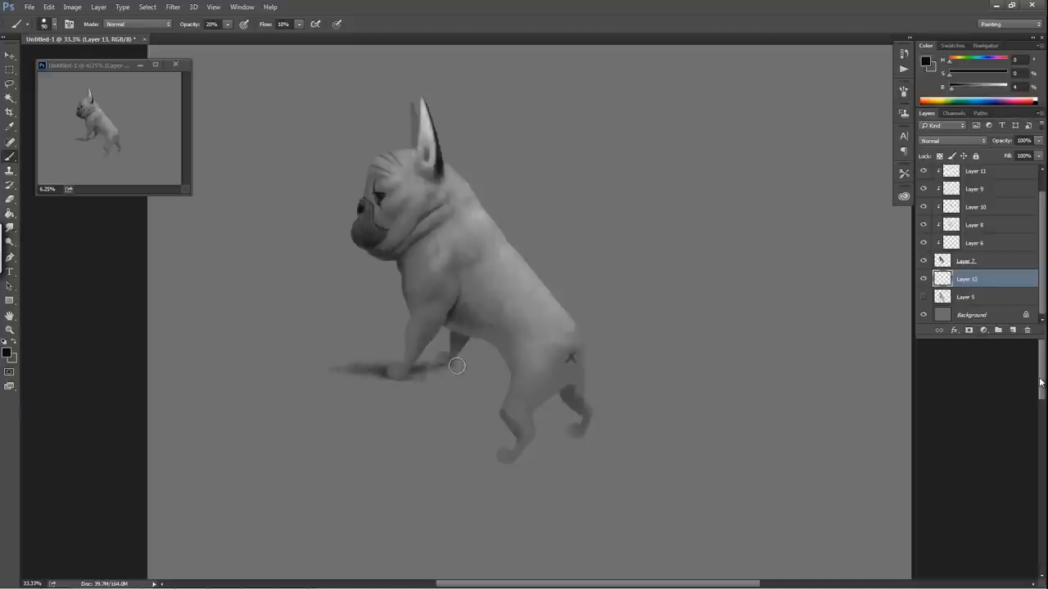
Step: Brush a soft gray shadow from under the front paw back to the hind paws
drag(457, 366, 450, 375)
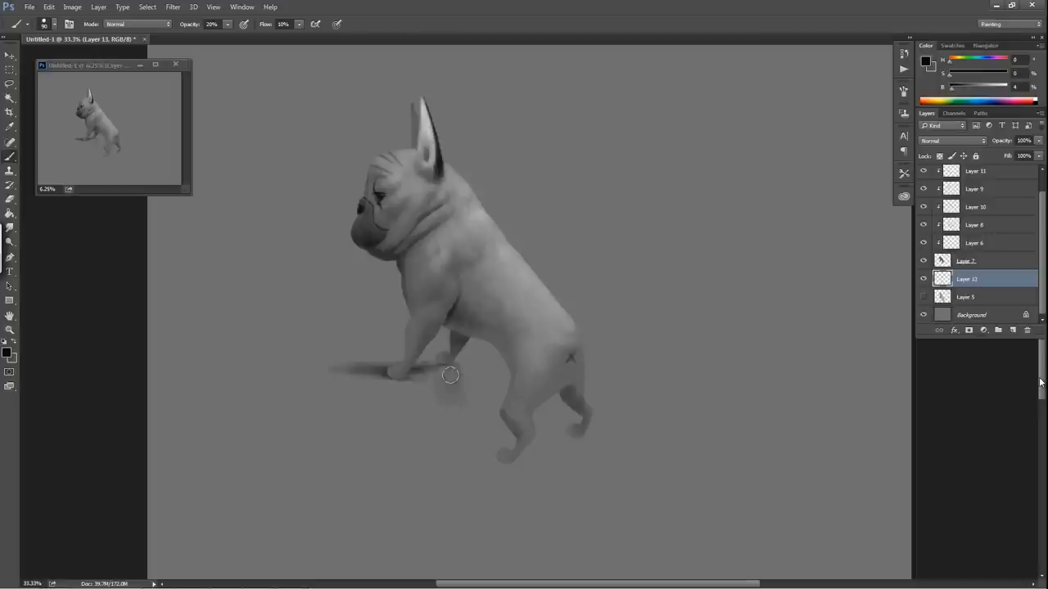
drag(450, 375, 405, 383)
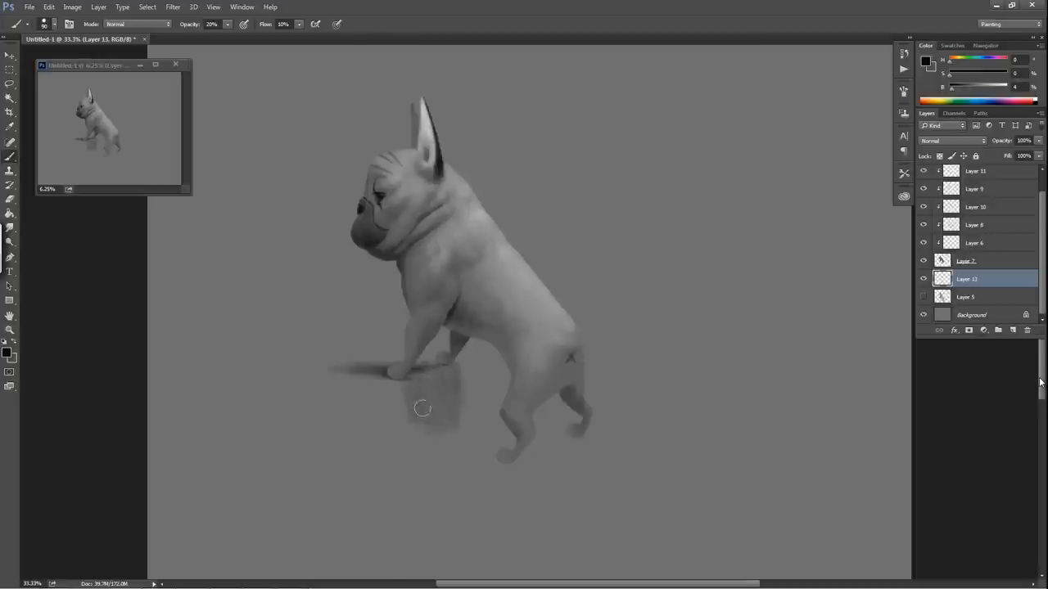
mouse_move(424, 431)
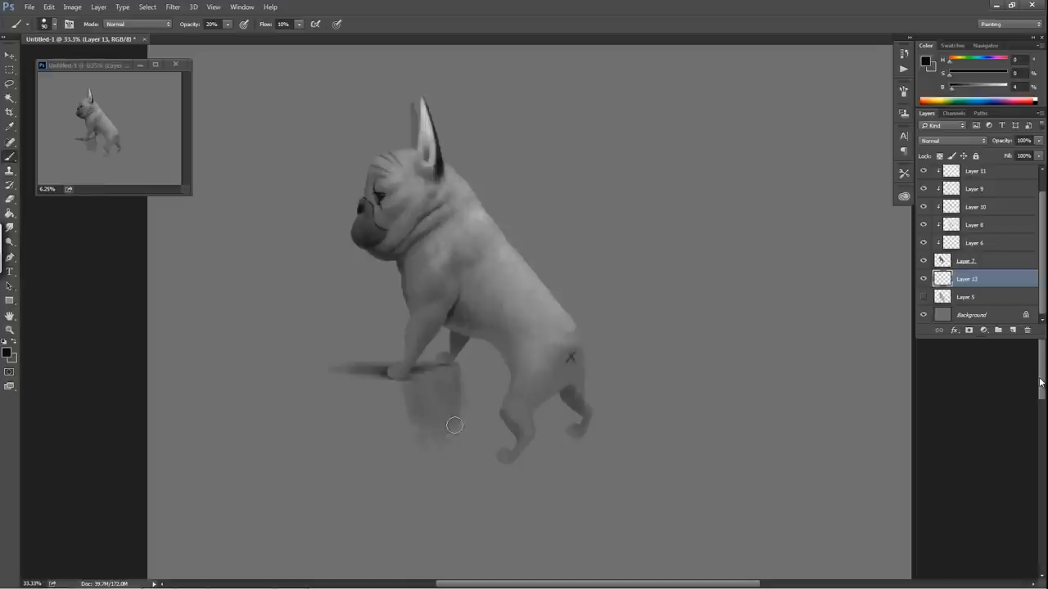
mouse_move(492, 438)
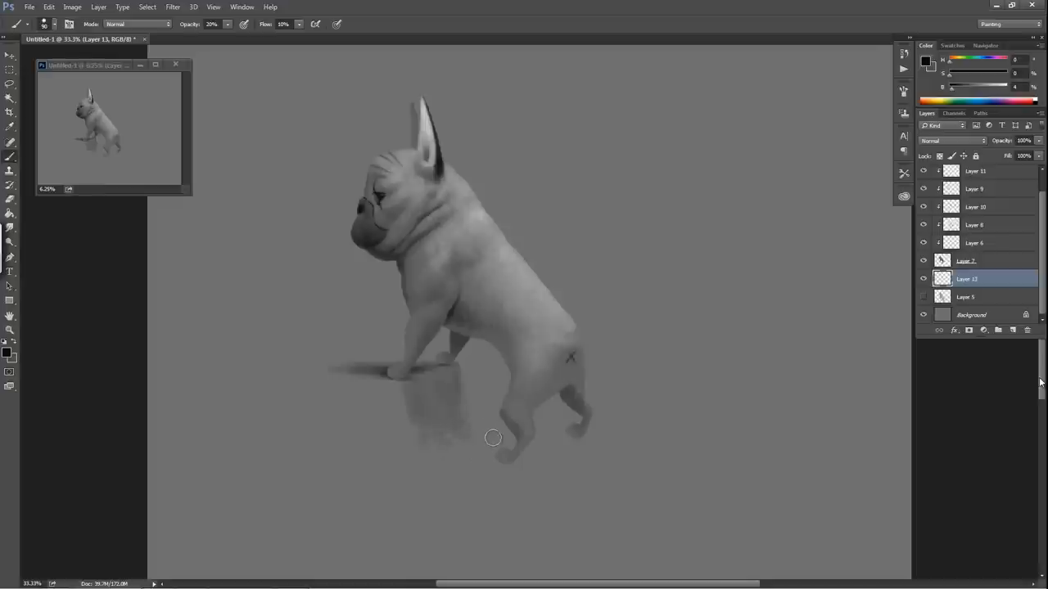
mouse_move(473, 428)
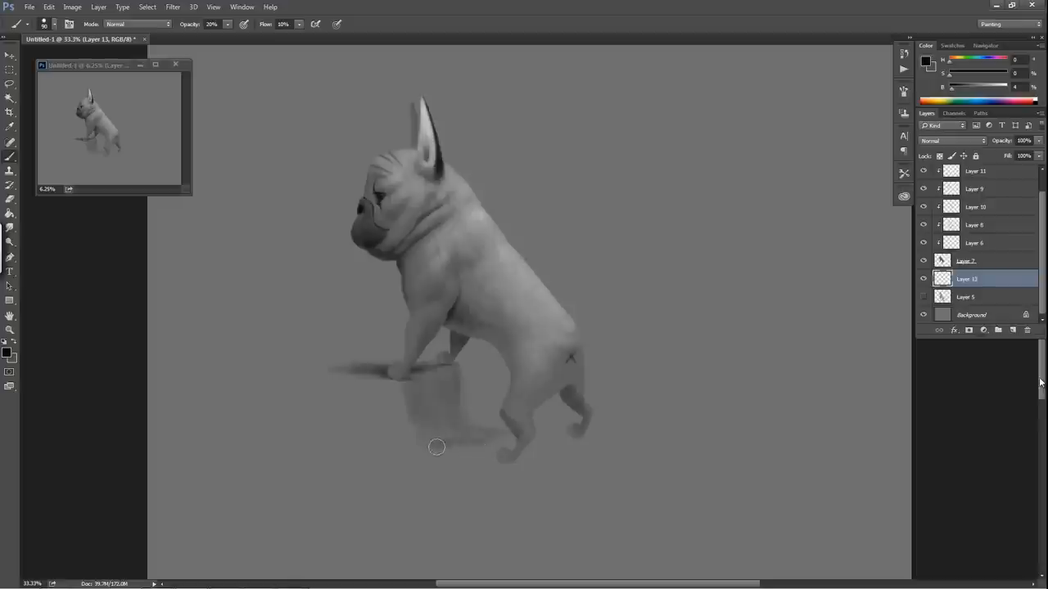
drag(437, 446, 490, 456)
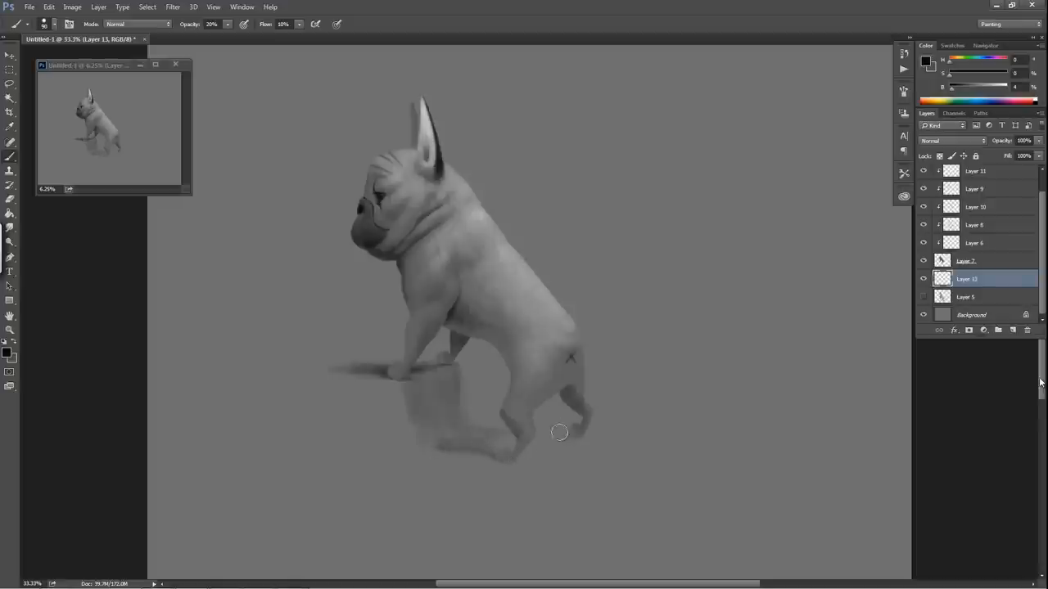
mouse_move(582, 436)
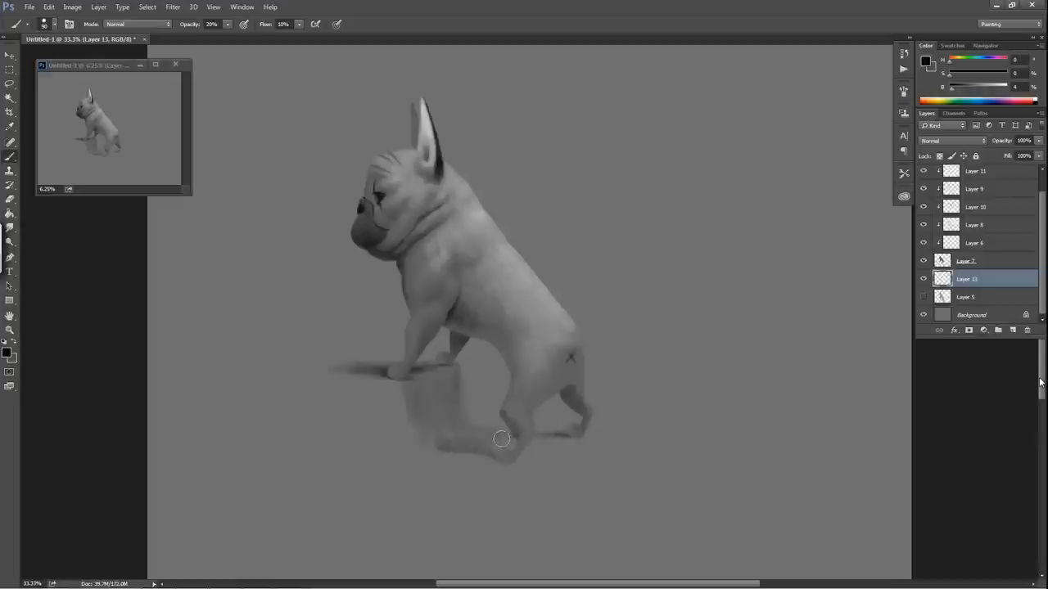
mouse_move(493, 442)
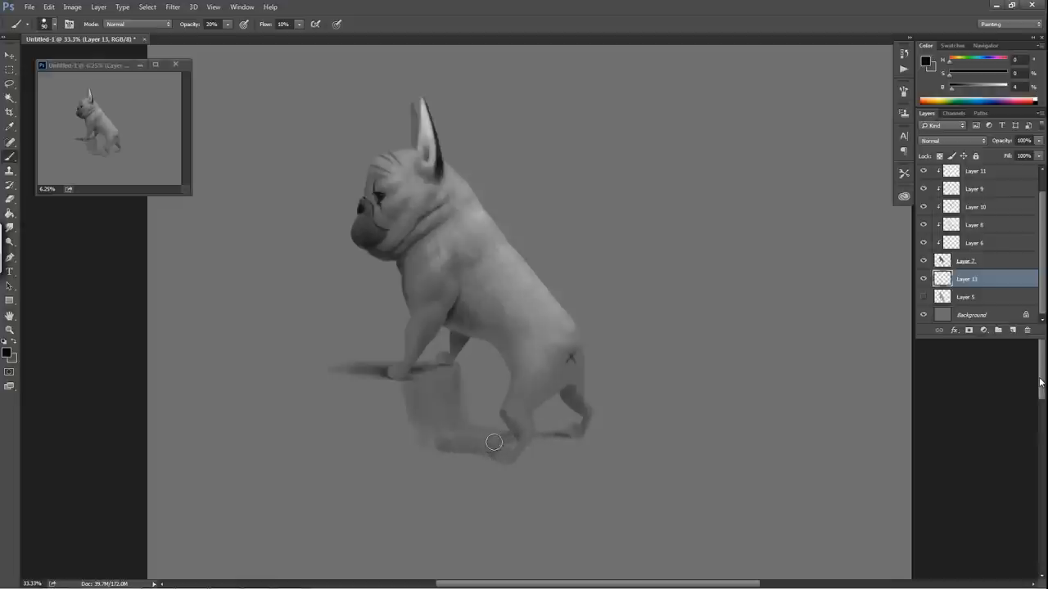
drag(494, 442, 446, 439)
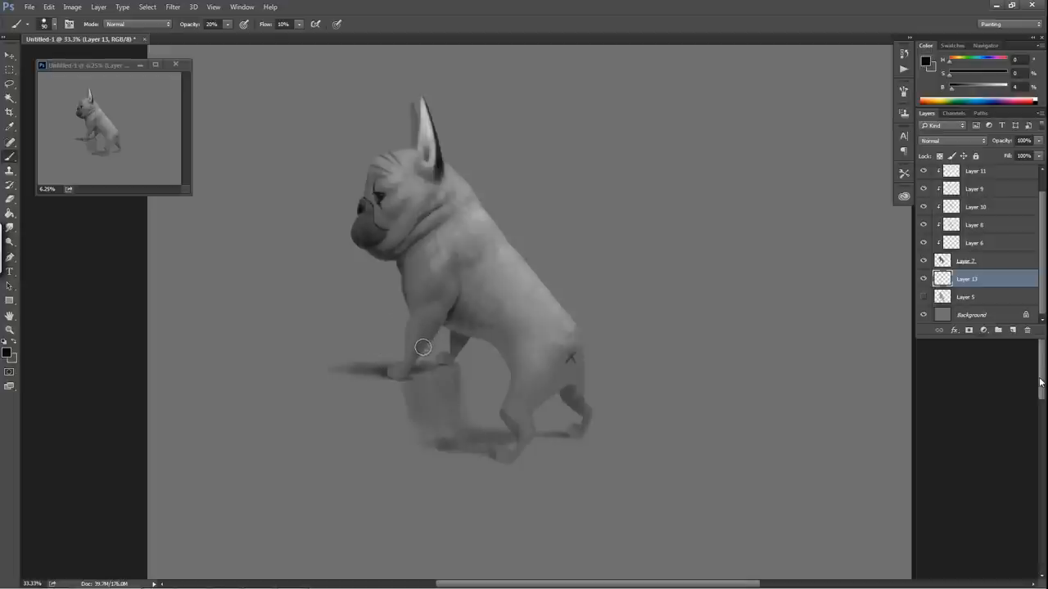
mouse_move(317, 366)
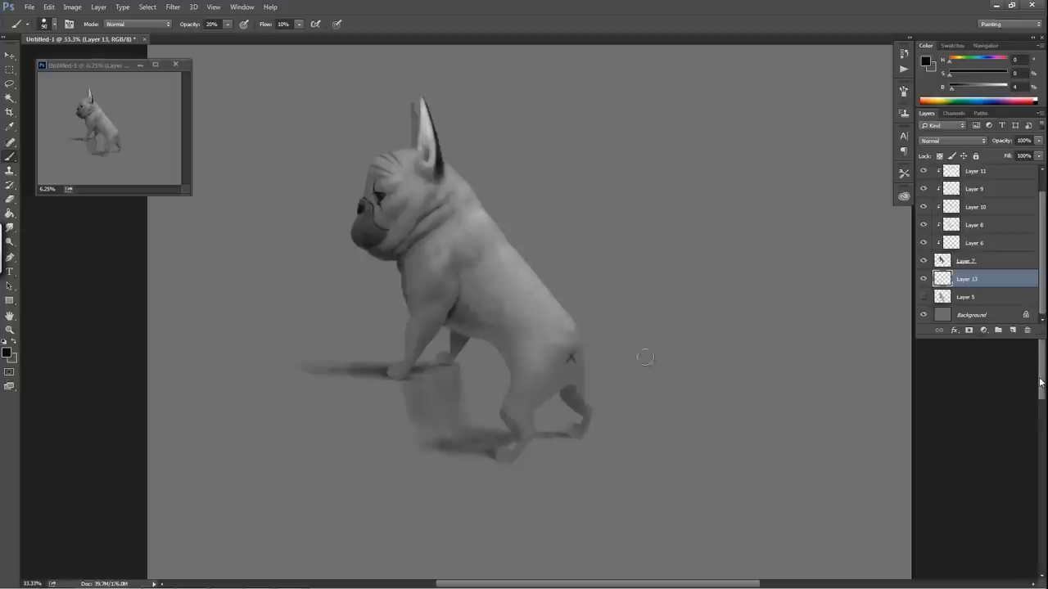
mouse_move(573, 350)
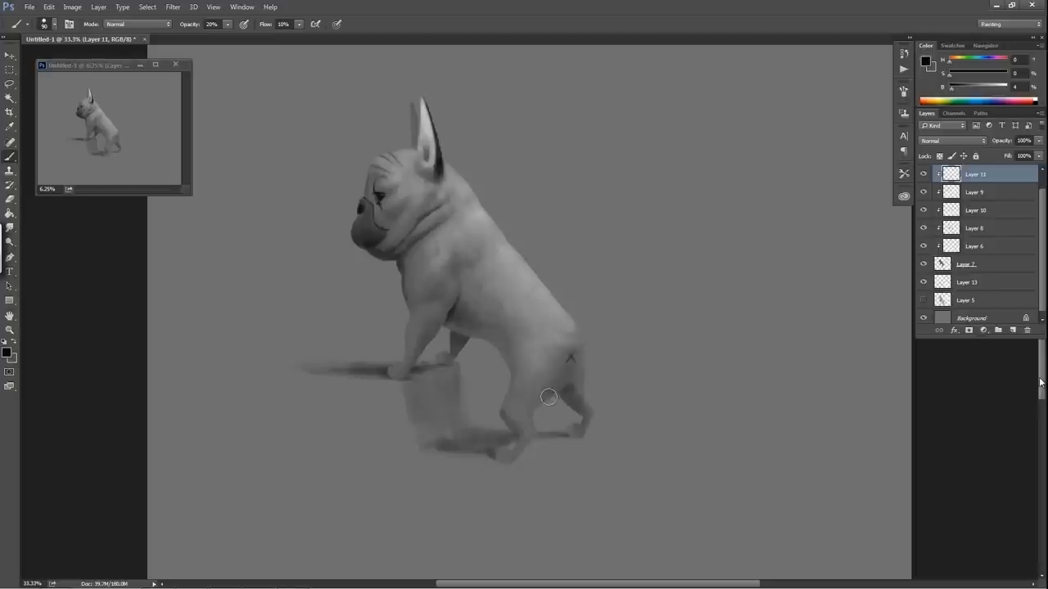
mouse_move(619, 323)
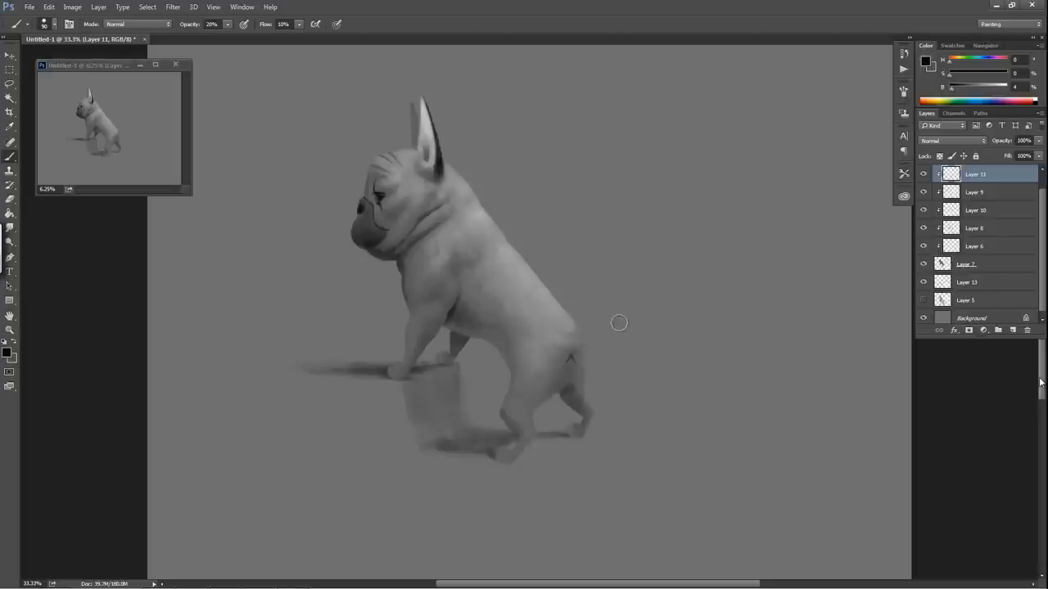
mouse_move(592, 253)
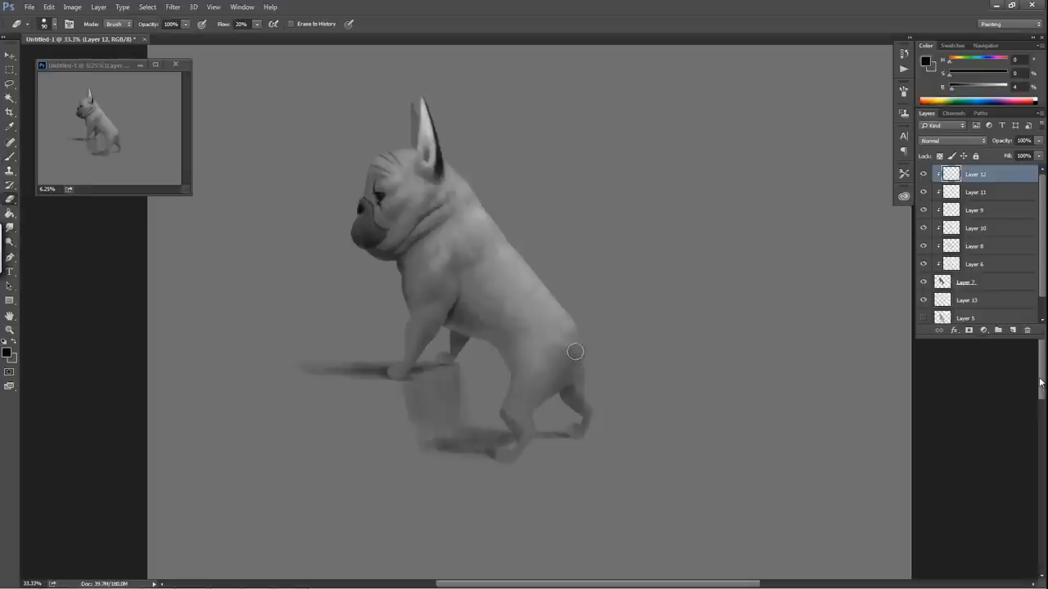
mouse_move(572, 360)
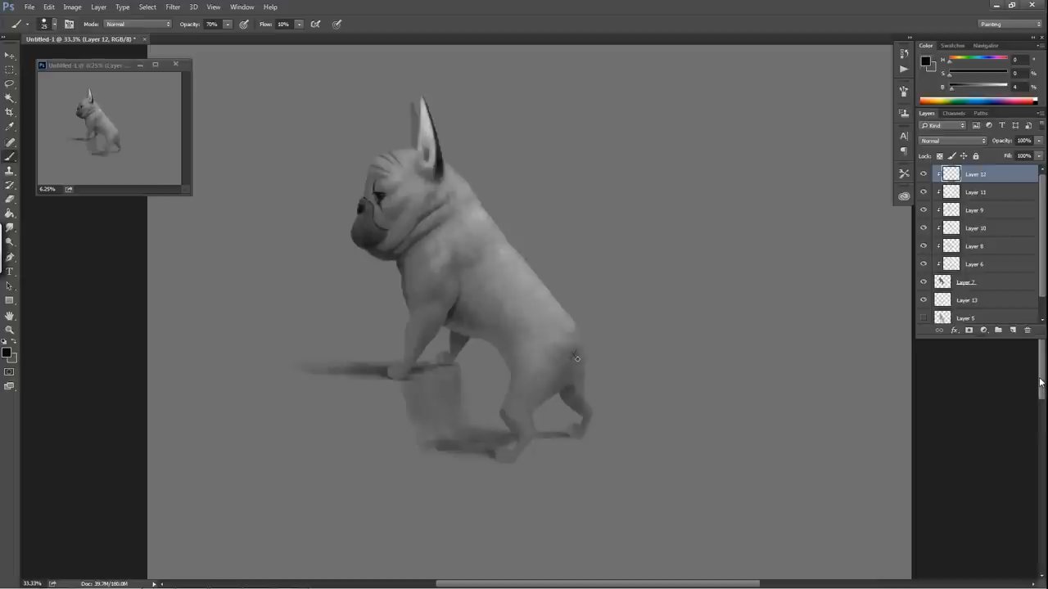
mouse_move(584, 347)
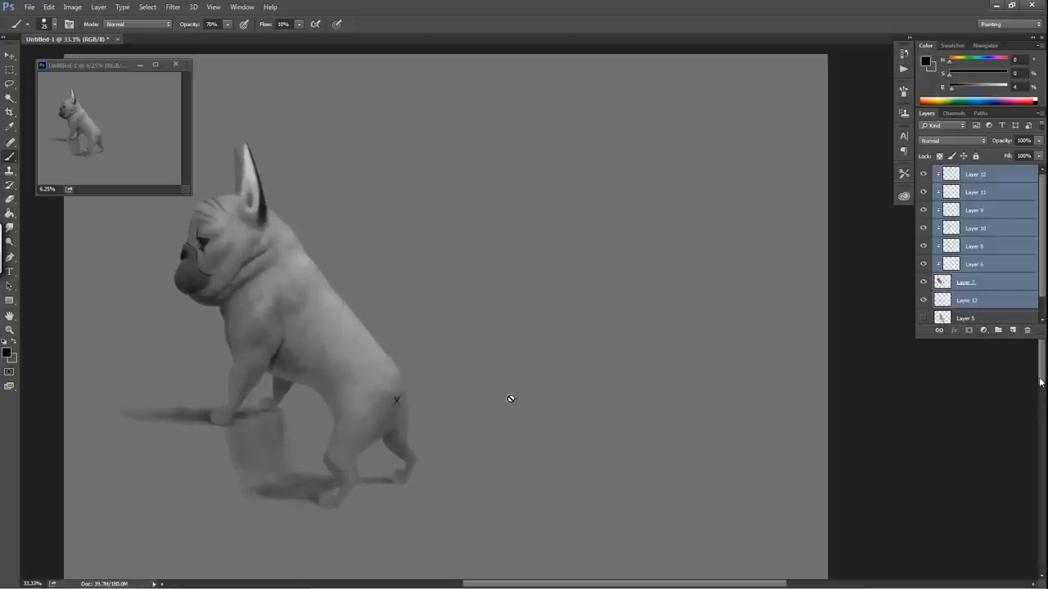
mouse_move(584, 355)
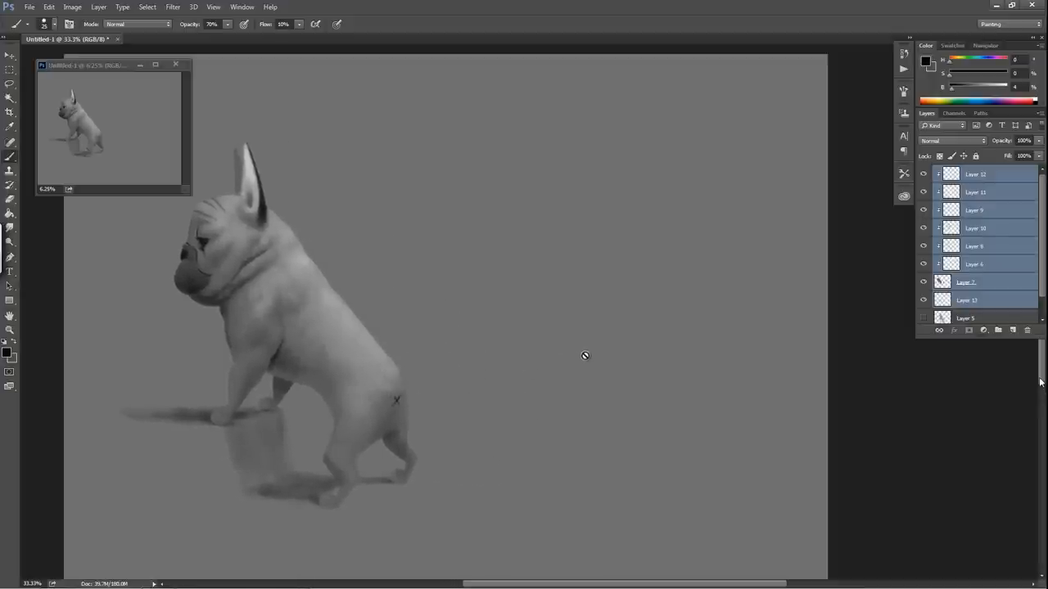
mouse_move(630, 324)
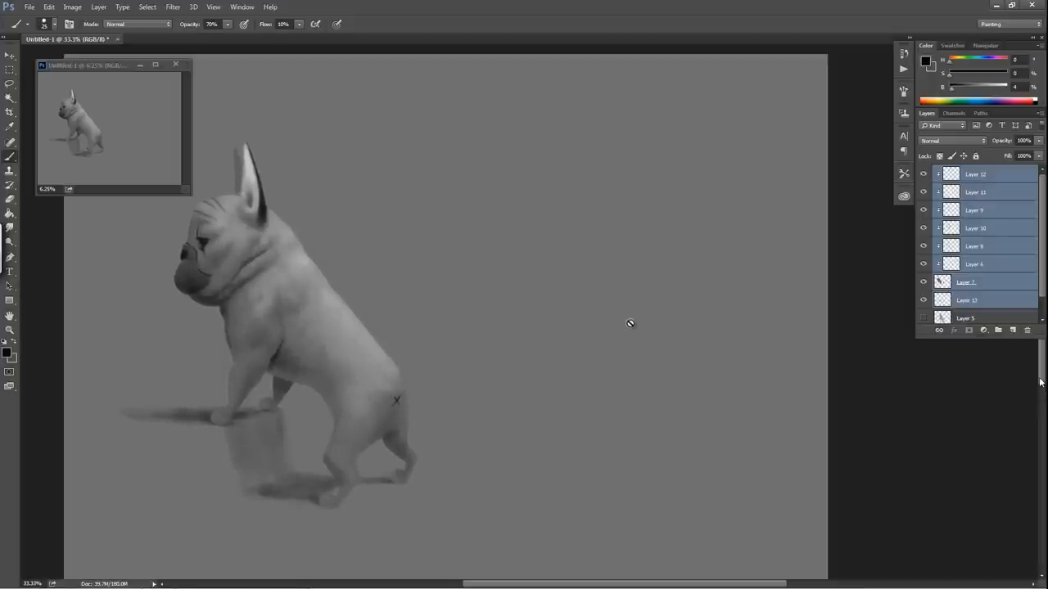
Step: Add a new layer and sketch the new bulldog's top outline, back and rear
click(974, 174)
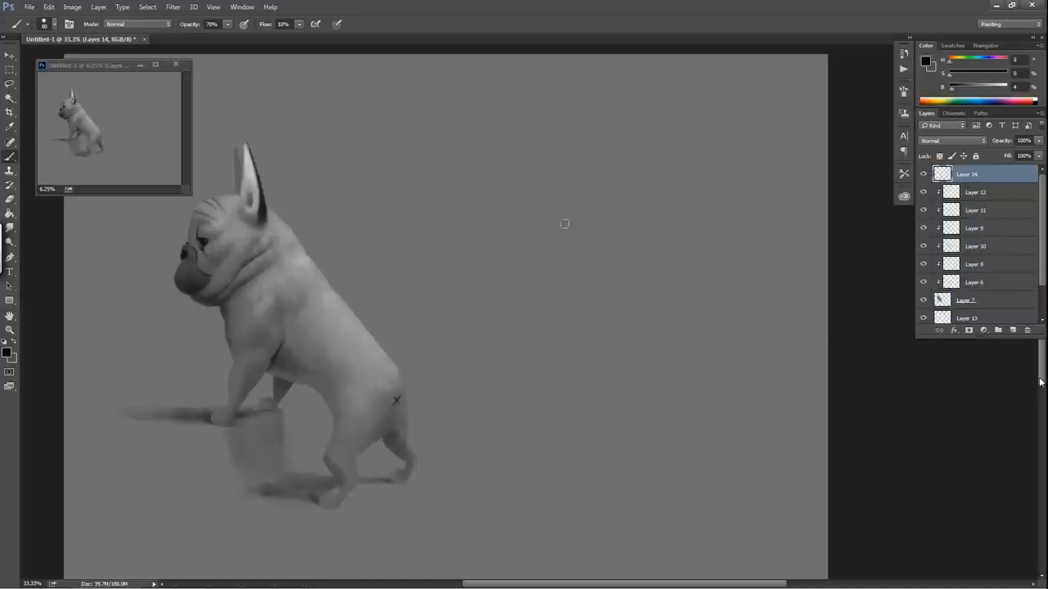
drag(520, 254, 563, 201)
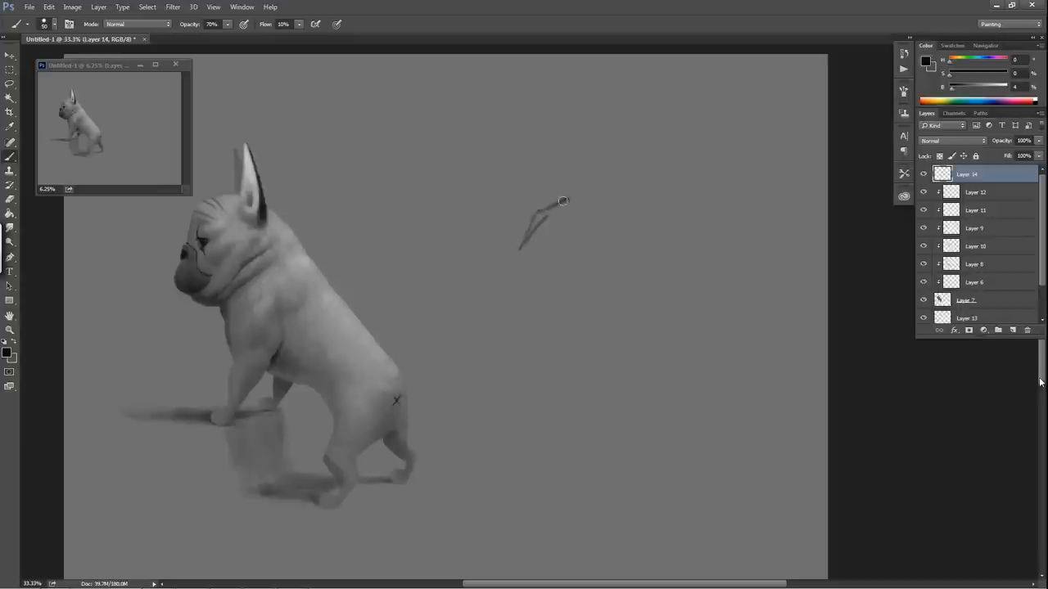
drag(563, 200, 619, 229)
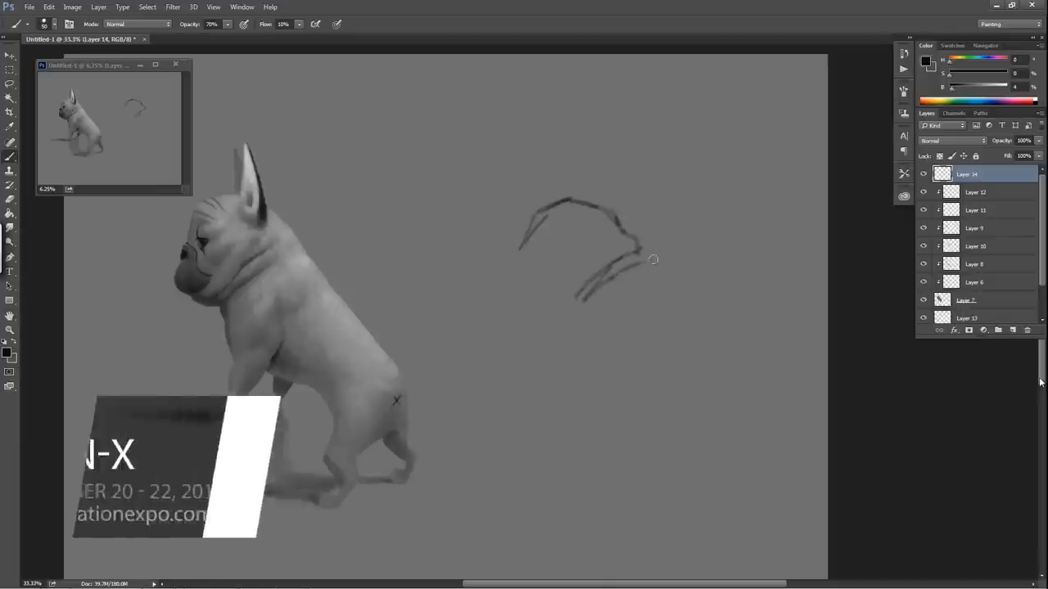
drag(653, 259, 718, 333)
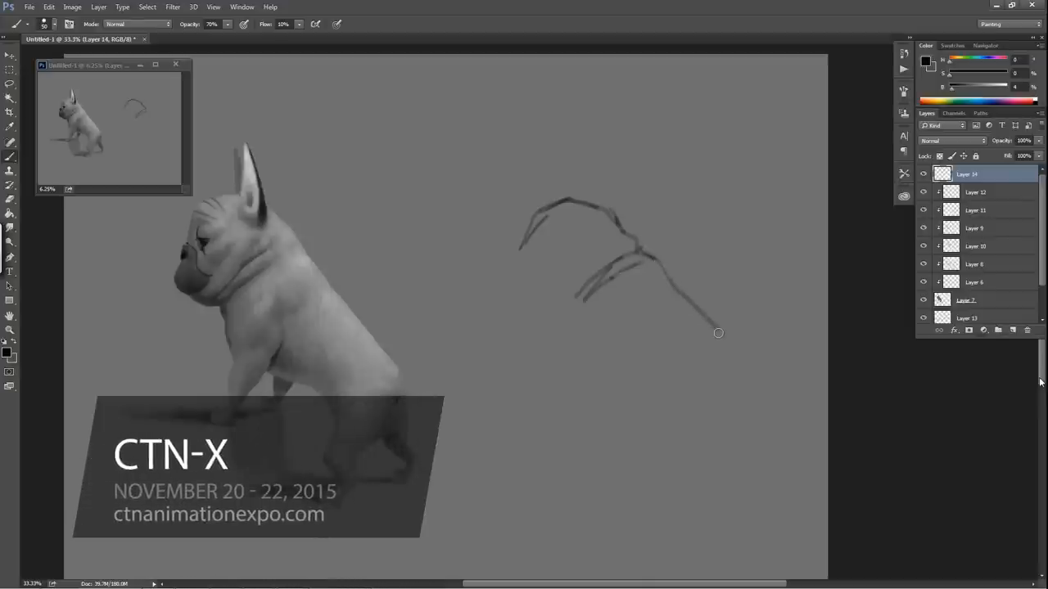
drag(718, 332, 709, 367)
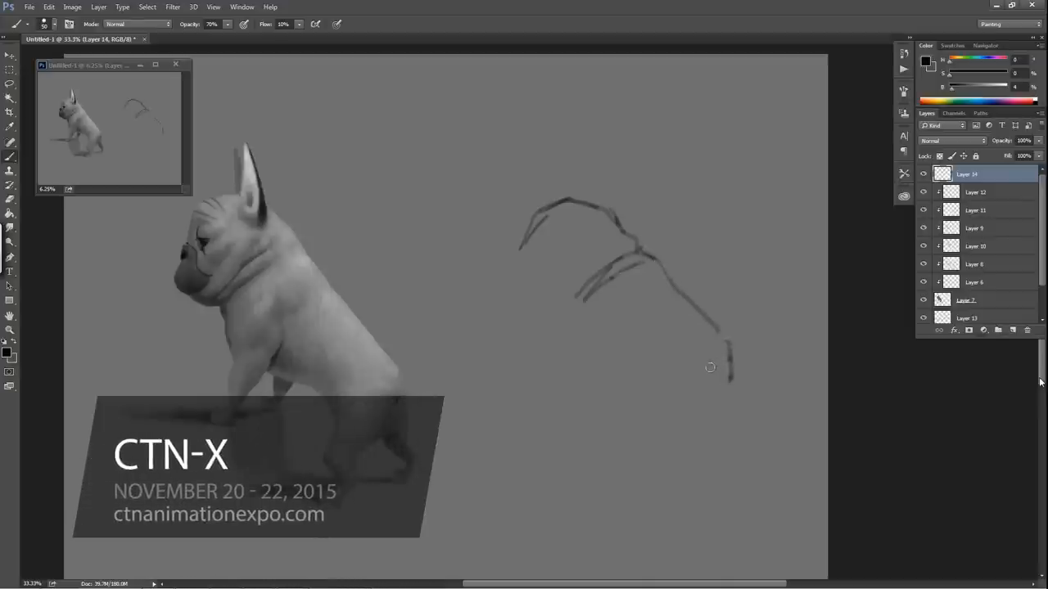
drag(716, 364, 714, 391)
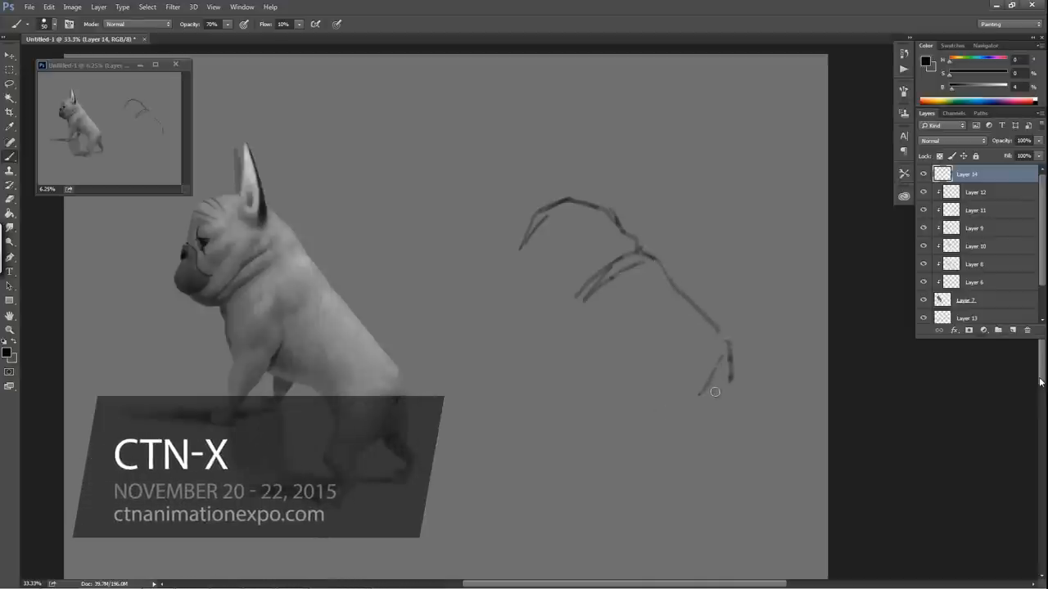
drag(715, 391, 737, 413)
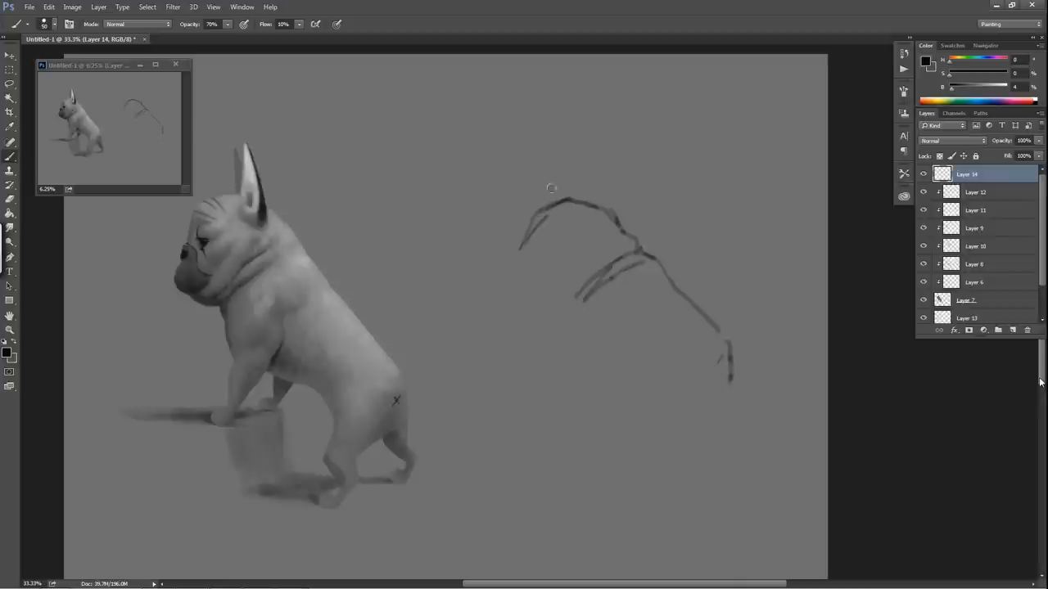
Step: Sketch the head top, face, jaw and pointed ears
drag(551, 189, 521, 264)
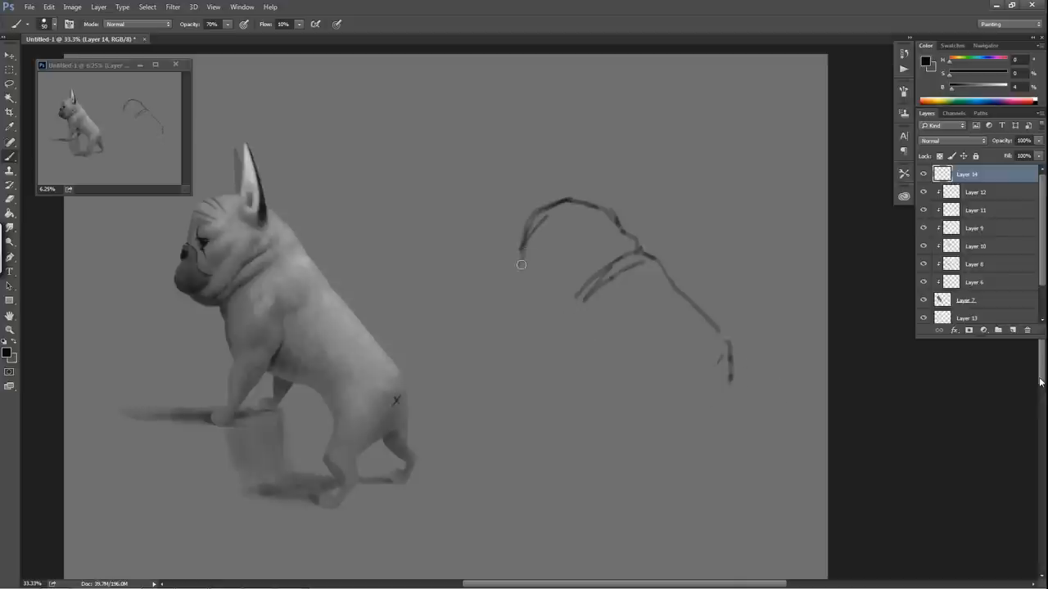
drag(522, 265, 544, 298)
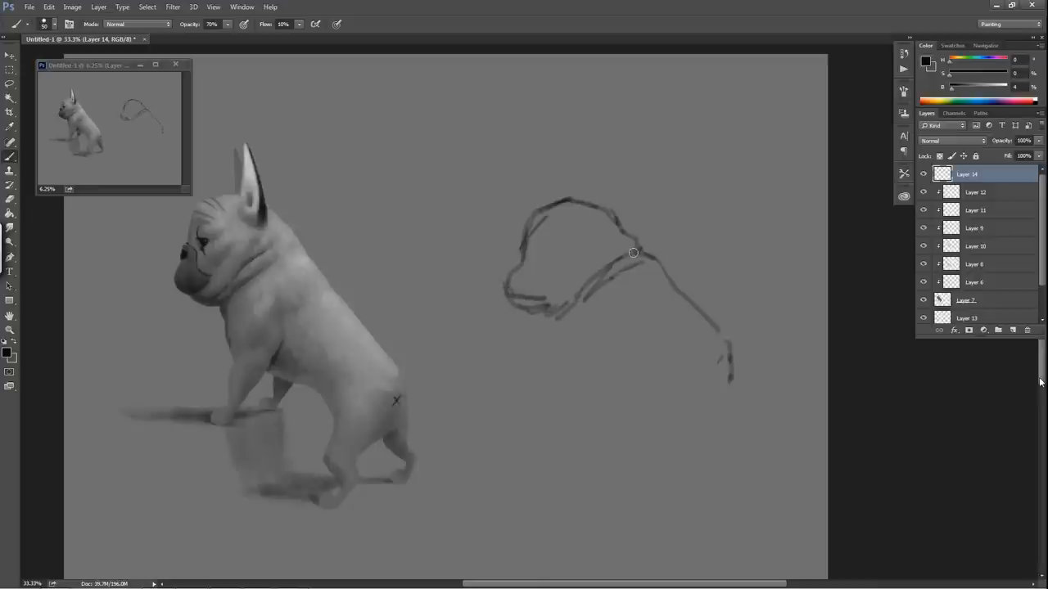
drag(632, 252, 510, 274)
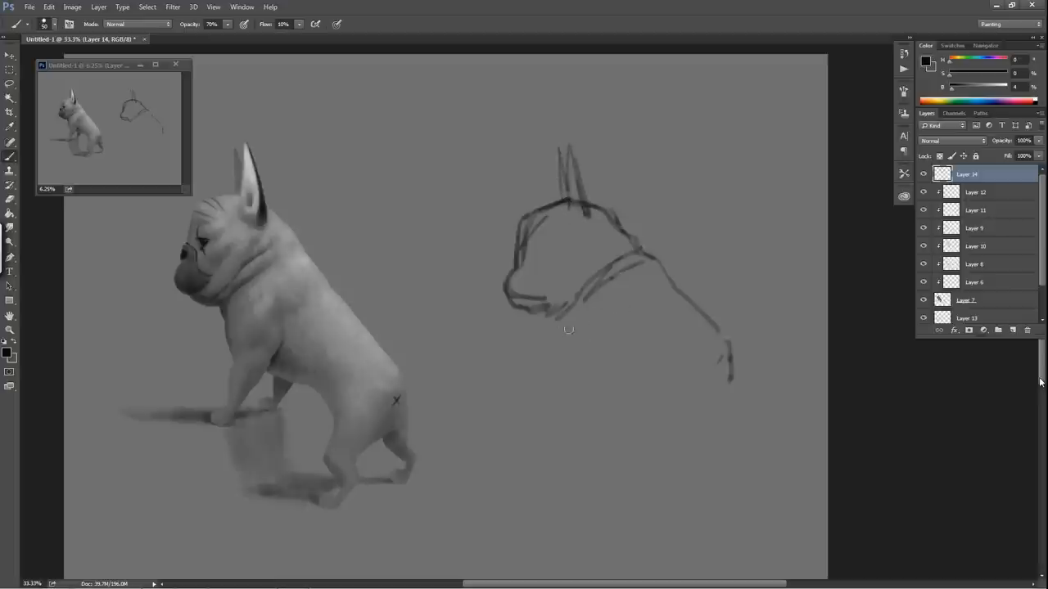
Step: Draw the chest, belly curve, front leg, paw and hind feet
drag(556, 324, 614, 368)
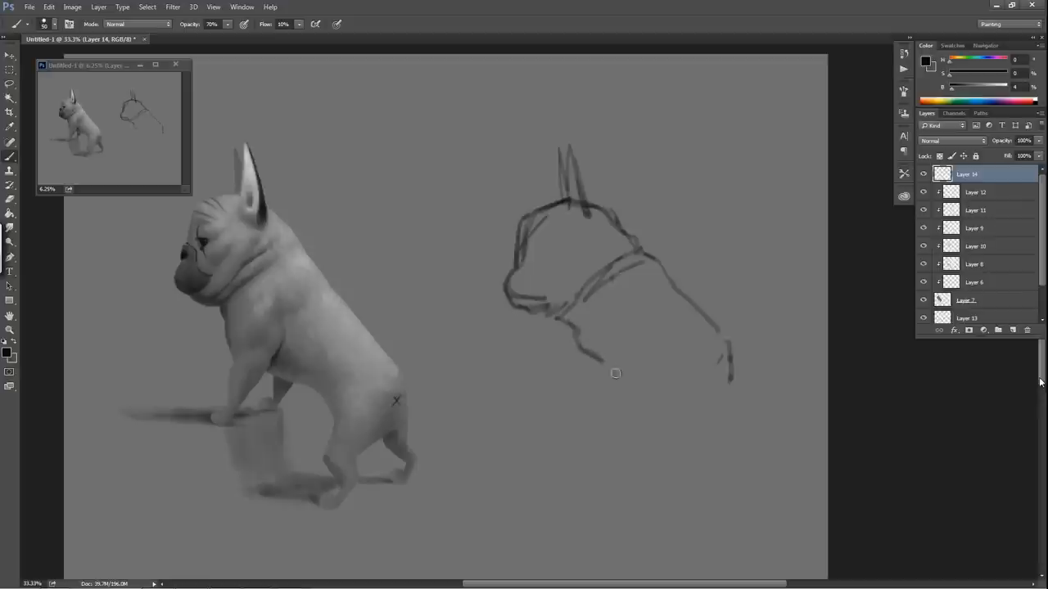
drag(615, 373, 695, 414)
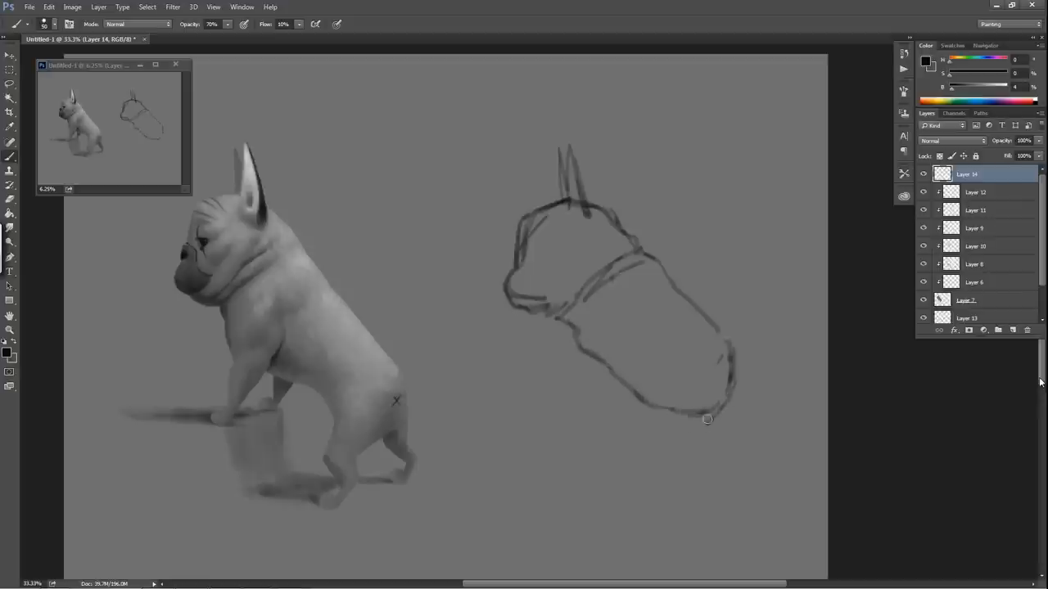
drag(707, 419, 548, 320)
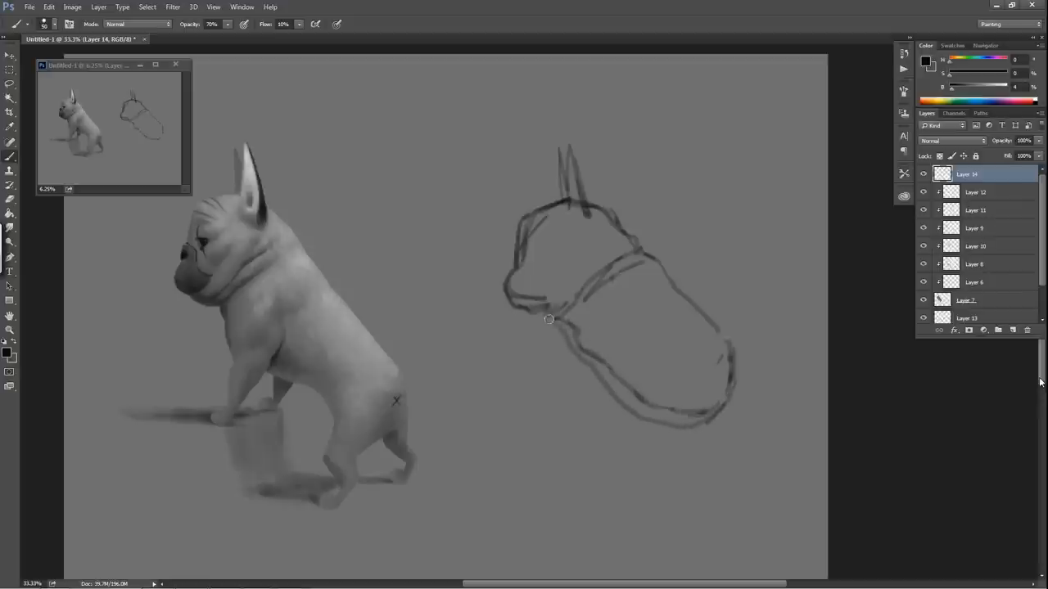
drag(549, 320, 573, 354)
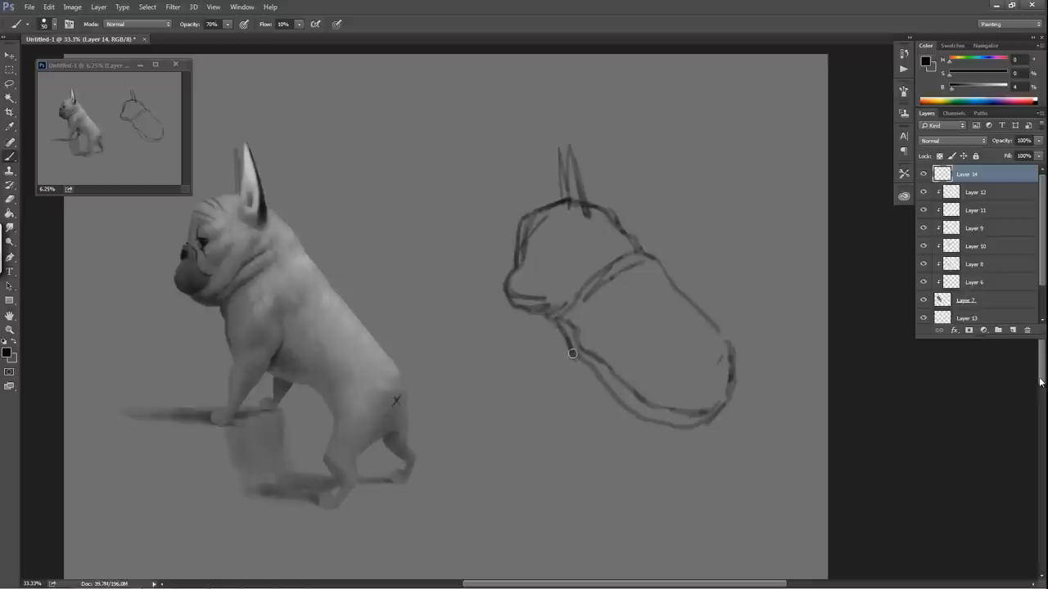
drag(573, 353, 583, 386)
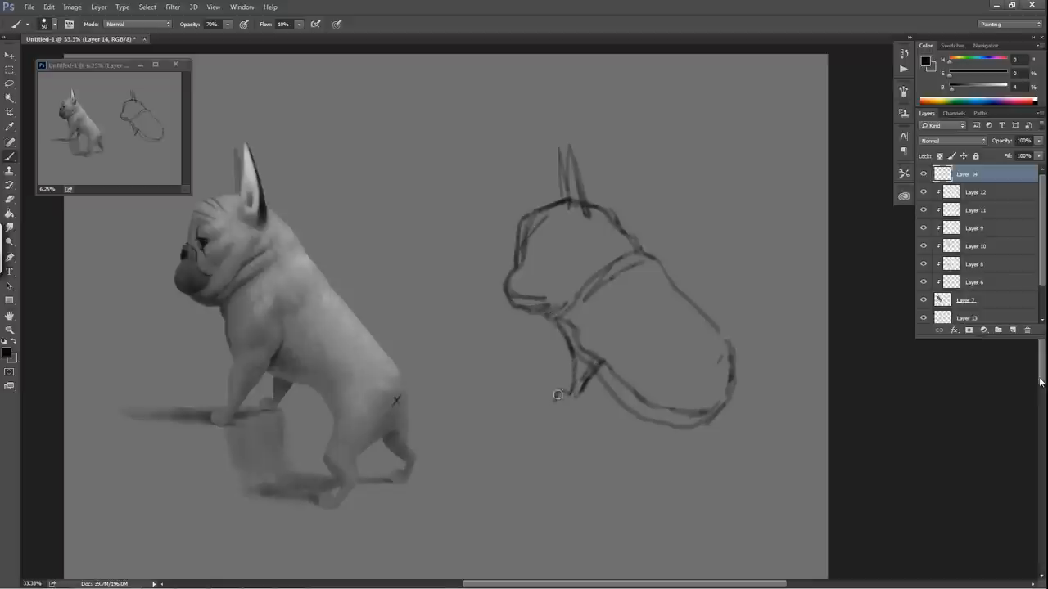
drag(558, 396, 598, 392)
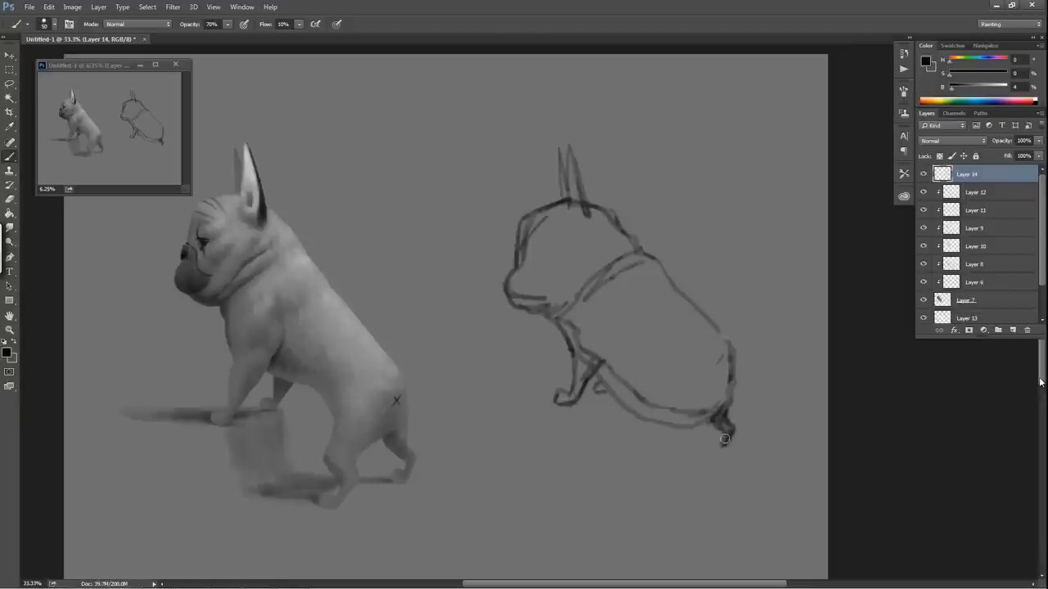
drag(724, 438, 722, 451)
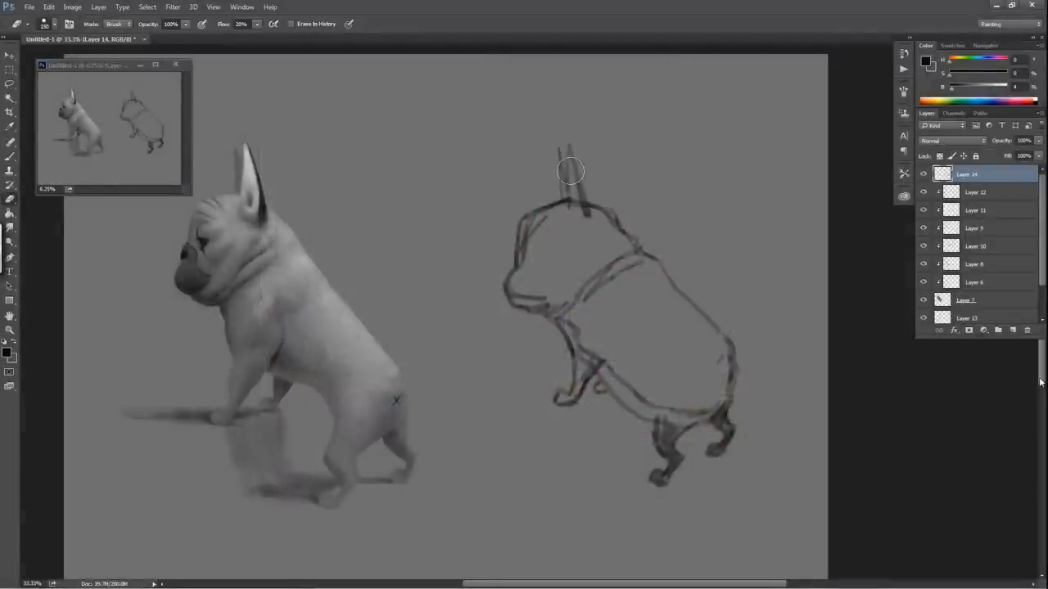
Step: Erase the sketch's old head and ears and draw a new rounded head with jaw
drag(571, 171, 562, 234)
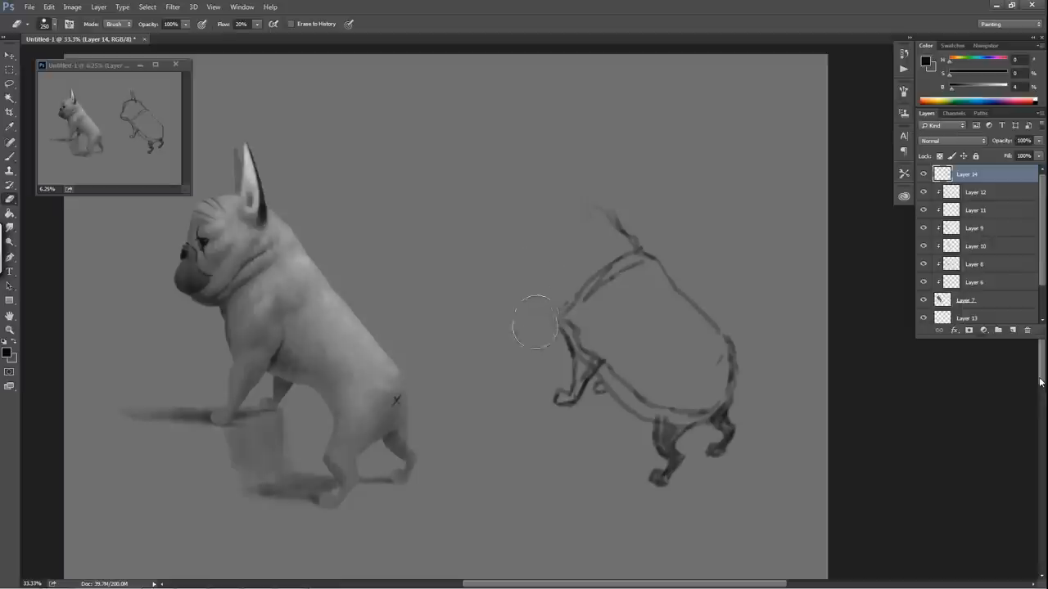
drag(536, 323, 629, 366)
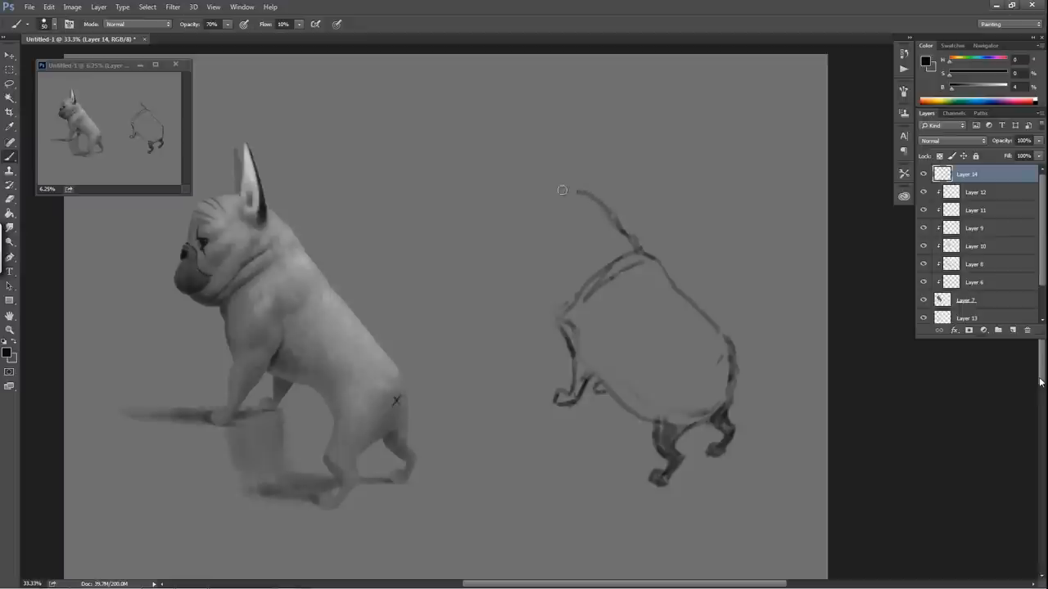
drag(562, 191, 499, 270)
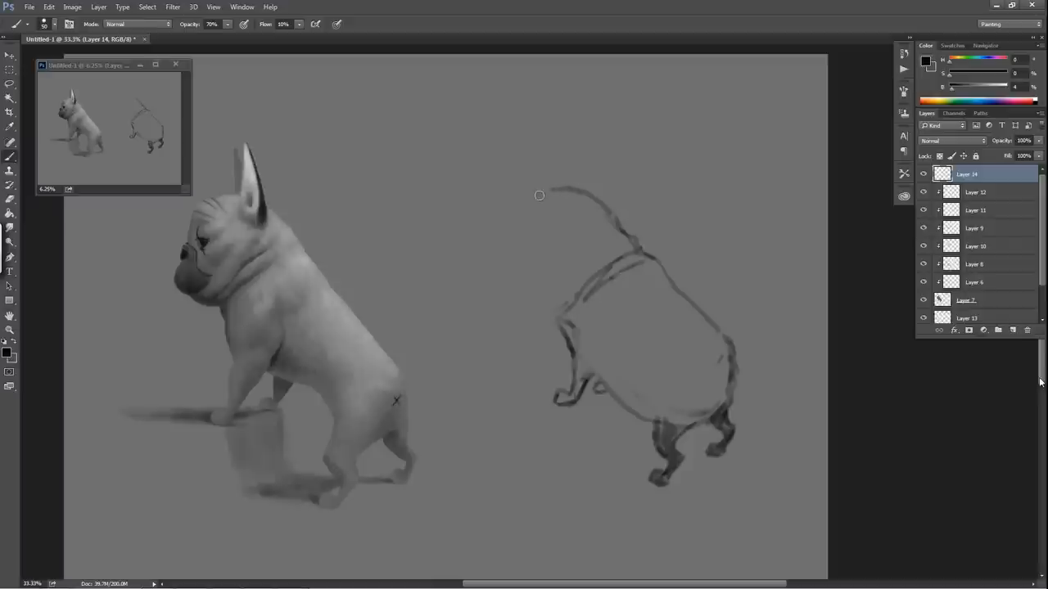
drag(540, 194, 505, 299)
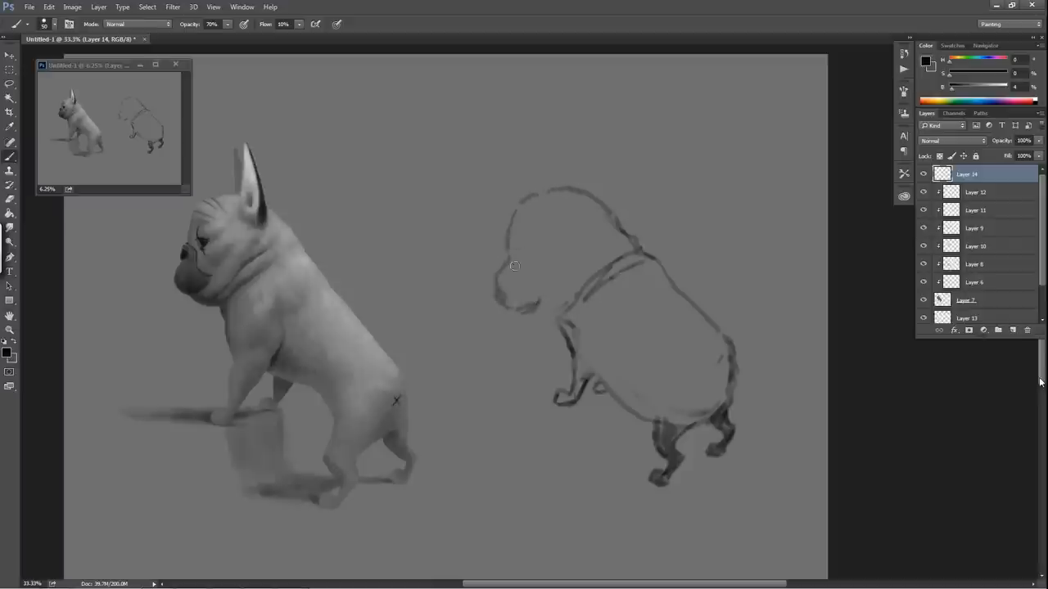
drag(514, 265, 494, 286)
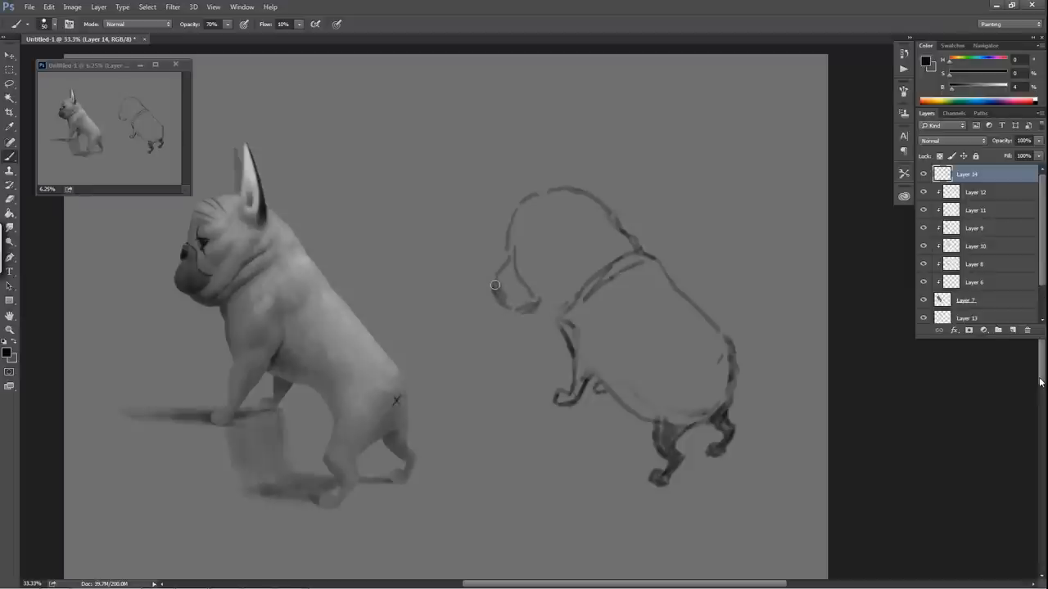
mouse_move(503, 260)
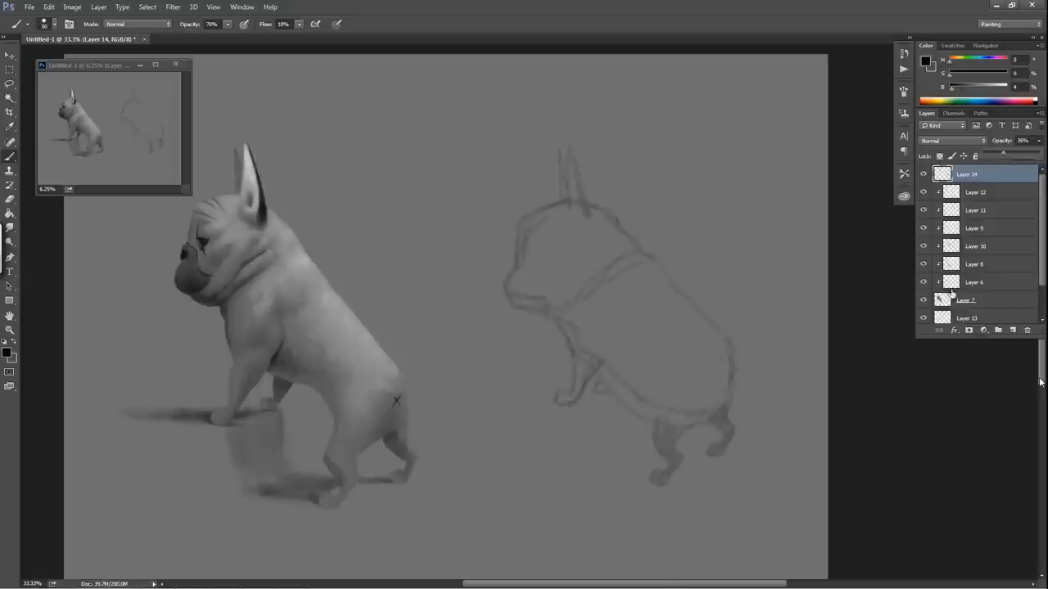
Step: Hide the painted bulldog layer to leave a plain gray canvas
click(966, 299)
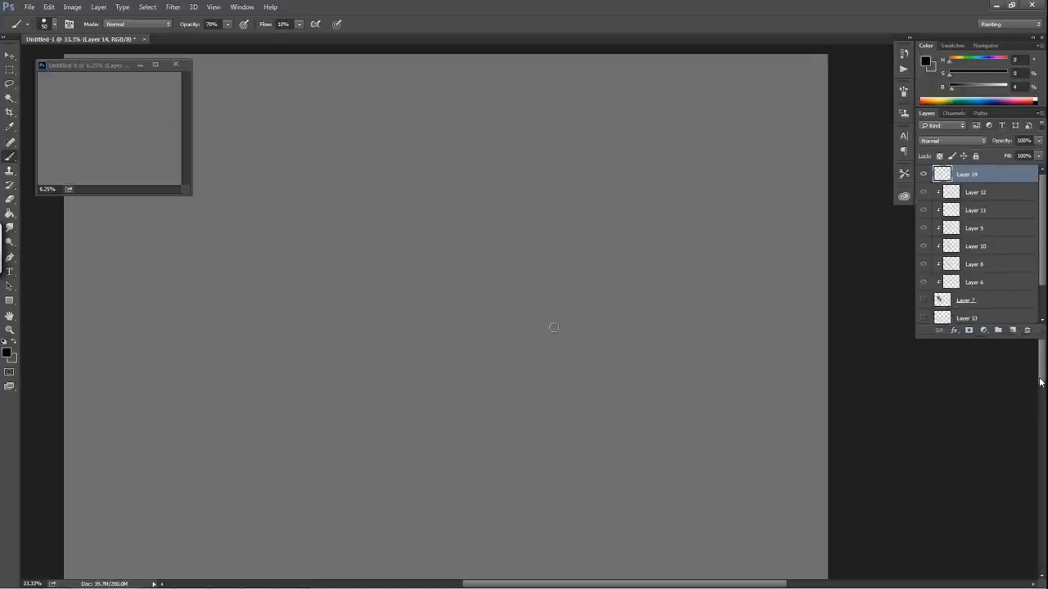
mouse_move(358, 266)
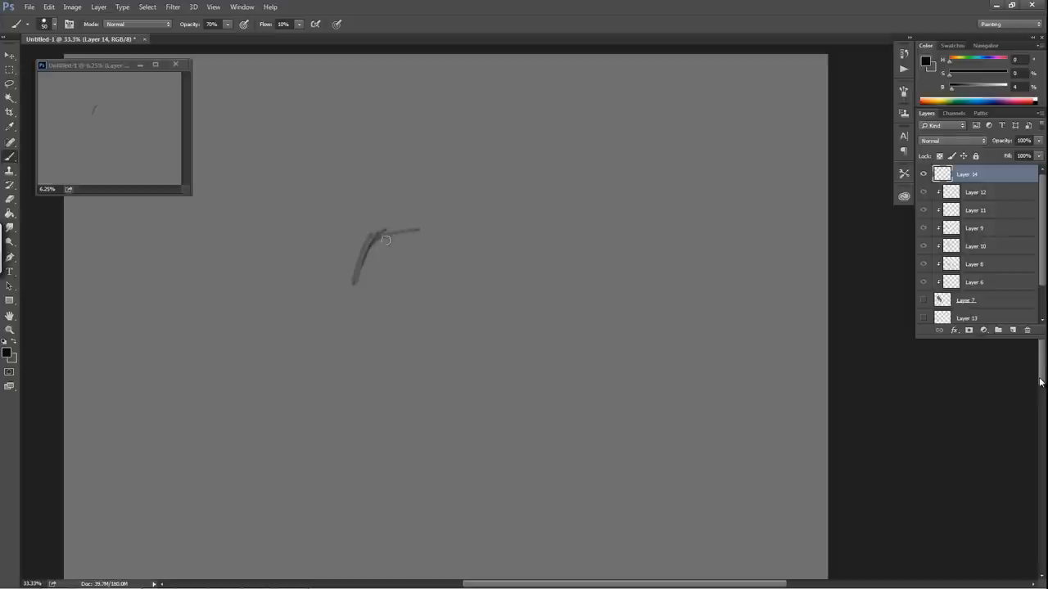
Step: Sketch a new bulldog head with dark muzzle, chin and neck underside
drag(385, 237, 450, 244)
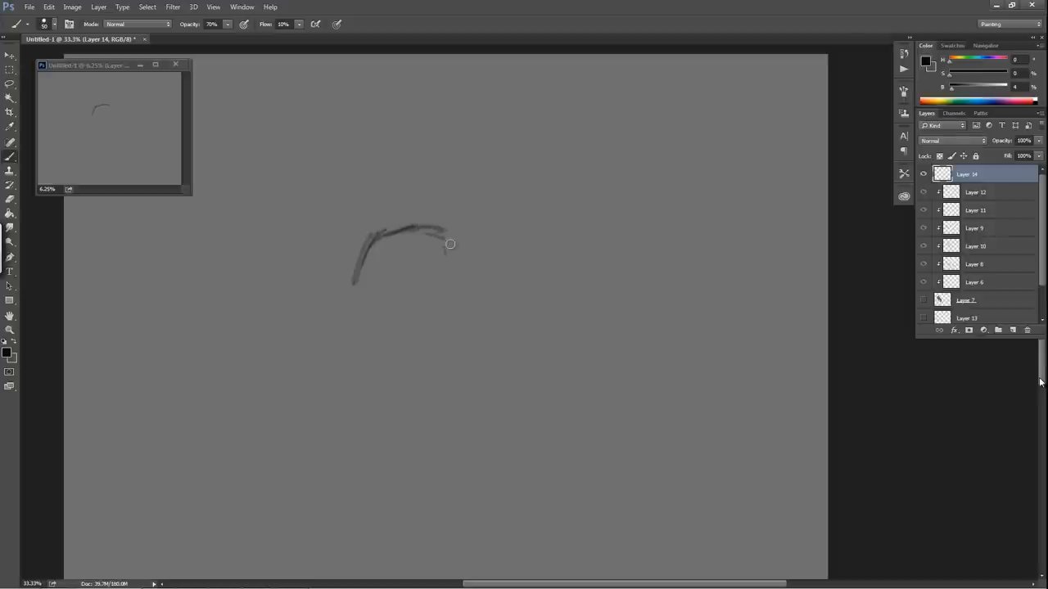
drag(450, 243, 471, 295)
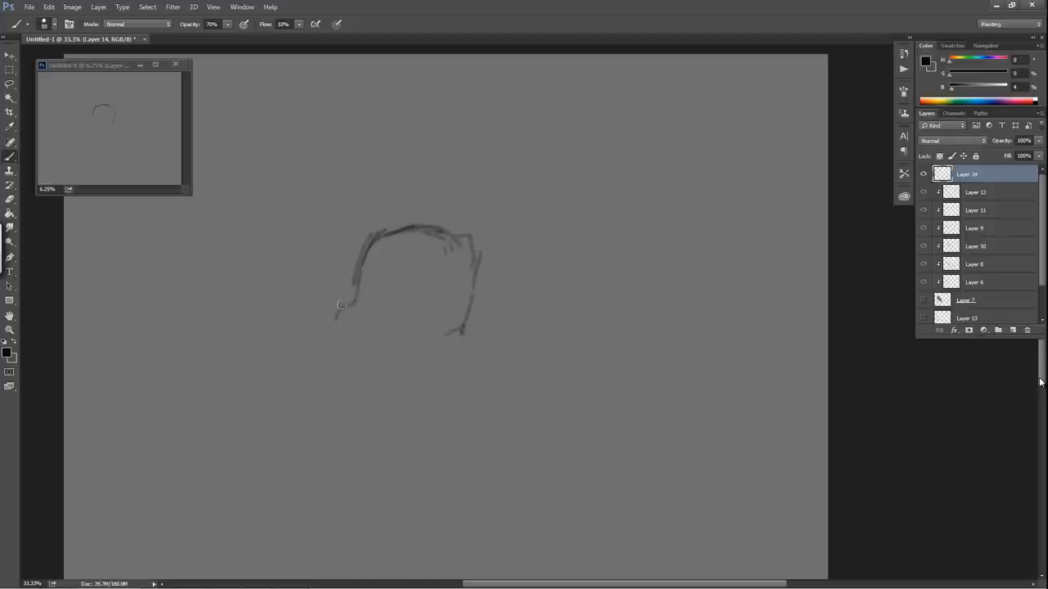
drag(342, 304, 347, 332)
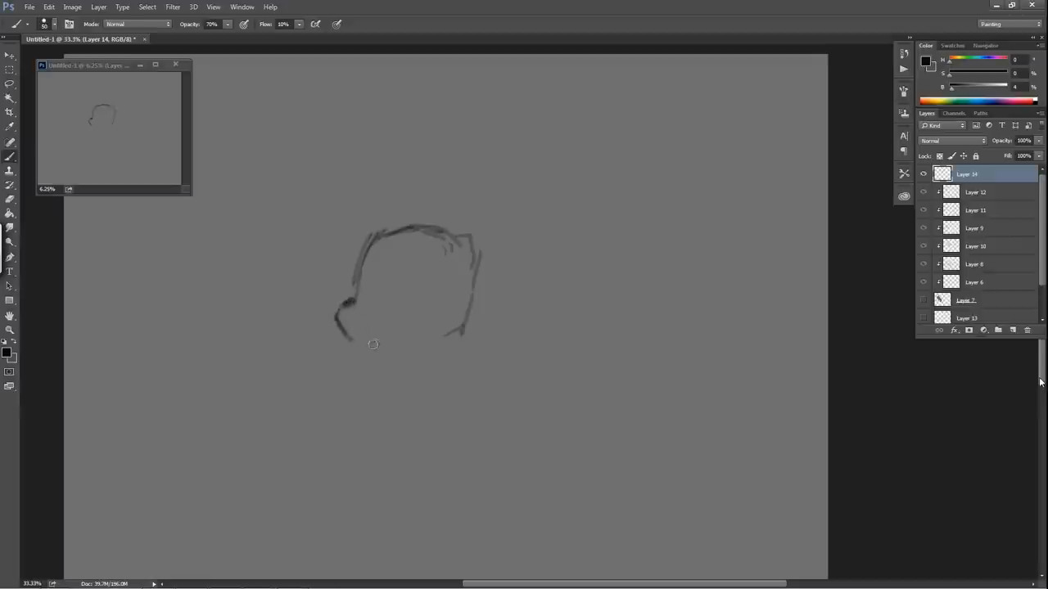
drag(374, 344, 360, 327)
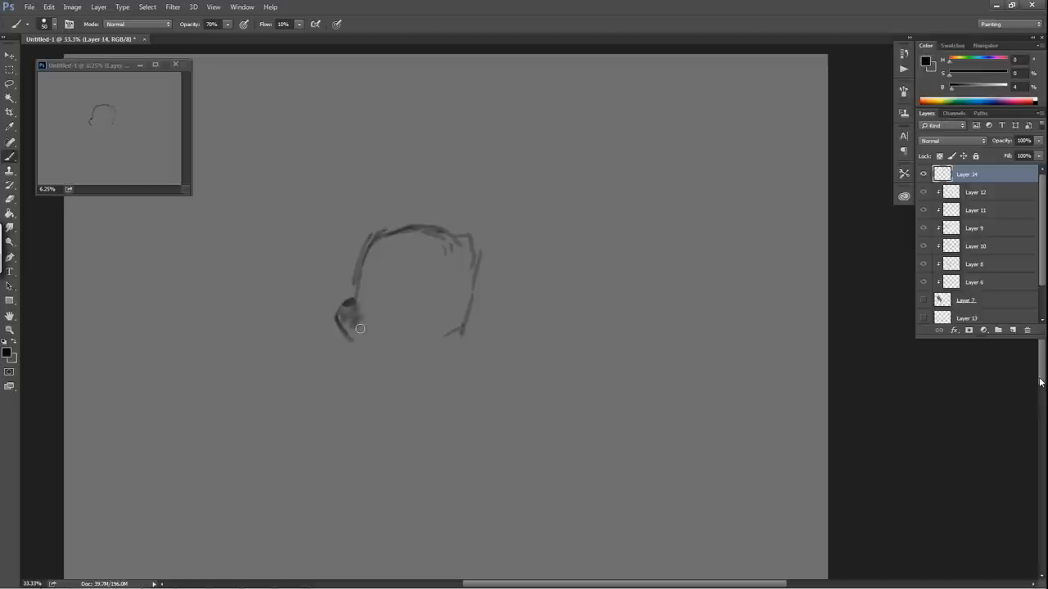
drag(358, 328, 391, 336)
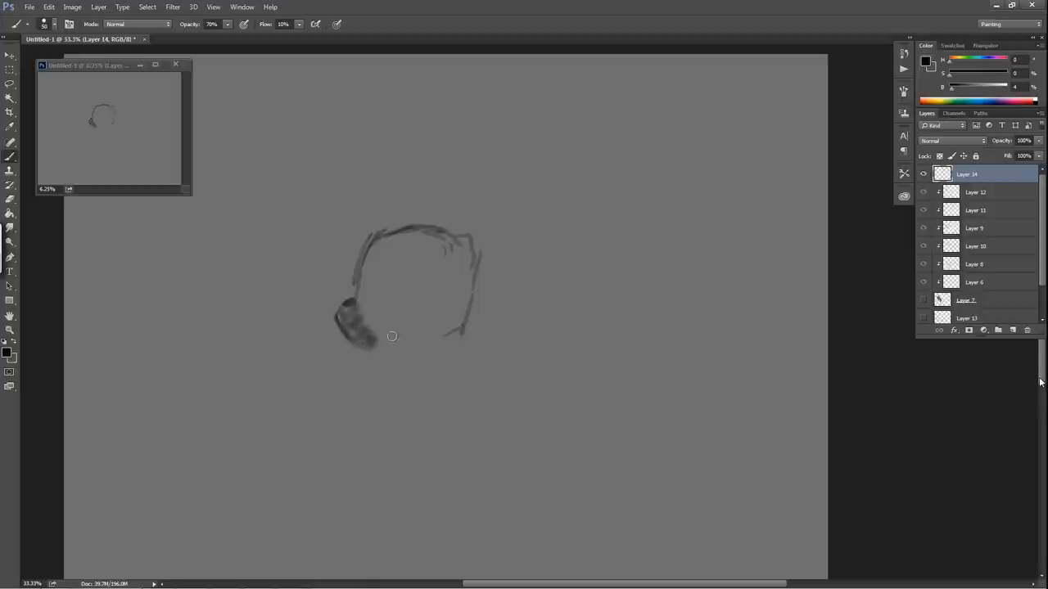
drag(391, 337, 430, 355)
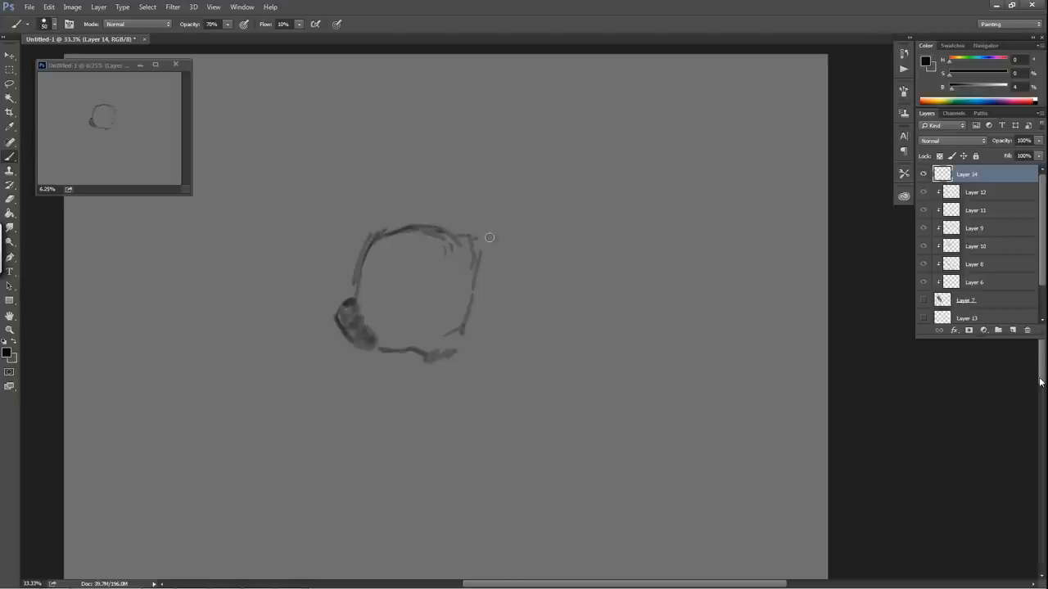
Step: Draw the back line, rump curve and belly, plus a small face detail
drag(489, 237, 575, 243)
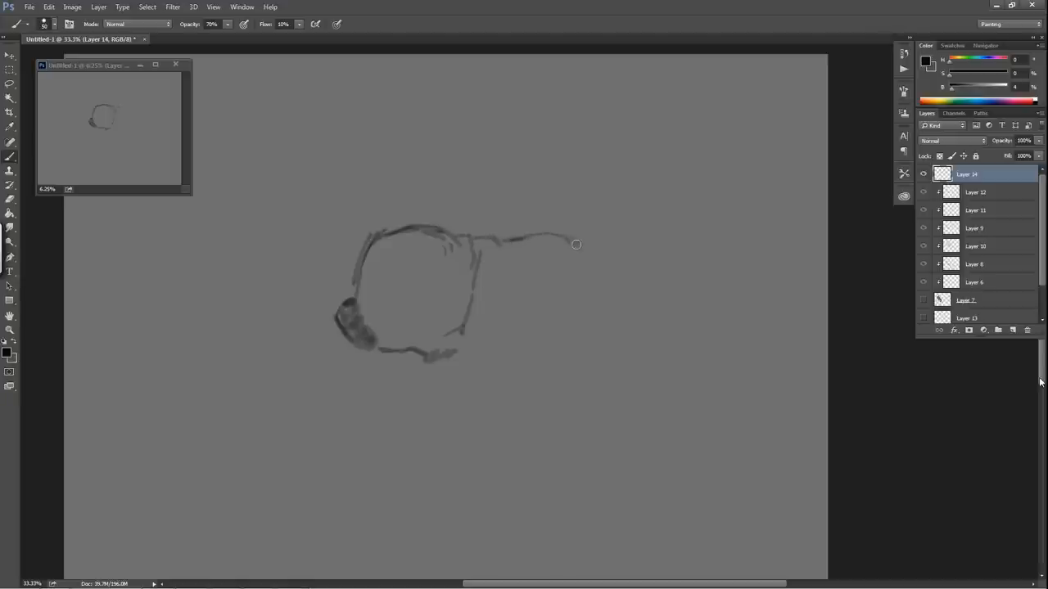
drag(575, 244, 610, 321)
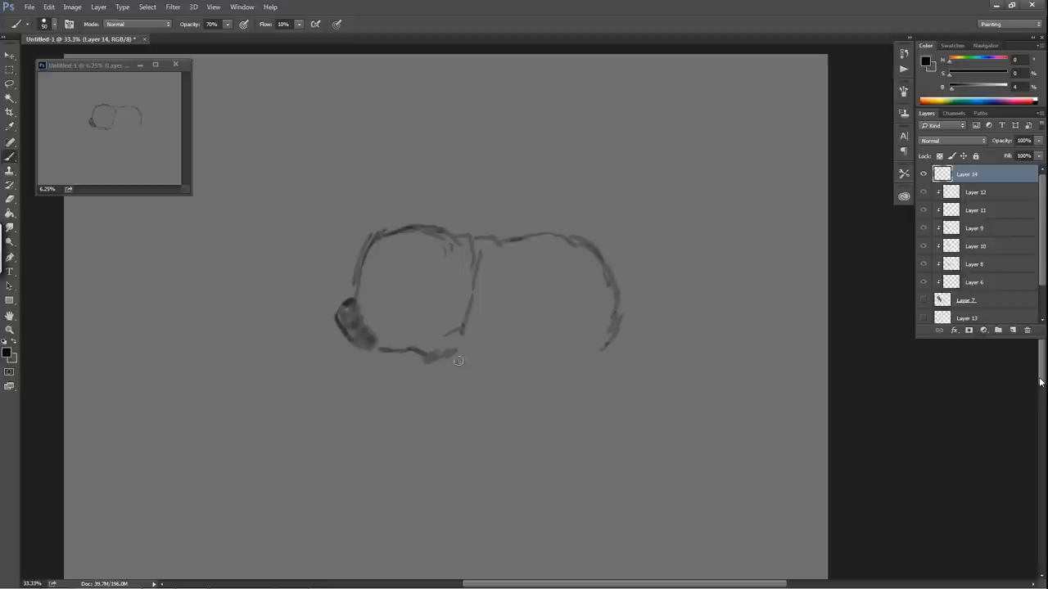
drag(458, 360, 600, 348)
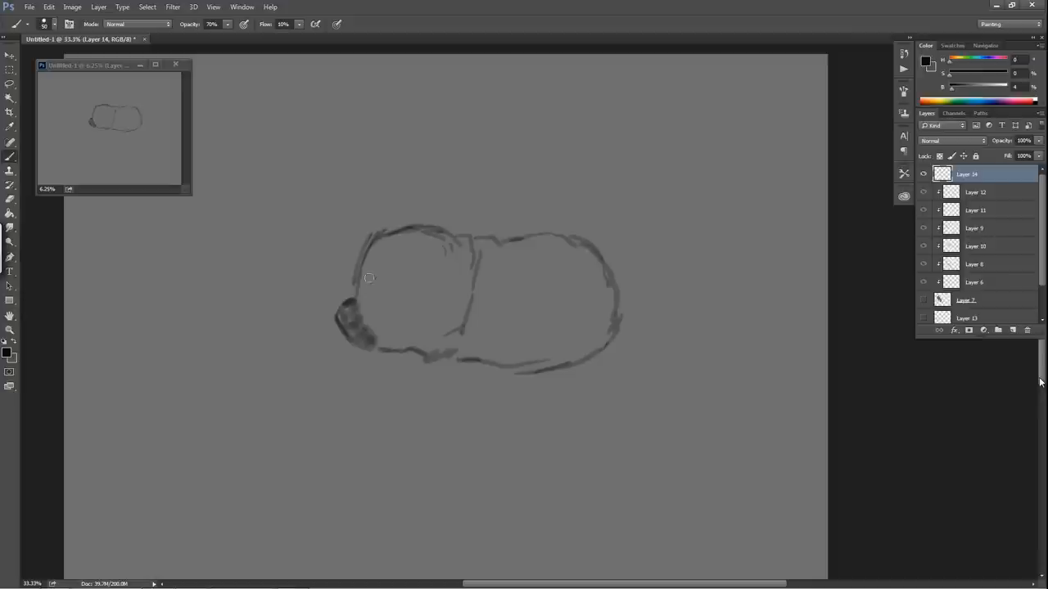
drag(368, 270, 386, 293)
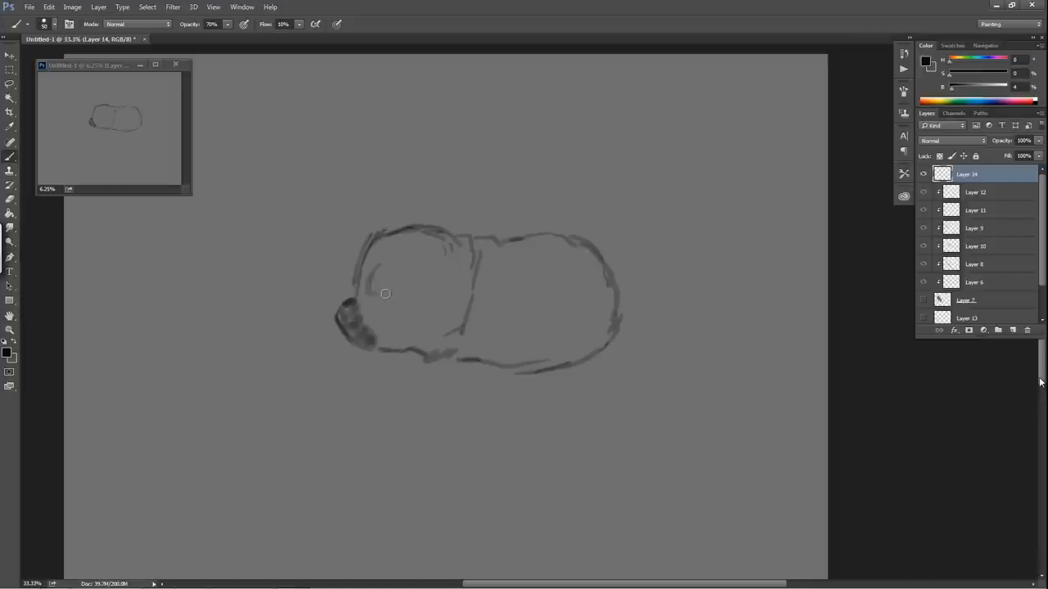
mouse_move(375, 296)
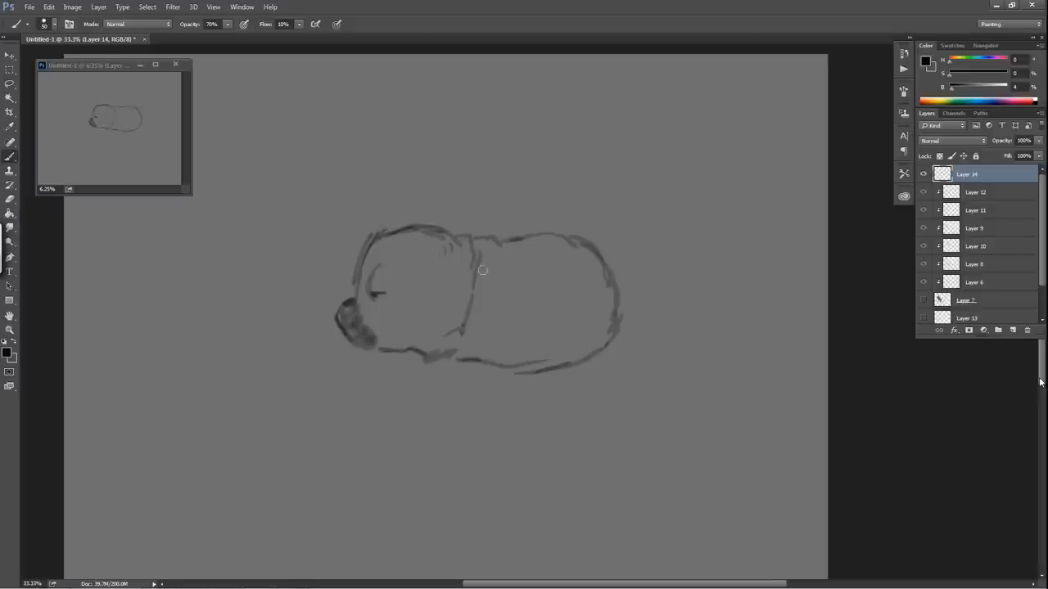
mouse_move(435, 215)
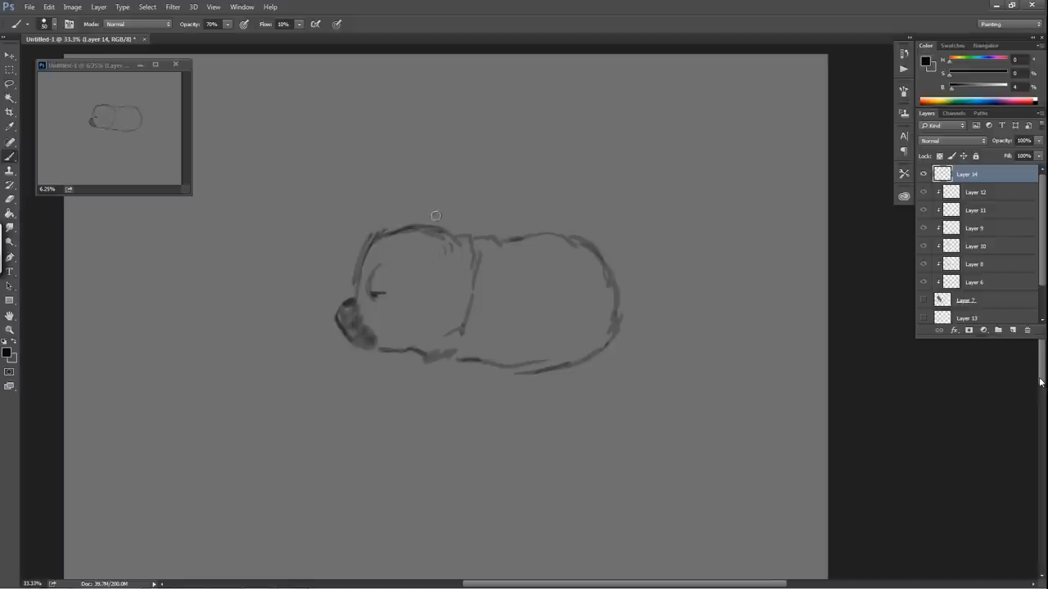
Step: Add pointed ears on top of the head and forehead wrinkle lines
drag(435, 215, 413, 172)
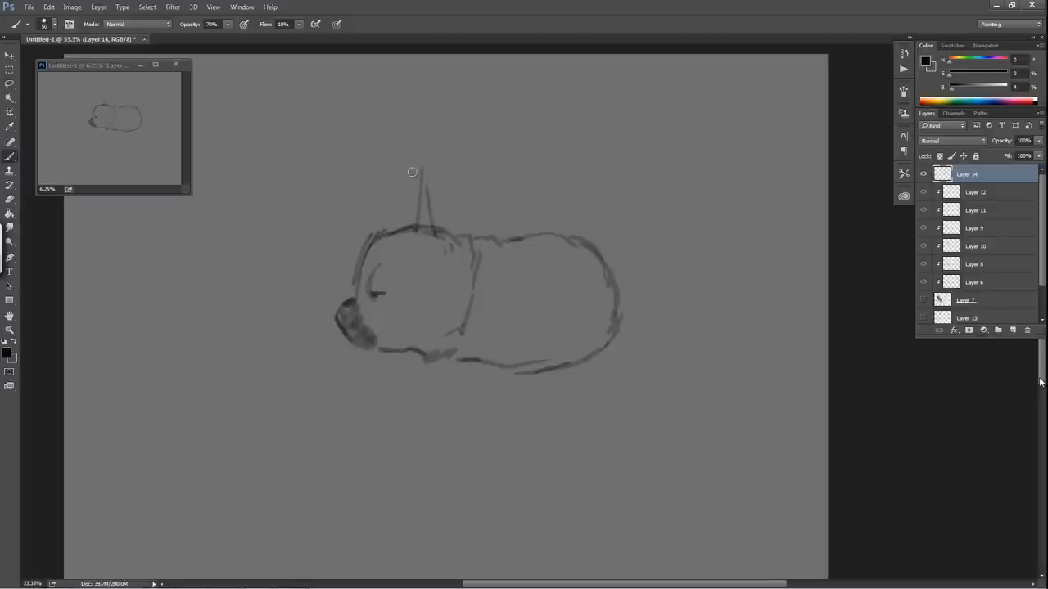
drag(412, 176, 388, 233)
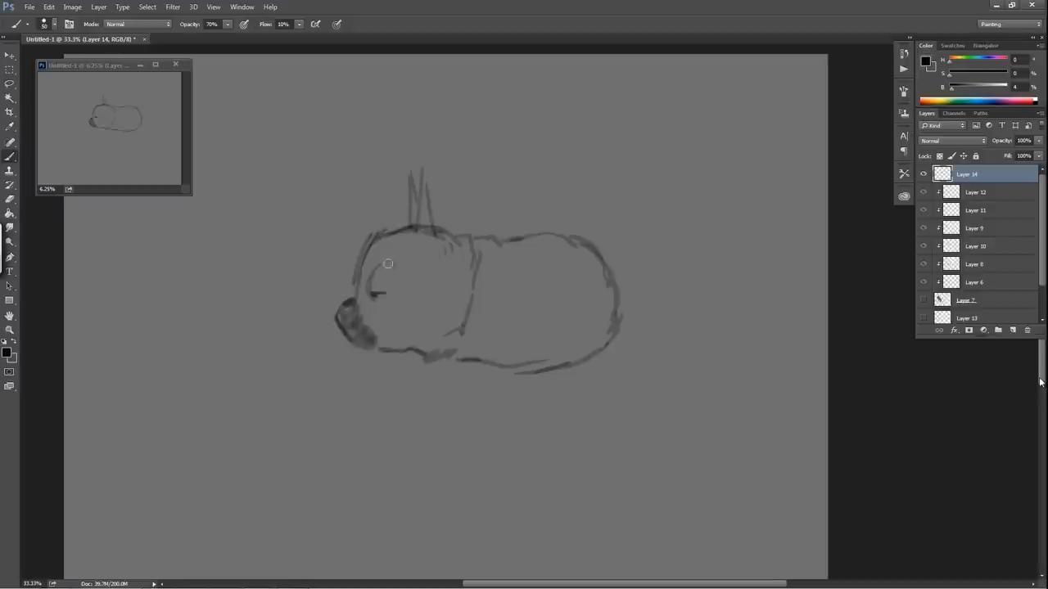
drag(388, 264, 396, 251)
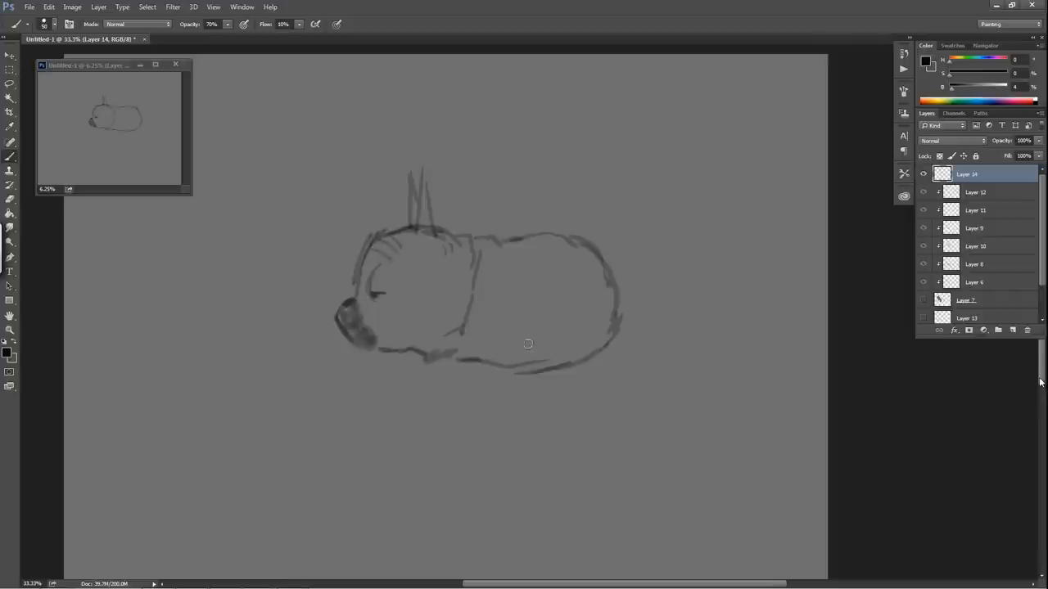
mouse_move(617, 340)
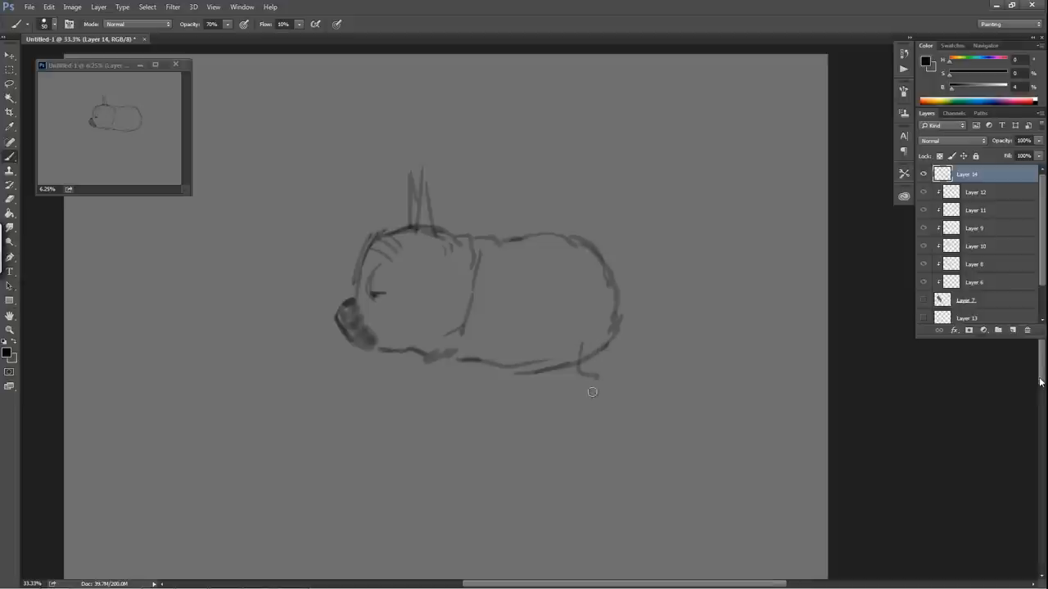
Step: Draw the hind leg and paw, dark front legs, far hind leg, and clean stray lines
drag(581, 381, 593, 393)
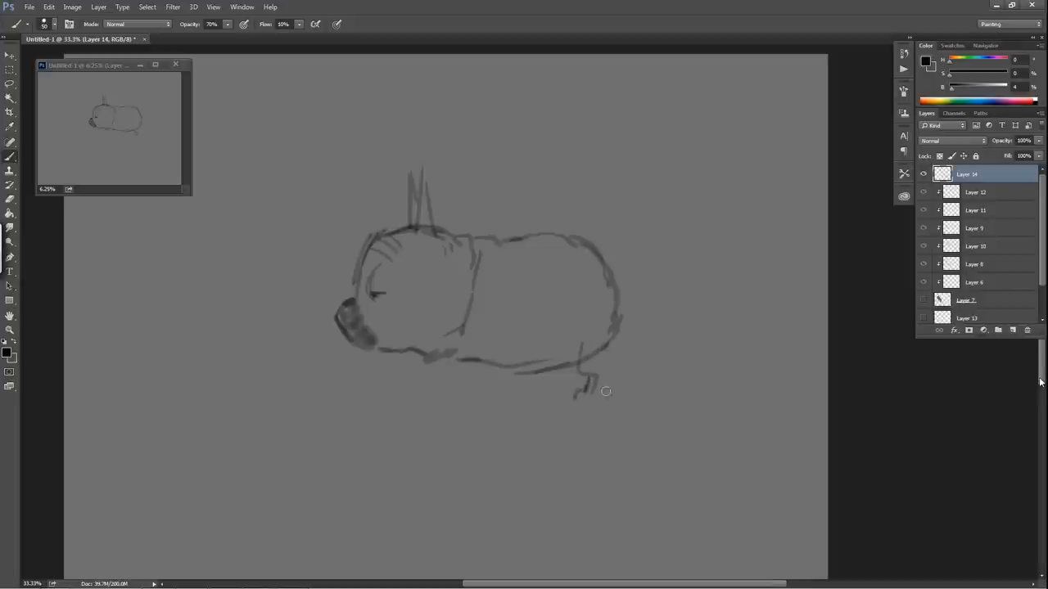
drag(606, 391, 575, 400)
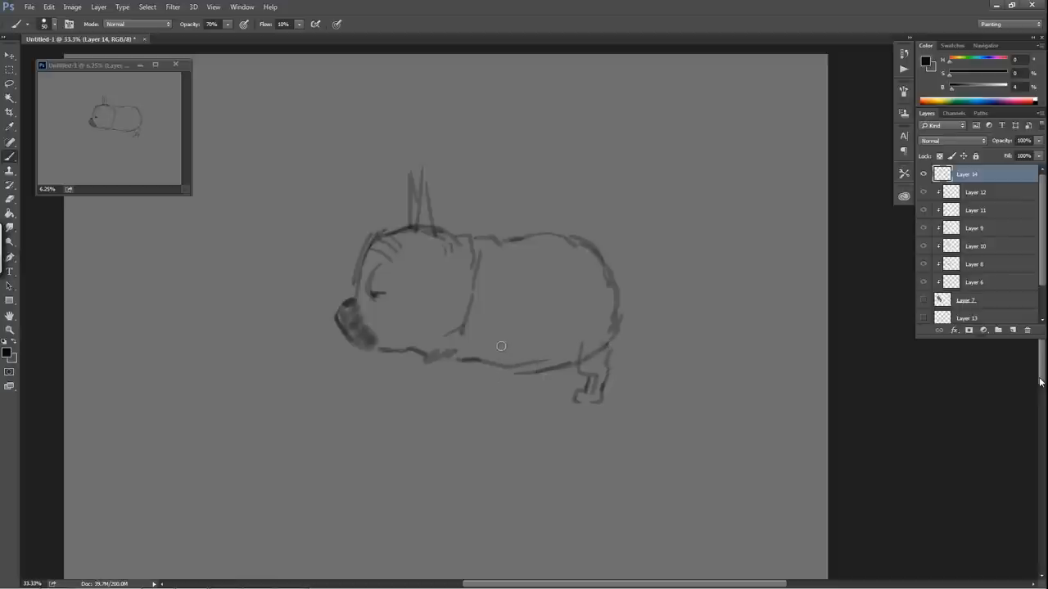
drag(501, 346, 470, 386)
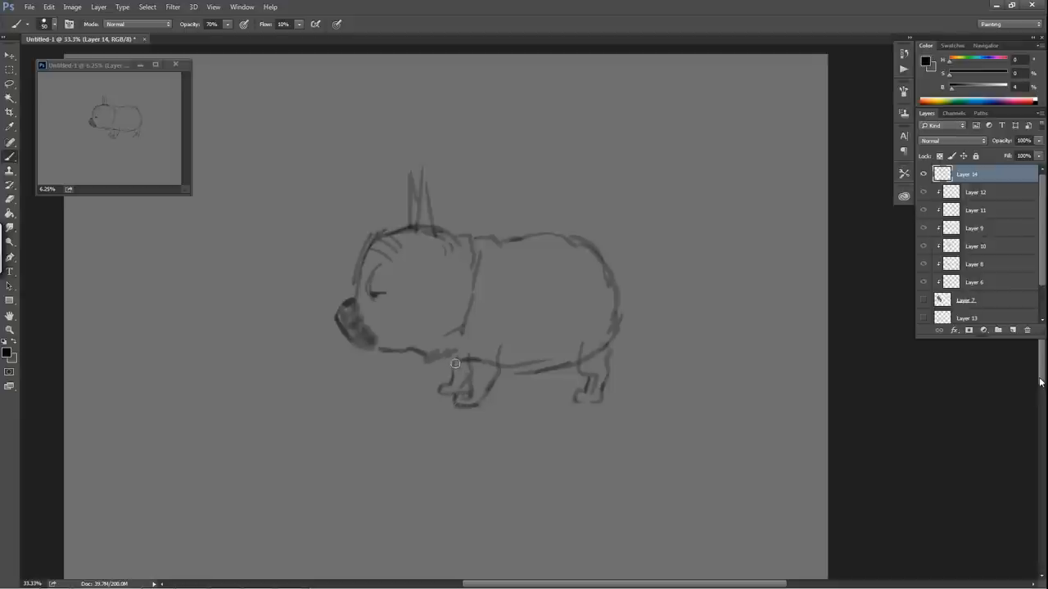
drag(455, 363, 573, 377)
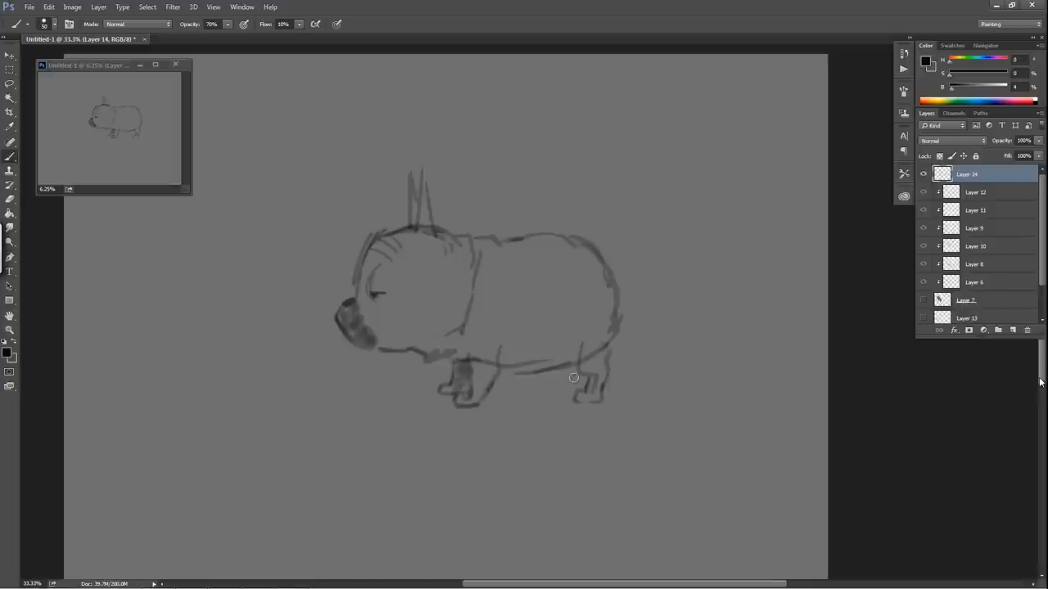
mouse_move(564, 383)
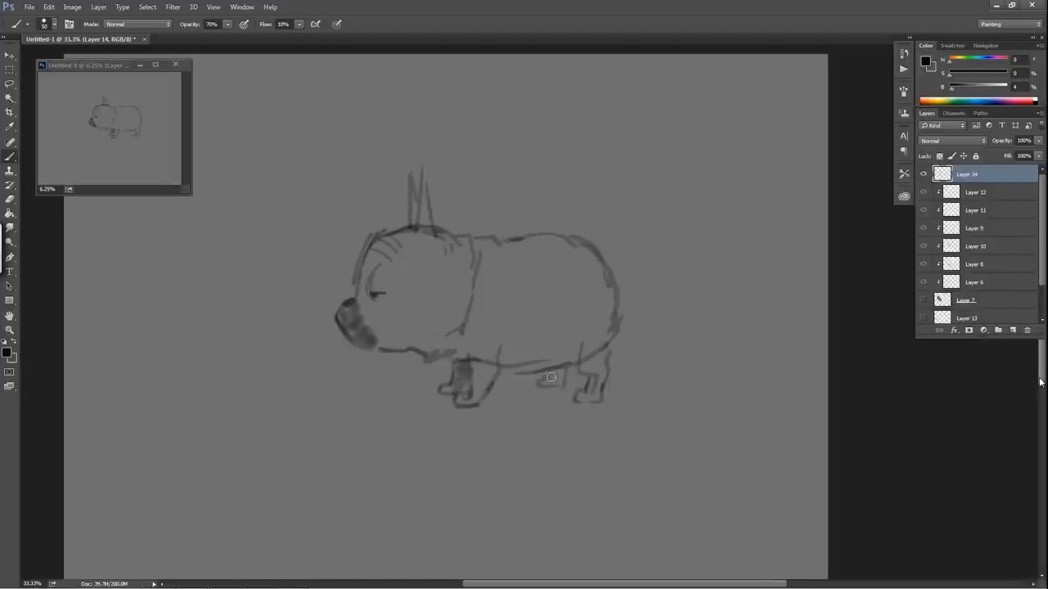
drag(550, 377, 586, 383)
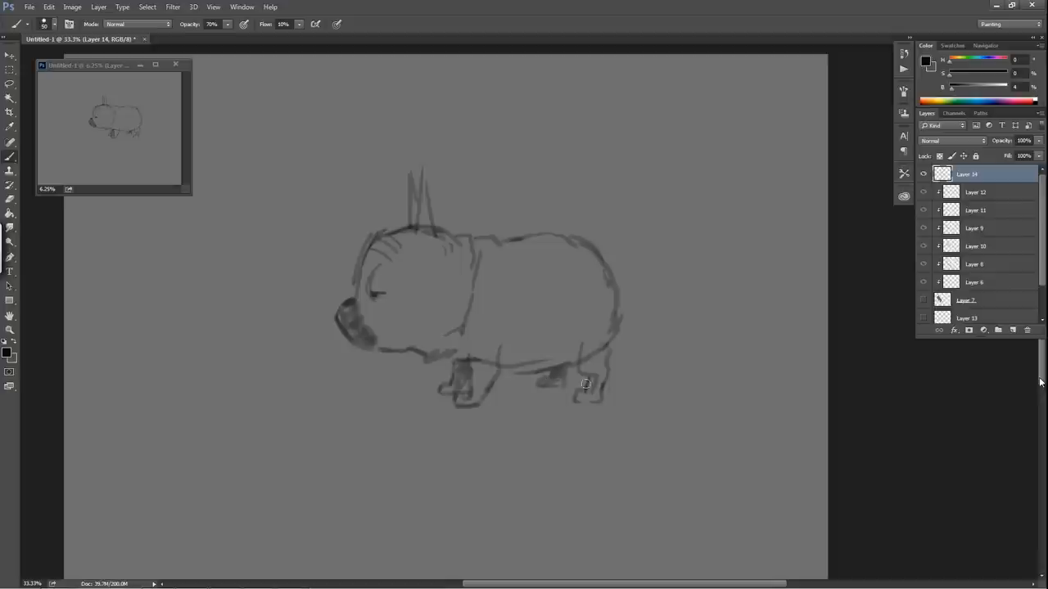
mouse_move(605, 250)
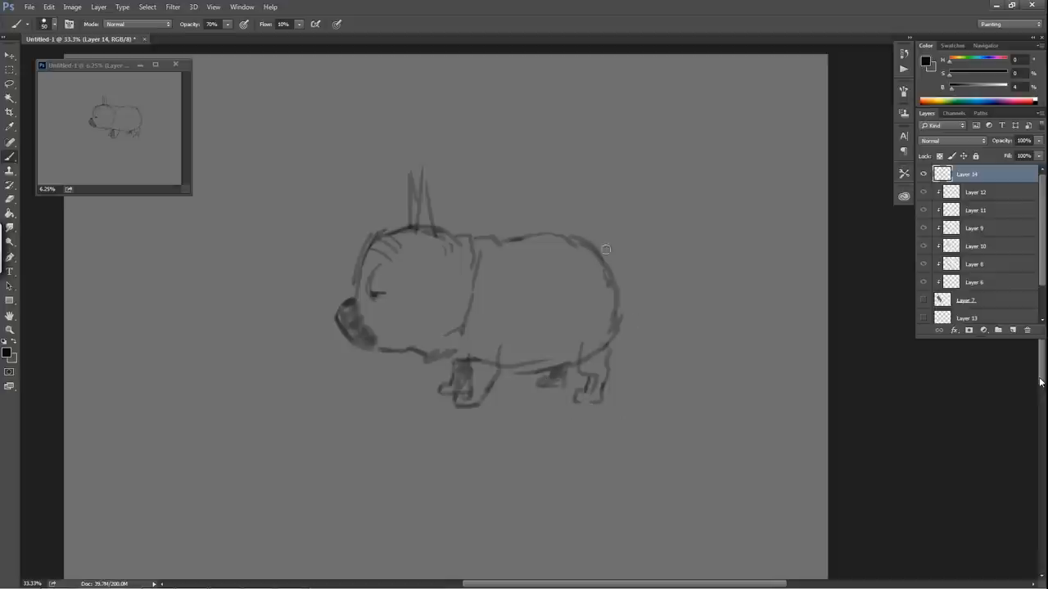
mouse_move(609, 269)
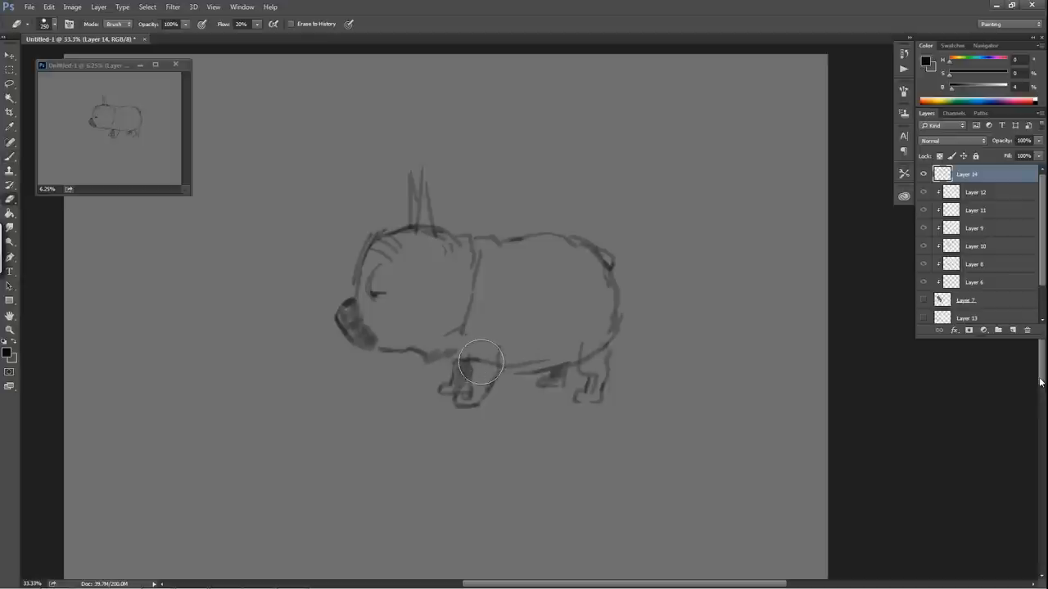
drag(481, 361, 528, 320)
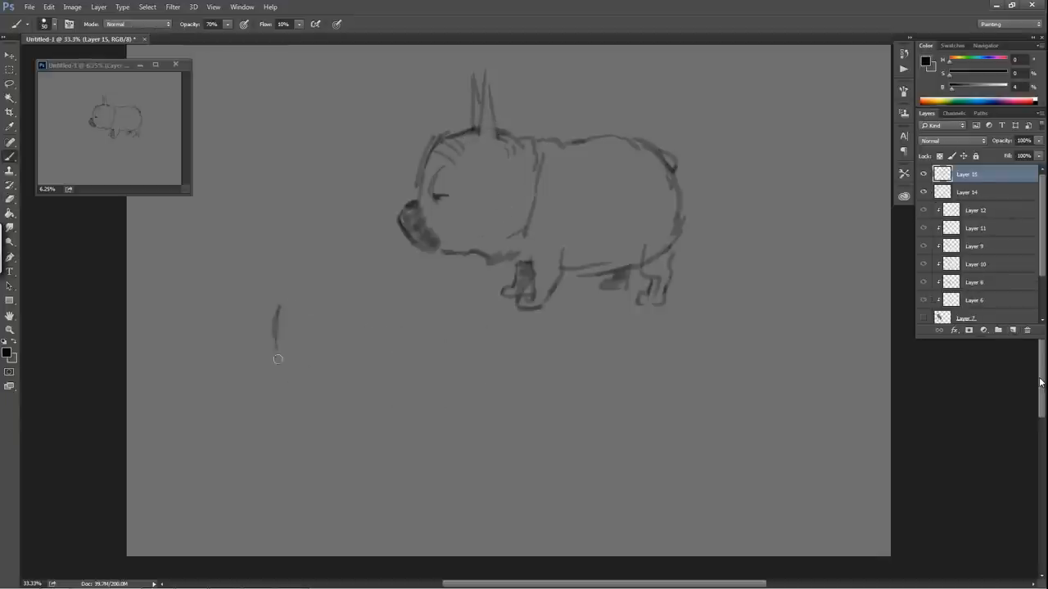
Step: Outline the second dog's round head with a dark mark inside
drag(277, 358, 355, 293)
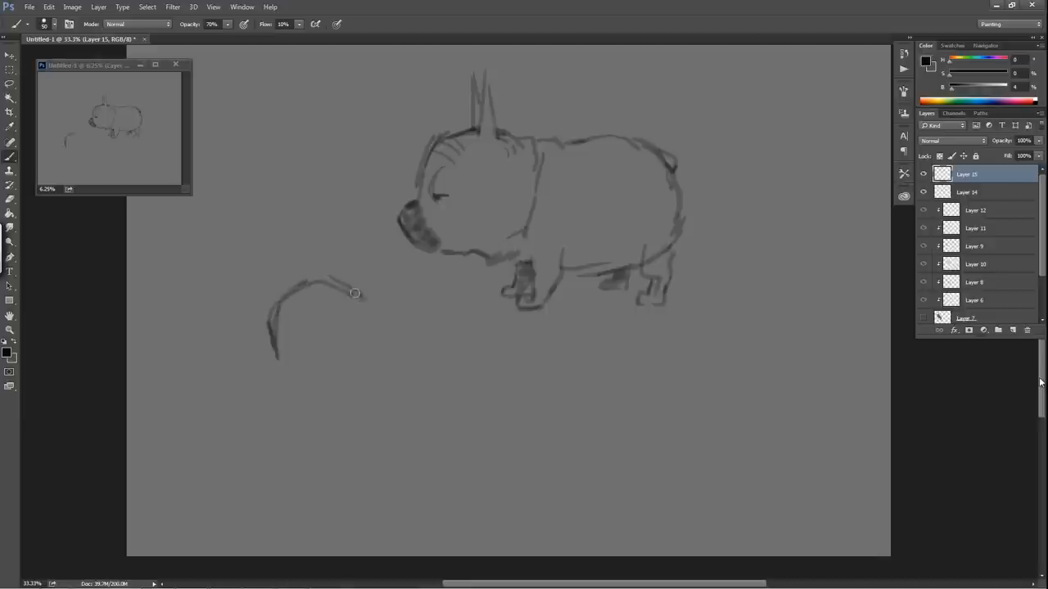
drag(354, 293, 302, 379)
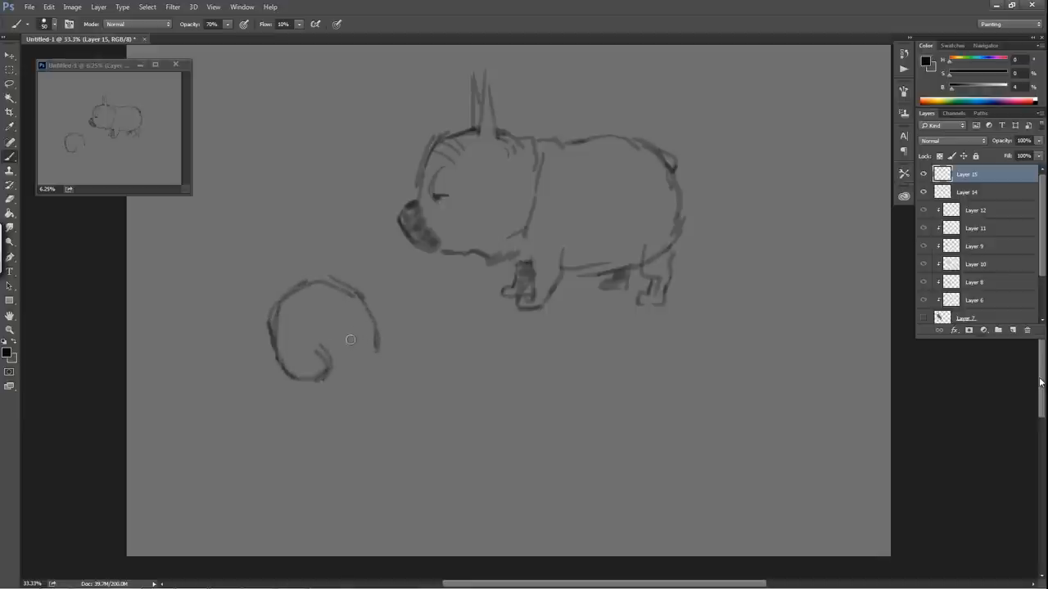
drag(327, 343, 376, 340)
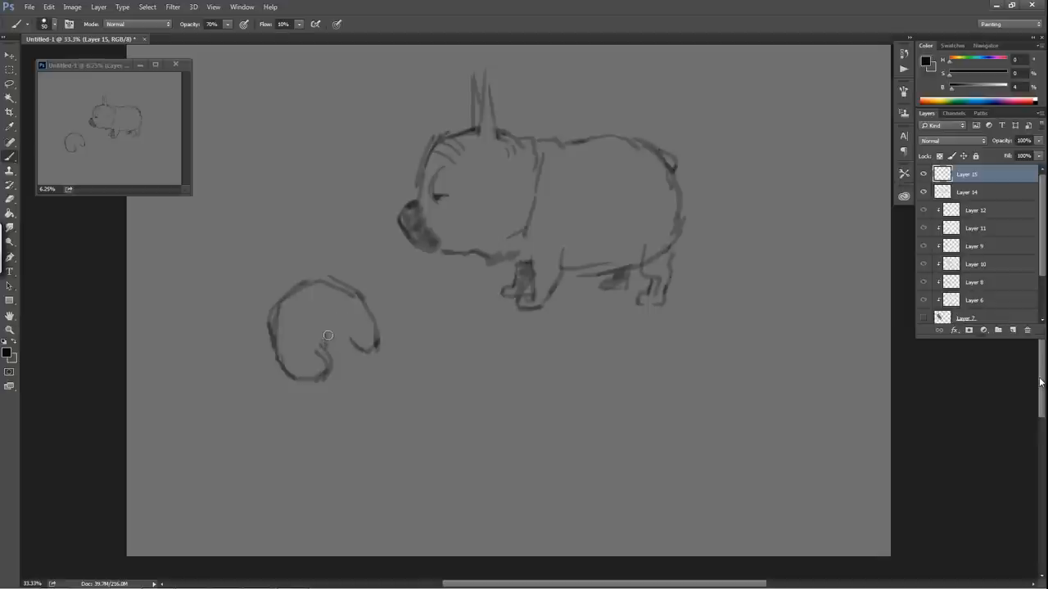
drag(328, 336, 315, 316)
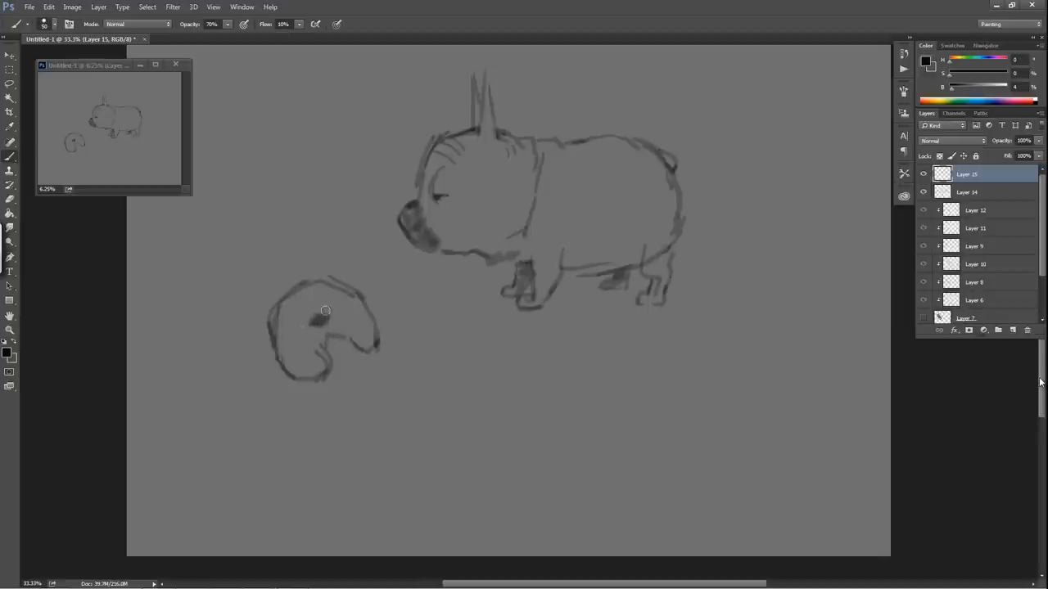
drag(326, 311, 342, 296)
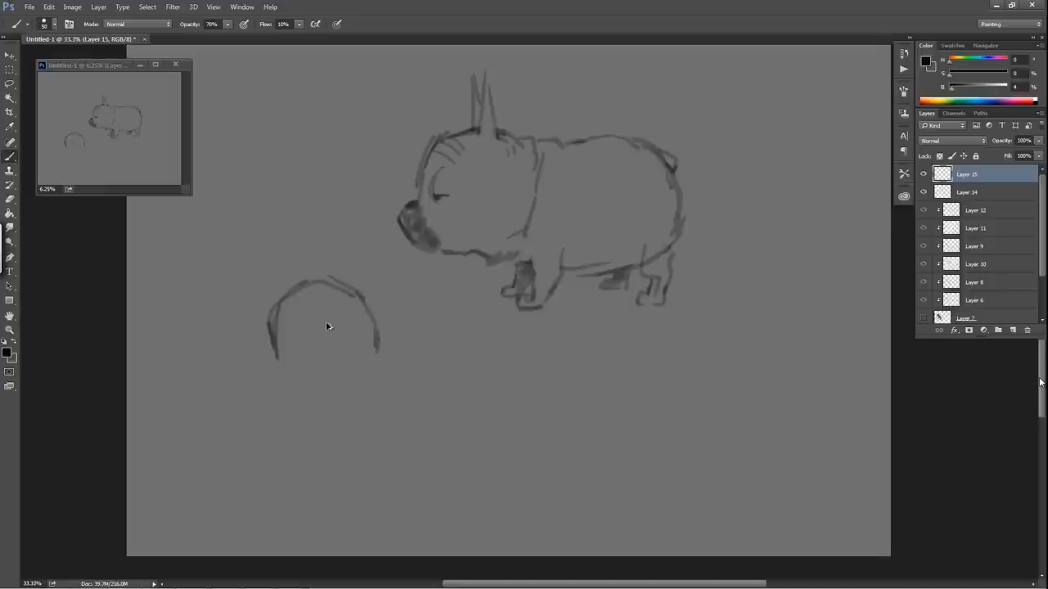
drag(274, 356, 319, 385)
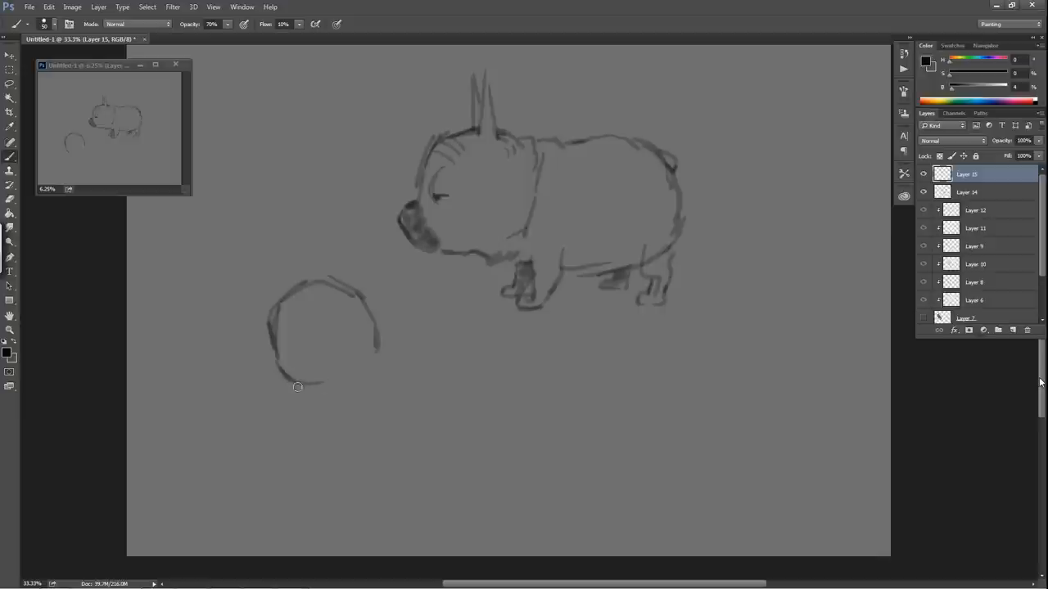
drag(297, 387, 386, 366)
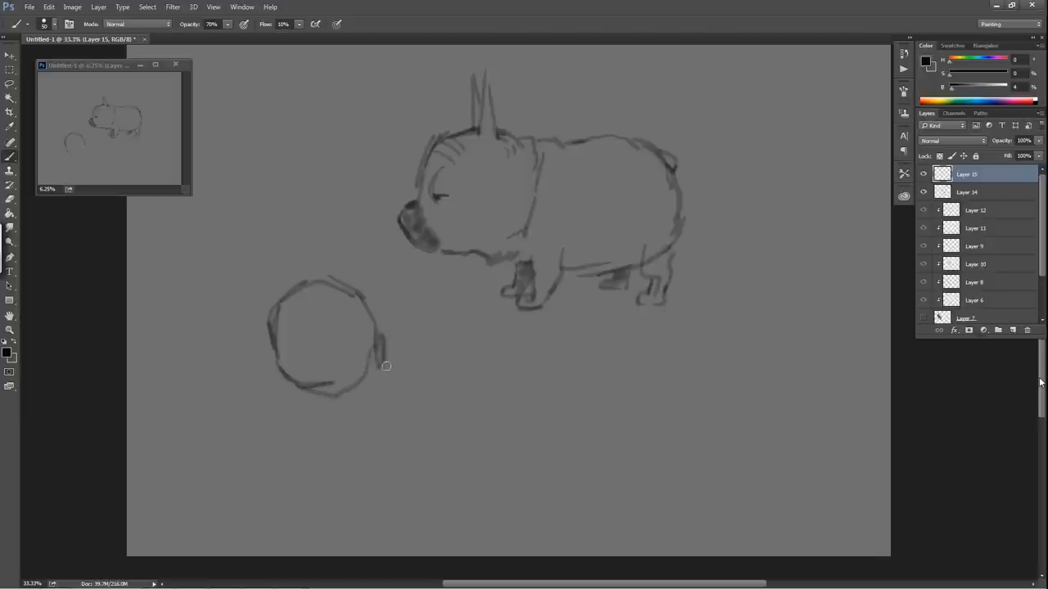
Step: Sketch the sitting body, lower-left paw, legs and hind leg contour
drag(386, 365, 384, 418)
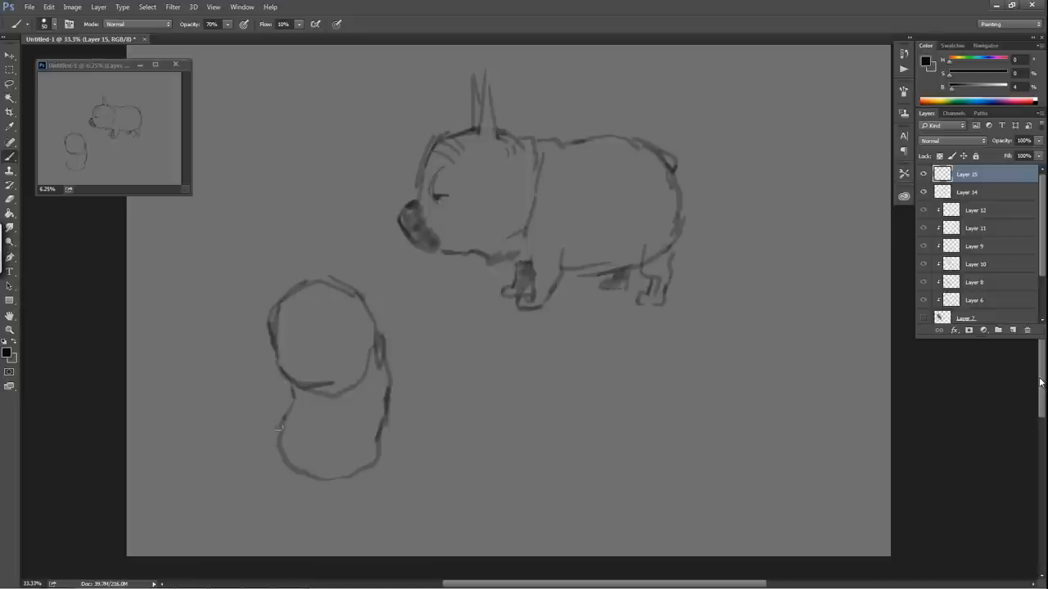
drag(278, 425, 242, 480)
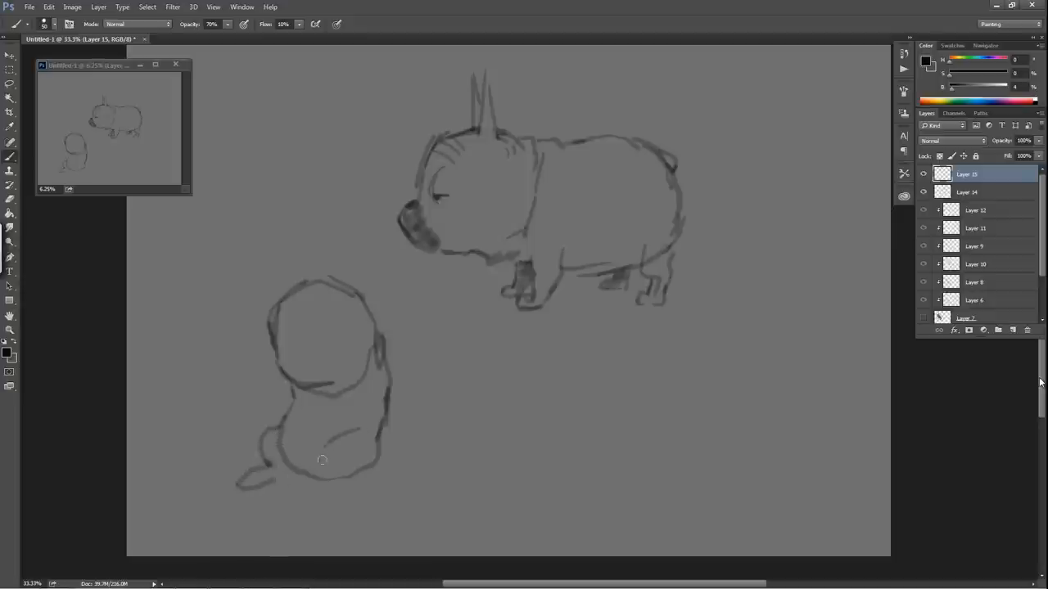
drag(322, 460, 296, 487)
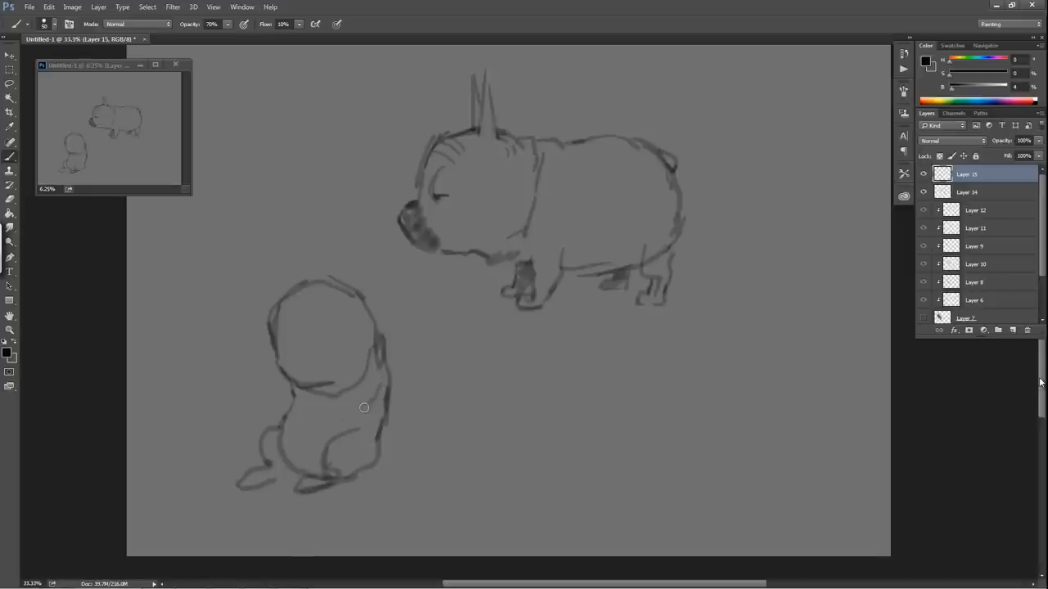
drag(364, 408, 326, 441)
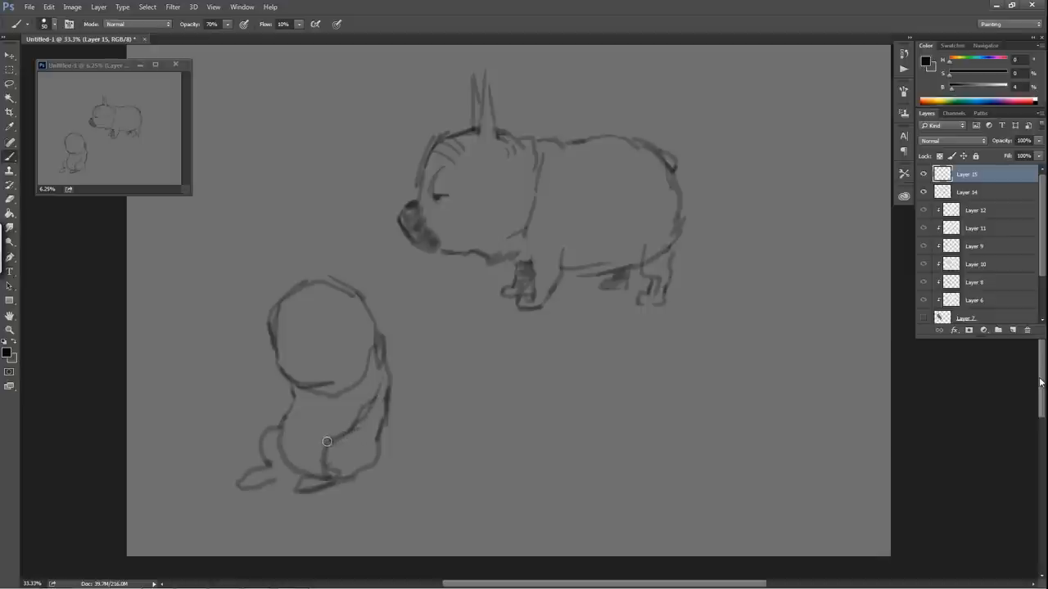
drag(326, 442, 283, 395)
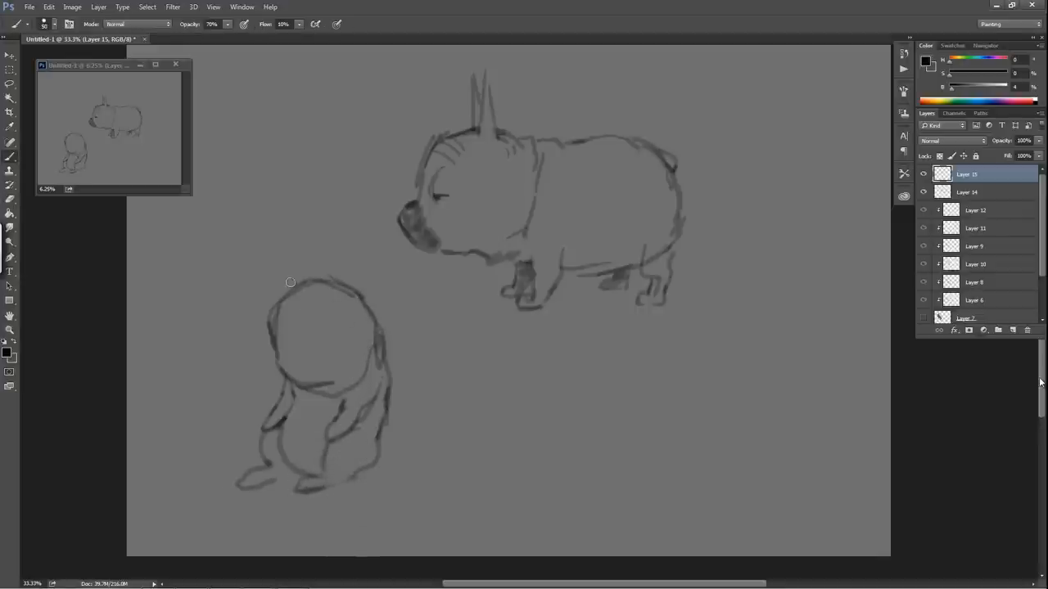
Step: Darken the head's left edge and draw a pointed ear on top
drag(290, 282, 270, 360)
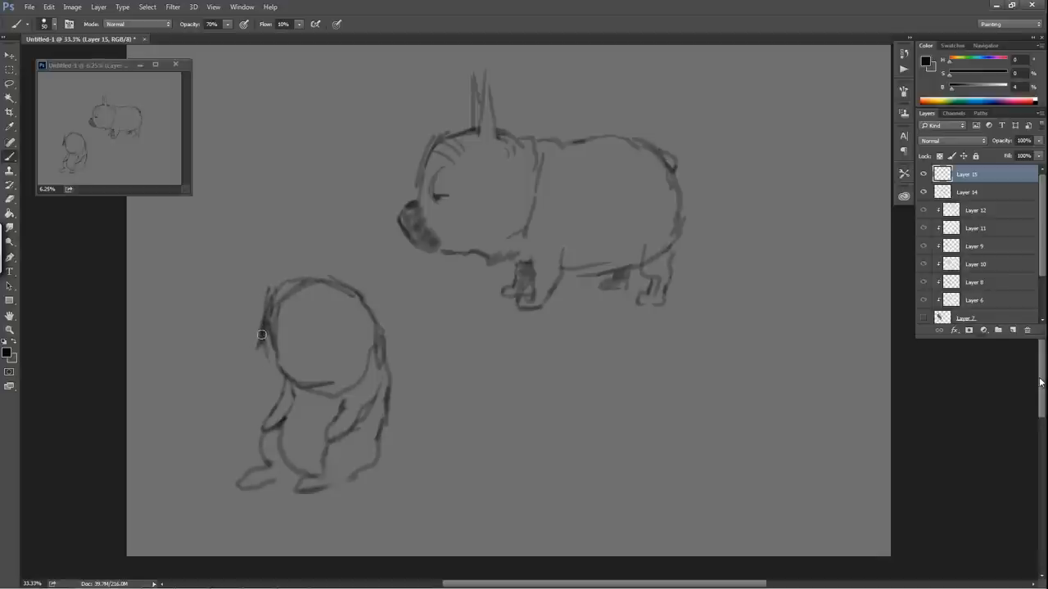
drag(261, 334, 271, 378)
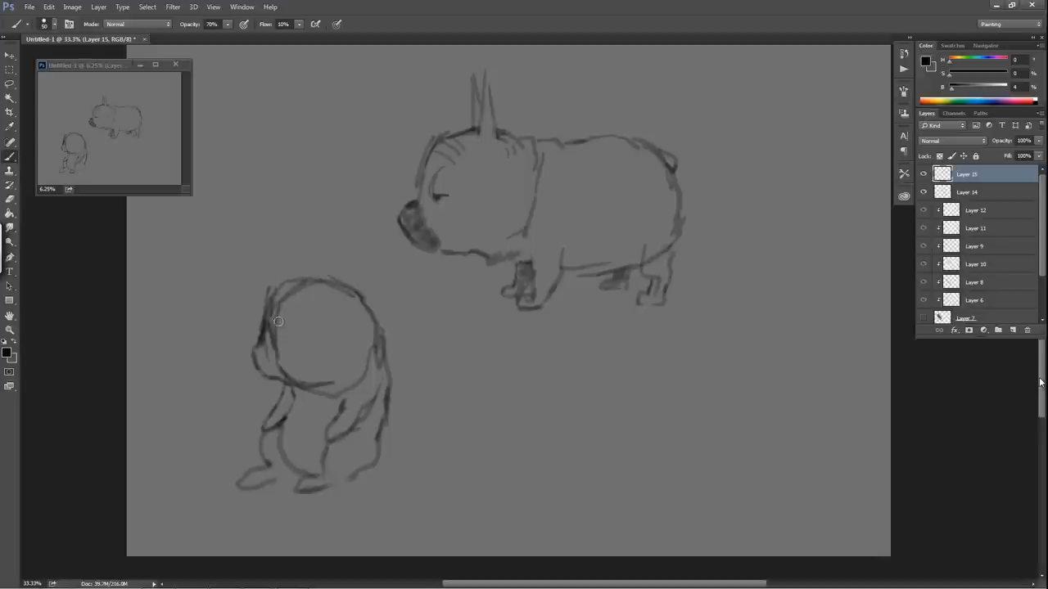
mouse_move(284, 329)
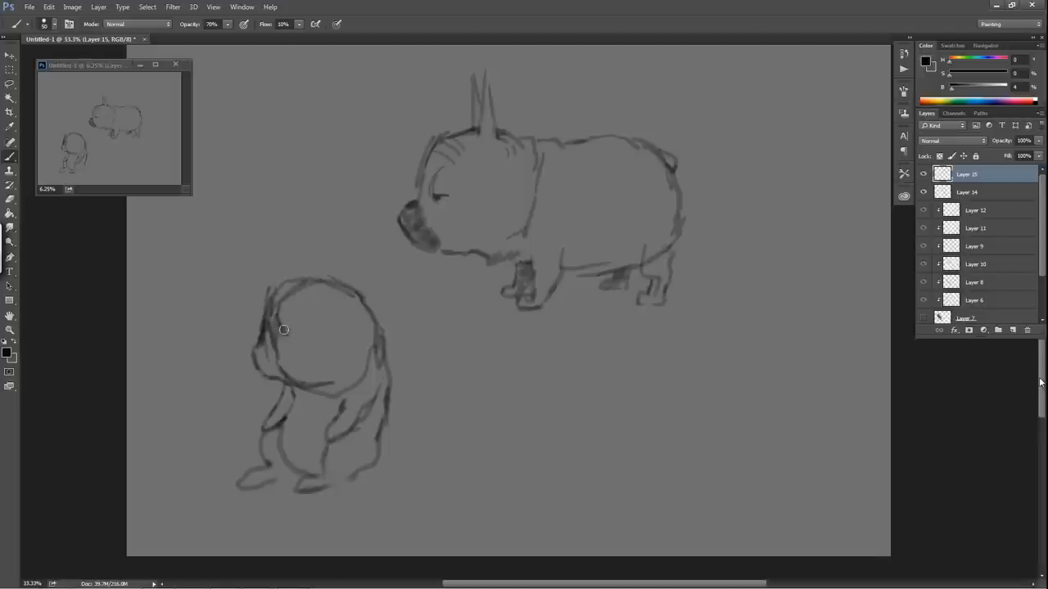
mouse_move(263, 325)
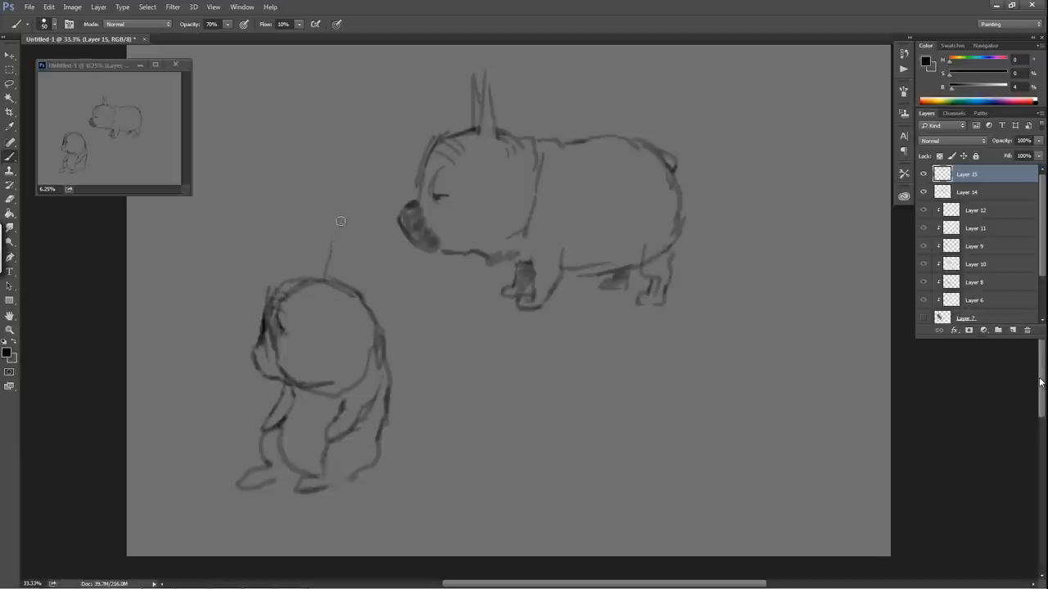
drag(343, 237, 347, 295)
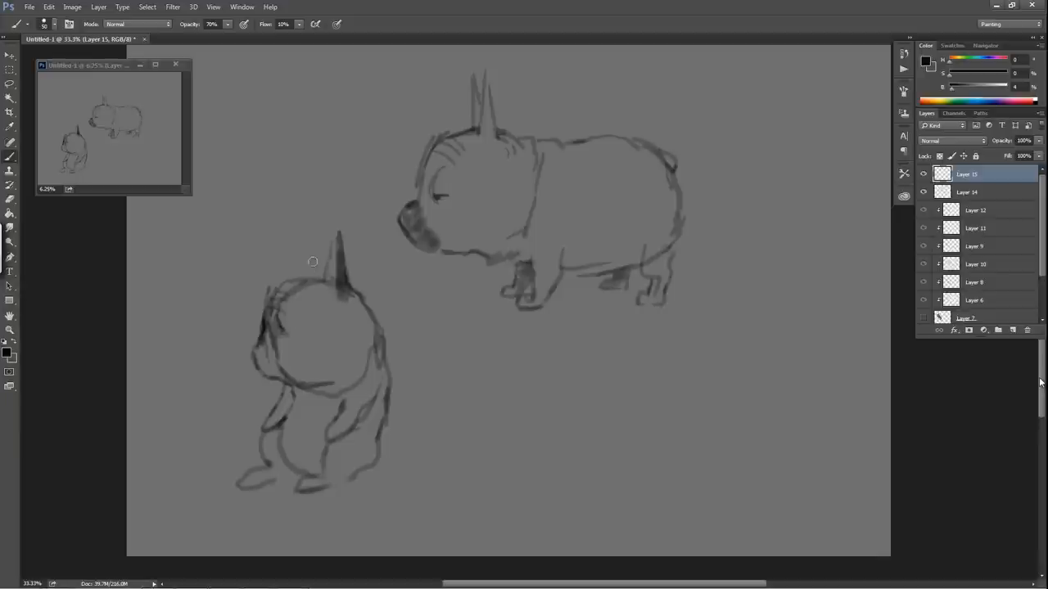
mouse_move(314, 246)
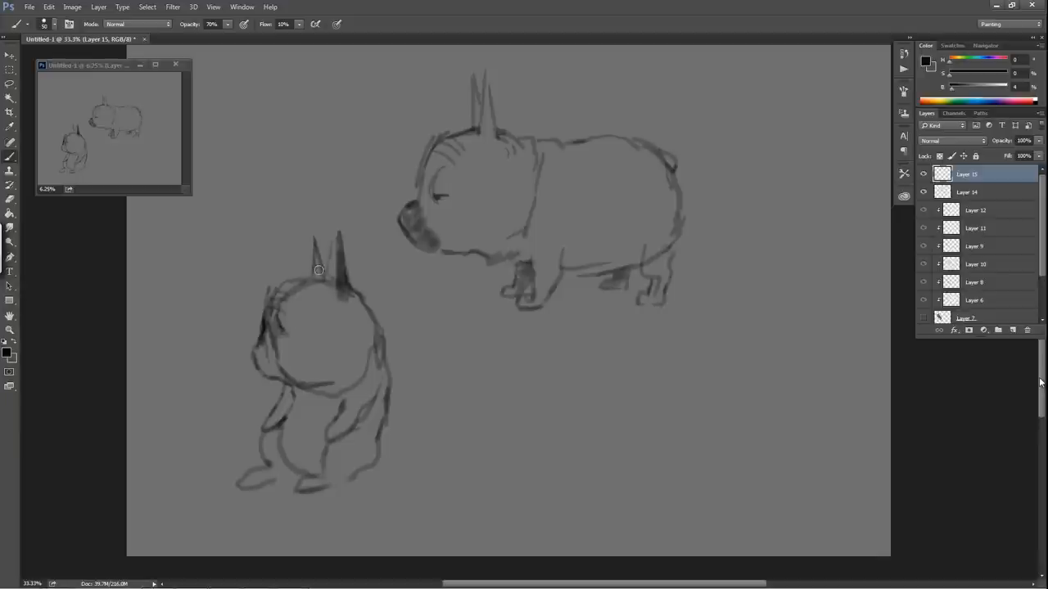
mouse_move(351, 217)
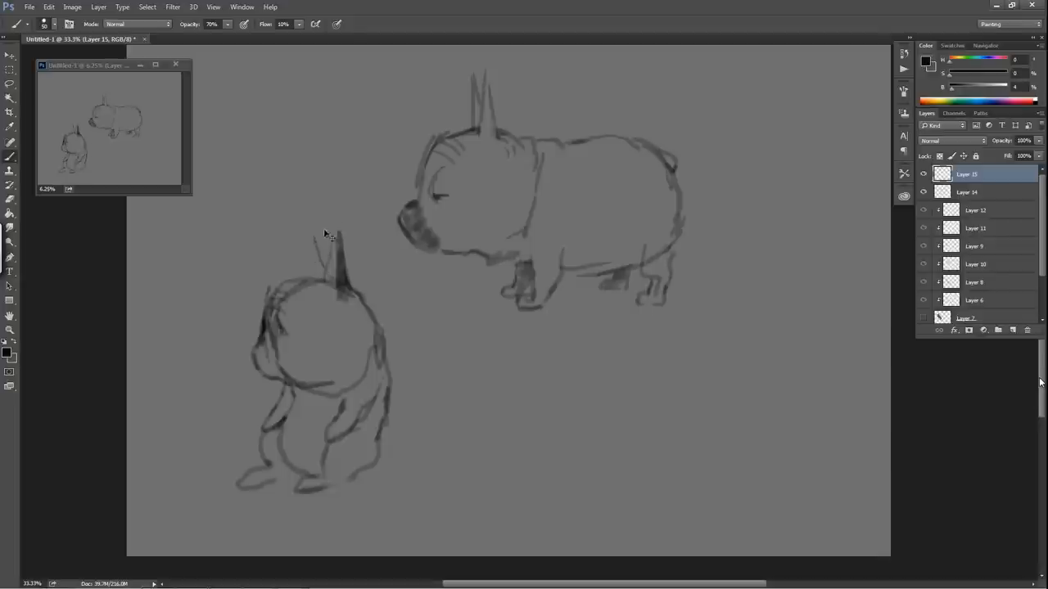
Step: Repaint the sitting dog's left ear and shade its left face and cheek darker
drag(317, 237, 323, 274)
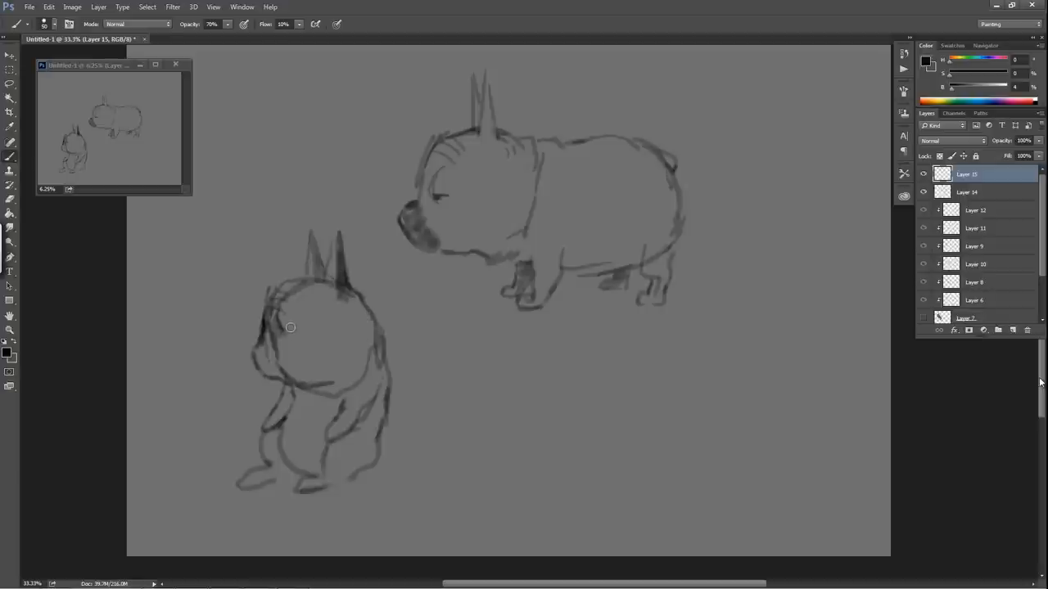
mouse_move(303, 324)
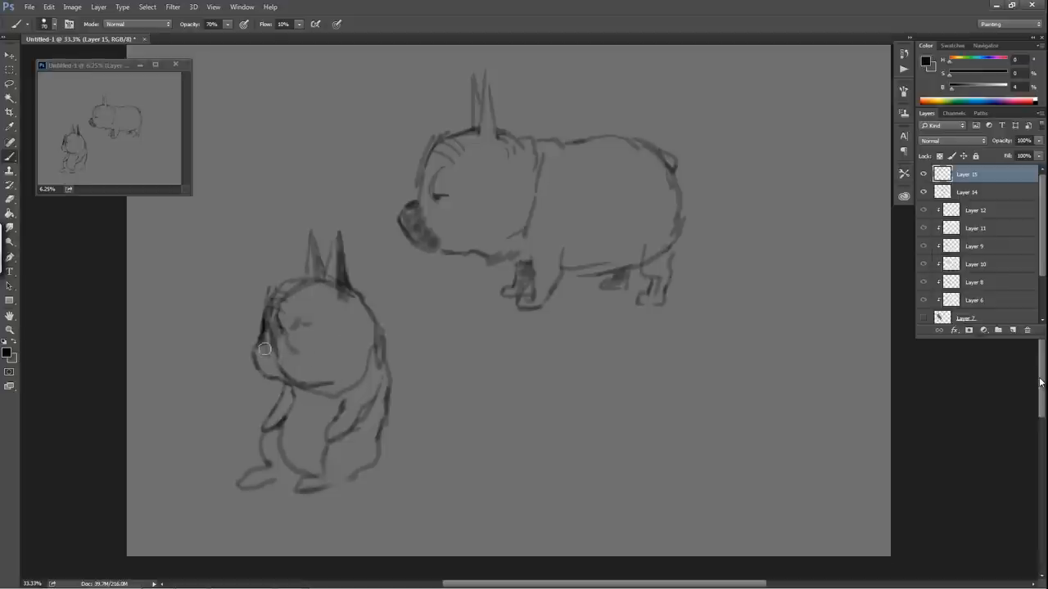
drag(264, 349, 277, 373)
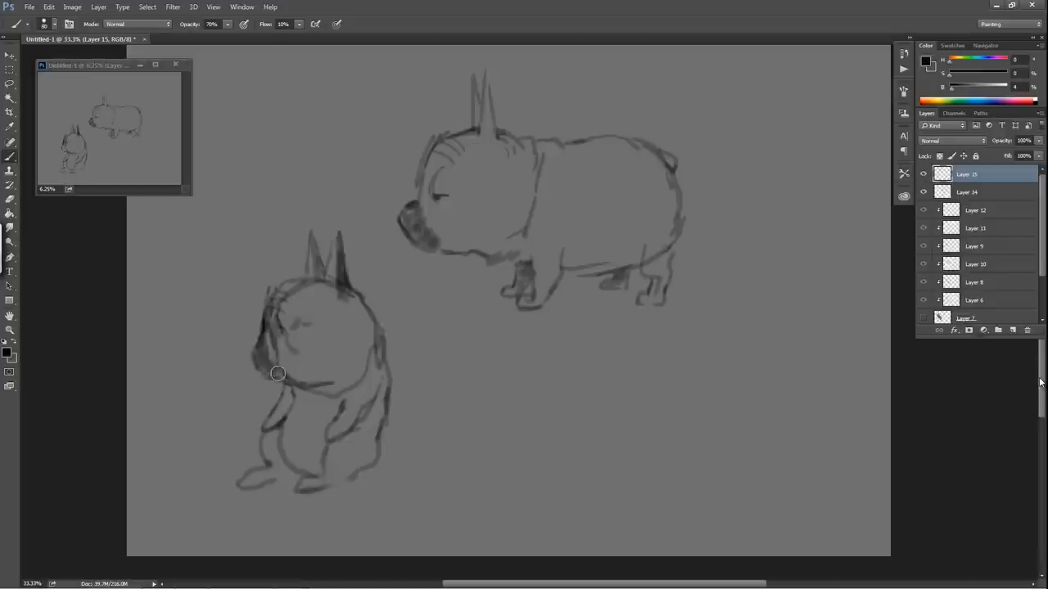
drag(278, 374, 323, 374)
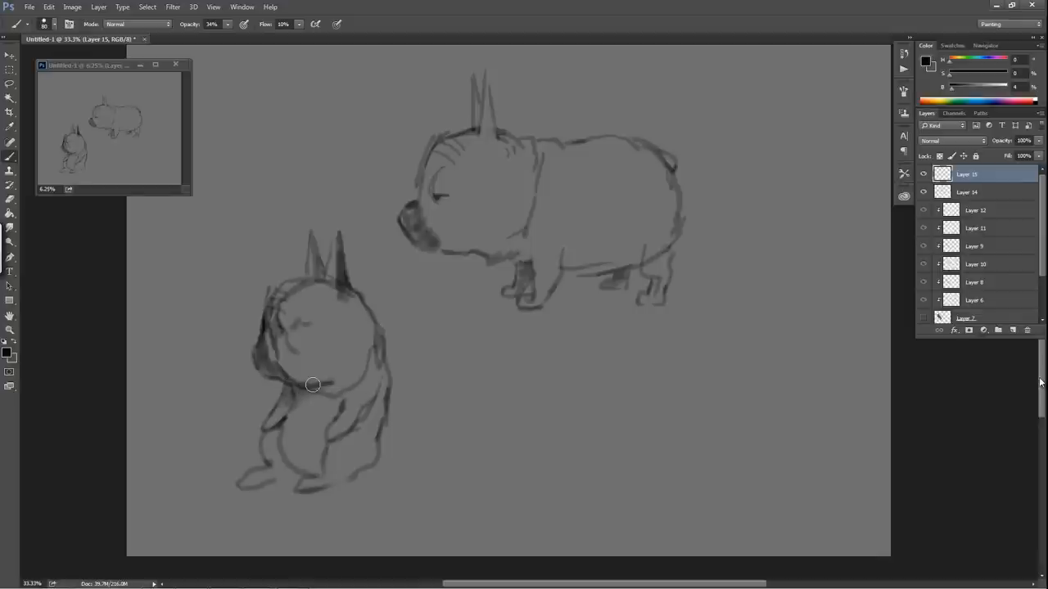
mouse_move(292, 366)
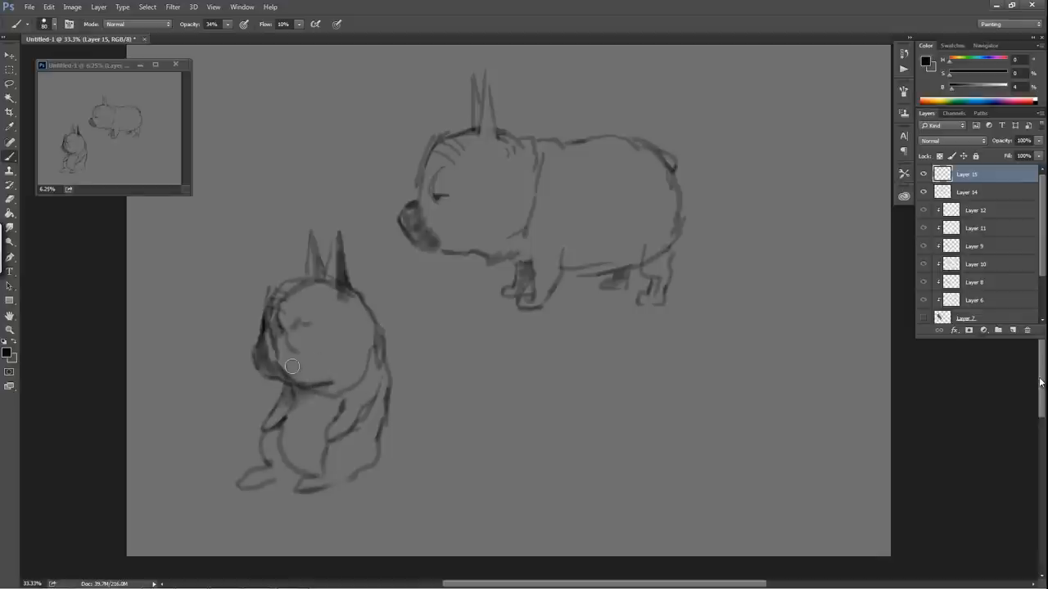
Step: Paint soft gray shading strokes over the bulldog's face, front leg, lower legs and feet
drag(292, 366, 328, 377)
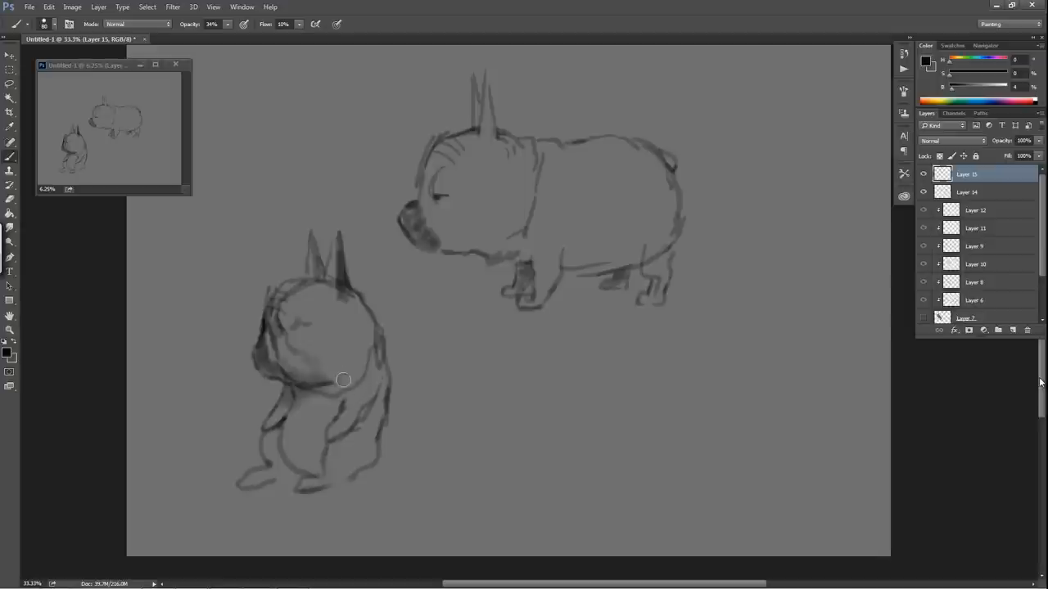
mouse_move(396, 377)
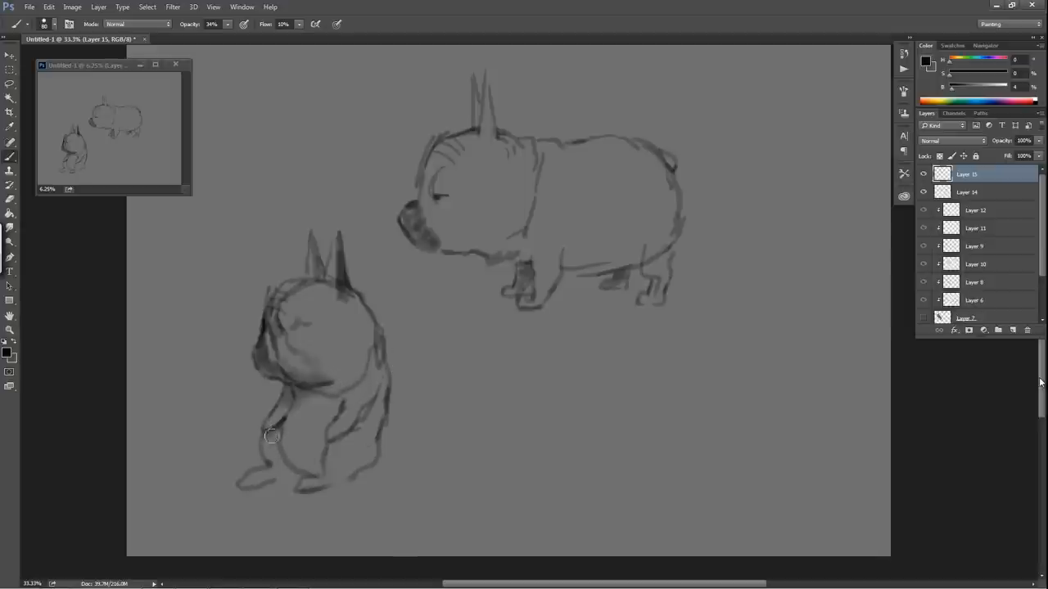
drag(272, 436, 275, 467)
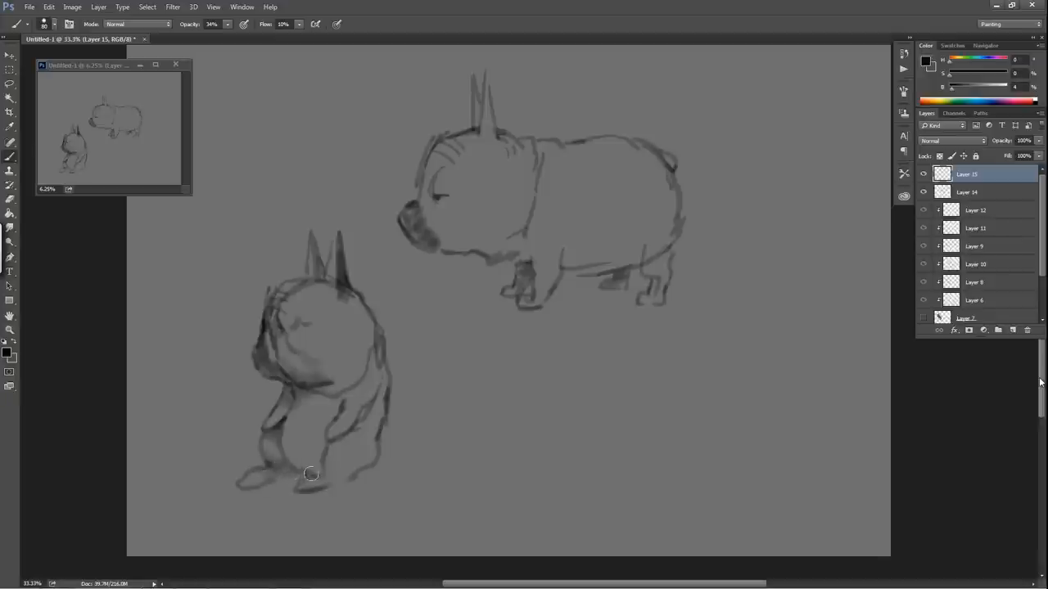
mouse_move(295, 432)
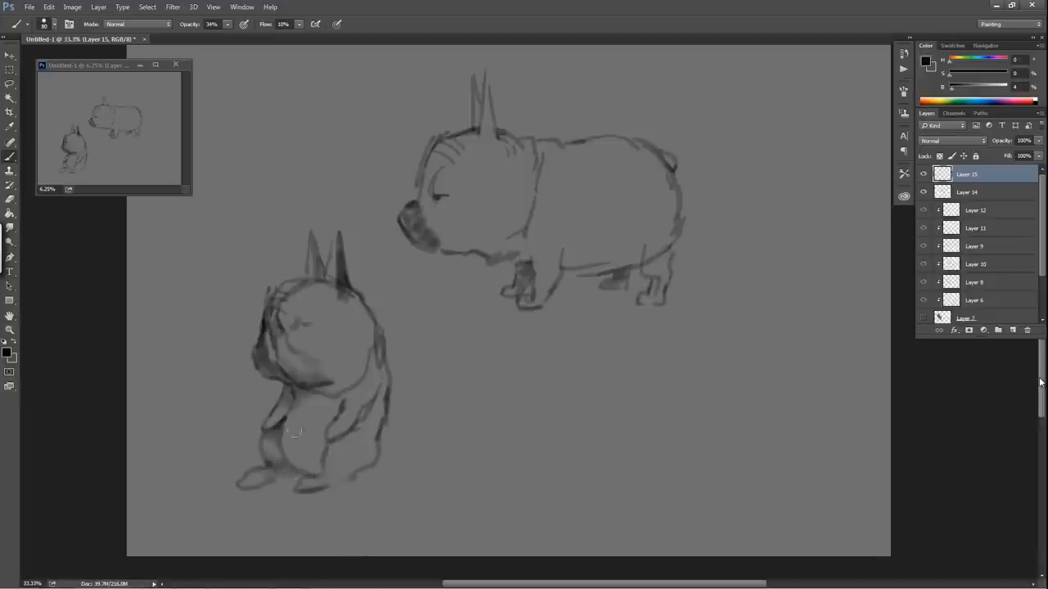
drag(294, 431, 293, 469)
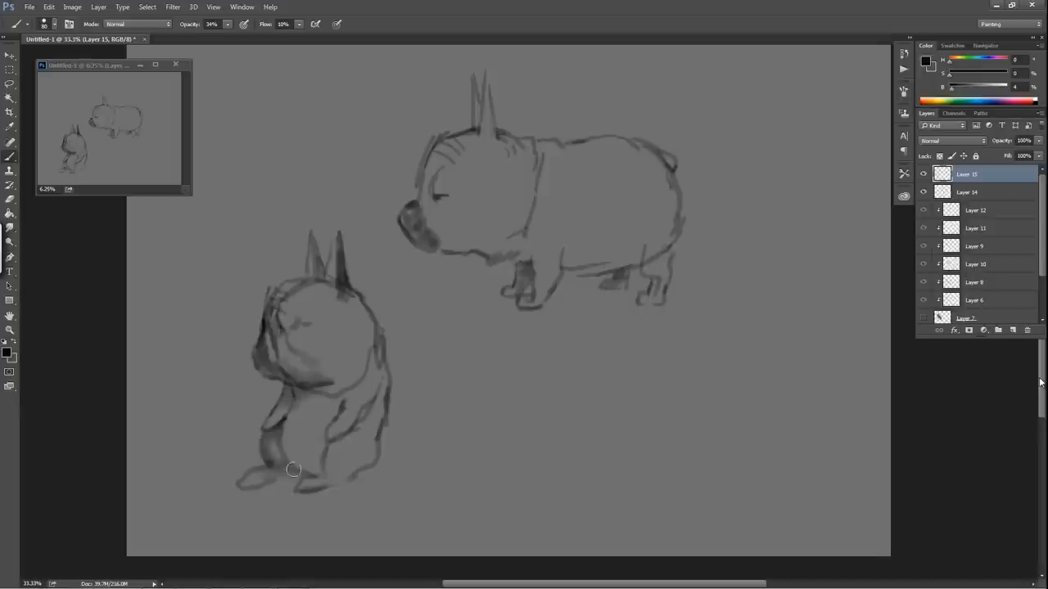
drag(293, 469, 360, 429)
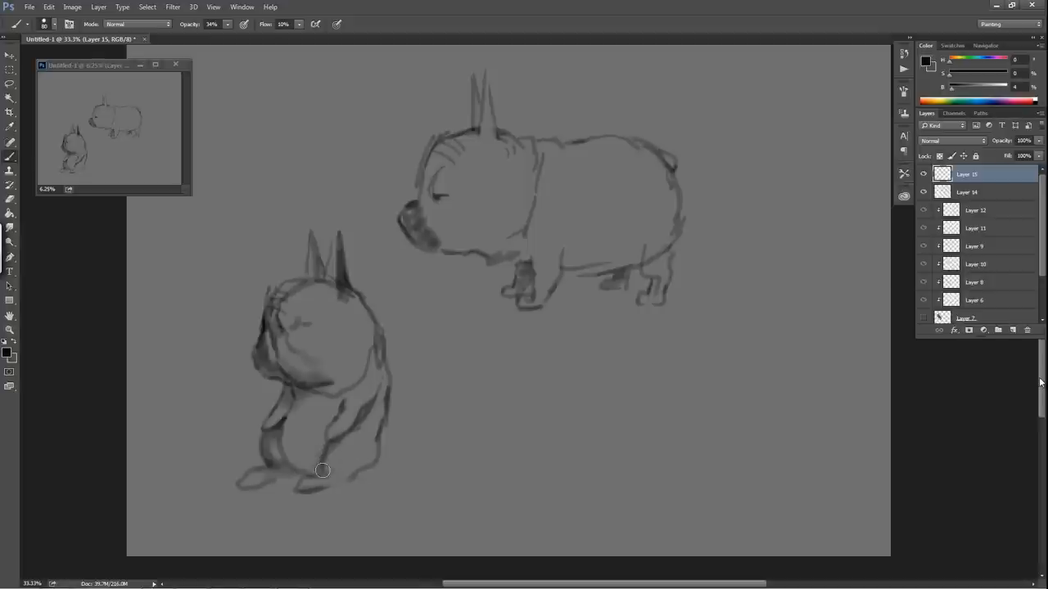
mouse_move(315, 473)
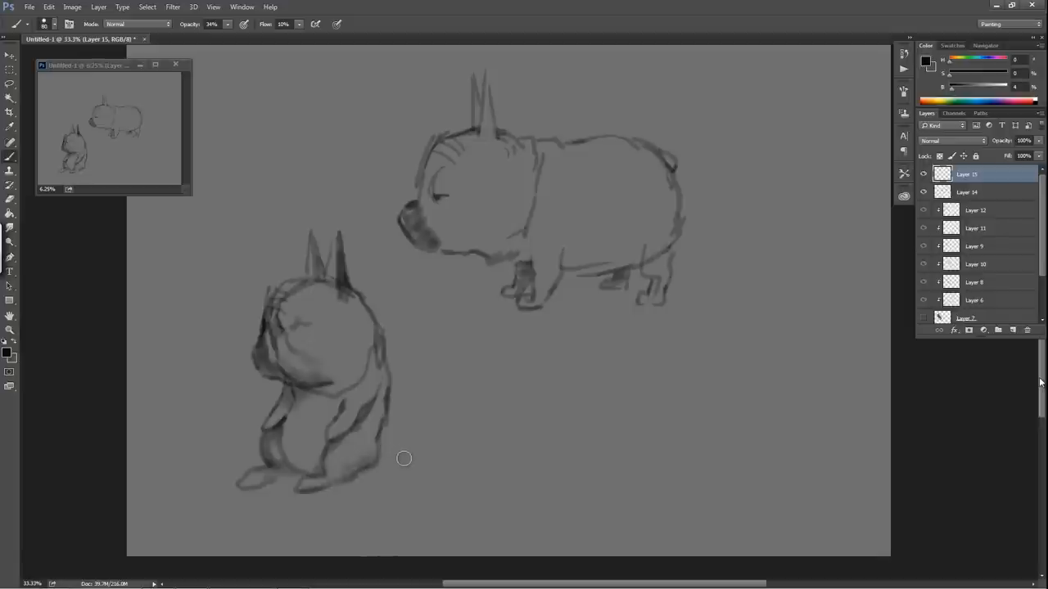
mouse_move(522, 365)
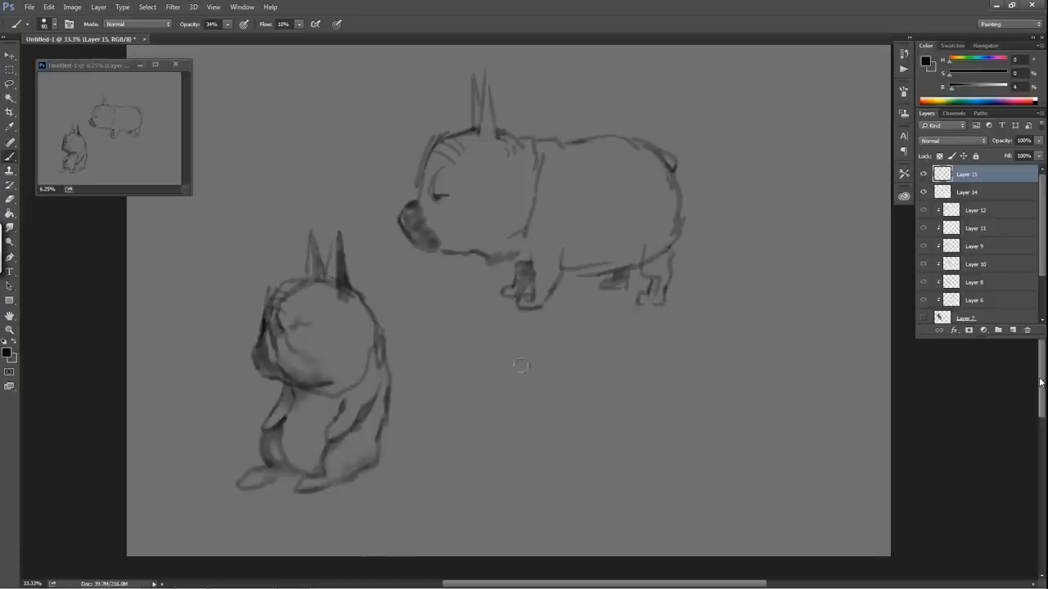
mouse_move(280, 266)
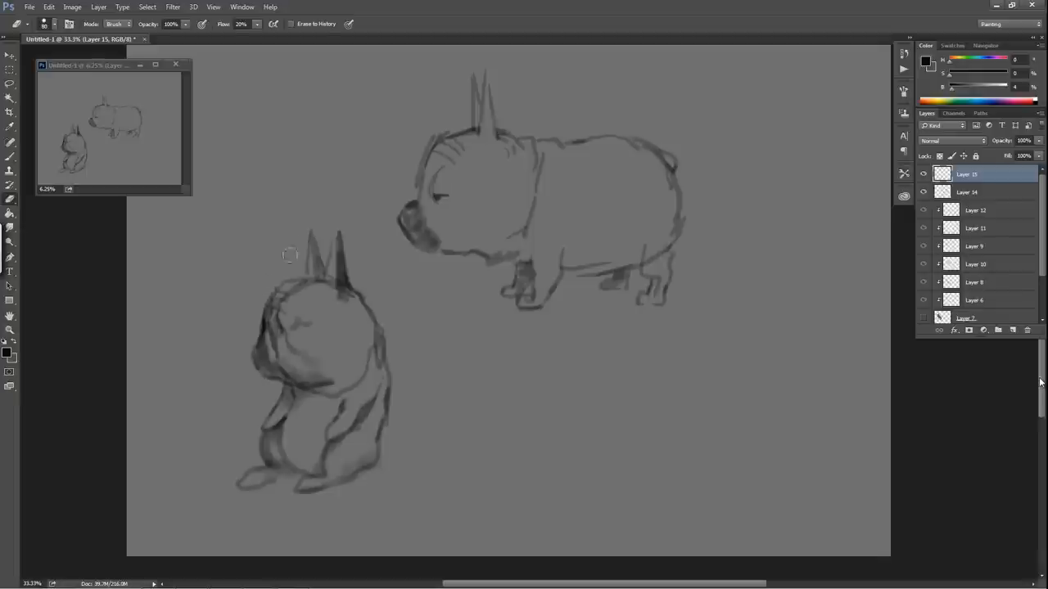
mouse_move(526, 455)
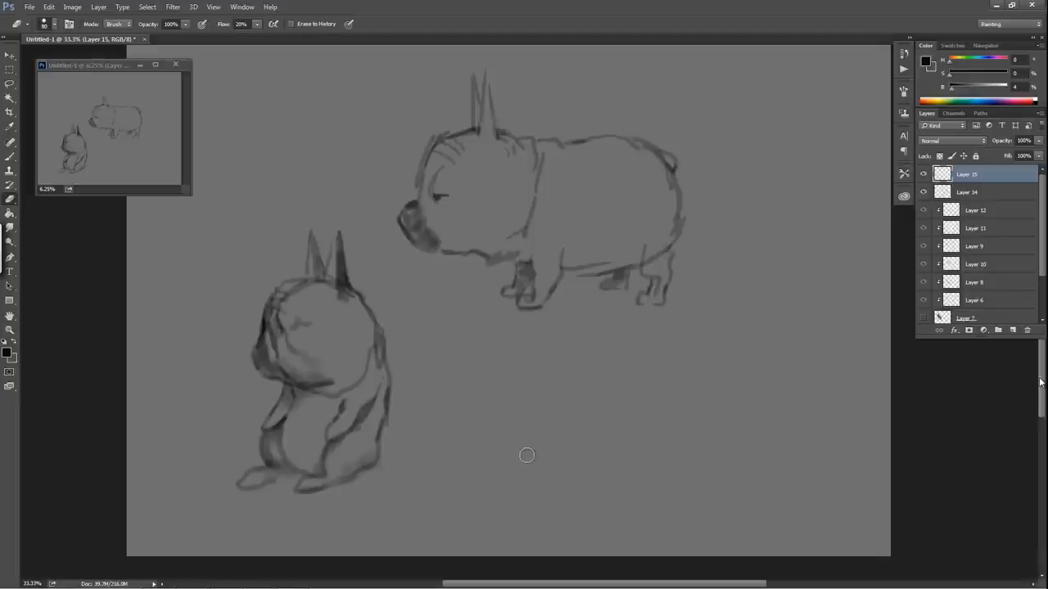
mouse_move(601, 486)
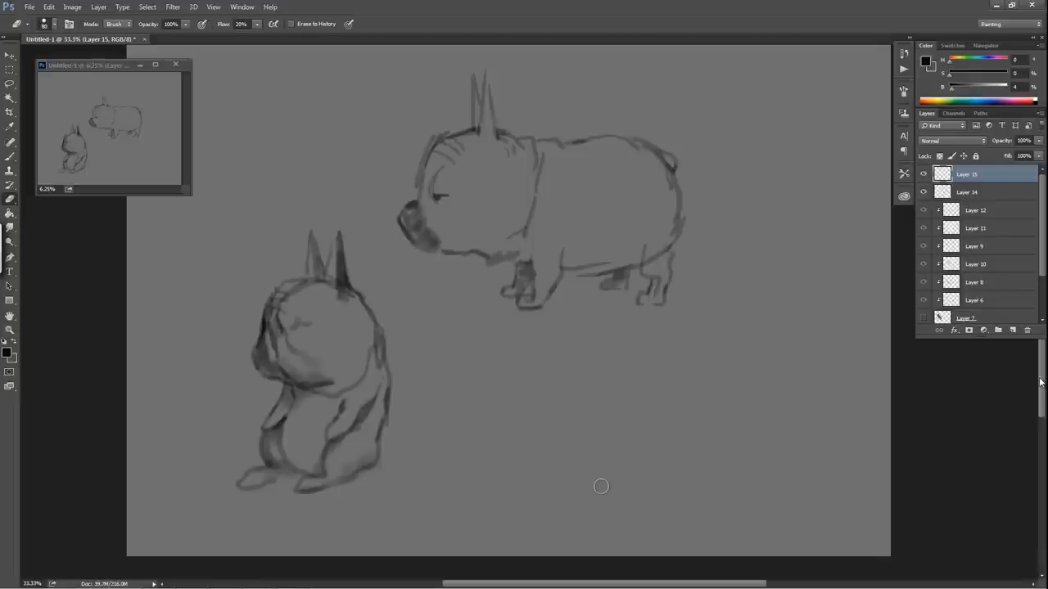
mouse_move(543, 442)
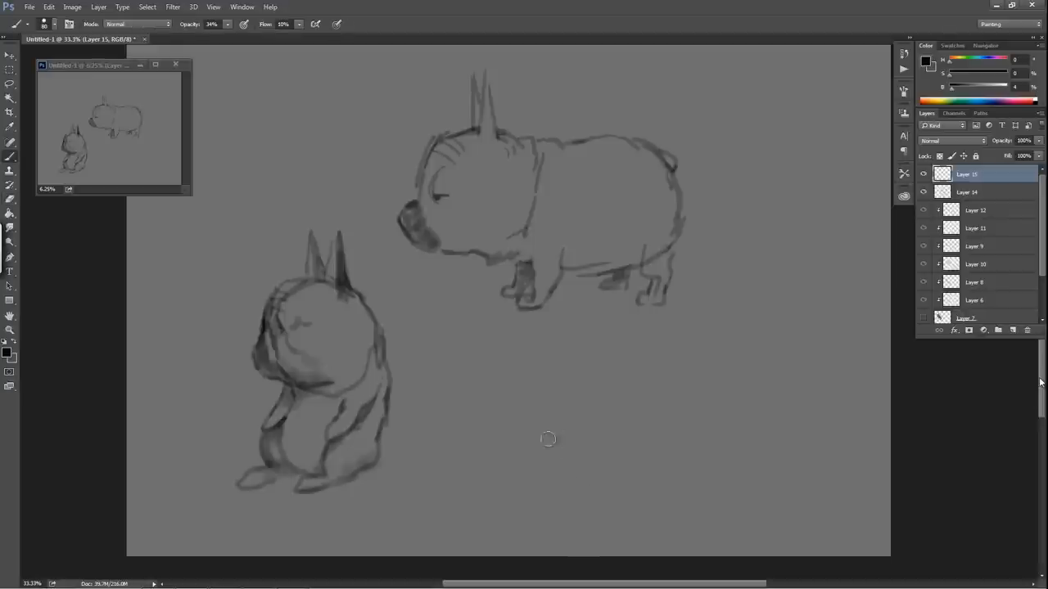
mouse_move(509, 417)
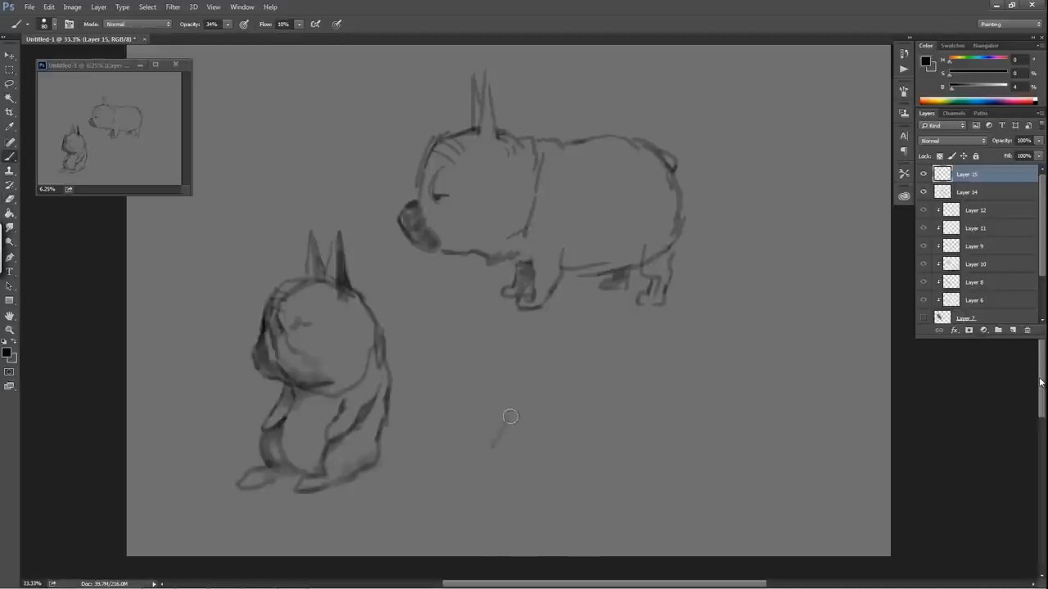
Step: Sketch a loose new bulldog outline and back contour at the lower right of the canvas
drag(494, 446, 622, 394)
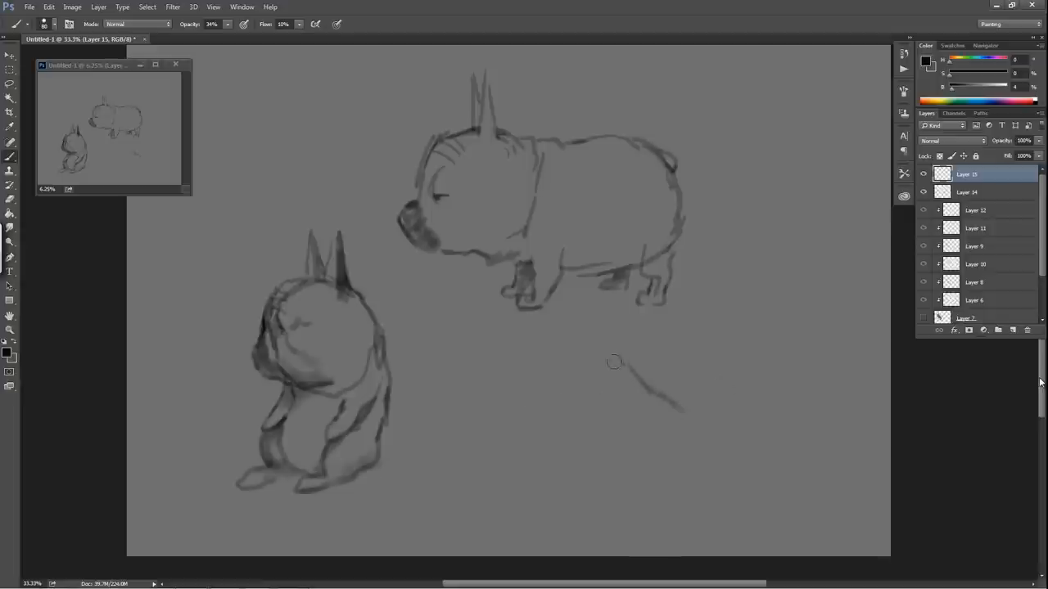
drag(614, 362, 614, 430)
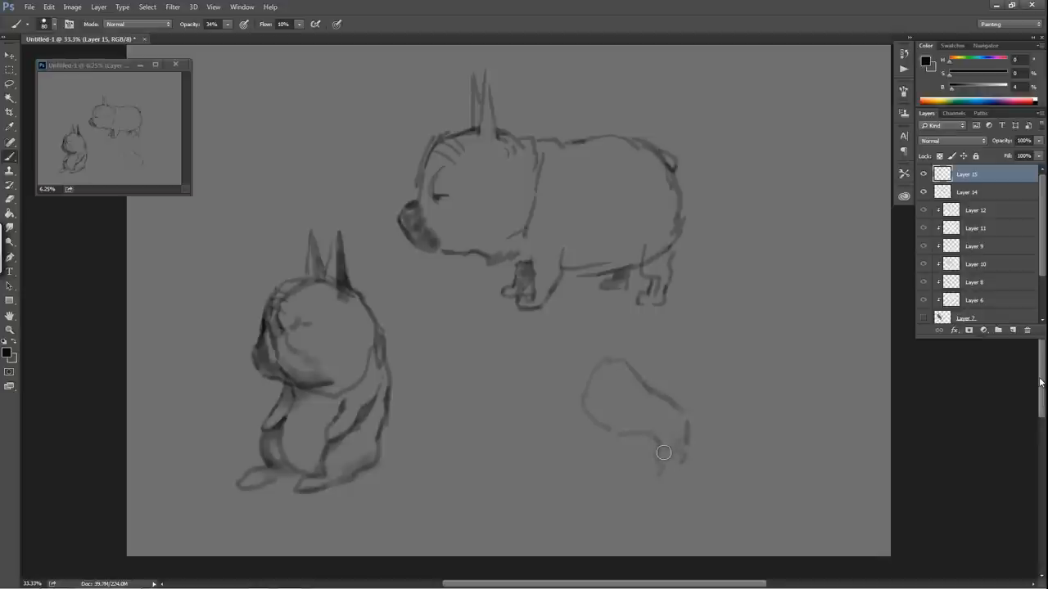
mouse_move(667, 457)
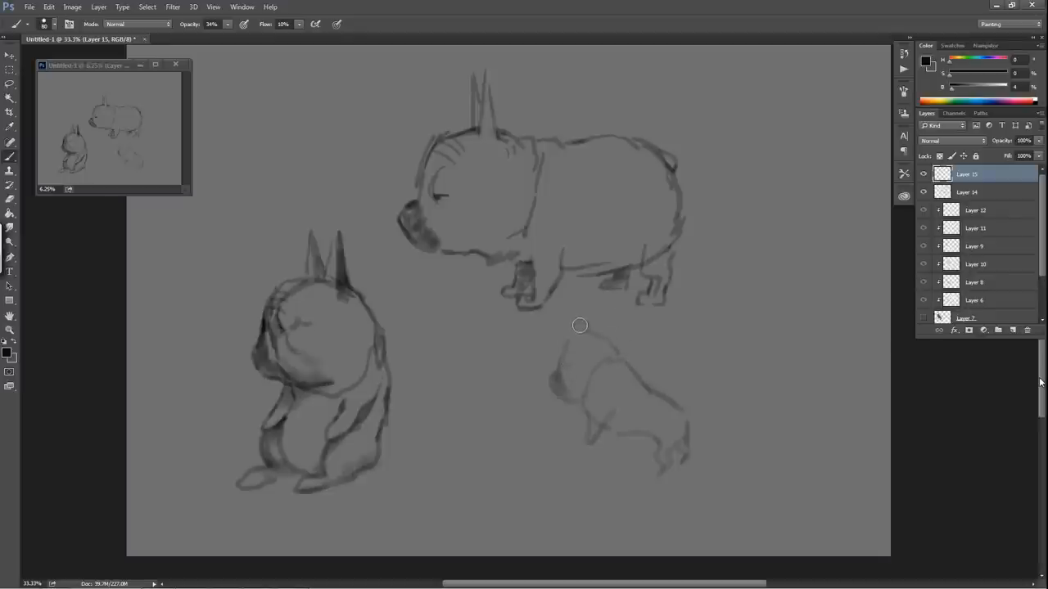
mouse_move(589, 334)
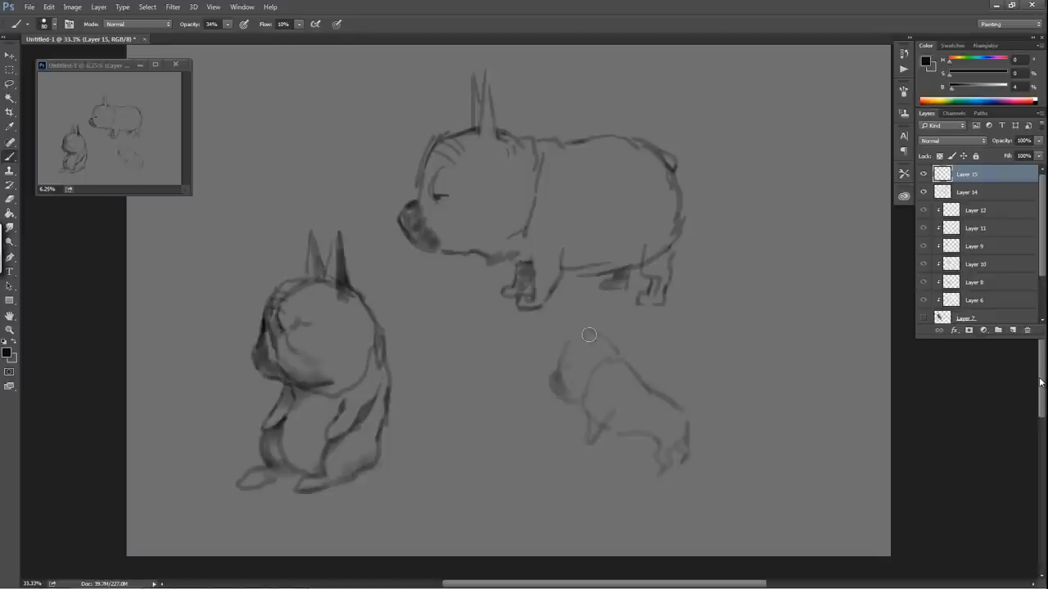
mouse_move(597, 330)
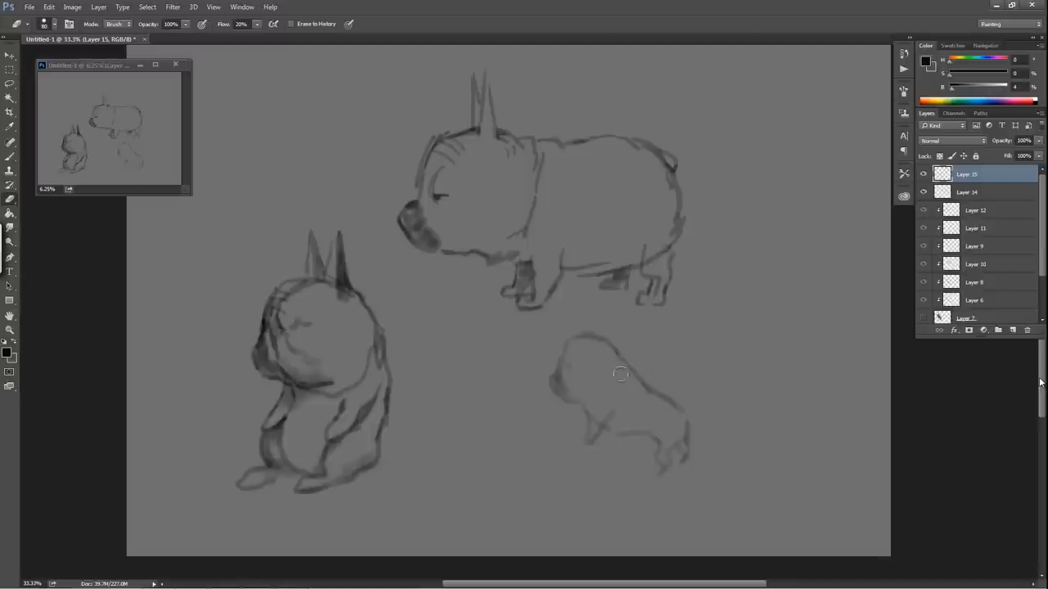
mouse_move(629, 376)
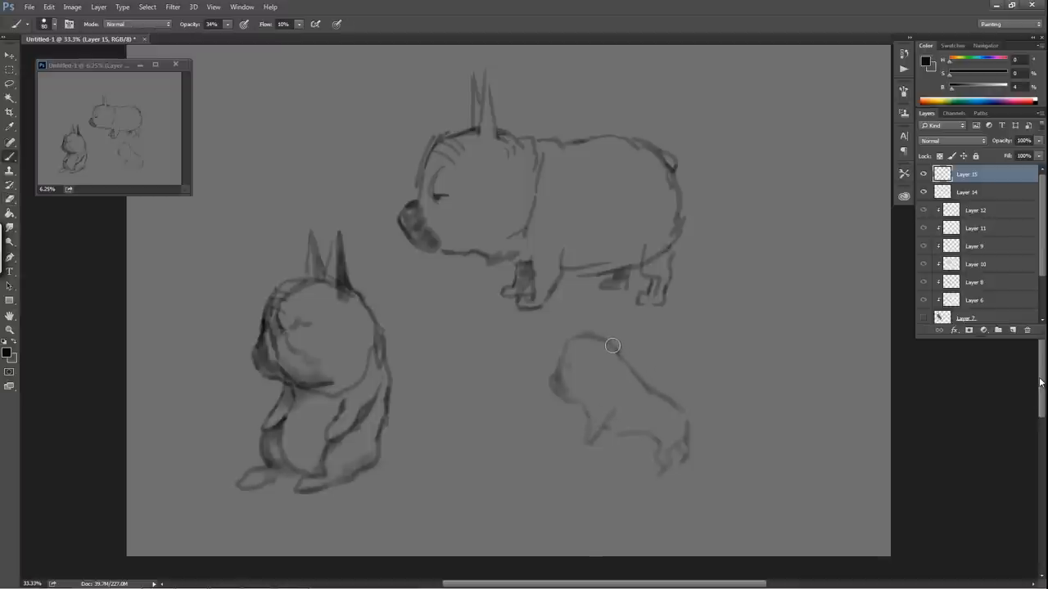
mouse_move(575, 355)
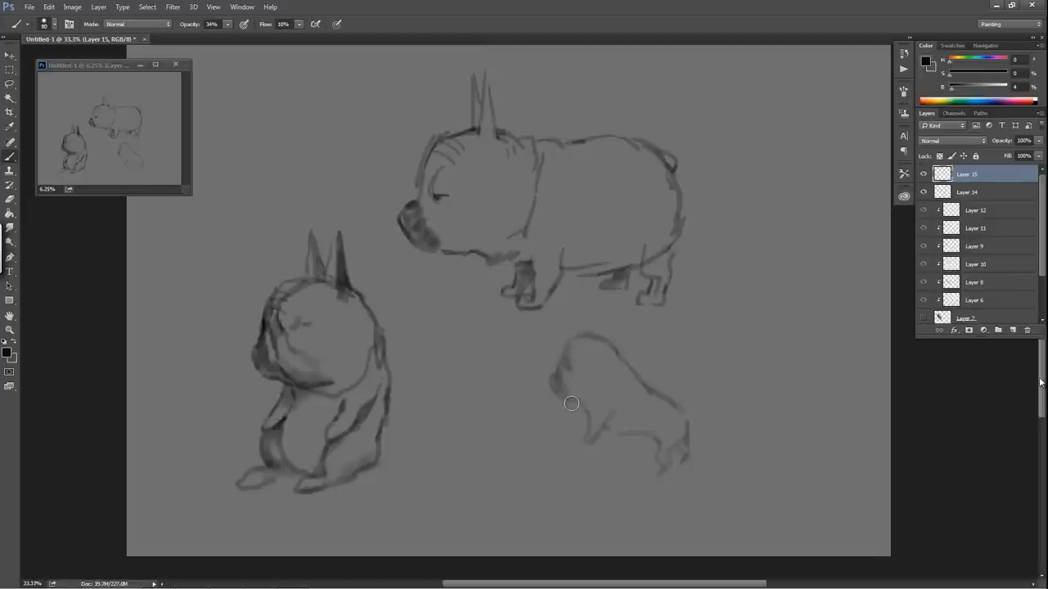
mouse_move(573, 381)
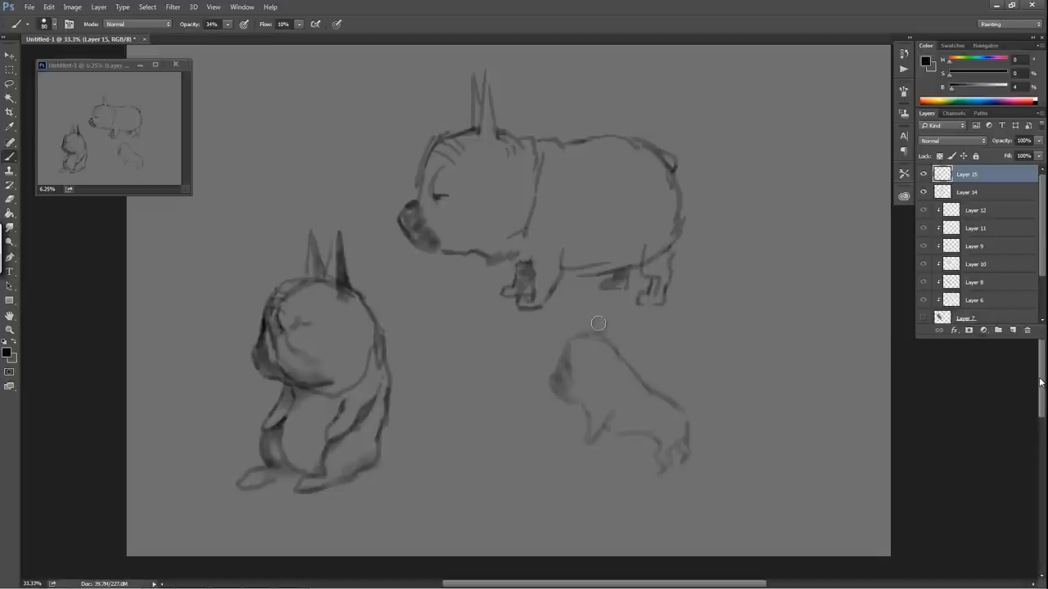
mouse_move(586, 327)
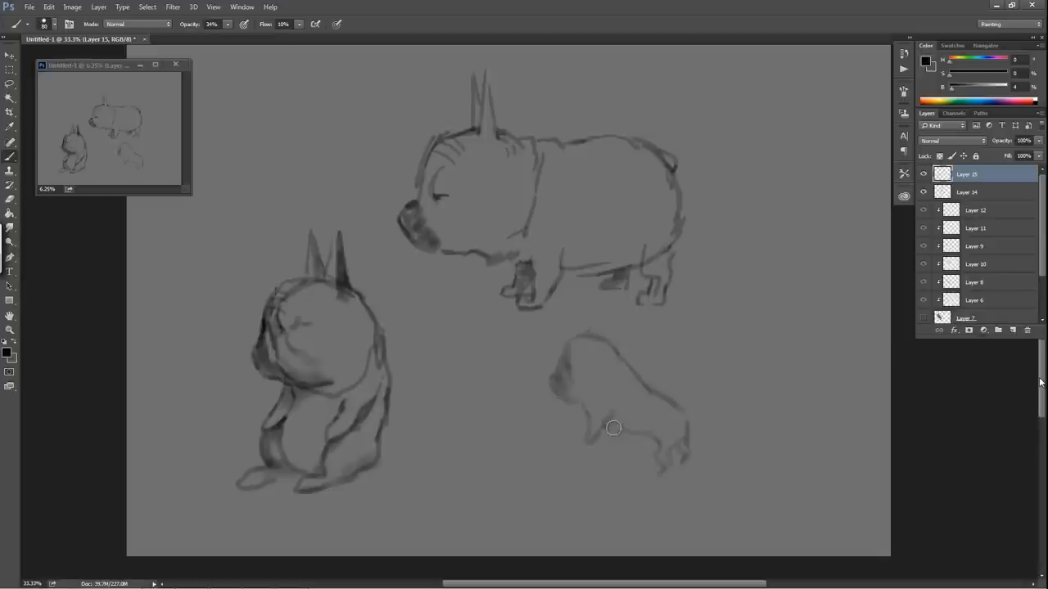
mouse_move(610, 435)
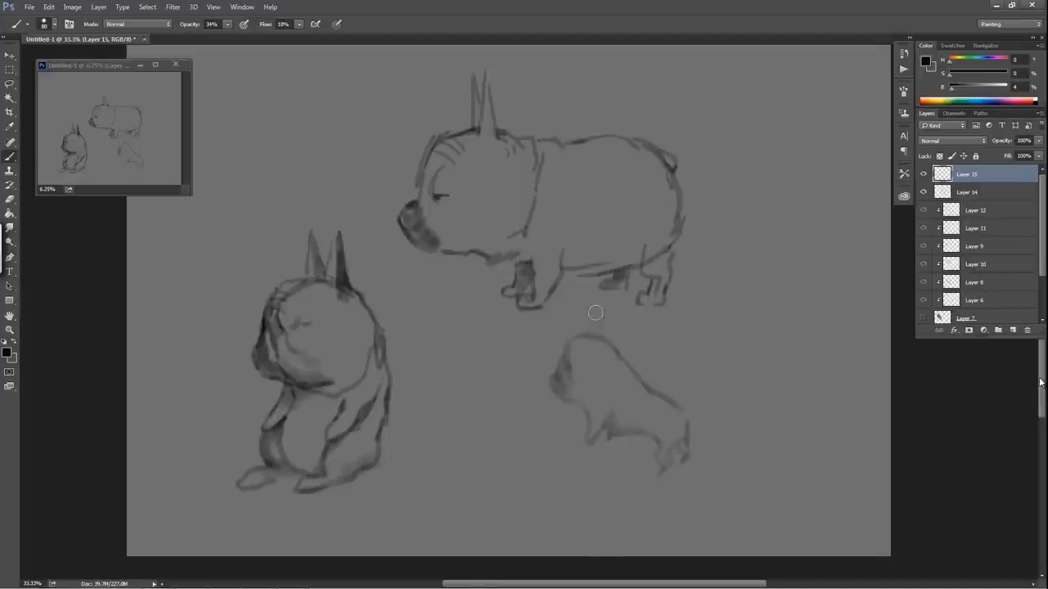
mouse_move(600, 328)
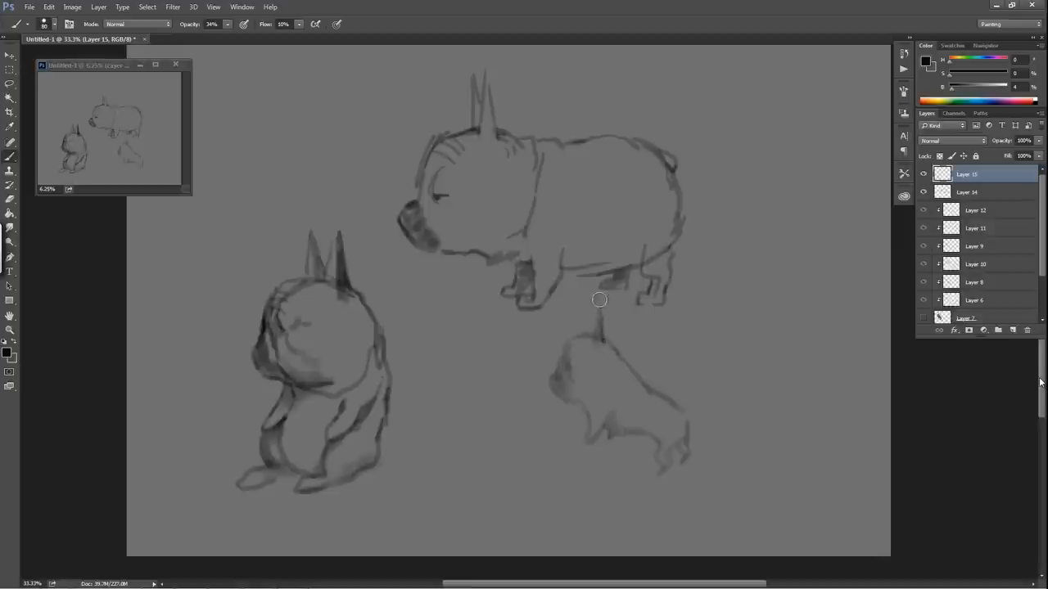
mouse_move(595, 329)
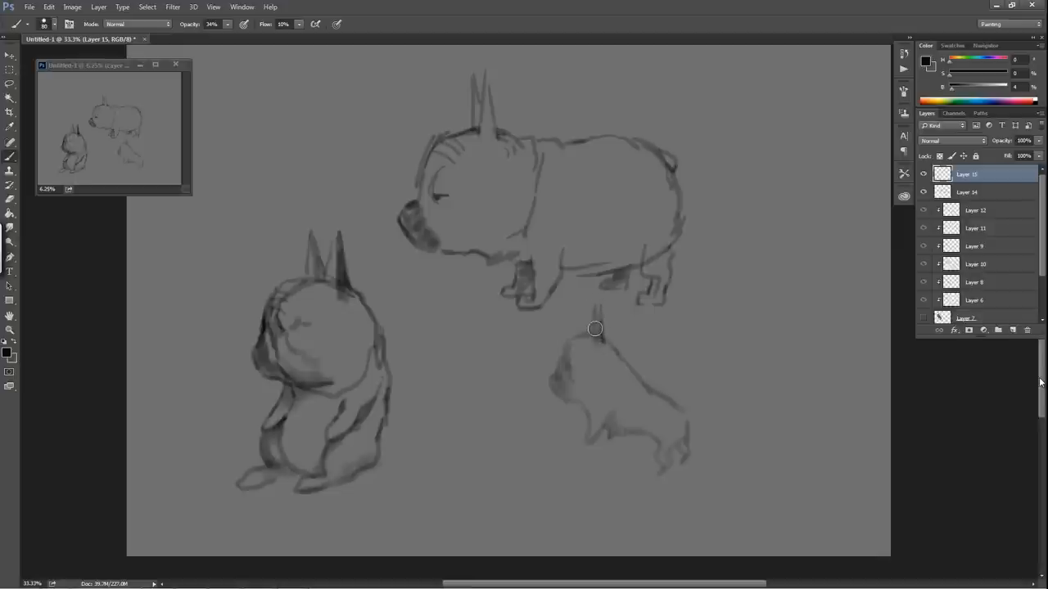
mouse_move(588, 392)
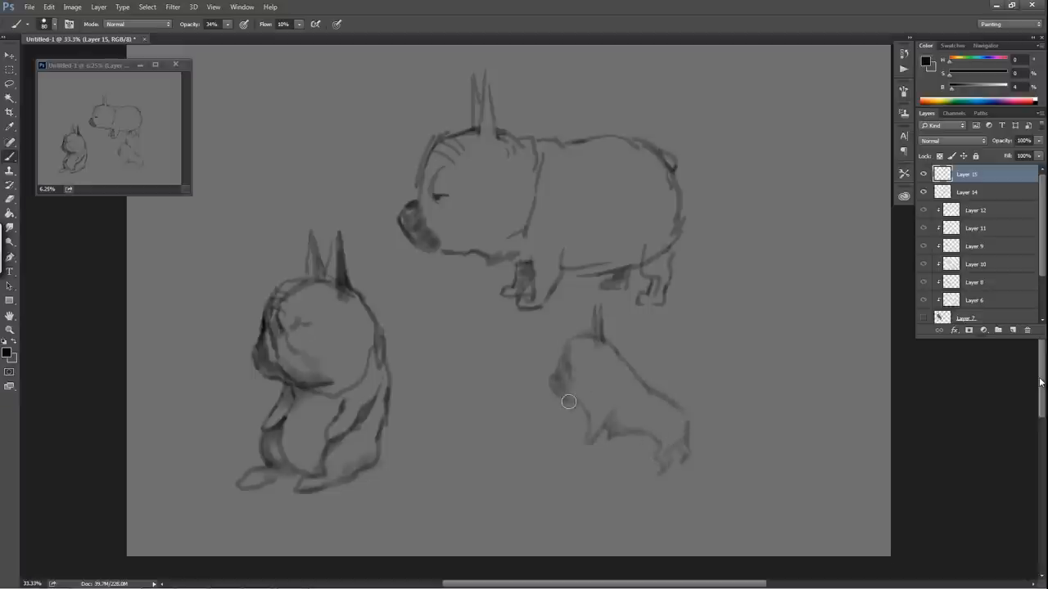
mouse_move(578, 406)
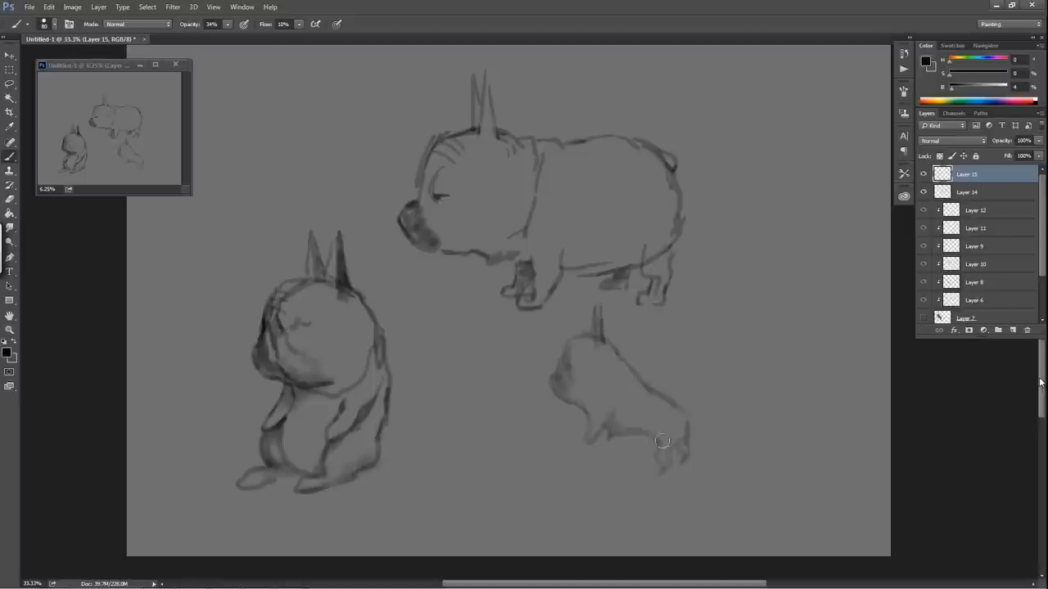
mouse_move(612, 431)
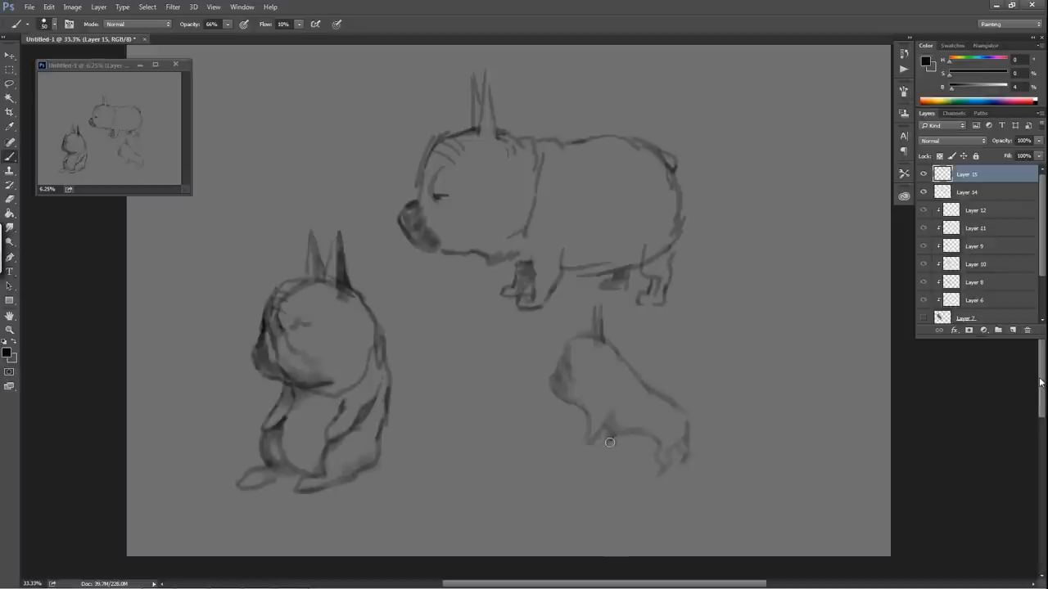
mouse_move(598, 442)
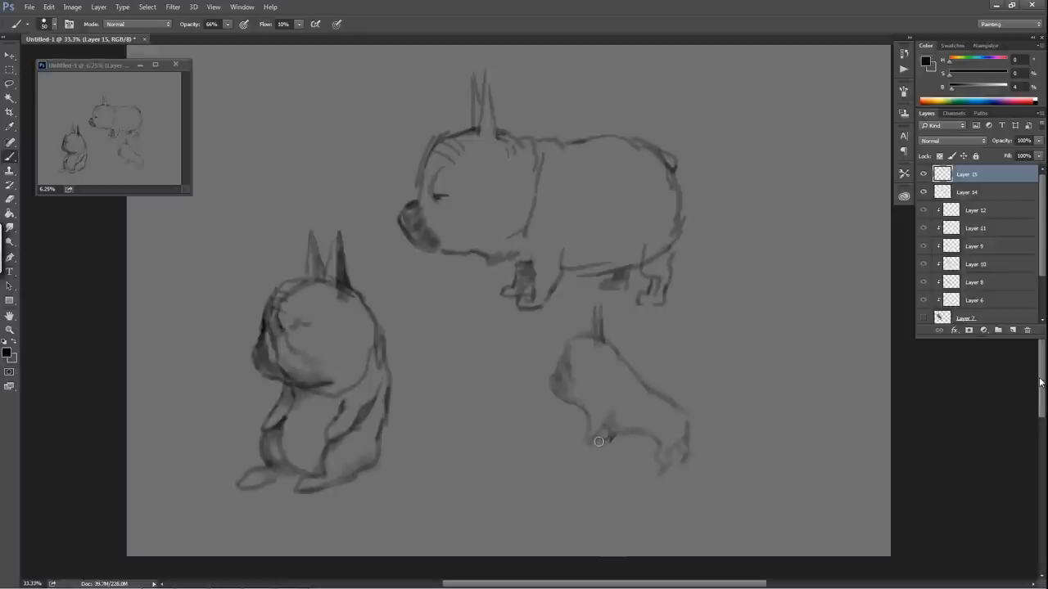
mouse_move(591, 444)
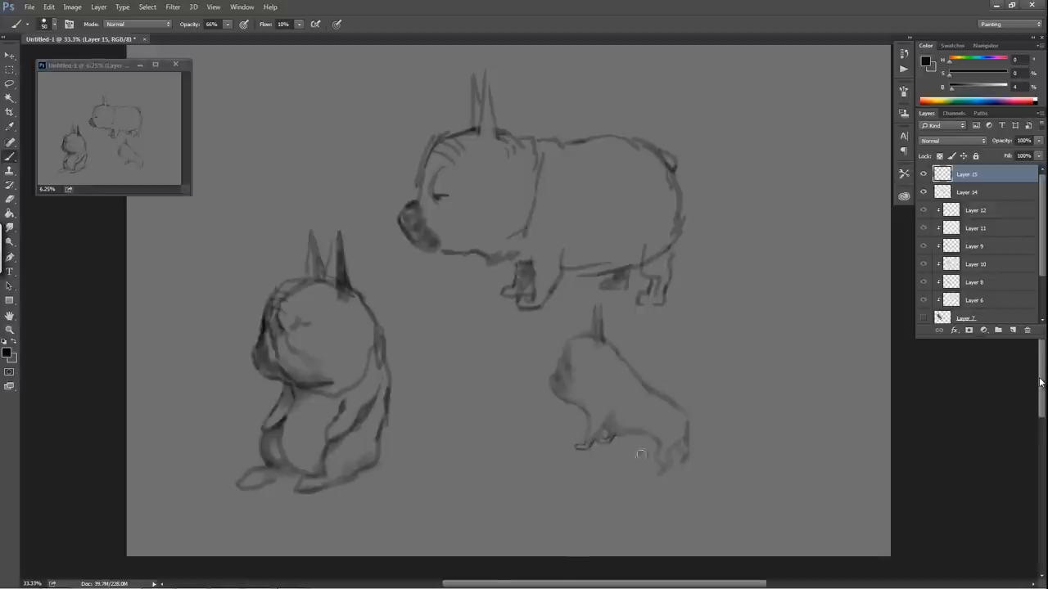
mouse_move(587, 422)
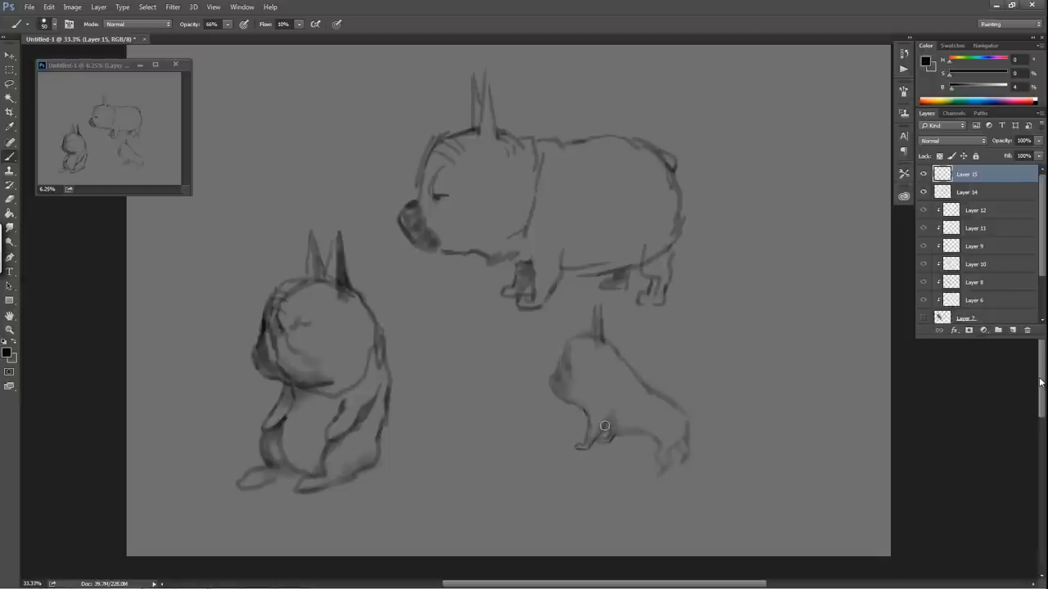
mouse_move(625, 403)
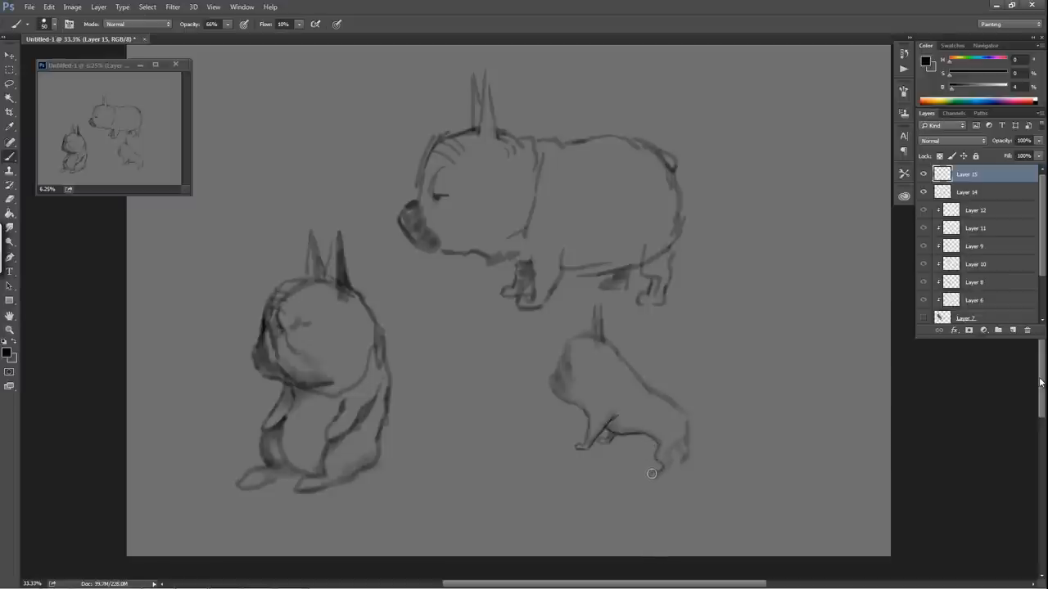
Step: Paint the hind paw of the small lower-right bulldog sketch
drag(652, 473, 673, 464)
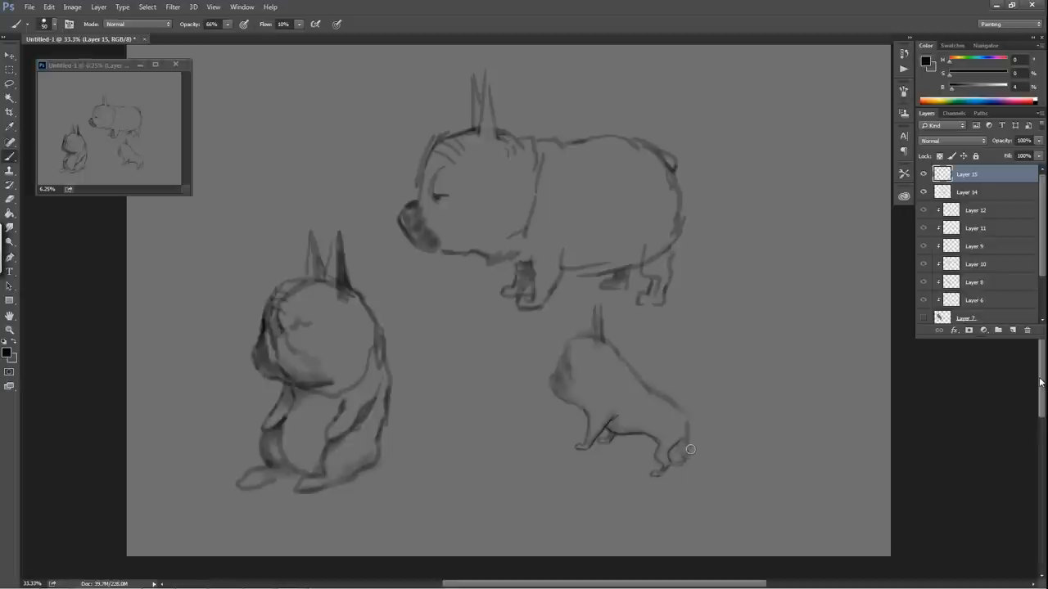
mouse_move(686, 459)
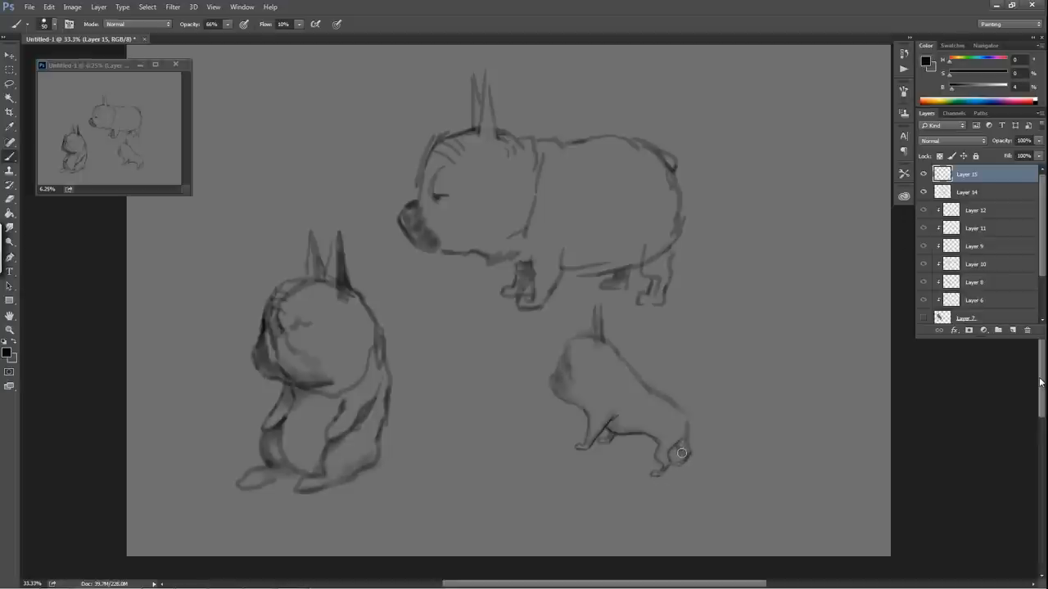
mouse_move(689, 431)
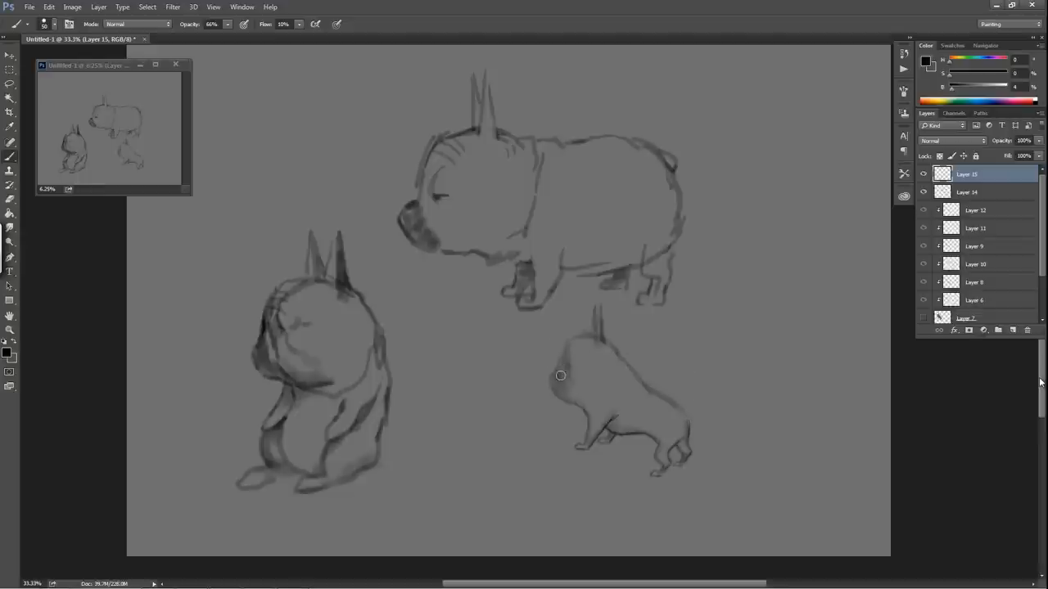
mouse_move(563, 381)
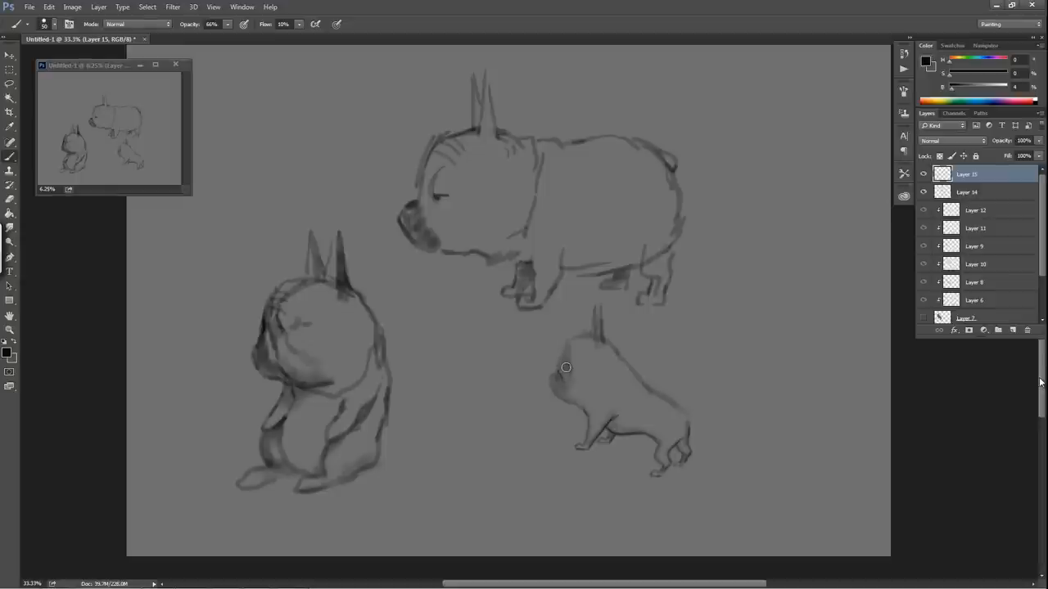
mouse_move(570, 368)
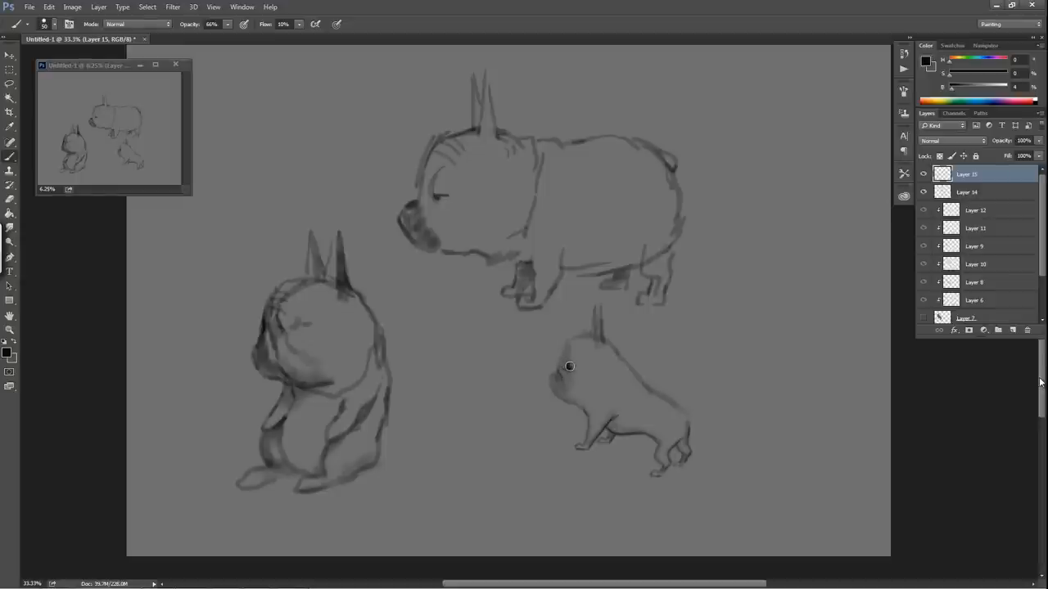
mouse_move(569, 376)
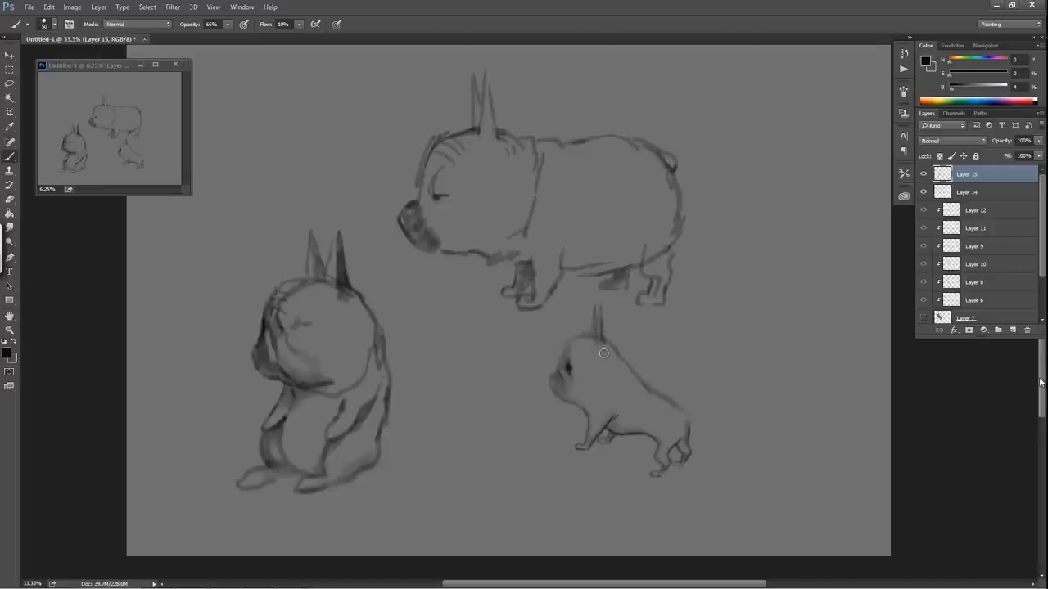
mouse_move(609, 349)
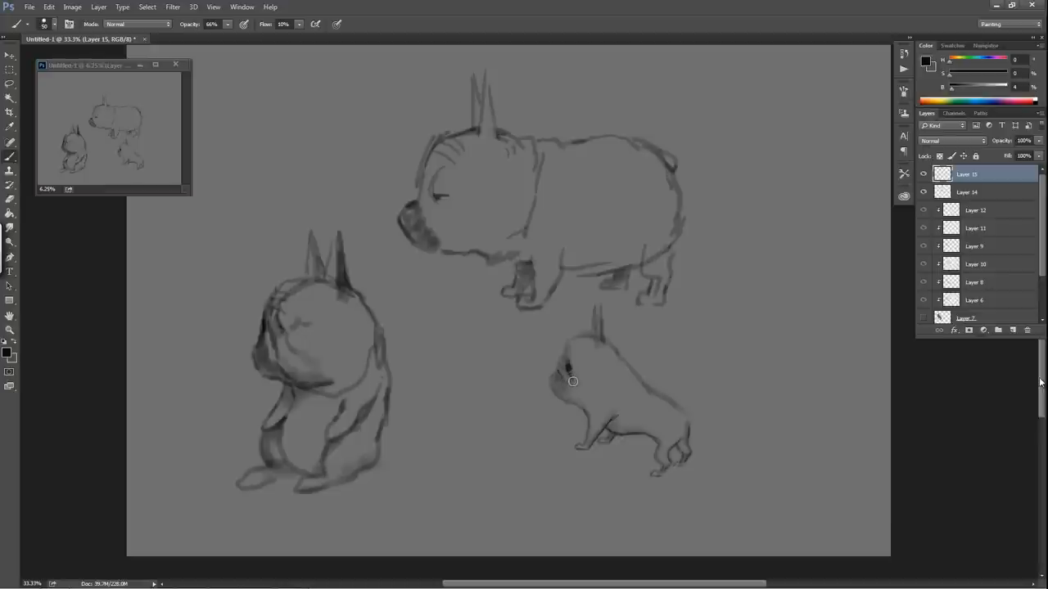
mouse_move(557, 370)
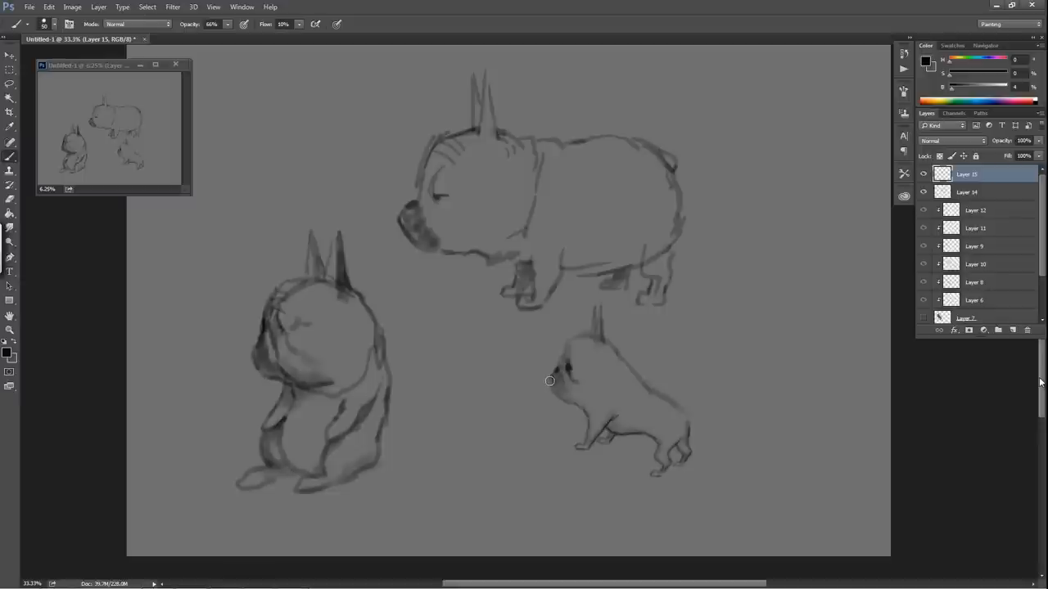
mouse_move(557, 397)
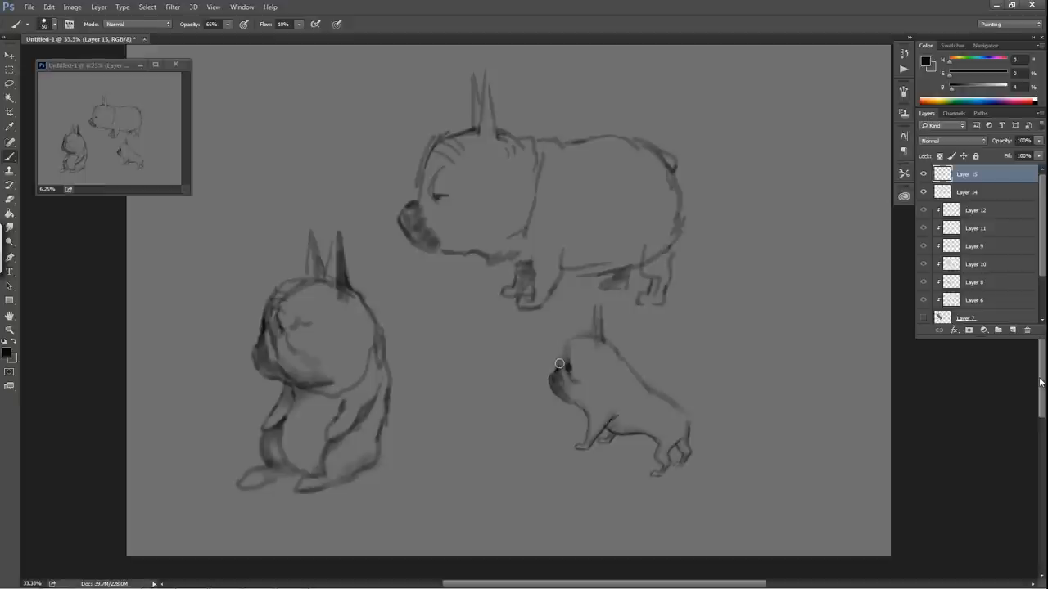
mouse_move(574, 339)
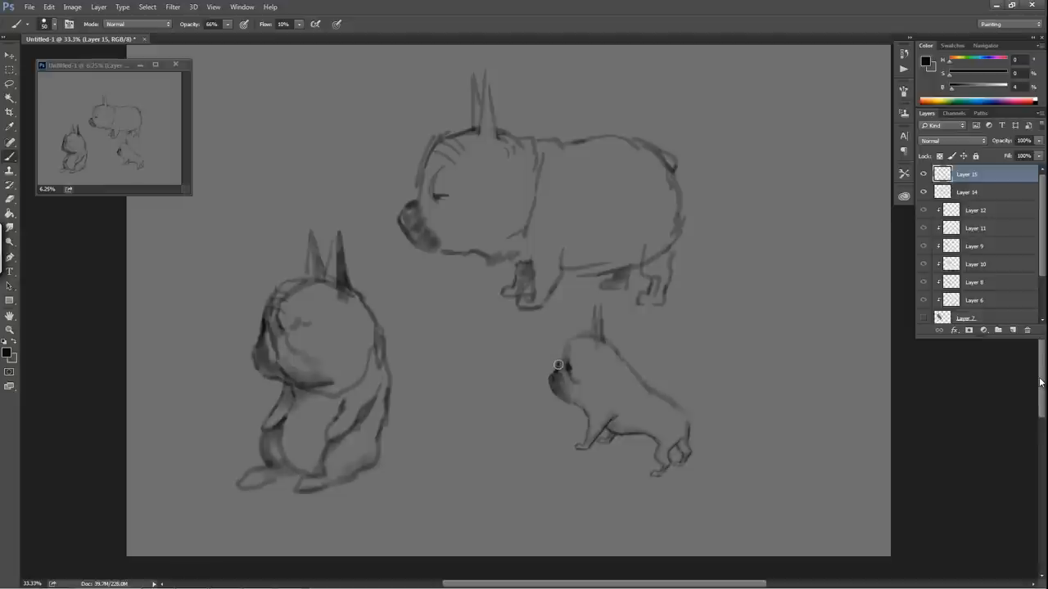
mouse_move(564, 350)
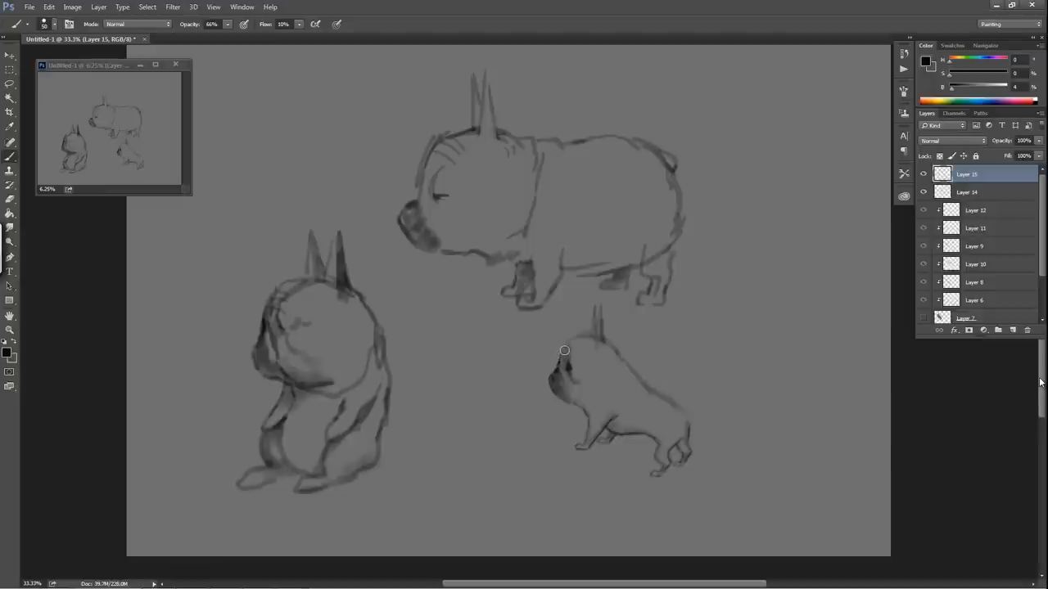
mouse_move(576, 339)
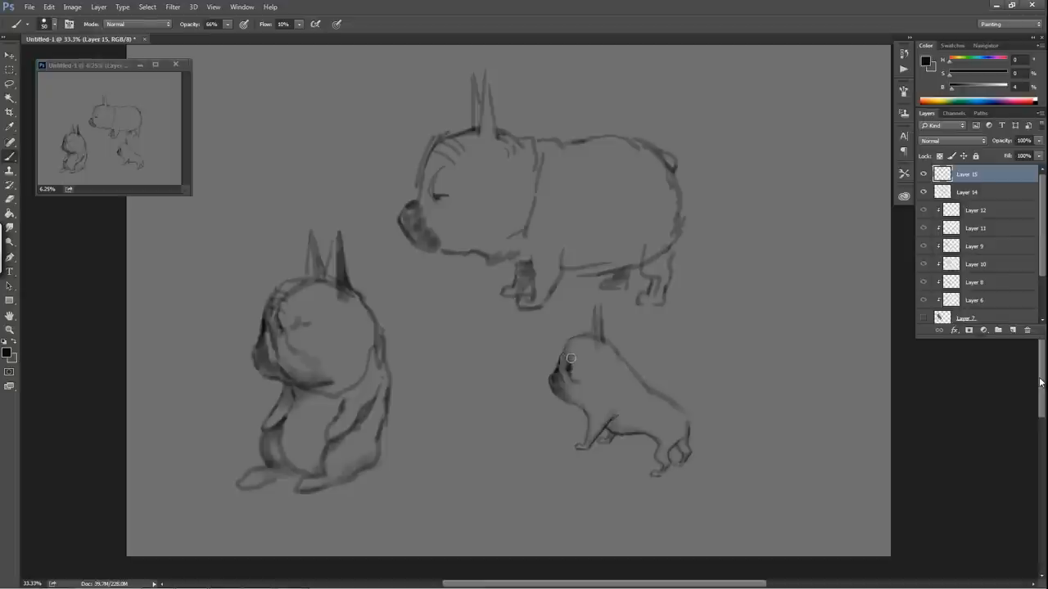
mouse_move(575, 360)
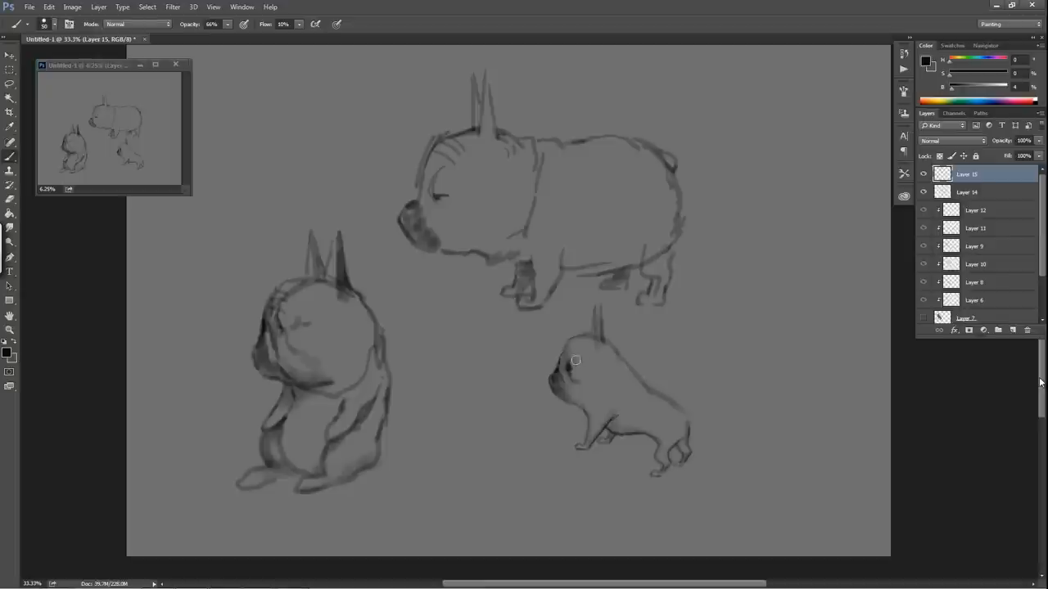
mouse_move(575, 350)
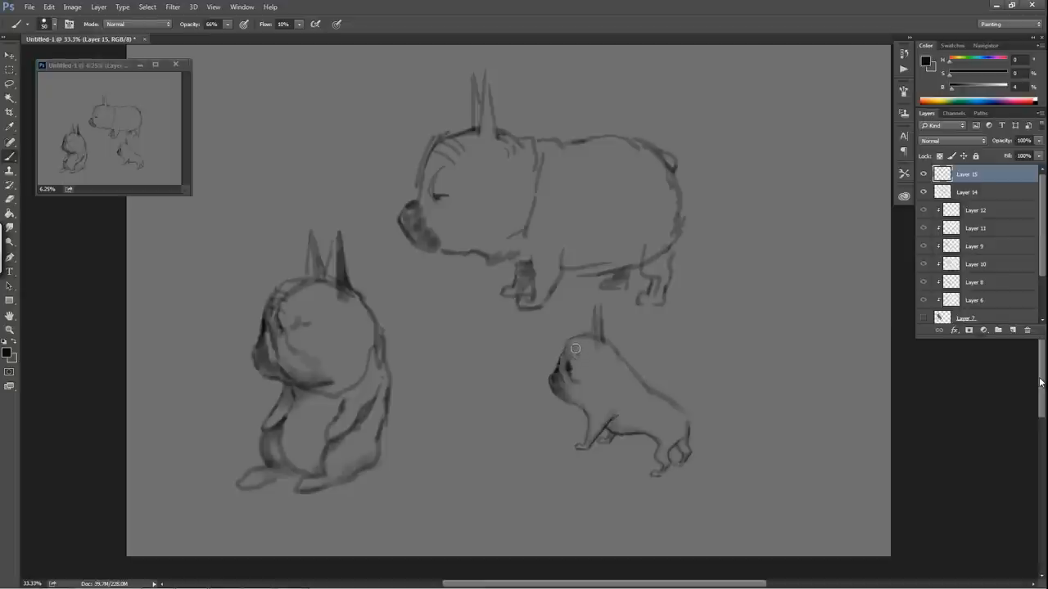
mouse_move(634, 345)
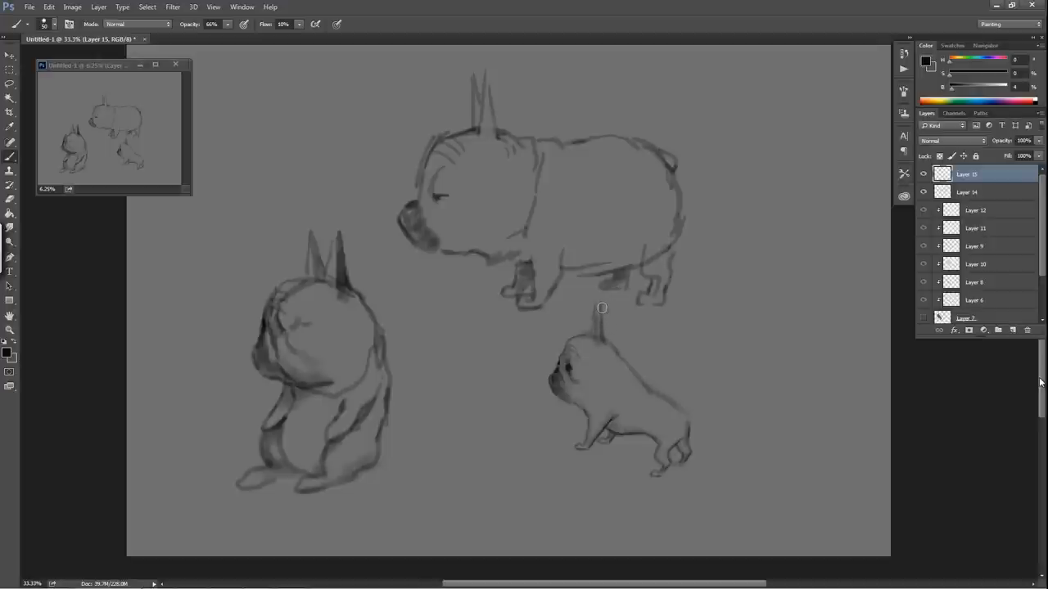
mouse_move(599, 314)
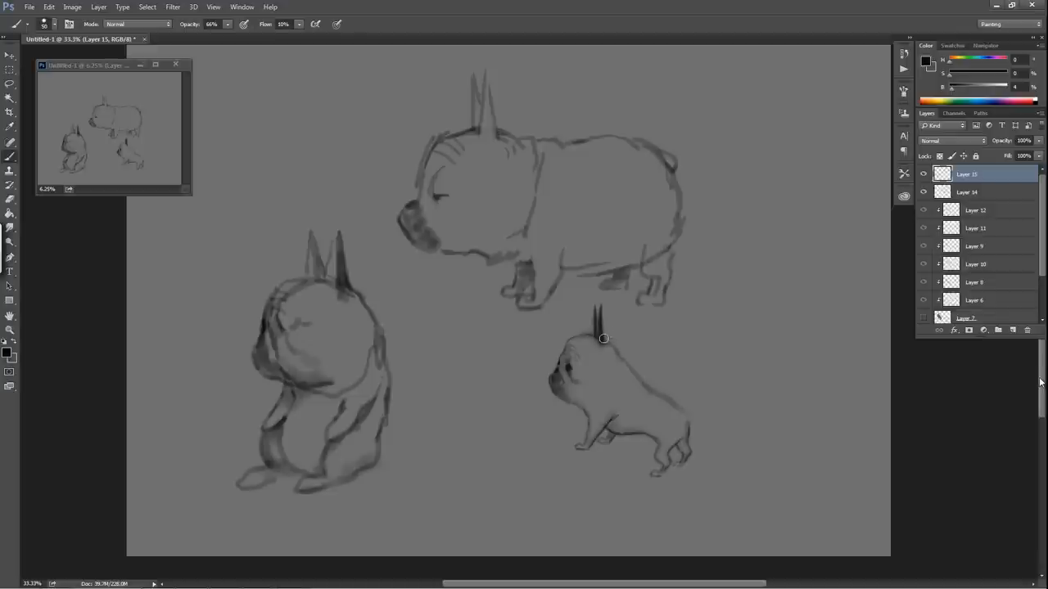
mouse_move(608, 398)
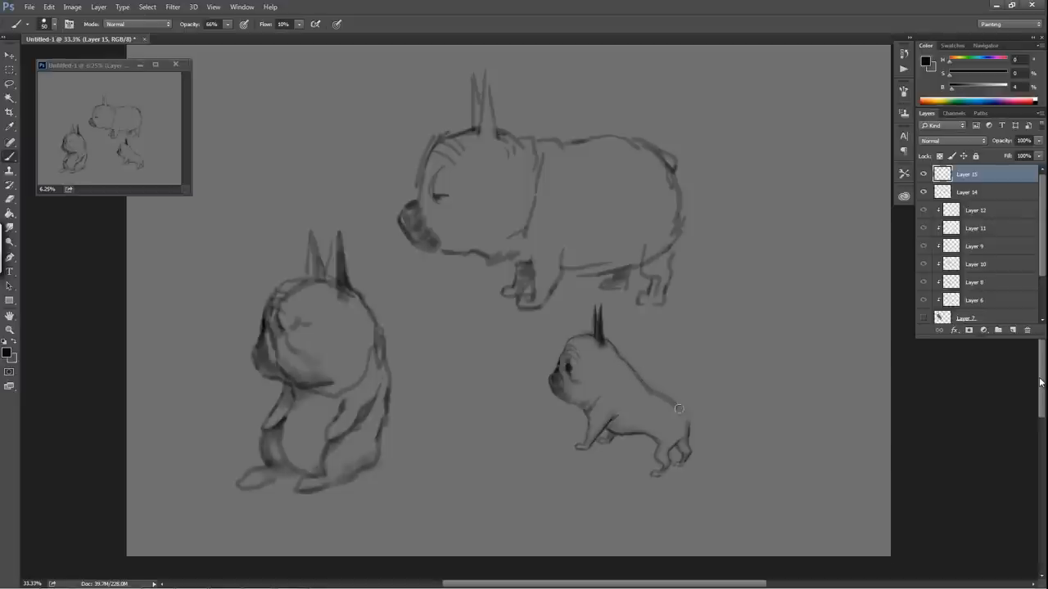
mouse_move(632, 367)
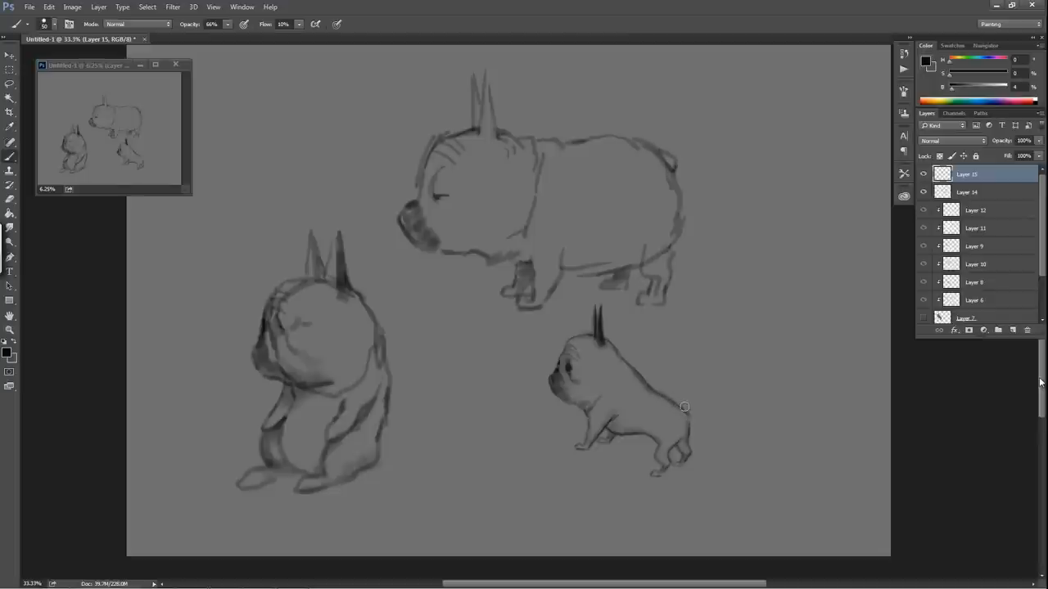
mouse_move(777, 445)
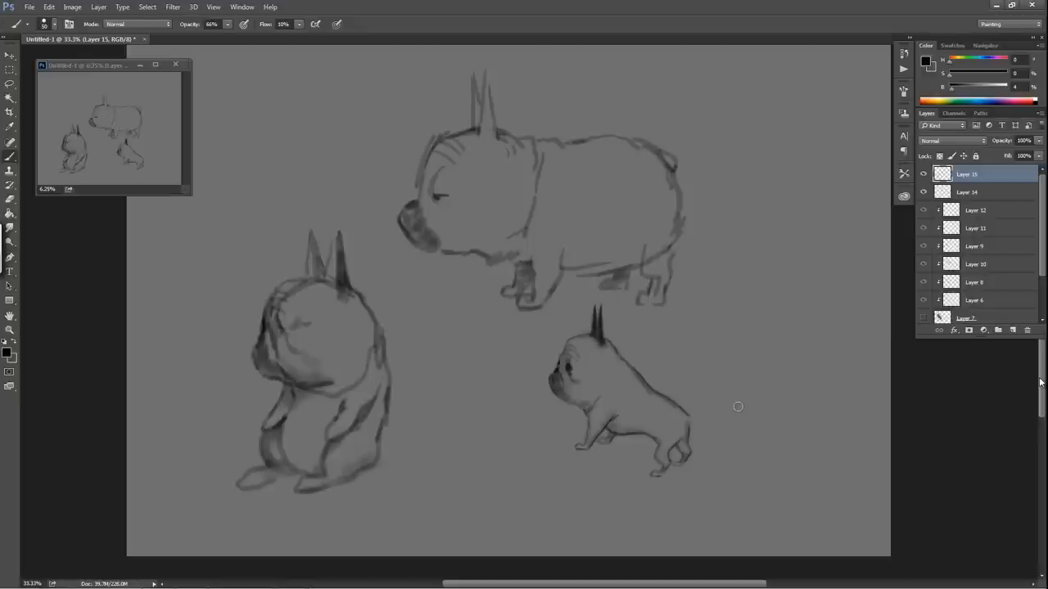
mouse_move(607, 298)
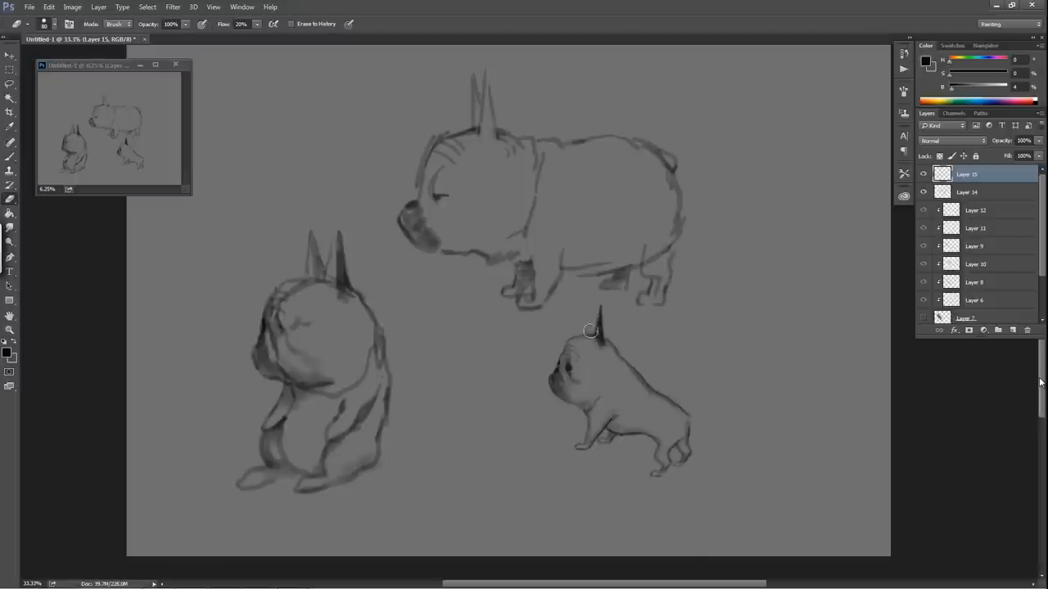
mouse_move(595, 297)
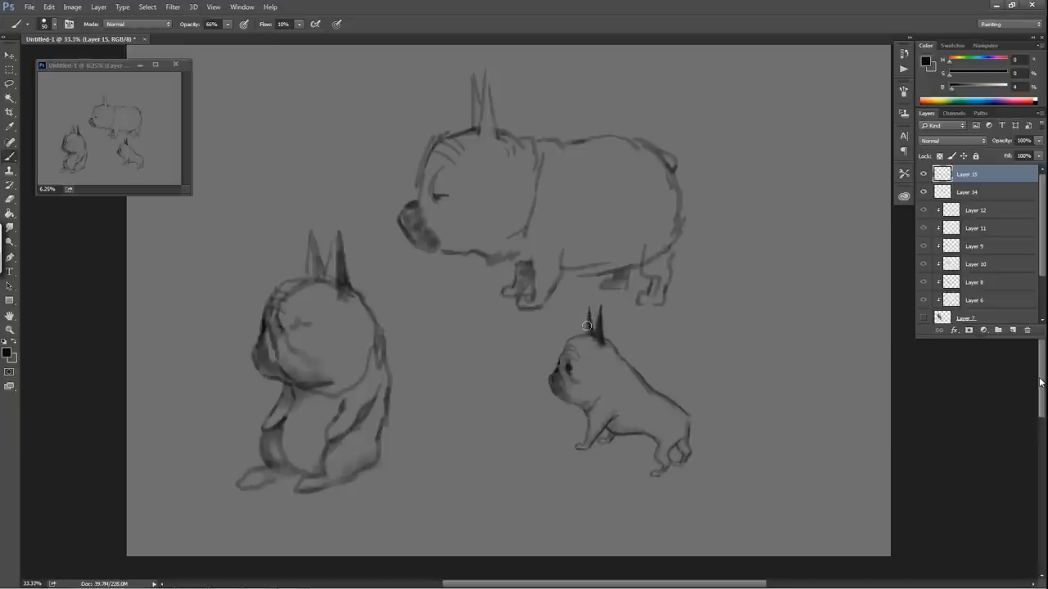
mouse_move(613, 235)
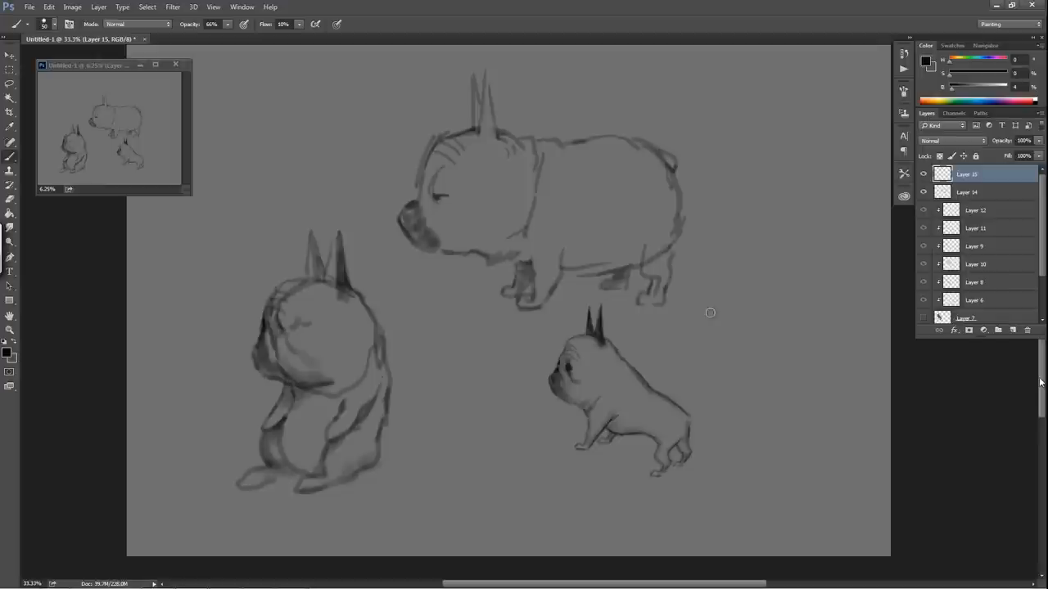
mouse_move(622, 379)
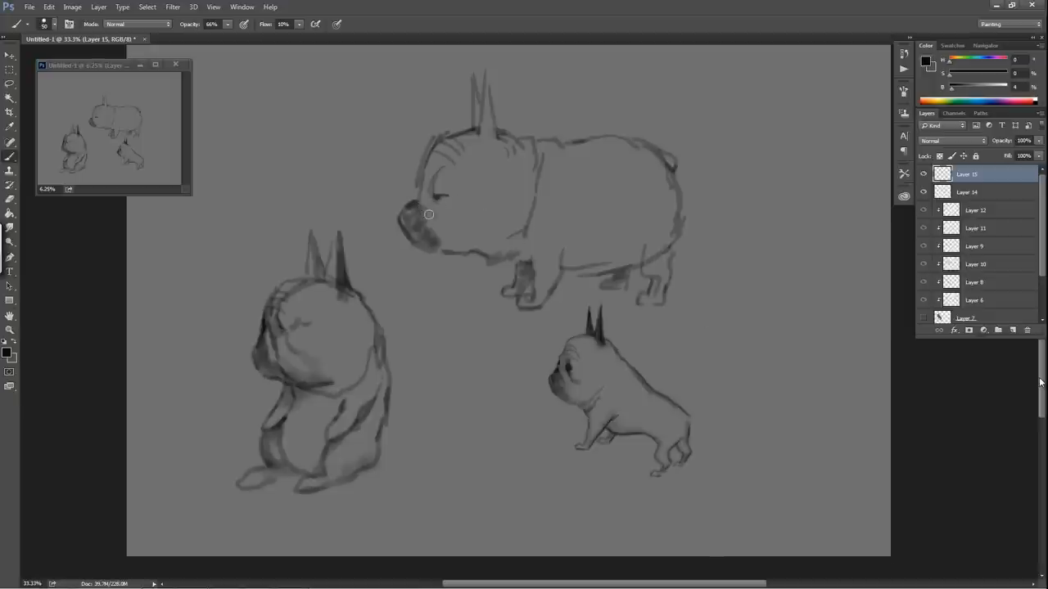
mouse_move(430, 192)
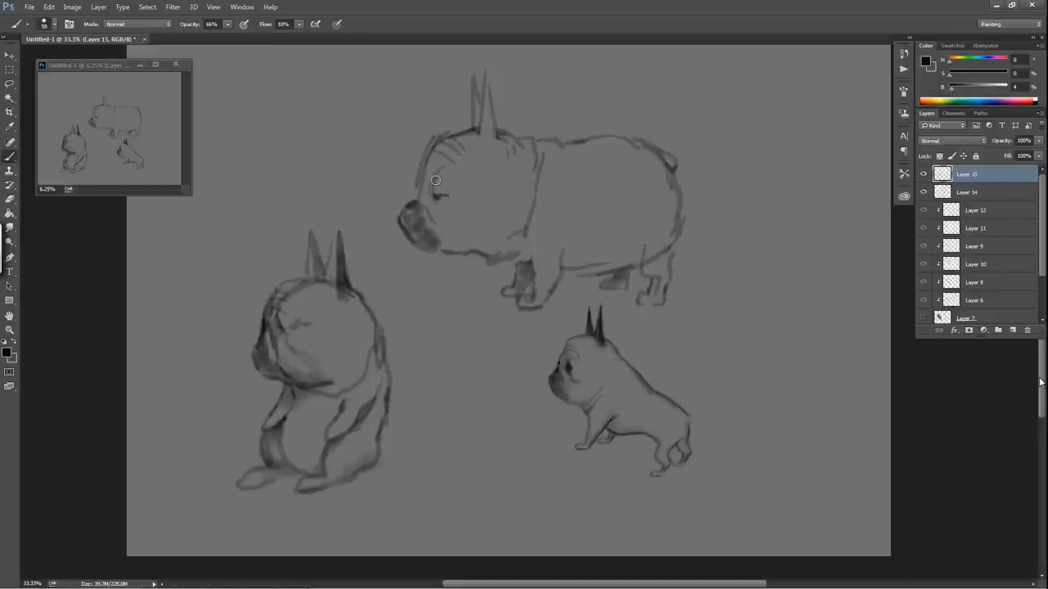
mouse_move(440, 177)
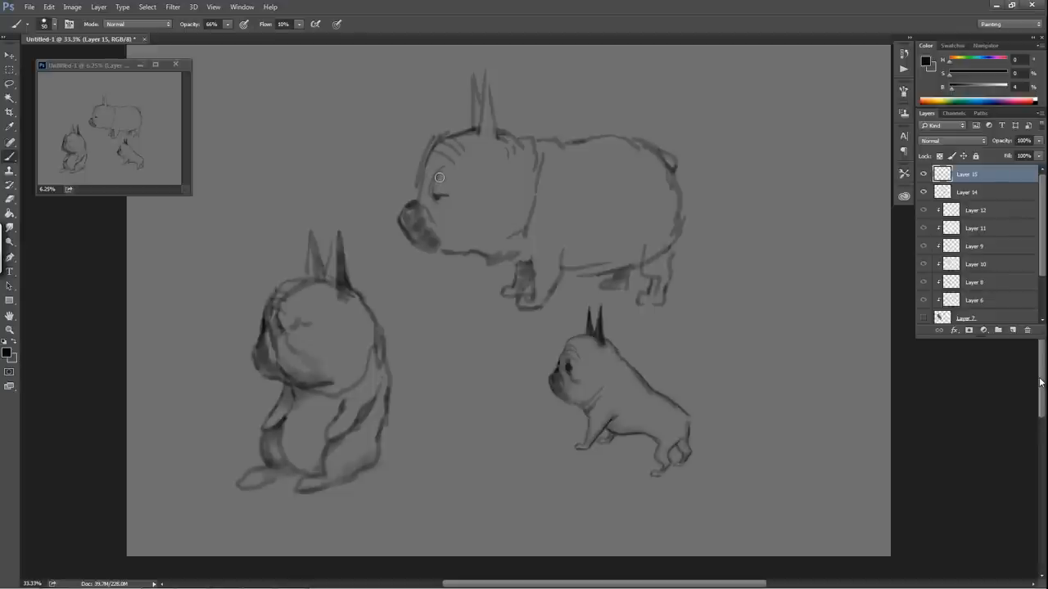
Step: Touch up the eye area of the large painted bulldog
drag(438, 178, 466, 237)
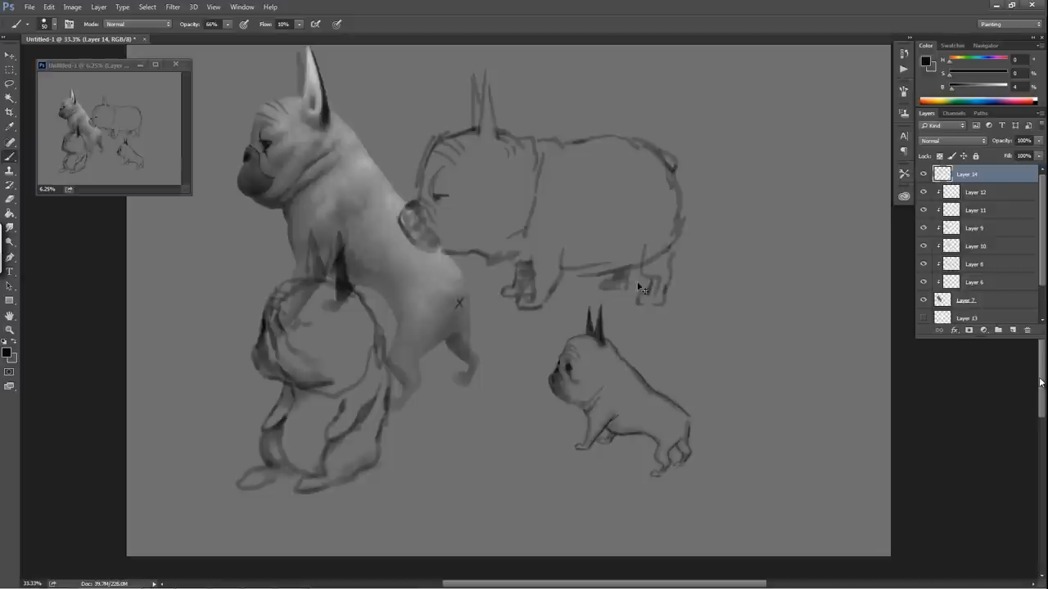
mouse_move(686, 274)
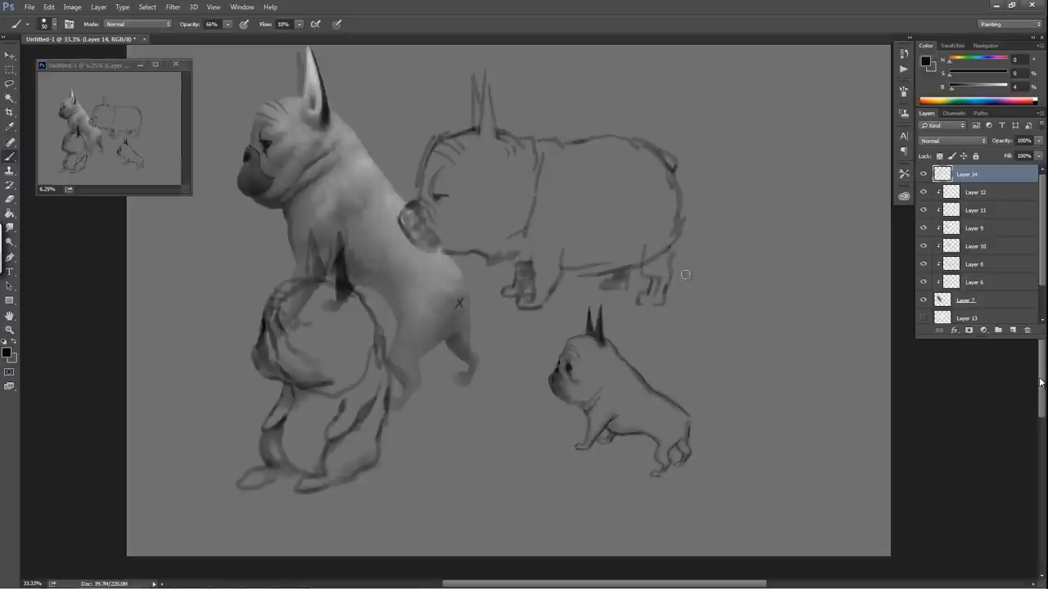
Step: Pick a selection tool from the toolbar to start moving the sketches
click(10, 38)
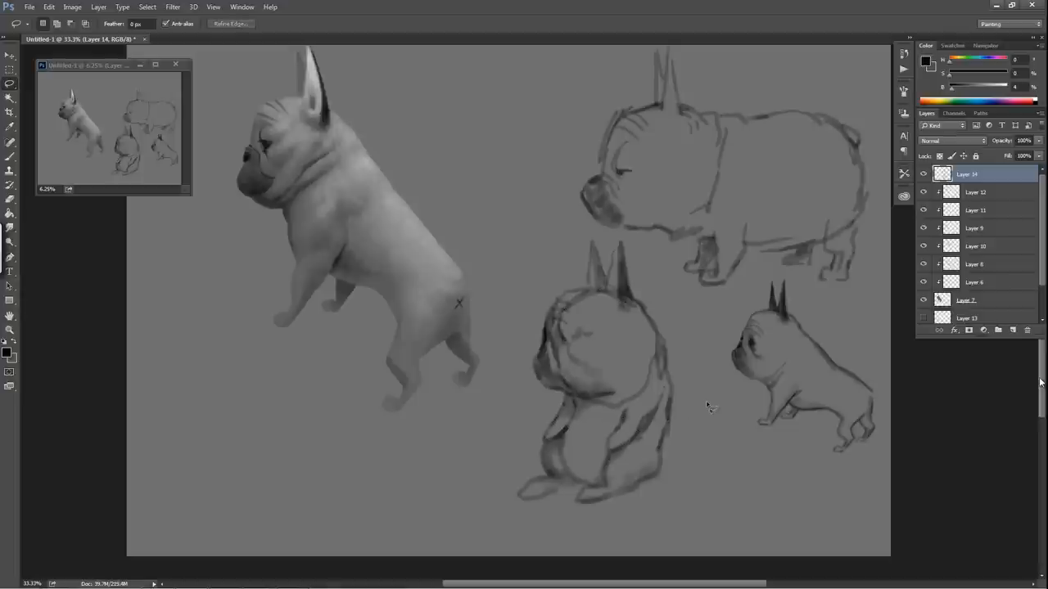
mouse_move(711, 424)
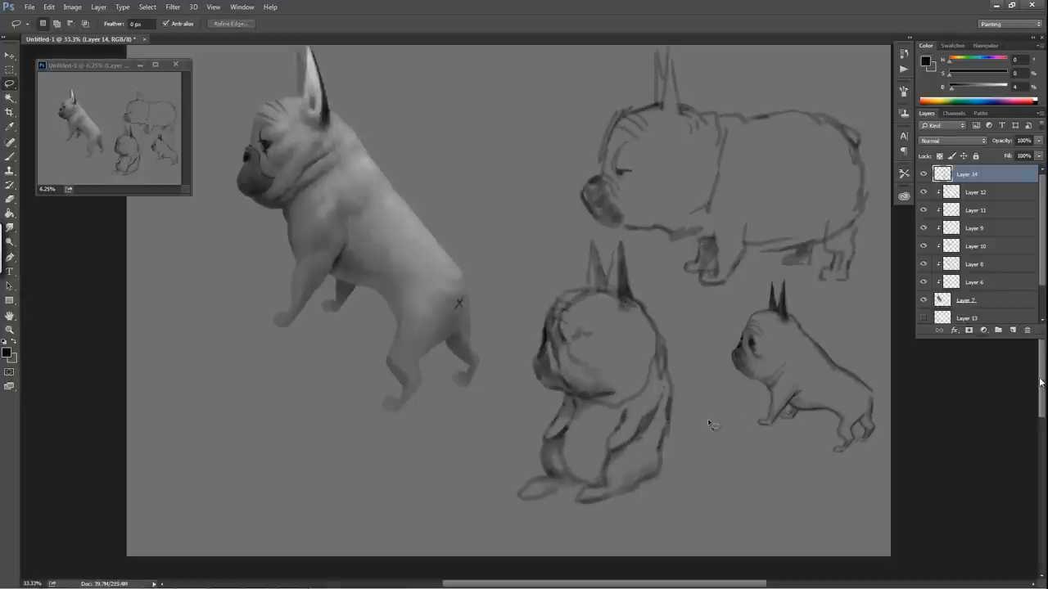
mouse_move(681, 454)
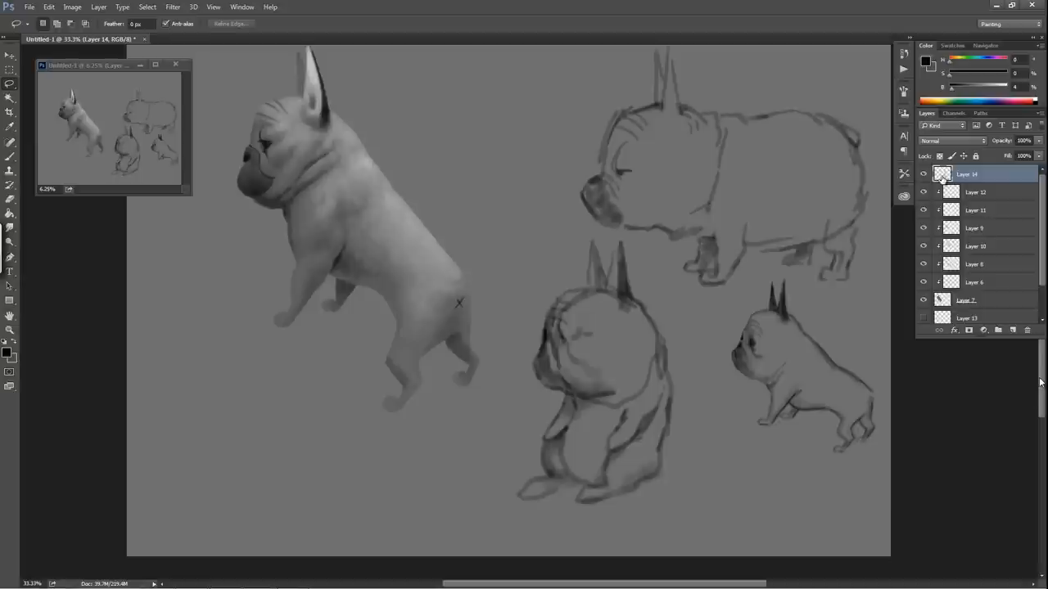
mouse_move(905, 195)
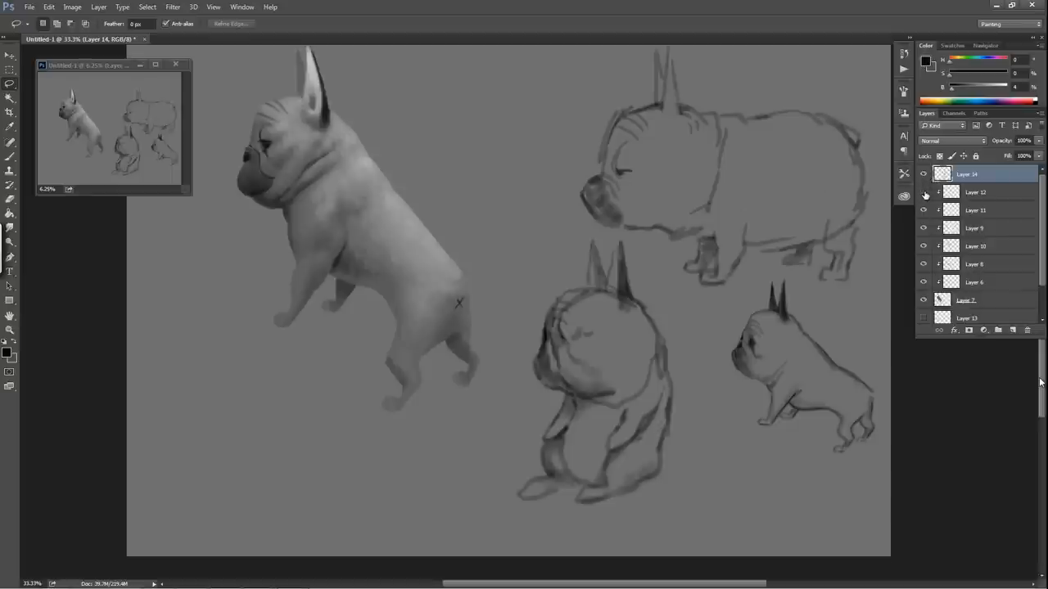
Step: Make the painted bulldog's upper shading layer active in the Layers panel
click(974, 191)
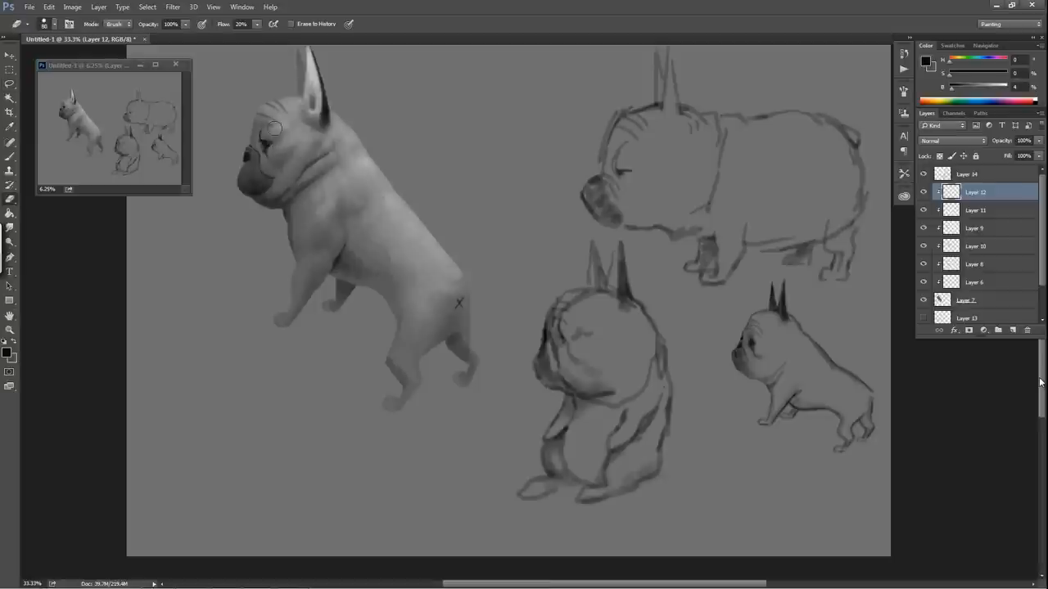
mouse_move(291, 130)
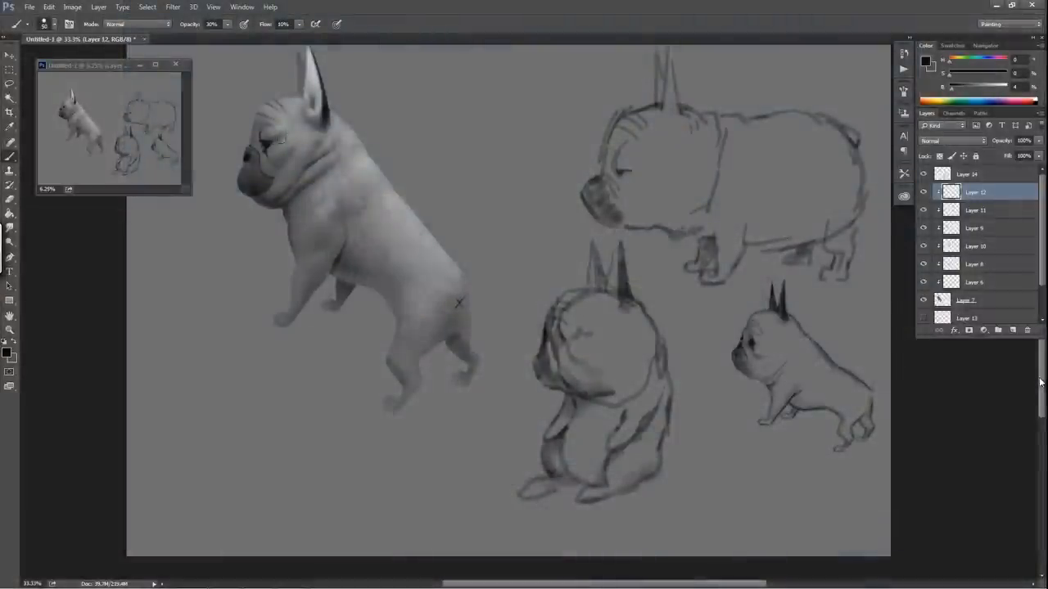
mouse_move(287, 133)
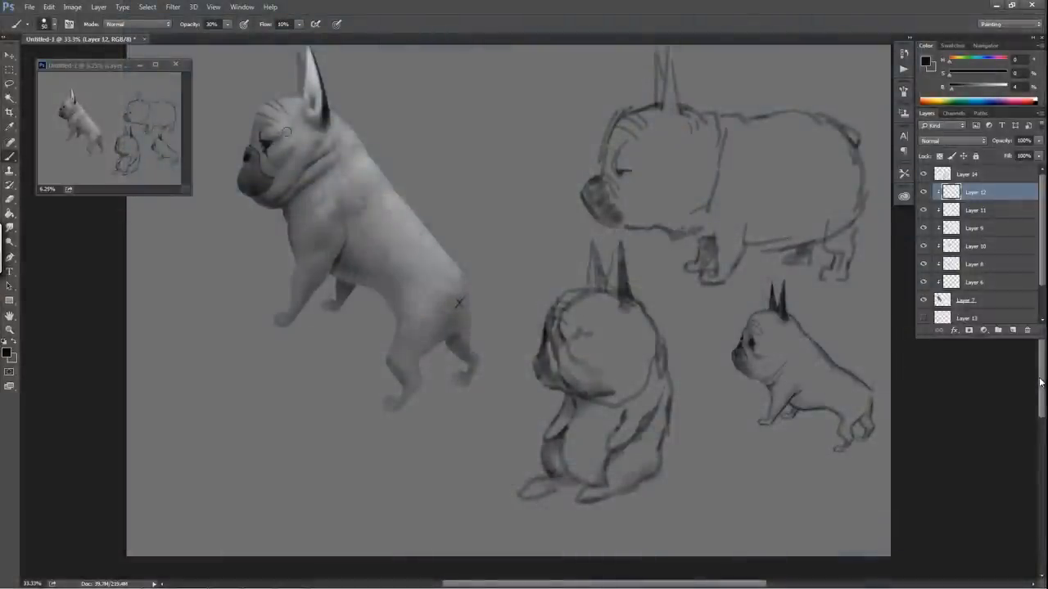
mouse_move(276, 139)
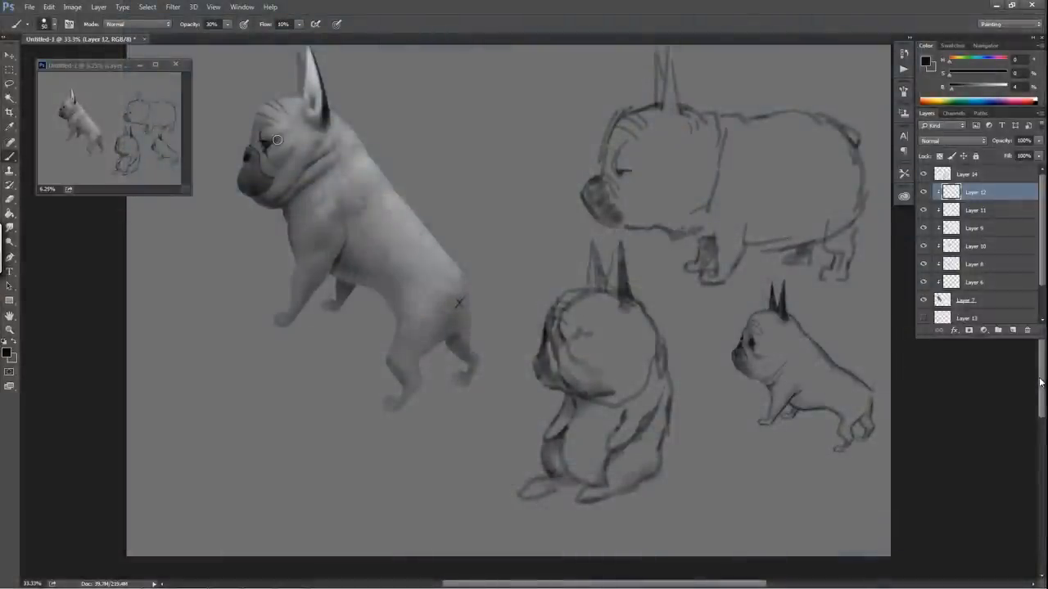
mouse_move(266, 137)
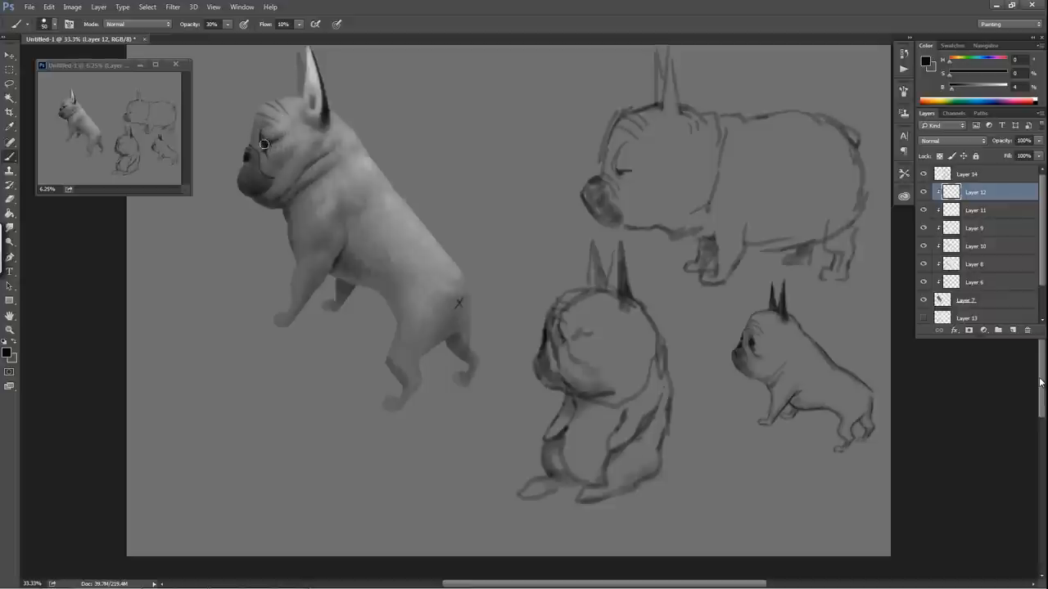
mouse_move(285, 148)
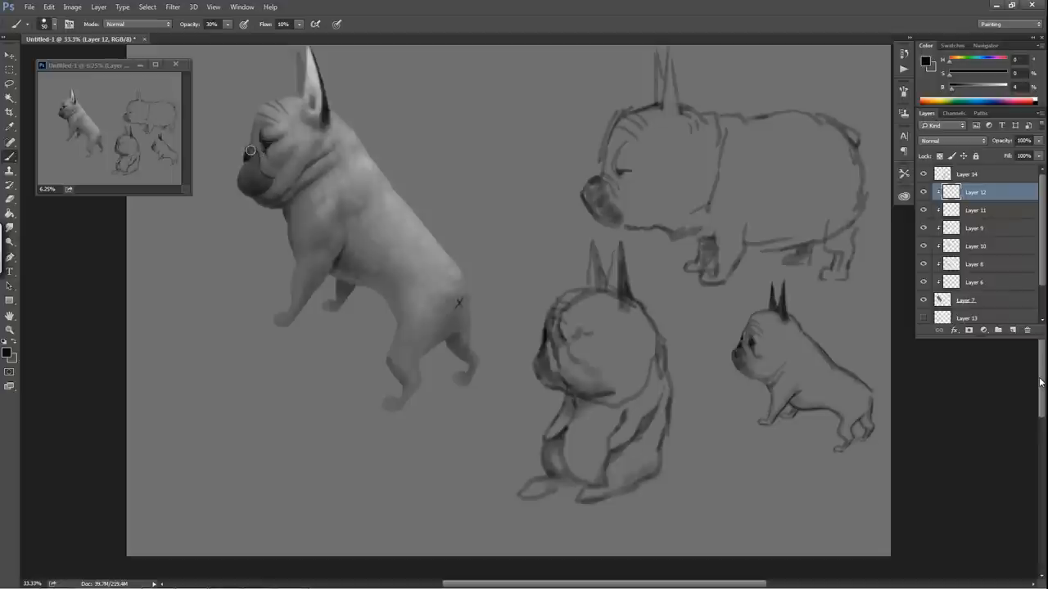
mouse_move(253, 157)
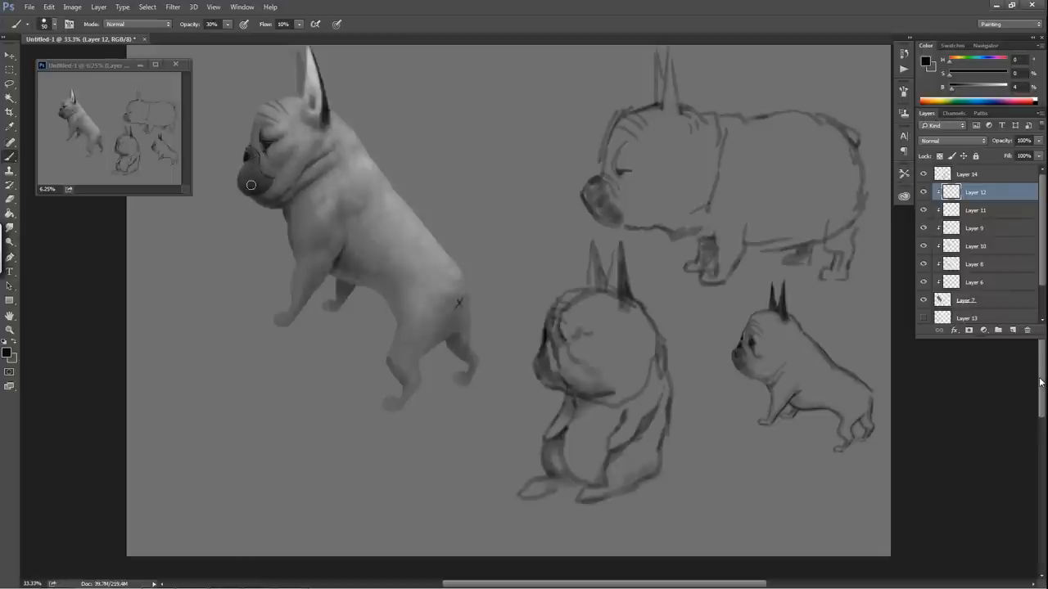
mouse_move(252, 169)
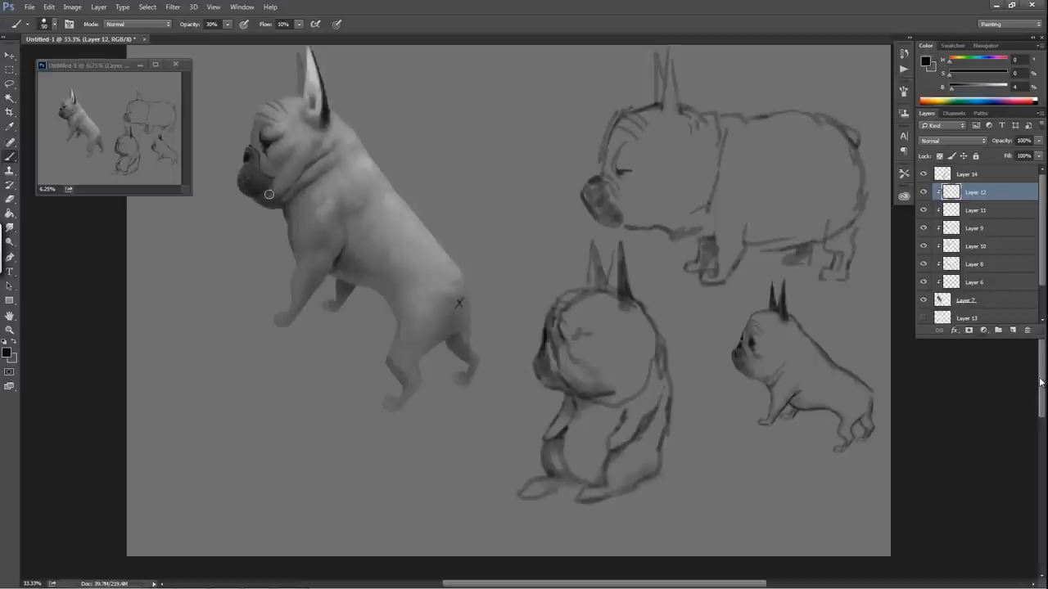
mouse_move(356, 227)
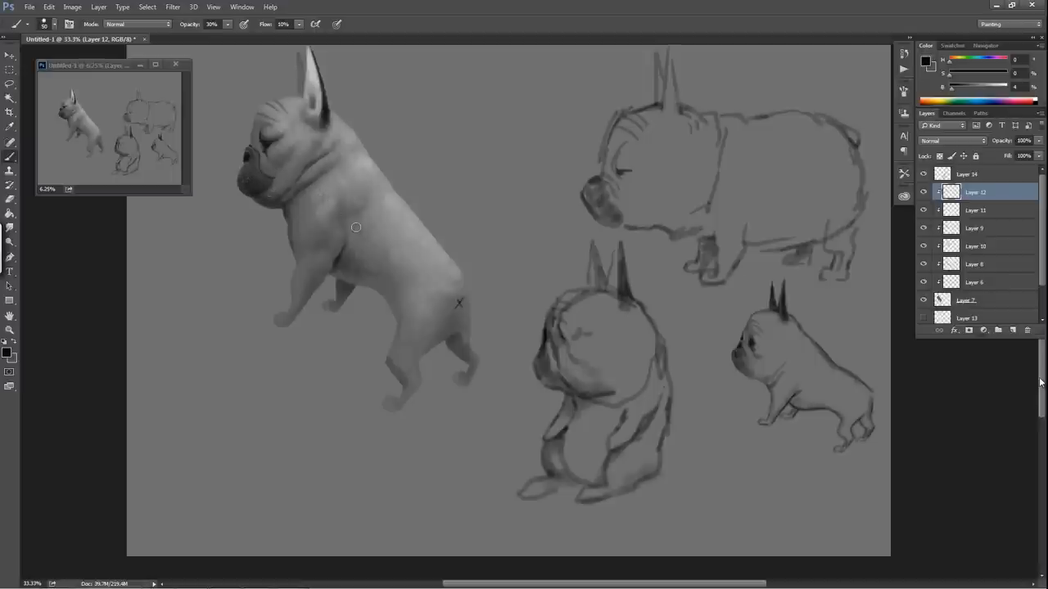
mouse_move(273, 191)
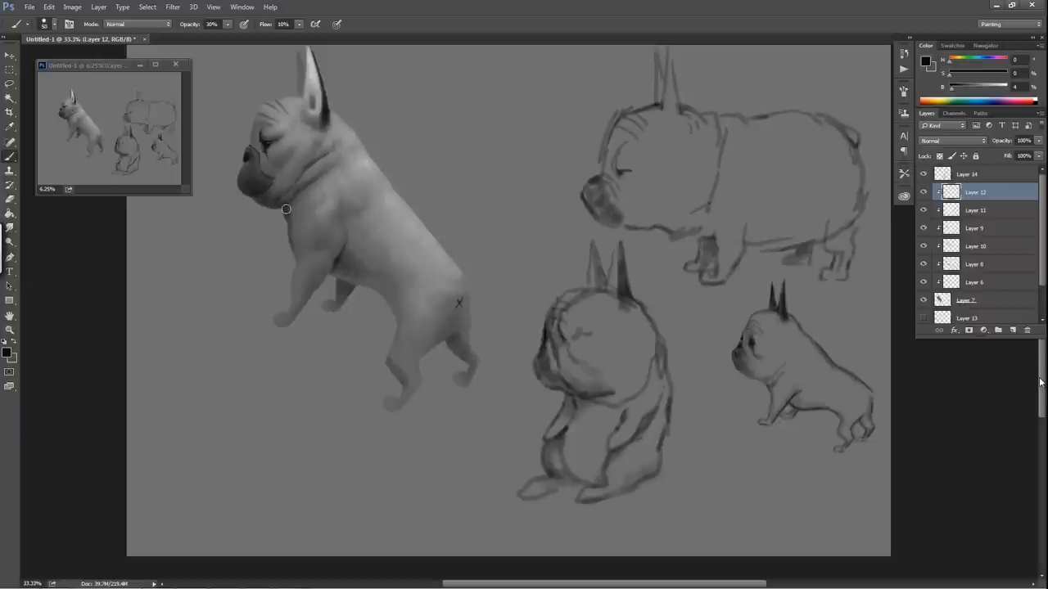
mouse_move(307, 196)
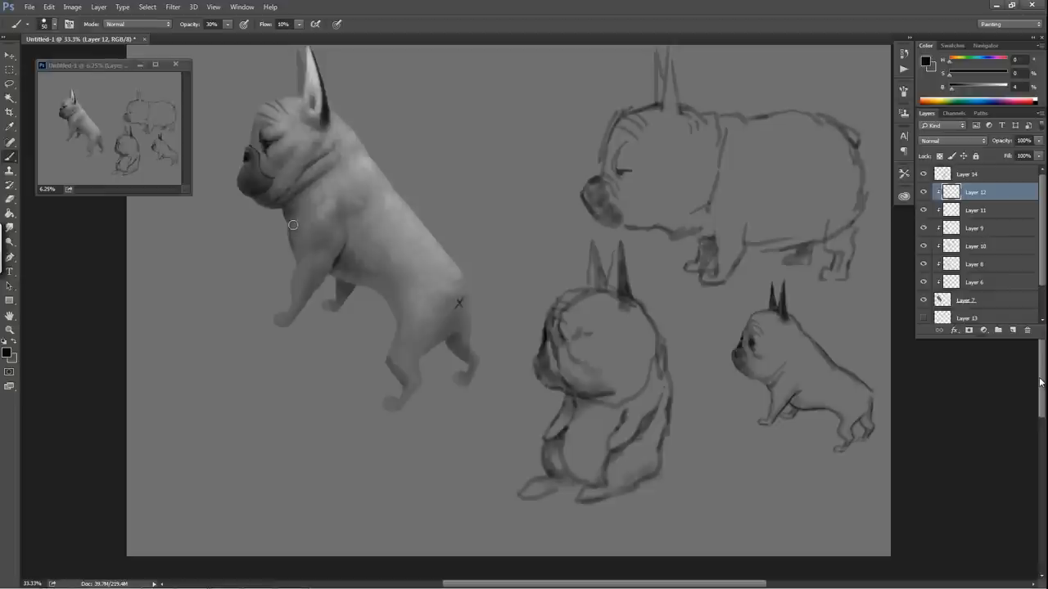
mouse_move(298, 264)
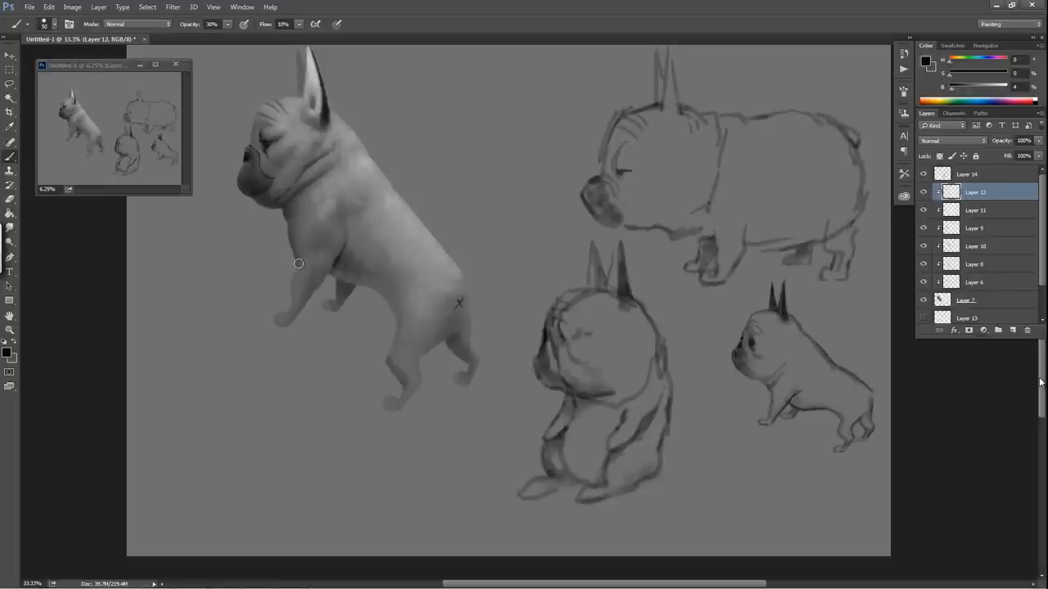
mouse_move(309, 309)
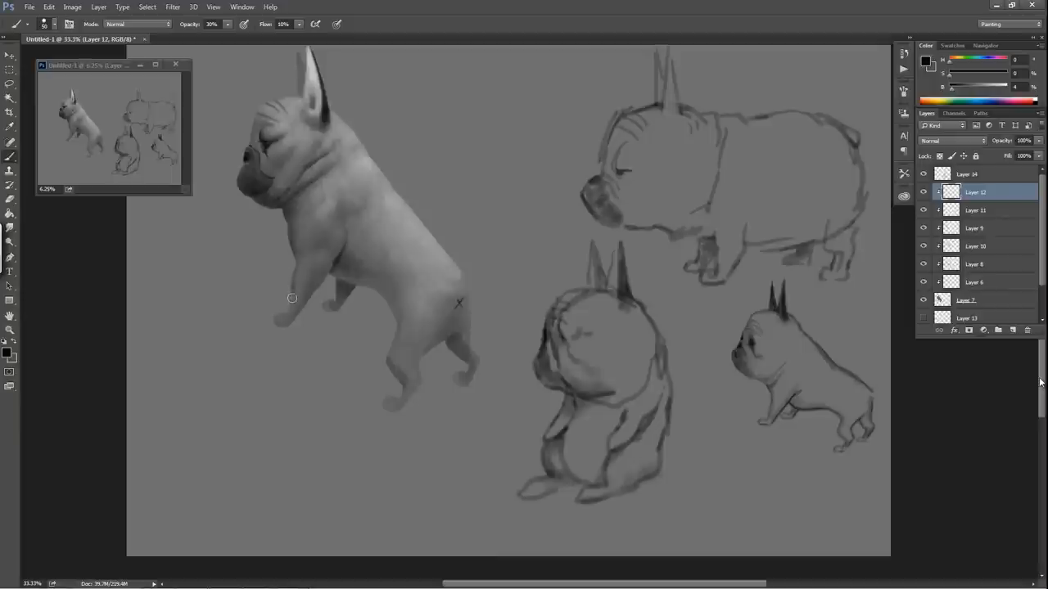
mouse_move(296, 280)
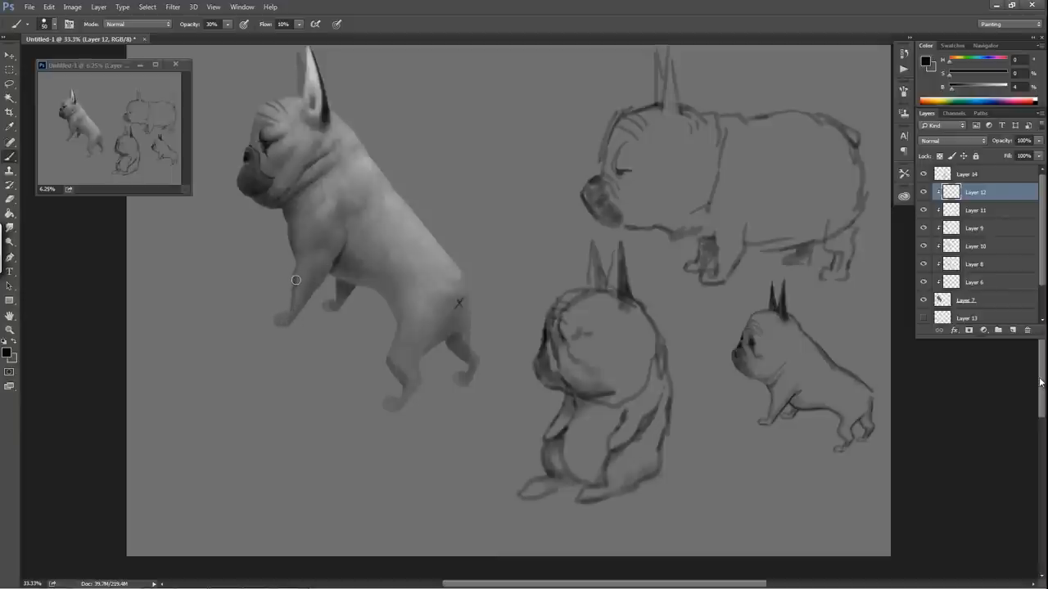
mouse_move(279, 316)
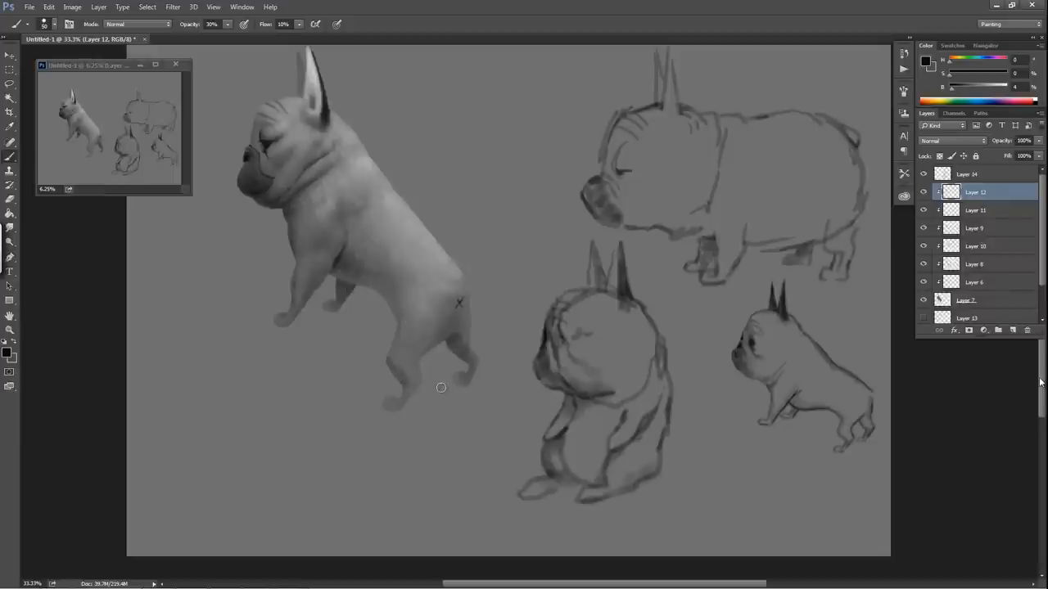
mouse_move(555, 367)
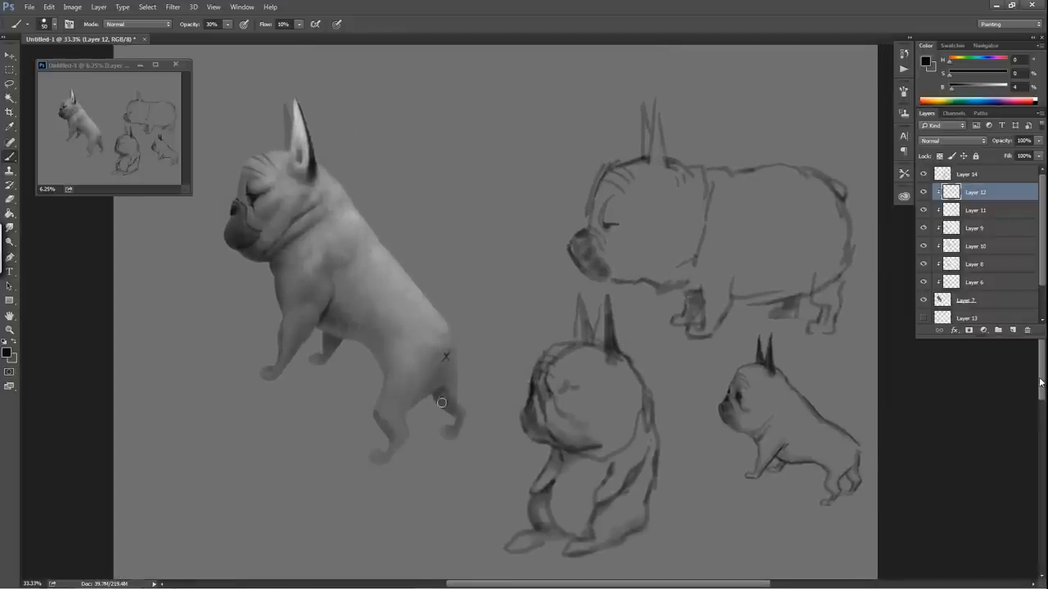
mouse_move(442, 402)
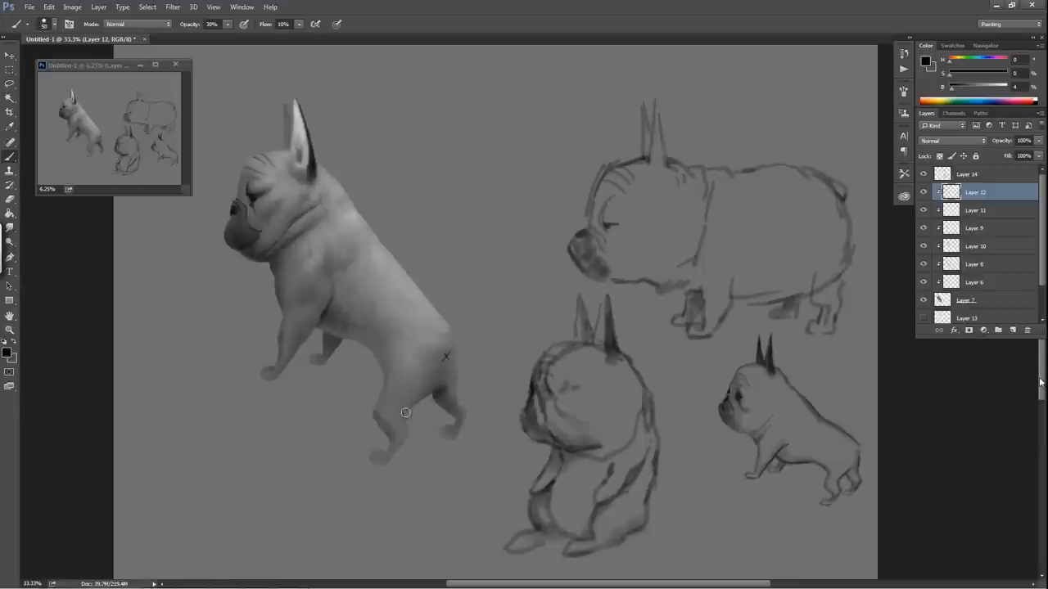
mouse_move(489, 417)
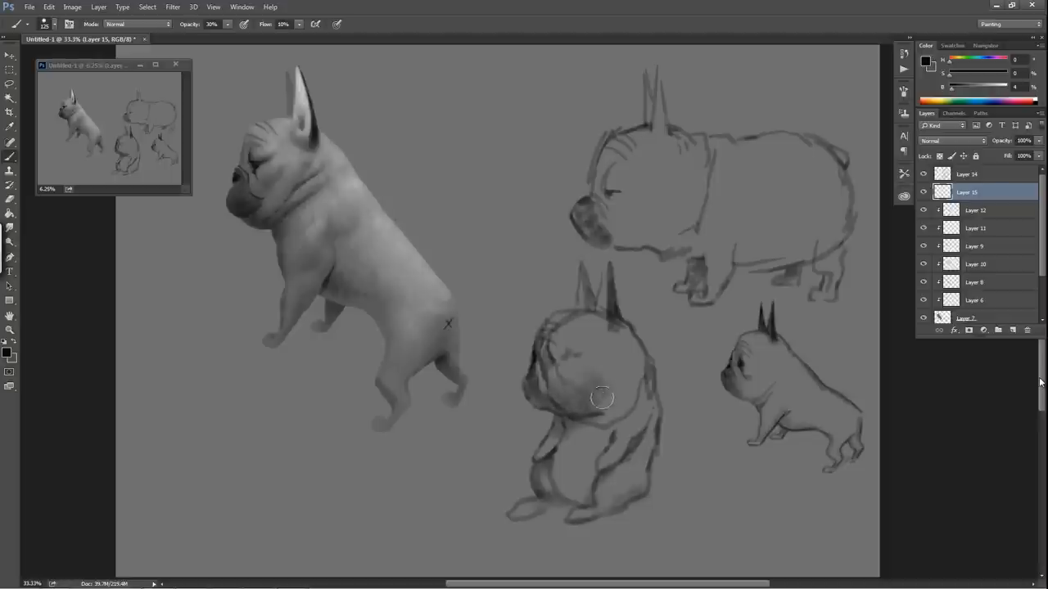
Step: Brush gray tone over the sitting bulldog sketch's chest and body
drag(601, 398, 595, 432)
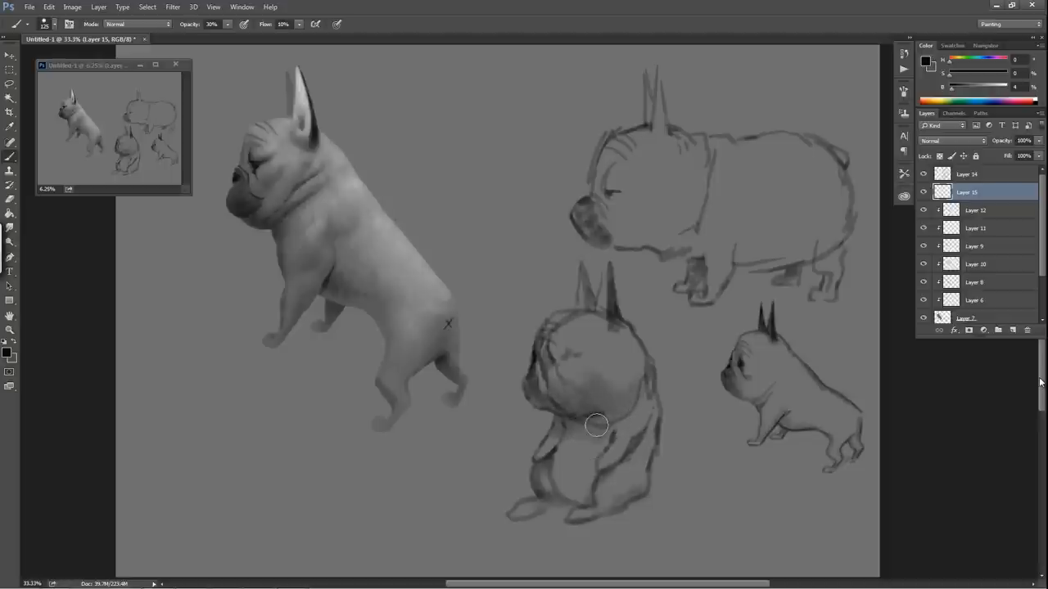
drag(597, 424, 564, 507)
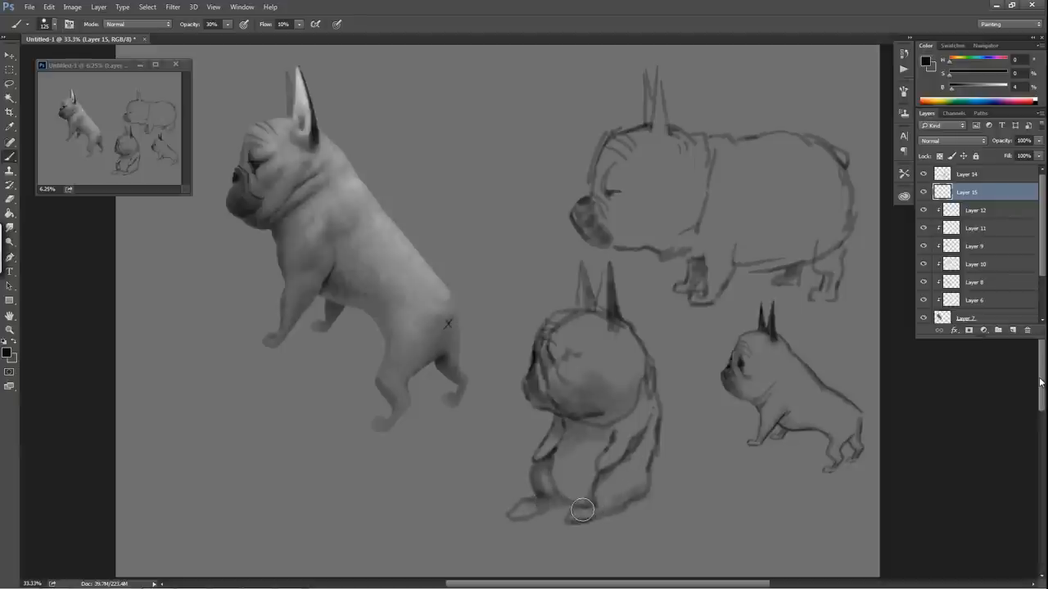
mouse_move(556, 469)
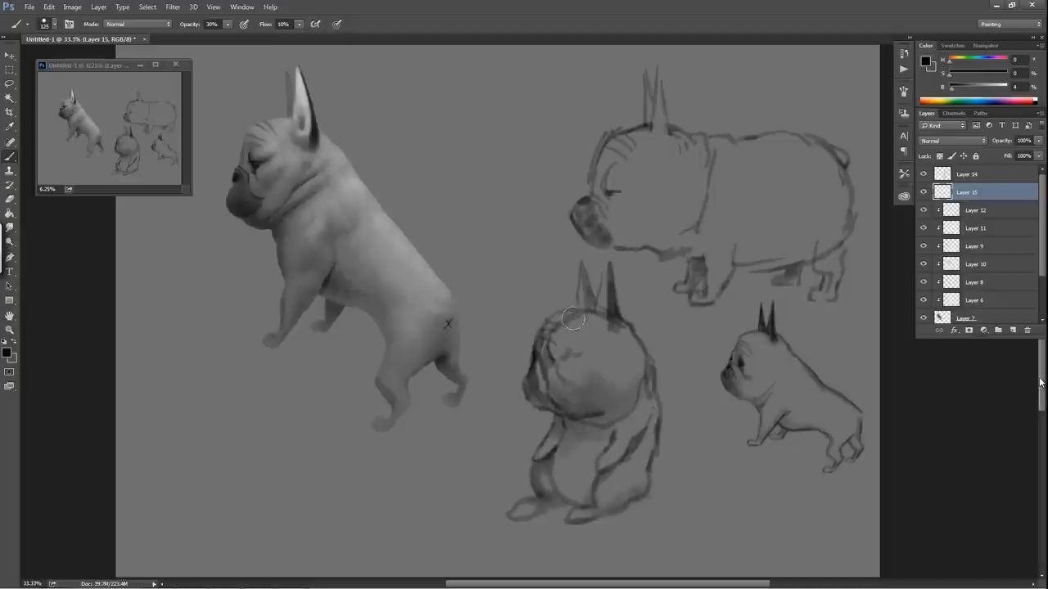
mouse_move(663, 345)
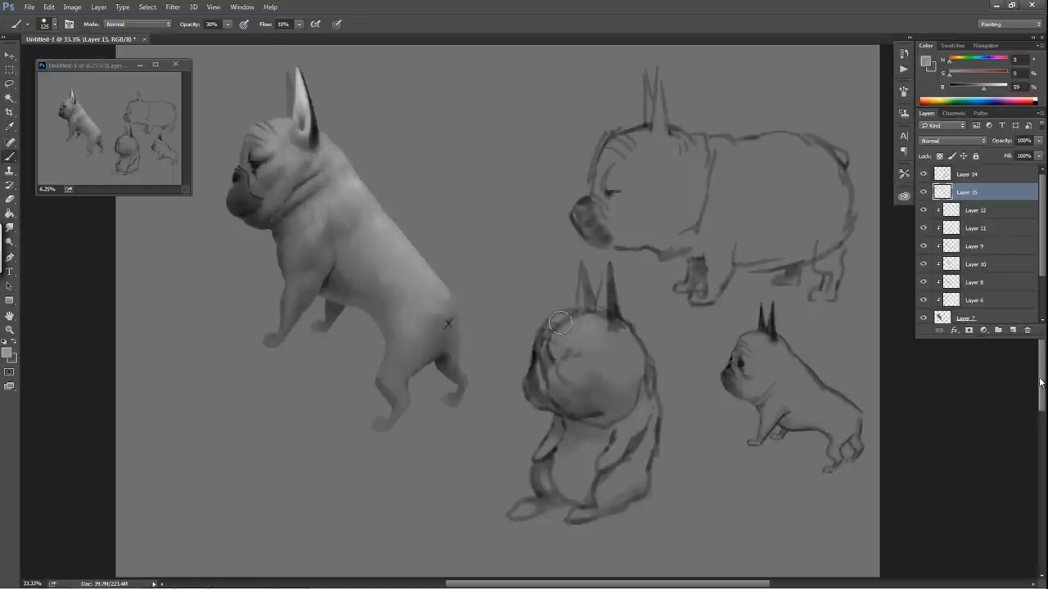
mouse_move(623, 351)
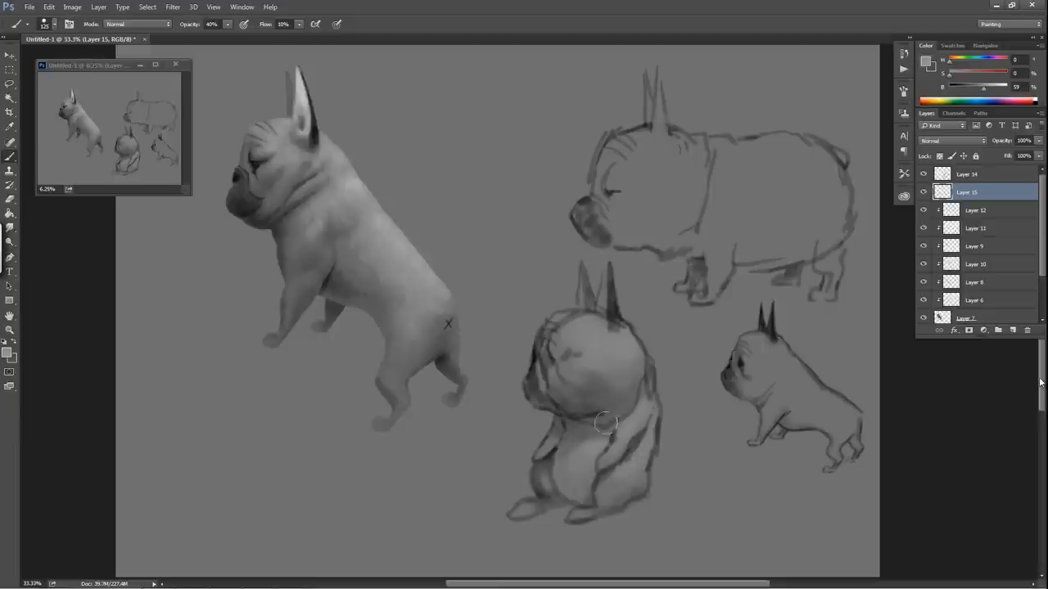
mouse_move(625, 424)
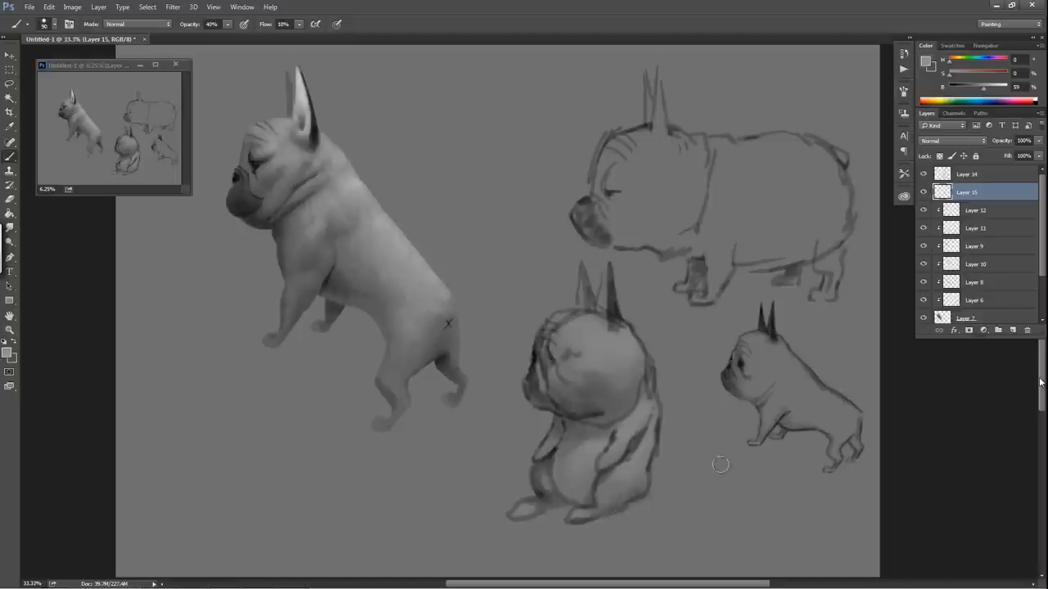
mouse_move(620, 485)
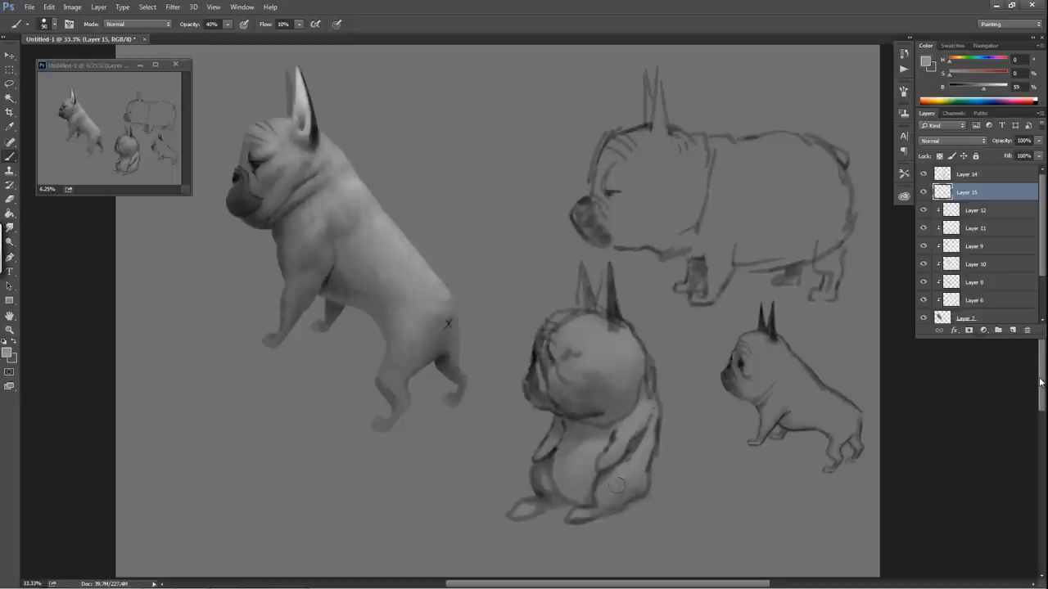
mouse_move(780, 355)
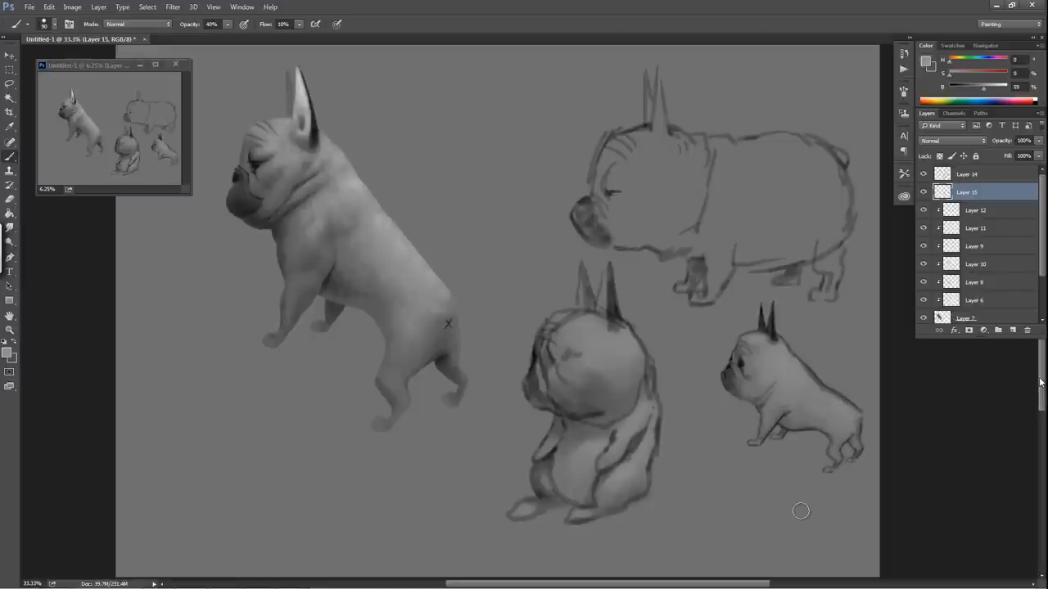
mouse_move(669, 395)
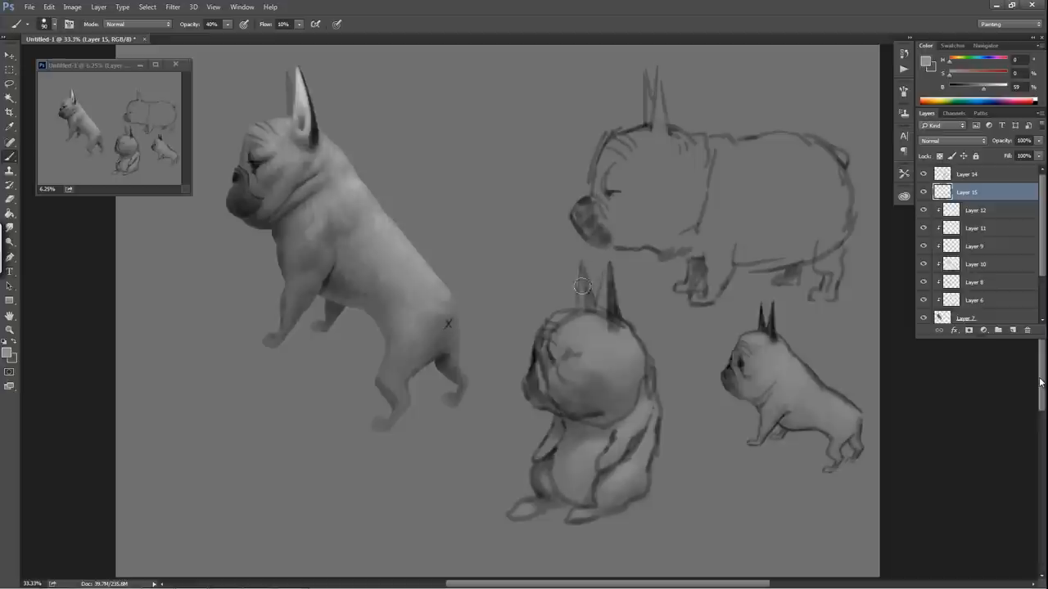
mouse_move(597, 307)
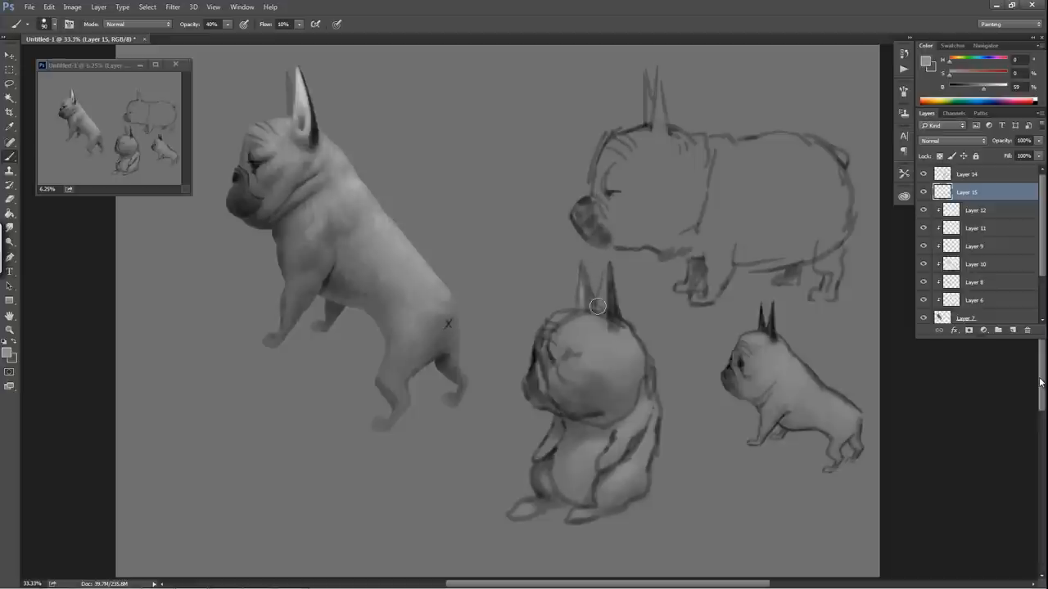
mouse_move(610, 288)
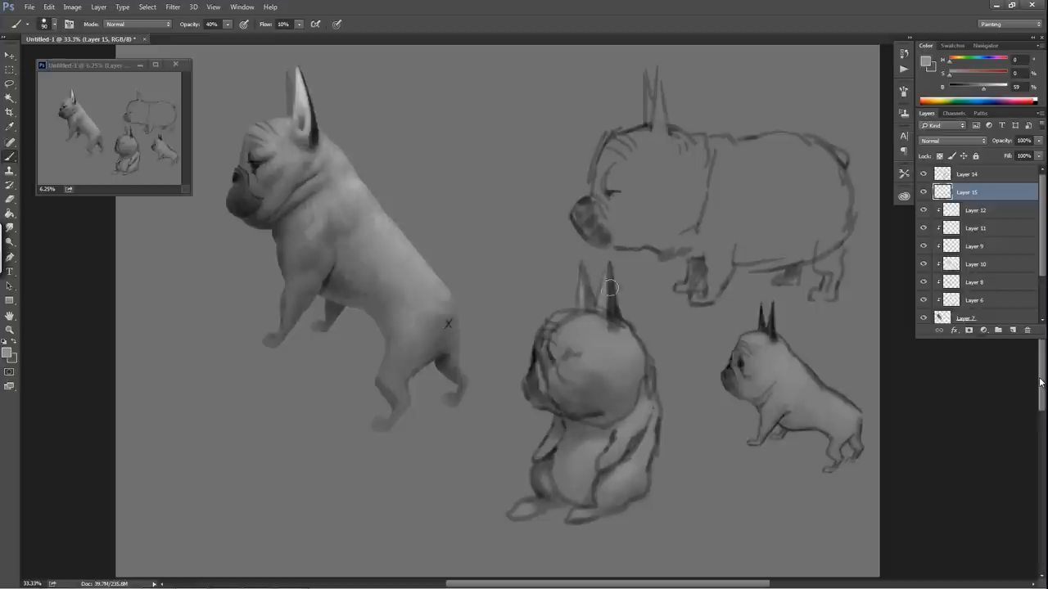
mouse_move(711, 306)
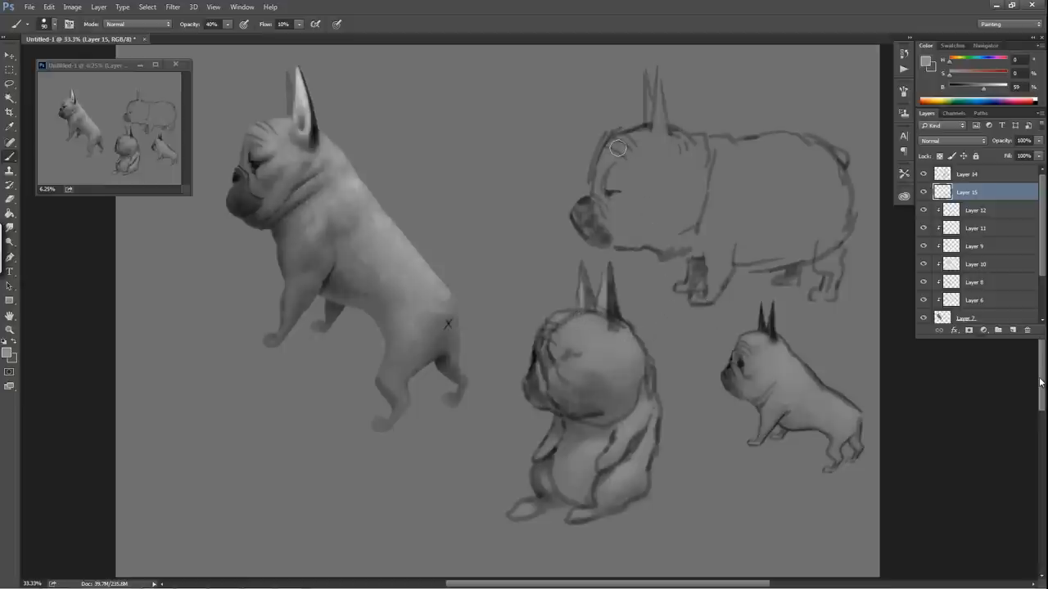
Step: Brush gray tone across the head and body of the outlined standing bulldog
drag(618, 148, 702, 153)
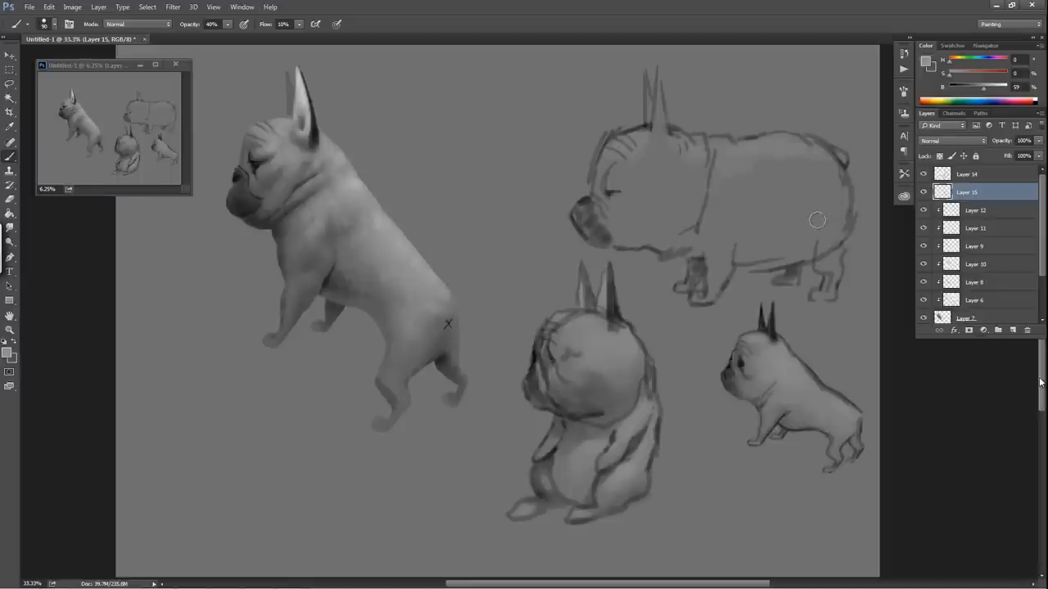
mouse_move(763, 276)
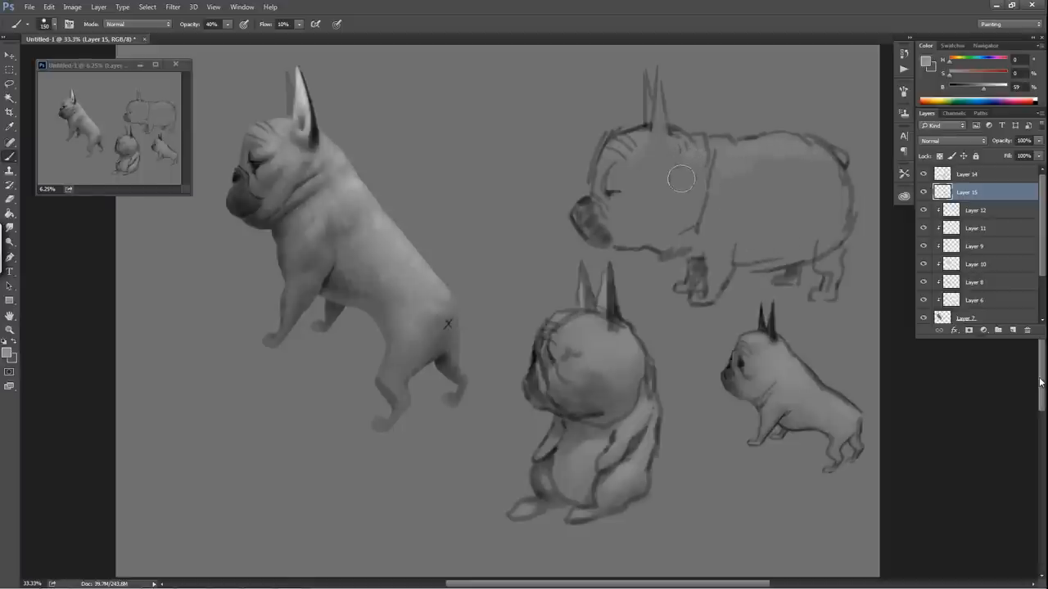
drag(681, 179, 824, 178)
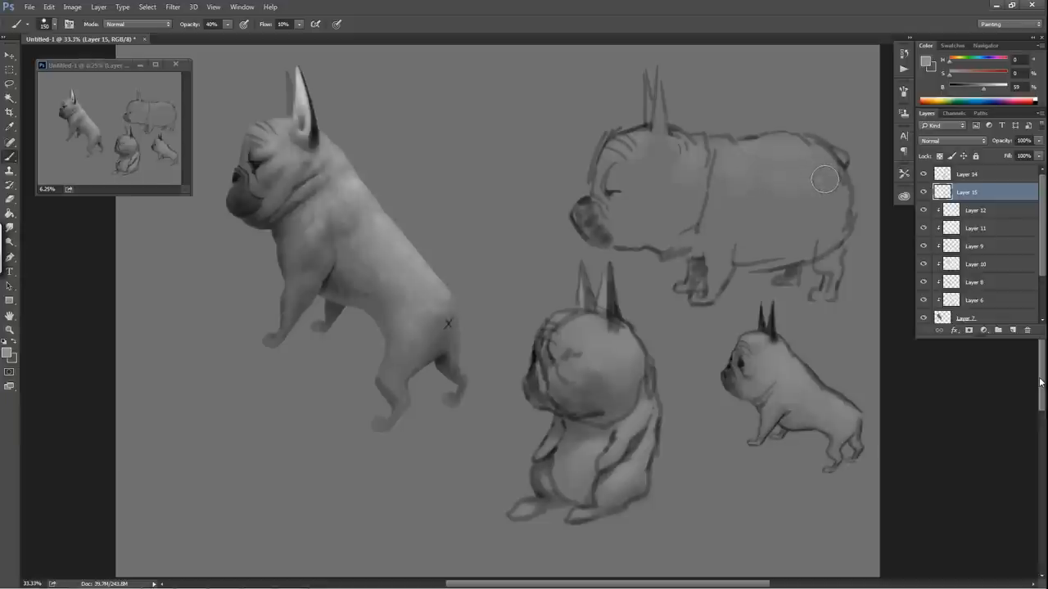
mouse_move(780, 193)
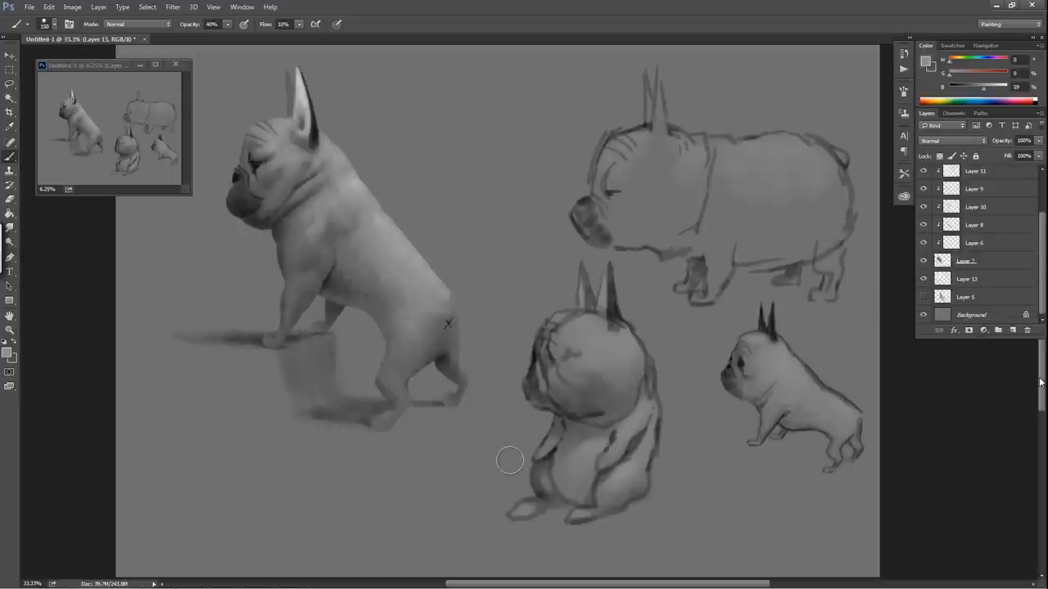
mouse_move(664, 480)
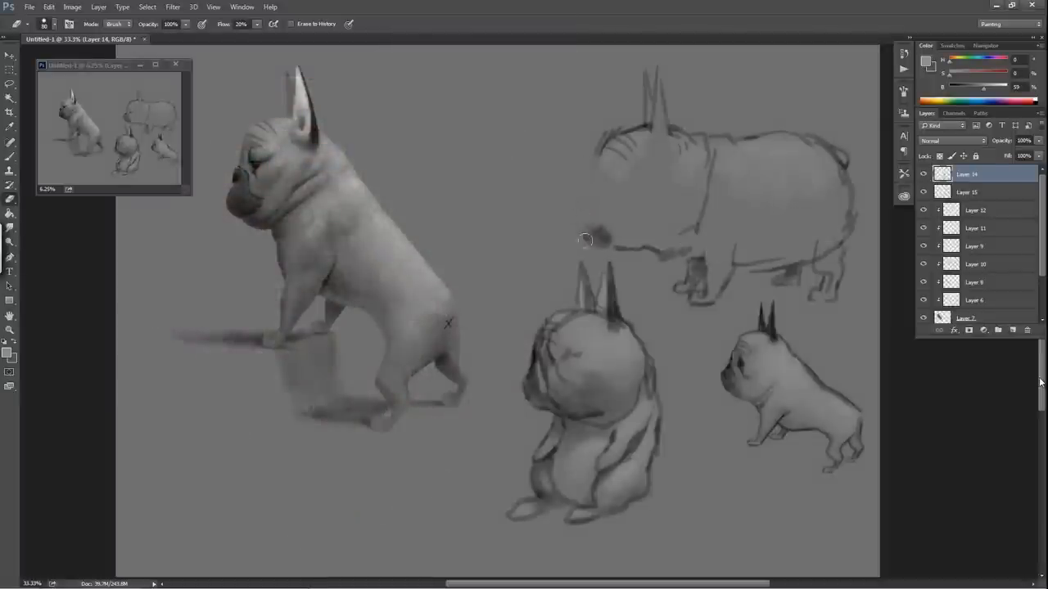
mouse_move(596, 219)
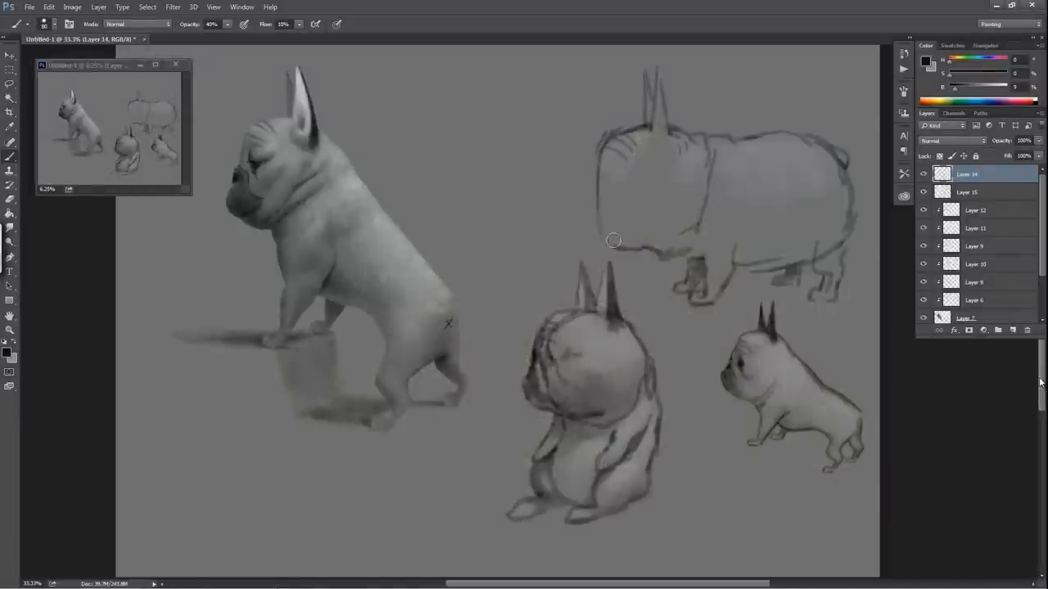
mouse_move(596, 216)
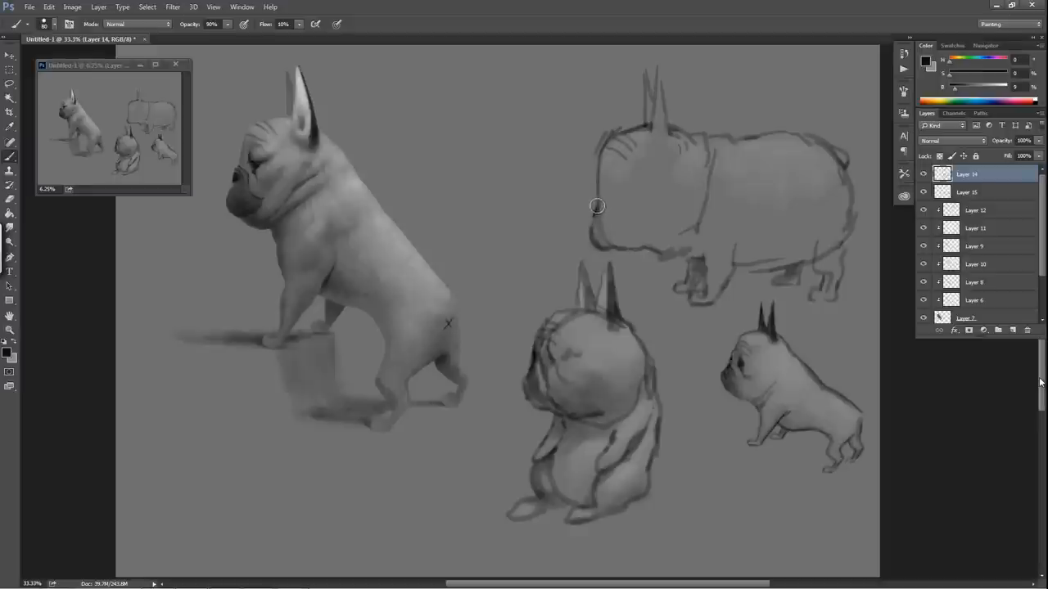
mouse_move(610, 199)
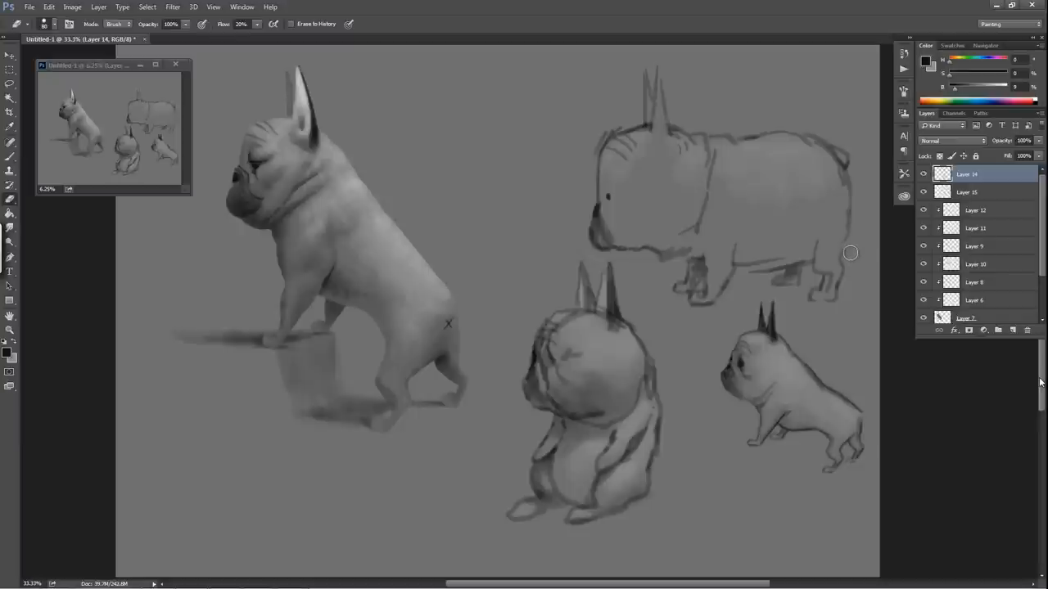
mouse_move(711, 167)
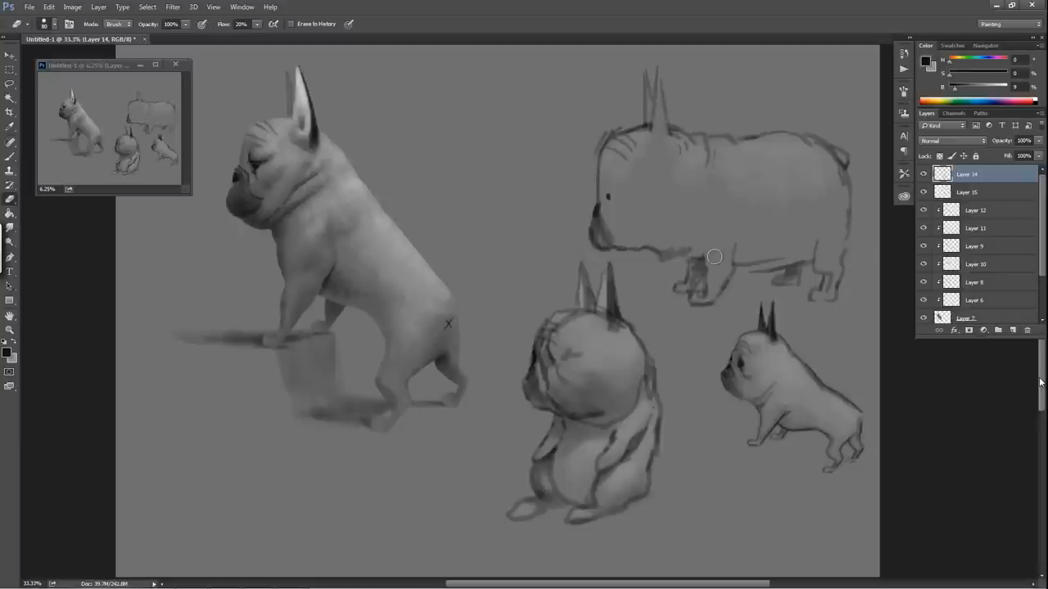
mouse_move(693, 278)
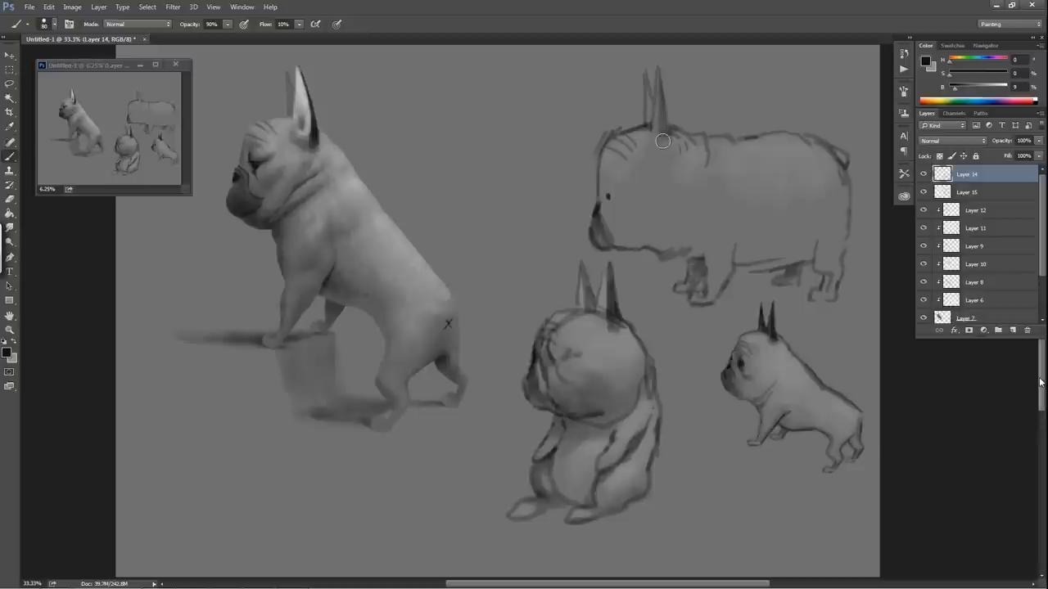
Step: Darken the ear of the outlined standing bulldog
drag(663, 141, 653, 82)
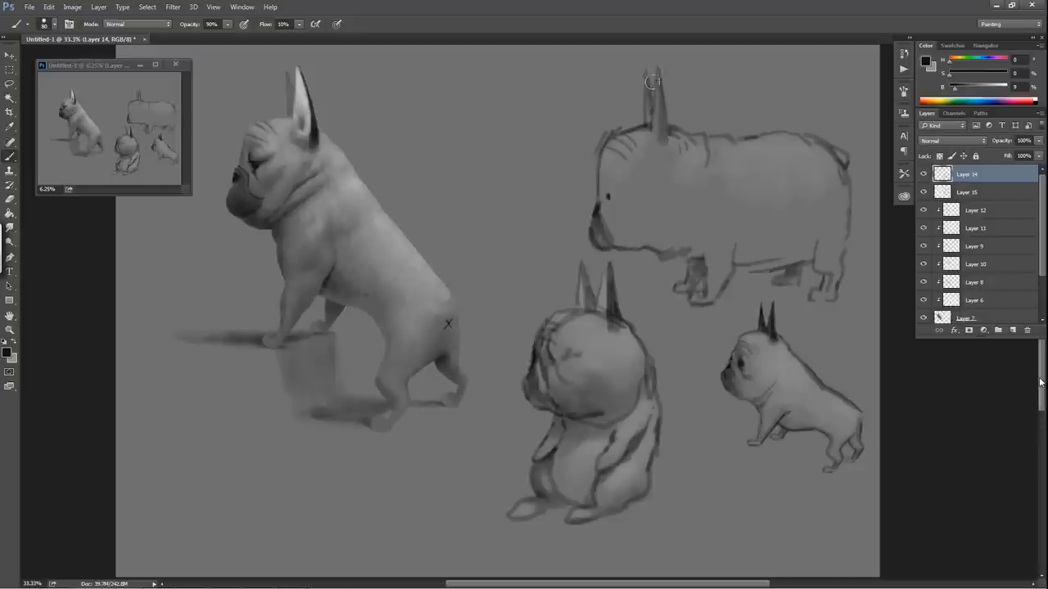
mouse_move(682, 148)
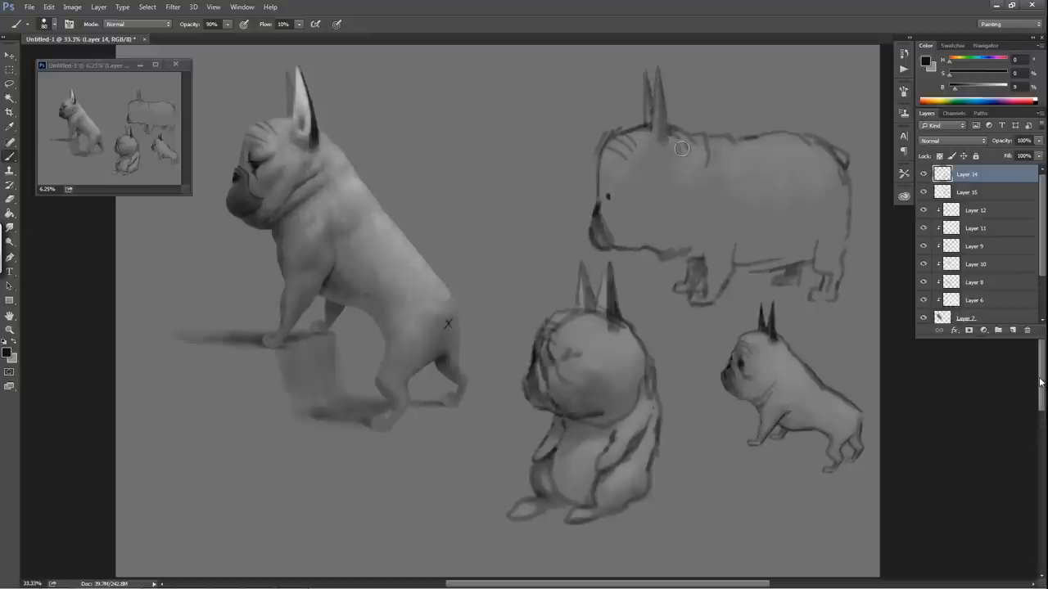
mouse_move(667, 139)
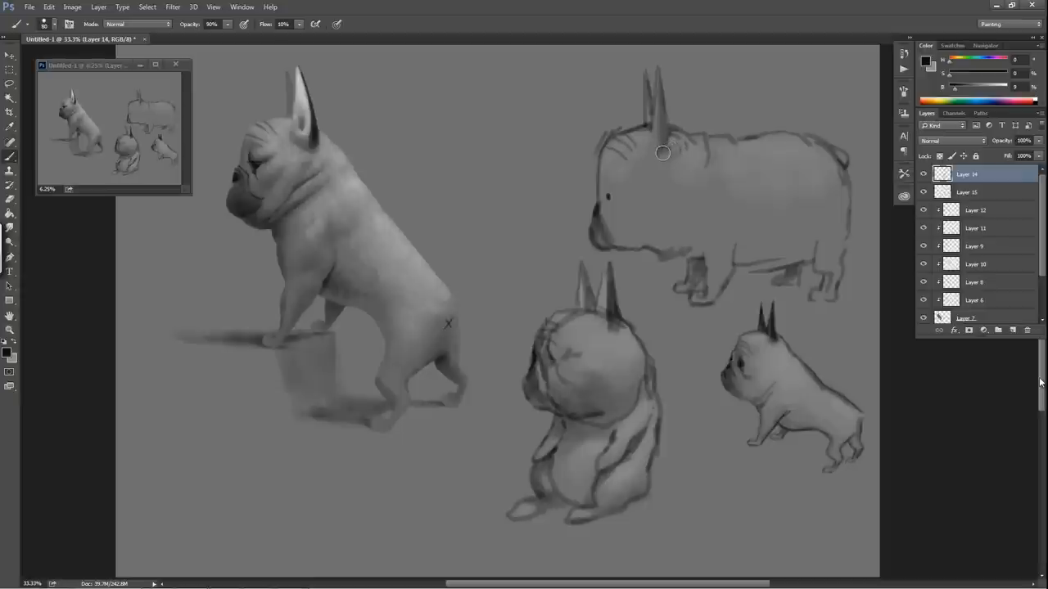
mouse_move(724, 377)
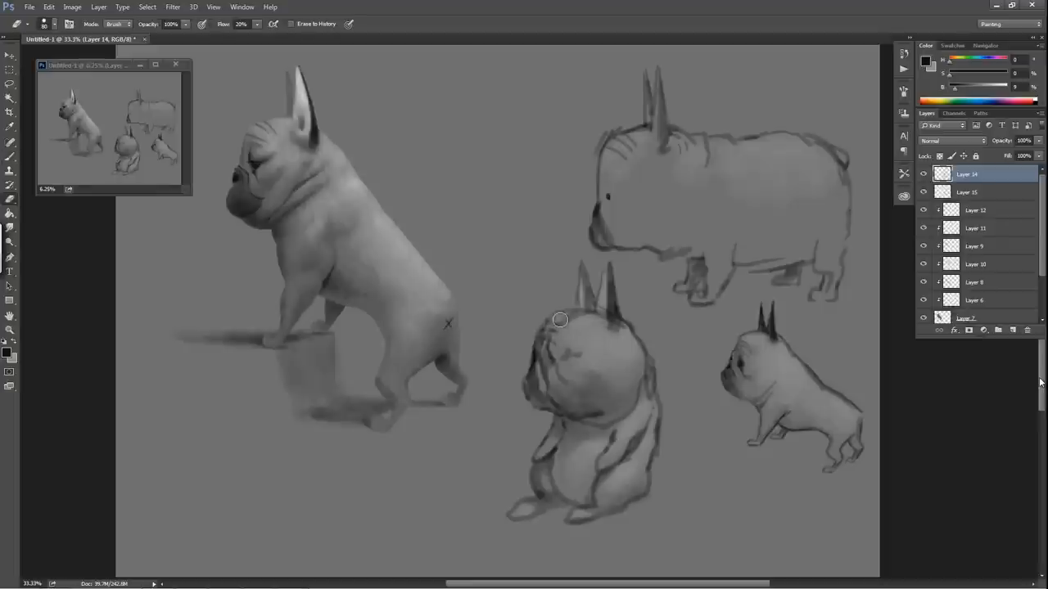
mouse_move(574, 318)
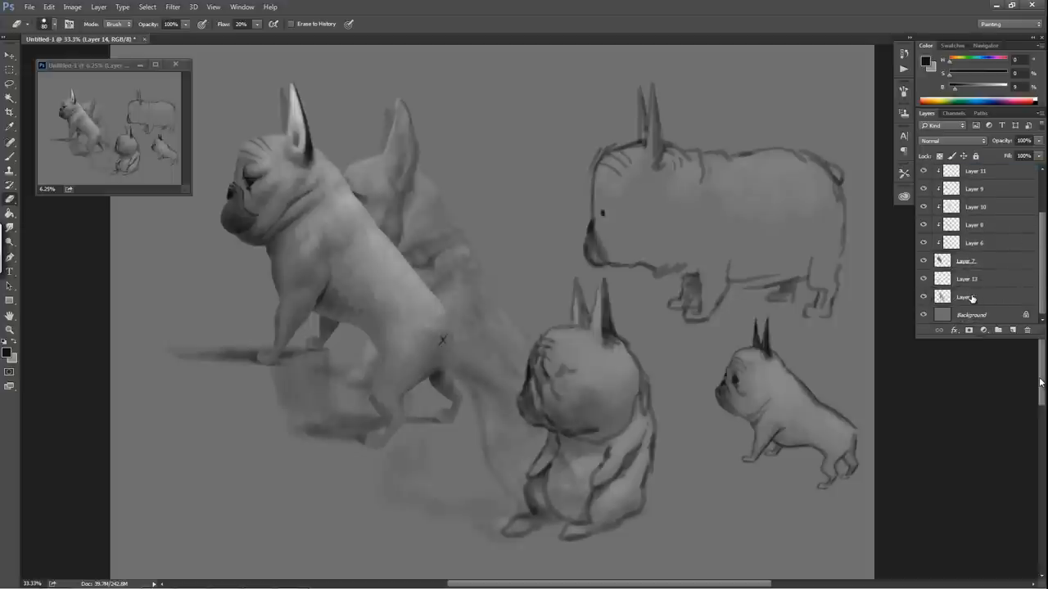
Step: Select the faded underpainting layer (Layer 5) and begin Free Transform
click(966, 297)
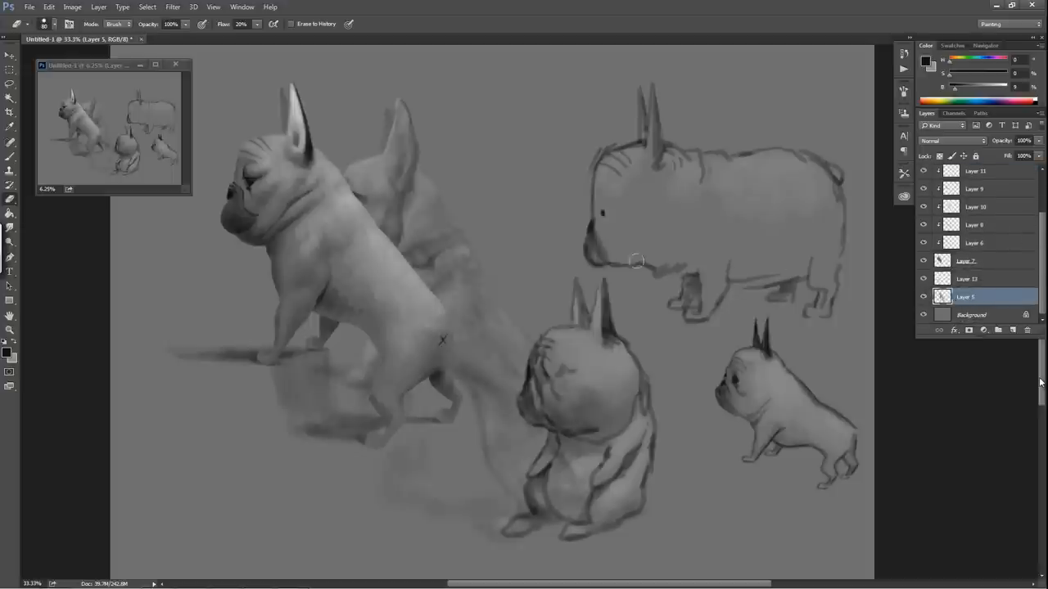
mouse_move(477, 160)
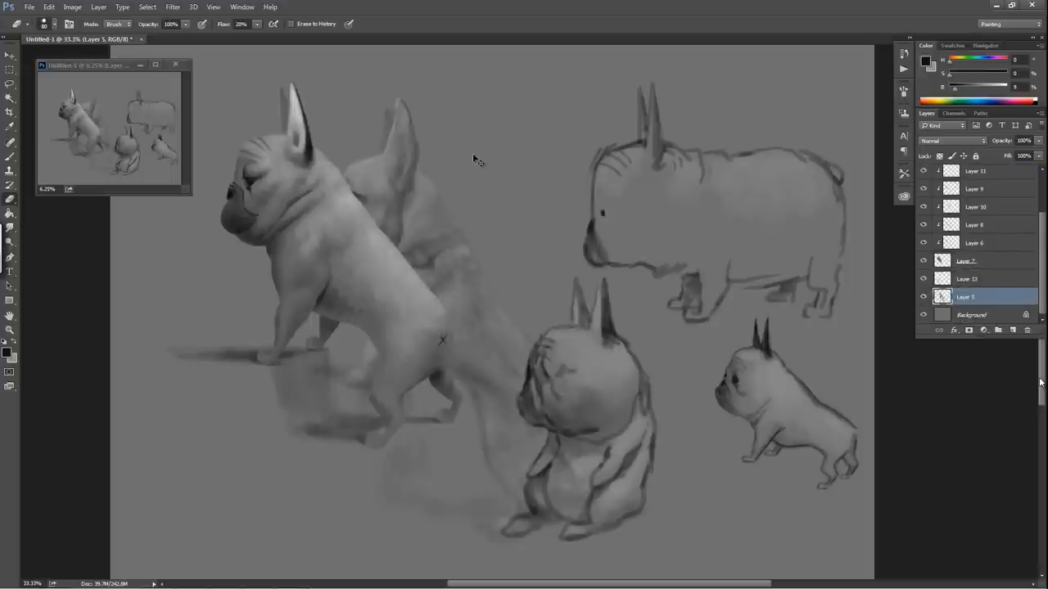
key(ctrl+t)
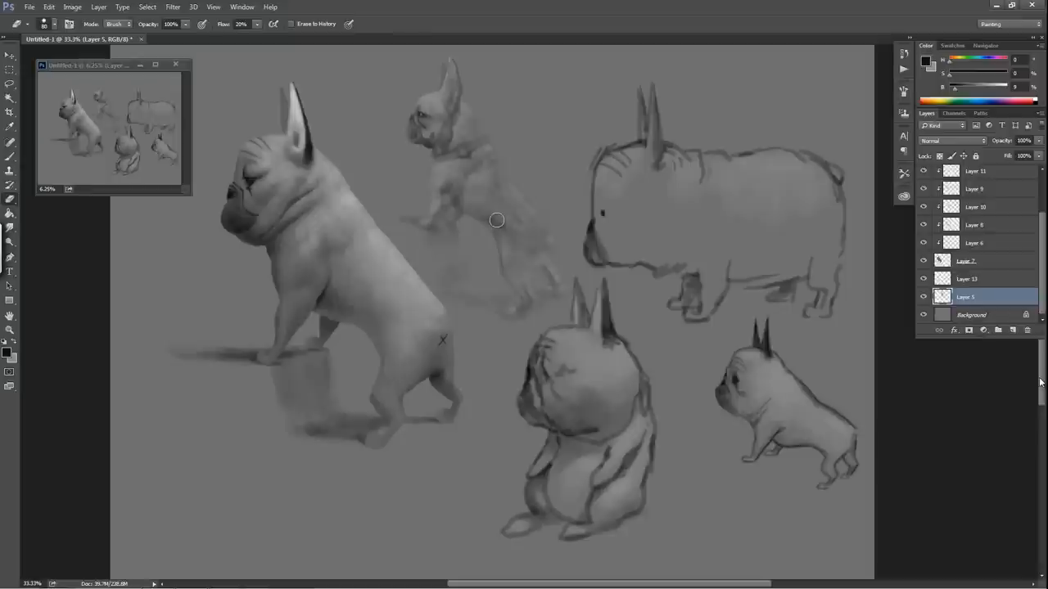
mouse_move(1004, 464)
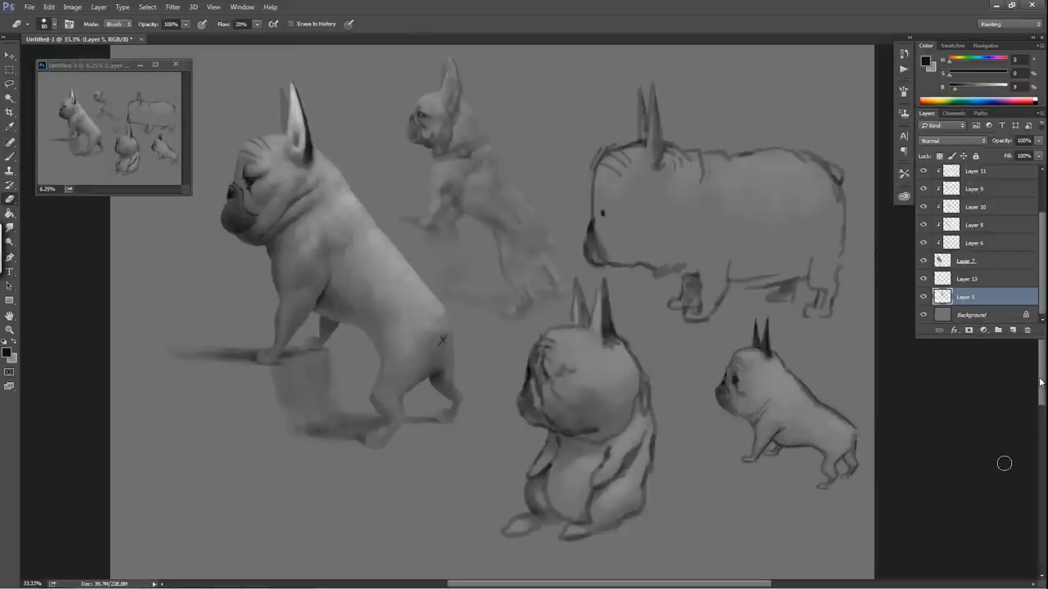